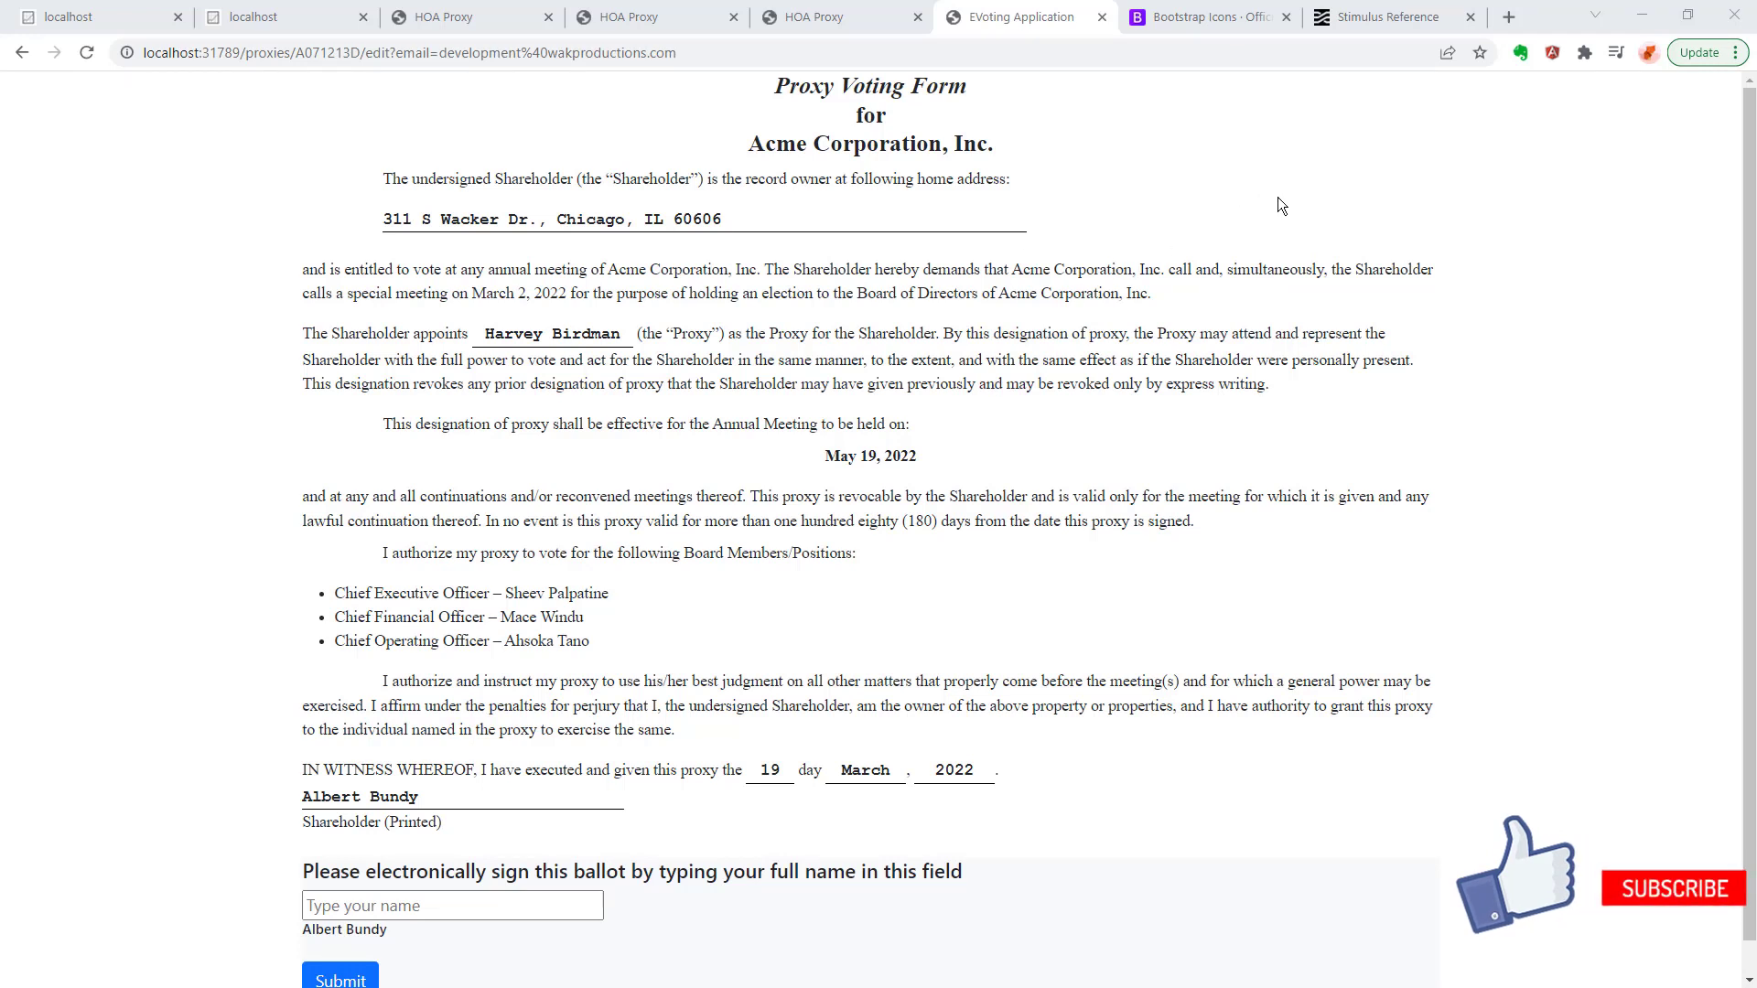
{"action": "mouse_move", "coordinate": [847, 348]}
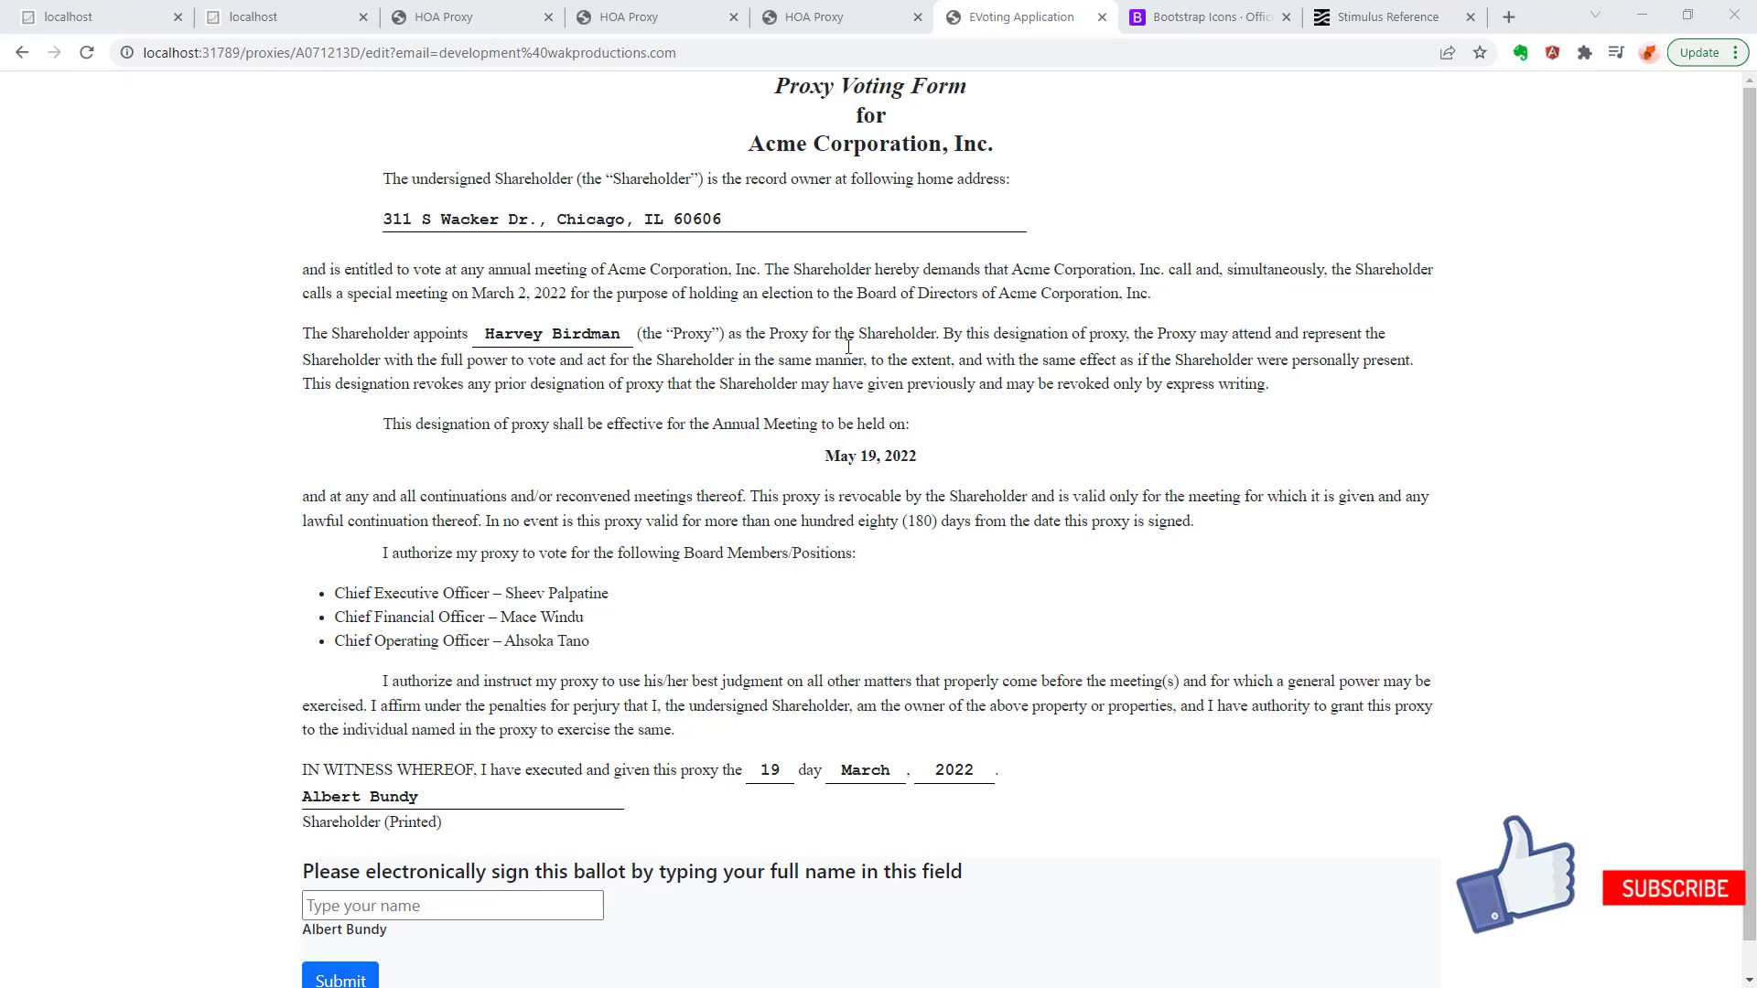
{"action": "mouse_move", "coordinate": [1281, 811]}
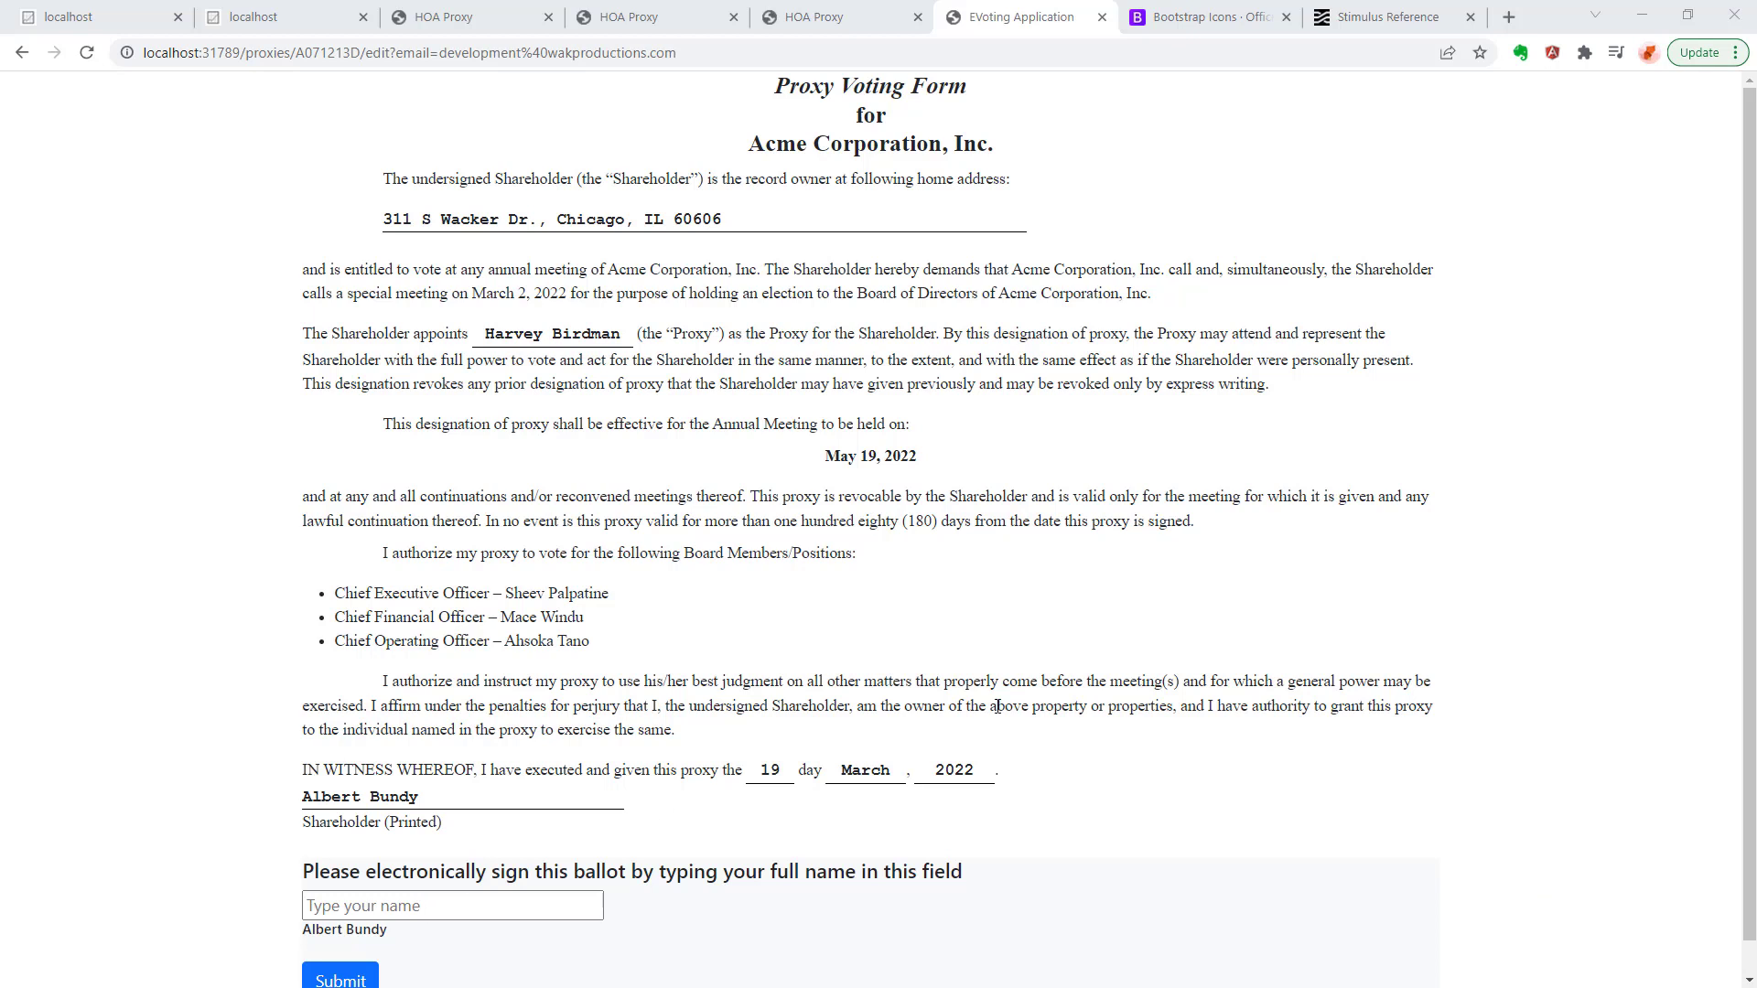
{"action": "mouse_move", "coordinate": [566, 496]}
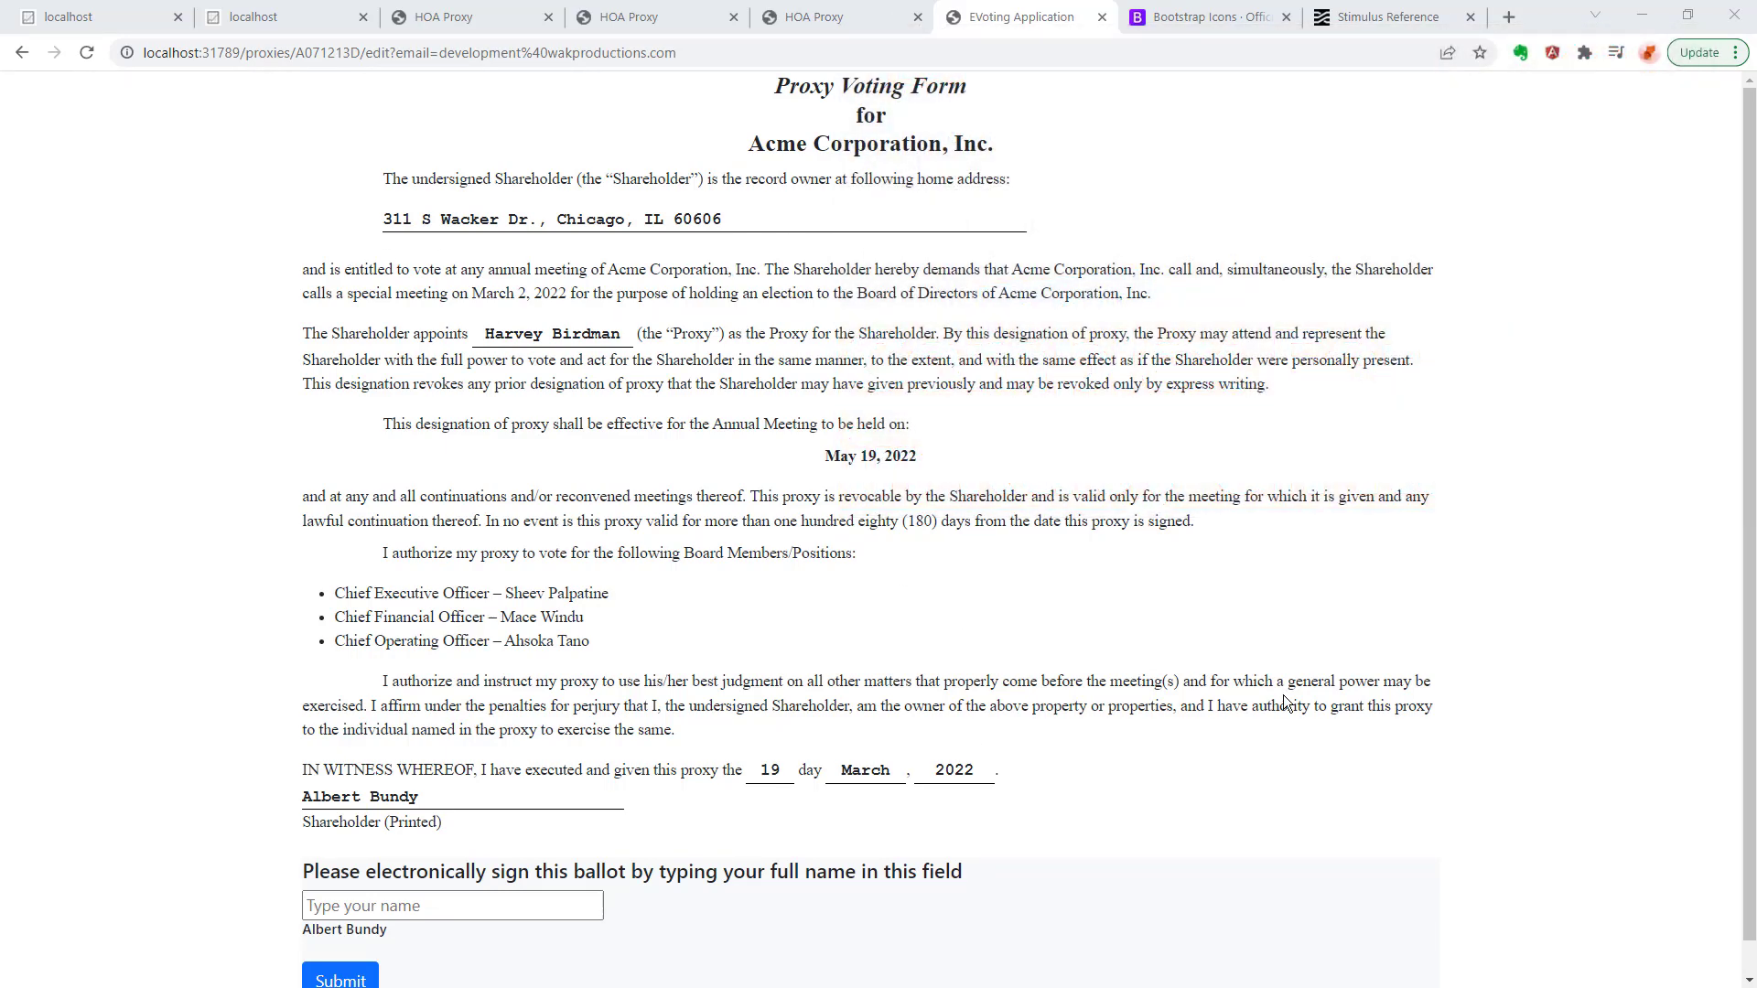
{"action": "mouse_move", "coordinate": [1095, 399]}
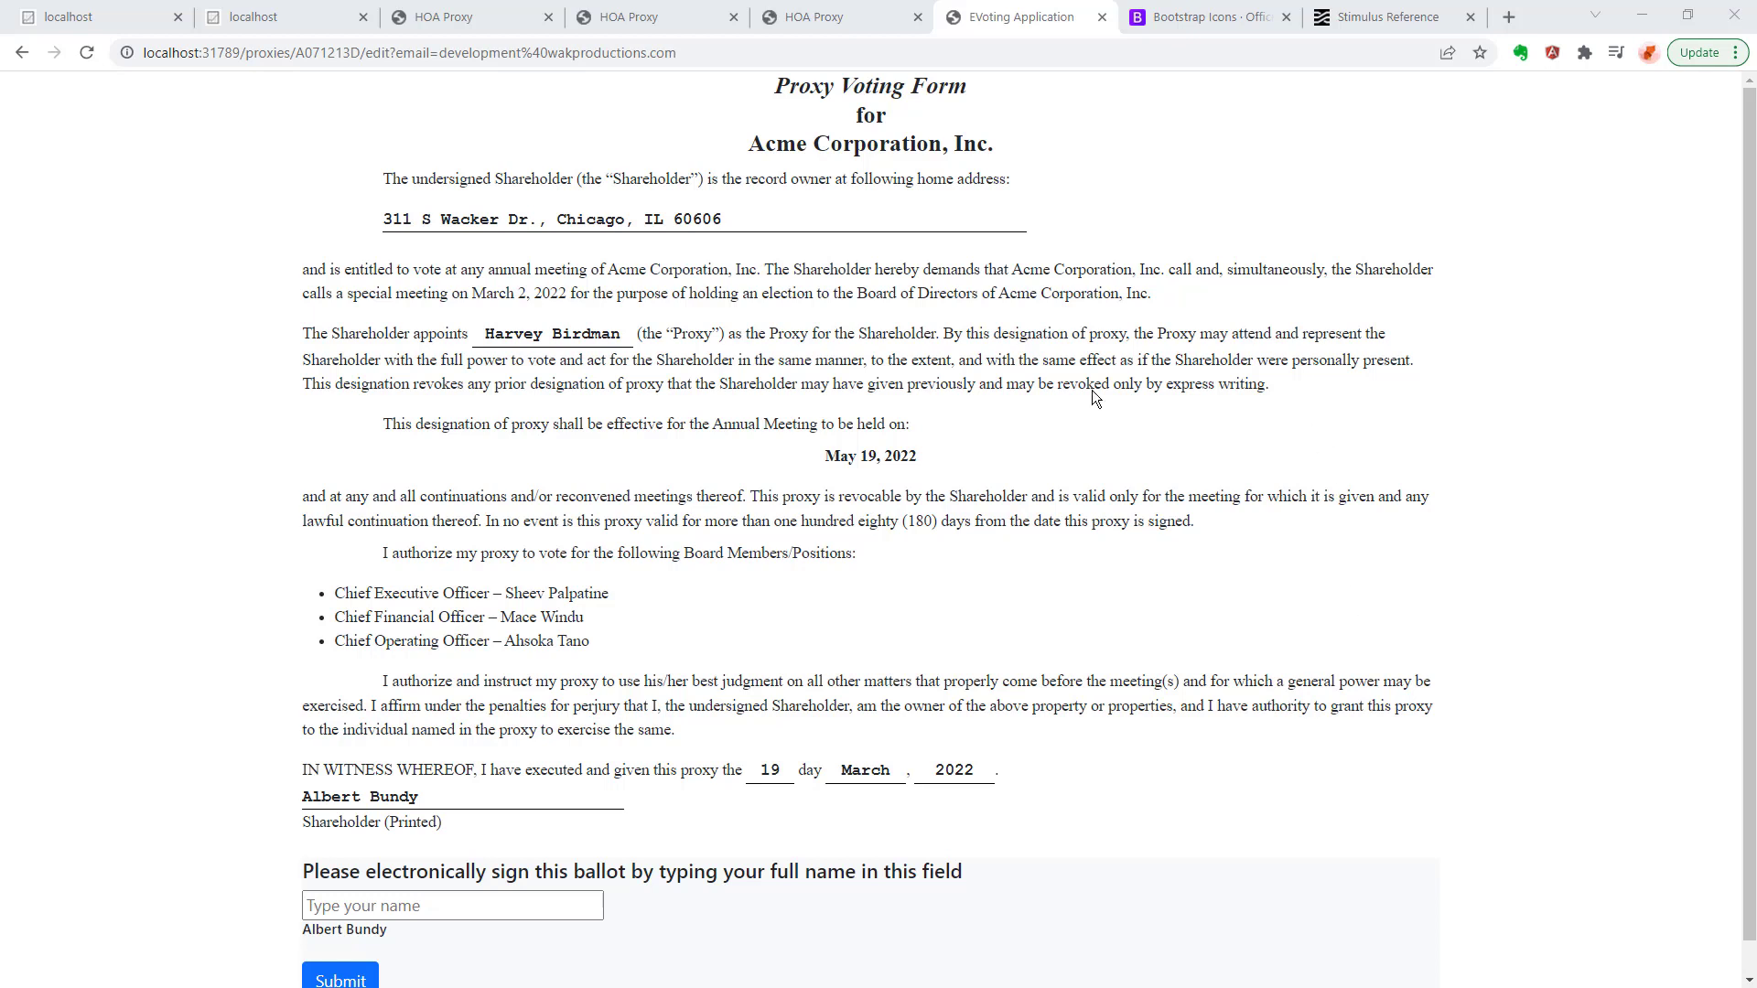
{"action": "mouse_move", "coordinate": [610, 211]}
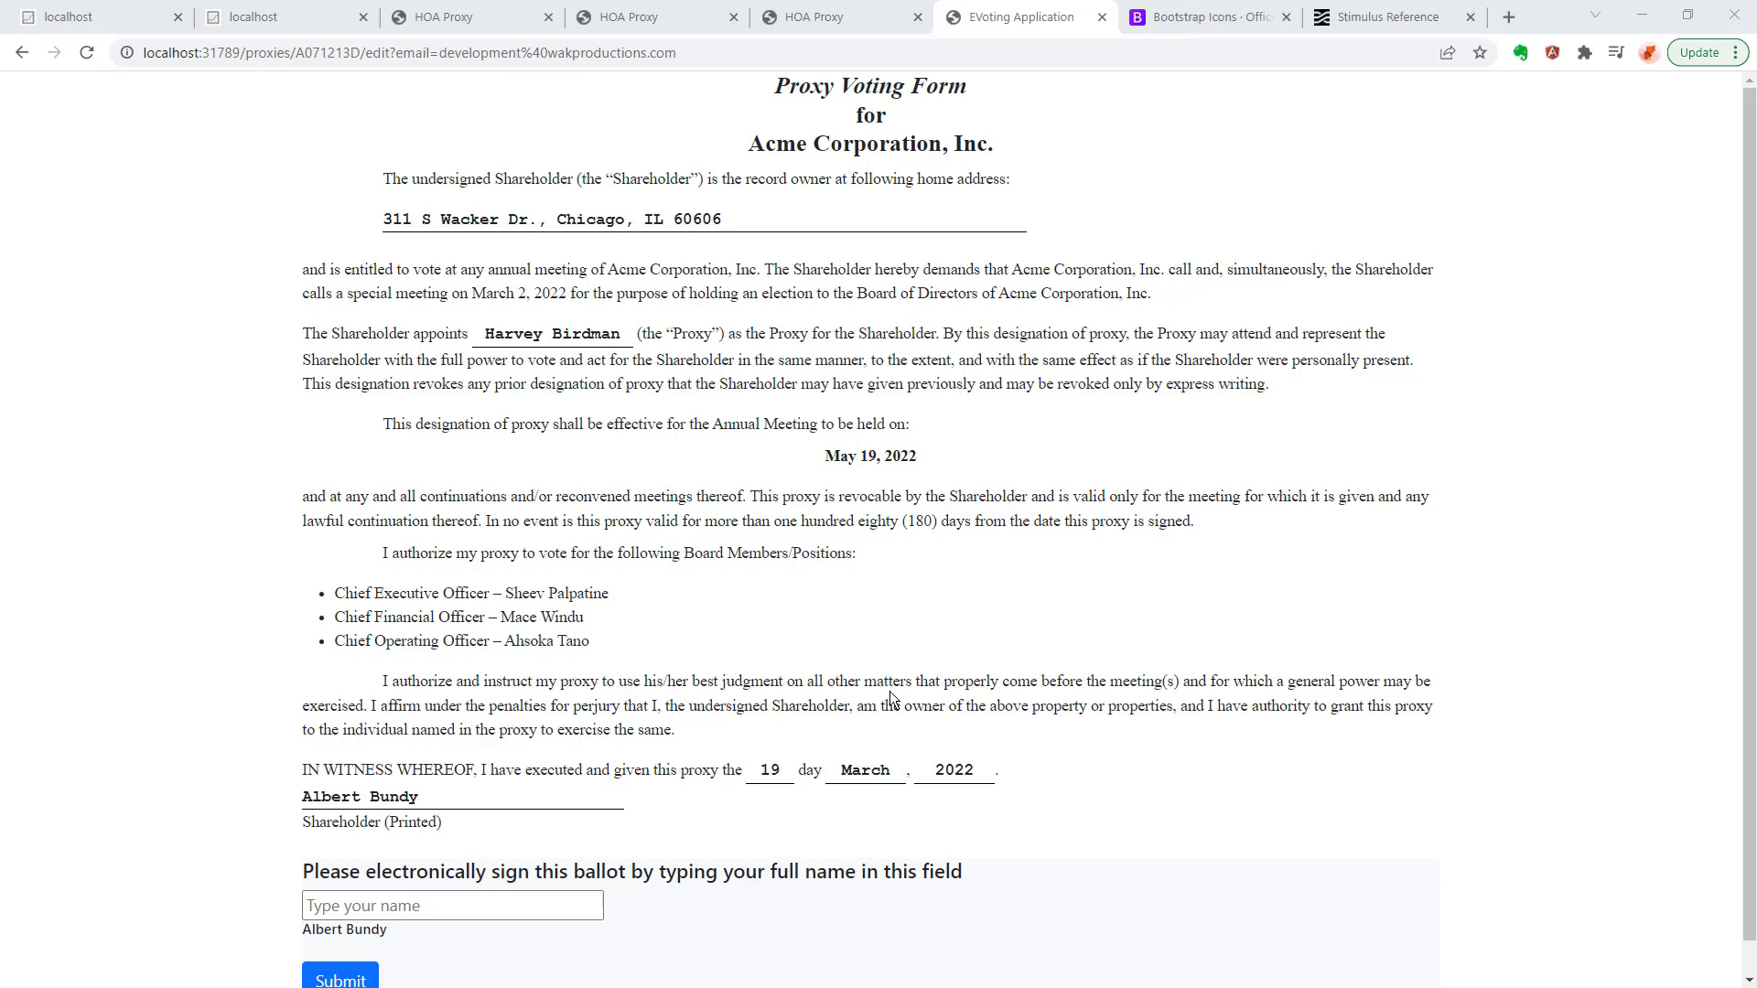
{"action": "mouse_move", "coordinate": [1393, 490]}
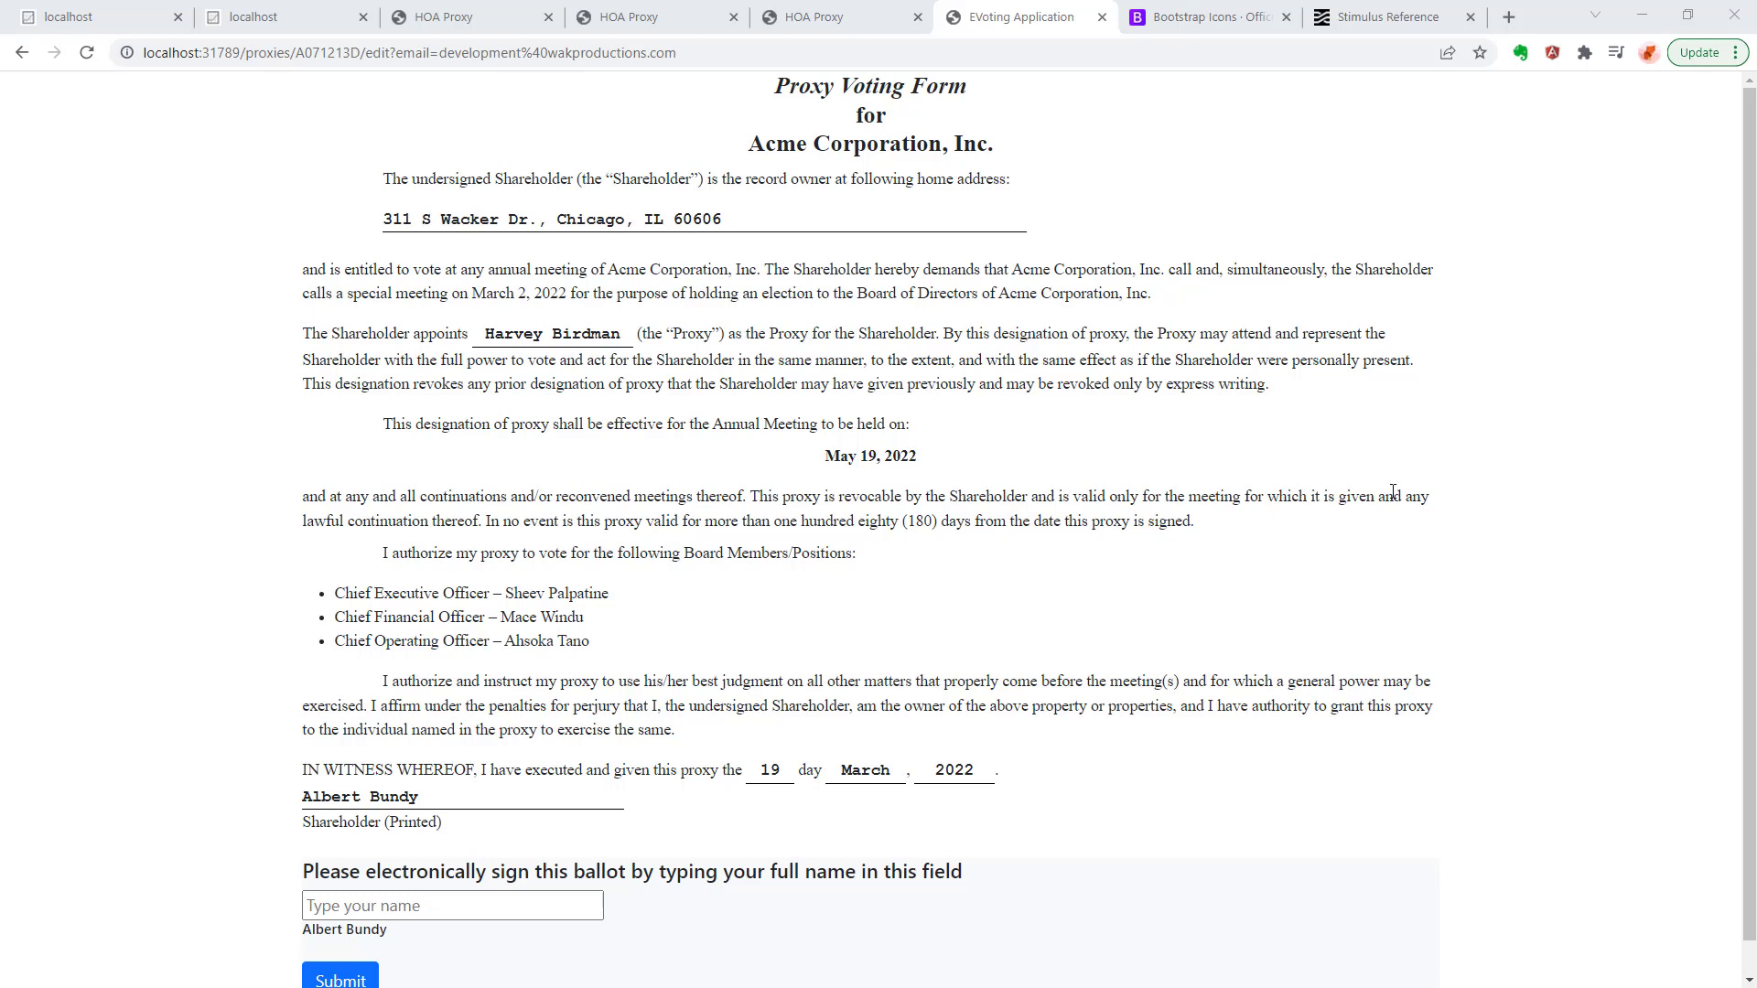
{"action": "mouse_move", "coordinate": [1061, 346]}
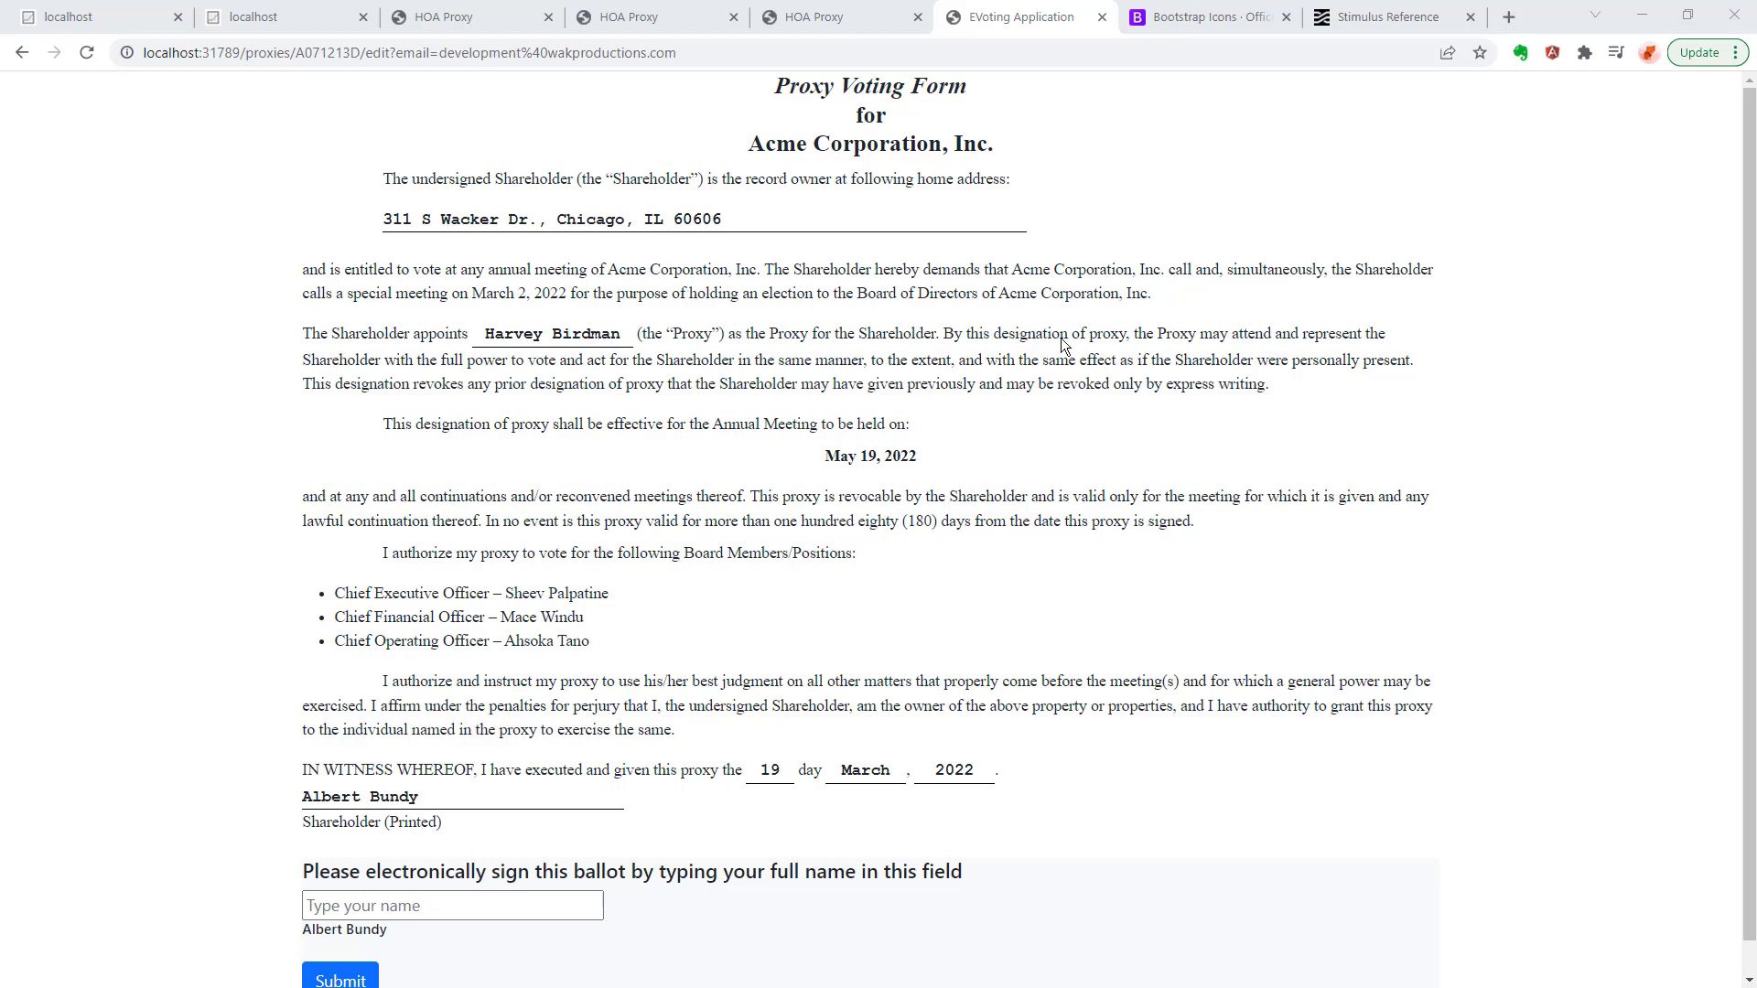
{"action": "mouse_move", "coordinate": [626, 792]}
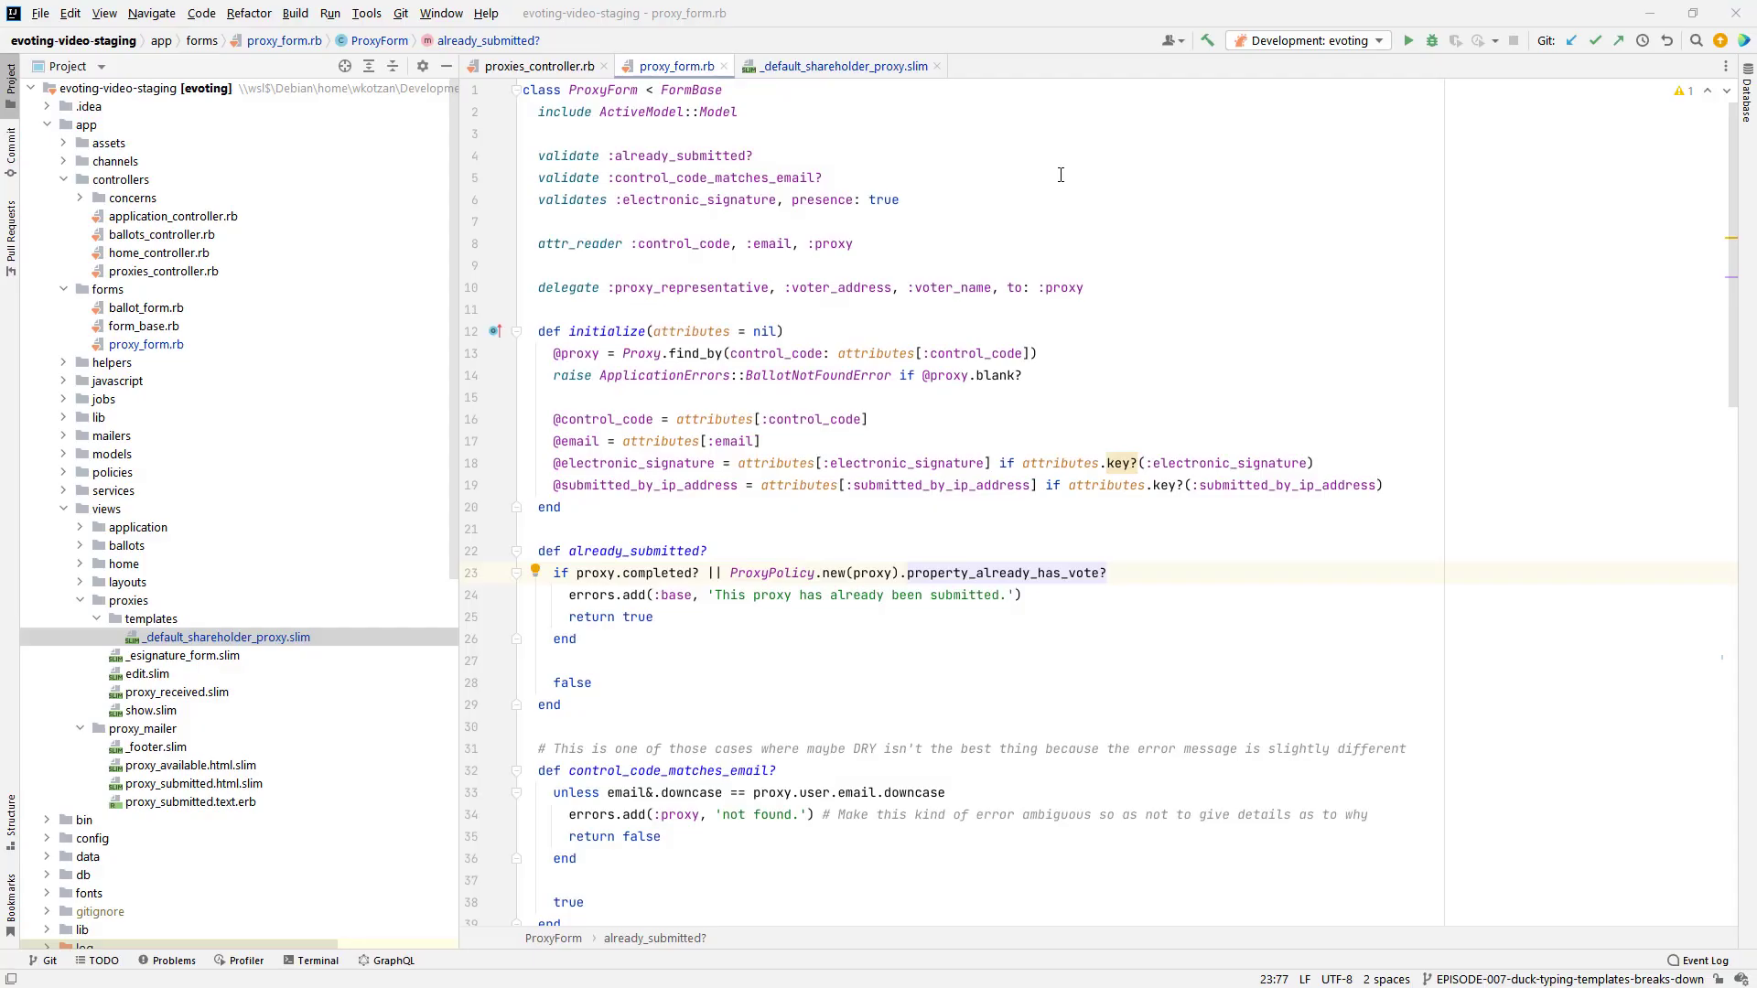
{"action": "mouse_move", "coordinate": [708, 220]}
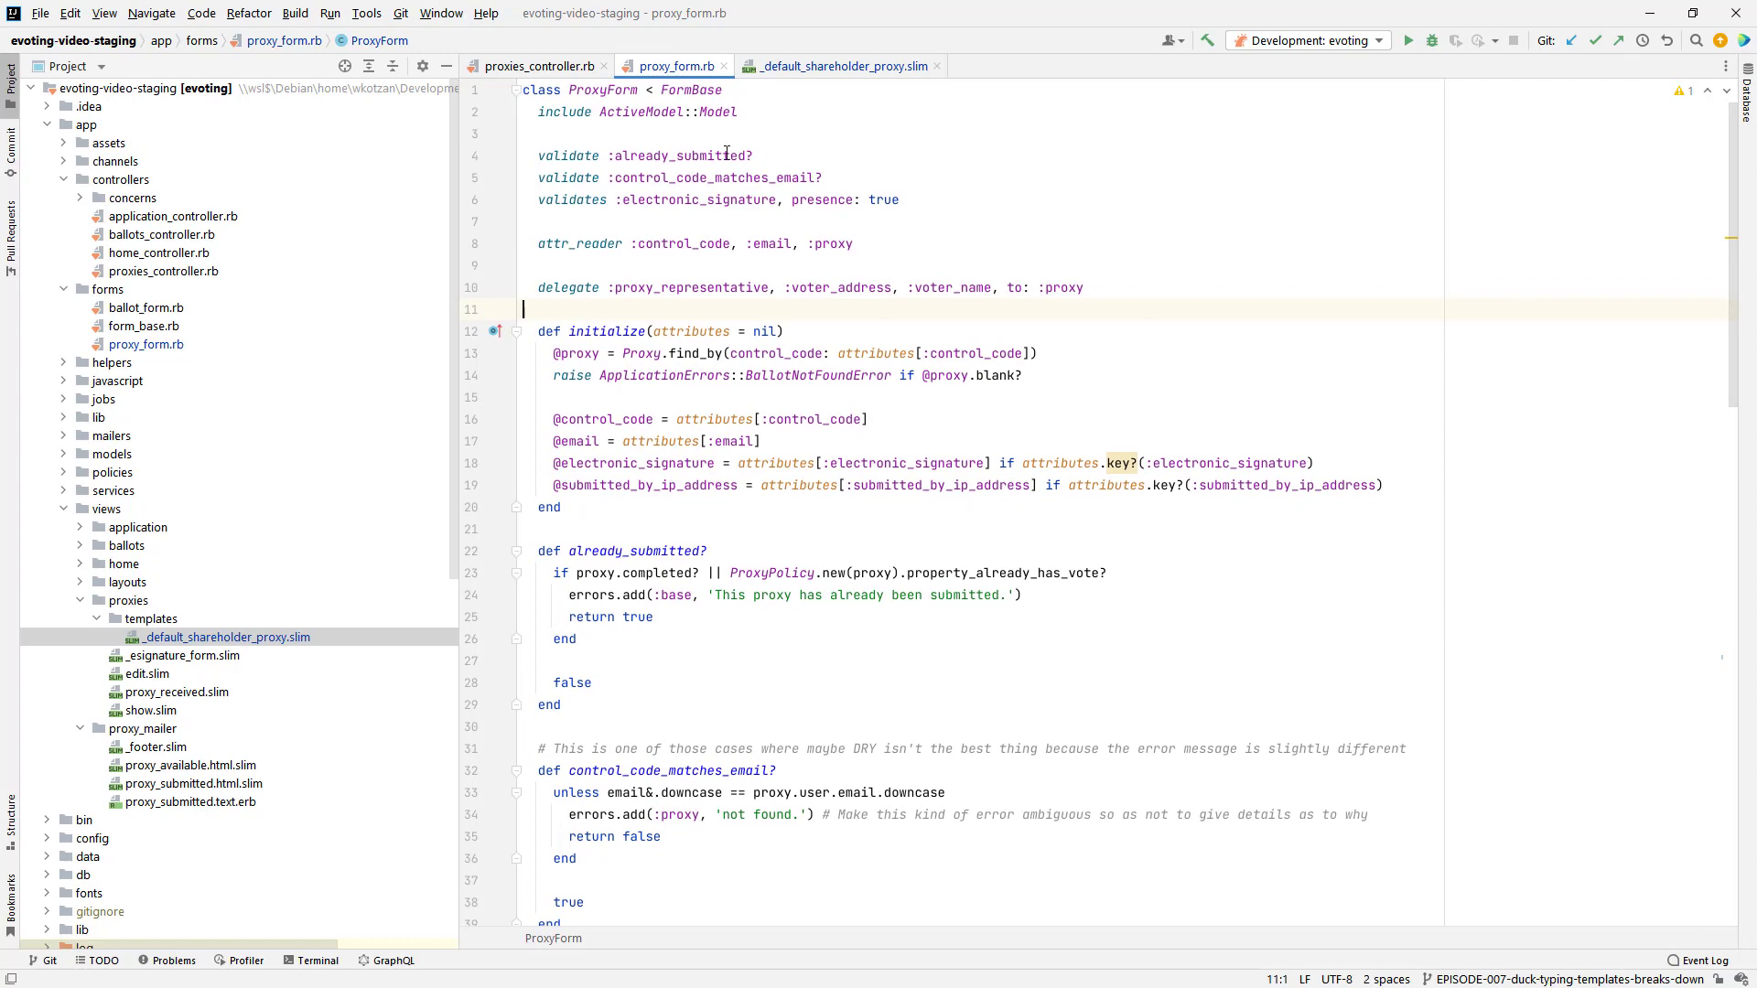
{"action": "mouse_move", "coordinate": [1263, 342]}
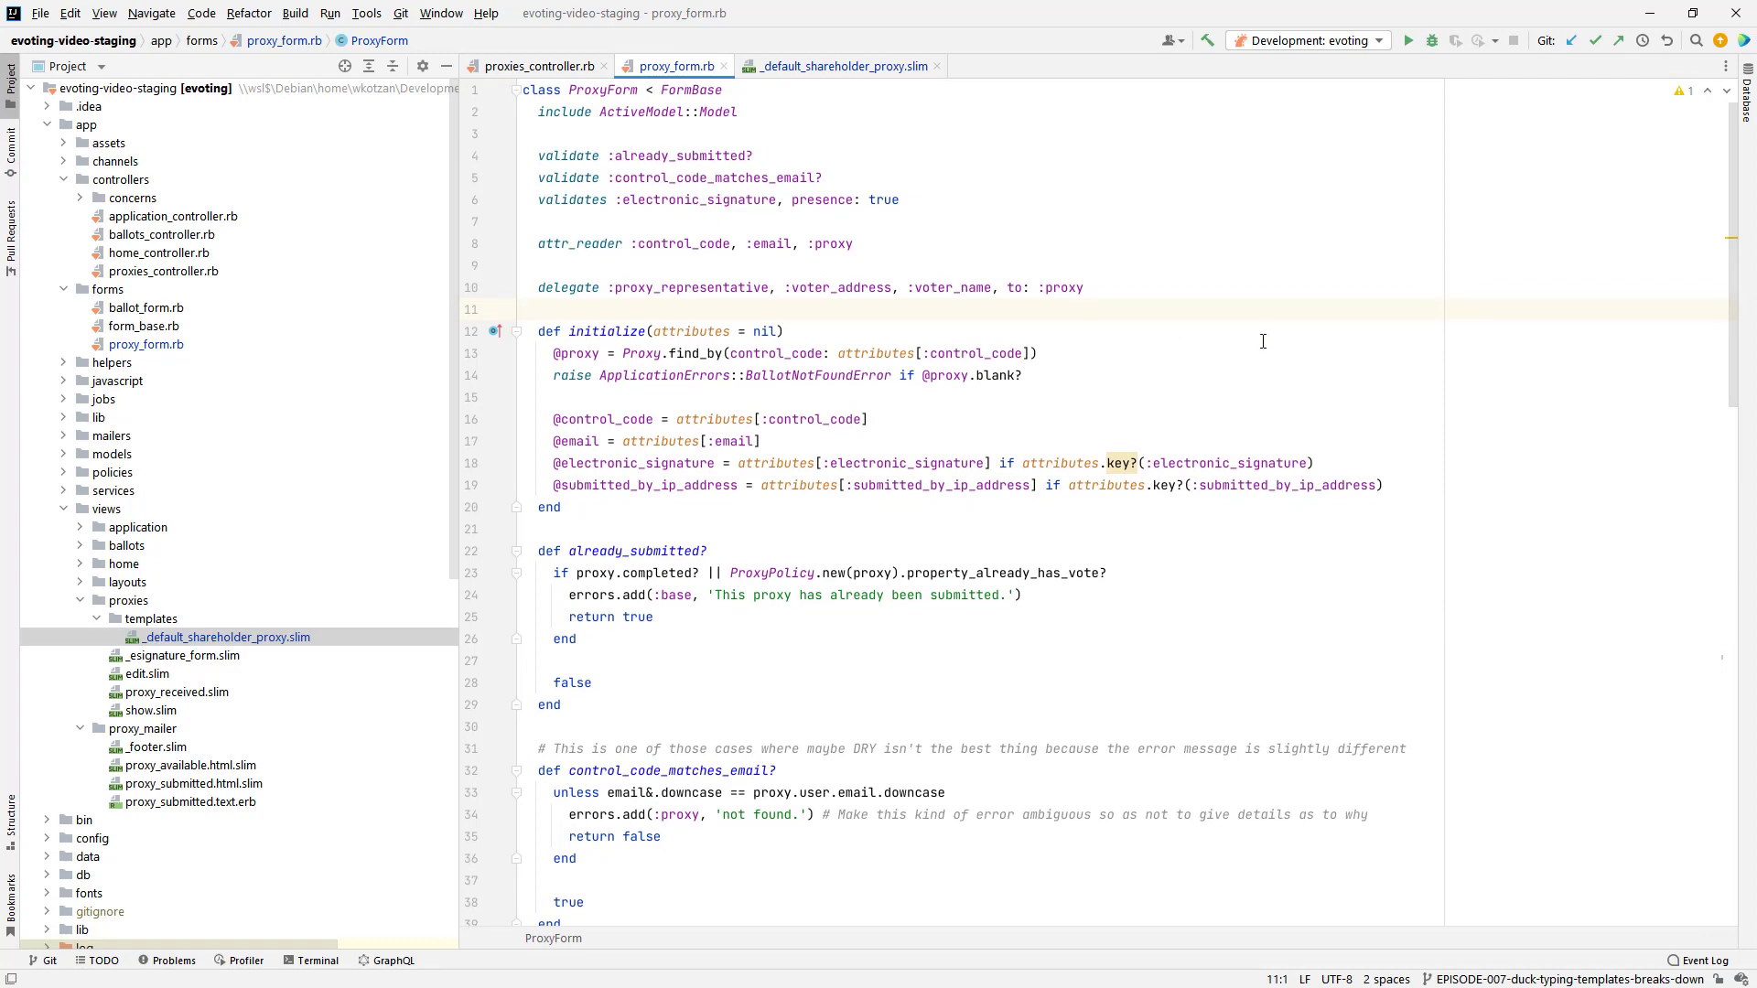
Step: Bring up _default_shareholder_proxy.slim and locate the form.date_signed.day call in the IN WITNESS WHEREOF line
{"action": "scroll", "scroll_direction": "down", "scroll_amount": 3}
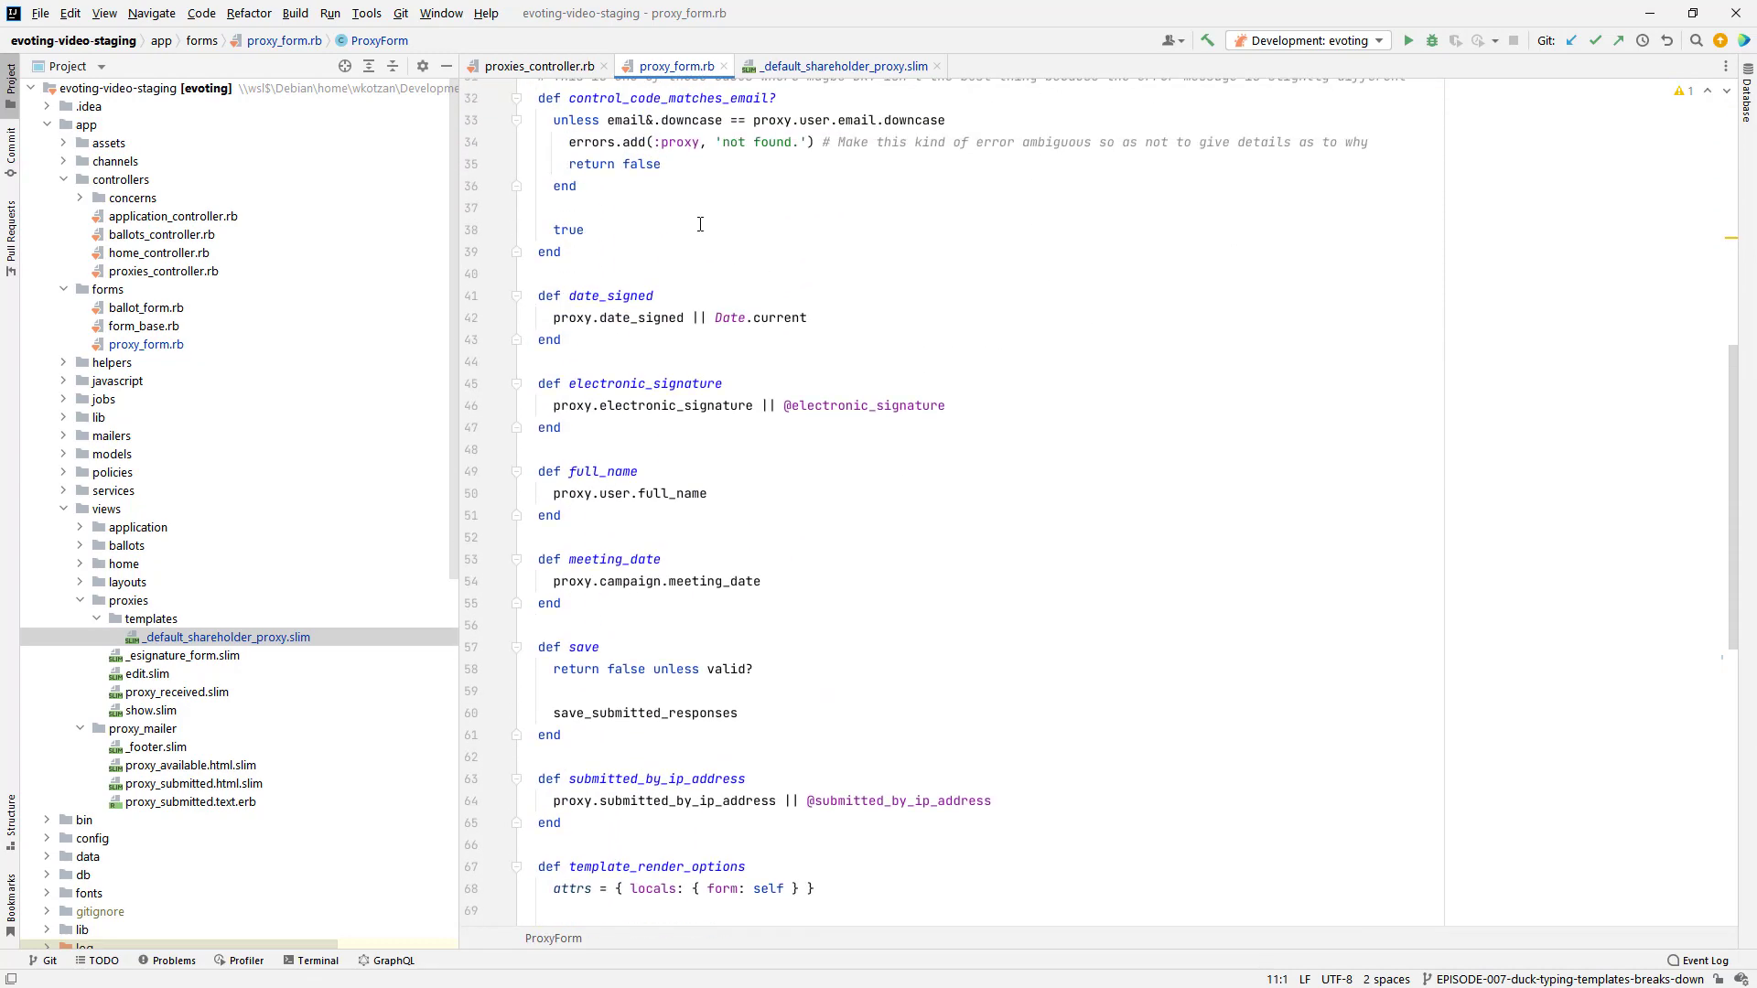
{"action": "mouse_move", "coordinate": [681, 631]}
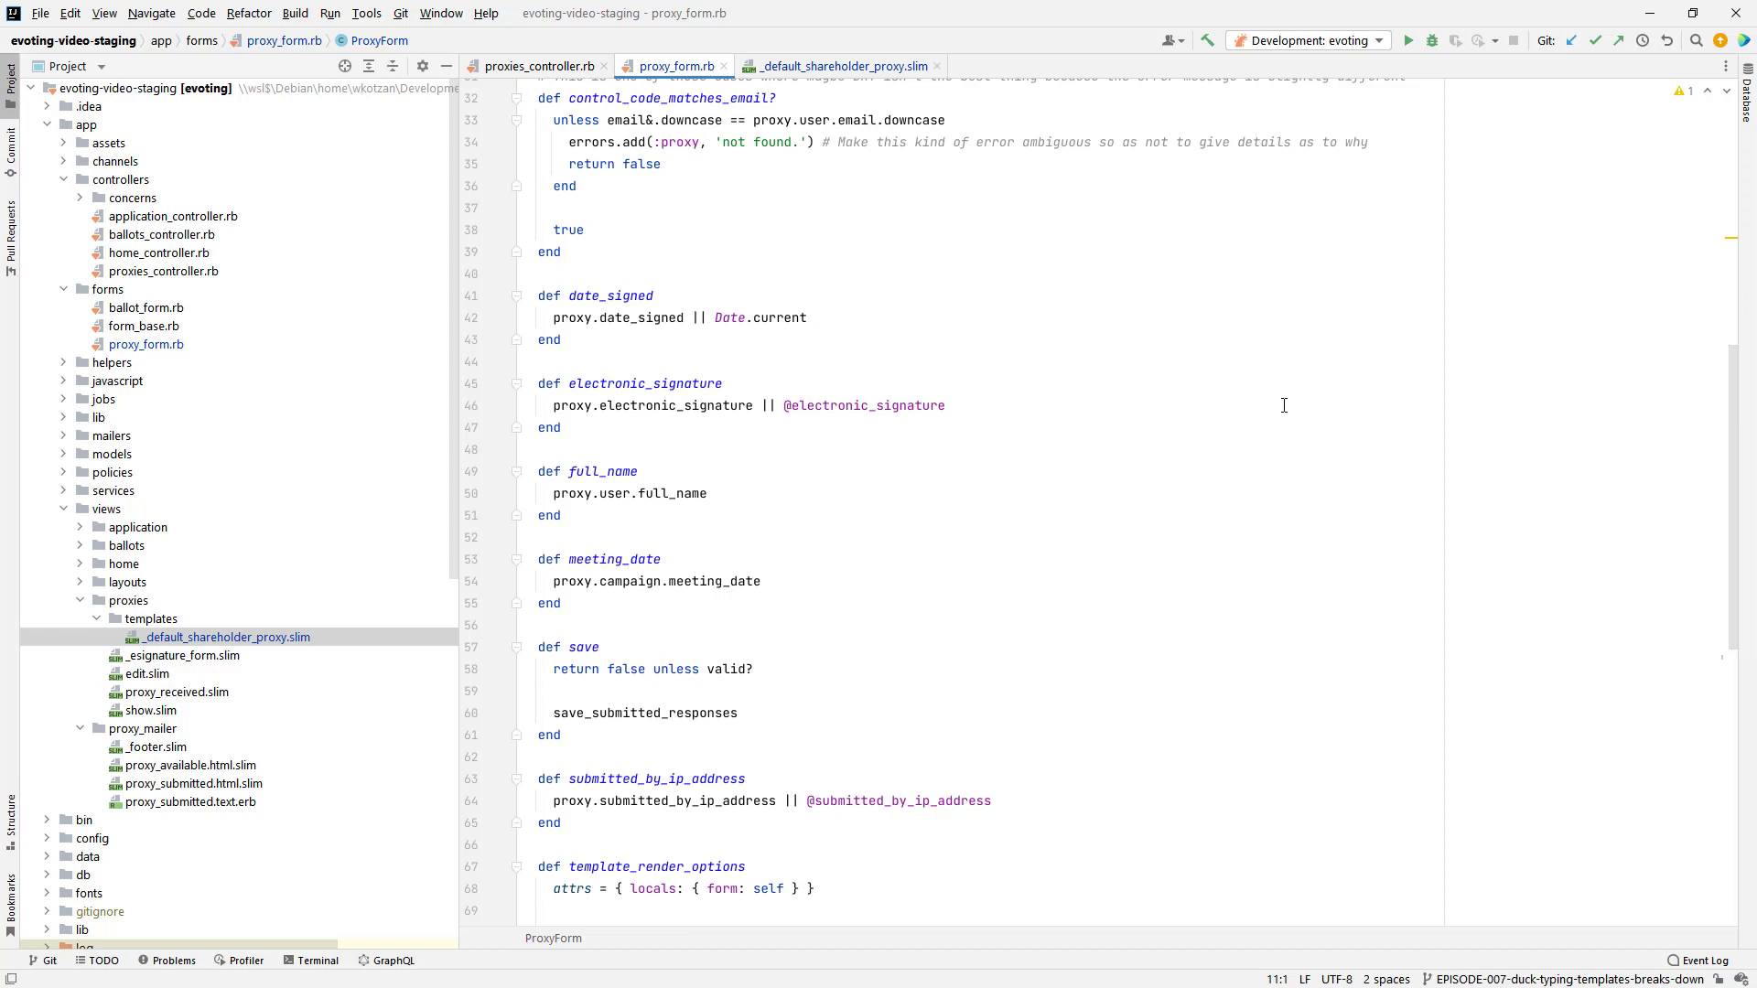
{"action": "mouse_move", "coordinate": [1278, 395]}
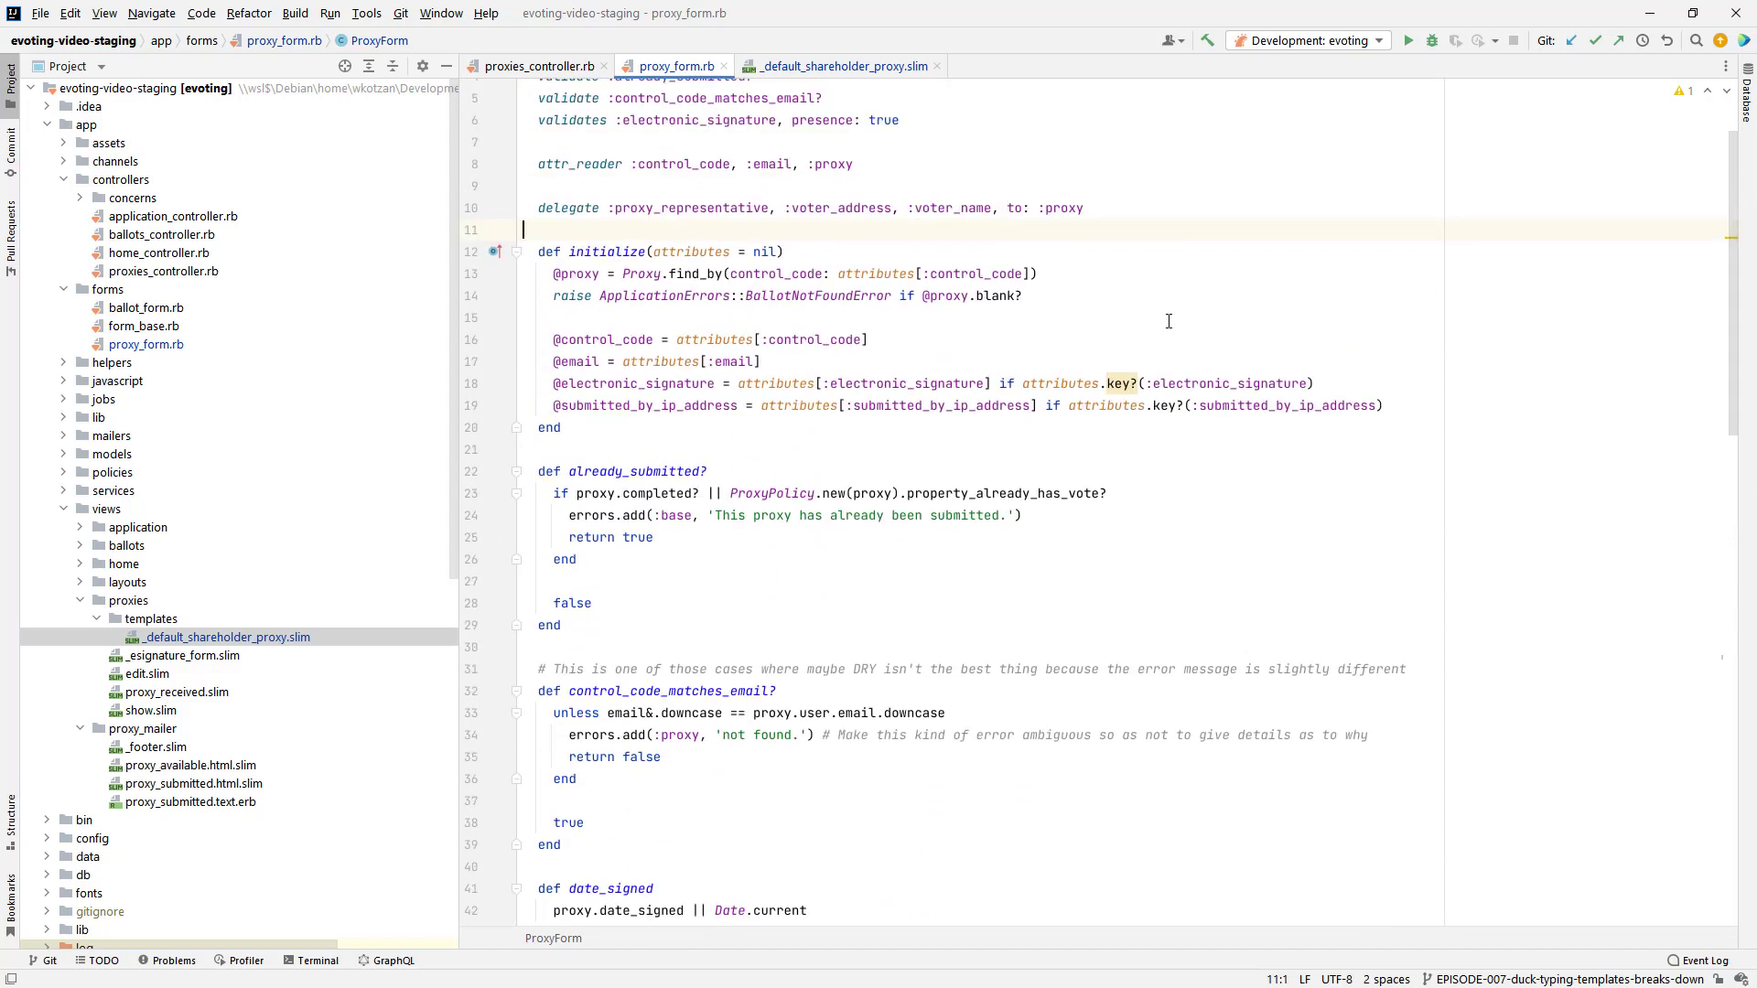
{"action": "scroll", "scroll_direction": "up", "scroll_amount": 3}
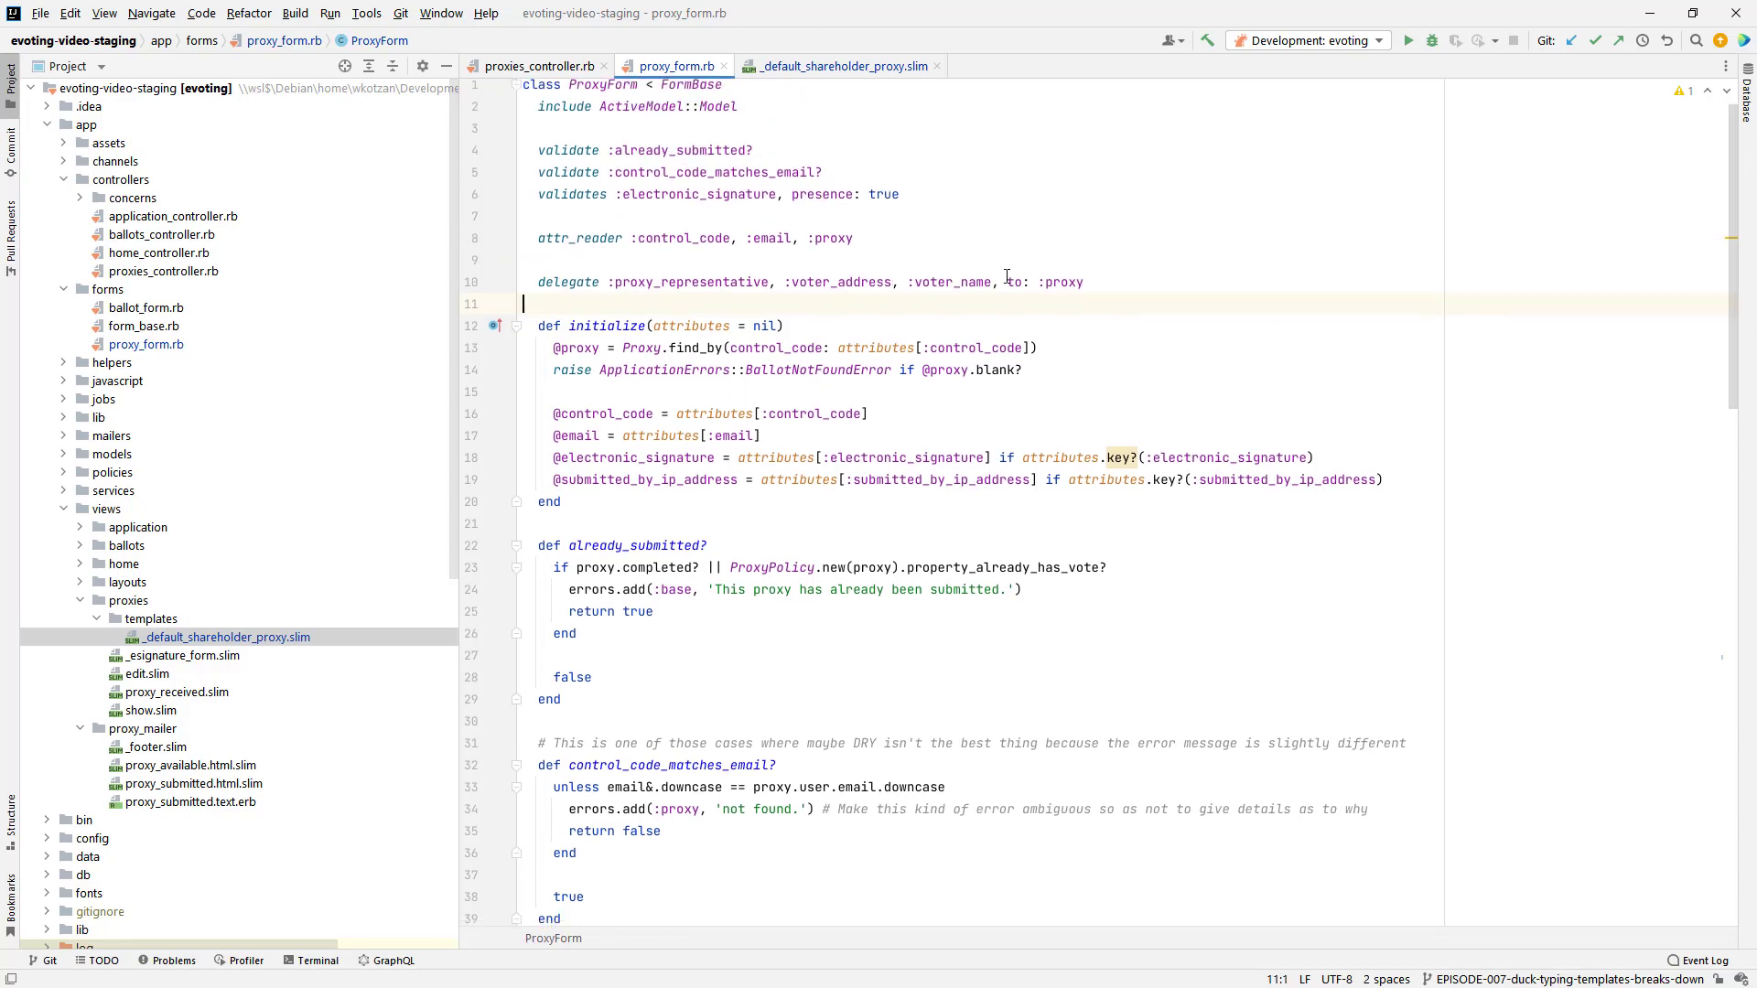
{"action": "scroll", "scroll_direction": "down", "scroll_amount": 3}
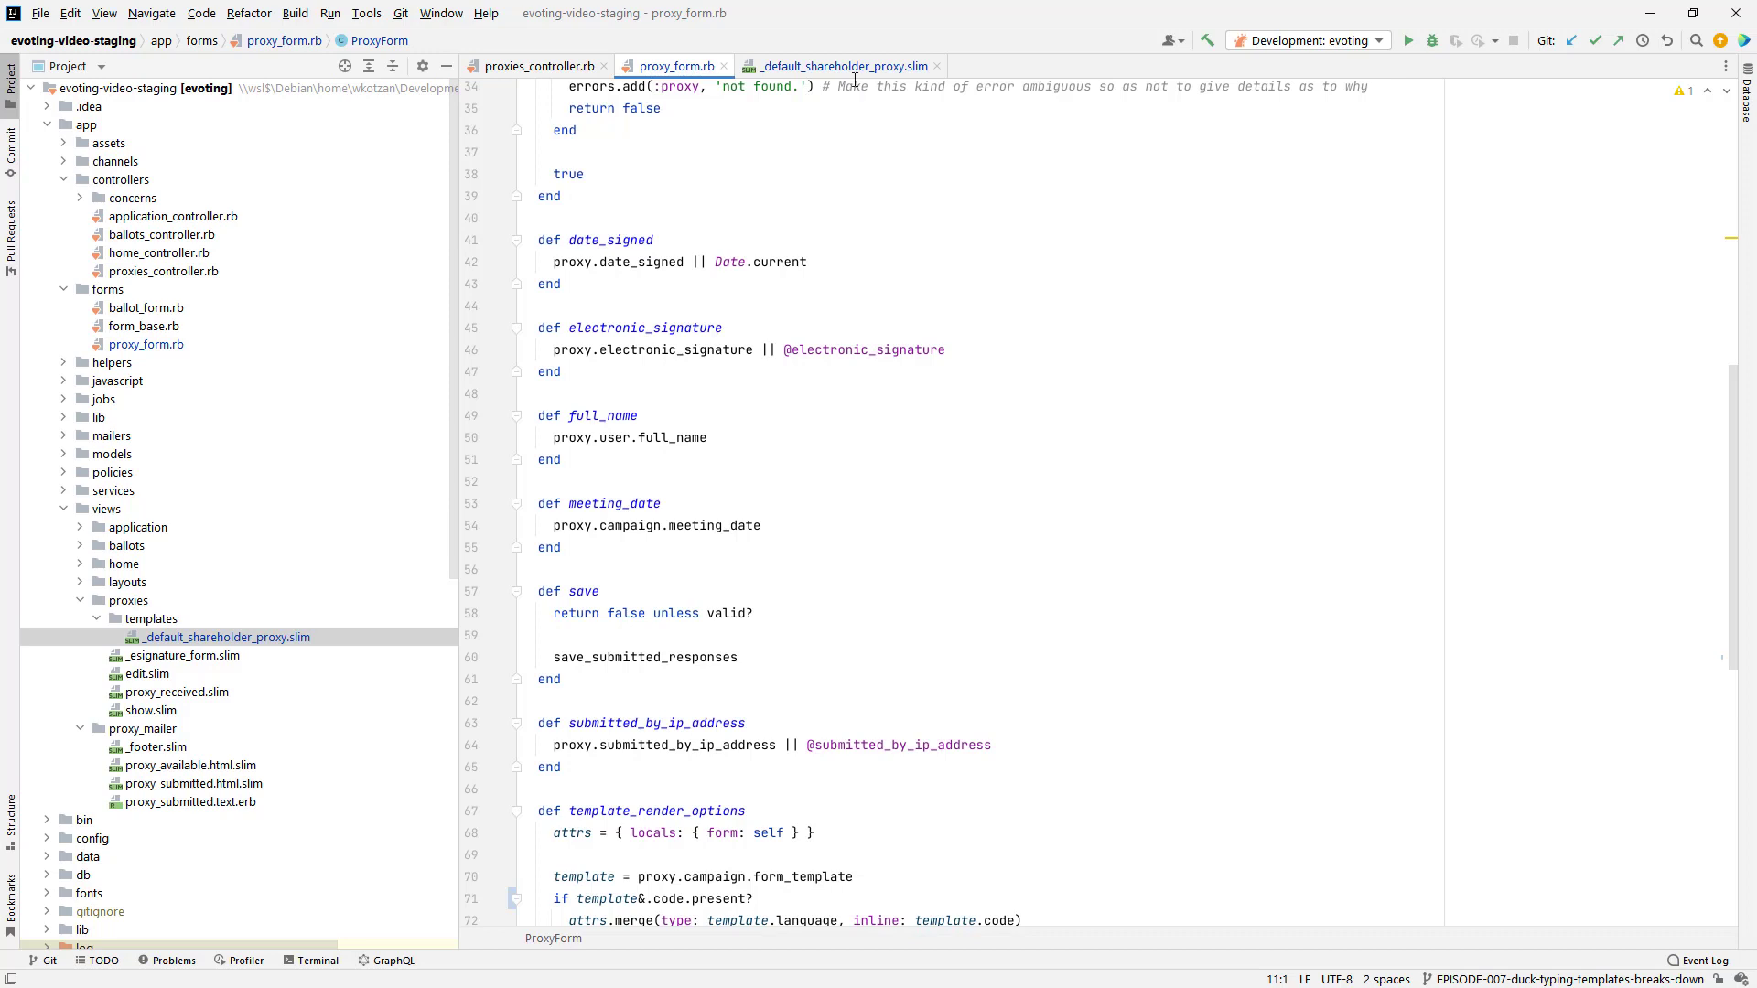
{"action": "left_click", "coordinate": [838, 66]}
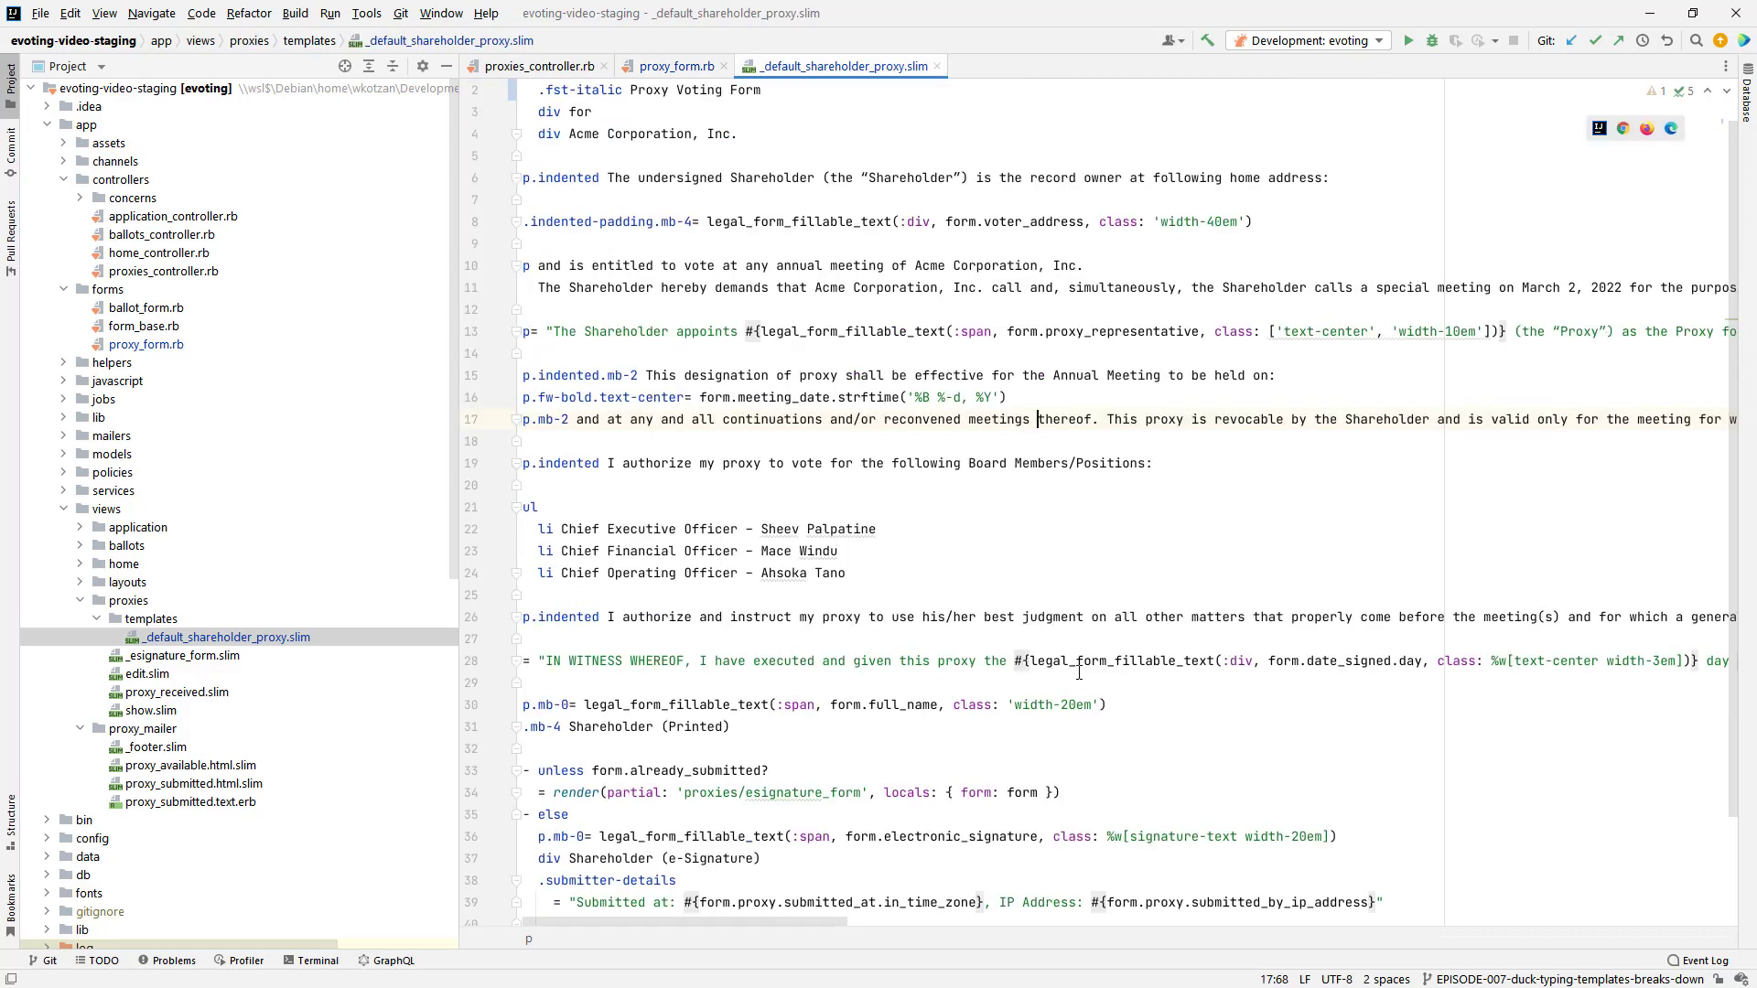
{"action": "mouse_move", "coordinate": [1265, 761]}
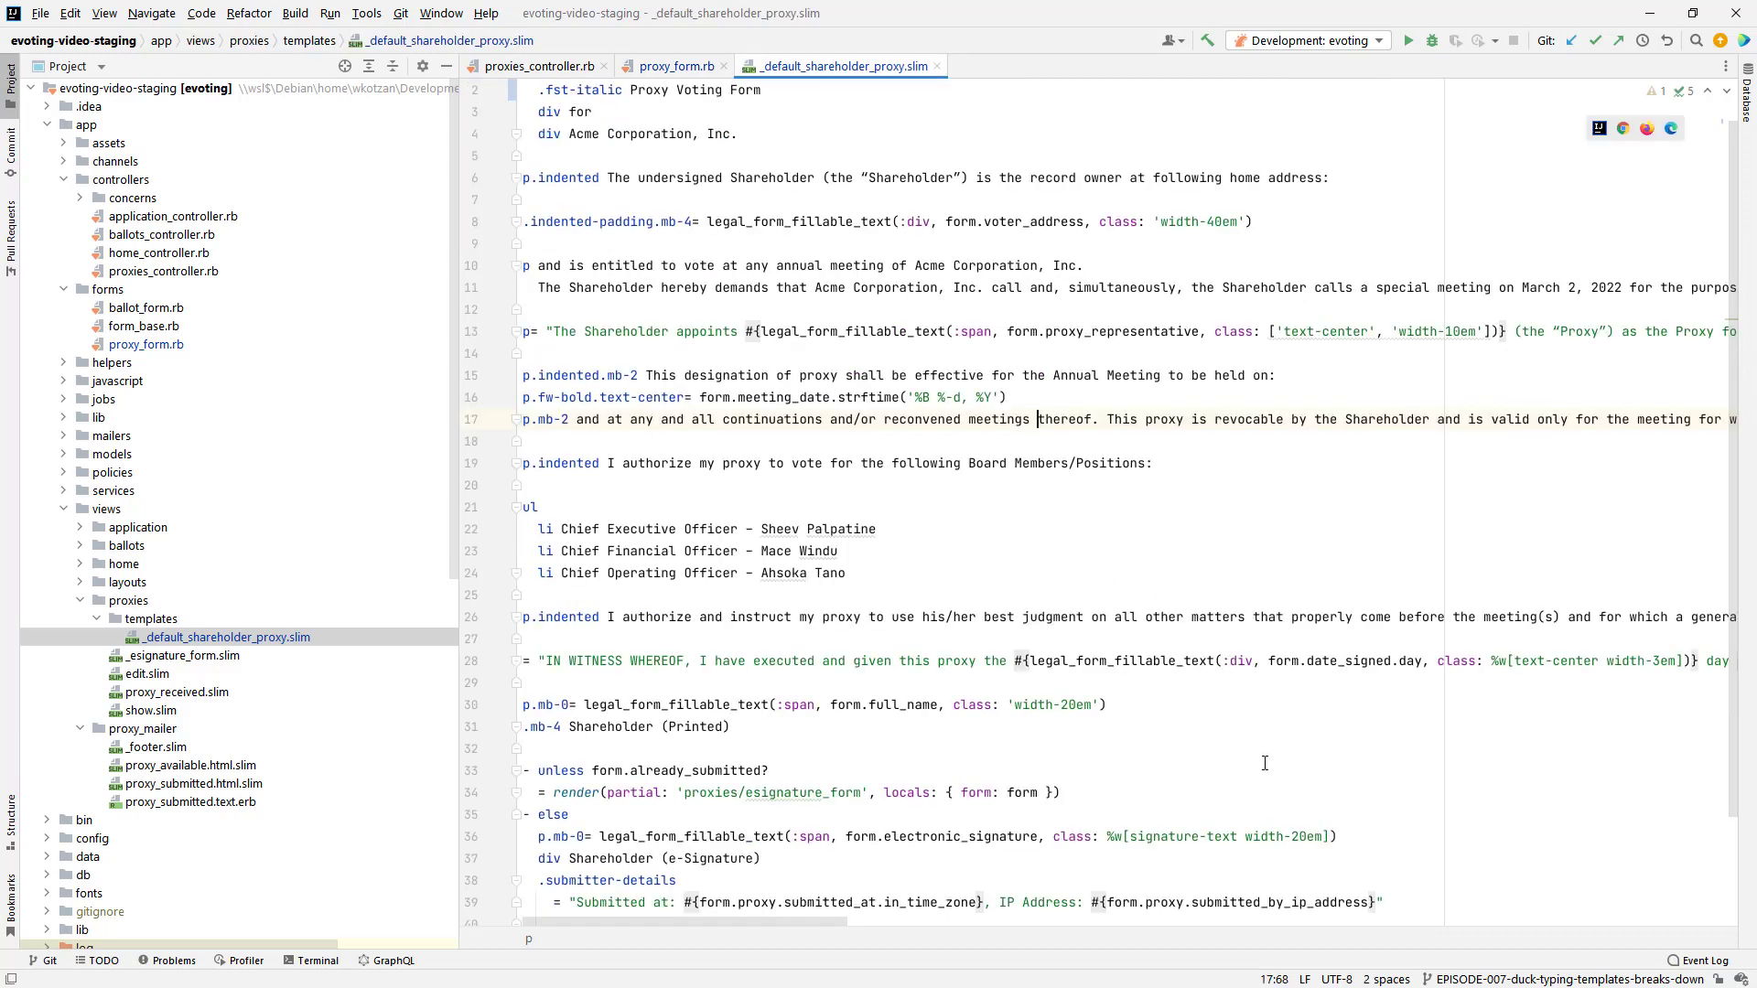
{"action": "mouse_move", "coordinate": [1349, 718]}
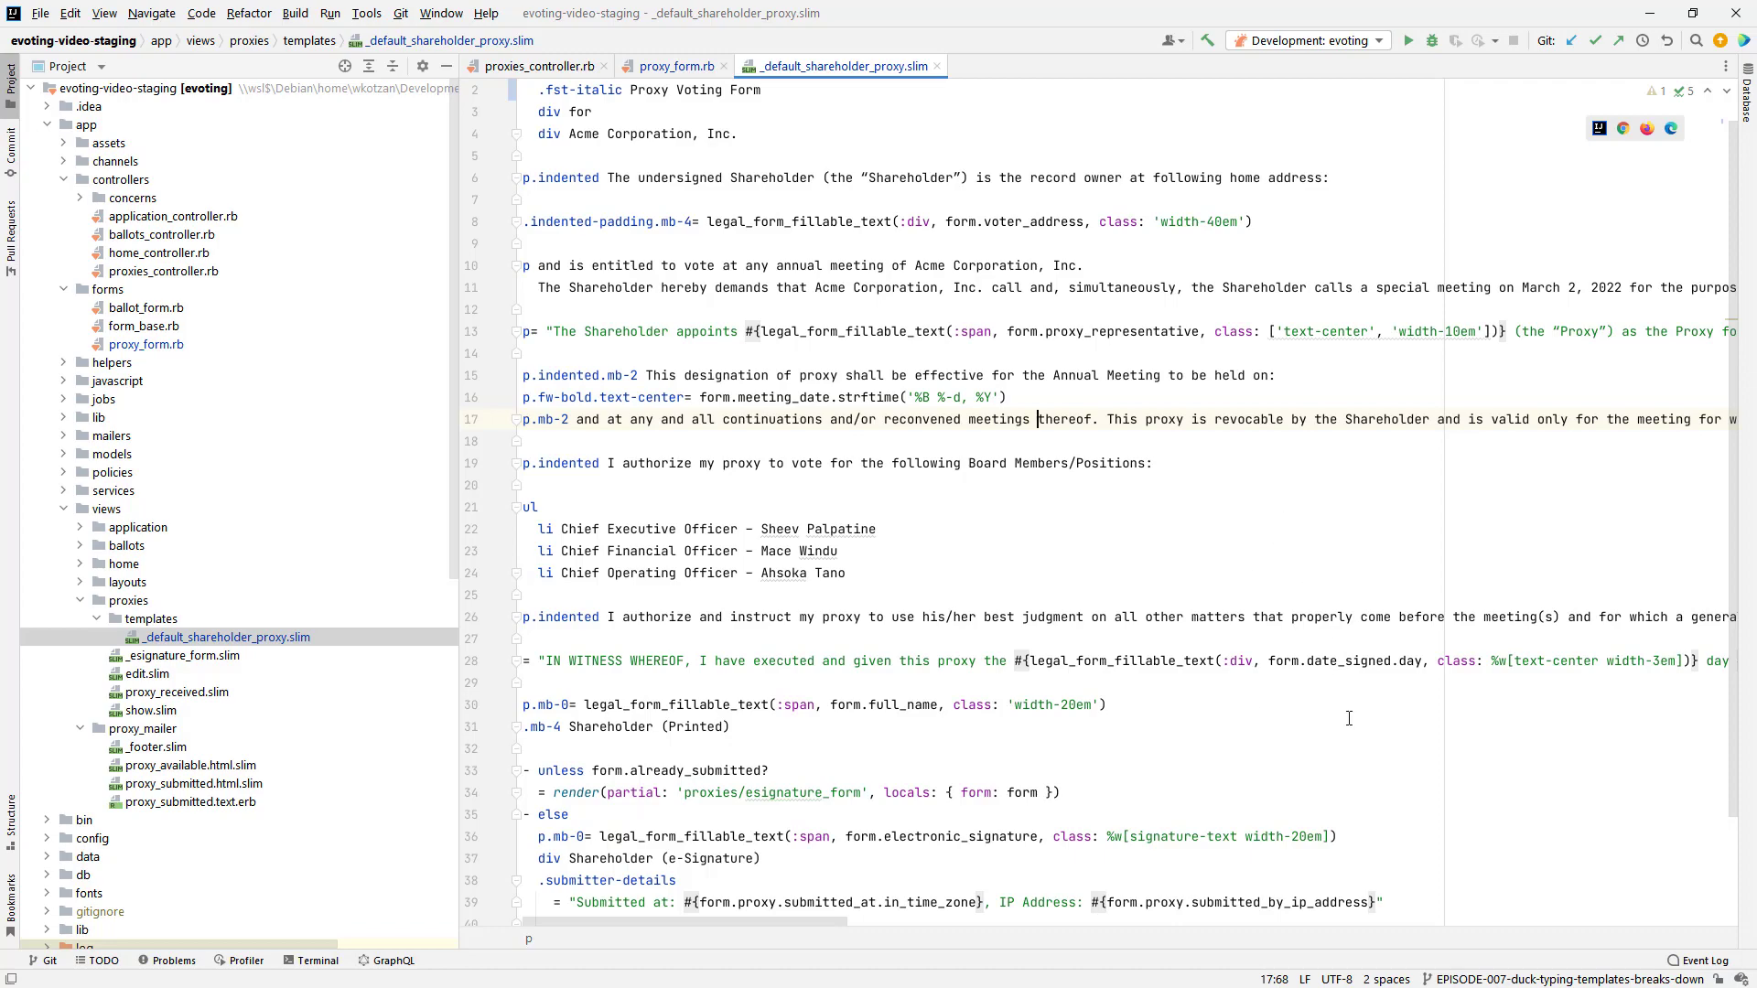
{"action": "mouse_move", "coordinate": [1248, 645]}
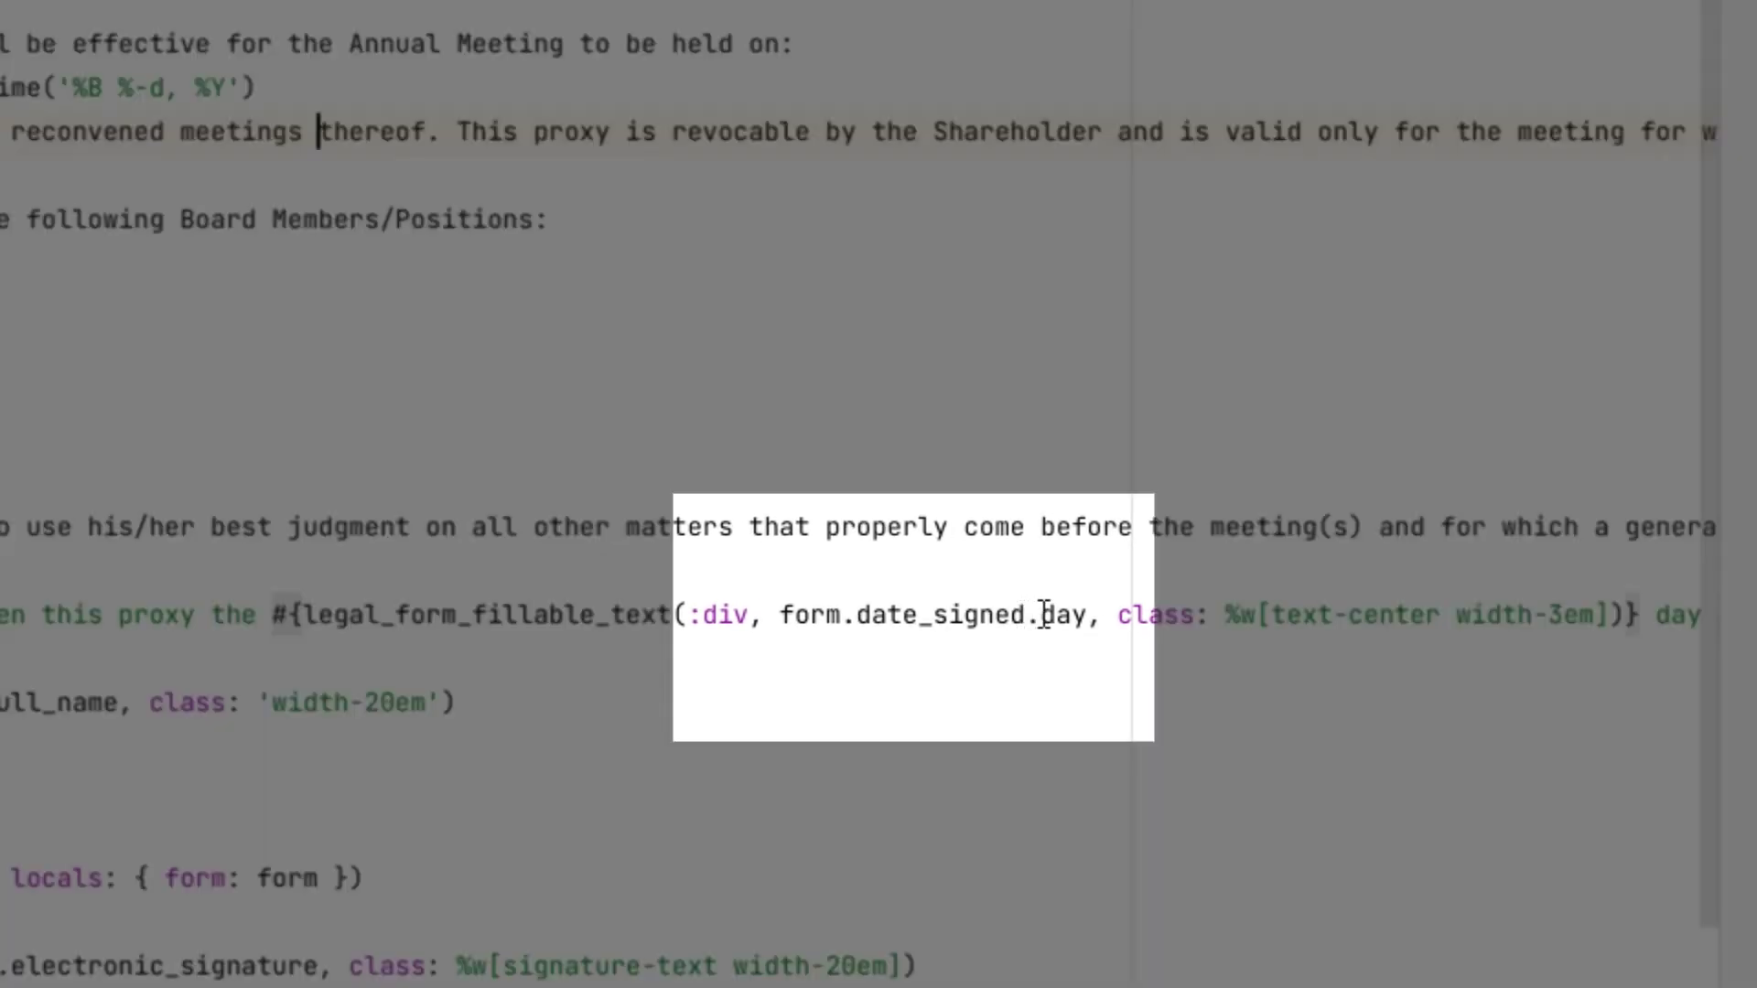
{"action": "double_click", "coordinate": [941, 615]}
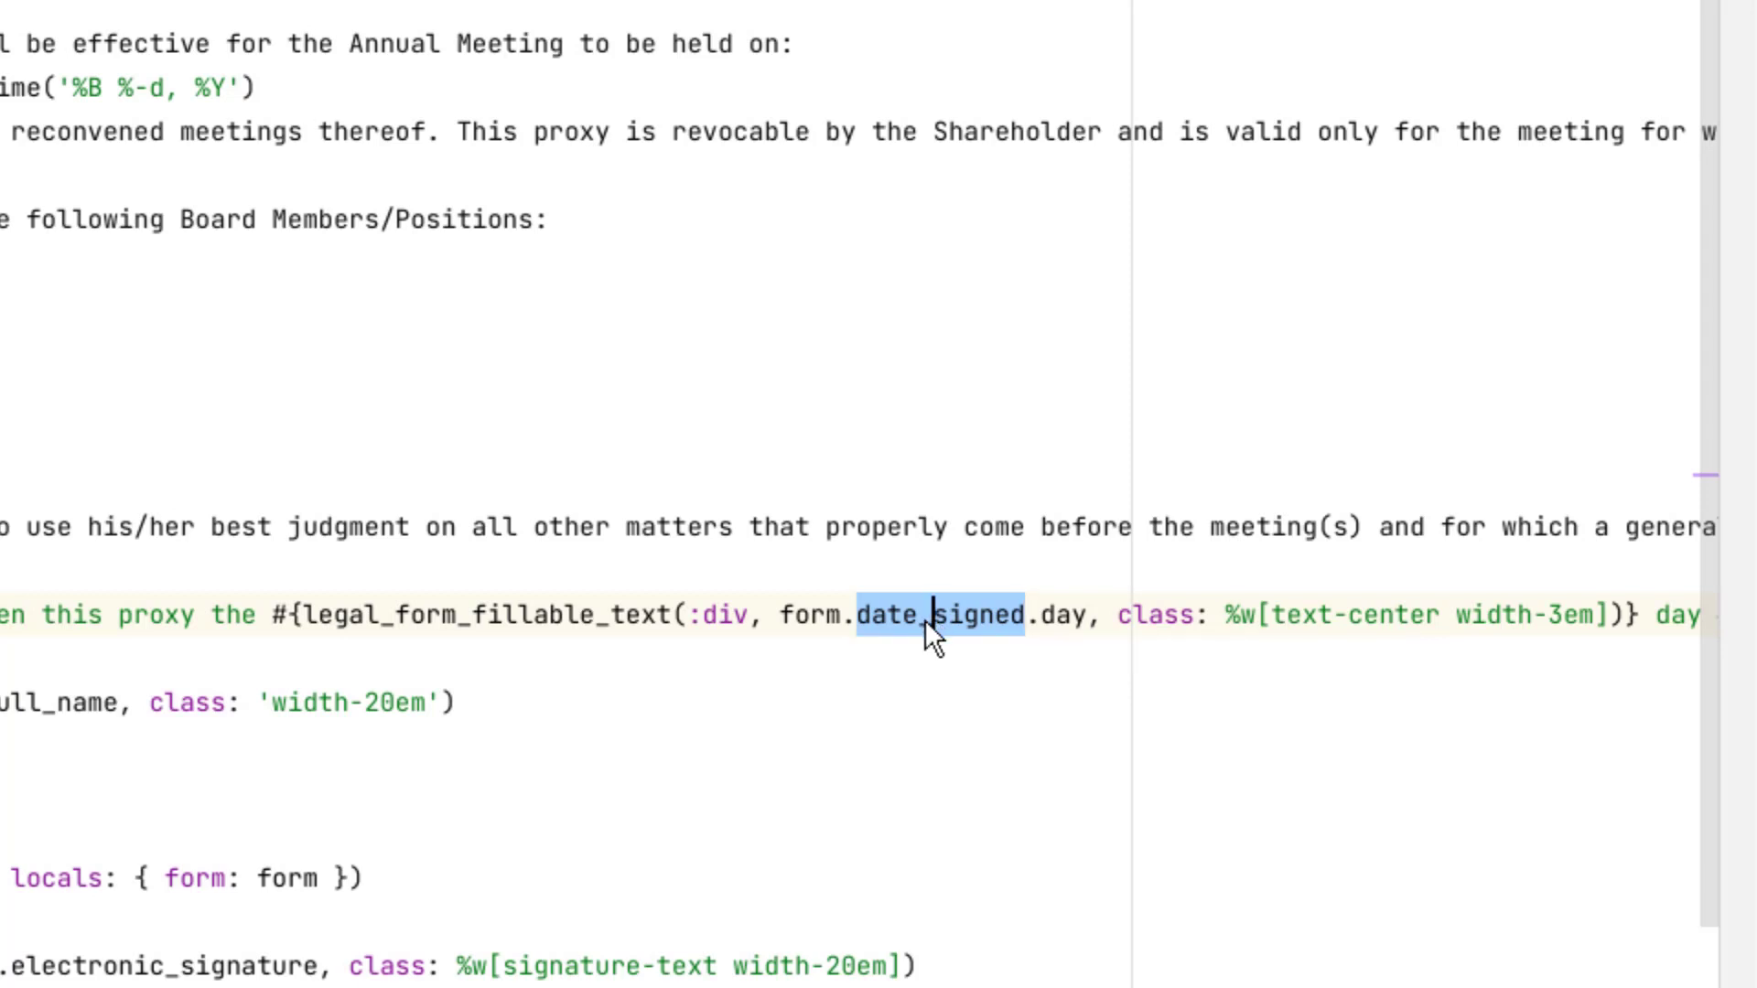
{"action": "left_click", "coordinate": [947, 615]}
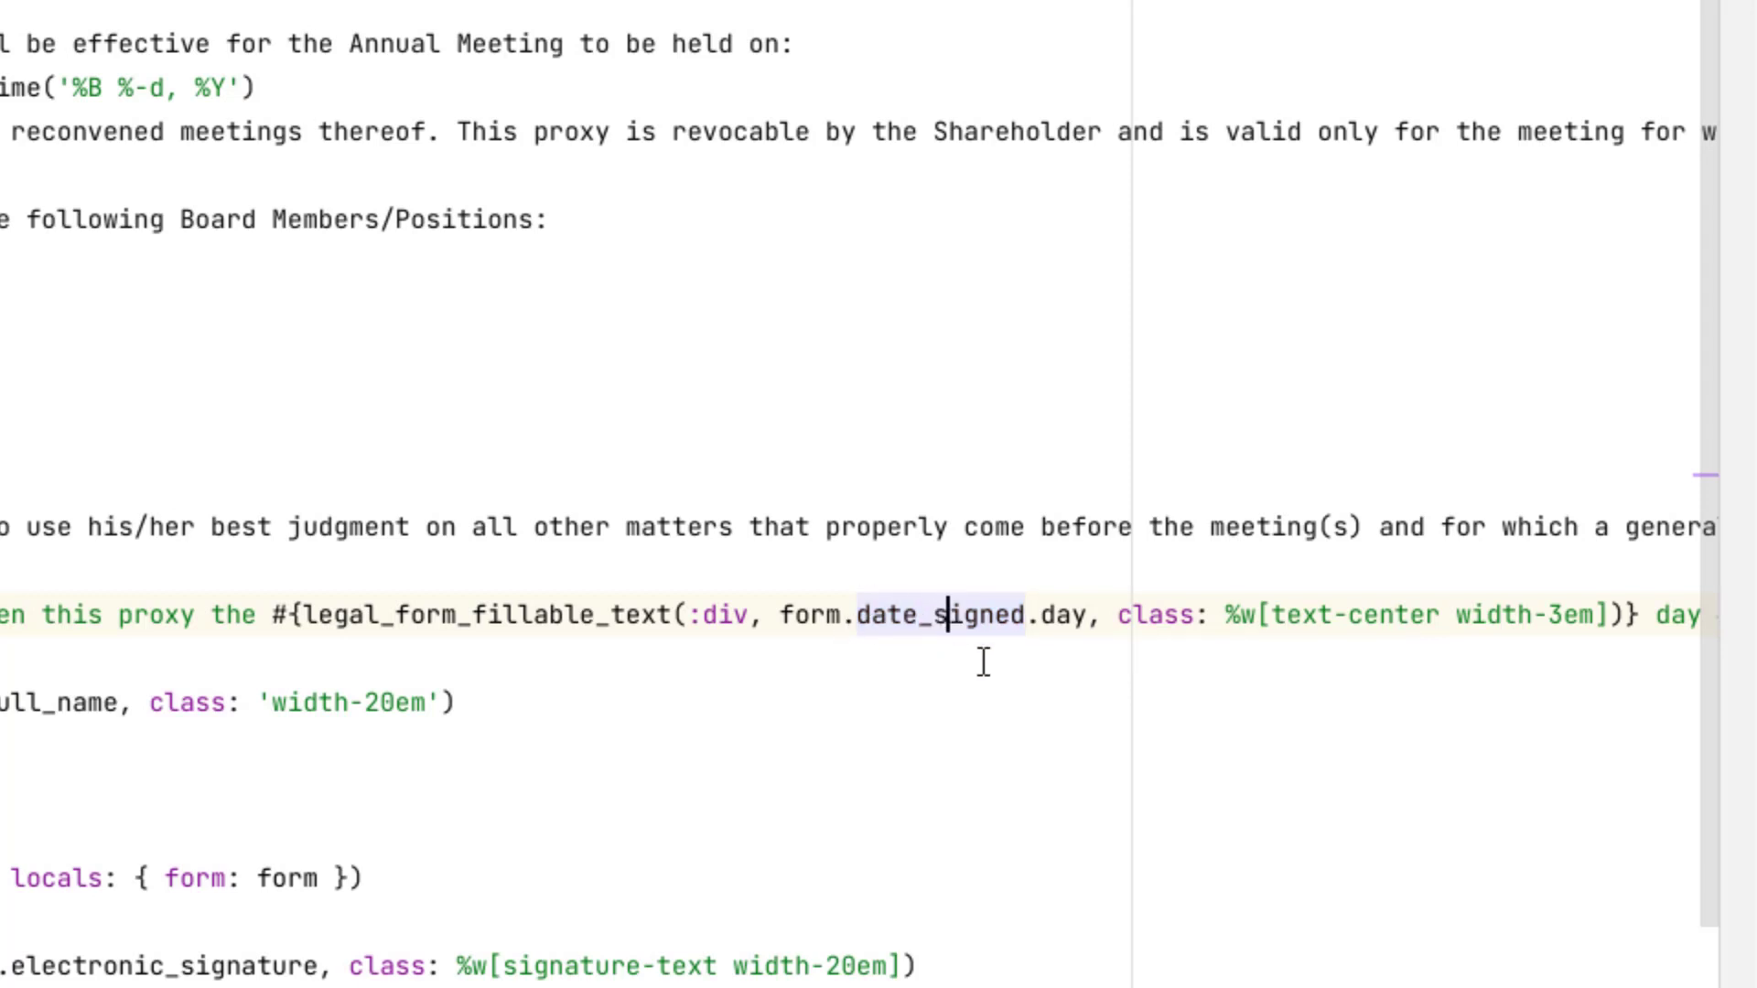
{"action": "mouse_move", "coordinate": [1089, 666]}
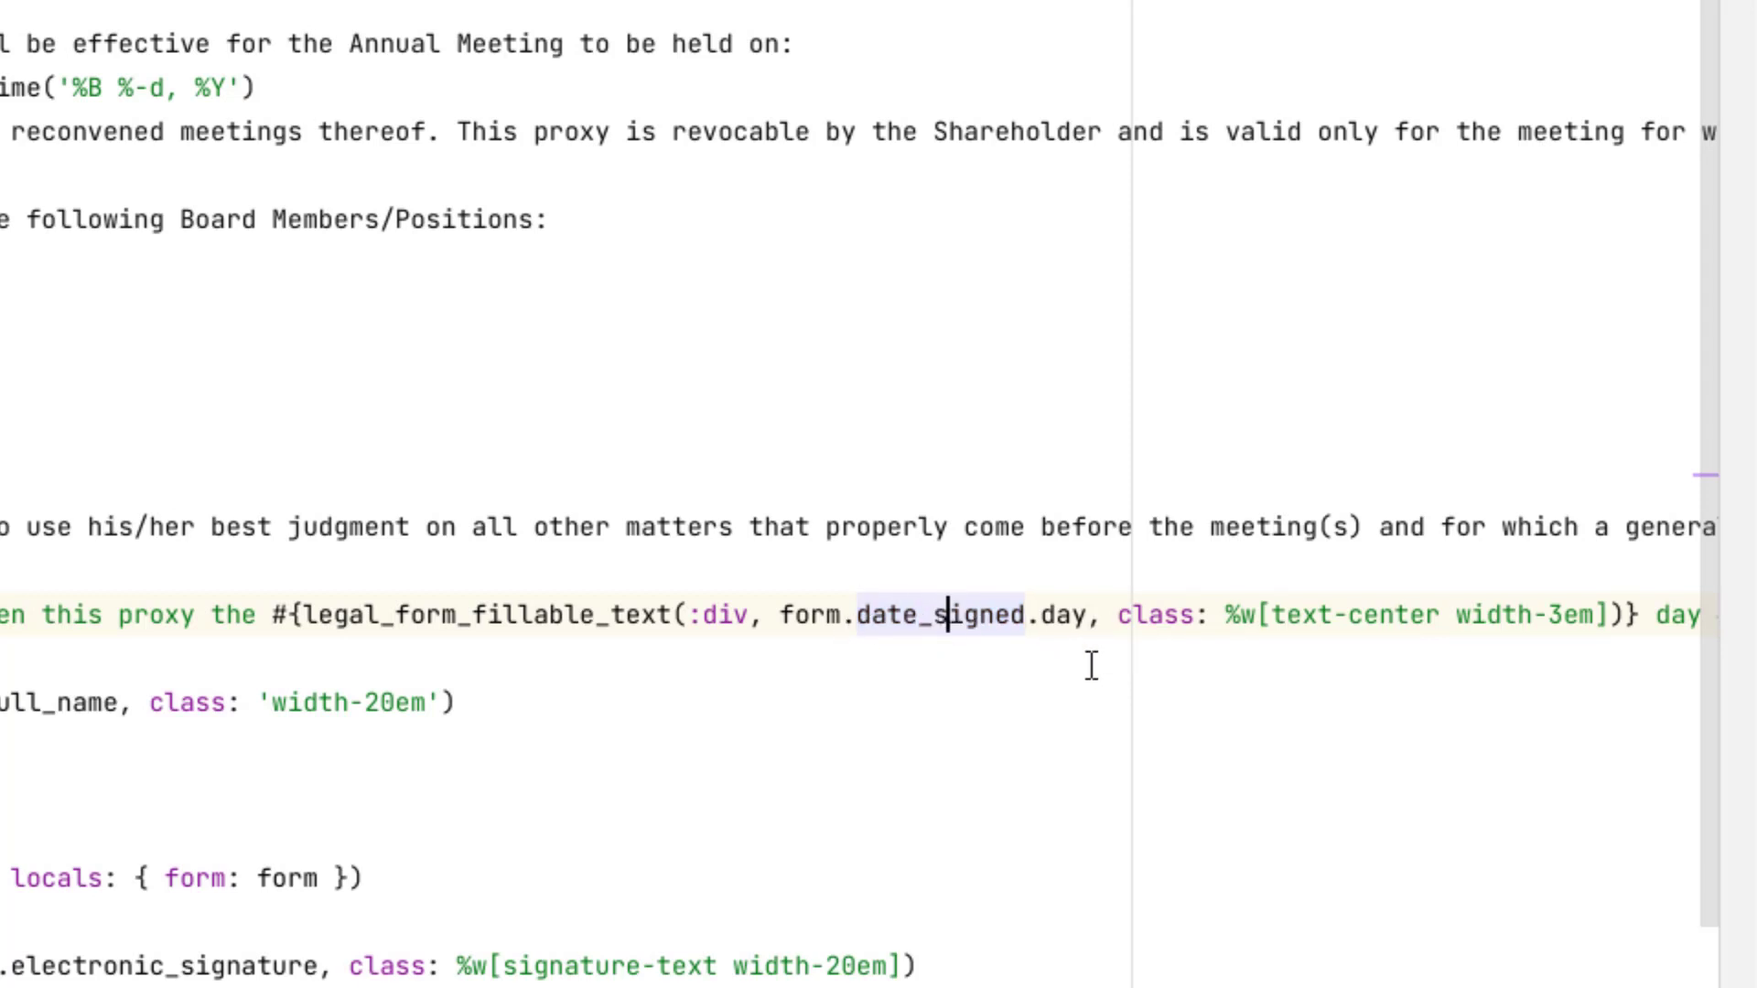
{"action": "mouse_move", "coordinate": [1109, 628]}
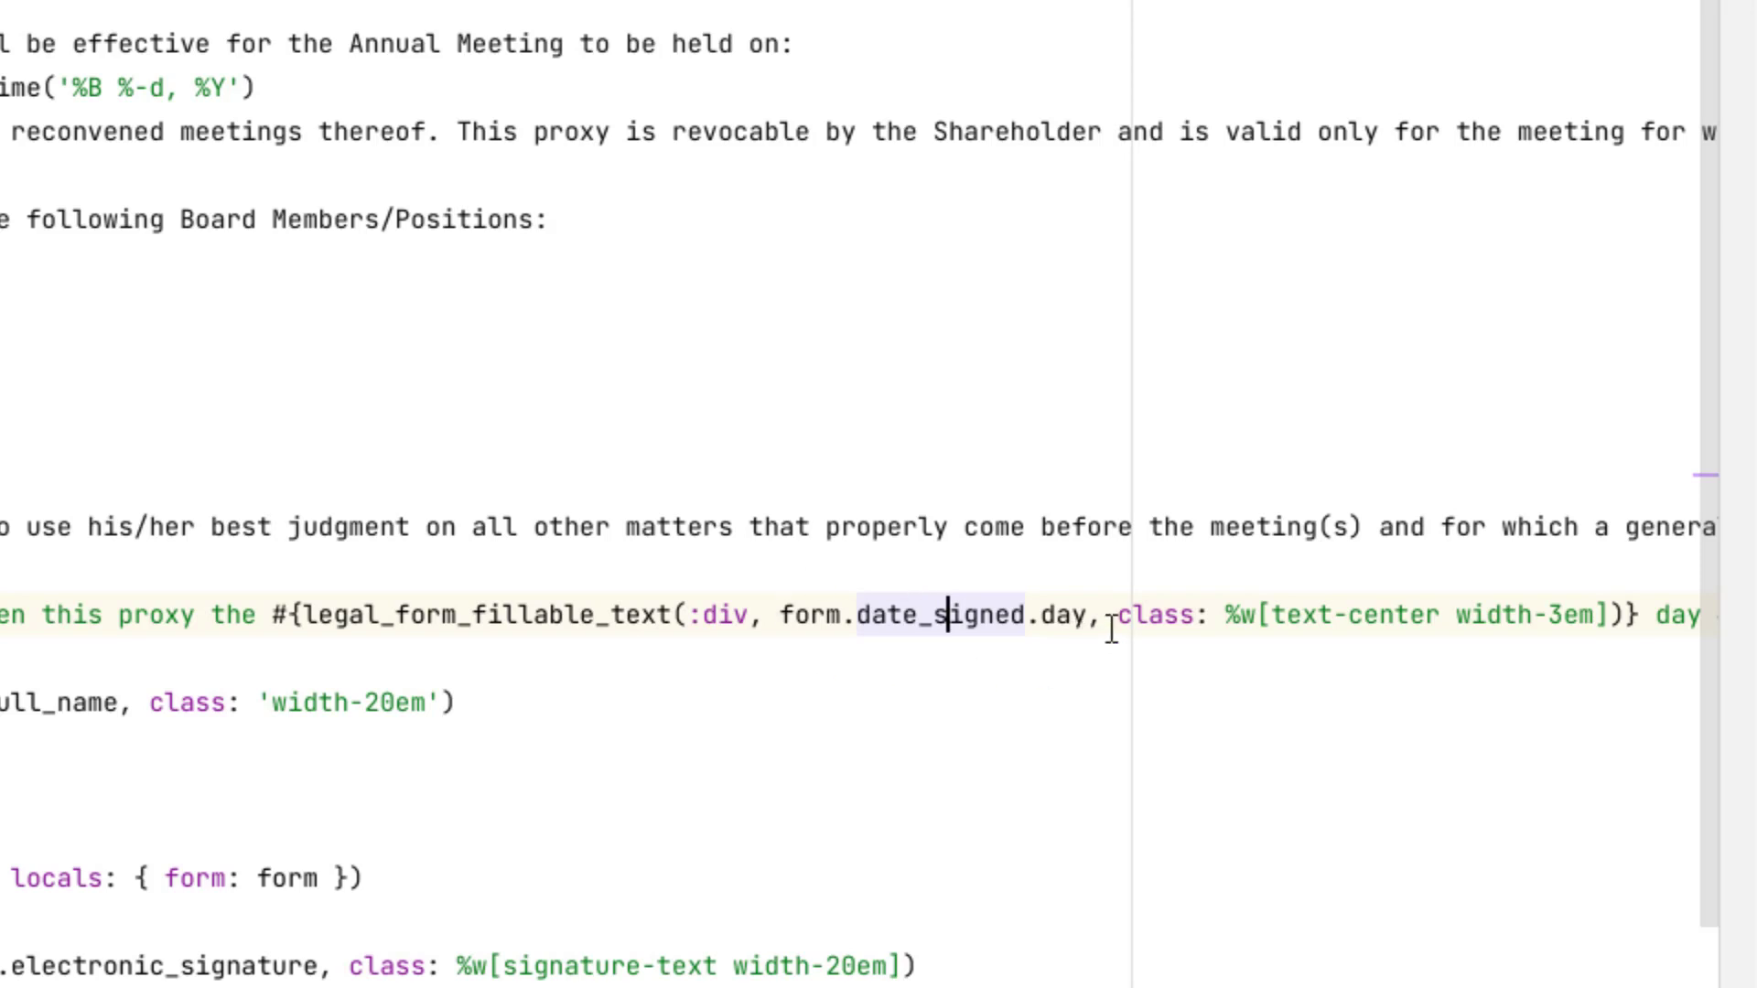
{"action": "mouse_move", "coordinate": [1071, 587]}
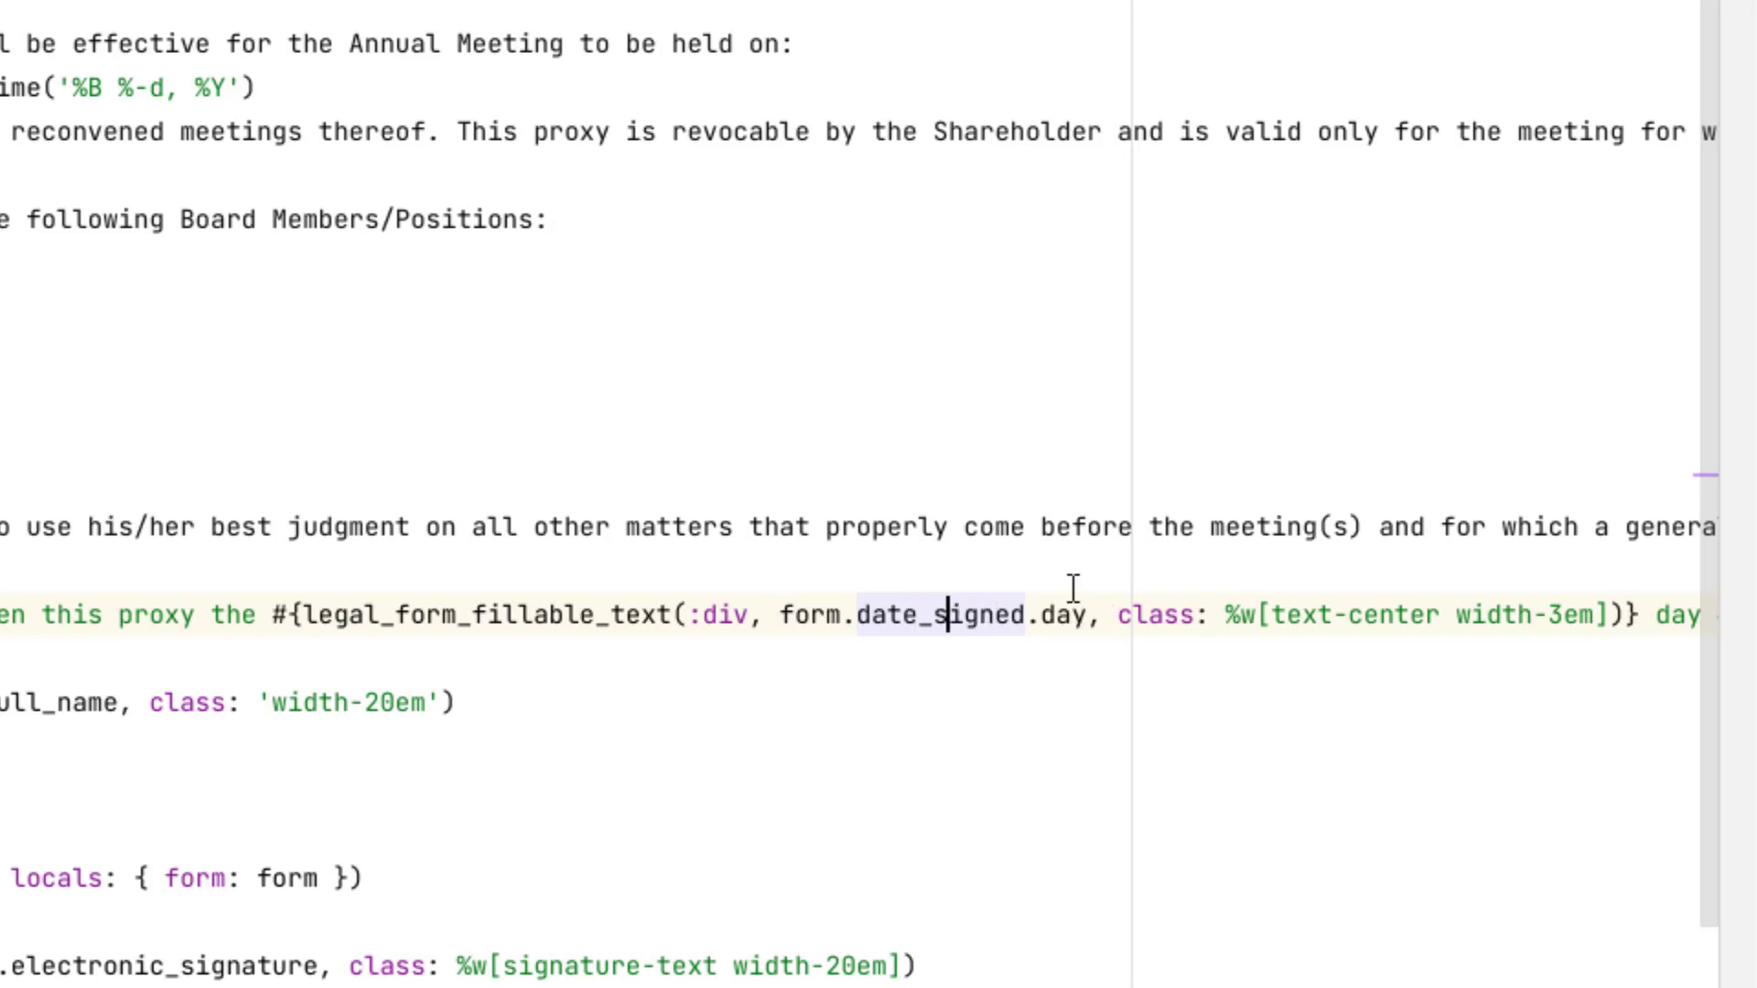
{"action": "mouse_move", "coordinate": [1076, 683]}
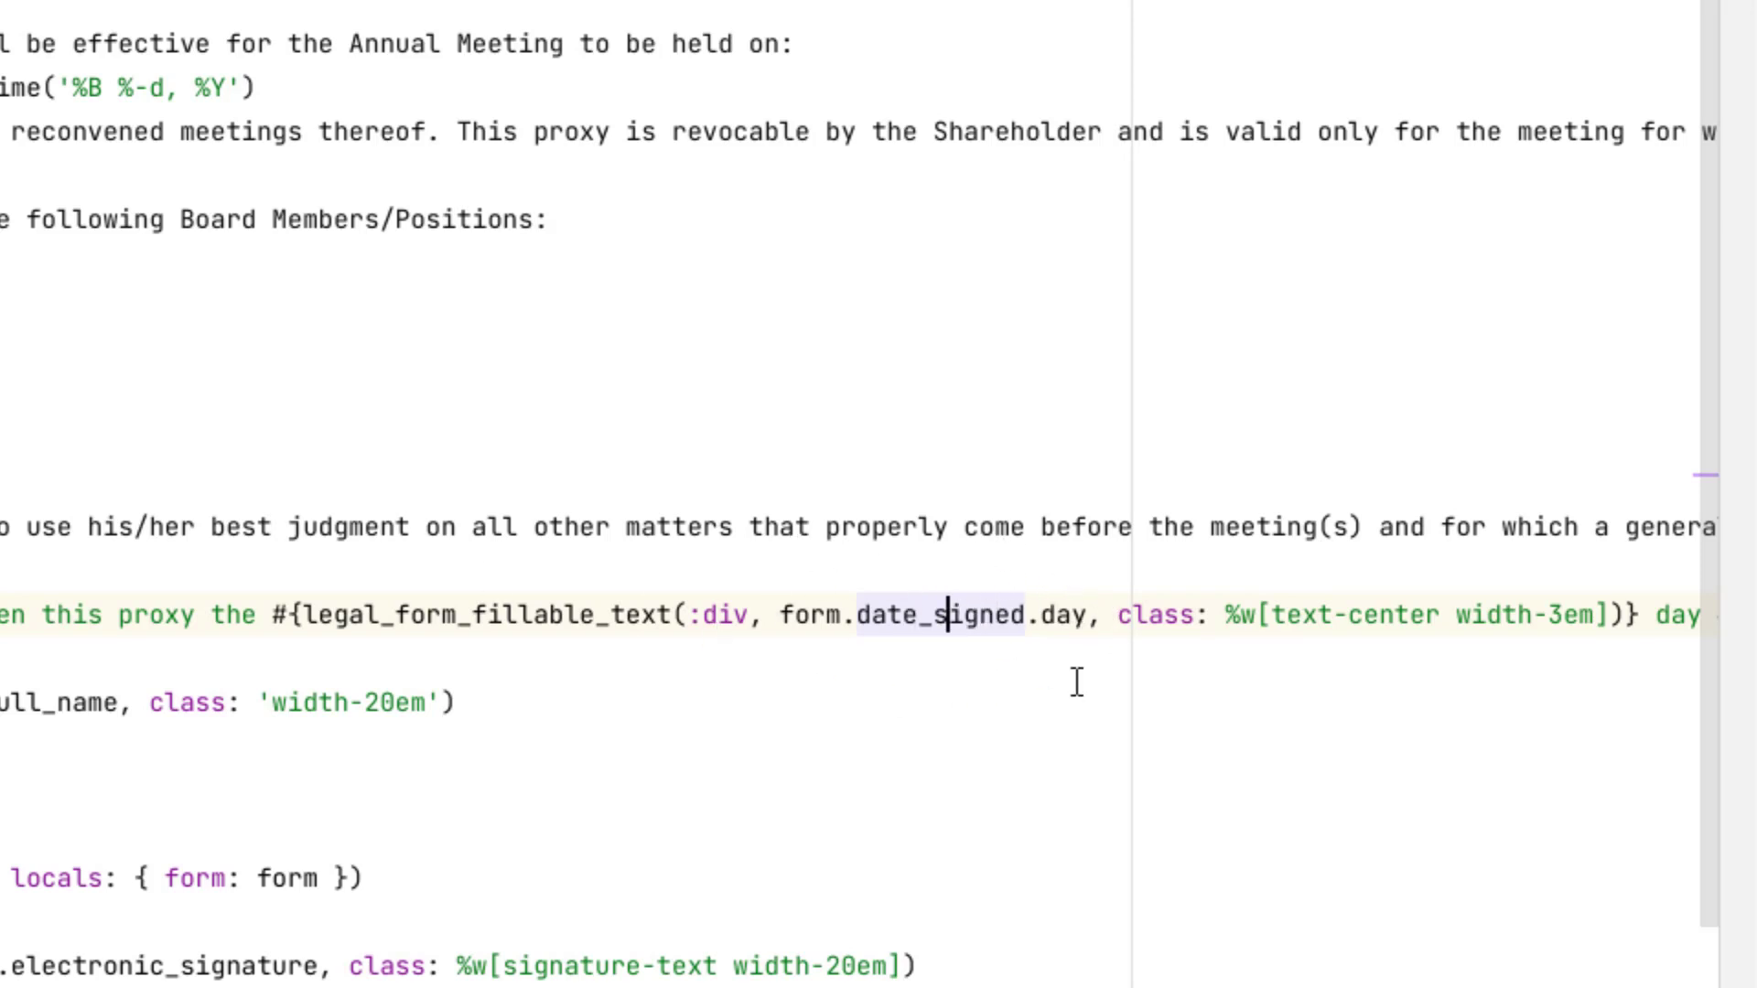
{"action": "mouse_move", "coordinate": [1455, 787]}
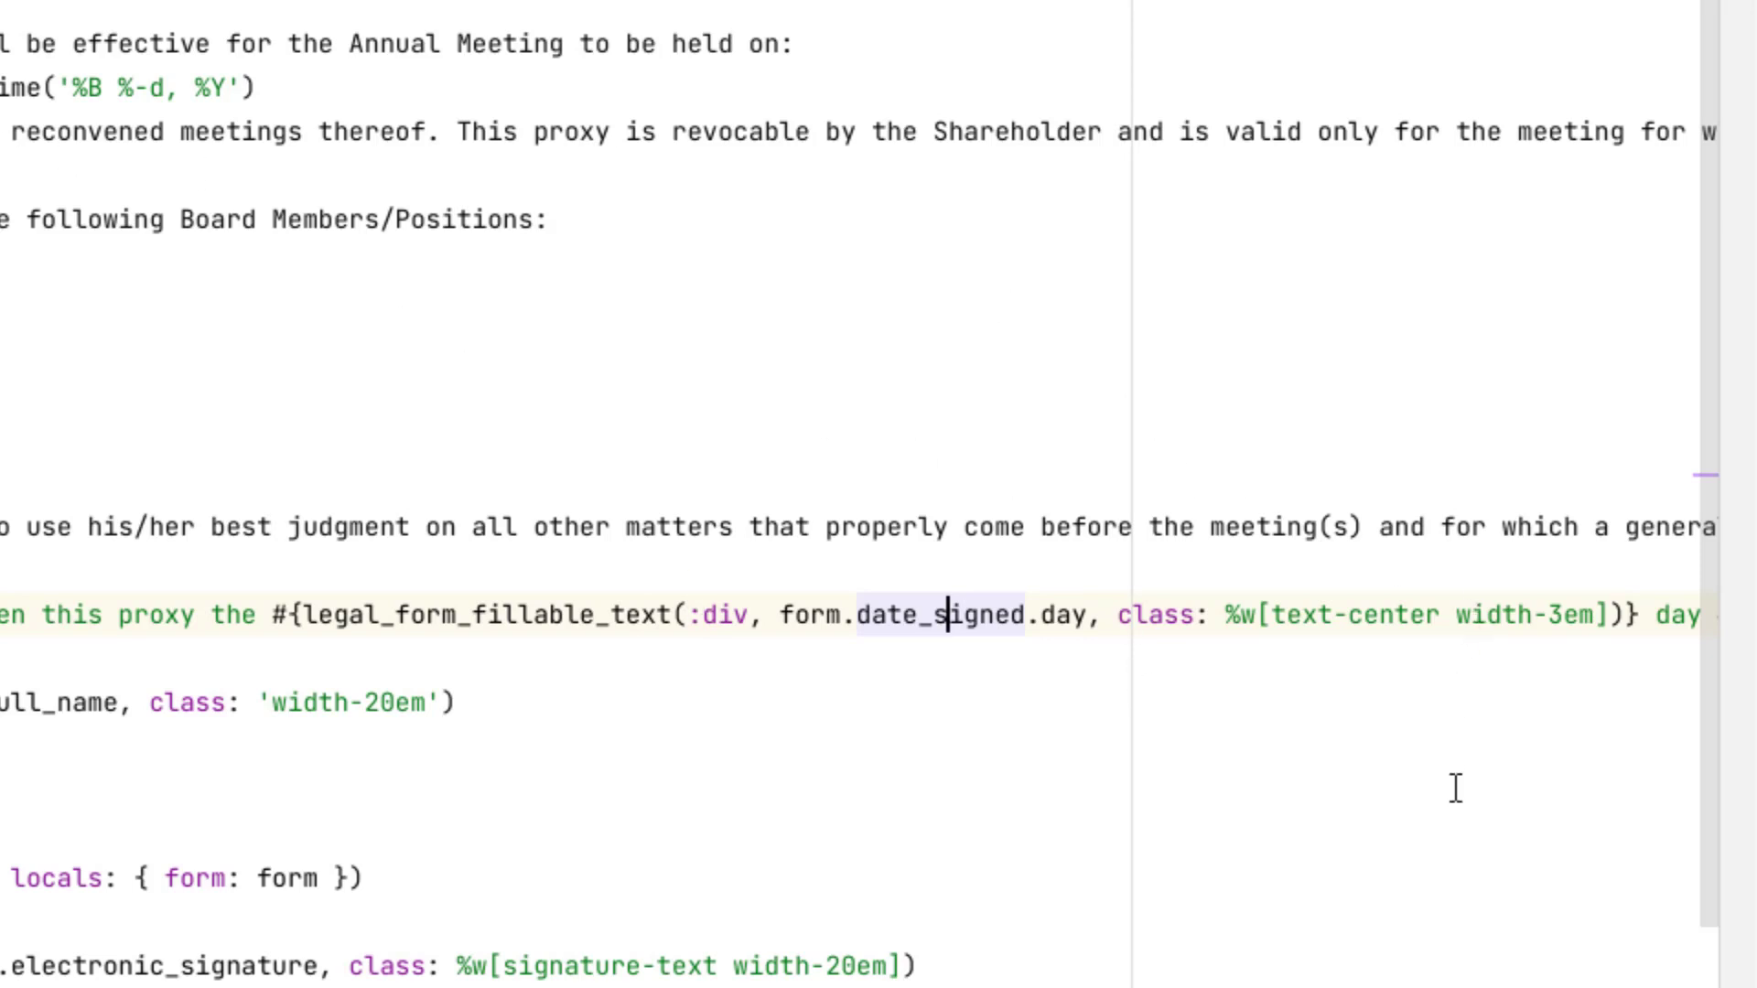
{"action": "mouse_move", "coordinate": [1016, 663]}
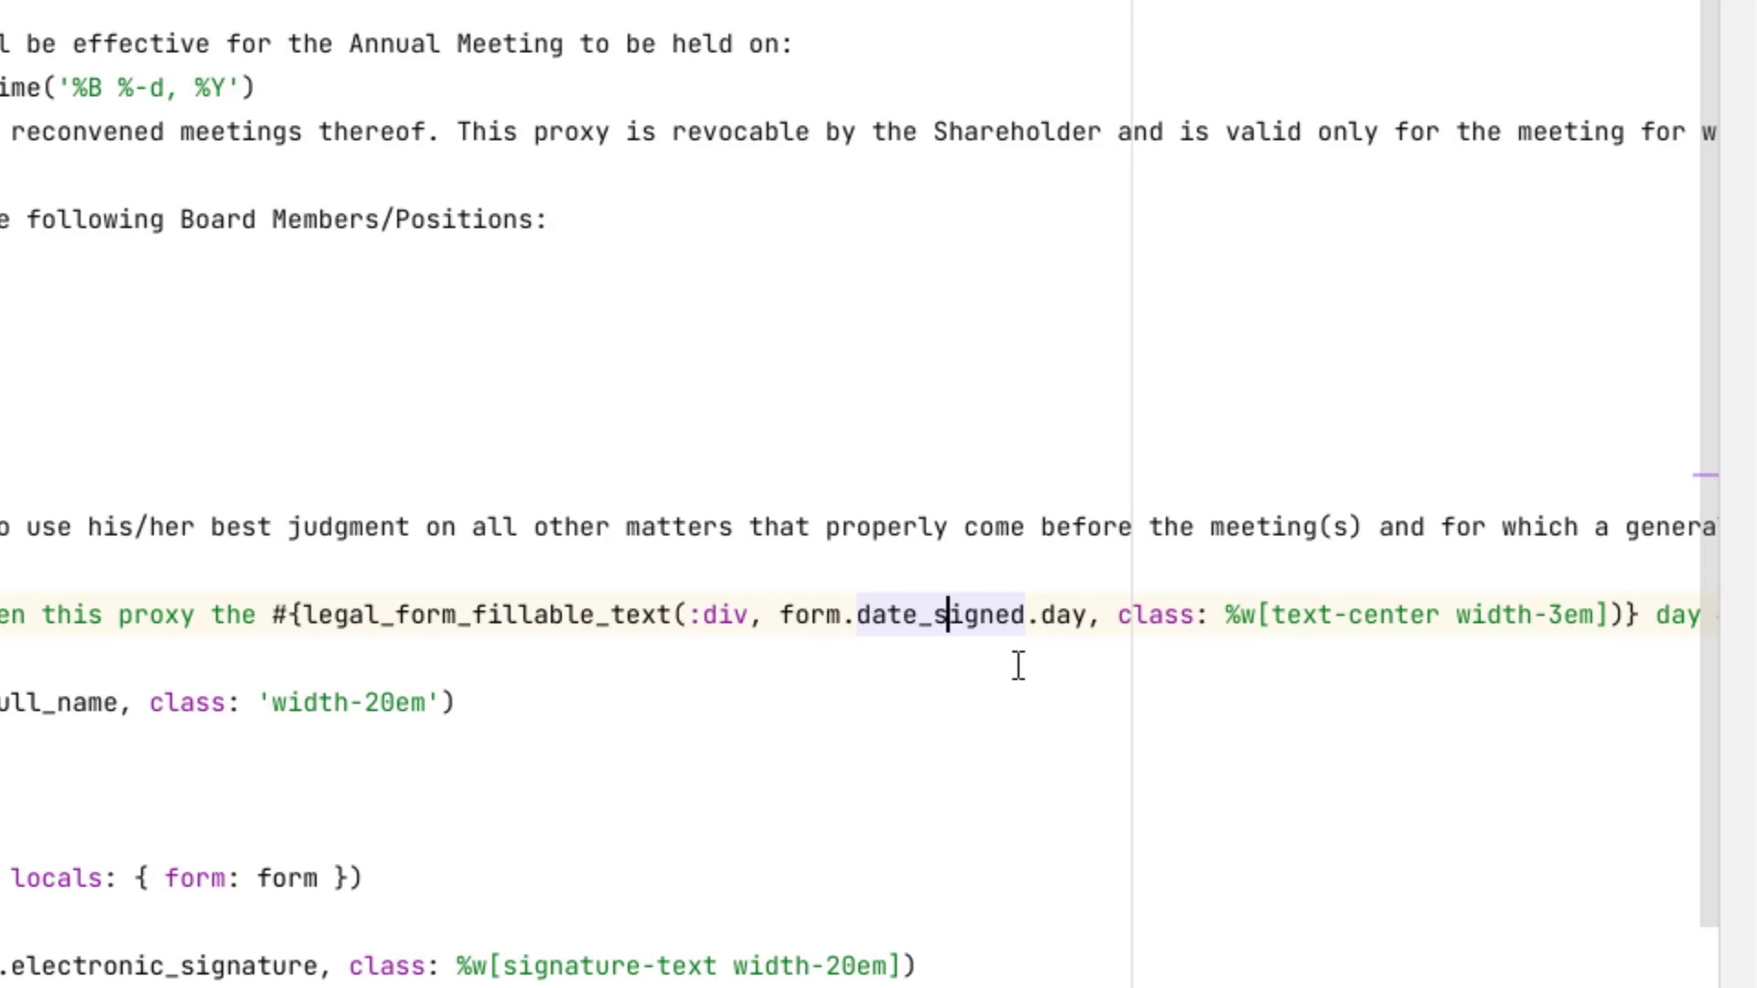
{"action": "mouse_move", "coordinate": [881, 615]}
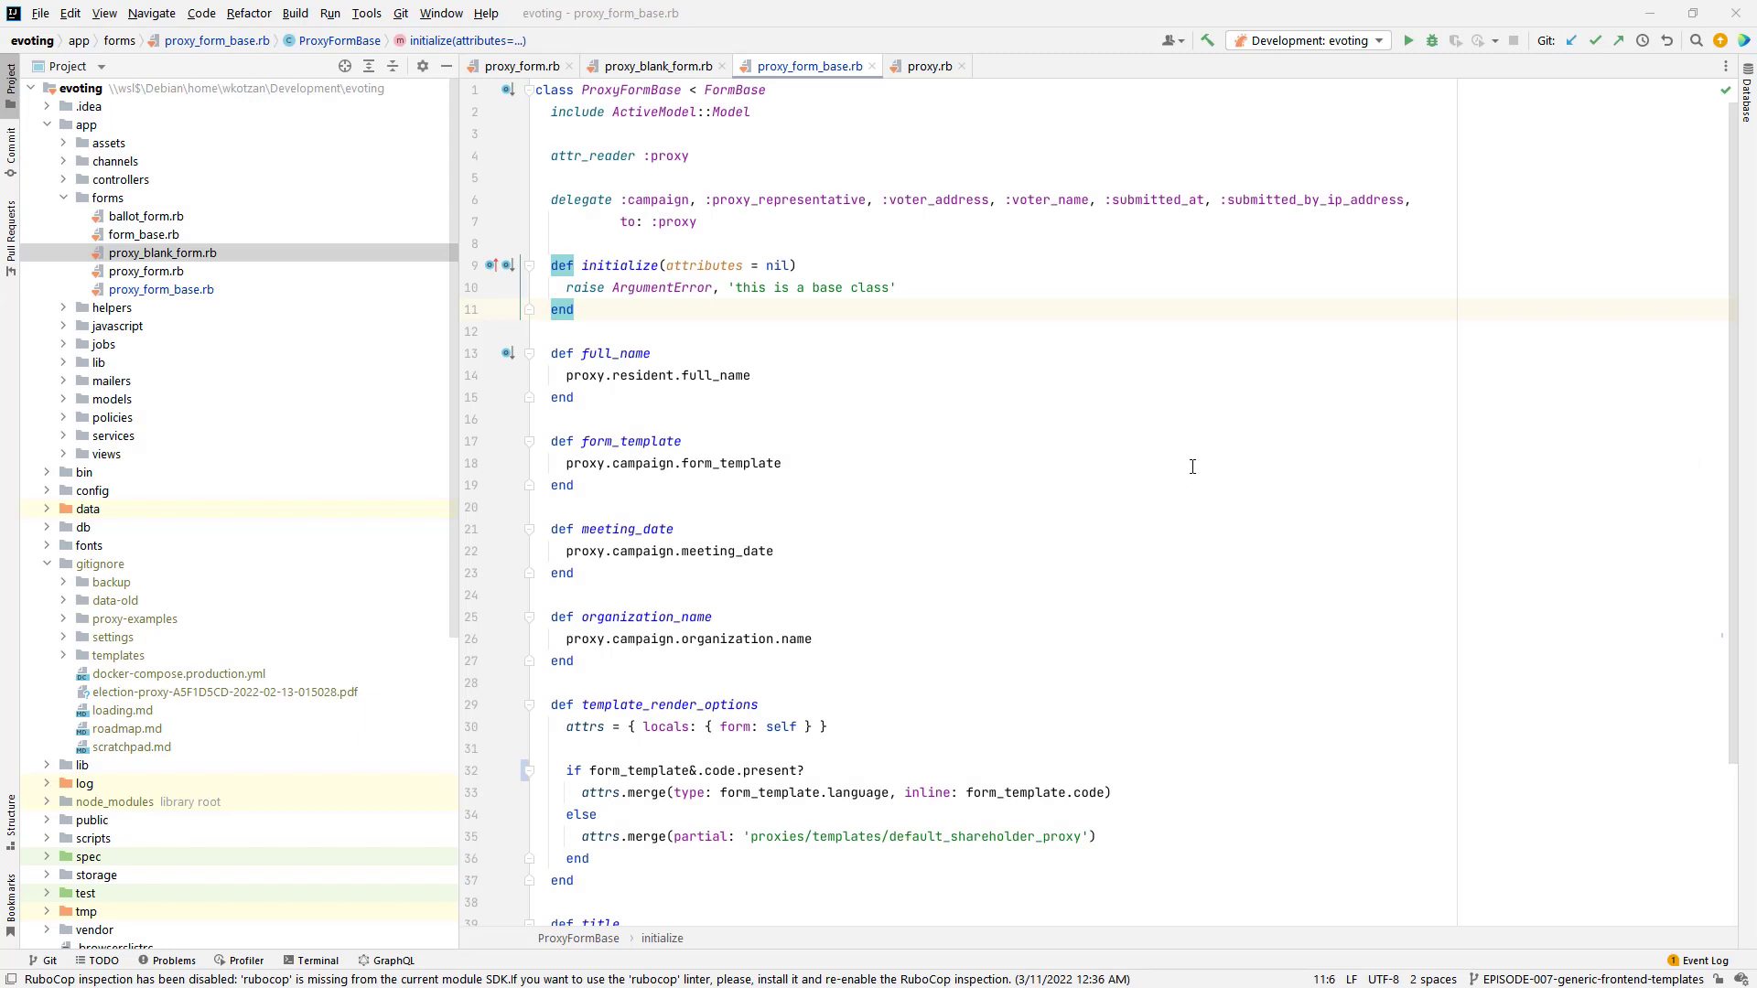
{"action": "mouse_move", "coordinate": [1074, 230]}
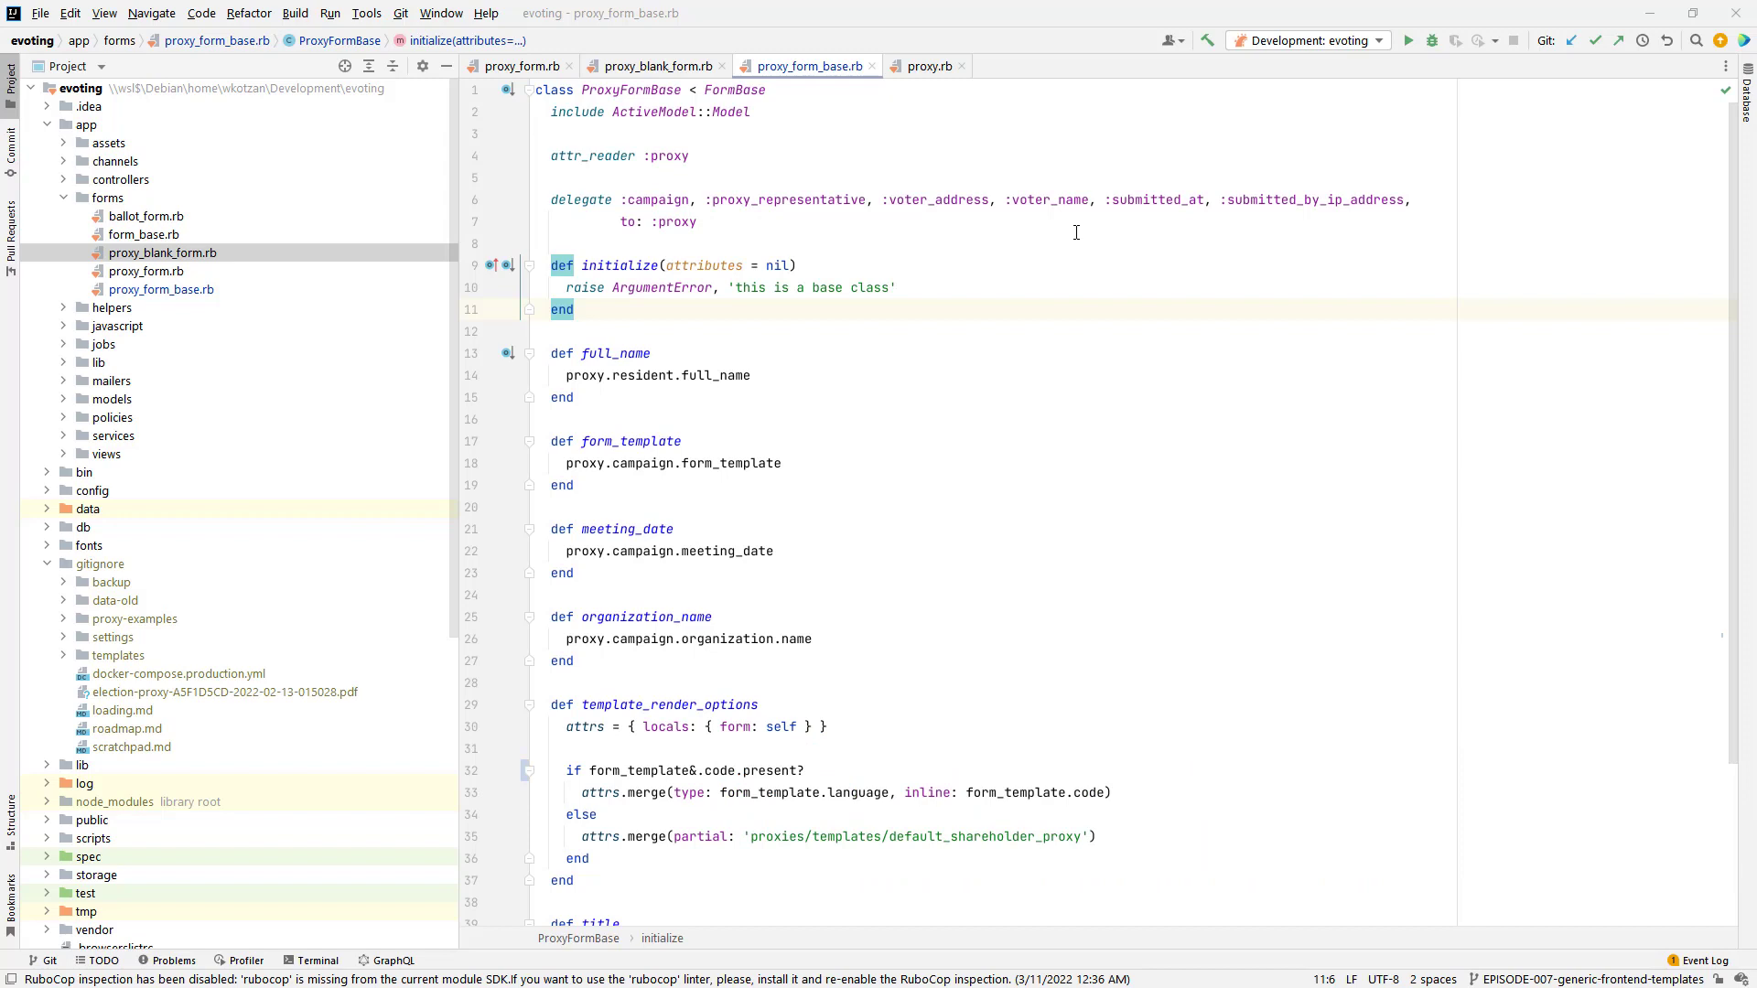
{"action": "mouse_move", "coordinate": [1015, 238]}
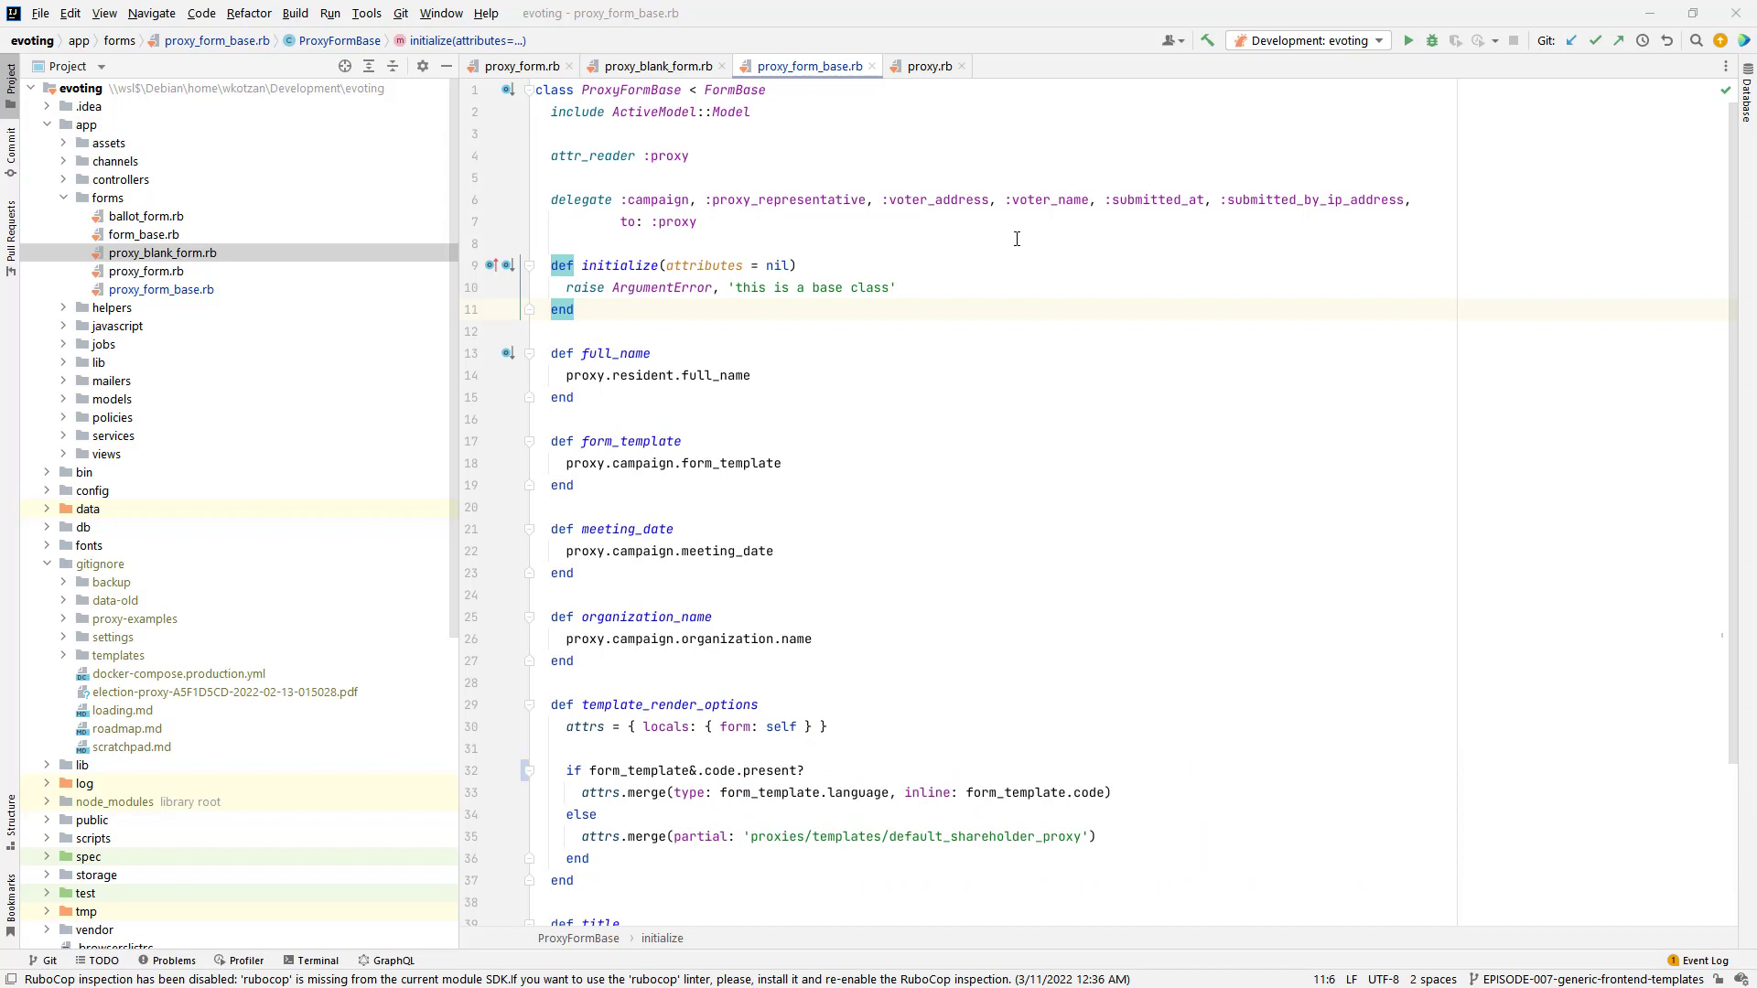
{"action": "mouse_move", "coordinate": [817, 154]}
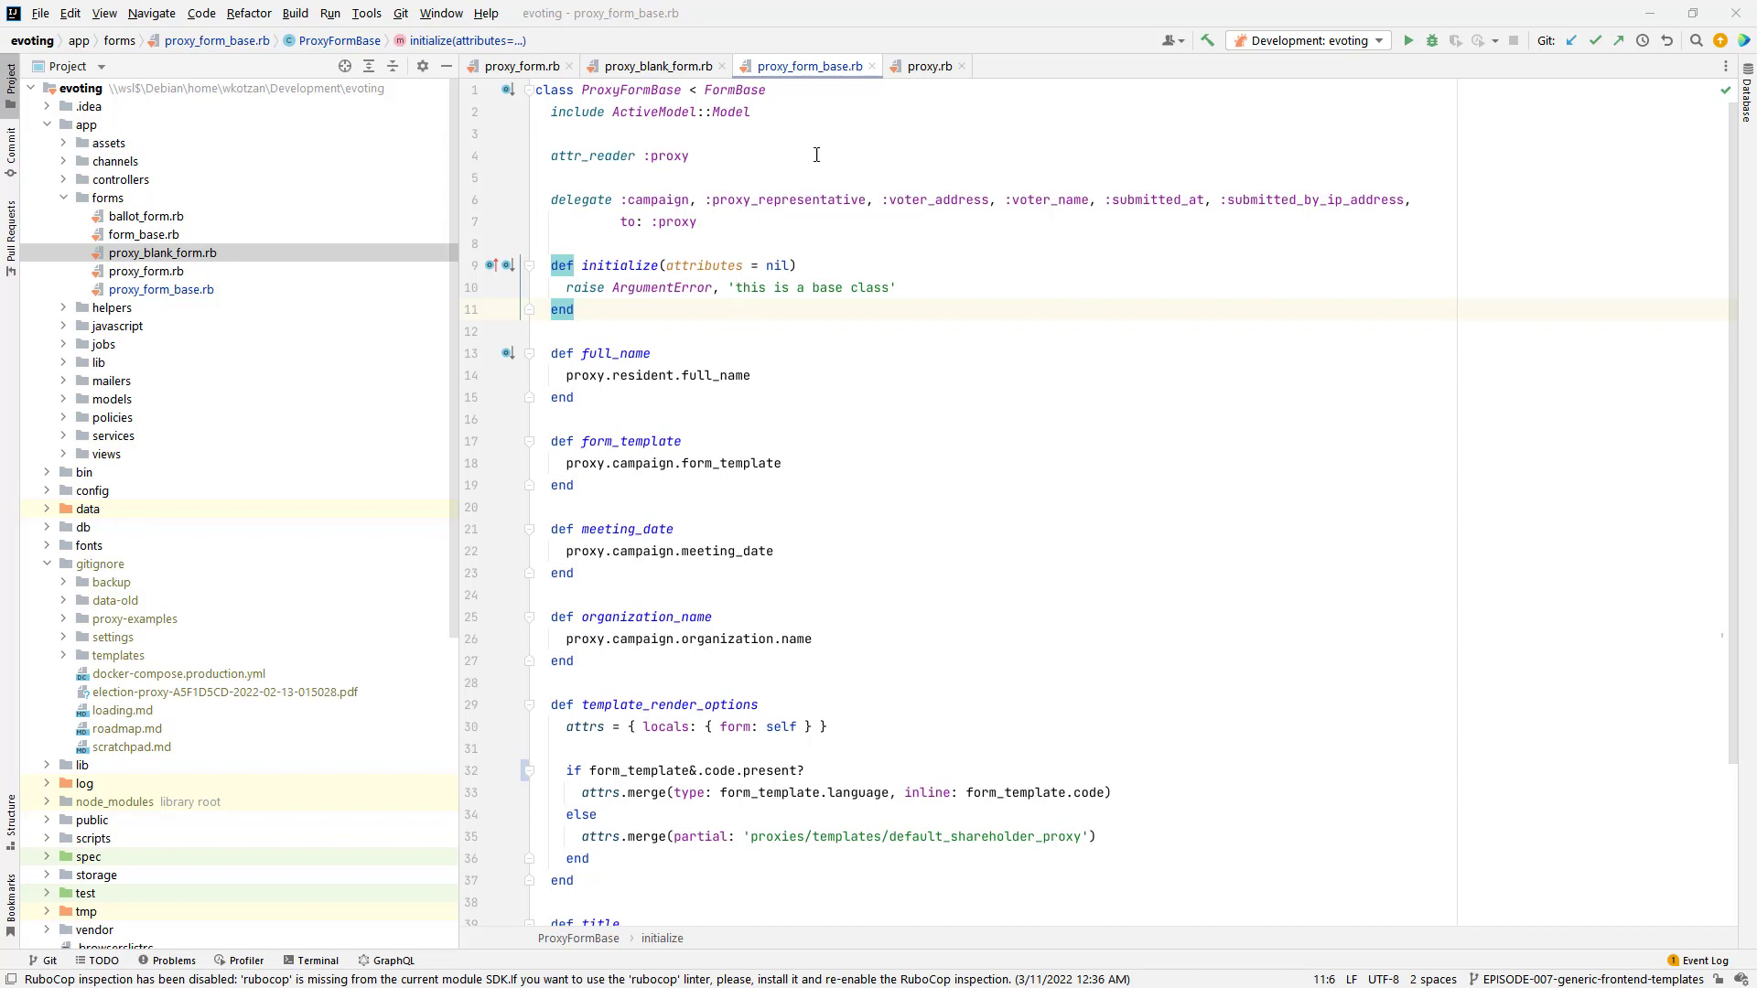
{"action": "mouse_move", "coordinate": [666, 134]}
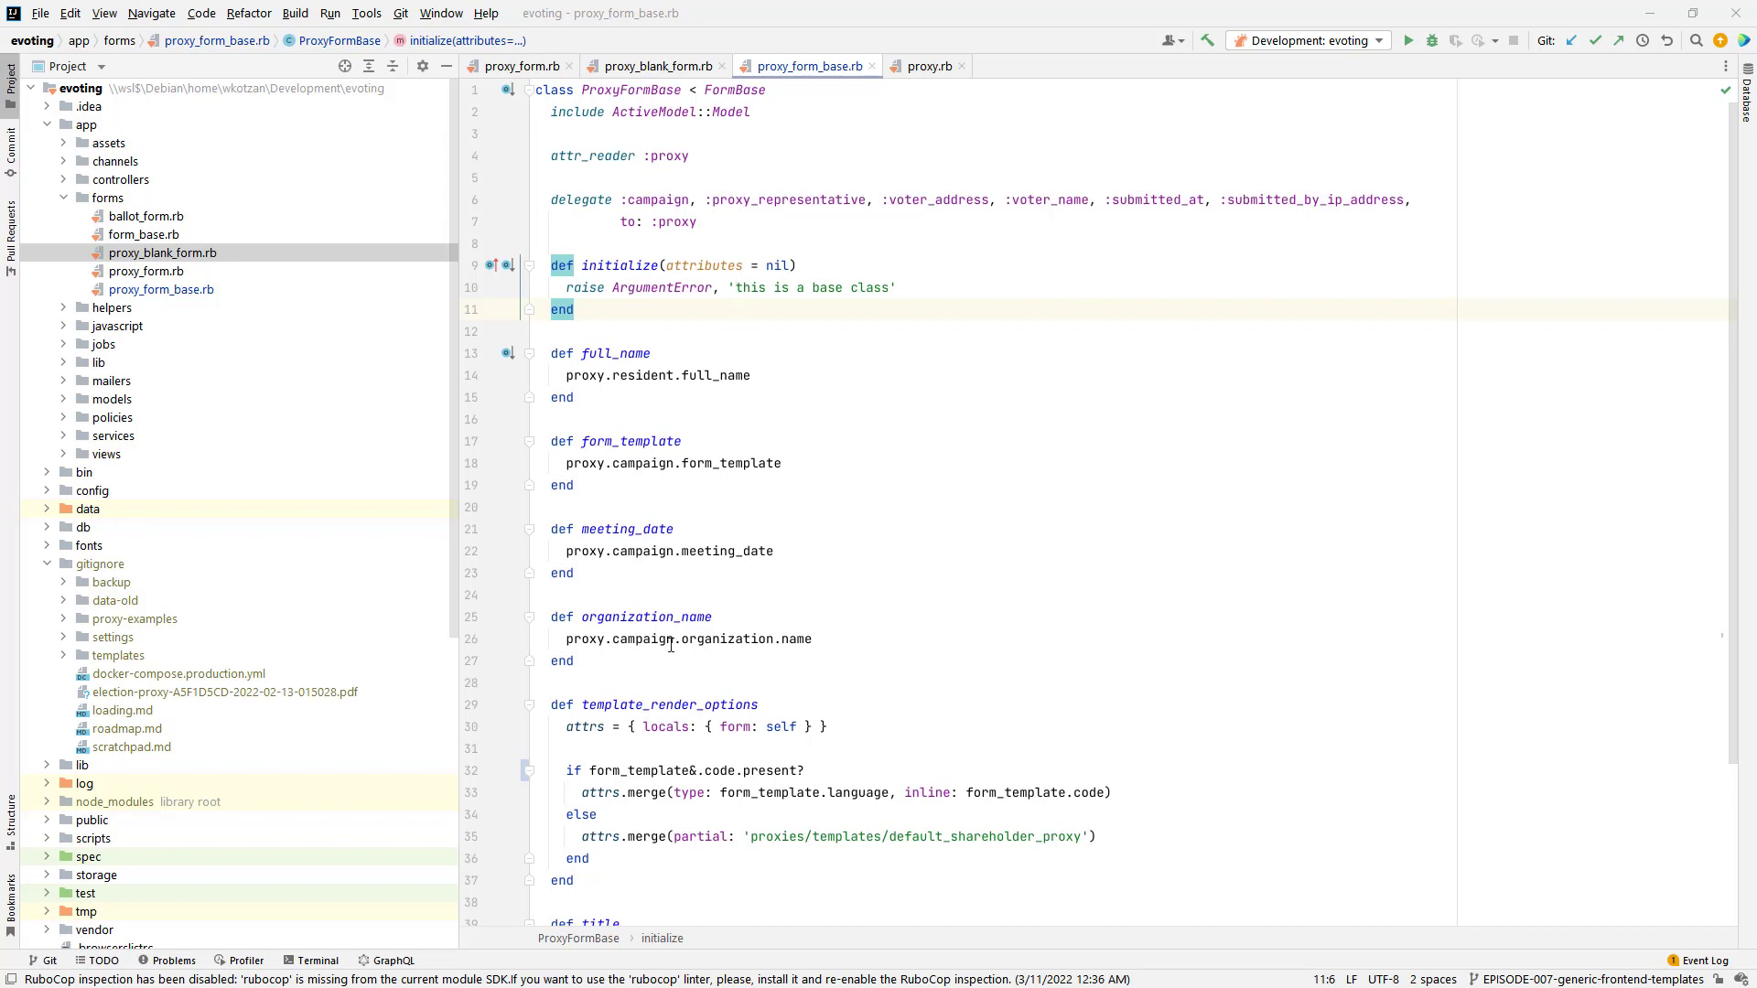
{"action": "mouse_move", "coordinate": [606, 613]}
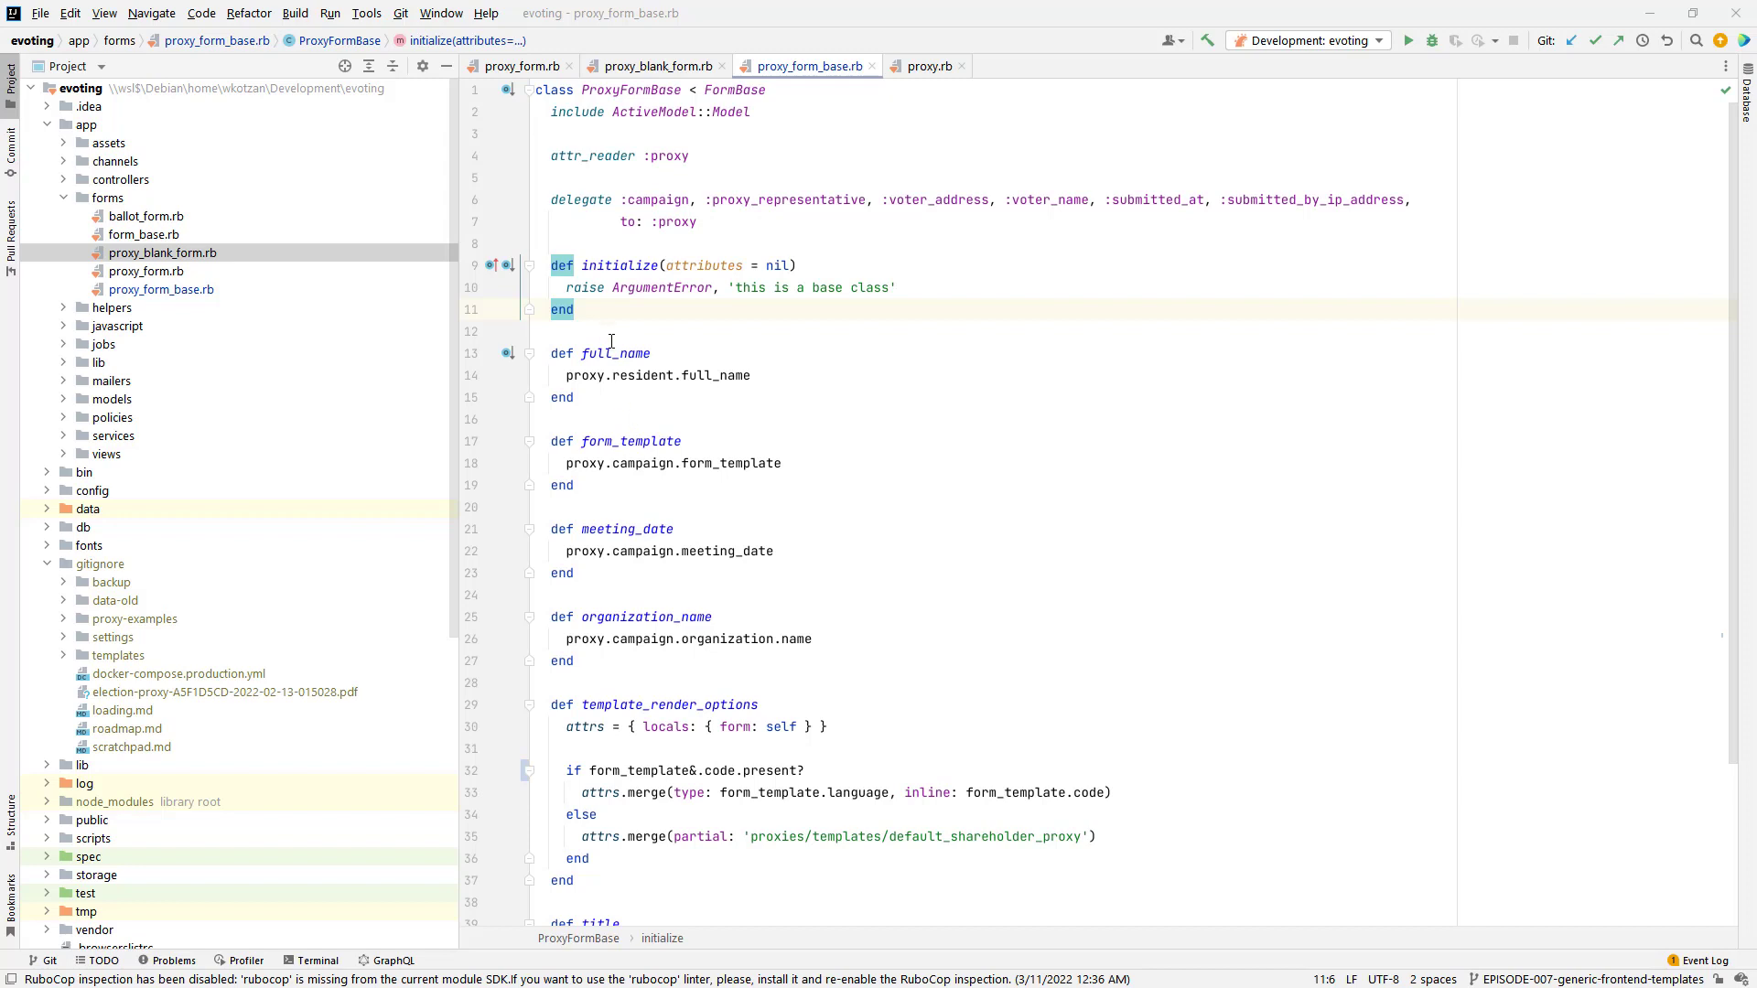
{"action": "mouse_move", "coordinate": [611, 368]}
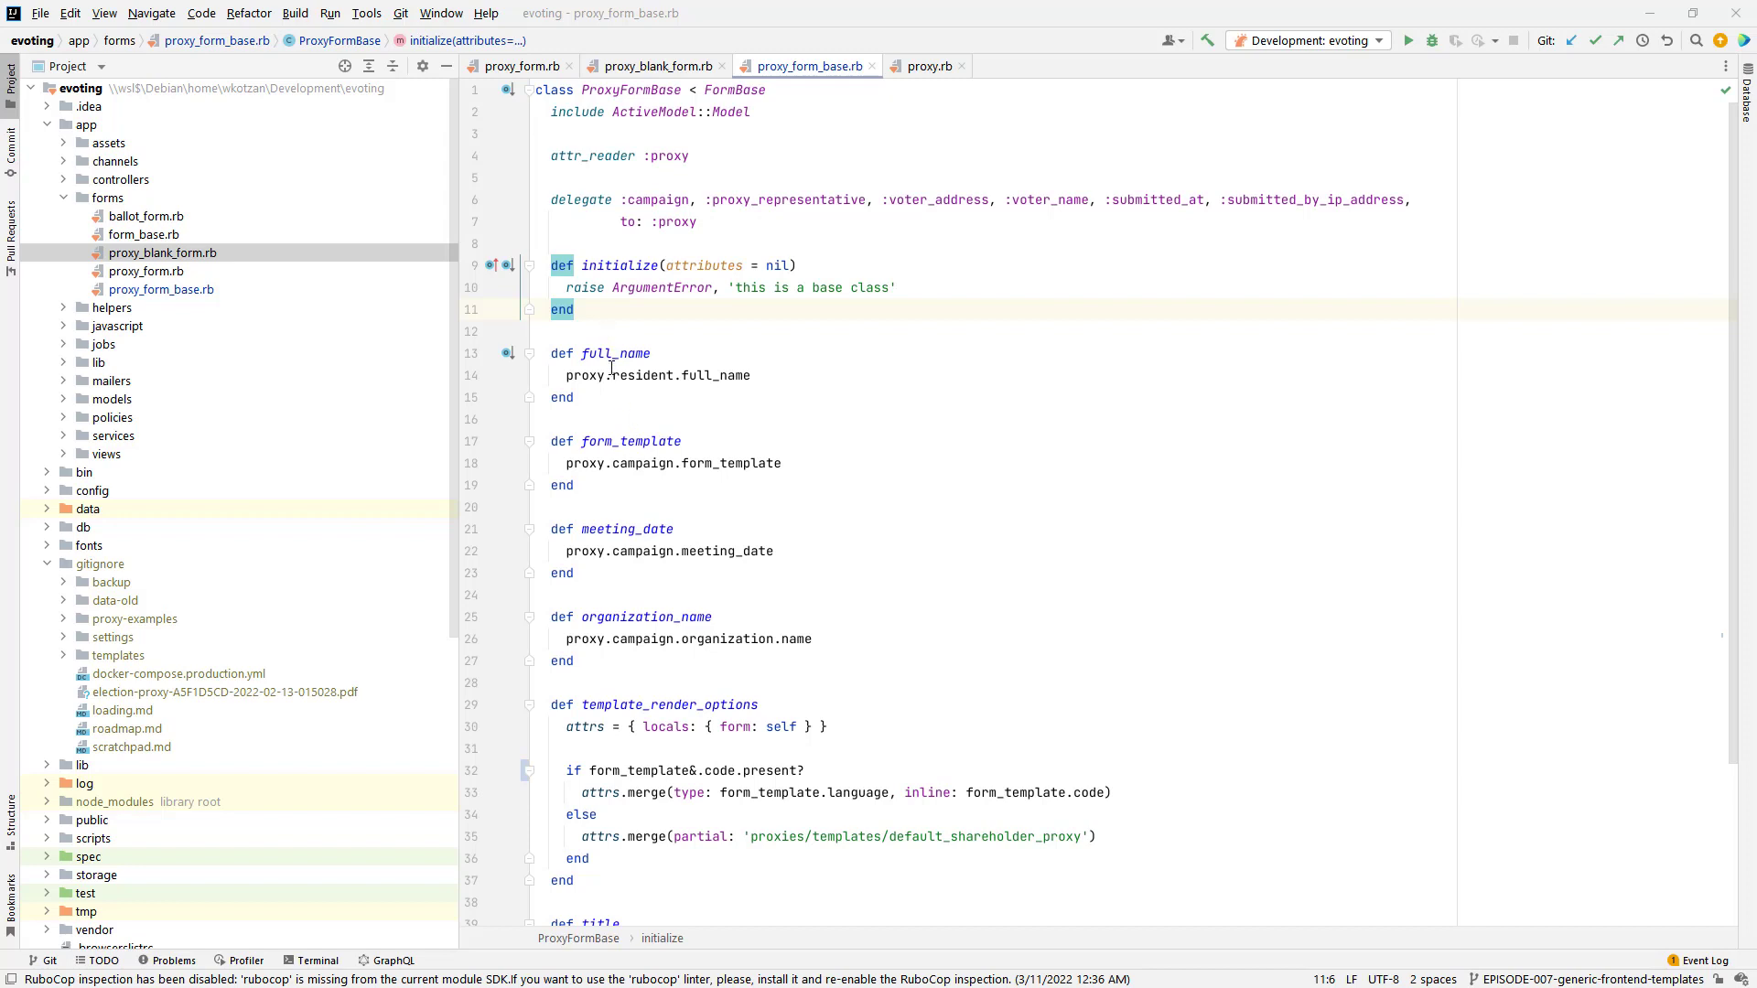
{"action": "mouse_move", "coordinate": [1012, 353]}
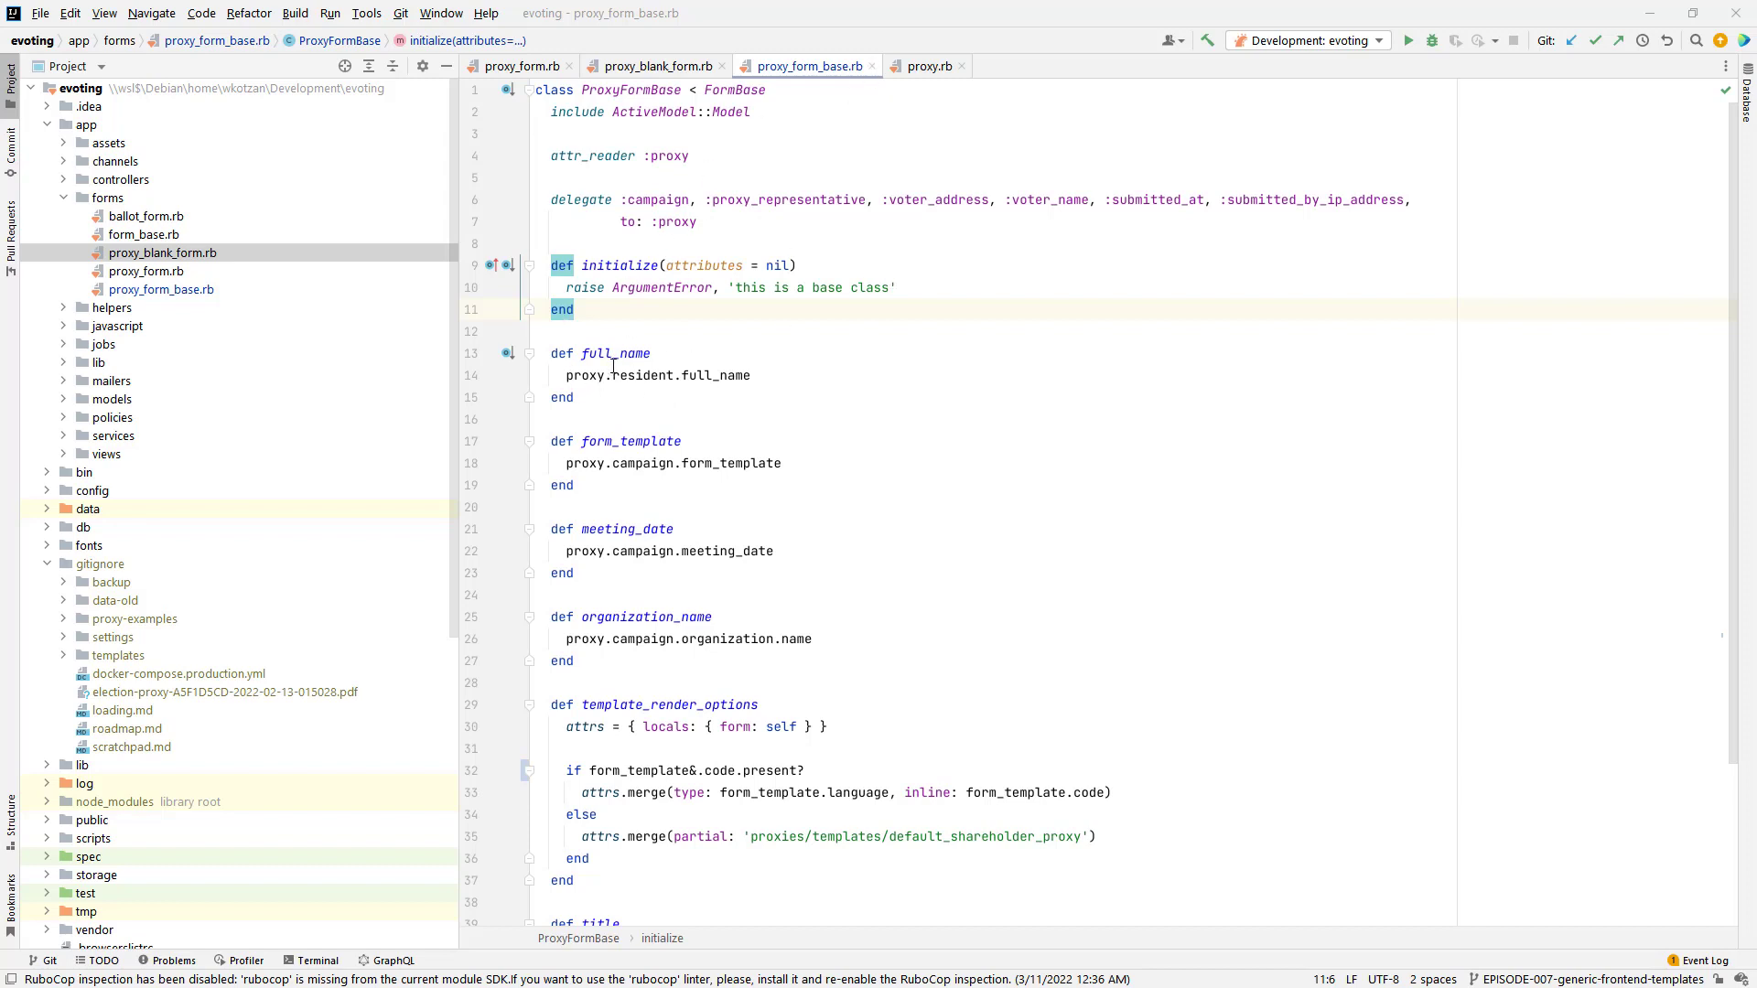
{"action": "mouse_move", "coordinate": [817, 442]}
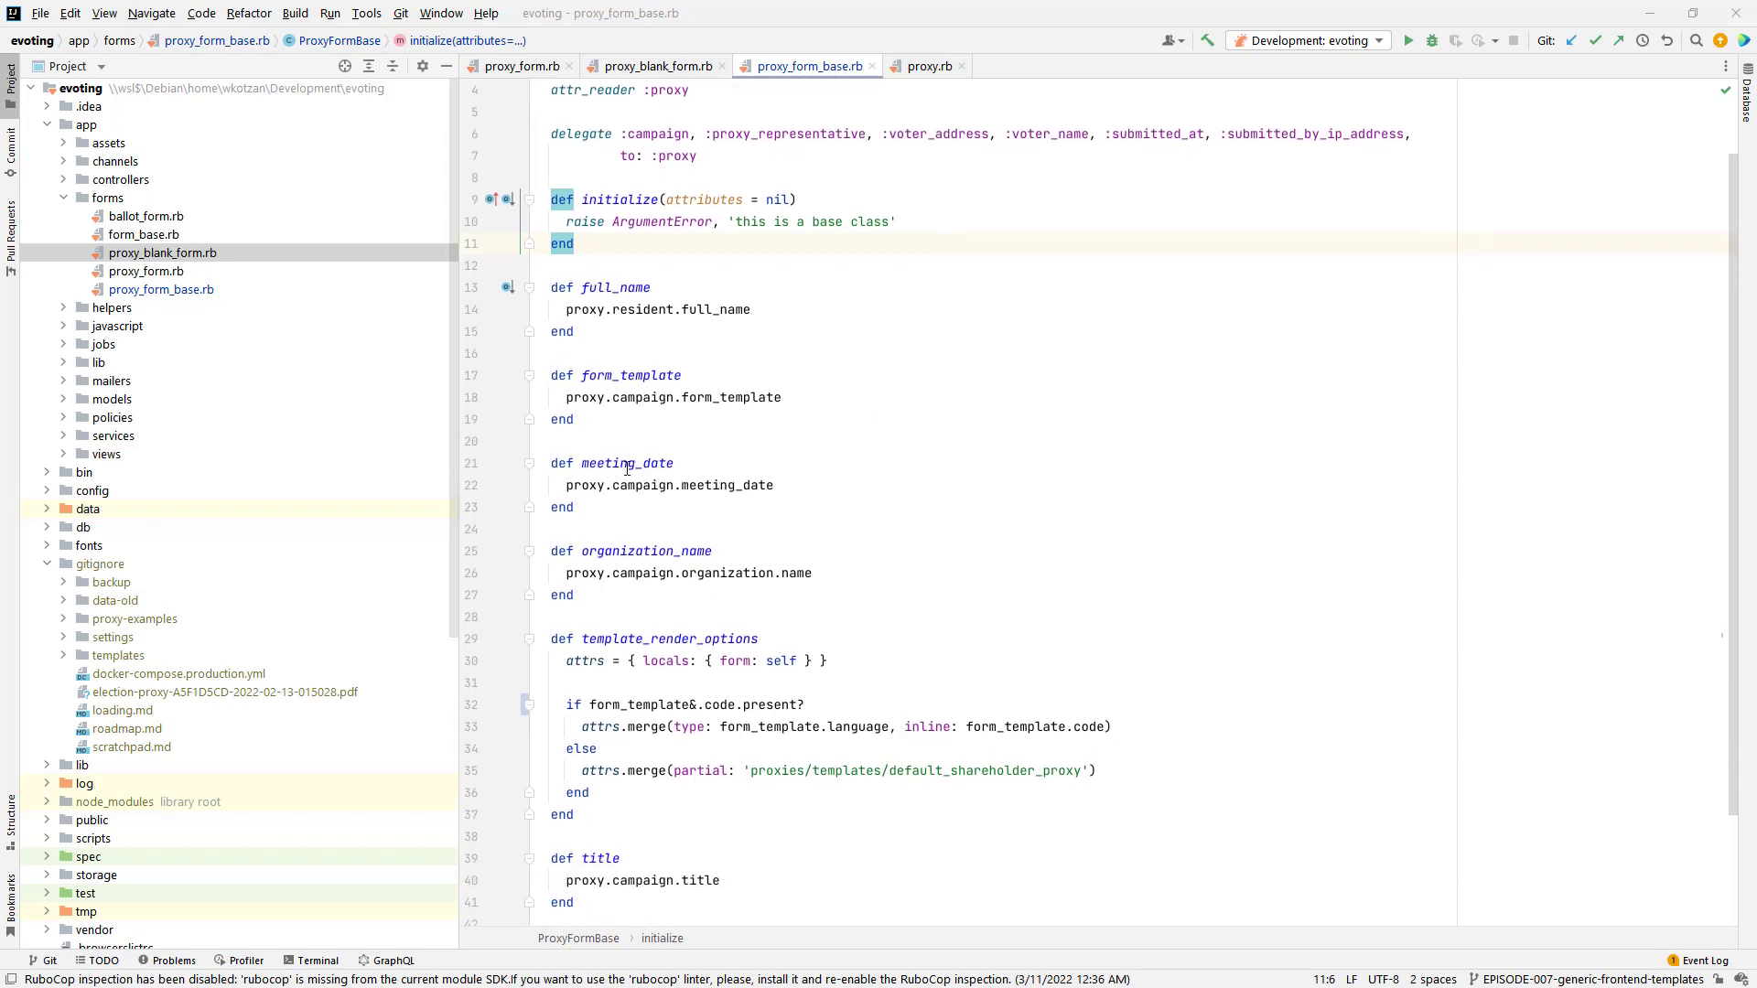
{"action": "mouse_move", "coordinate": [650, 519]}
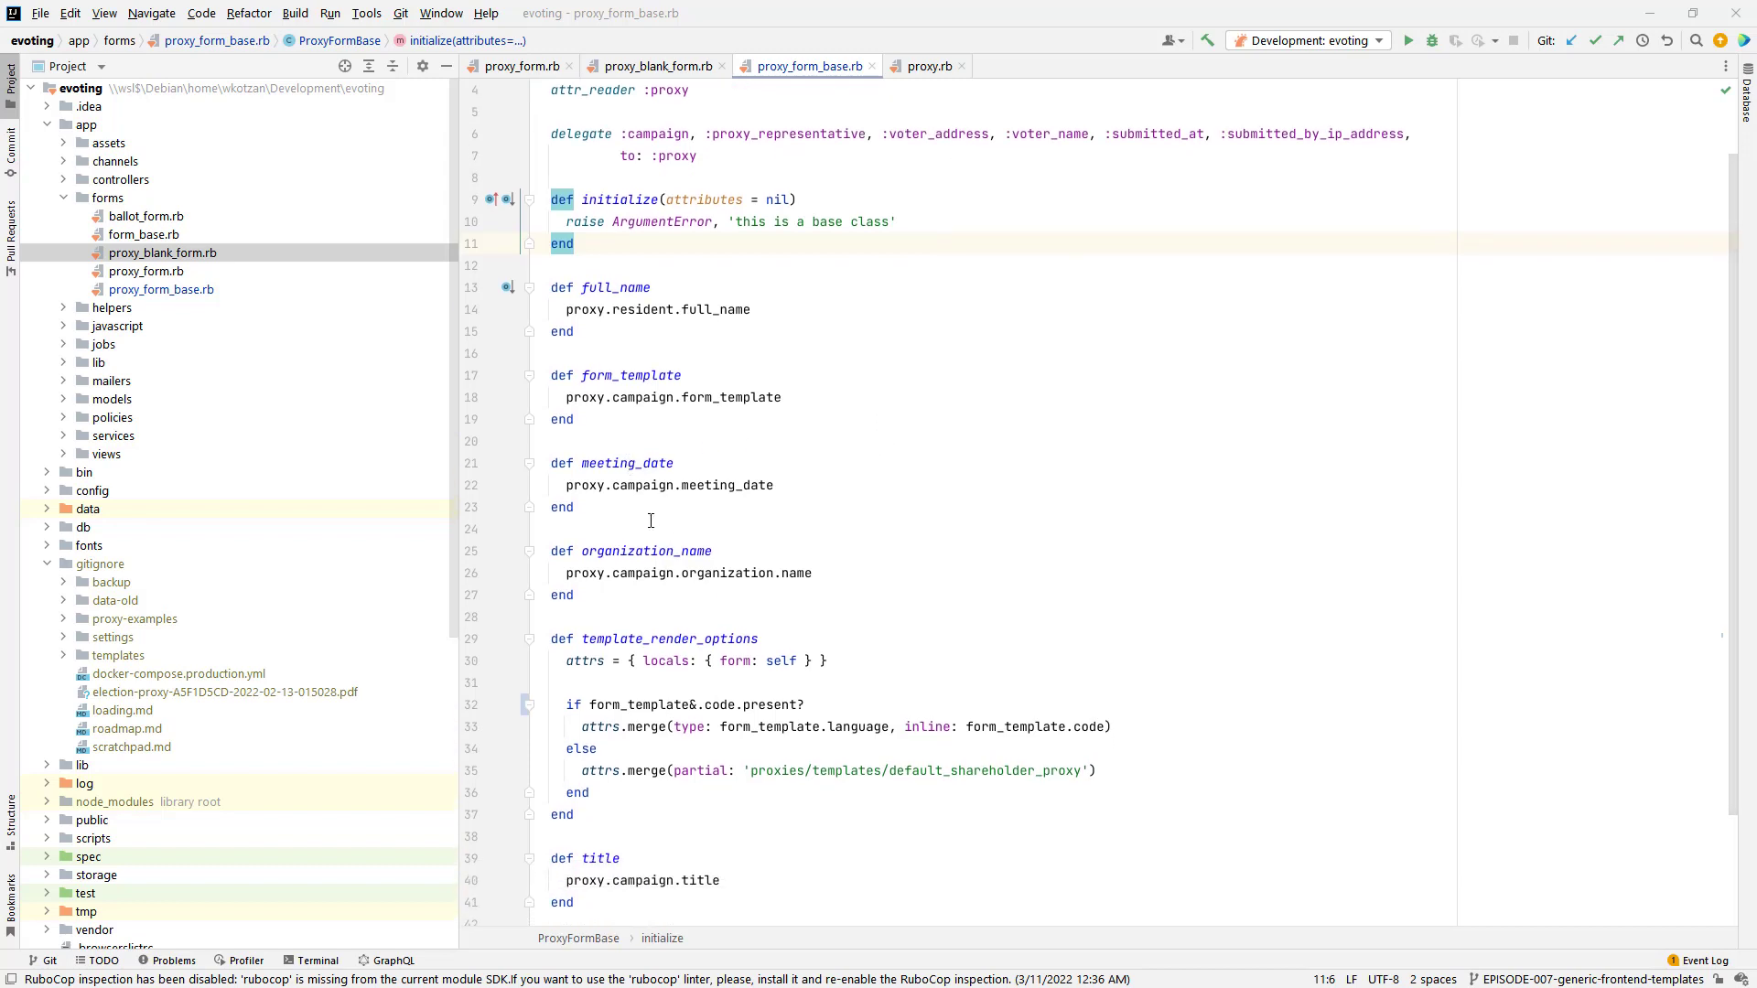
{"action": "mouse_move", "coordinate": [659, 551]}
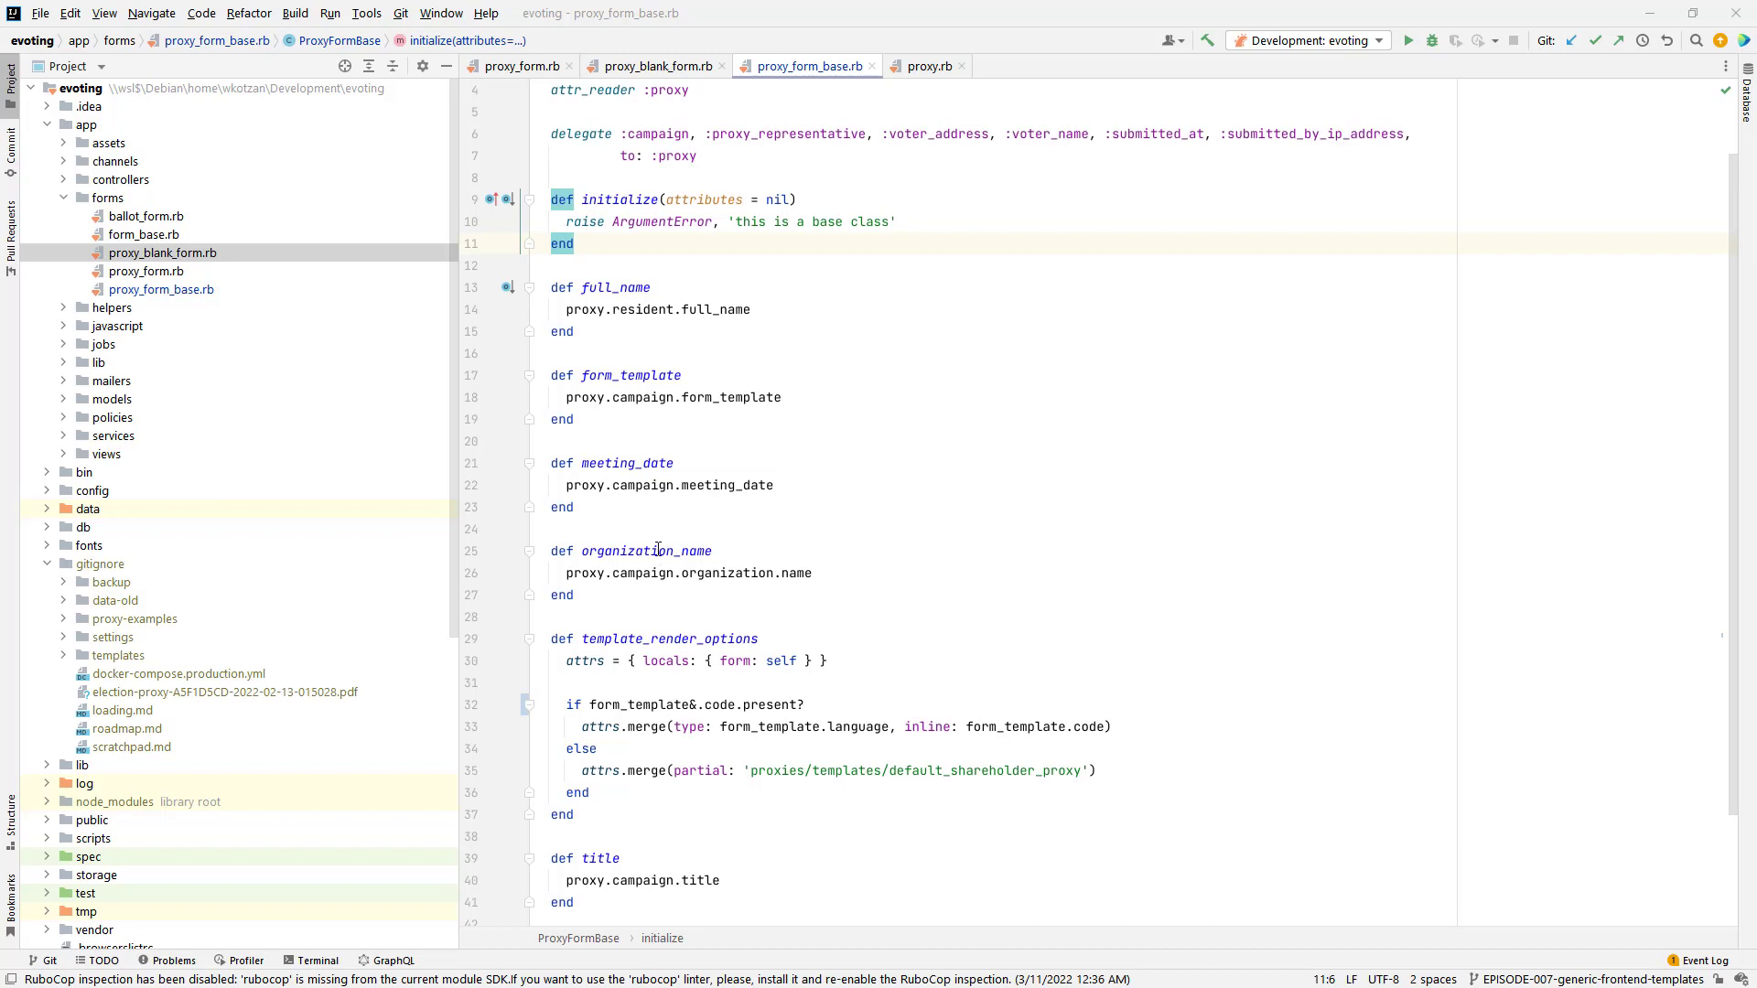
{"action": "mouse_move", "coordinate": [651, 299]}
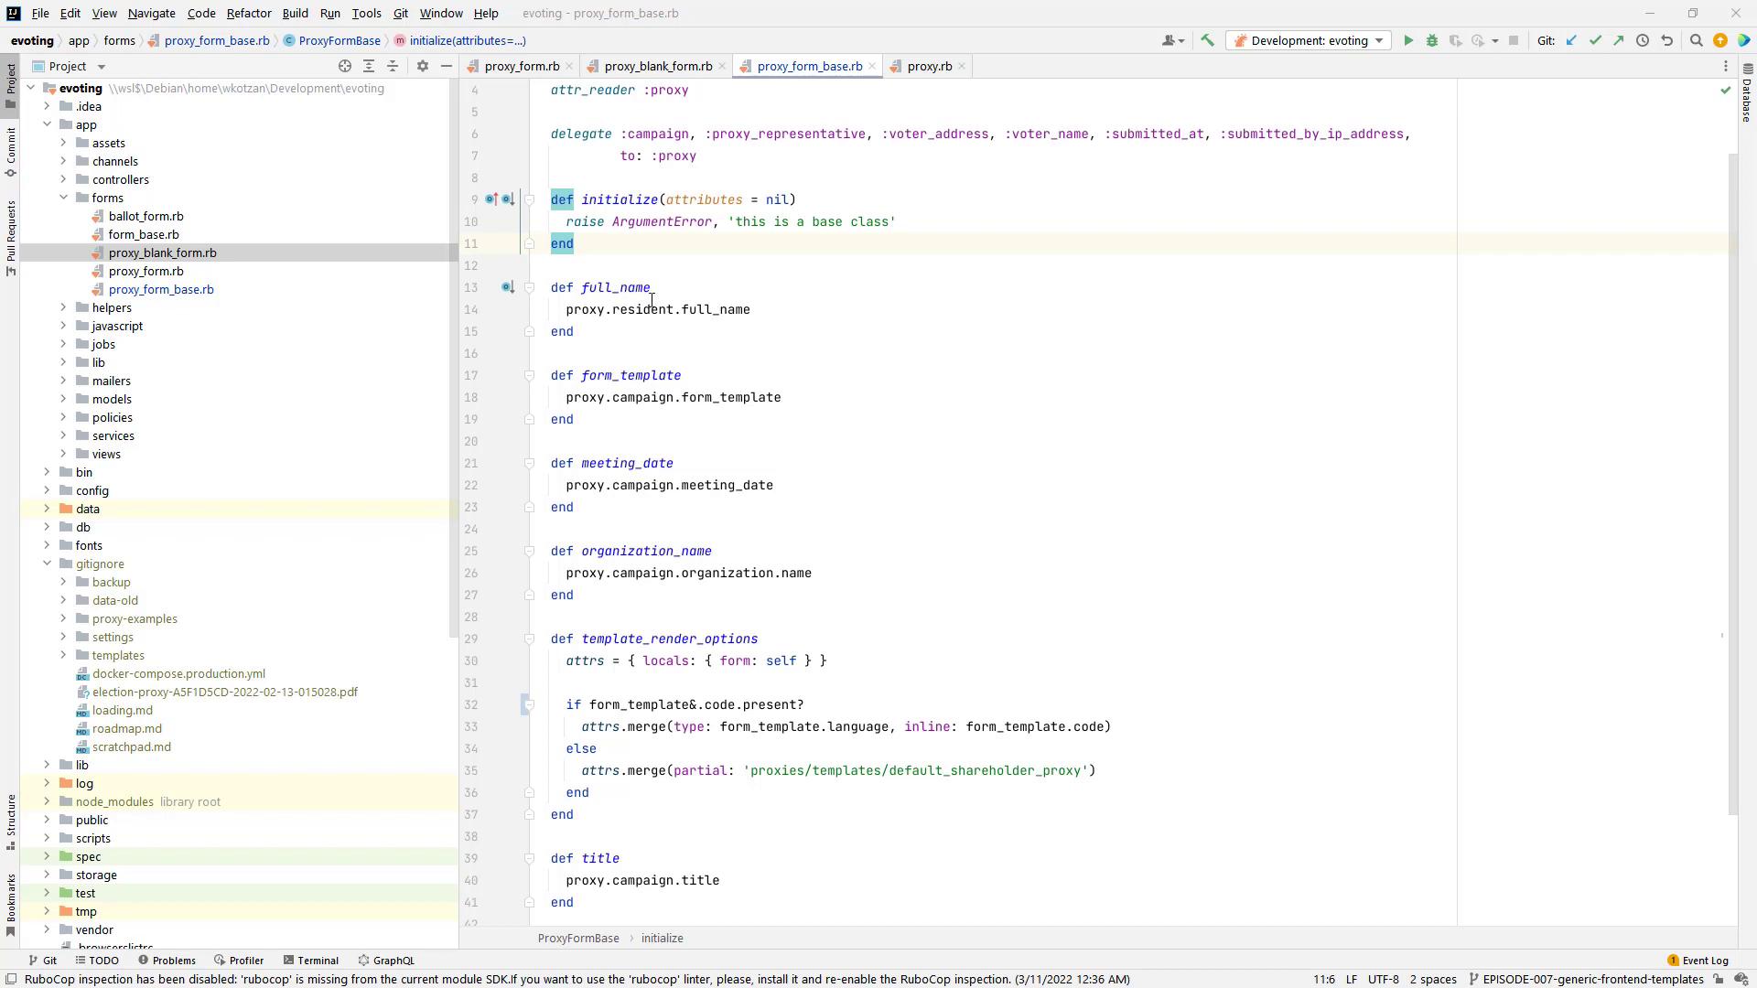
Step: Finish scanning ProxyFormBase's methods and switch to the proxy_form.rb ProxyForm class
{"action": "scroll", "scroll_direction": "up", "scroll_amount": 3}
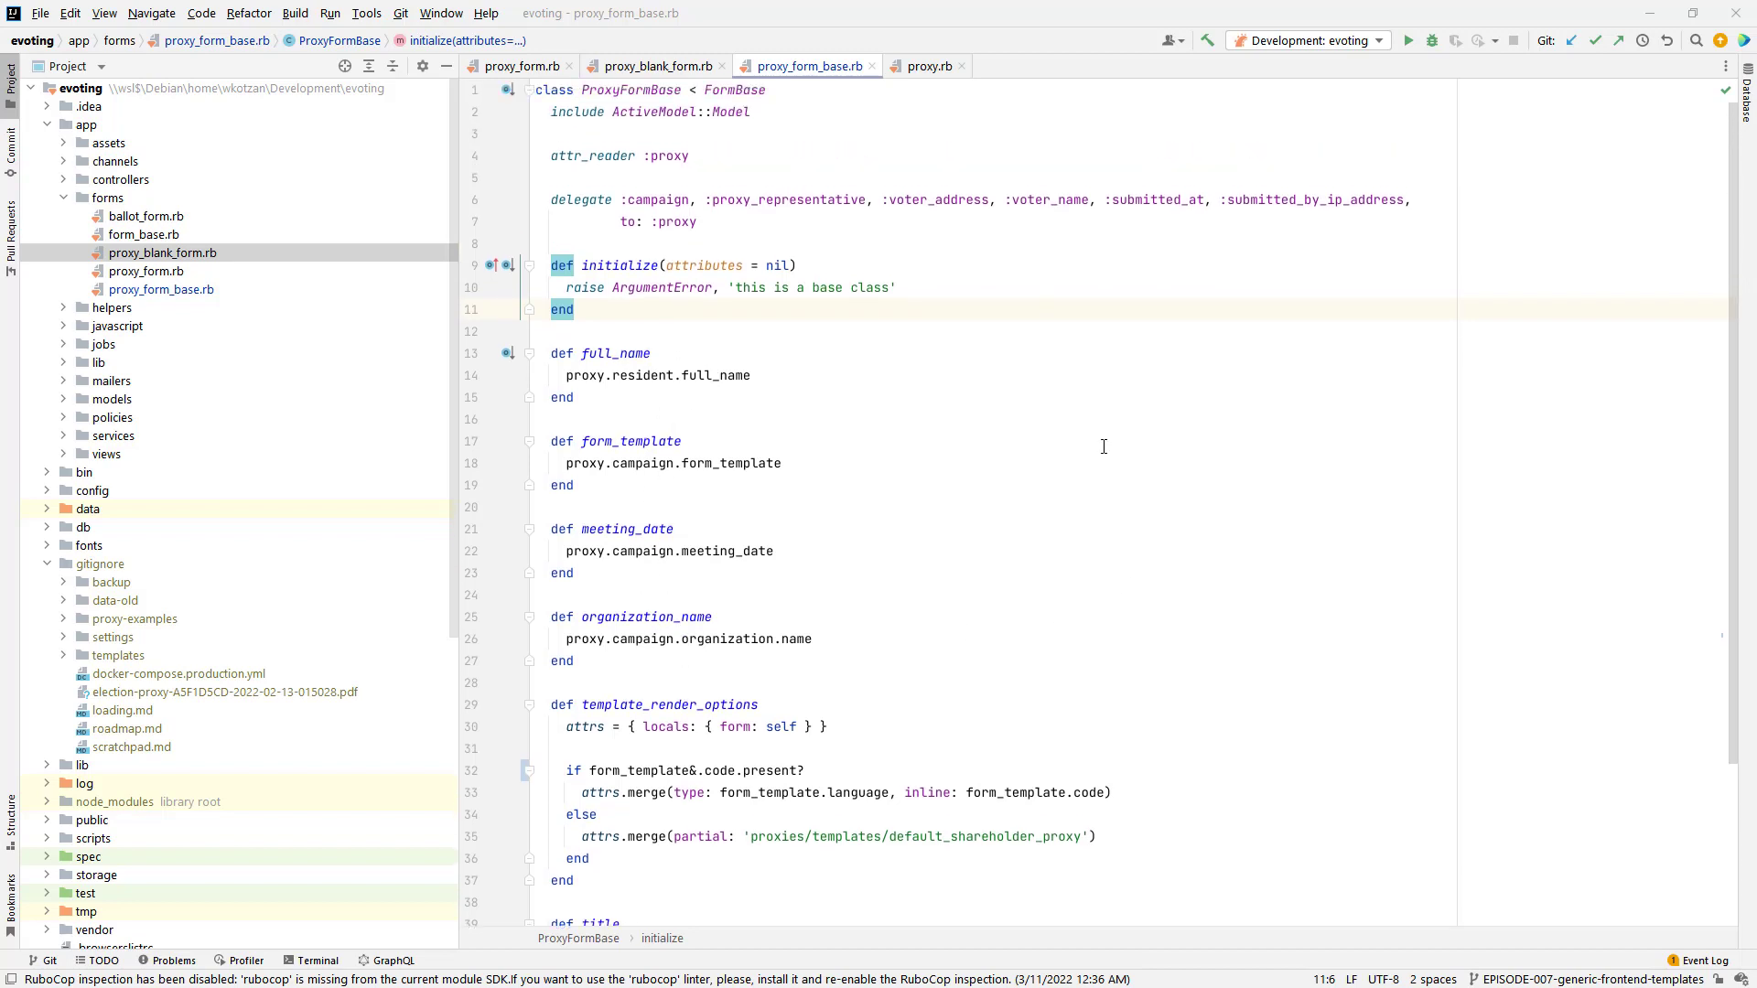
{"action": "mouse_move", "coordinate": [518, 90]}
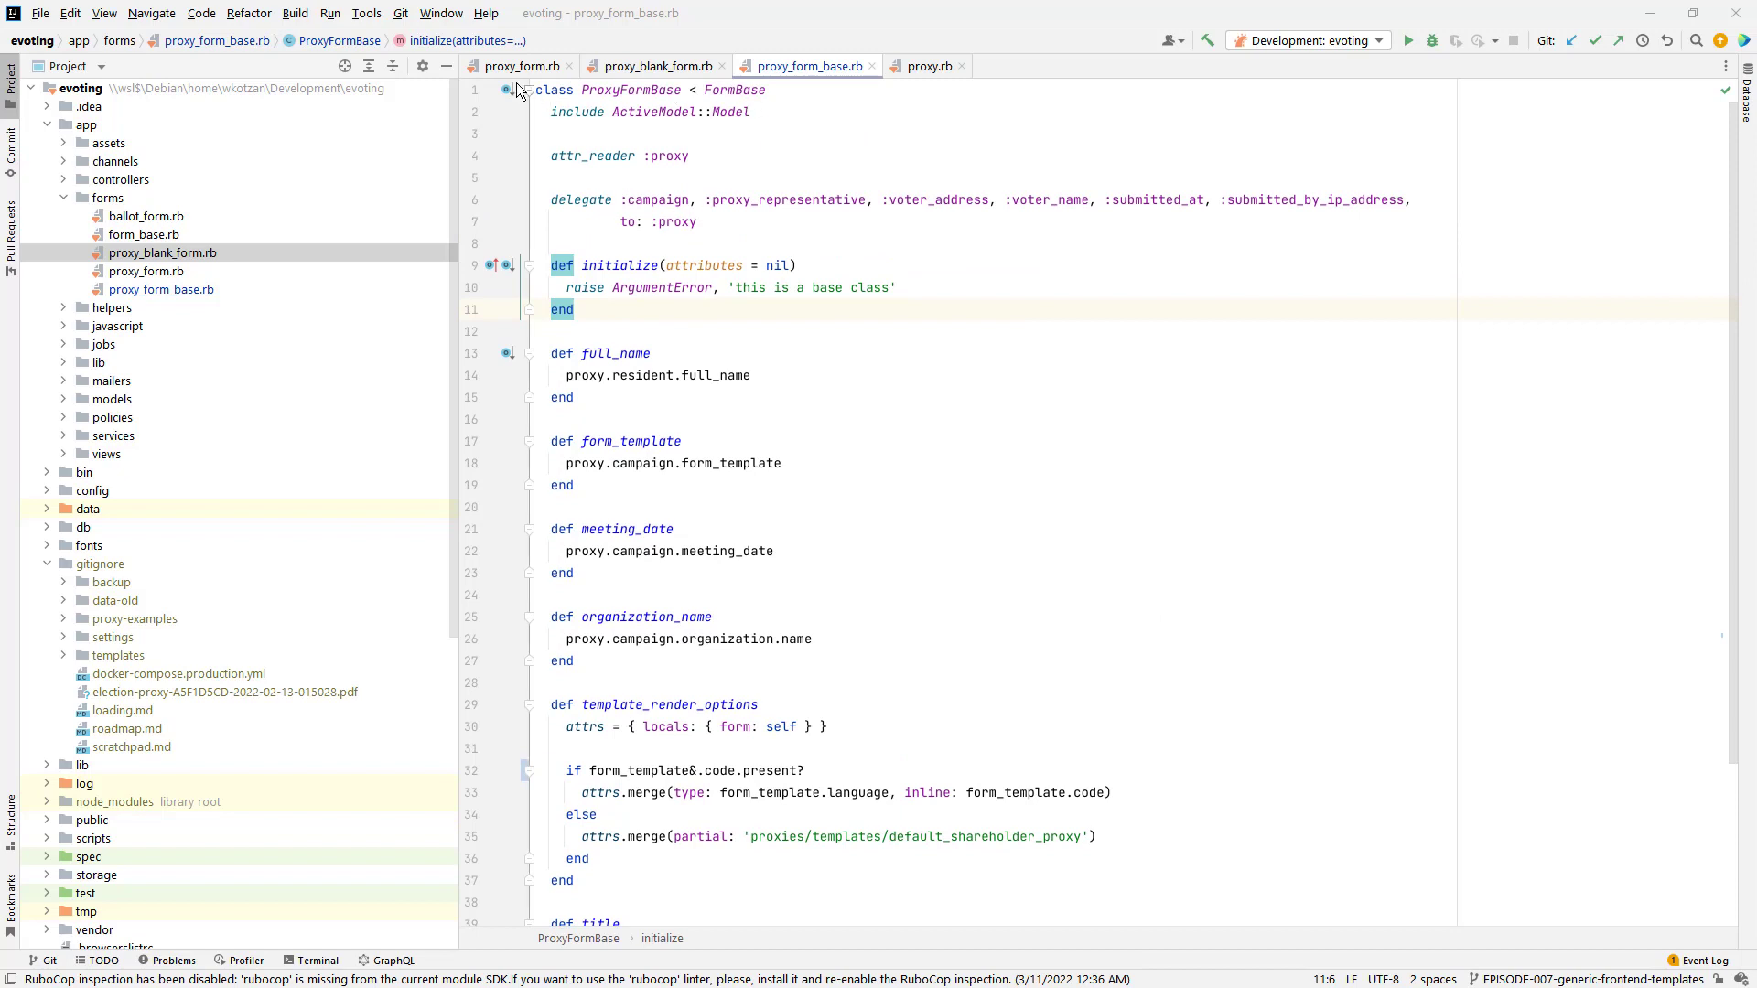
{"action": "left_click", "coordinate": [518, 66]}
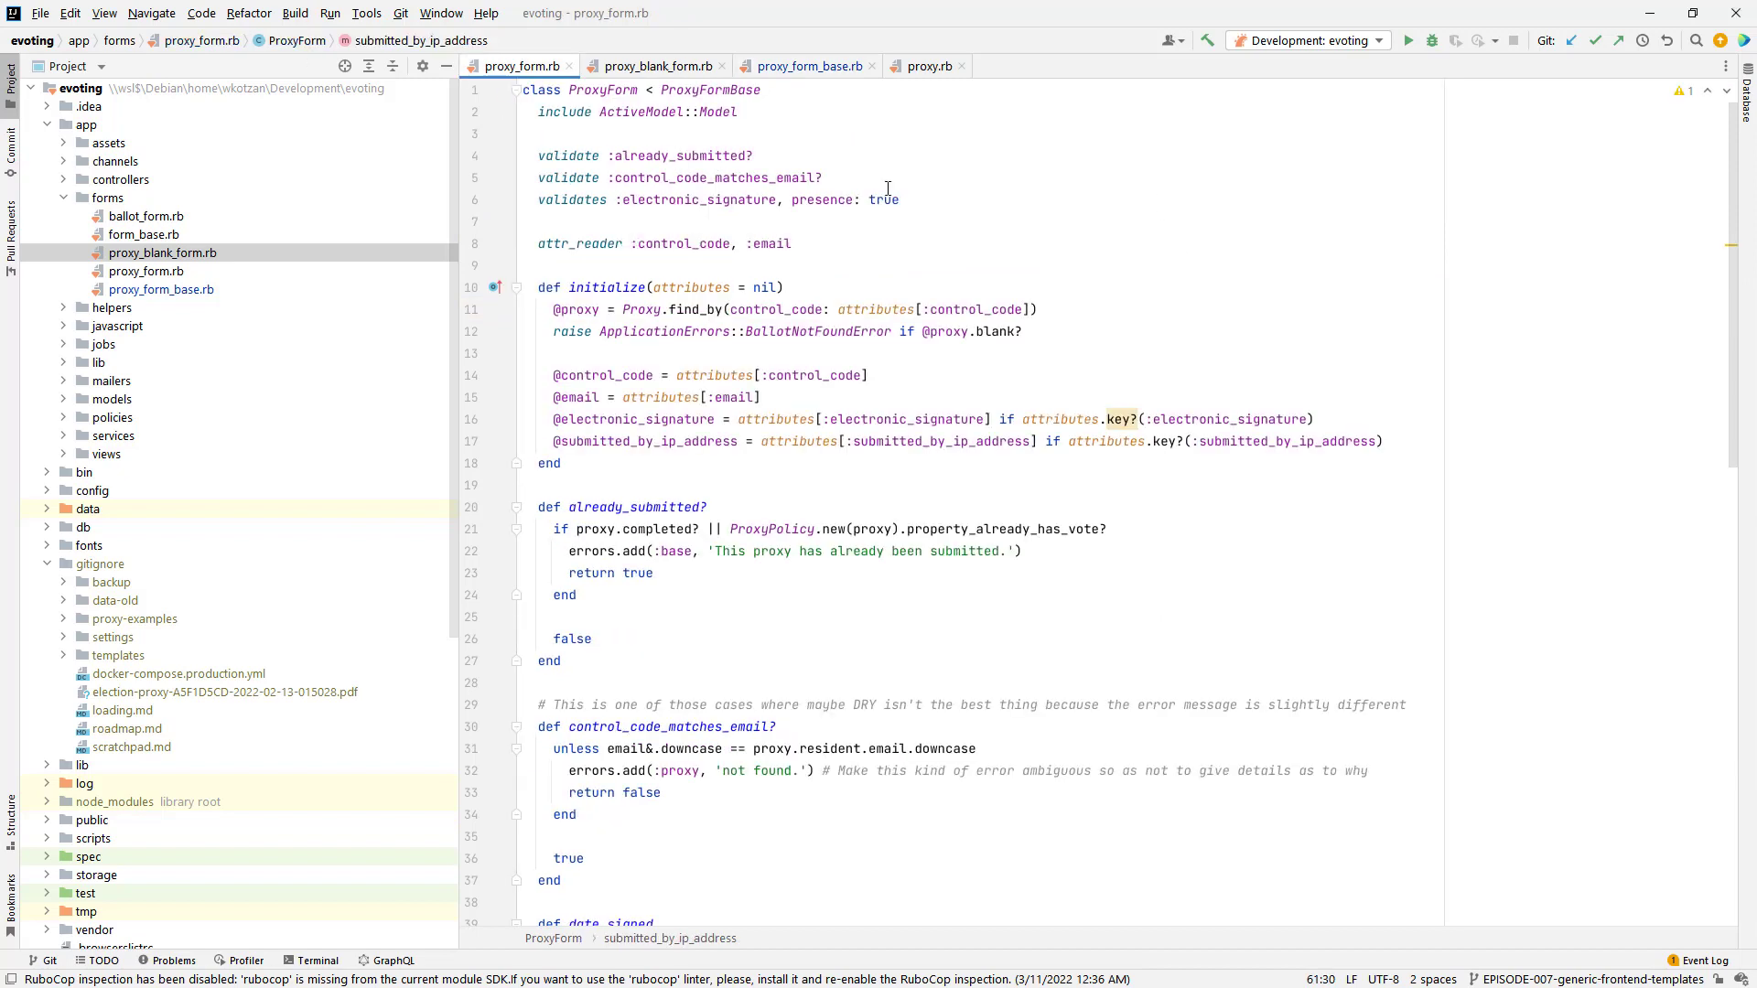
{"action": "mouse_move", "coordinate": [793, 243]}
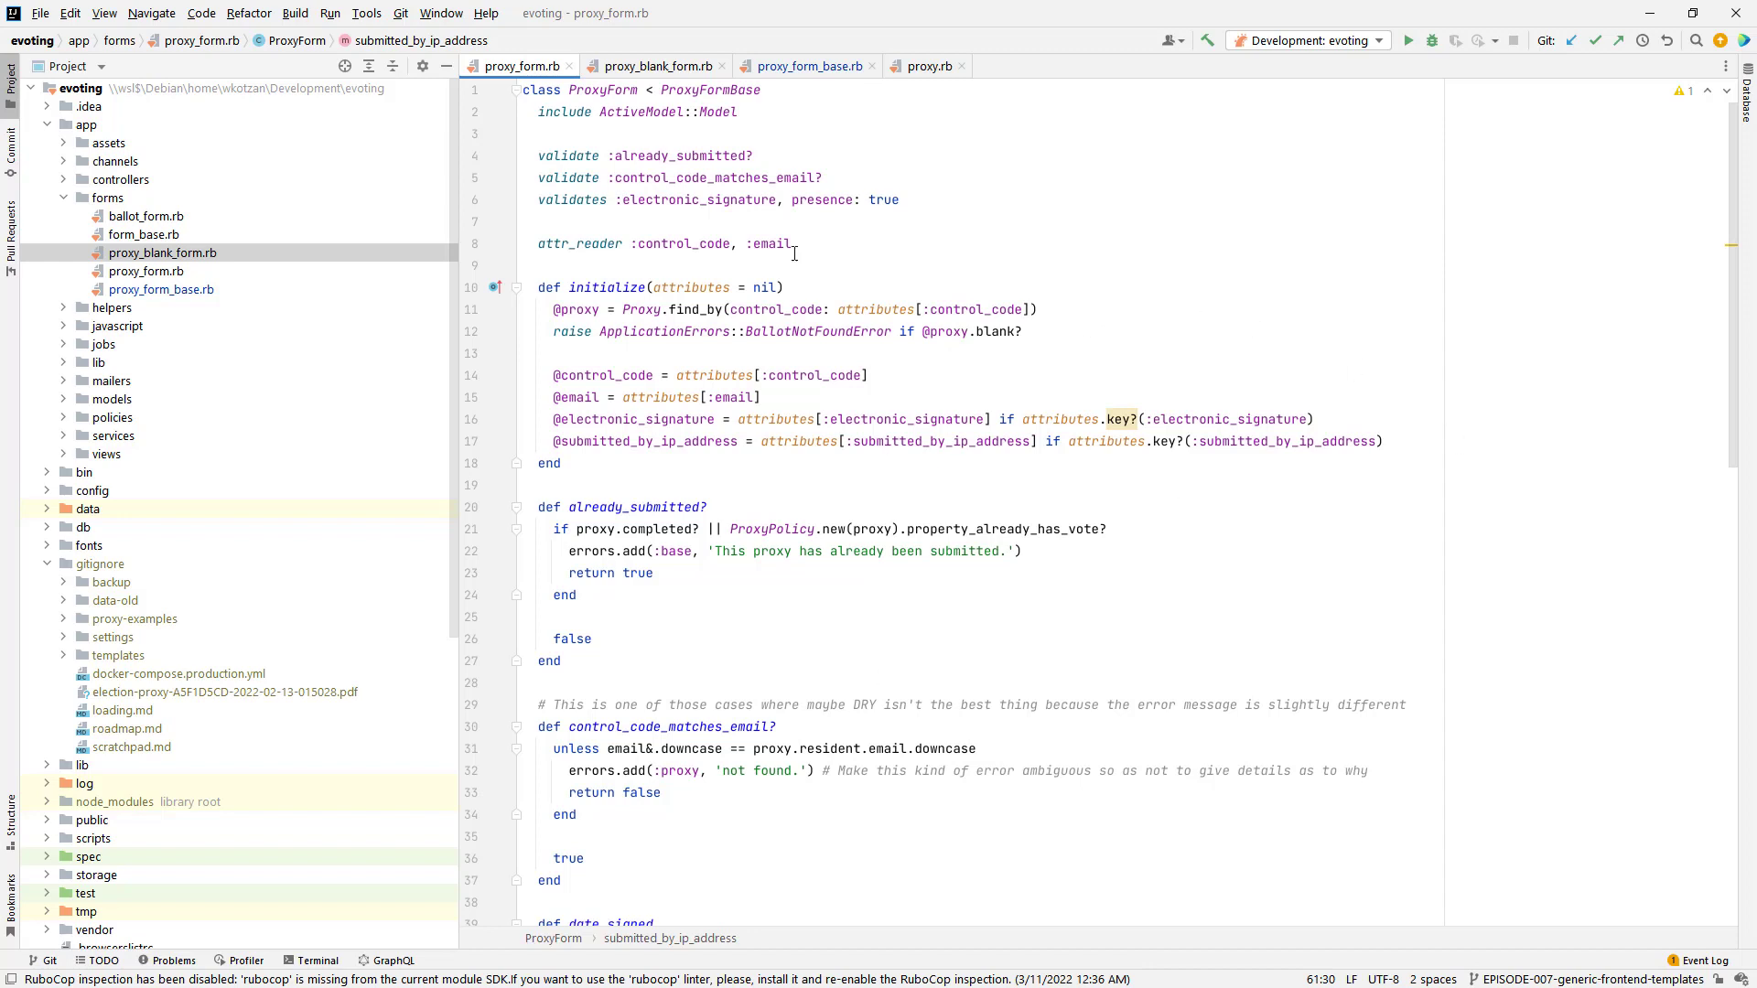
{"action": "mouse_move", "coordinate": [757, 184]}
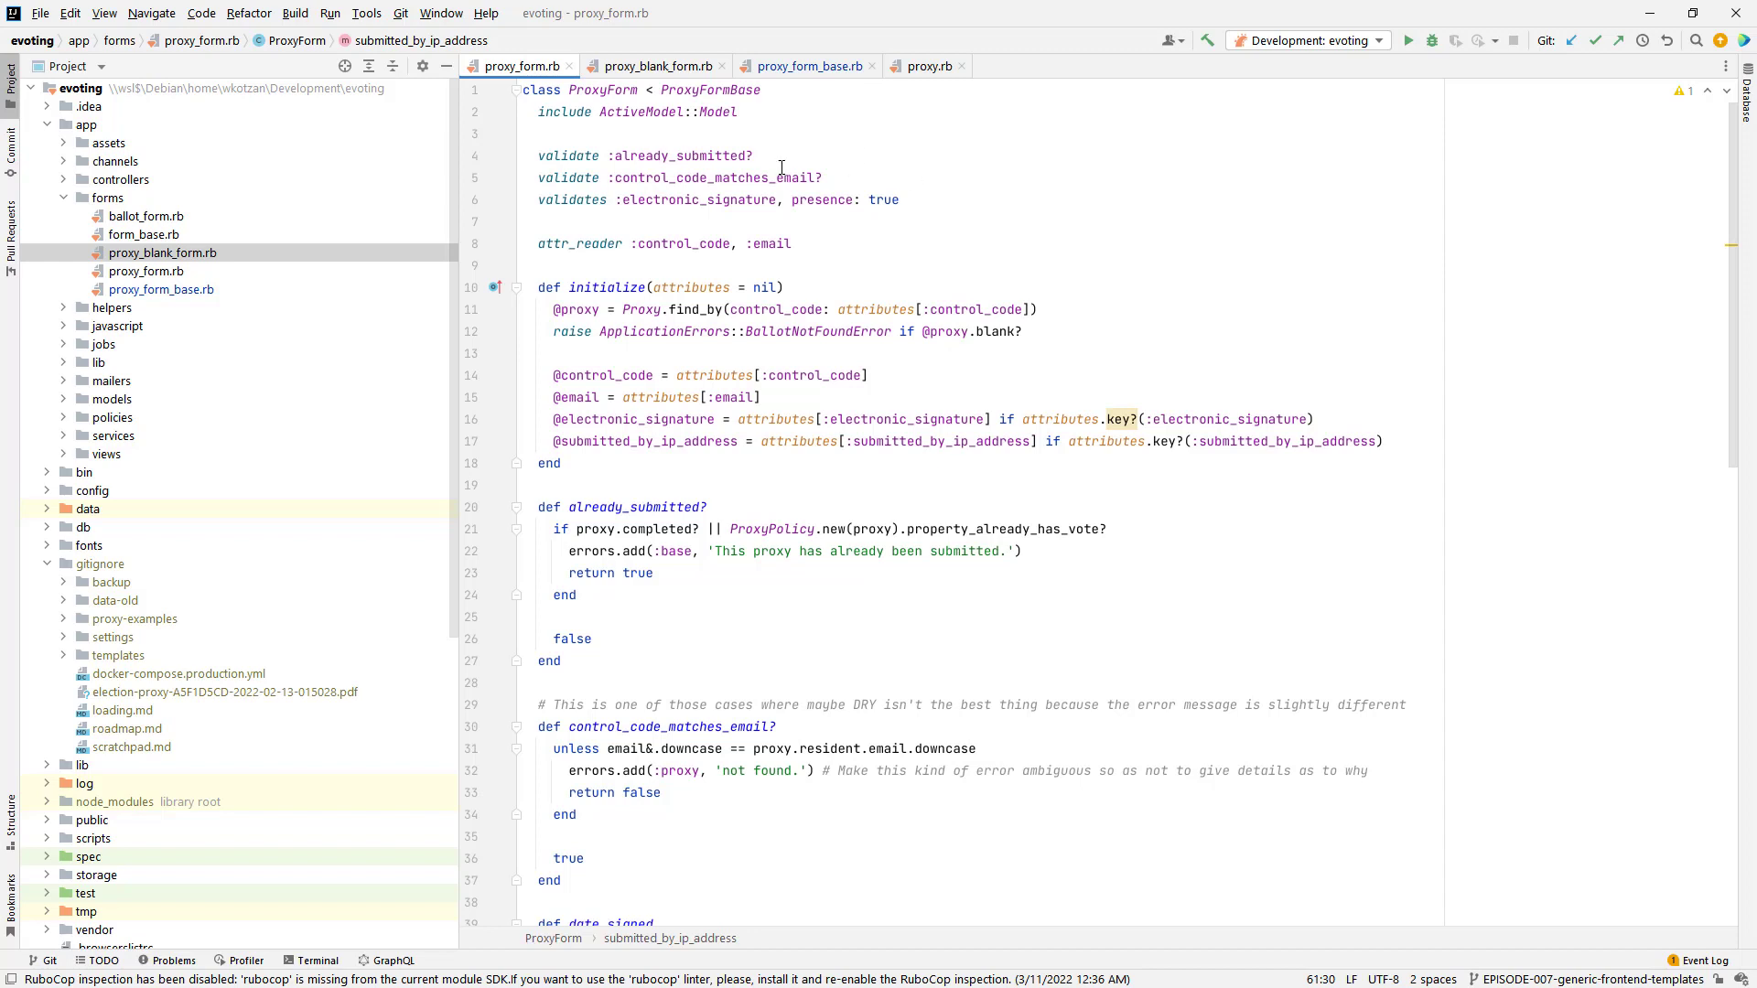
{"action": "mouse_move", "coordinate": [825, 244]}
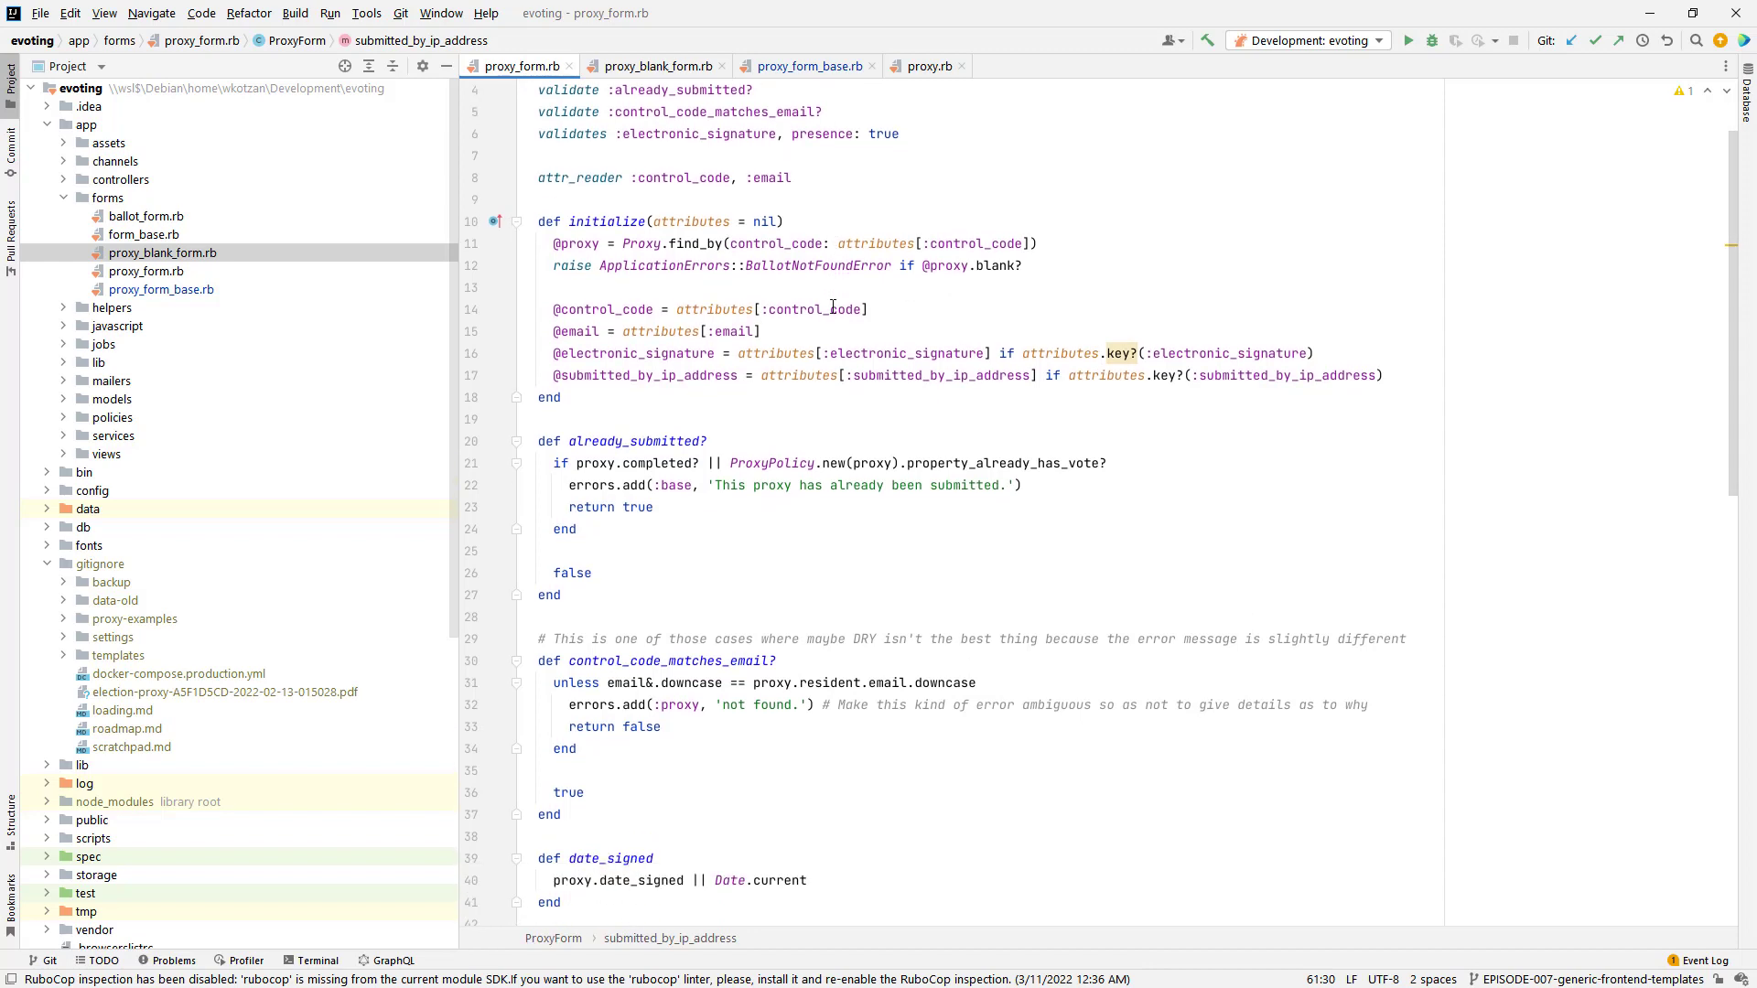
{"action": "left_click", "coordinate": [1184, 243]}
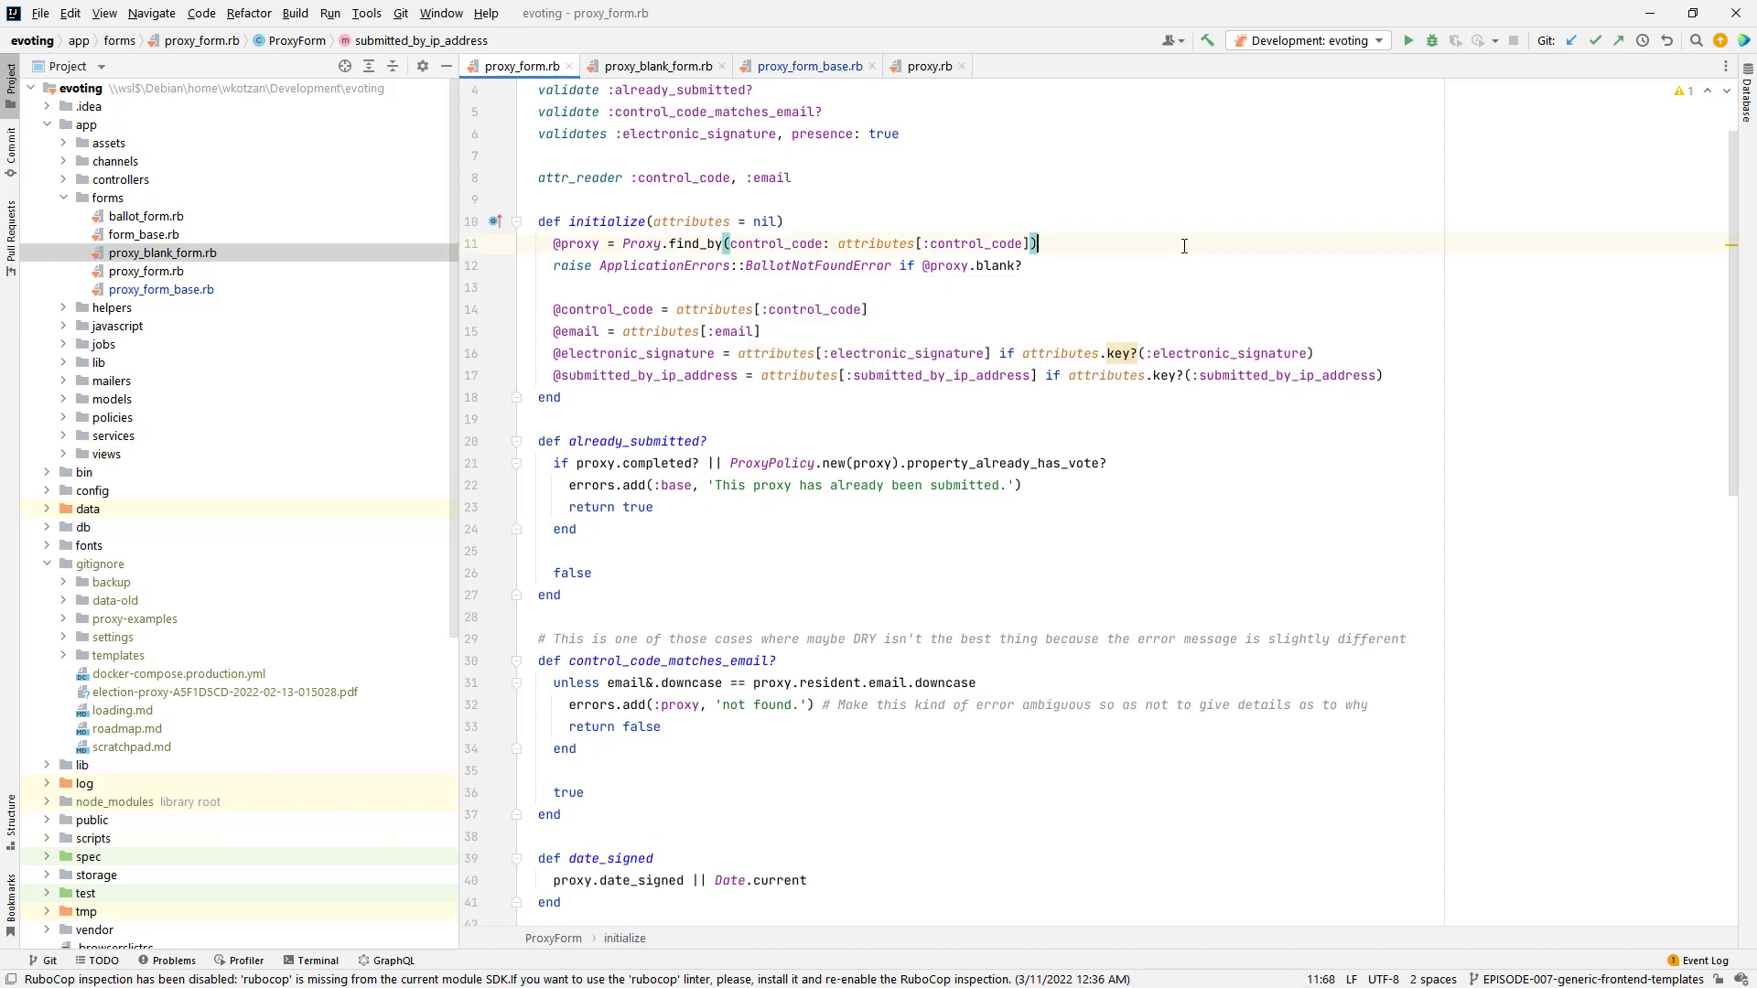
{"action": "scroll", "scroll_direction": "down", "scroll_amount": 3}
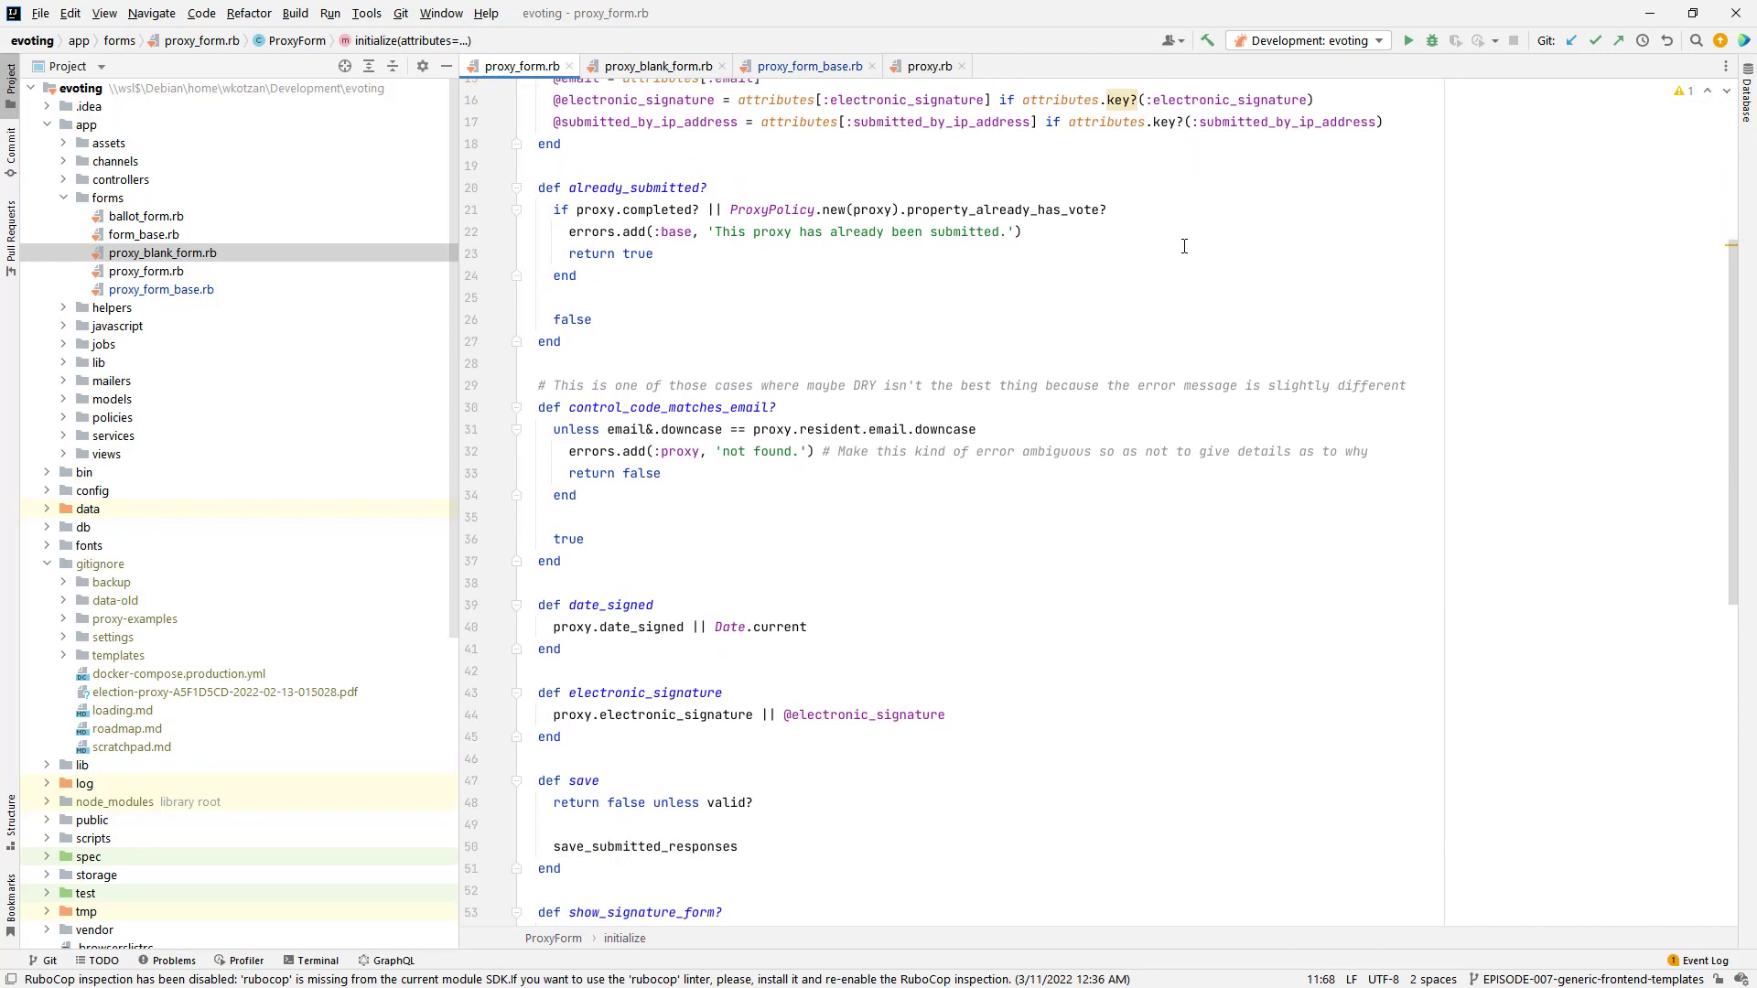
{"action": "scroll", "scroll_direction": "up", "scroll_amount": 3}
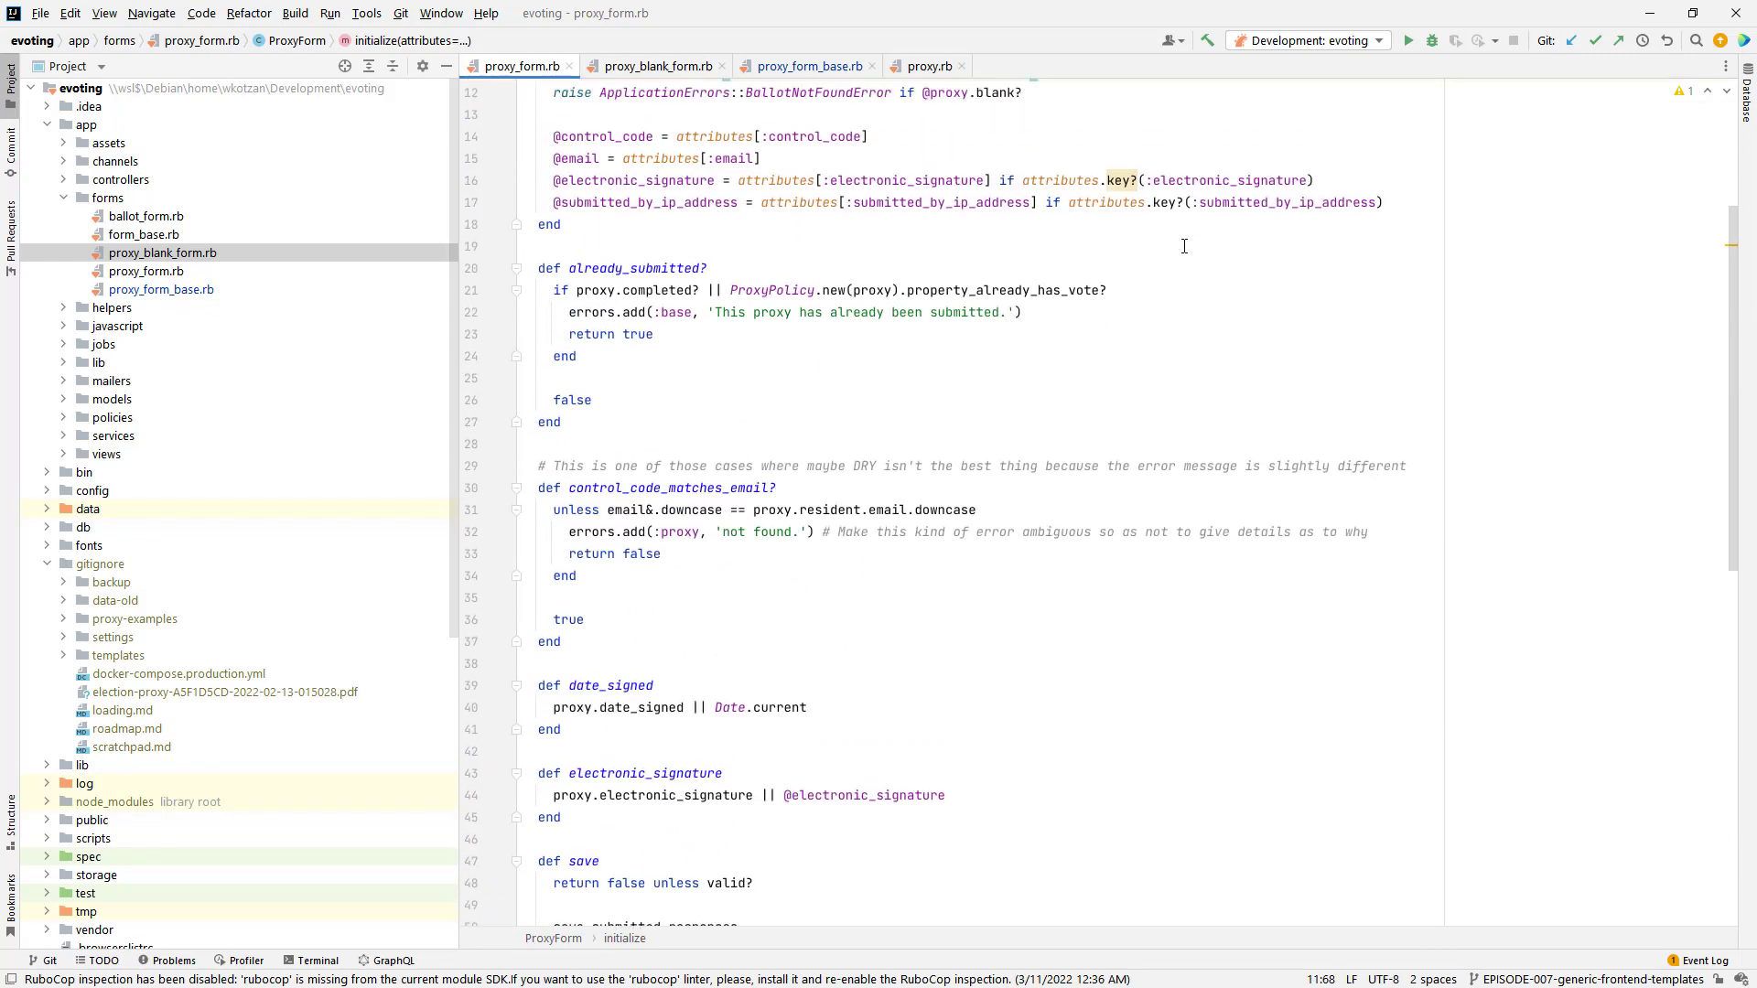
{"action": "scroll", "scroll_direction": "down", "scroll_amount": 3}
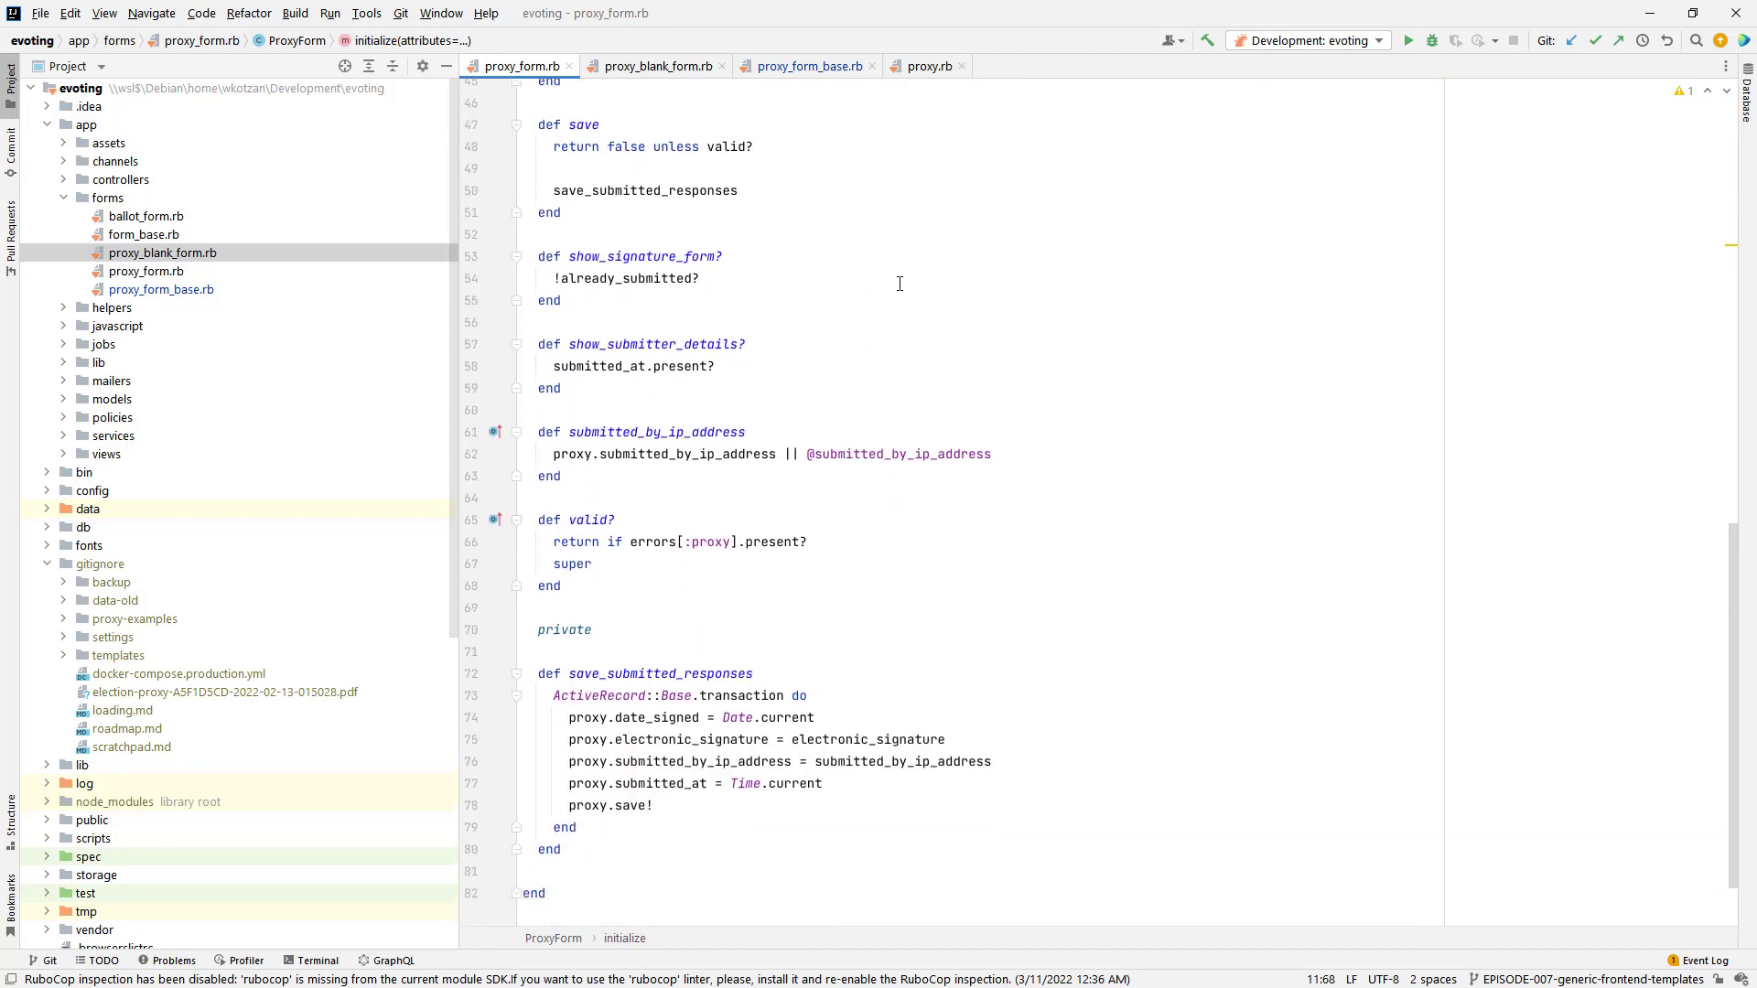
{"action": "scroll", "scroll_direction": "up", "scroll_amount": 3}
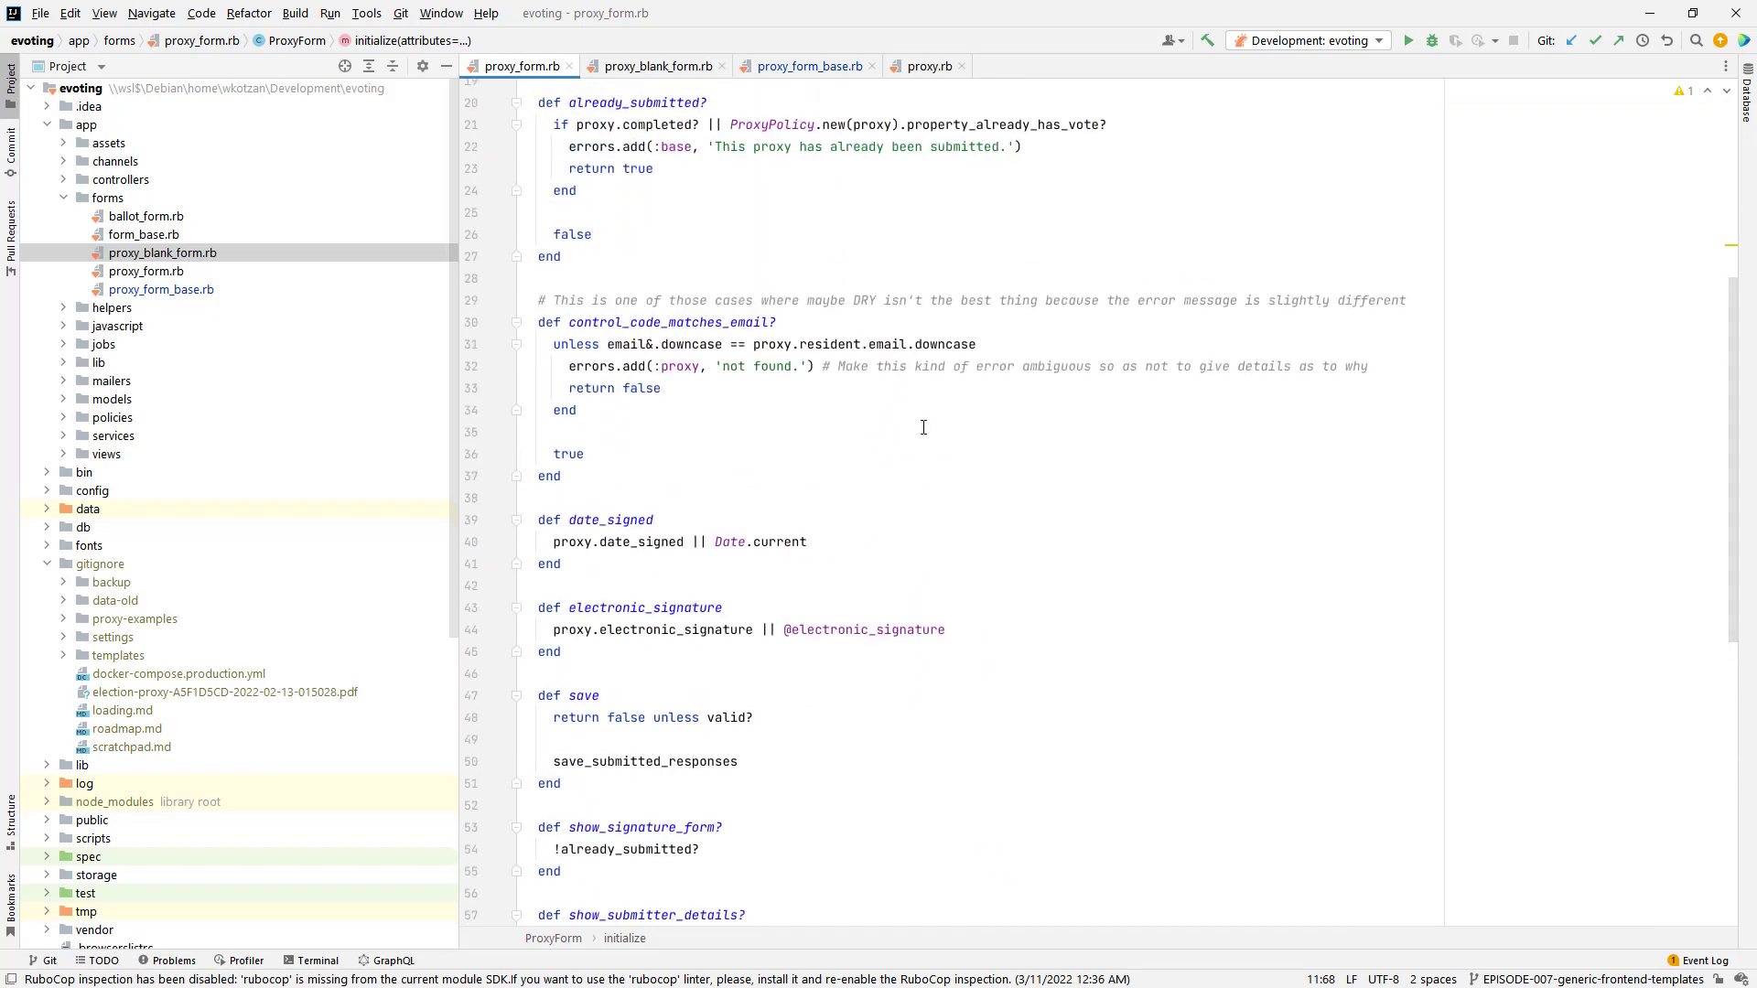
{"action": "scroll", "scroll_direction": "up", "scroll_amount": 3}
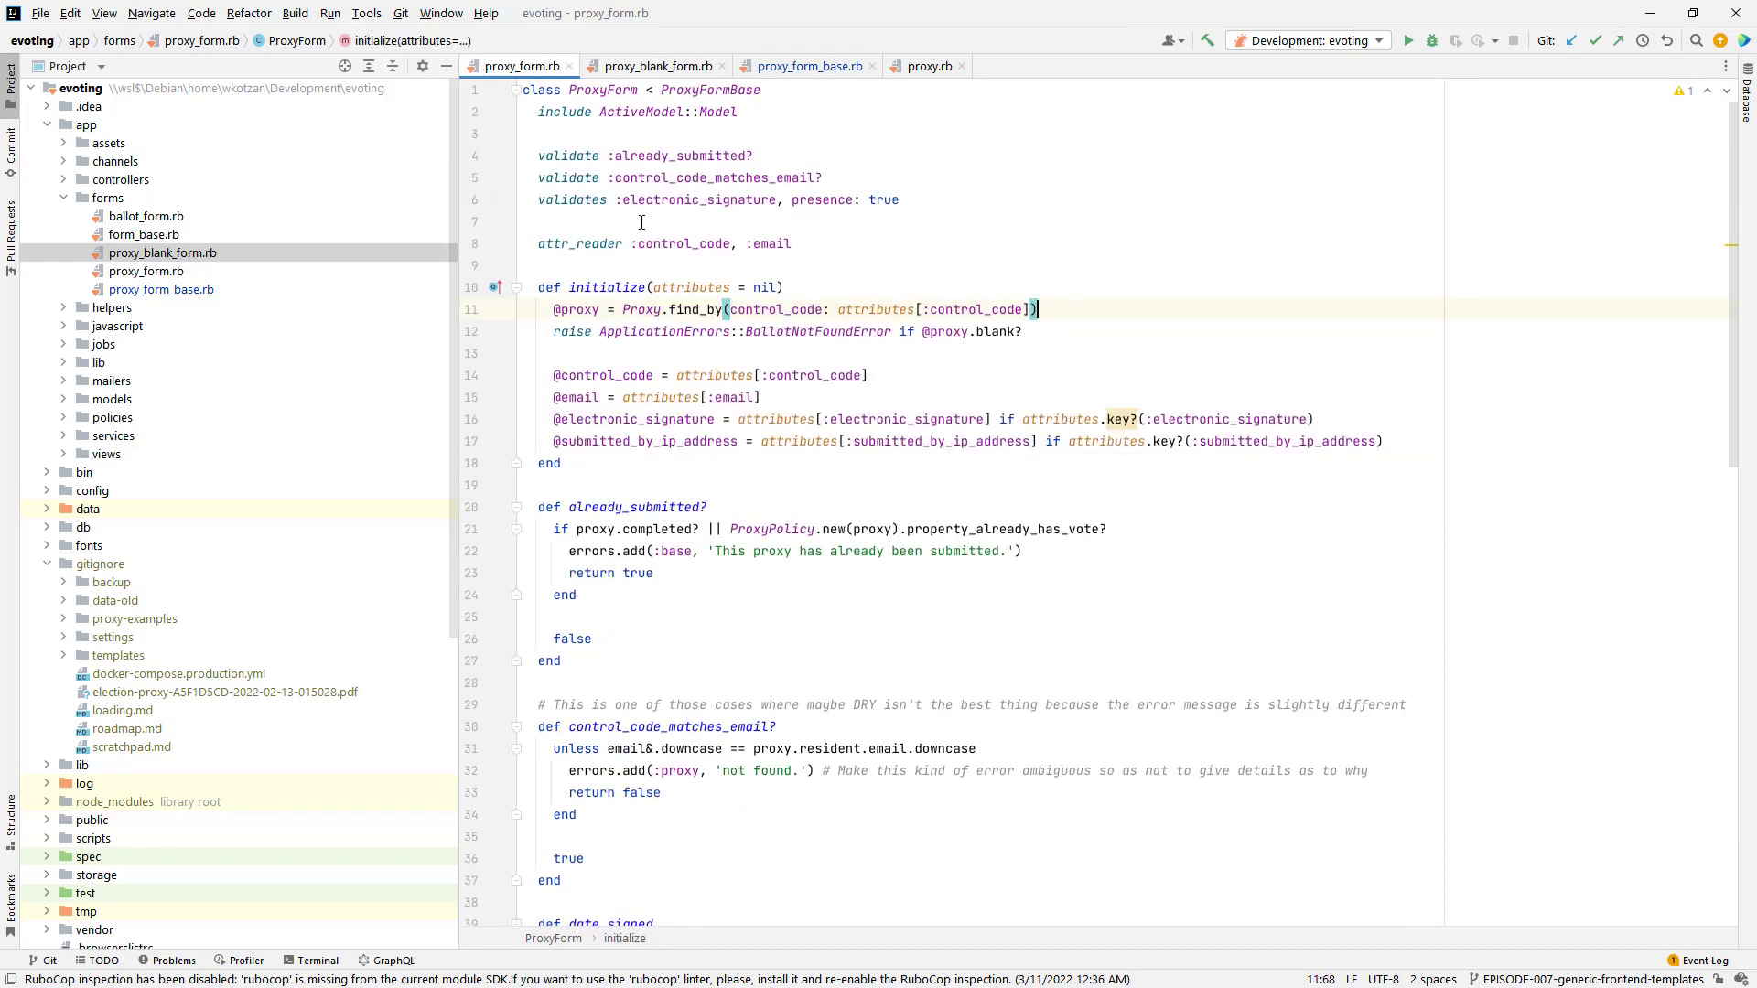
Step: Compare ProxyBlankForm's placeholder electronic_signature with ProxyForm's real electronic_signature method
{"action": "left_click", "coordinate": [653, 65]}
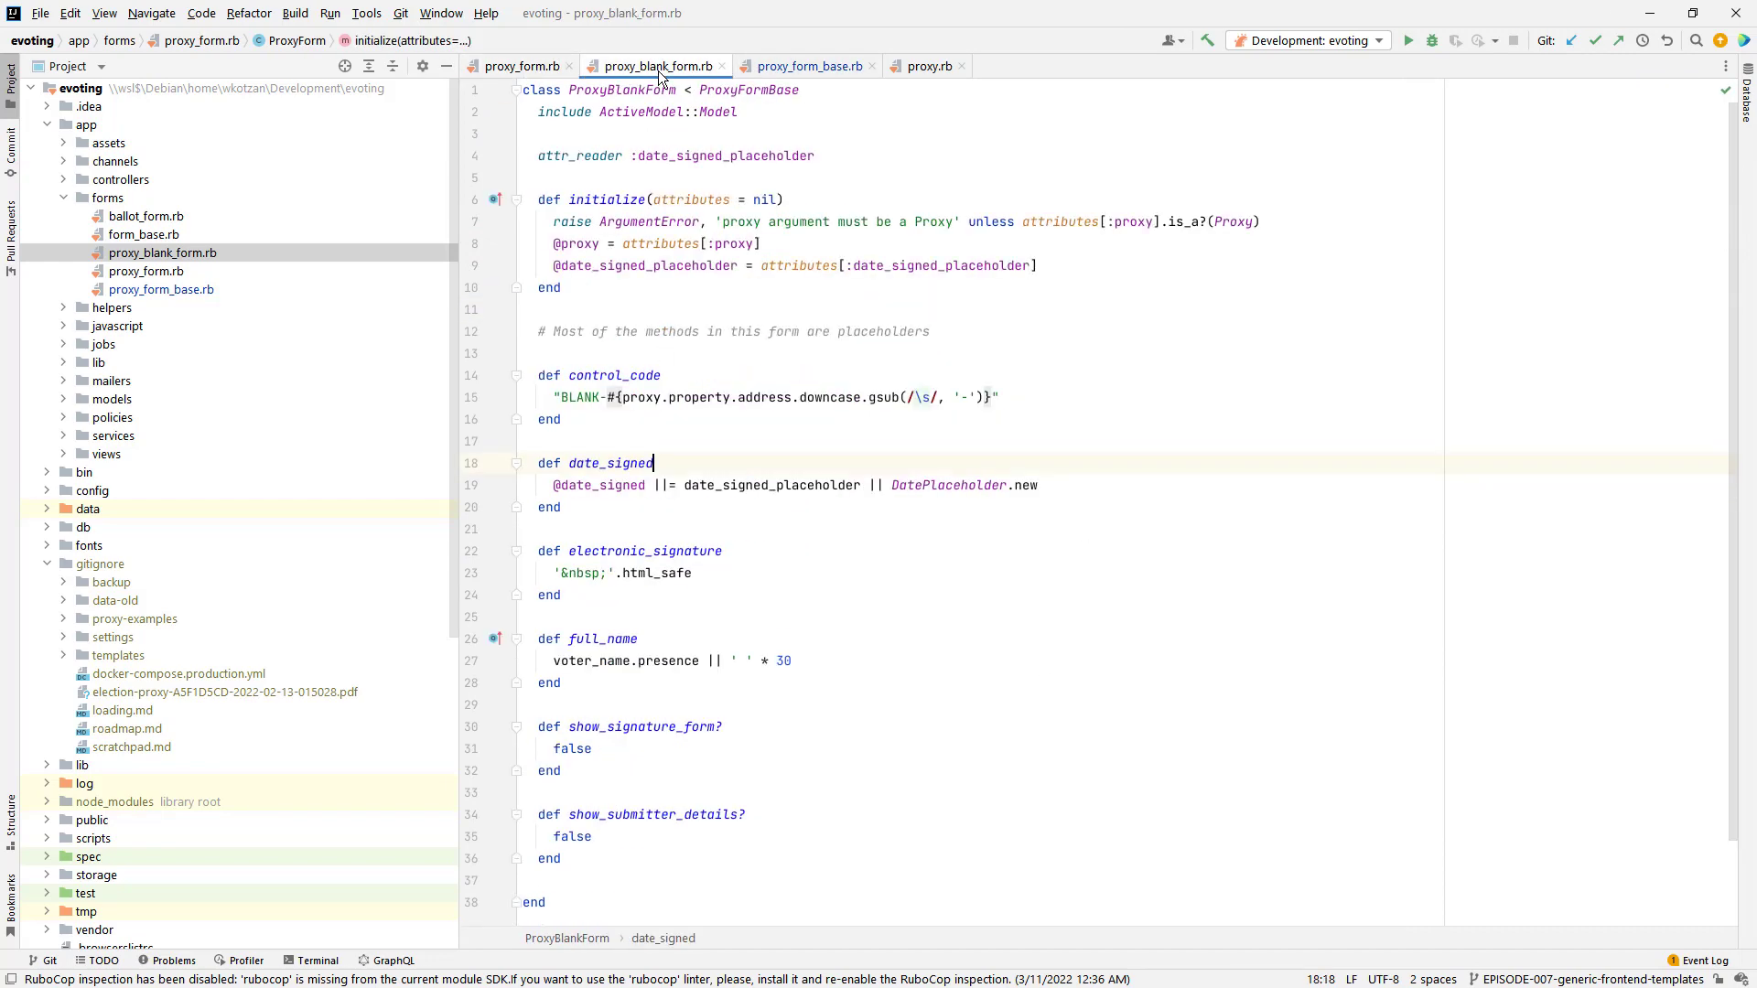
{"action": "left_click", "coordinate": [681, 133]}
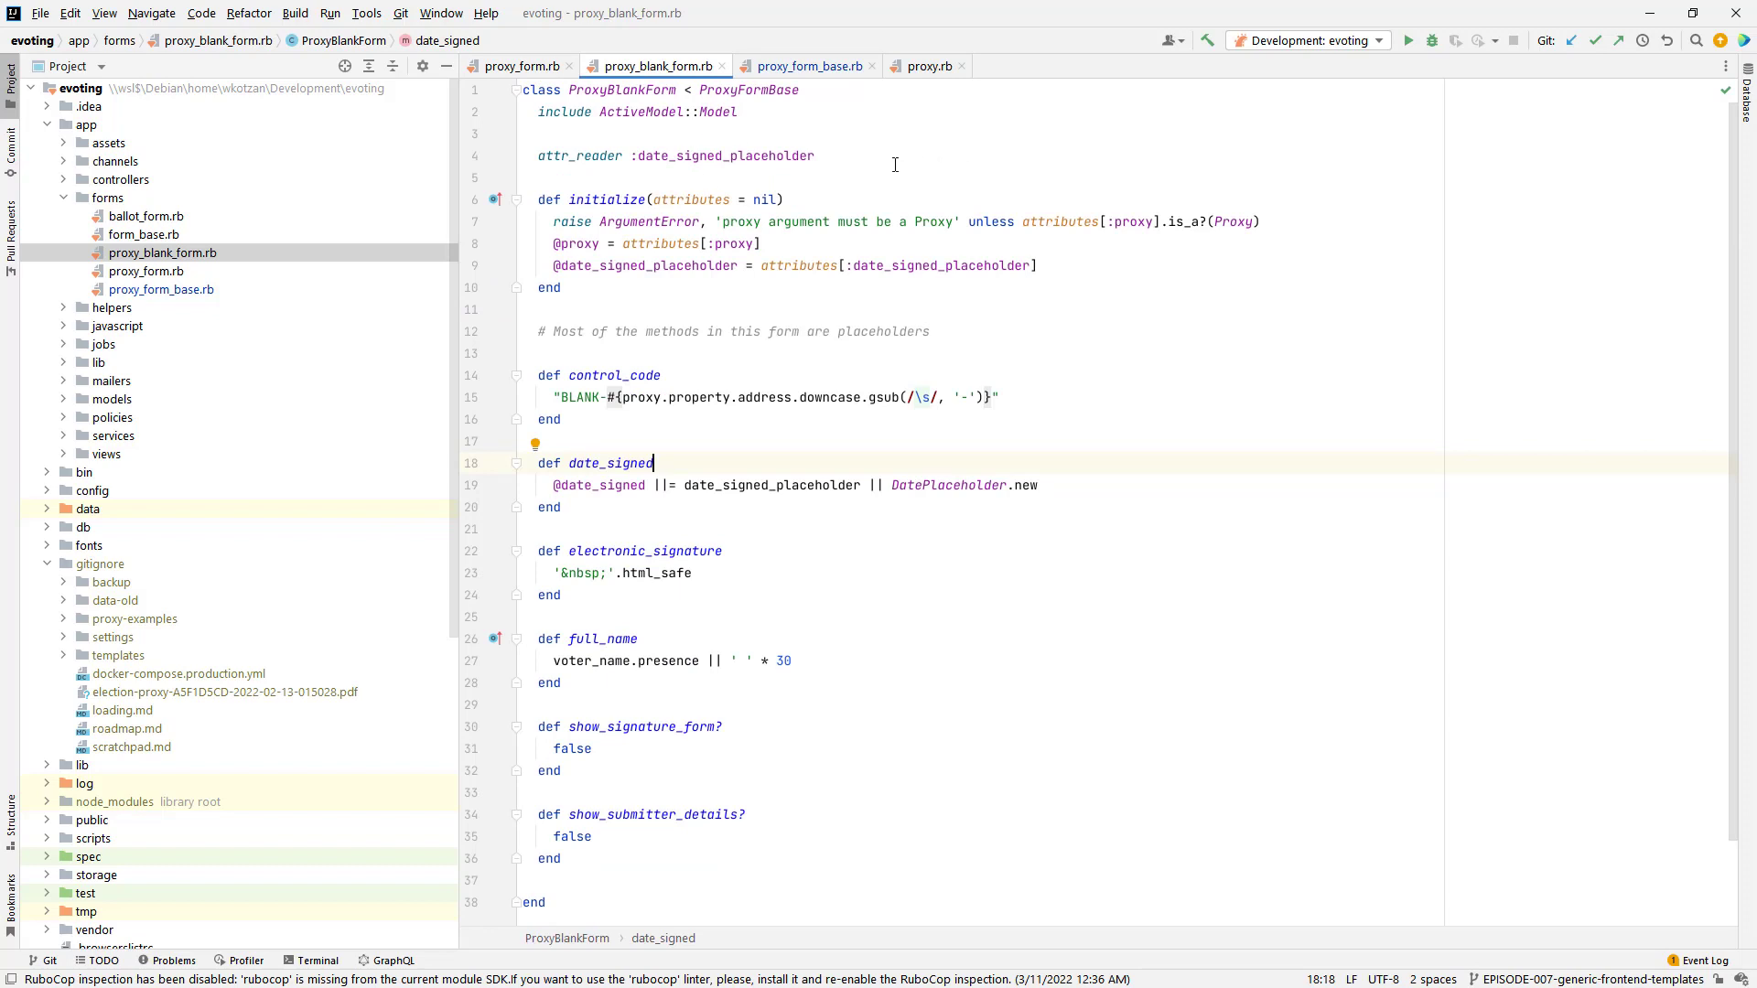
{"action": "mouse_move", "coordinate": [831, 588]}
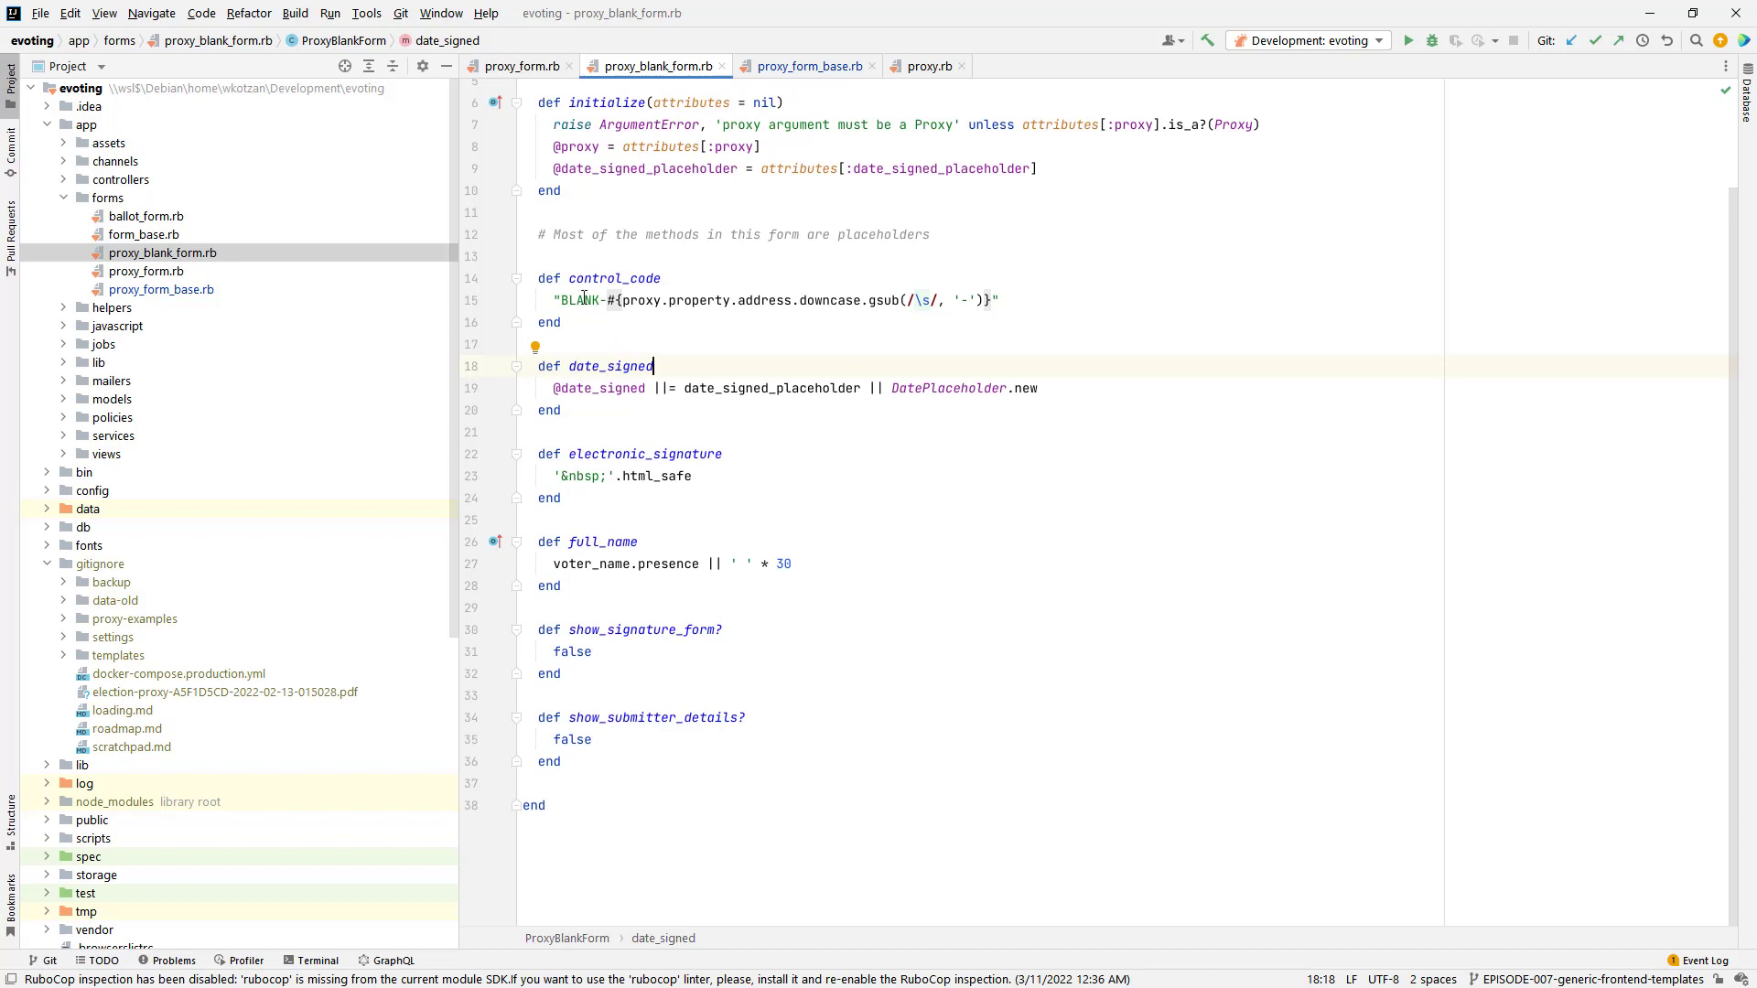
{"action": "double_click", "coordinate": [646, 454]}
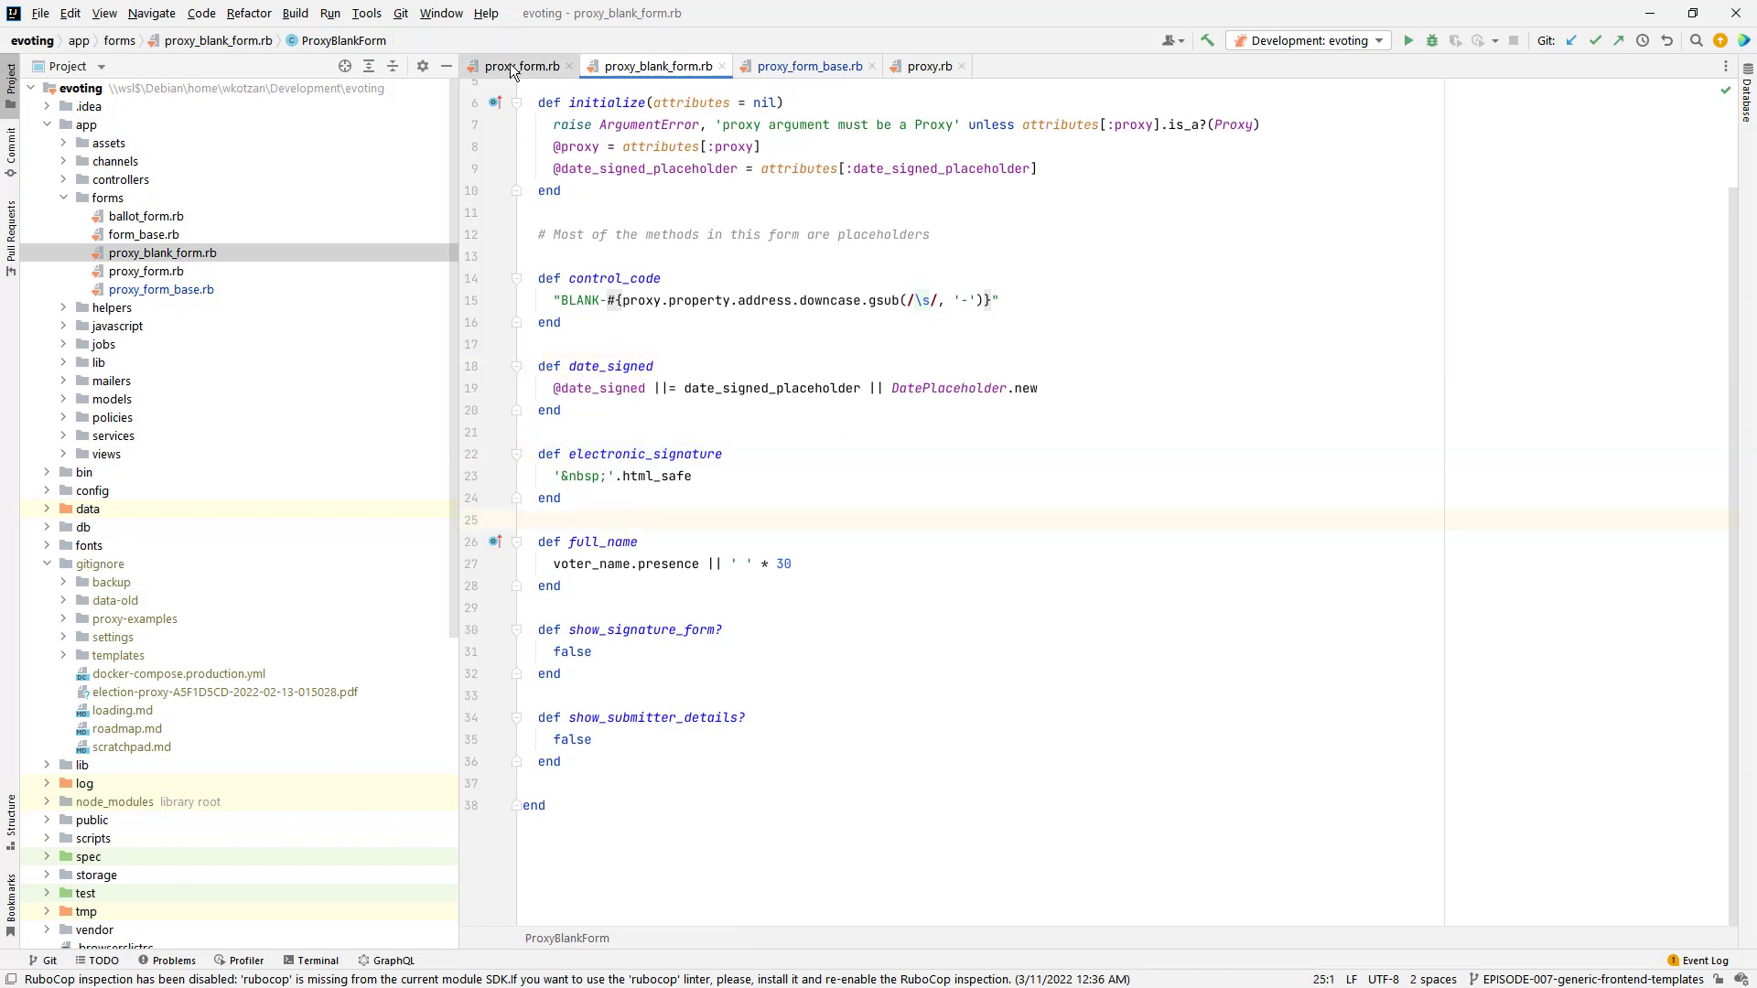
{"action": "left_click", "coordinate": [518, 66]}
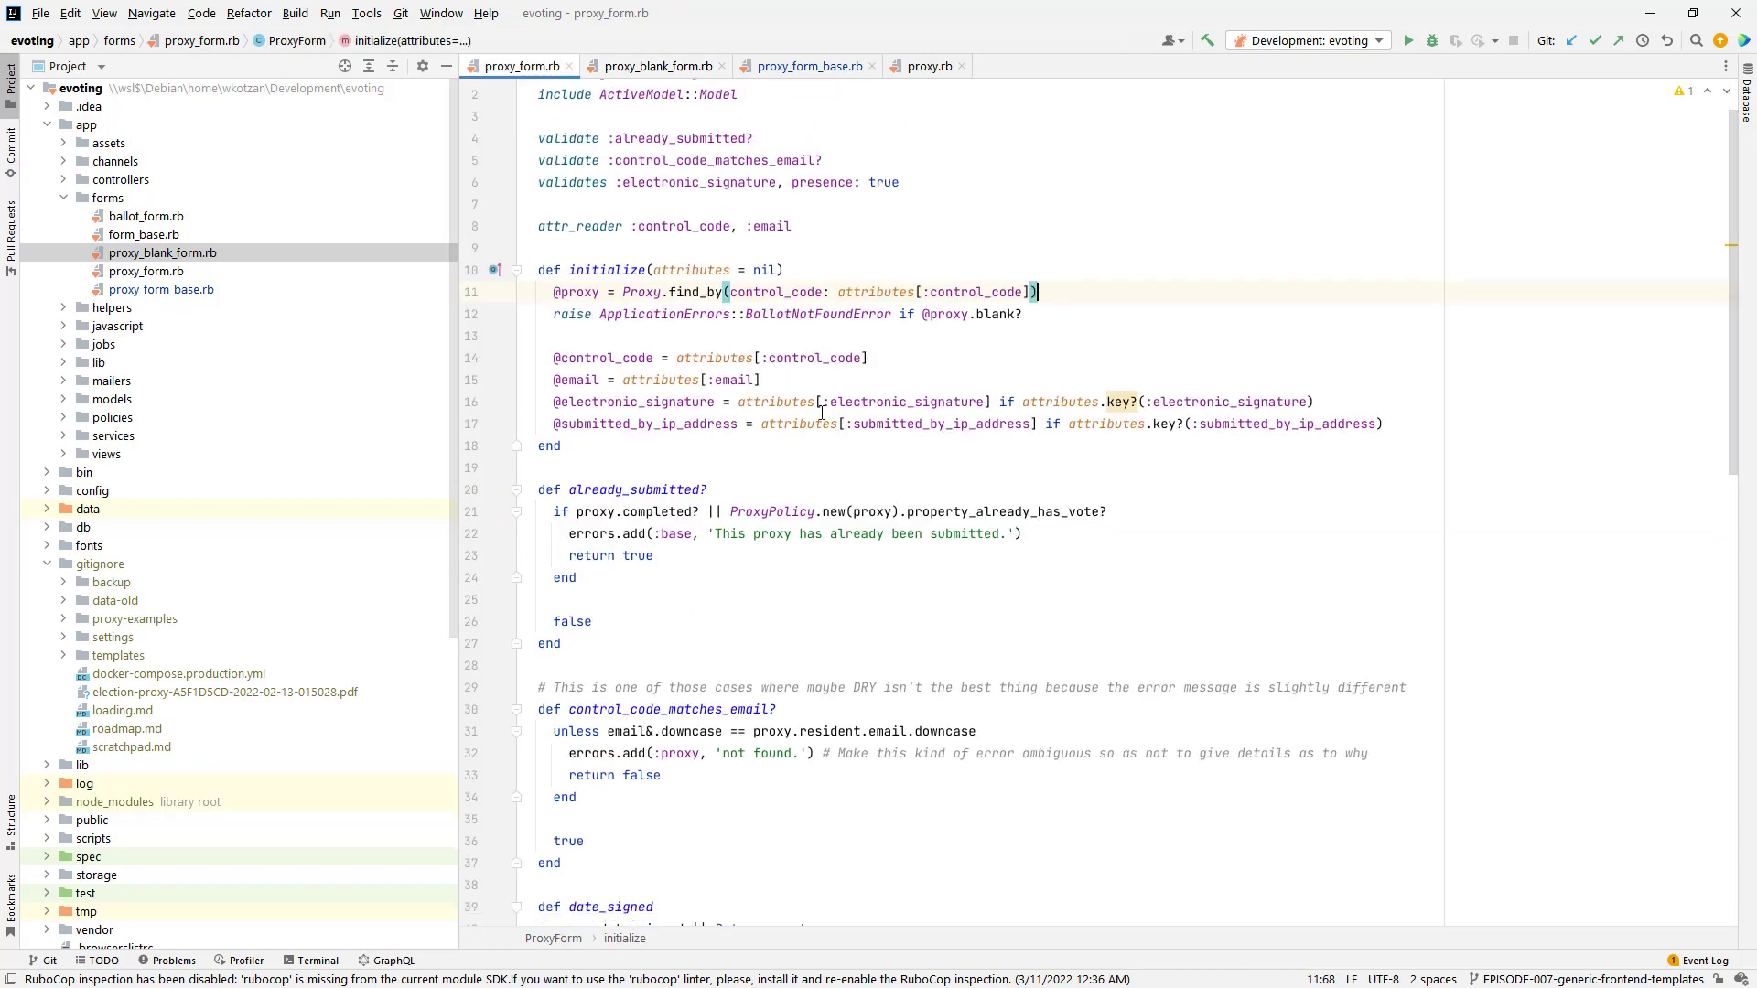
{"action": "scroll", "scroll_direction": "down", "scroll_amount": 3}
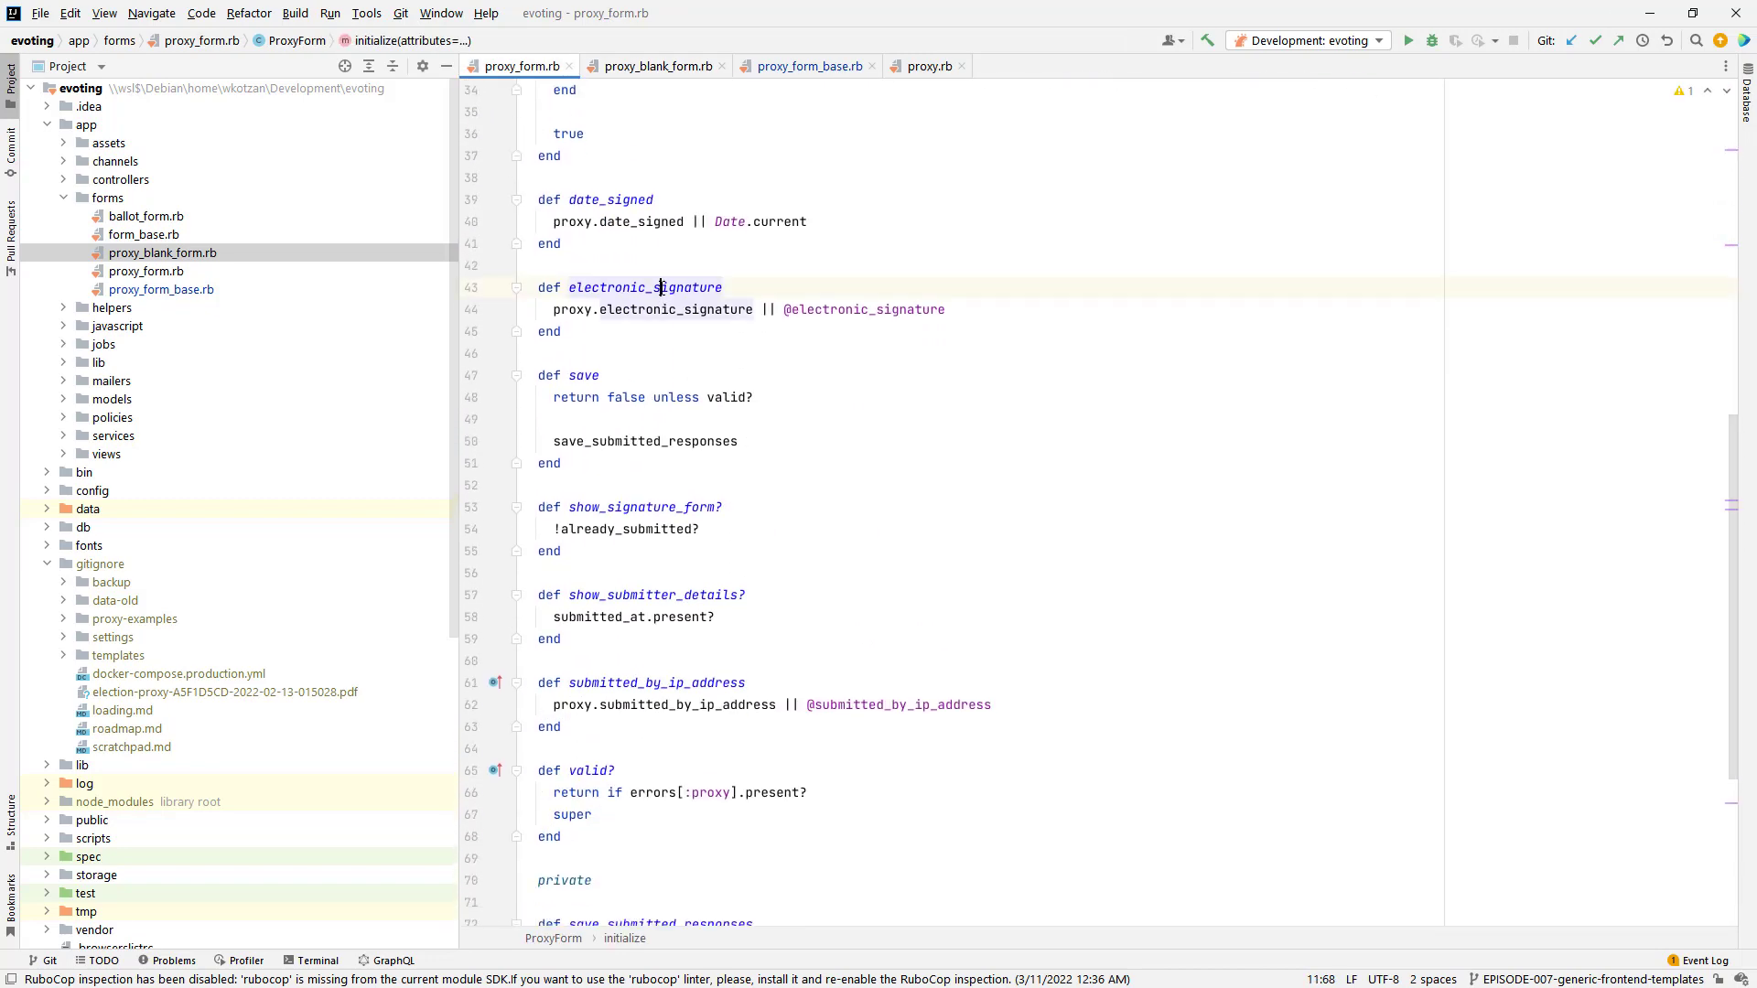
{"action": "left_click", "coordinate": [597, 332]}
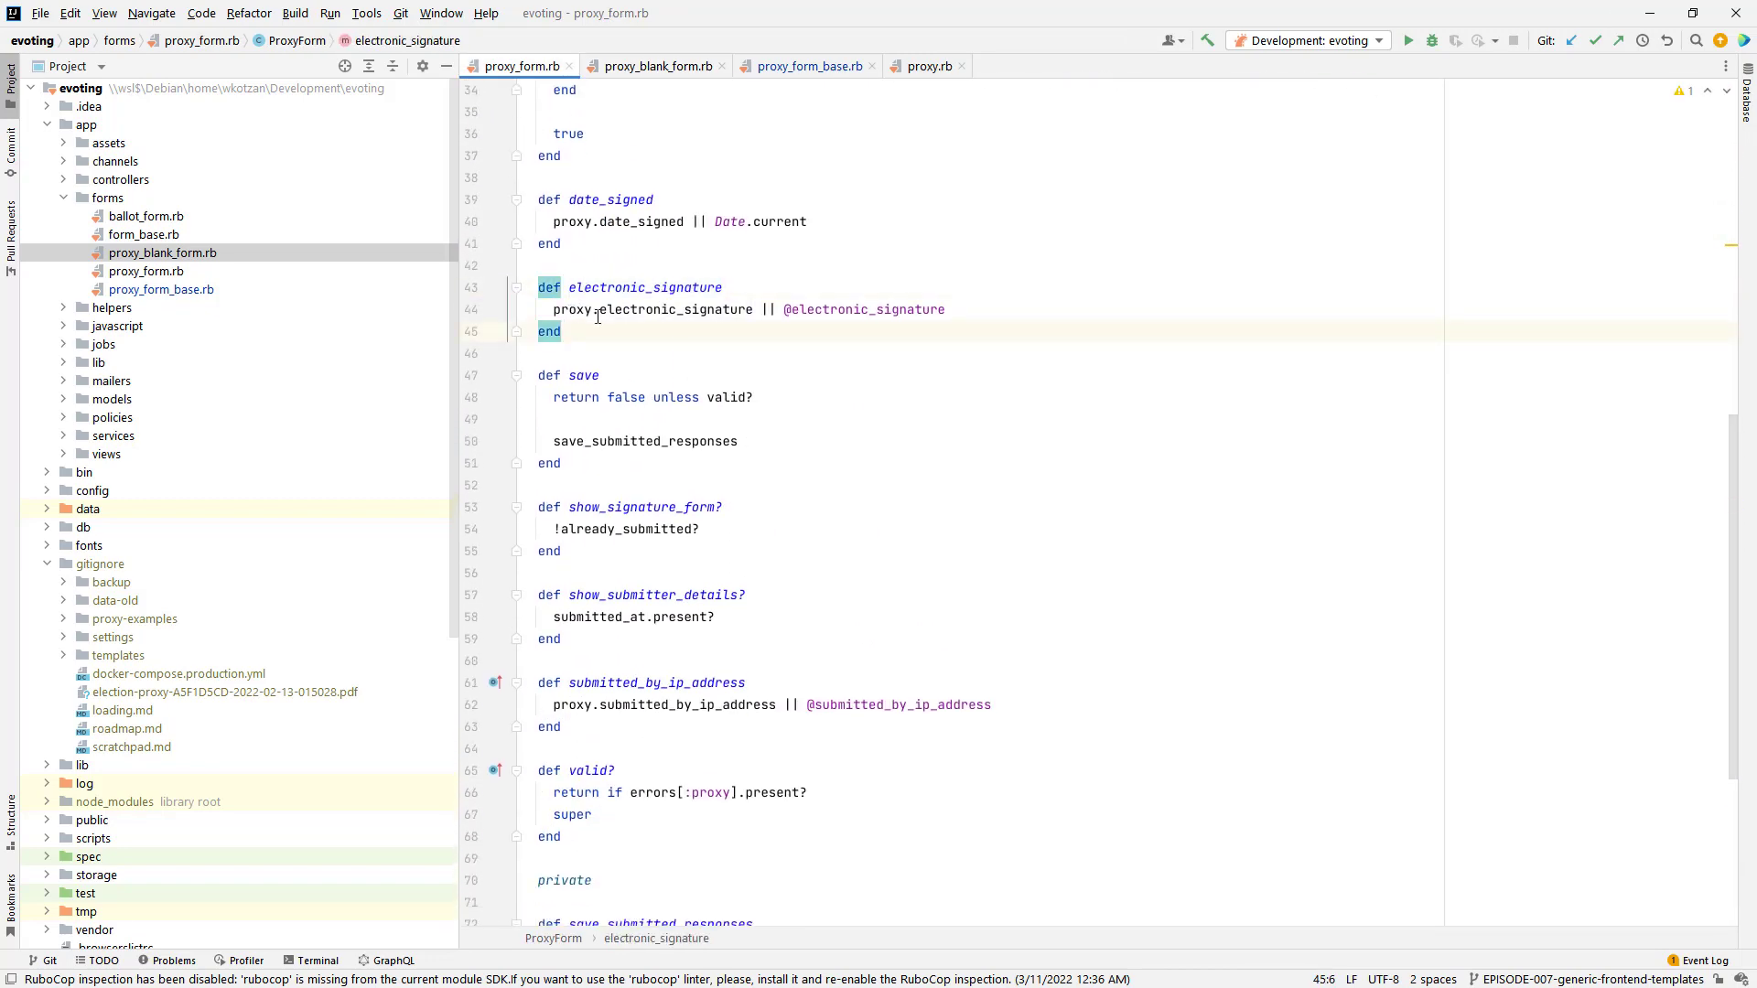
{"action": "left_click", "coordinate": [675, 310]}
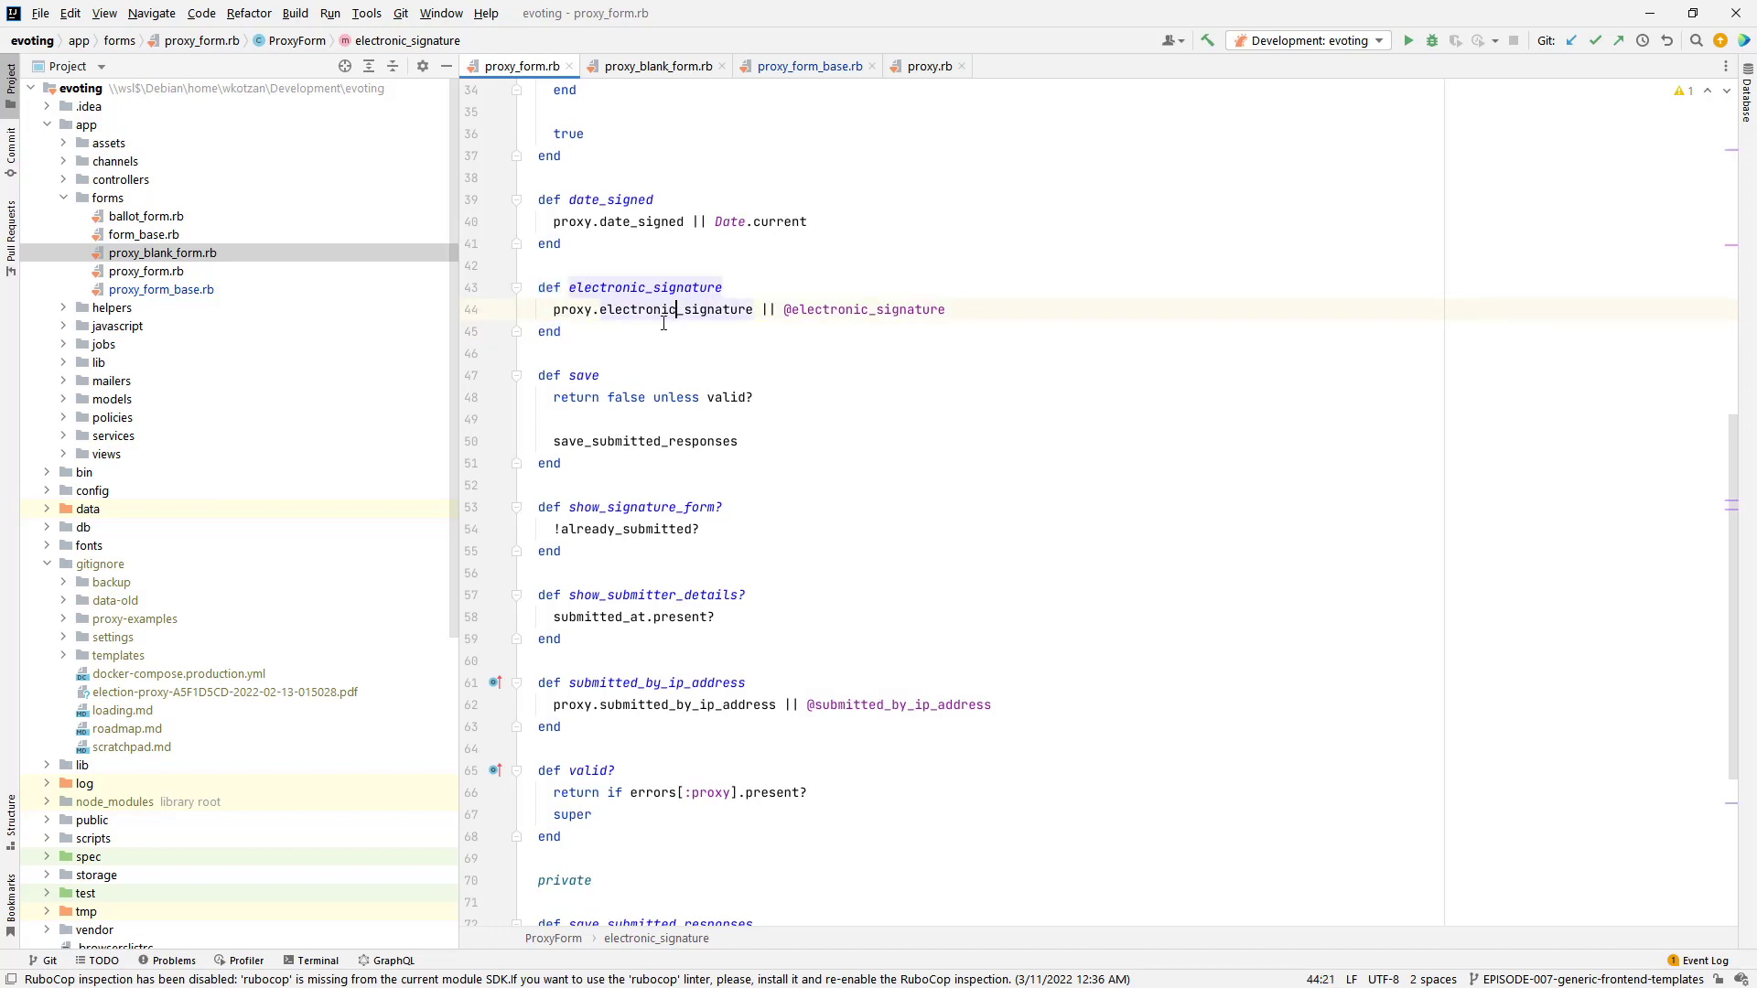
{"action": "scroll", "scroll_direction": "up", "scroll_amount": 3}
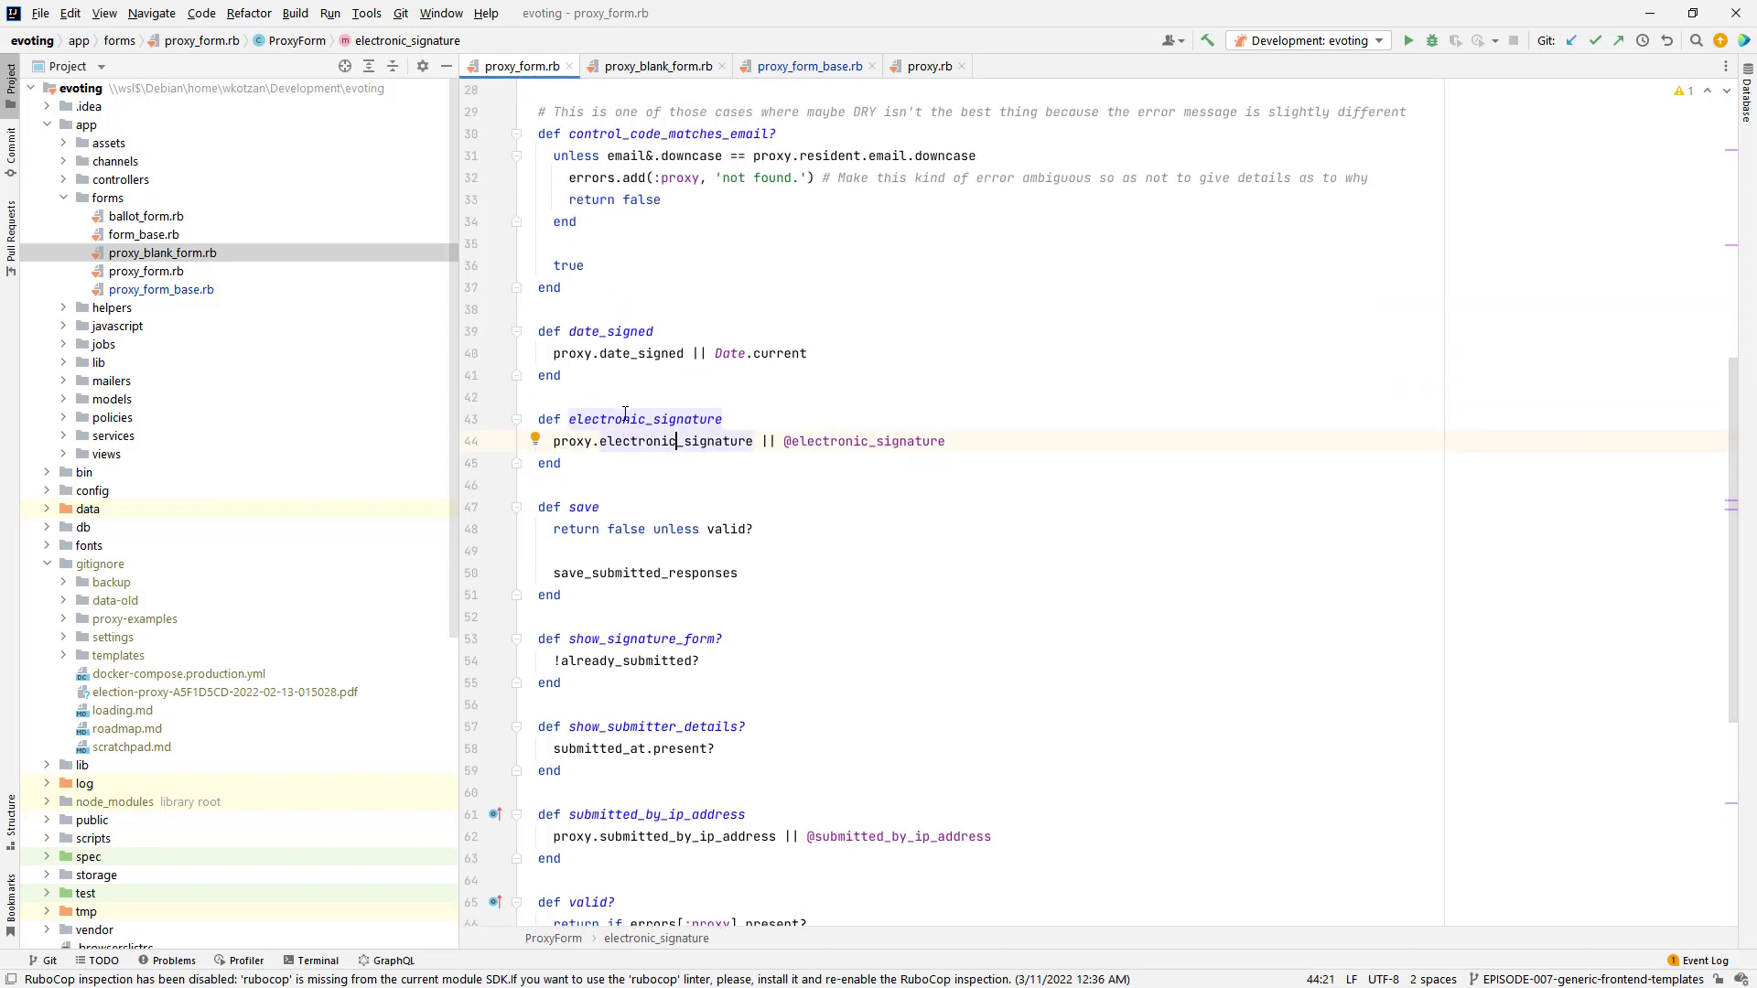
Step: Check the blank form's date_signed placeholder against ProxyFormBase, ending on proxy_blank_form.rb
{"action": "left_click", "coordinate": [655, 66]}
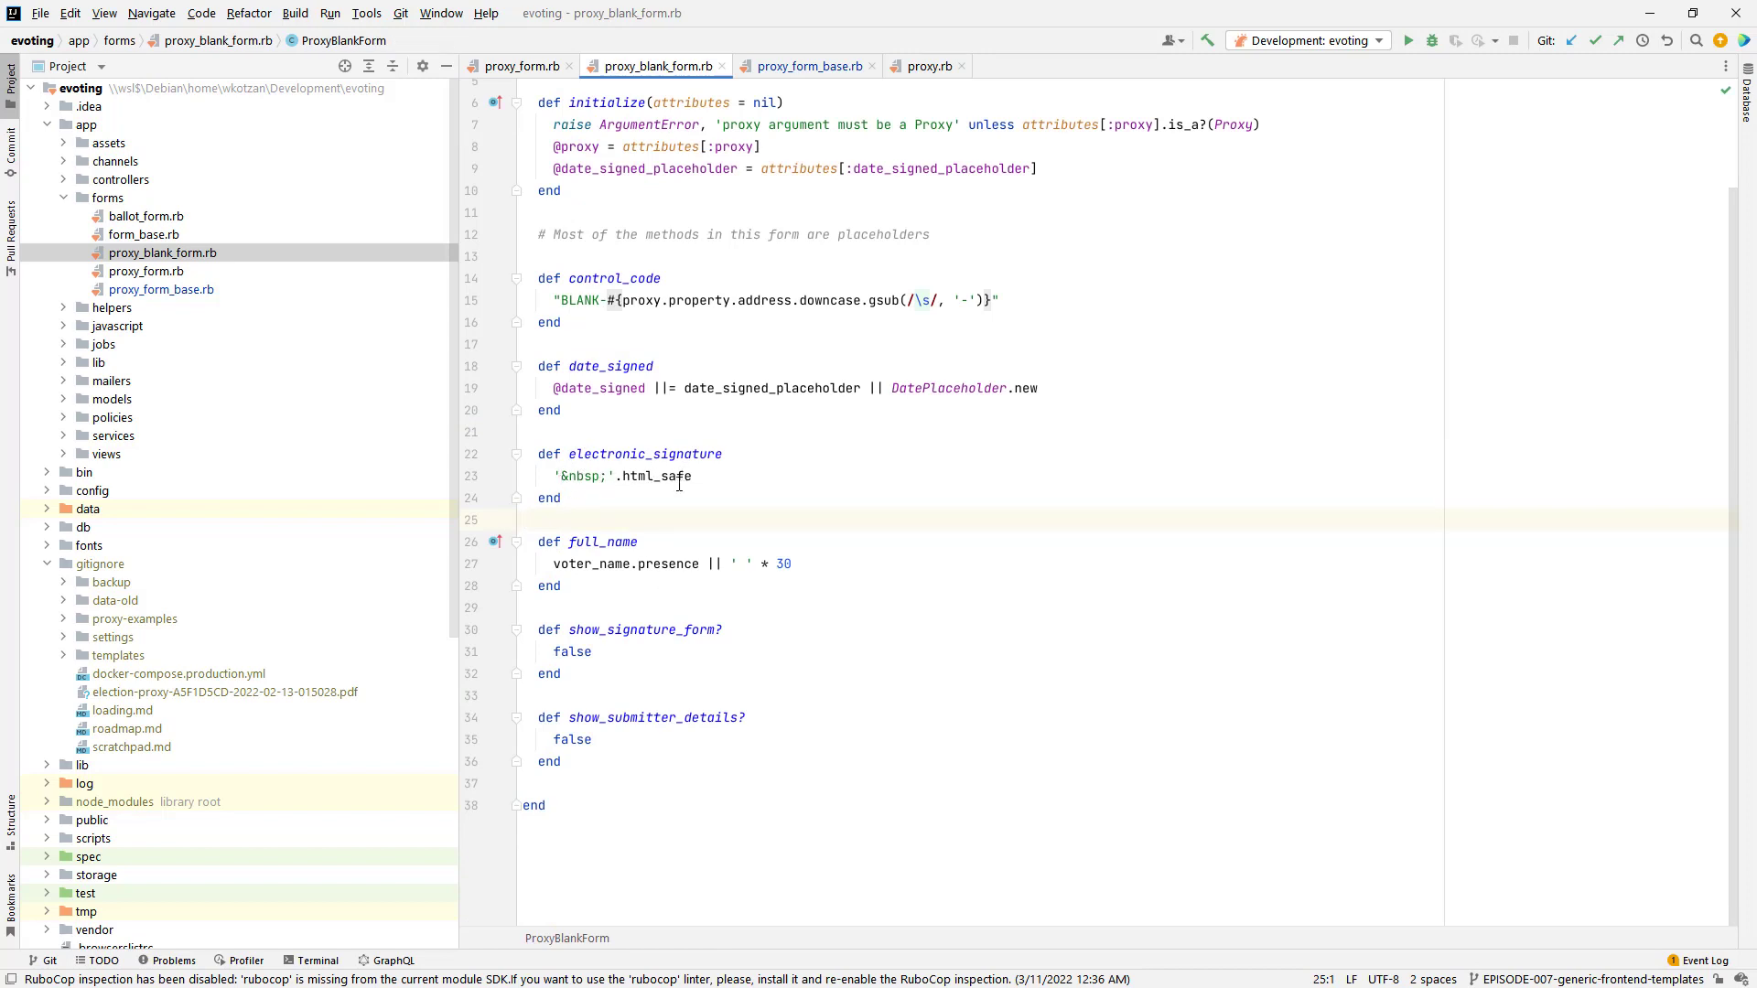
{"action": "left_click", "coordinate": [617, 432]}
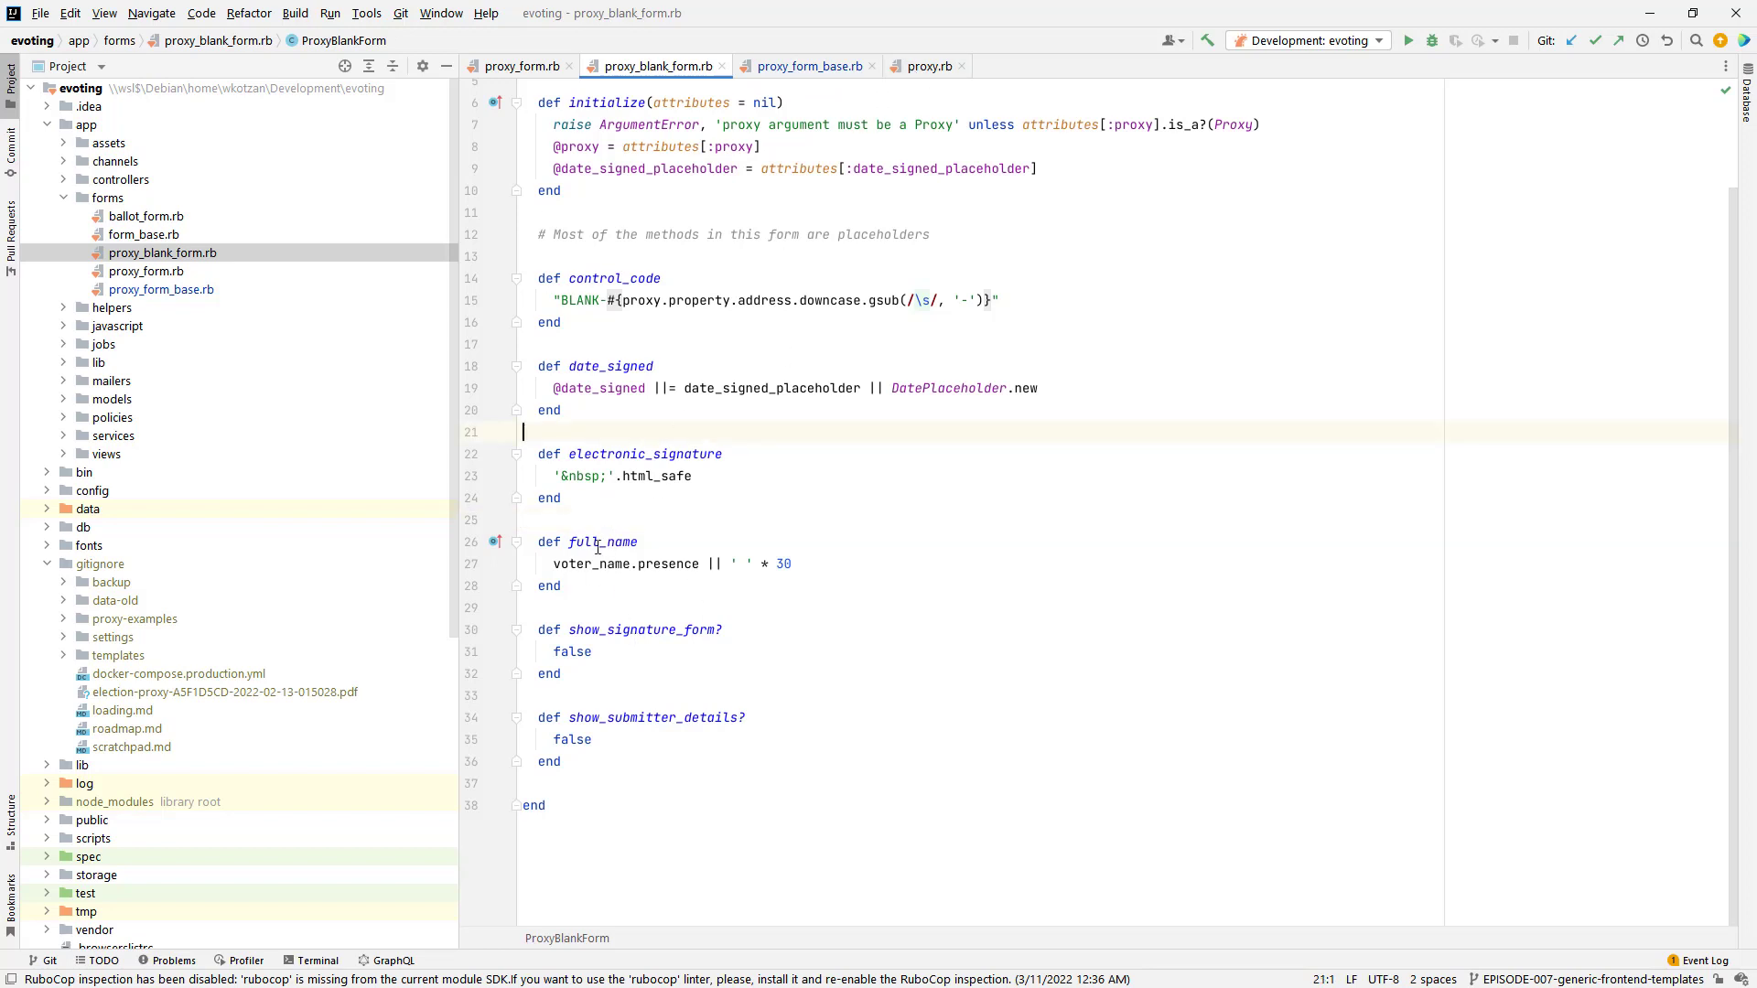
{"action": "left_click", "coordinate": [806, 66]}
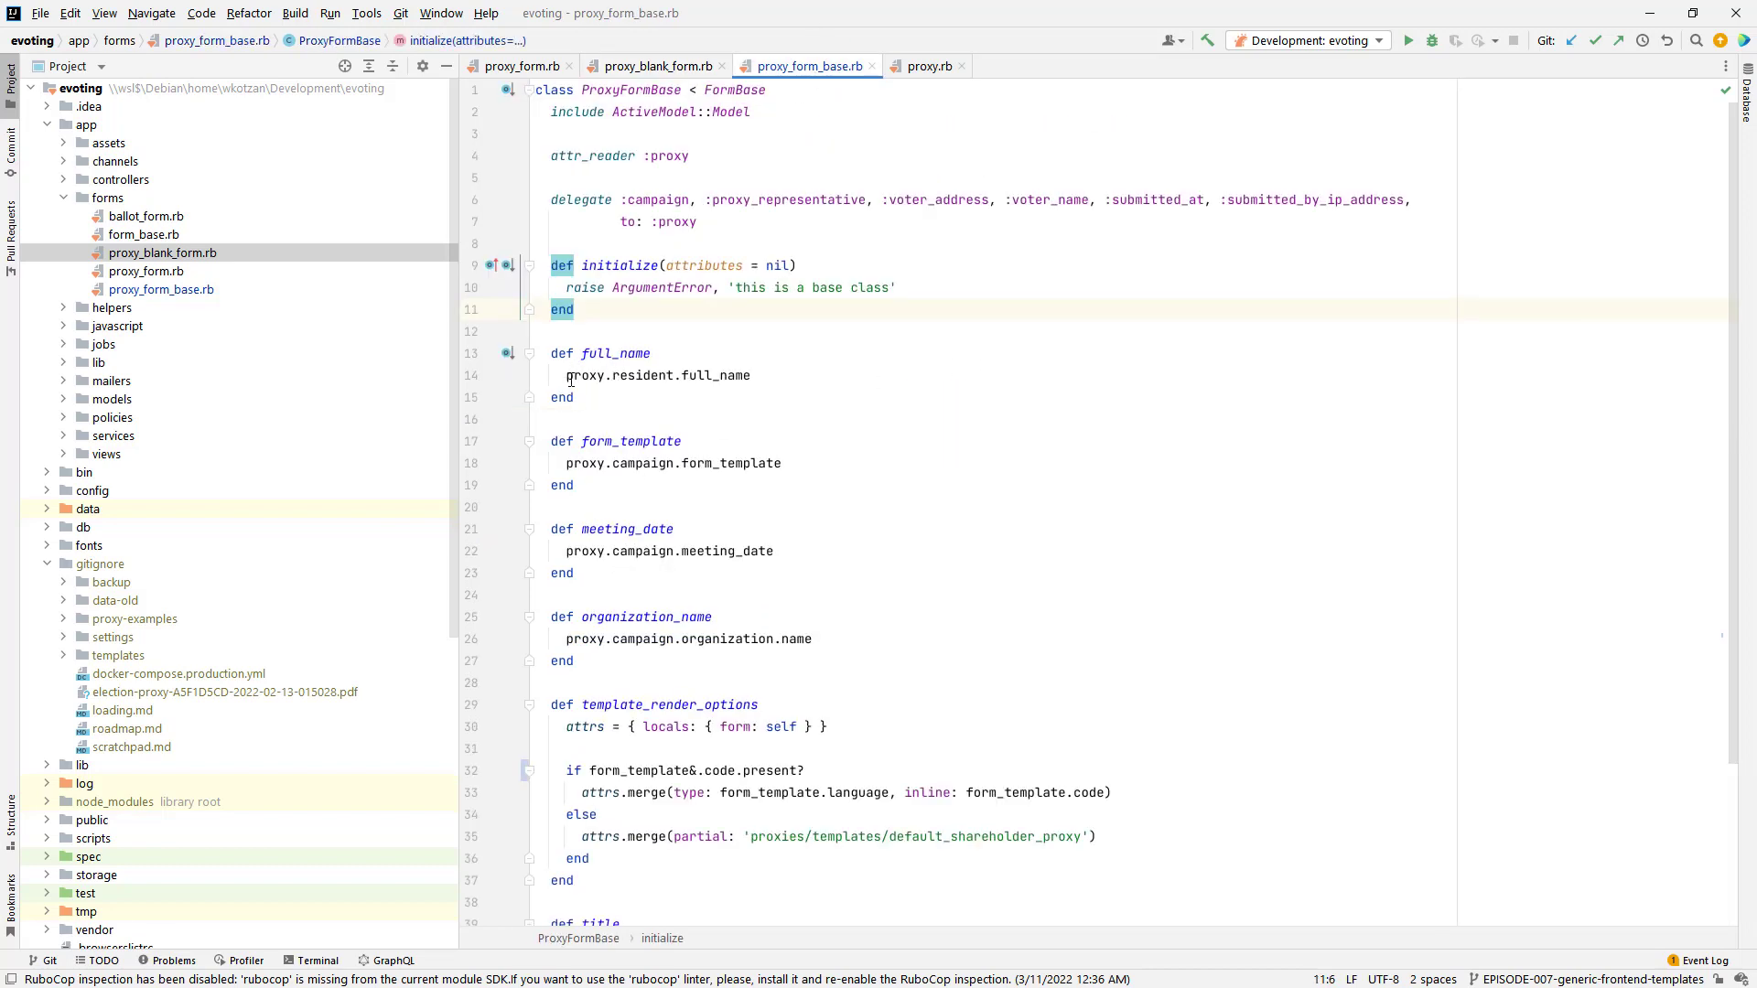
{"action": "left_click", "coordinate": [654, 66]}
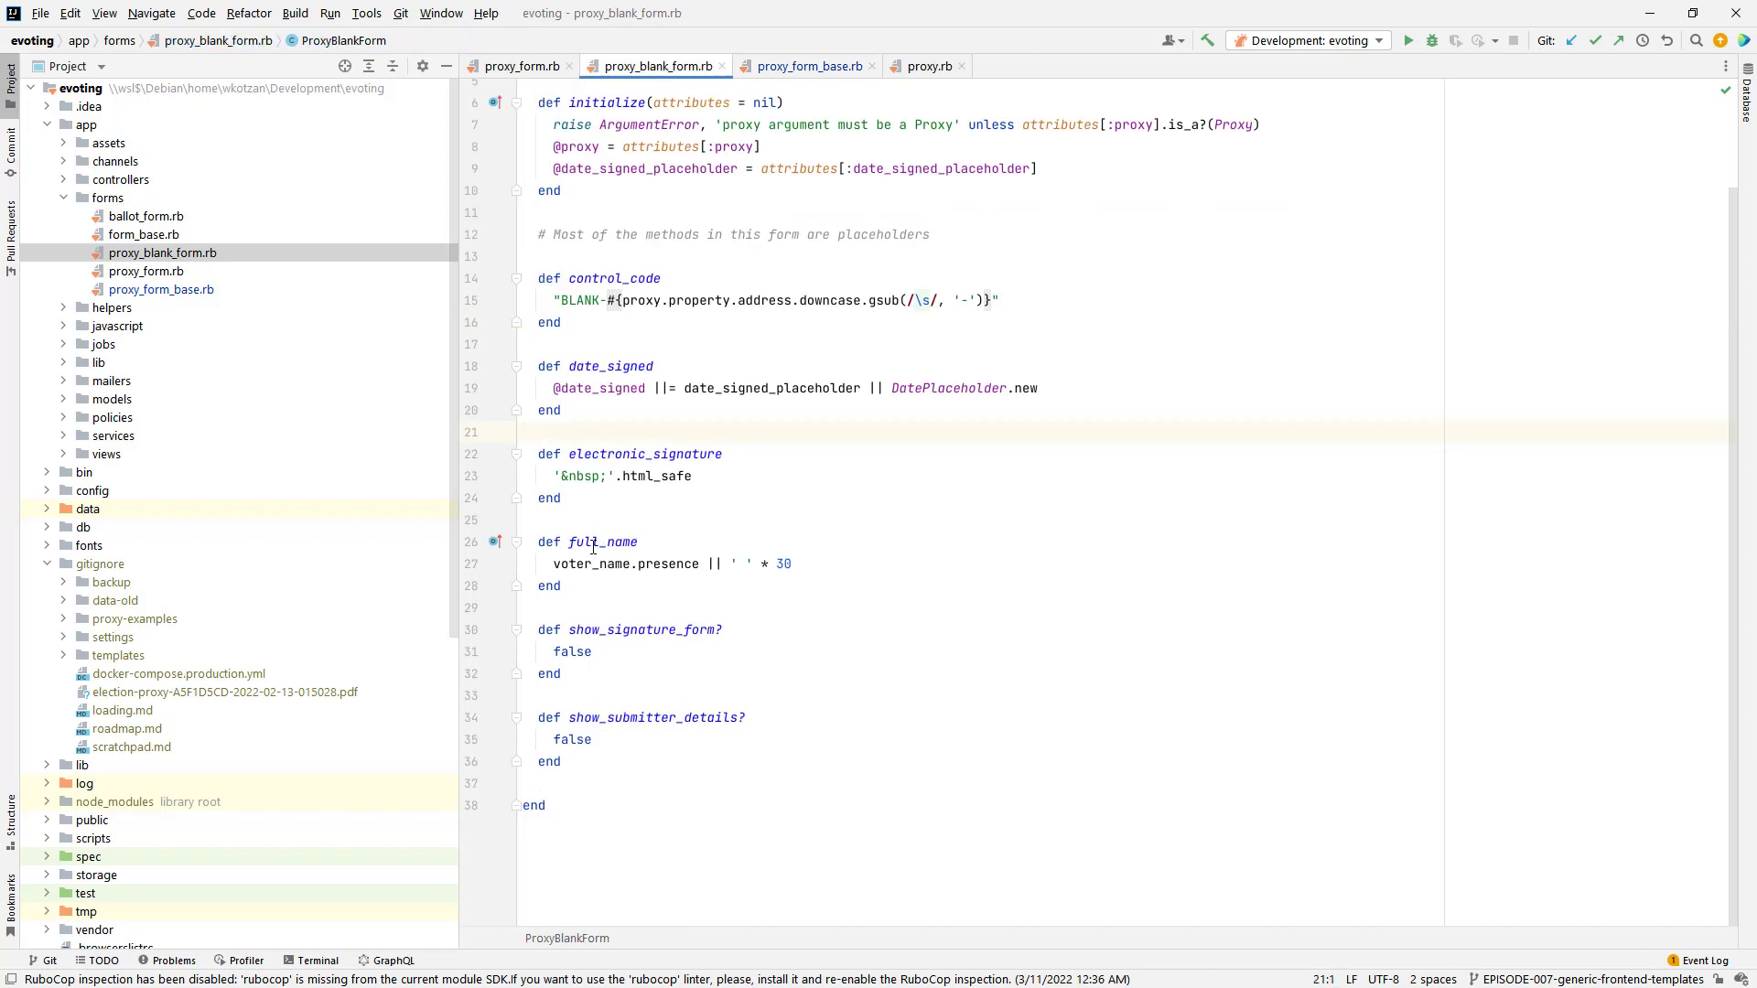
{"action": "mouse_move", "coordinate": [595, 578]}
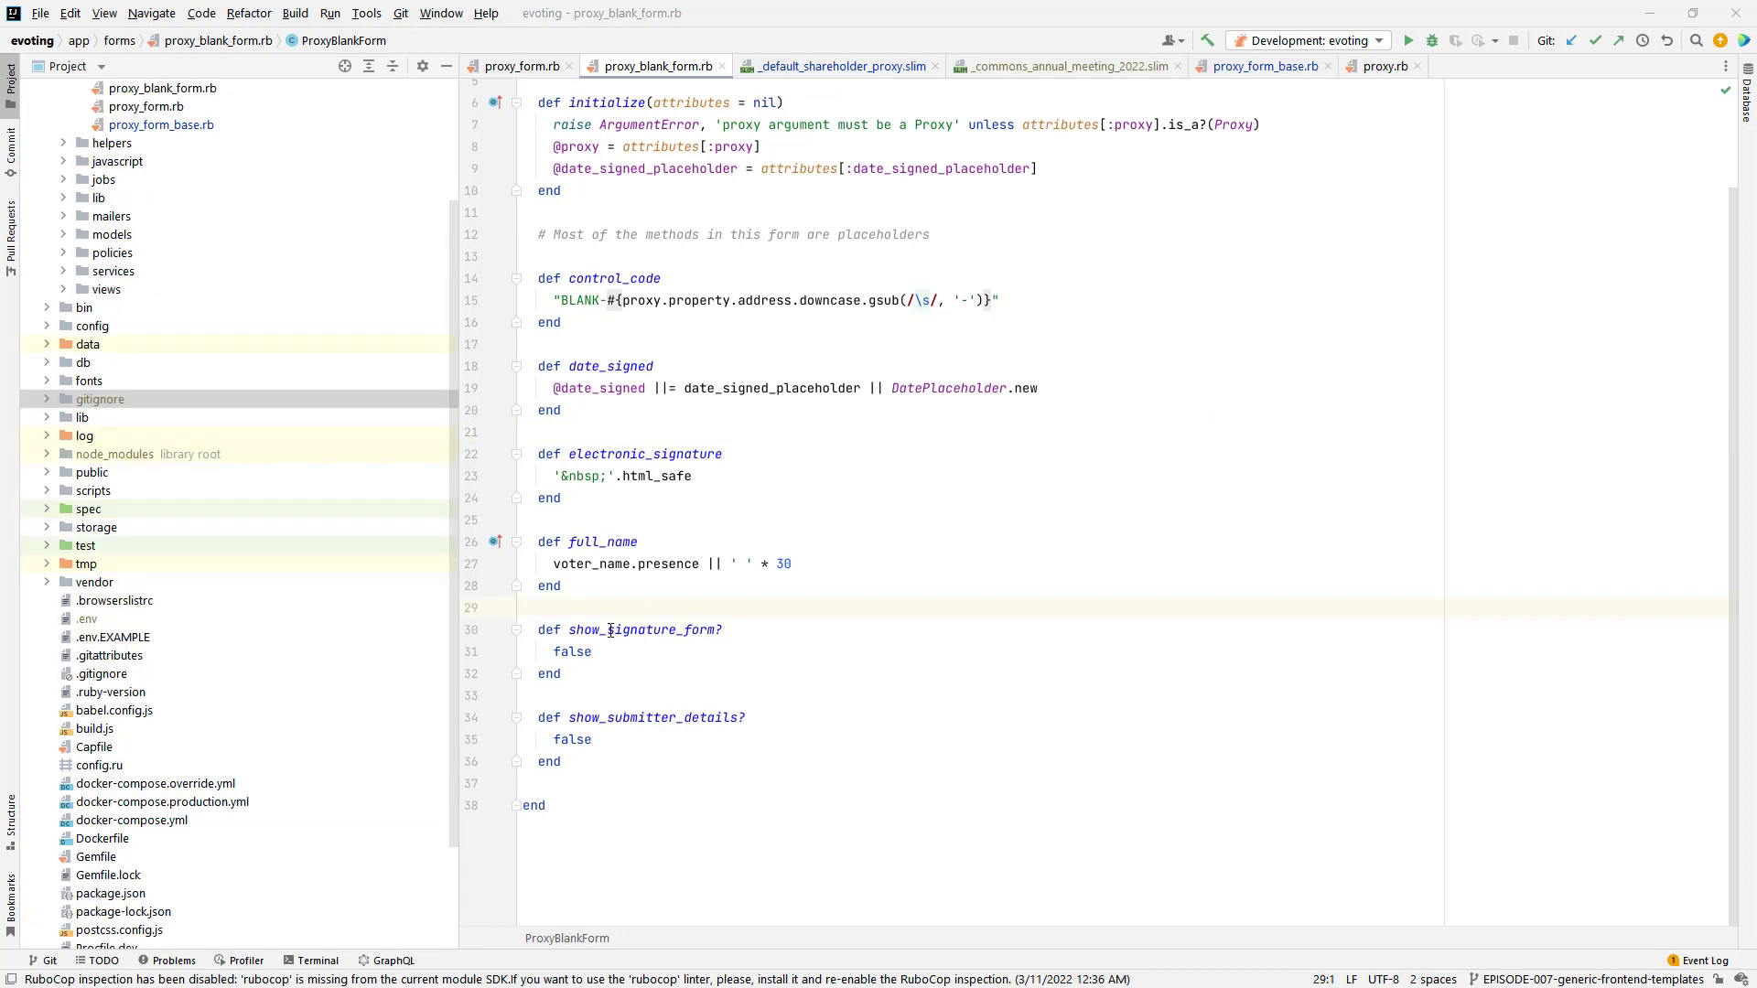
{"action": "mouse_move", "coordinate": [562, 718]}
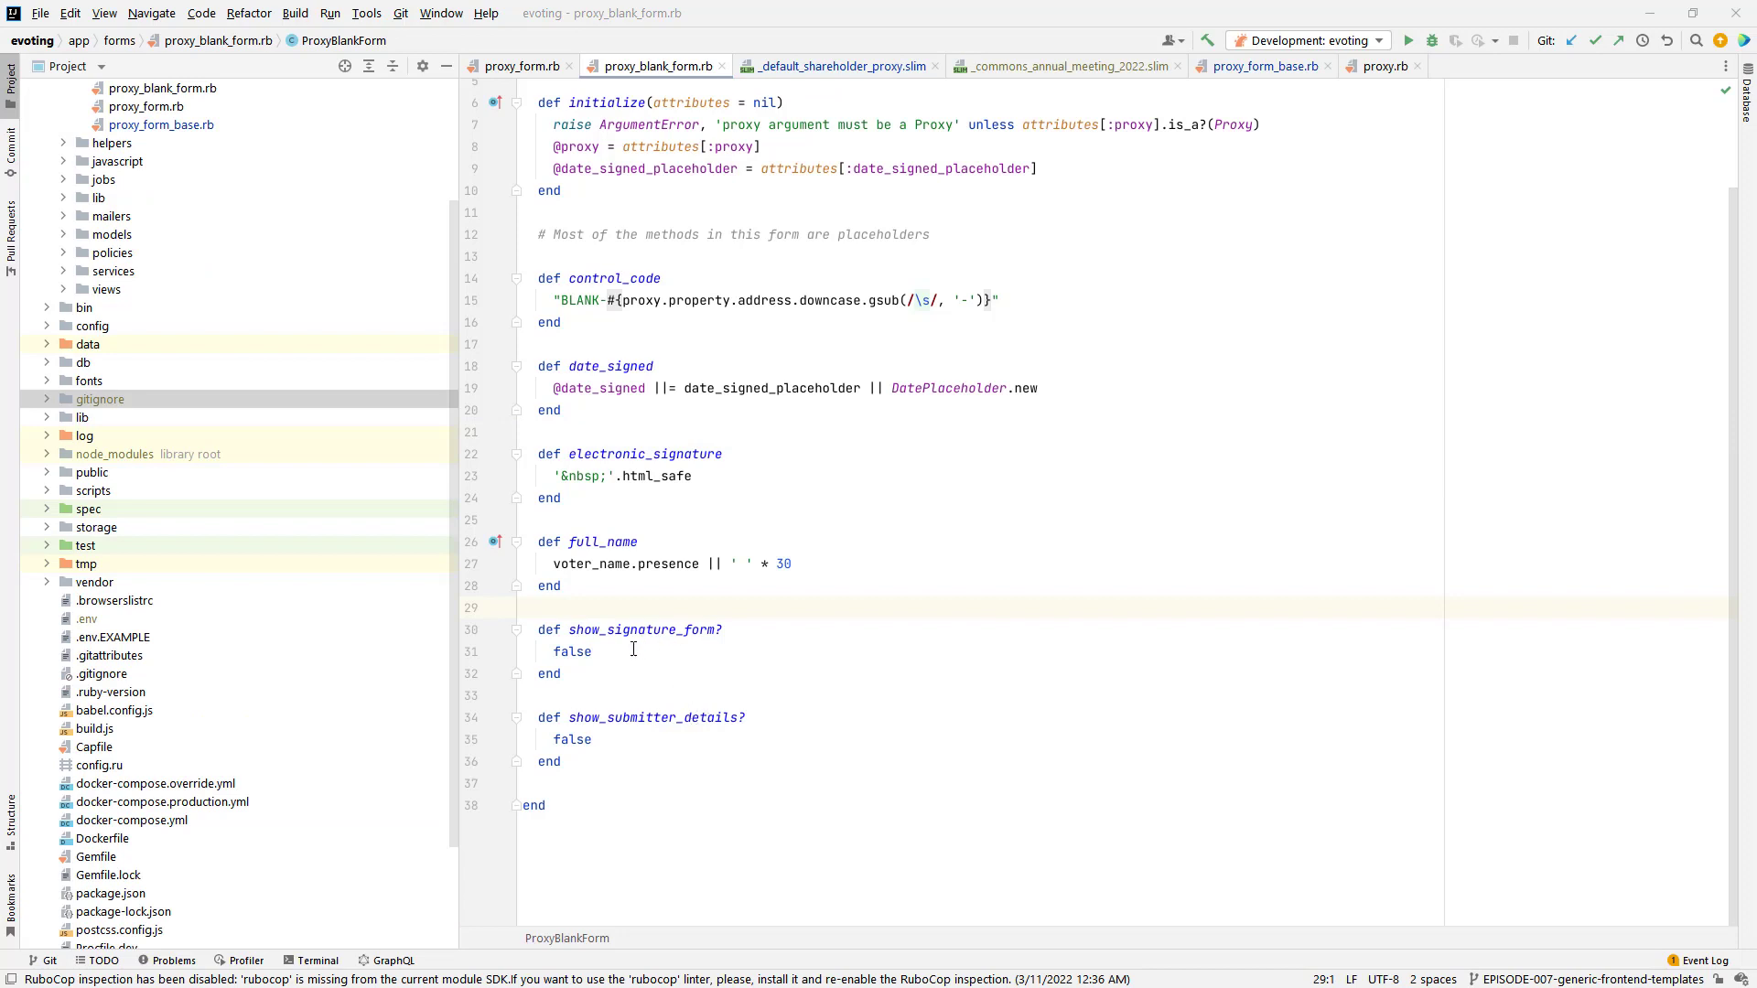
{"action": "mouse_move", "coordinate": [659, 615]}
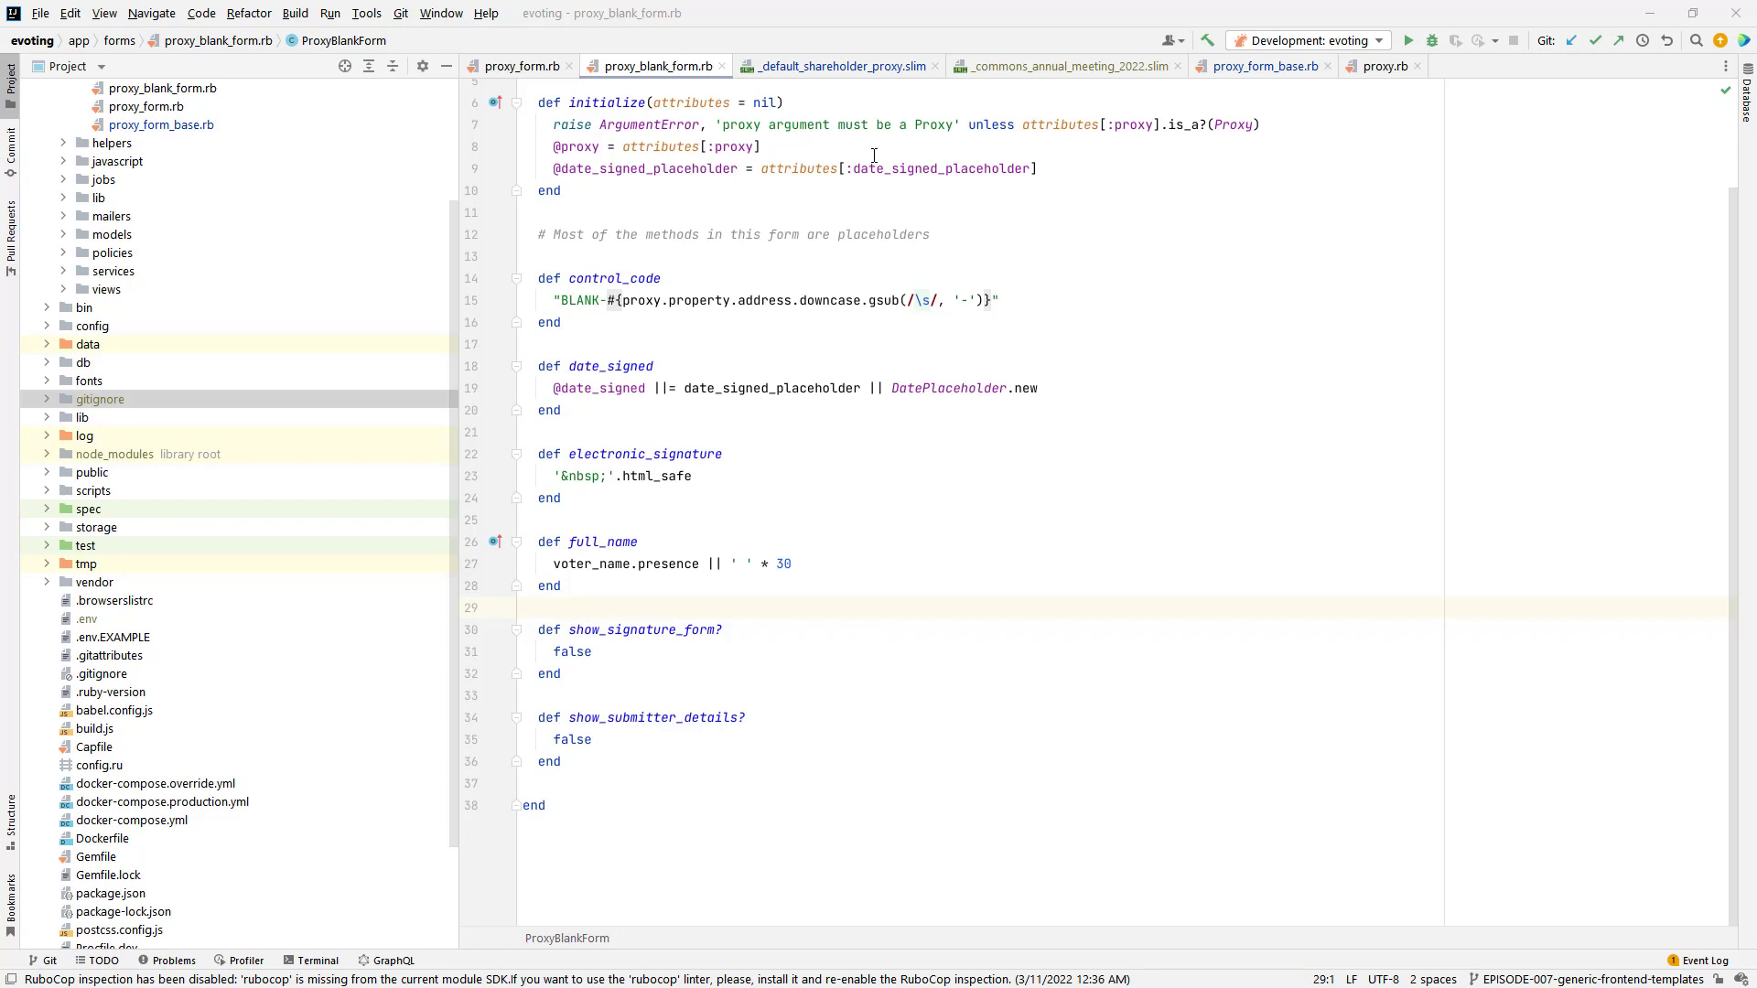
{"action": "mouse_move", "coordinate": [633, 243]}
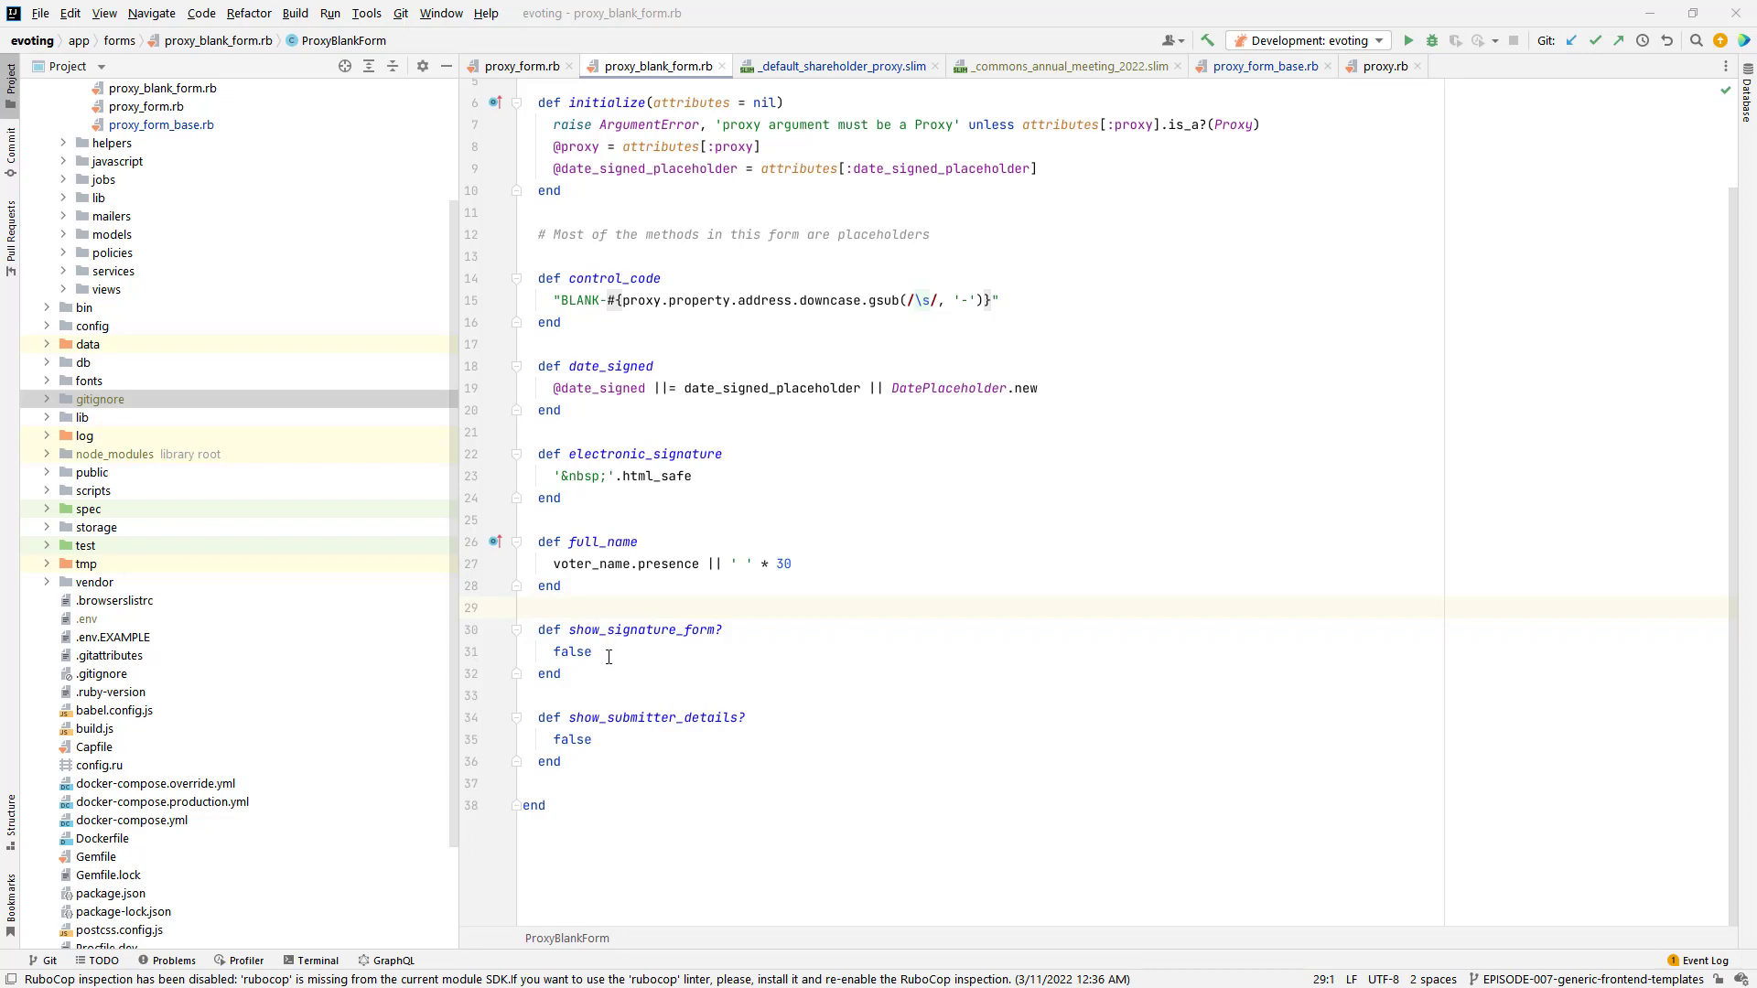
Step: View ProxyForm's show_signature_form? returning !already_submitted? instead of the blank form's false
{"action": "left_click", "coordinate": [522, 66]}
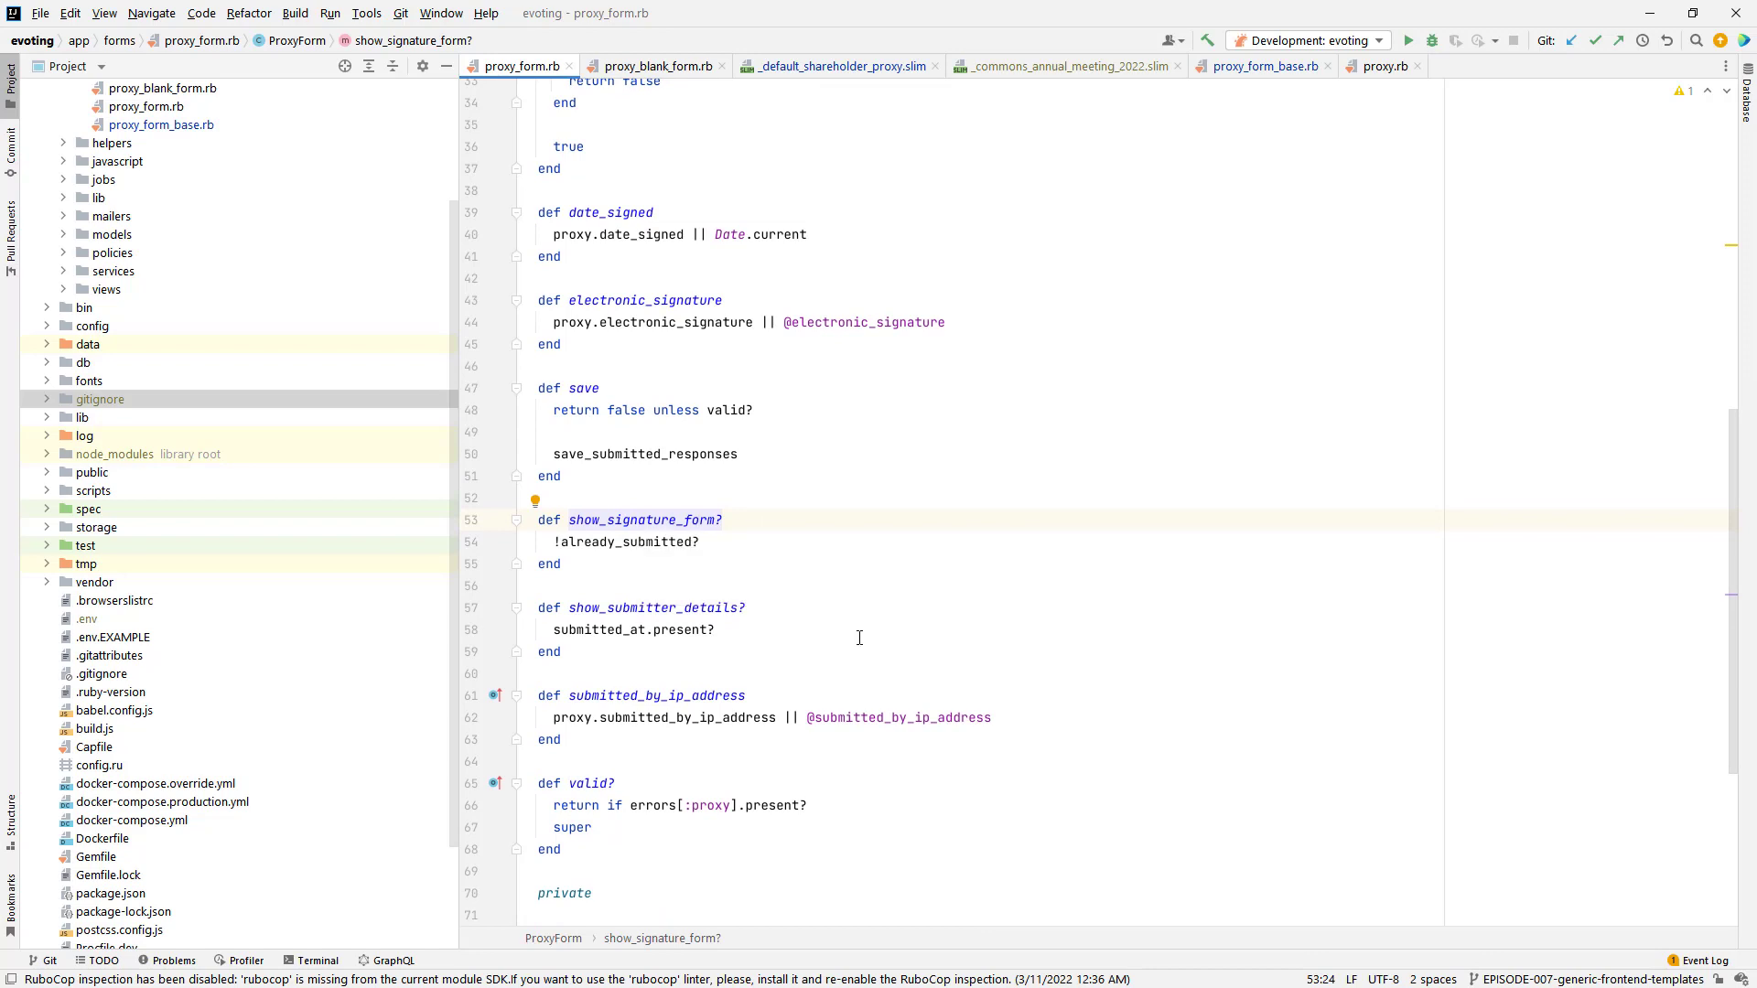
{"action": "left_click", "coordinate": [714, 628]}
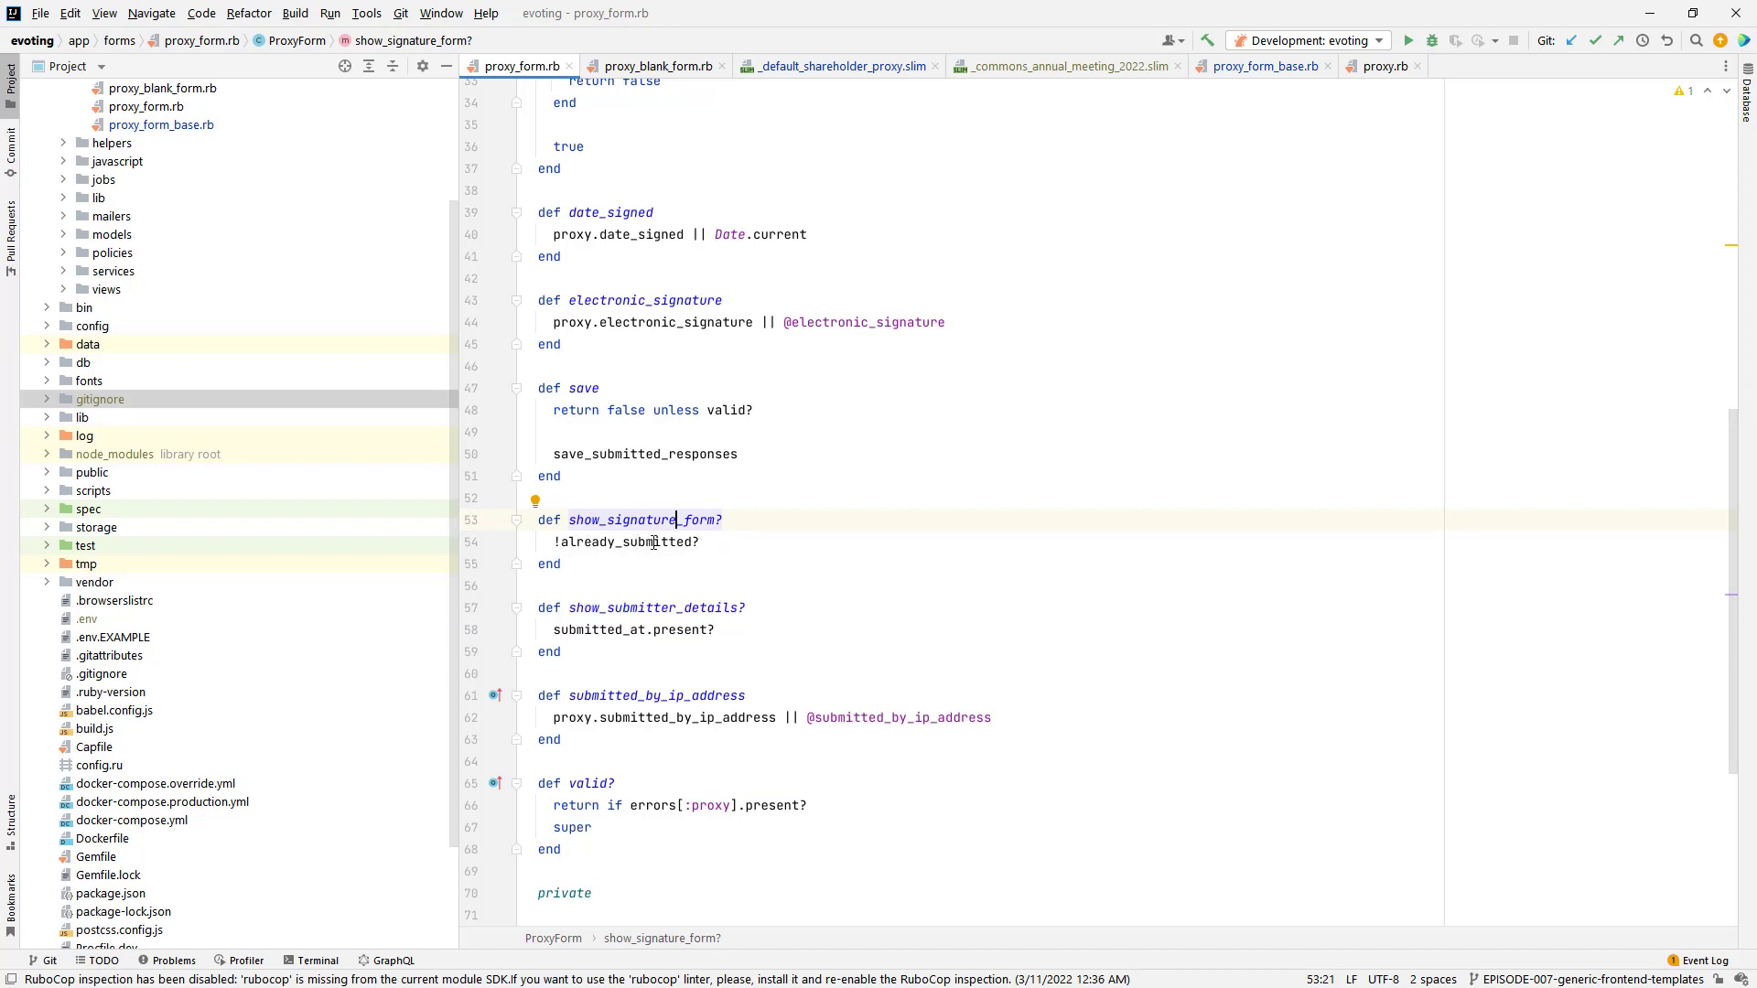
{"action": "left_click", "coordinate": [716, 542]}
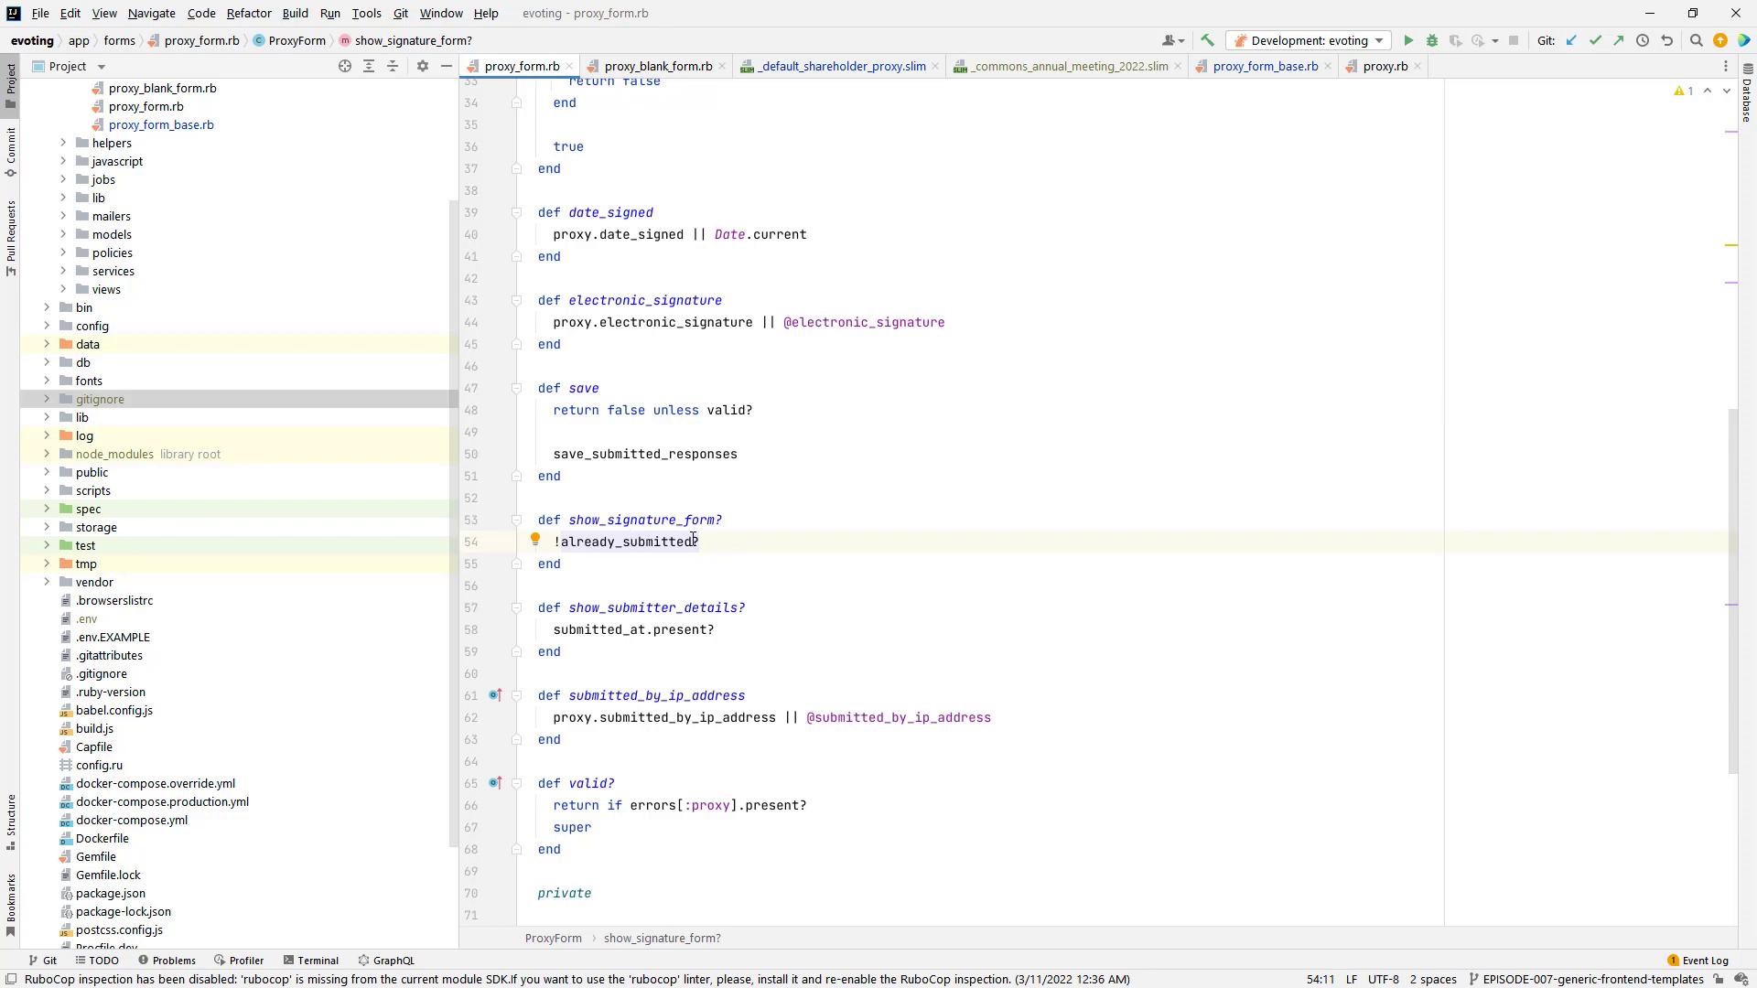
{"action": "mouse_move", "coordinate": [735, 577]}
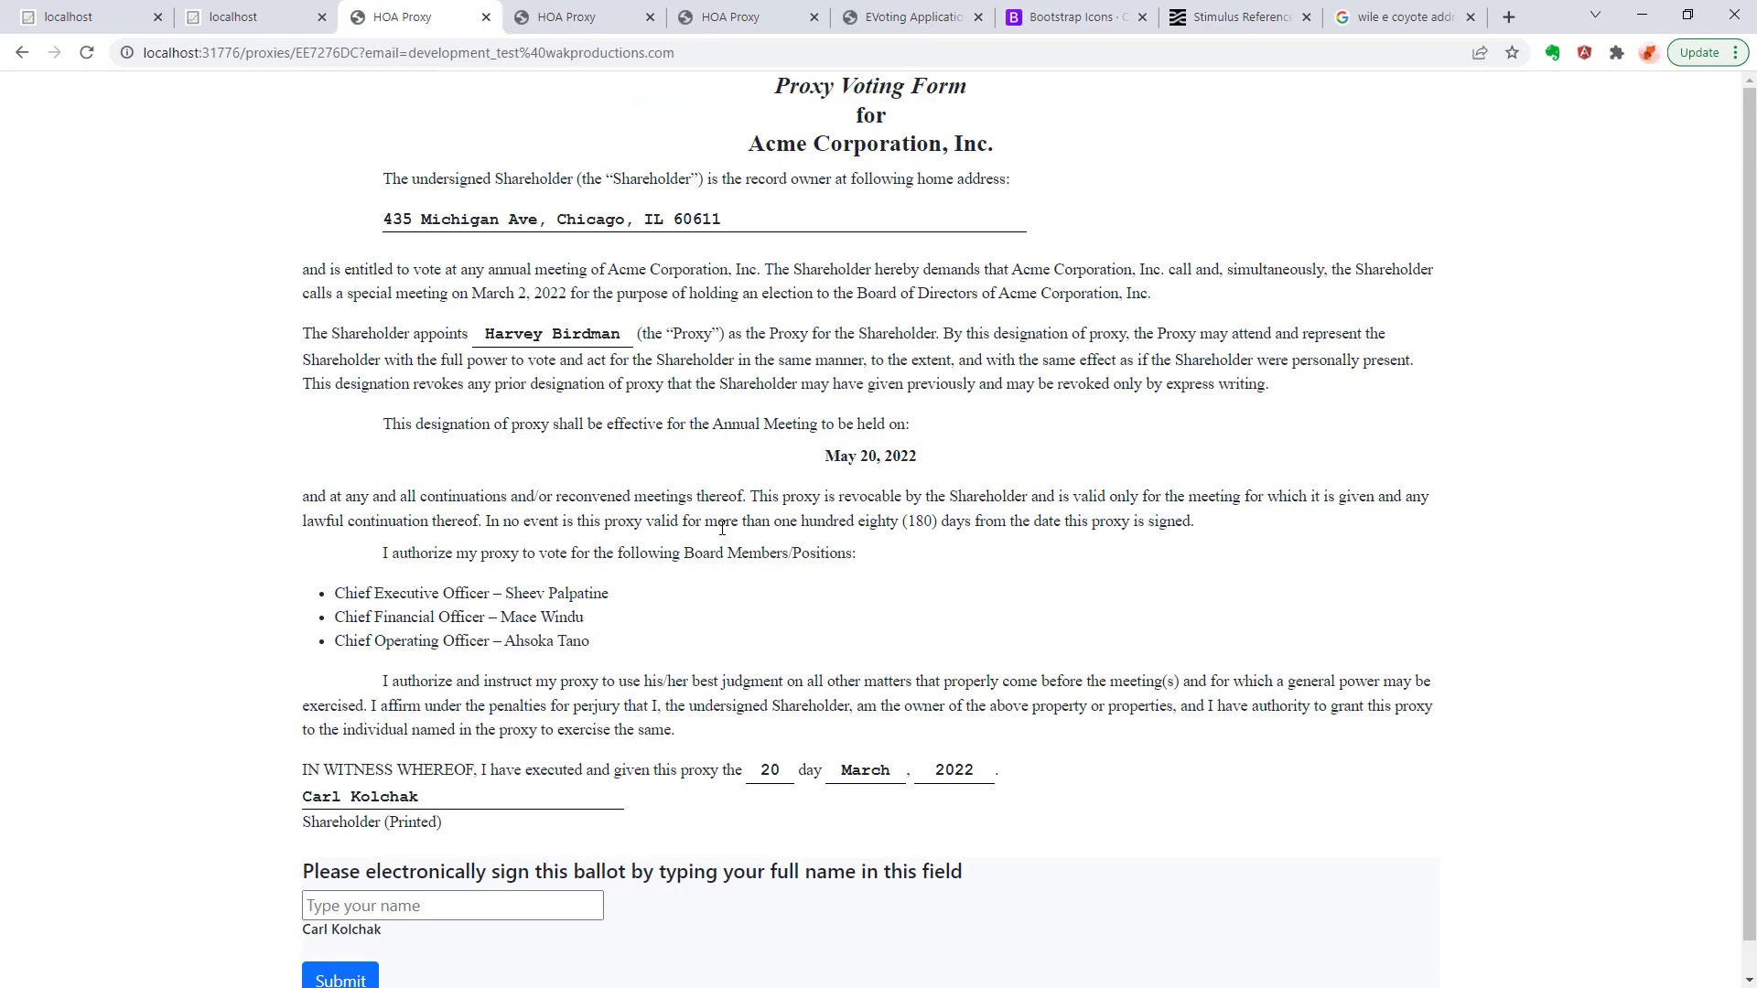
Step: Scroll the Acme Corporation proxy voting form down to its electronic signature field and Submit
{"action": "scroll", "scroll_direction": "down", "scroll_amount": 3}
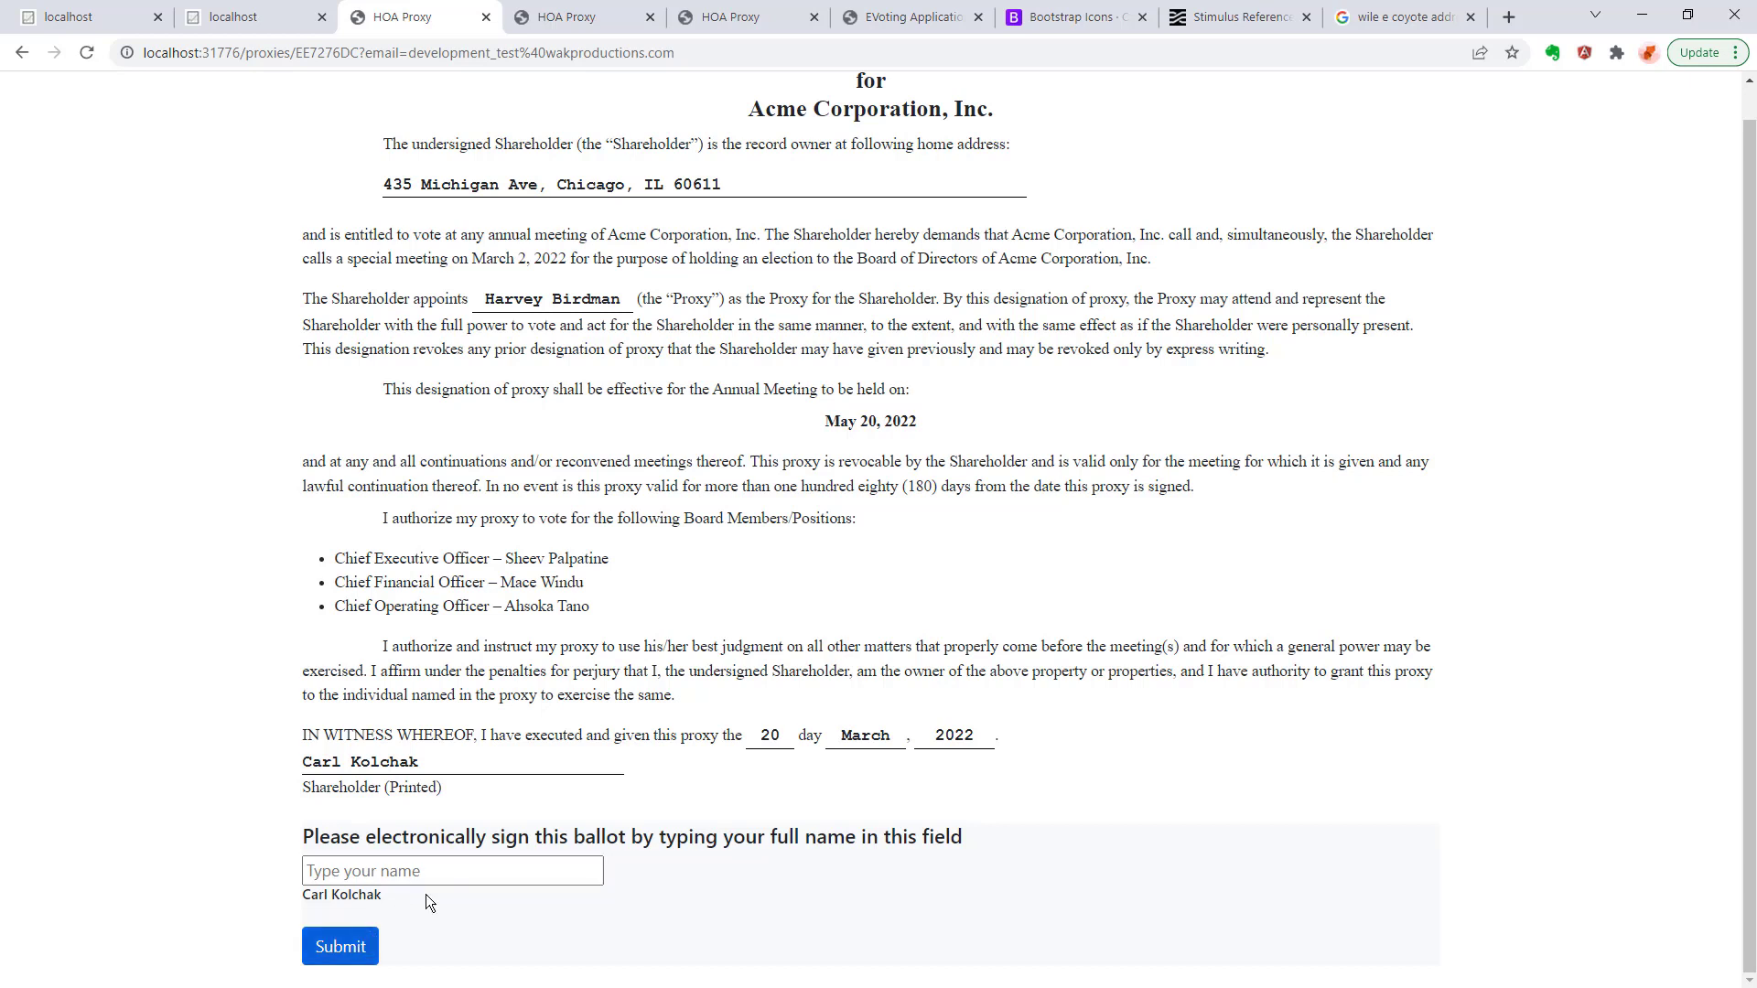
{"action": "mouse_move", "coordinate": [1305, 485]}
{"action": "type", "text": "&blank=true"}
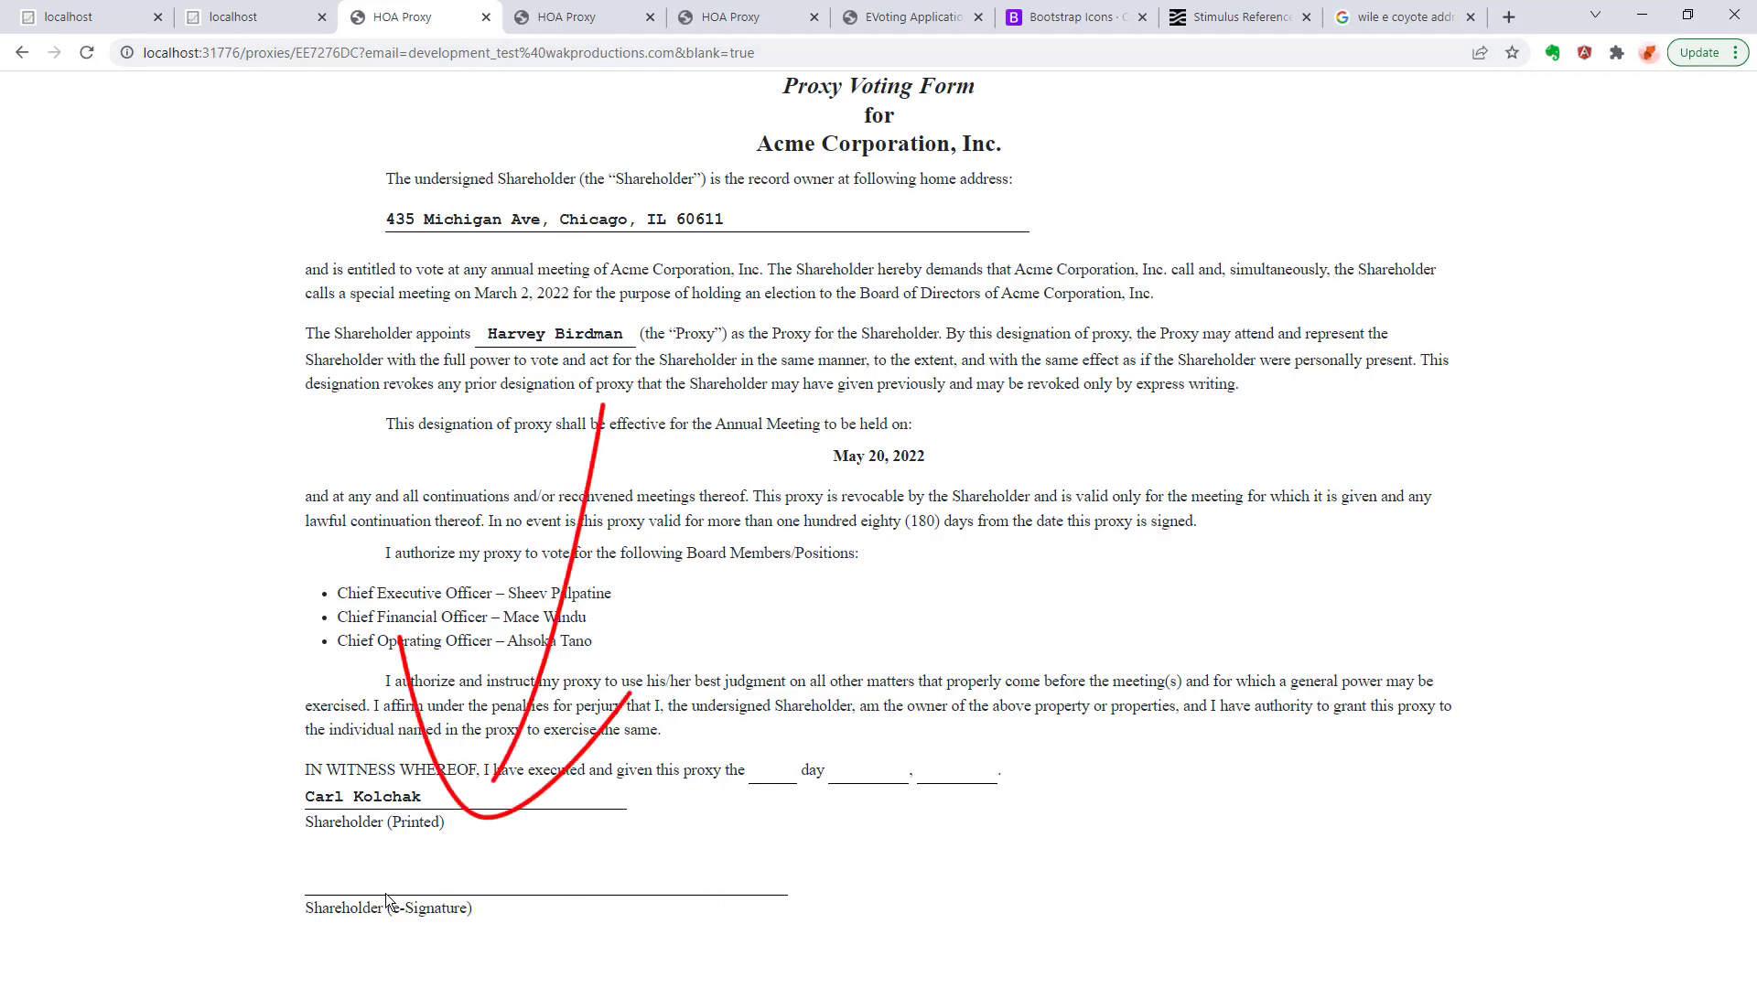
{"action": "mouse_move", "coordinate": [727, 897]}
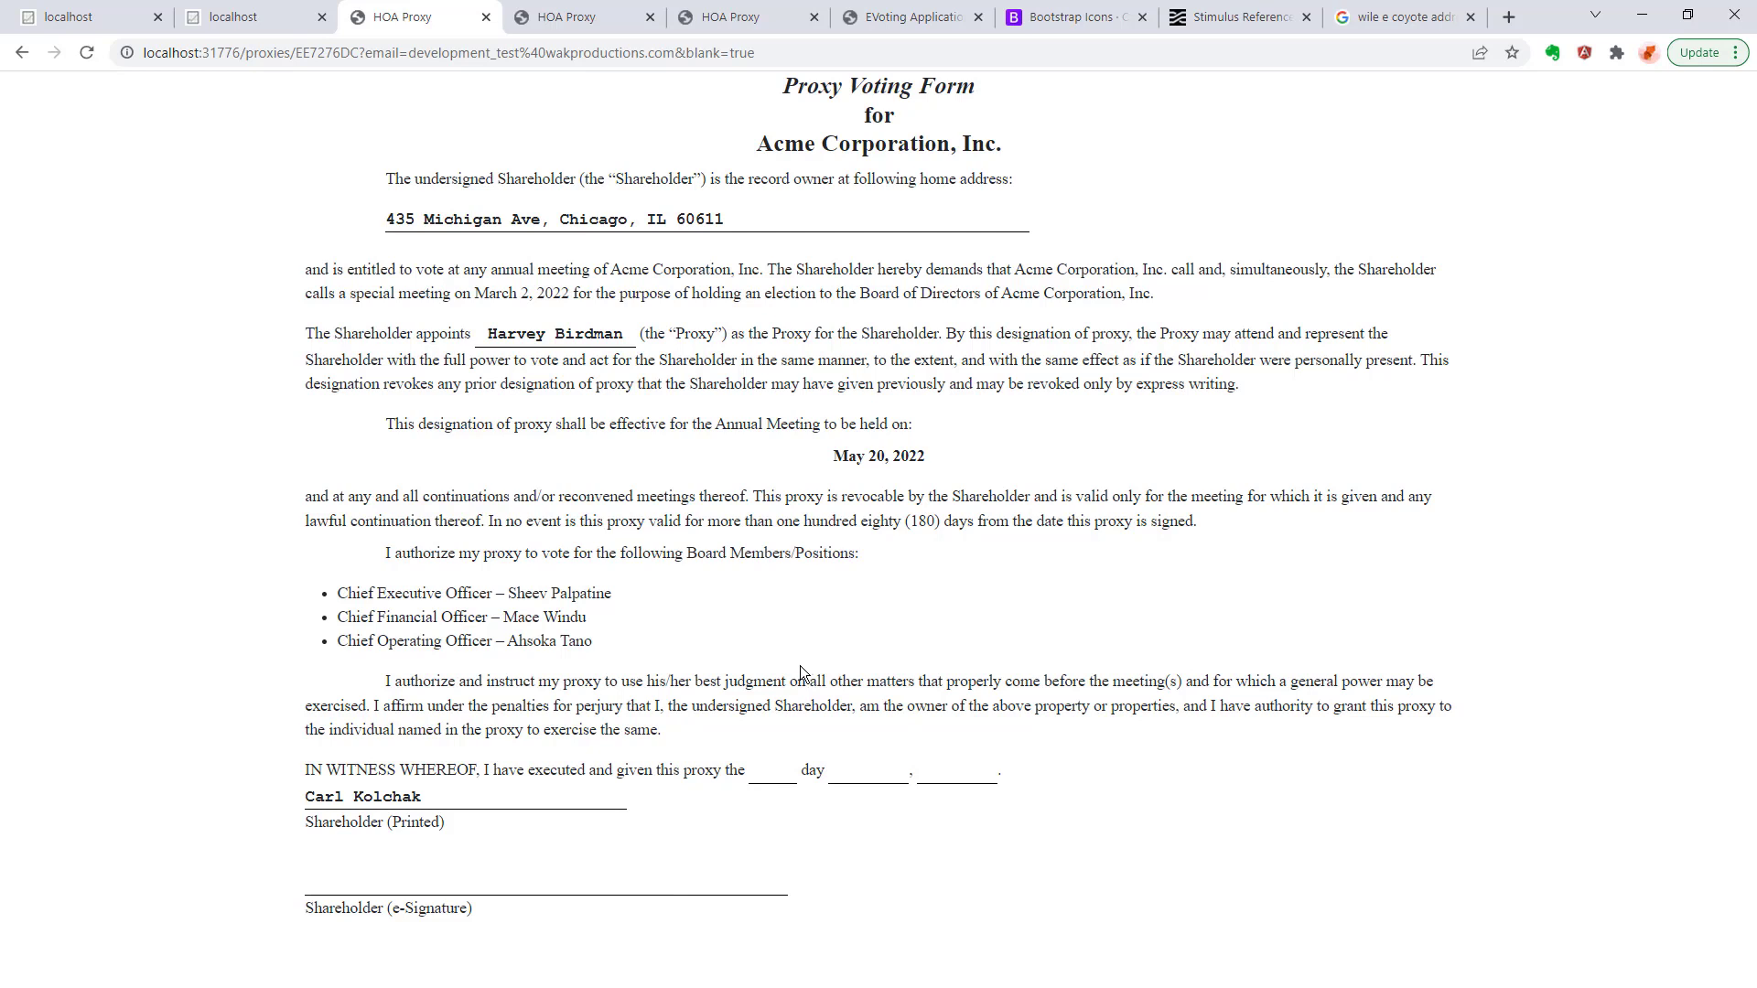
{"action": "mouse_move", "coordinate": [1471, 761]}
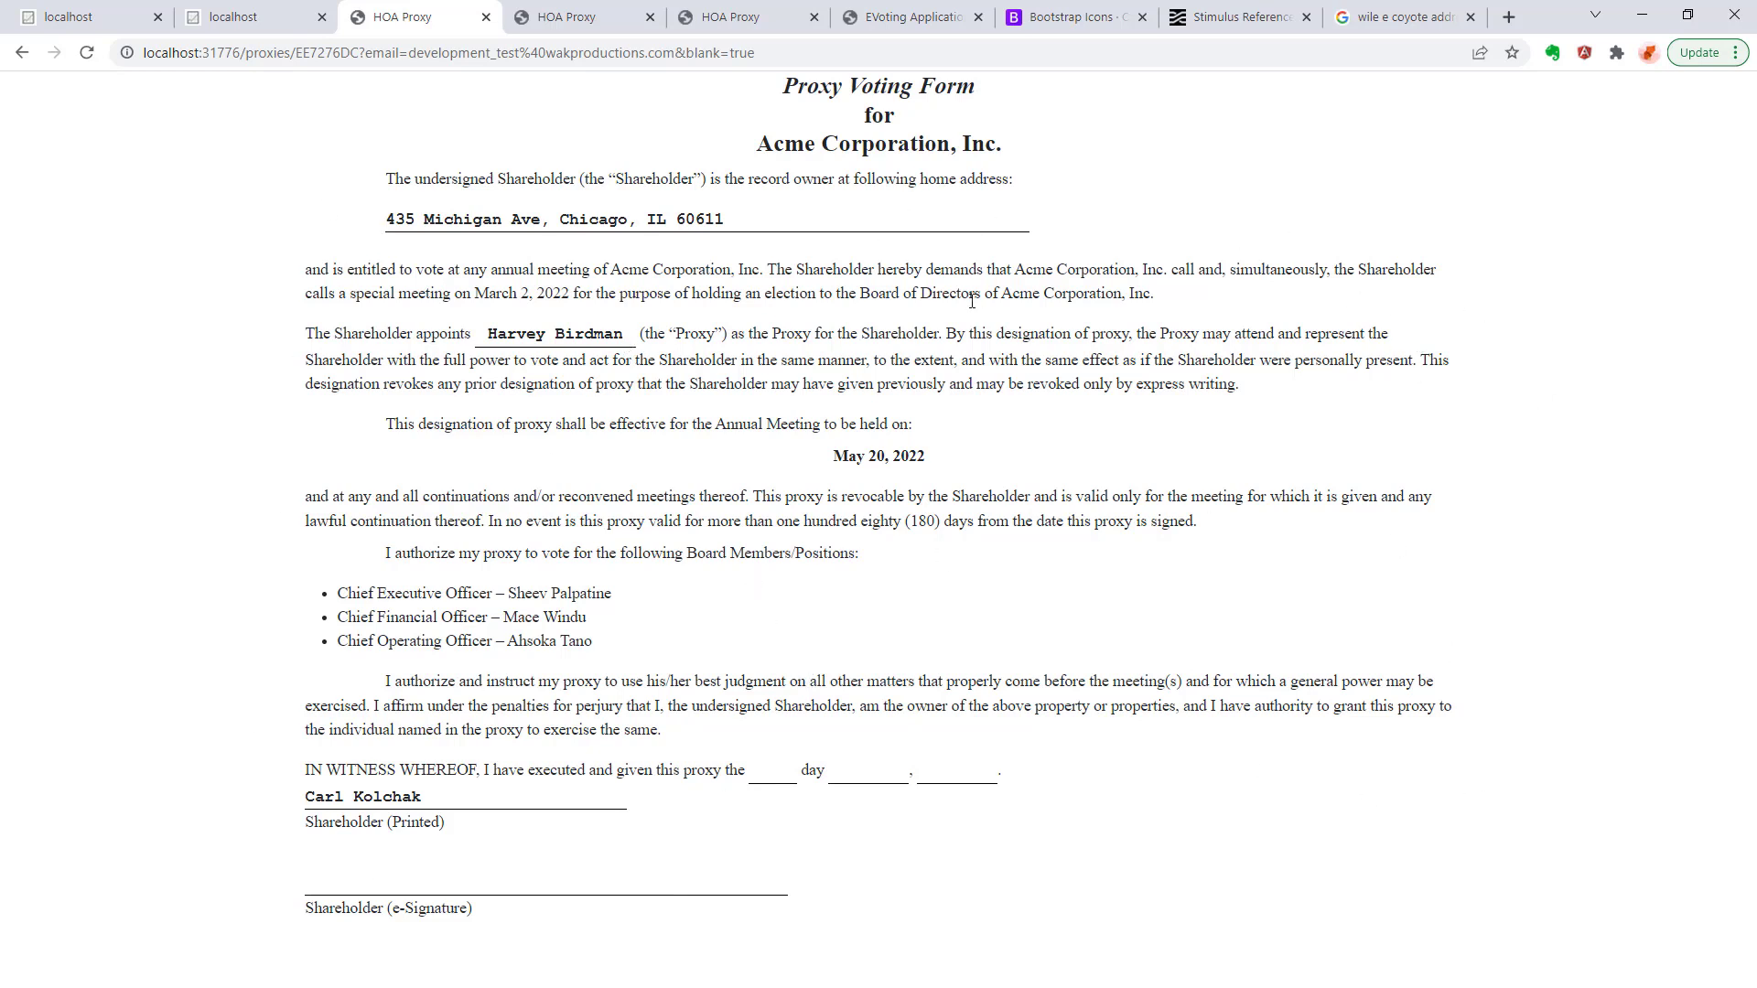
{"action": "mouse_move", "coordinate": [1001, 458]}
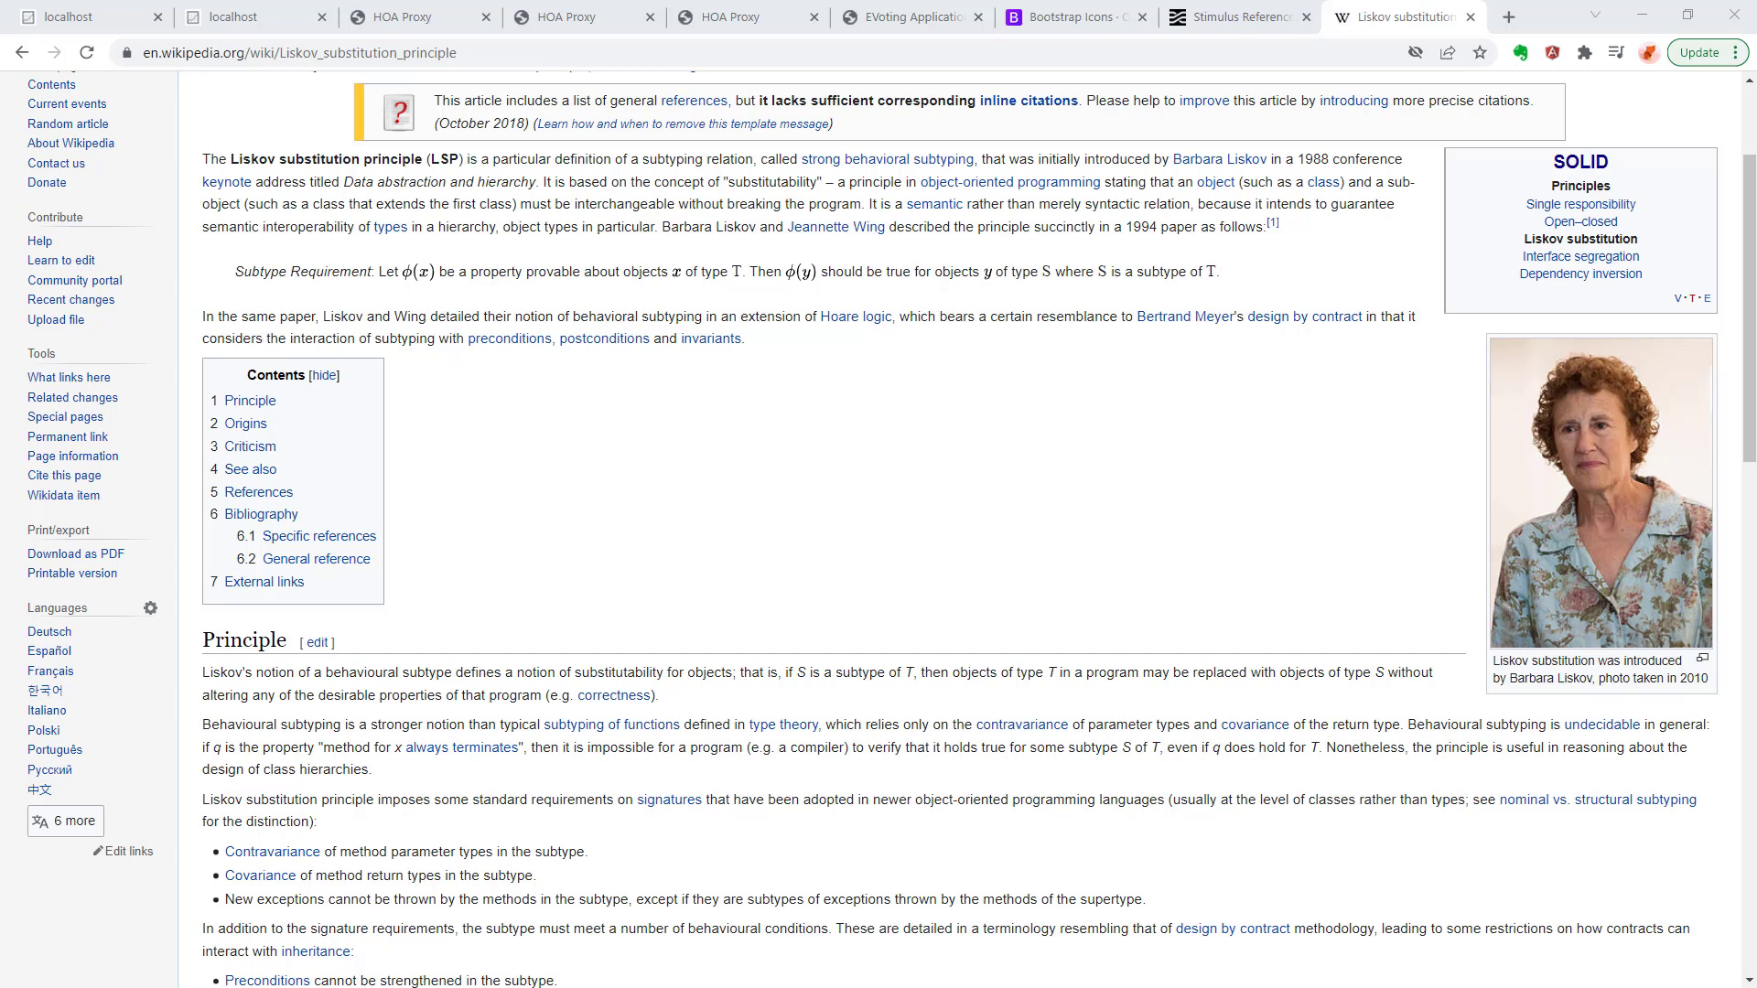
Step: Glance at the Liskov substitution principle article, then return to the app's NoMethodError for special_method_call
{"action": "left_click", "coordinate": [1508, 16]}
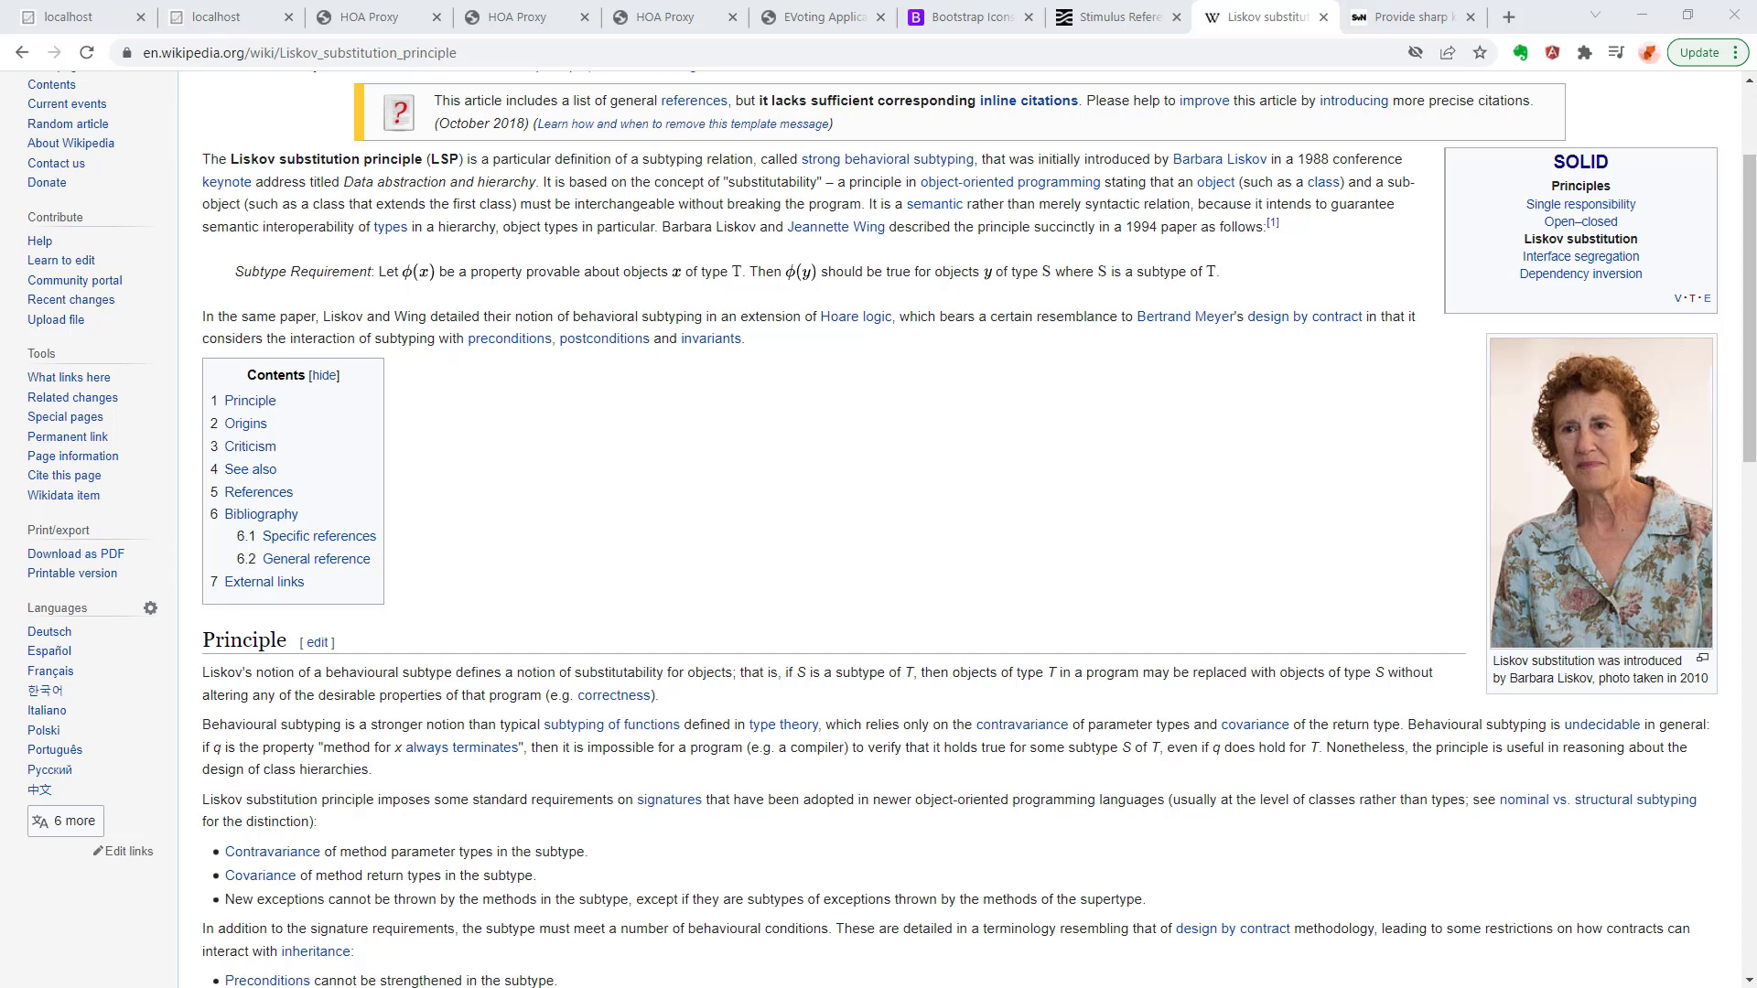
{"action": "left_click", "coordinate": [377, 17]}
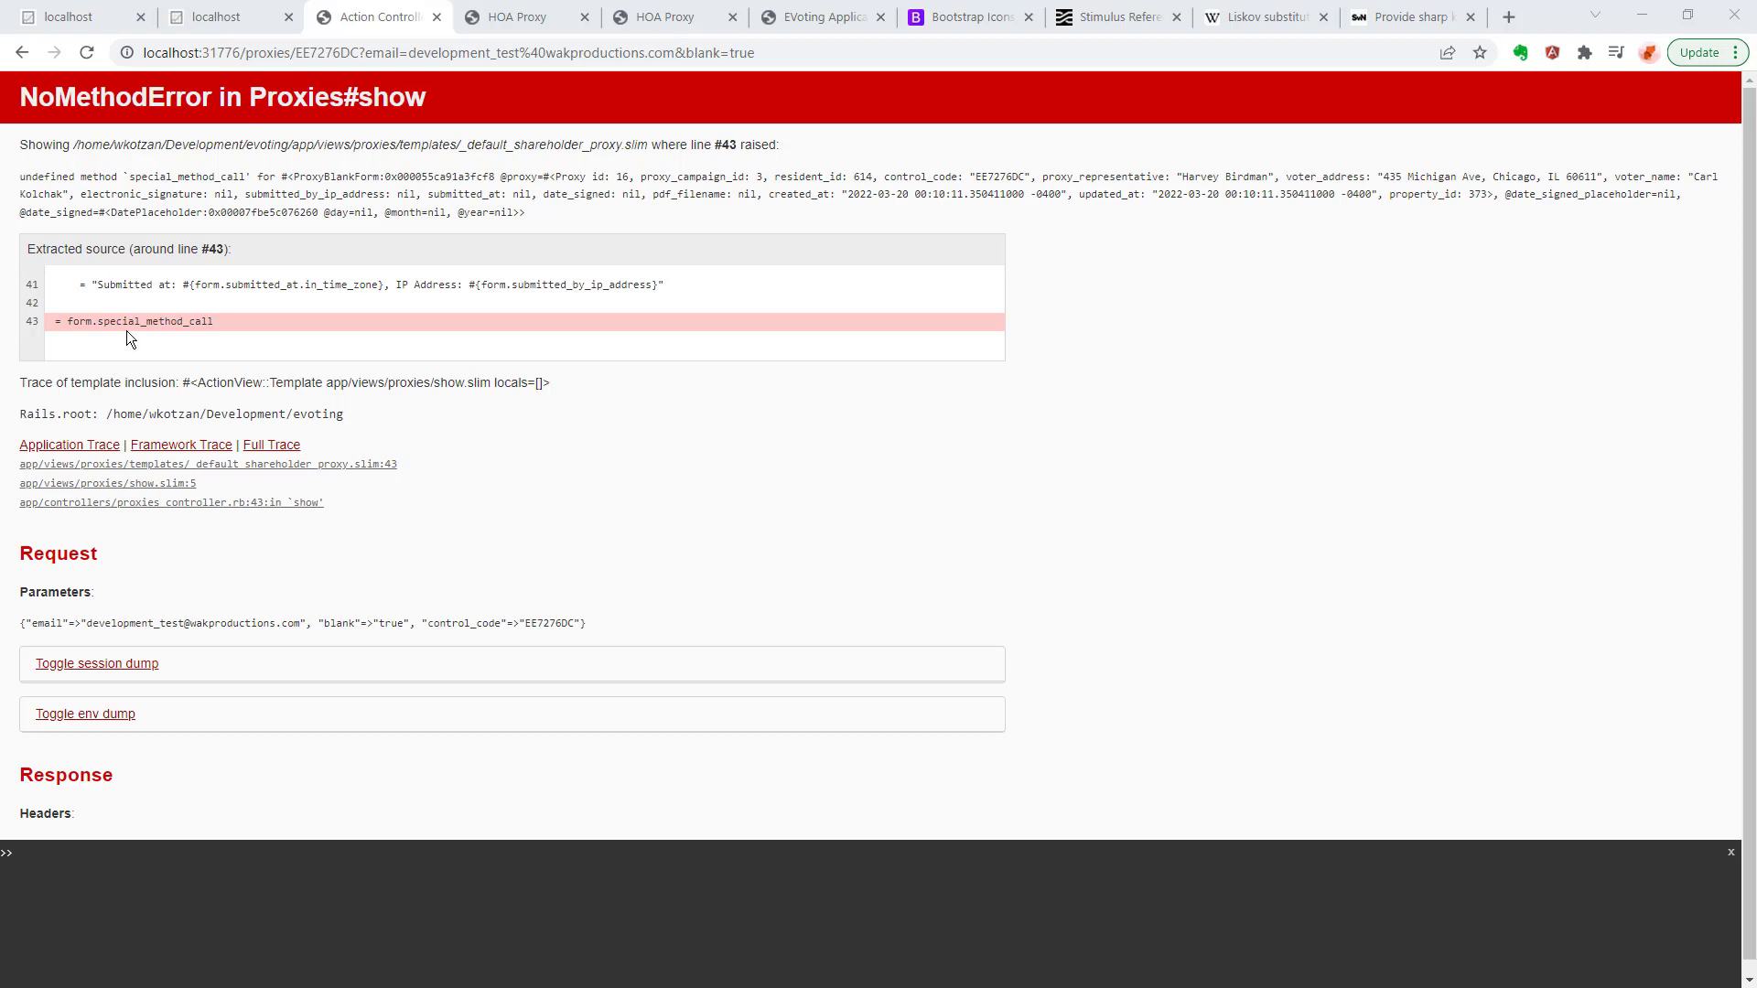
{"action": "mouse_move", "coordinate": [132, 347]}
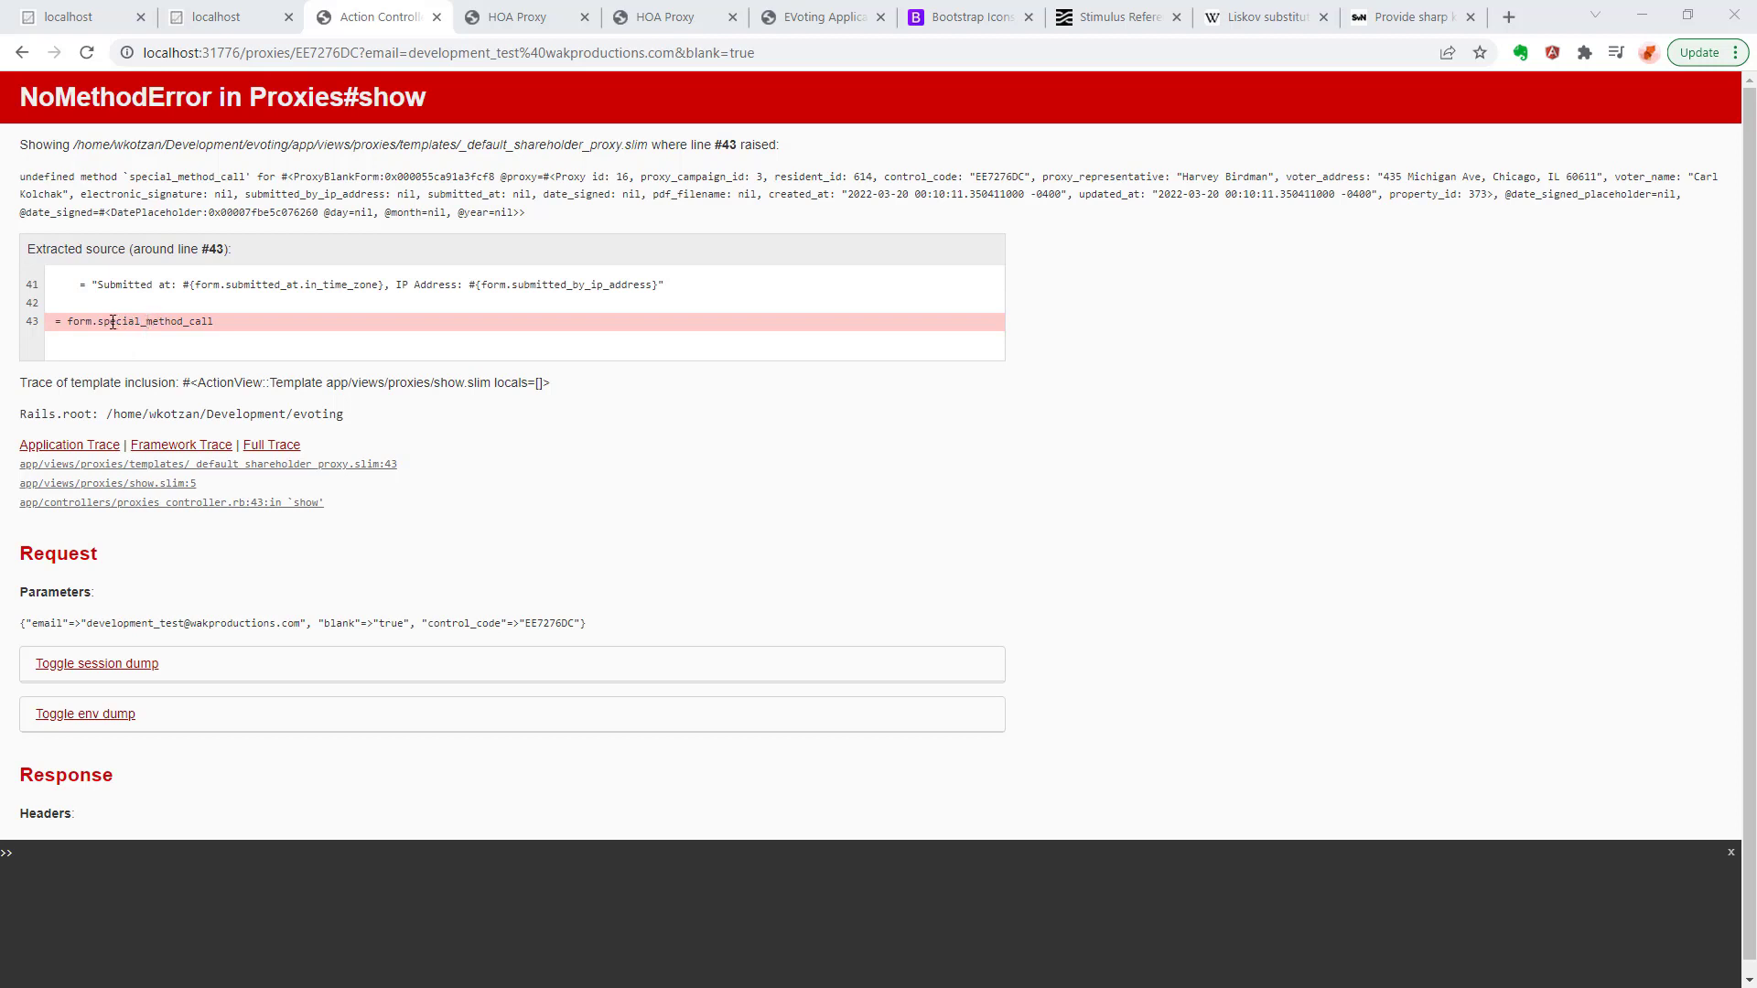
{"action": "mouse_move", "coordinate": [315, 333]}
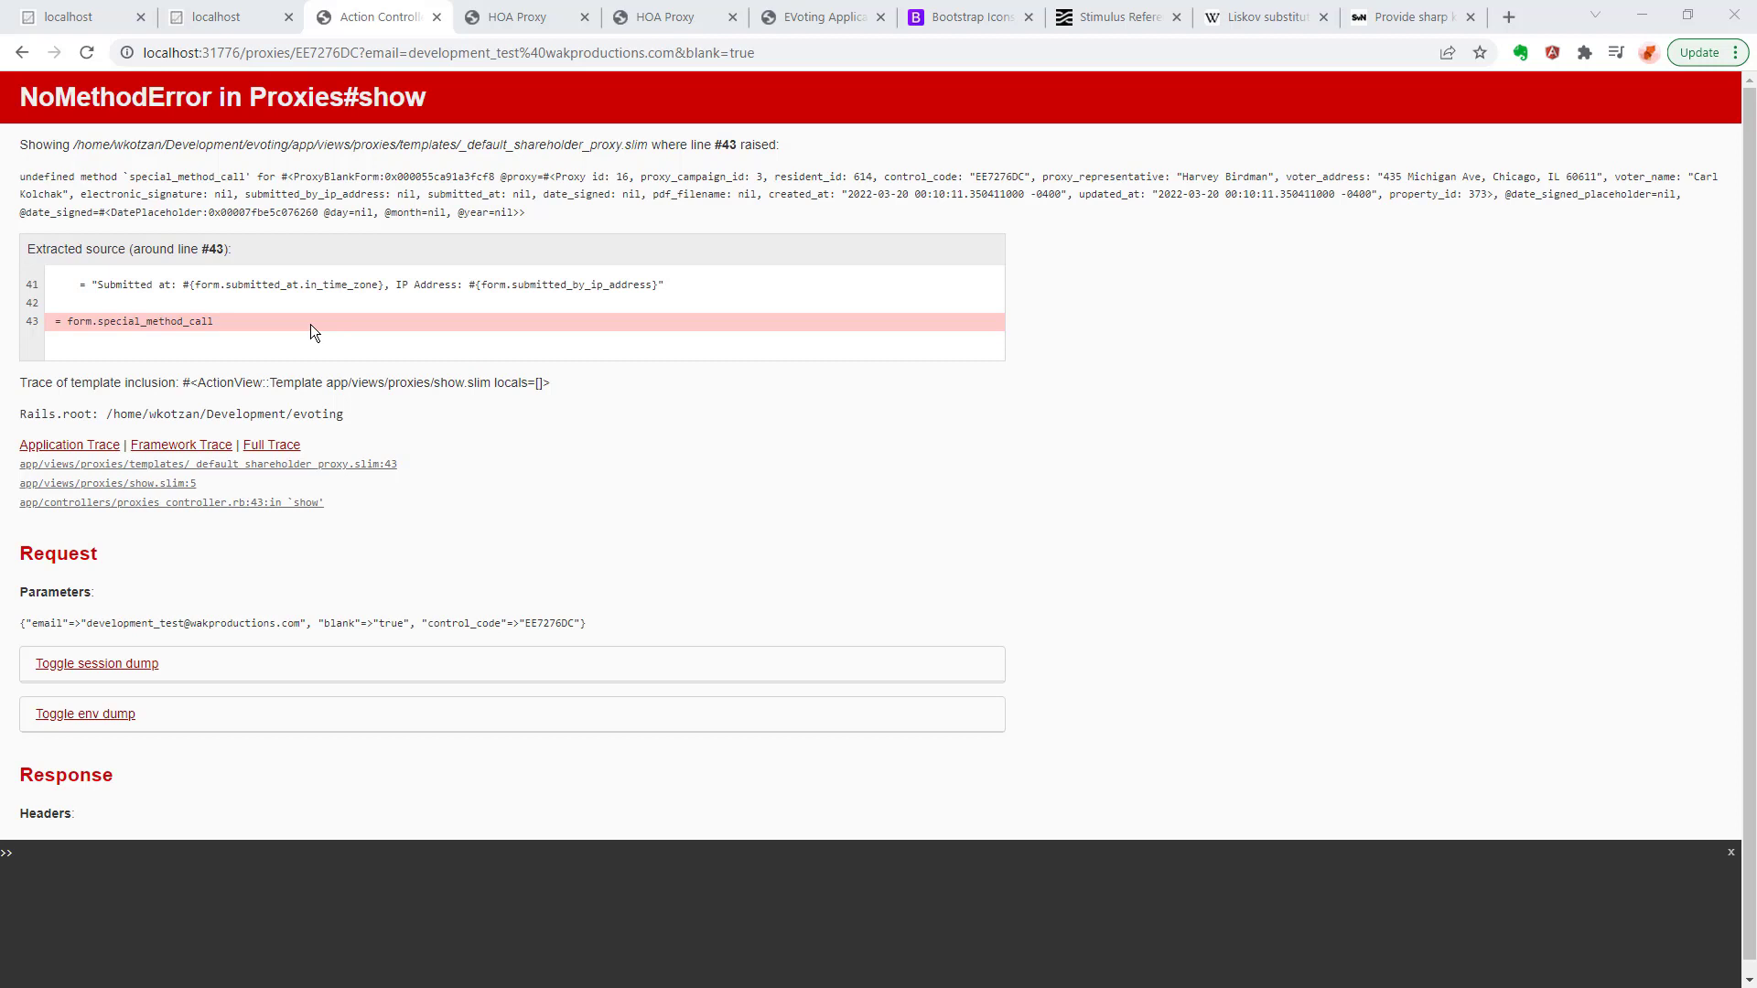
{"action": "mouse_move", "coordinate": [311, 341]}
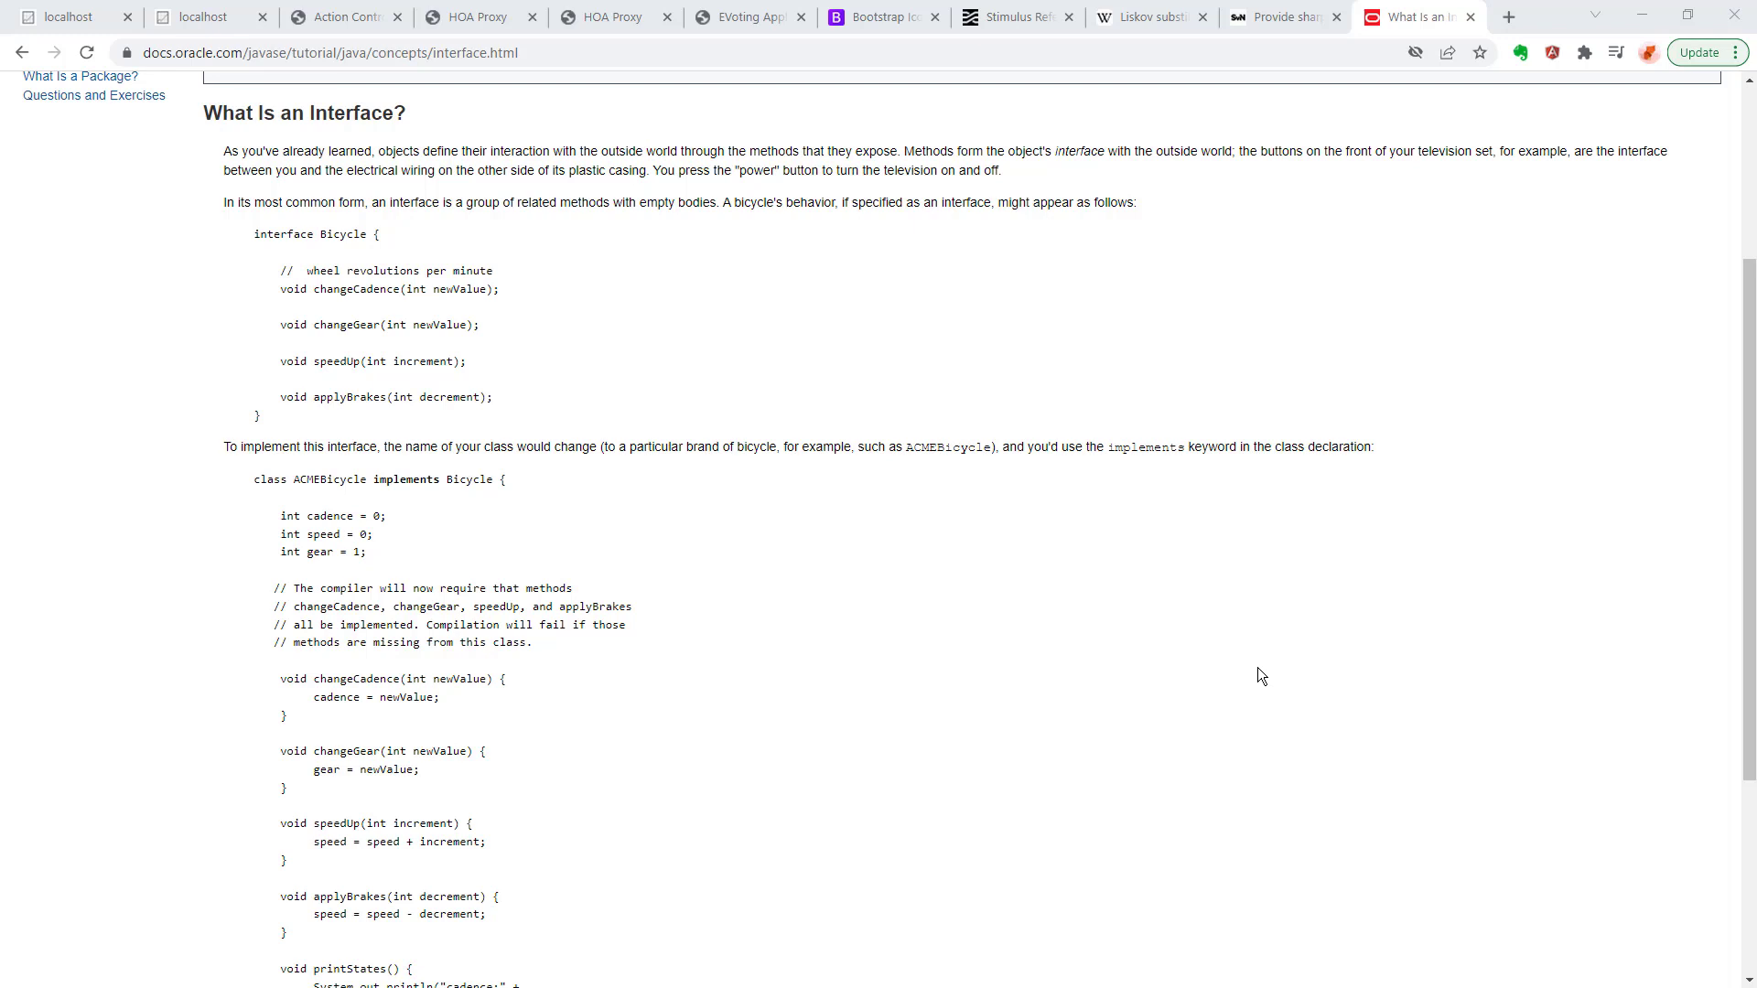
{"action": "mouse_move", "coordinate": [342, 230]}
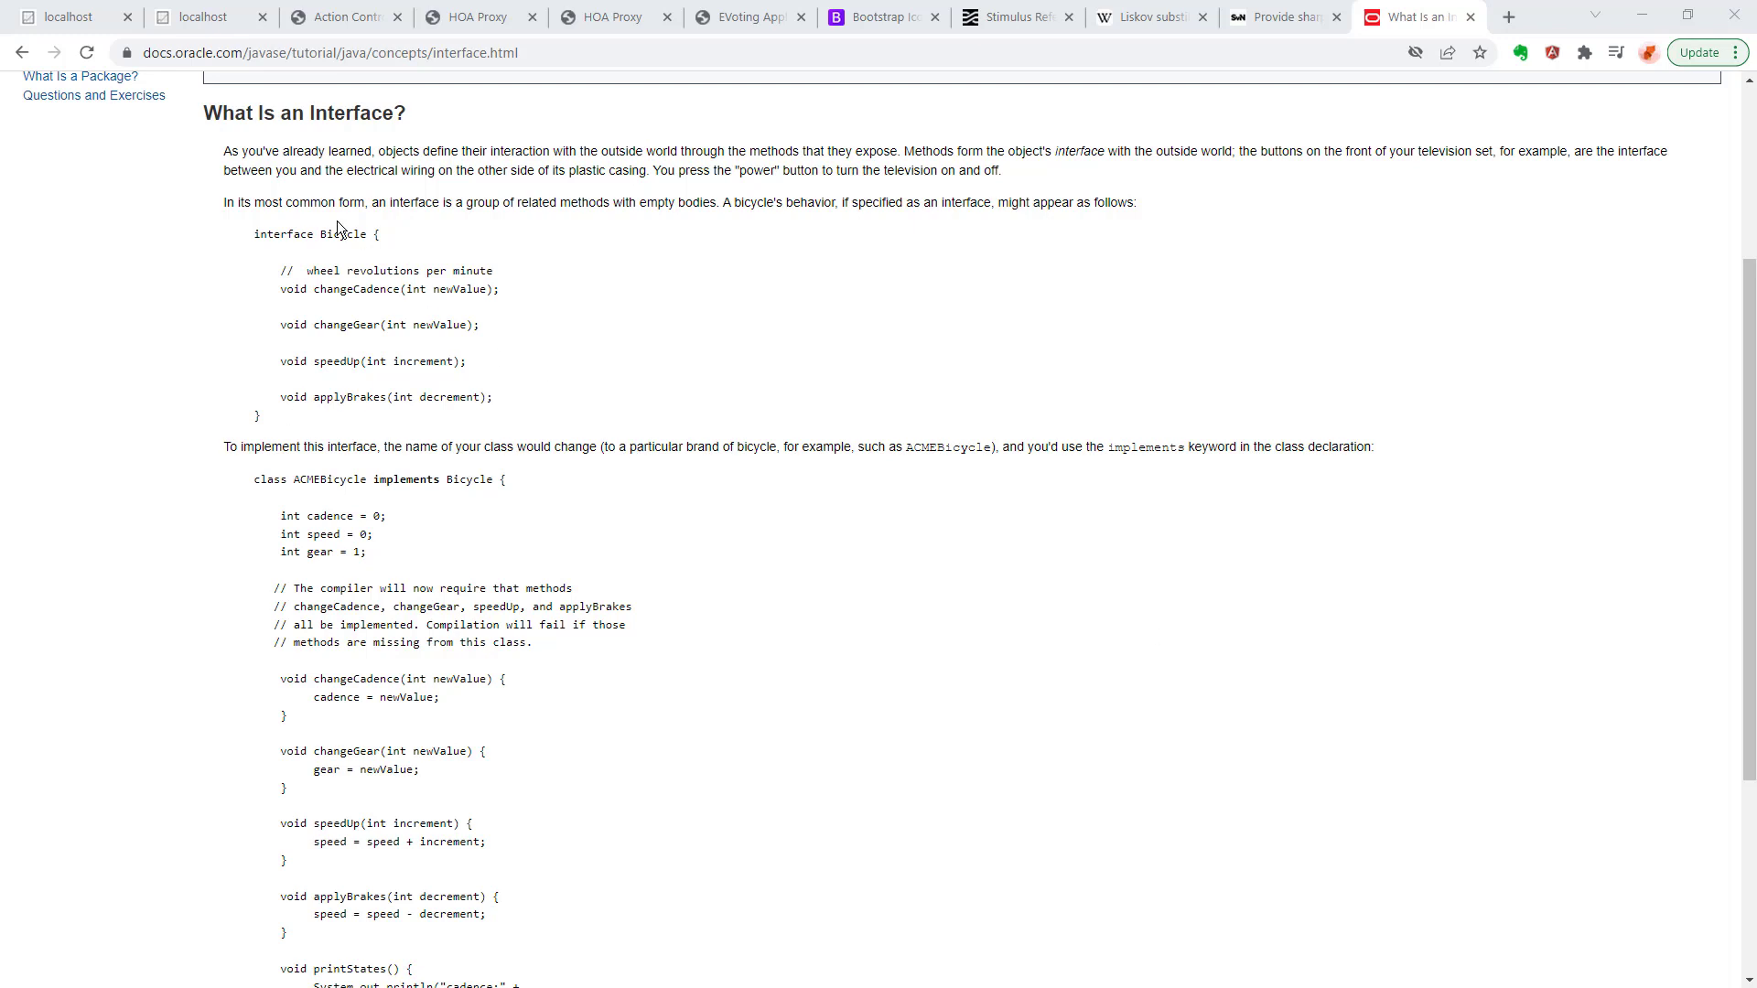
{"action": "mouse_move", "coordinate": [368, 269]}
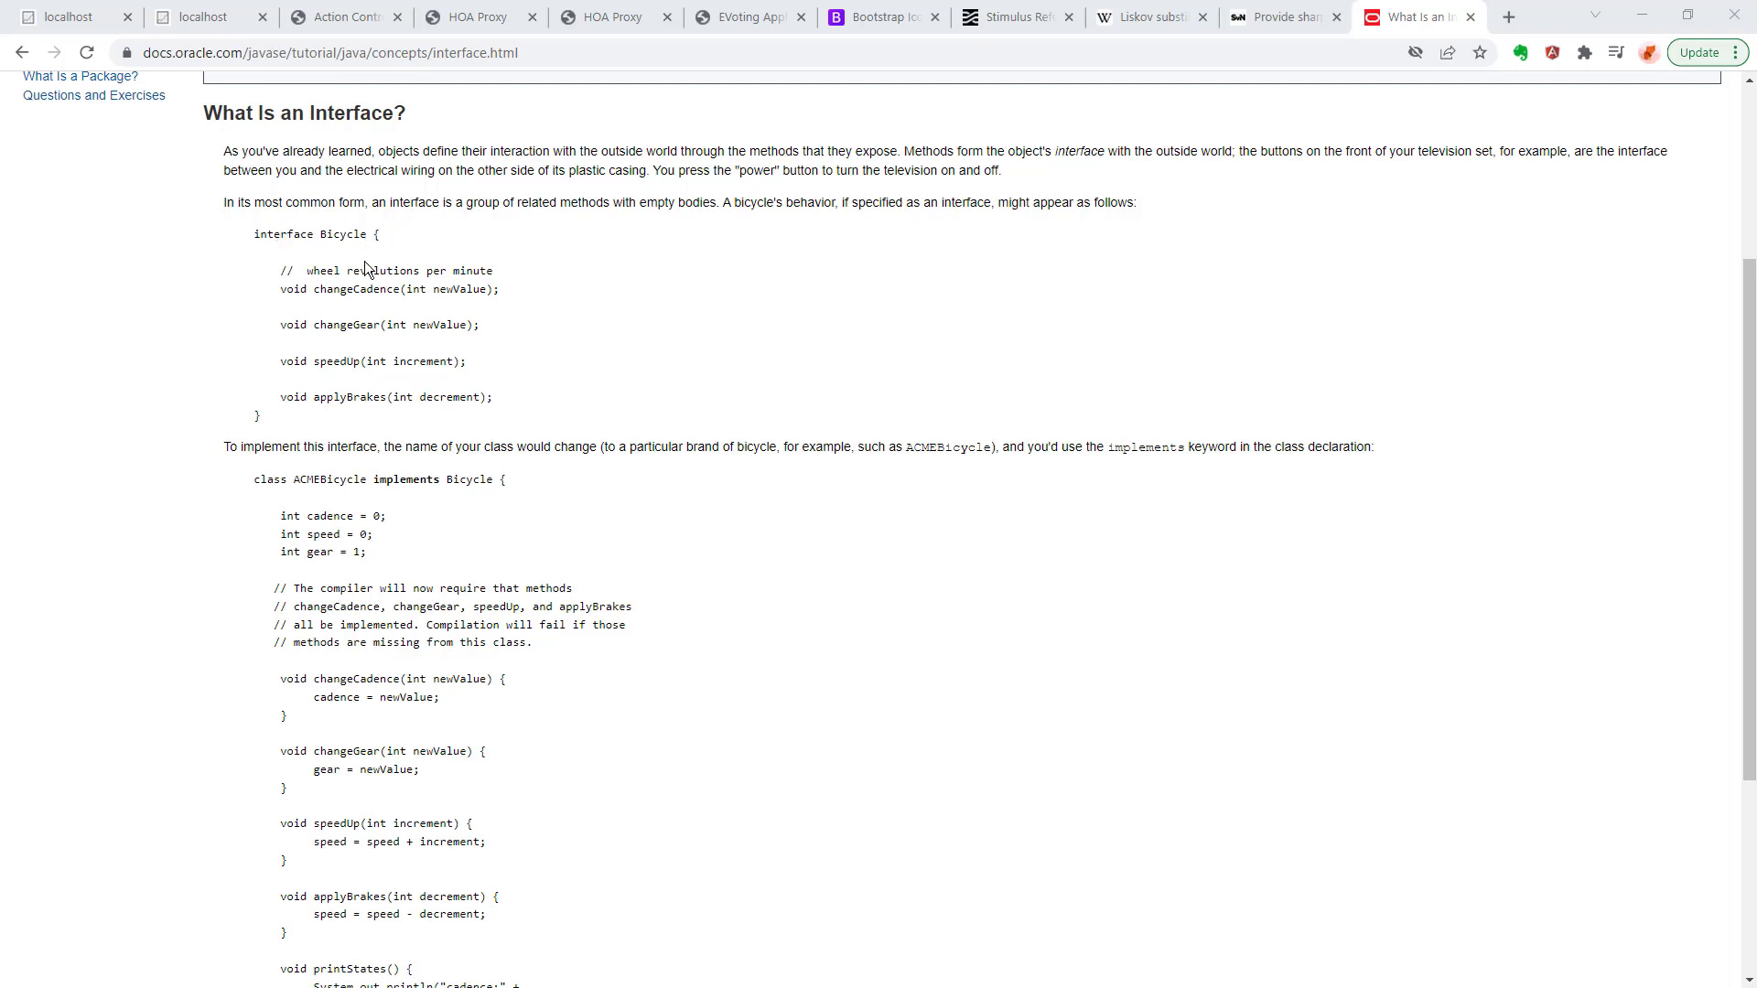
{"action": "mouse_move", "coordinate": [353, 287]}
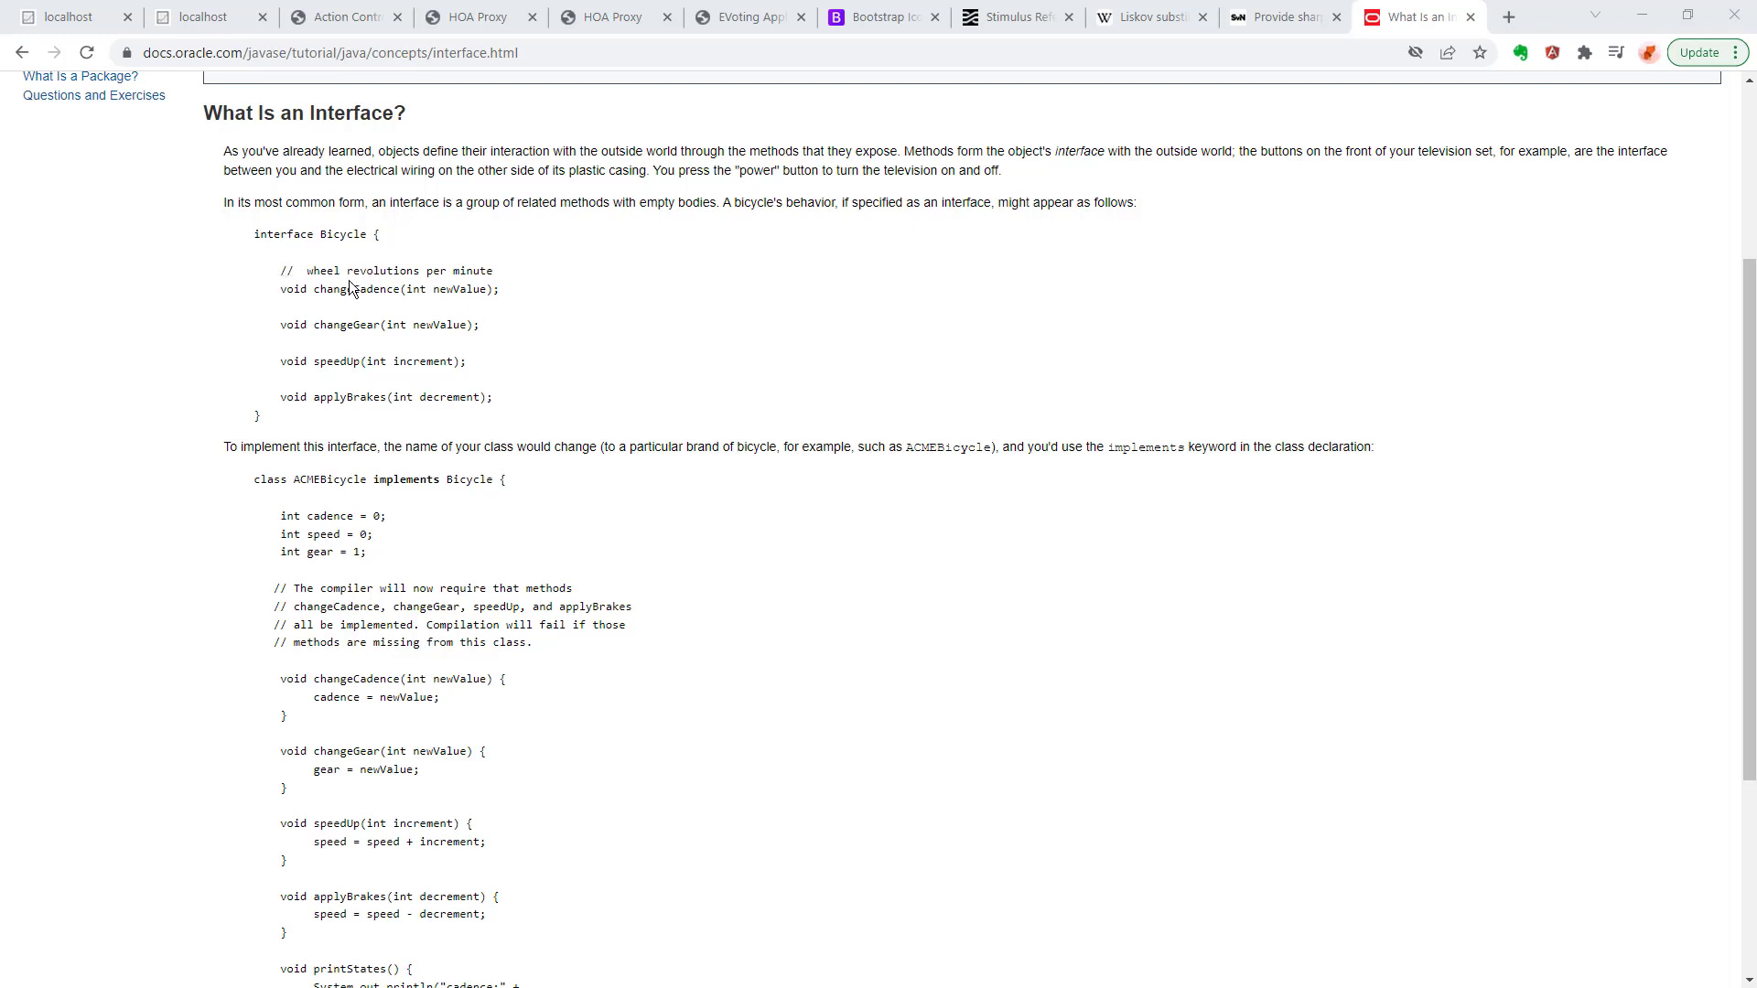
{"action": "mouse_move", "coordinate": [355, 395]}
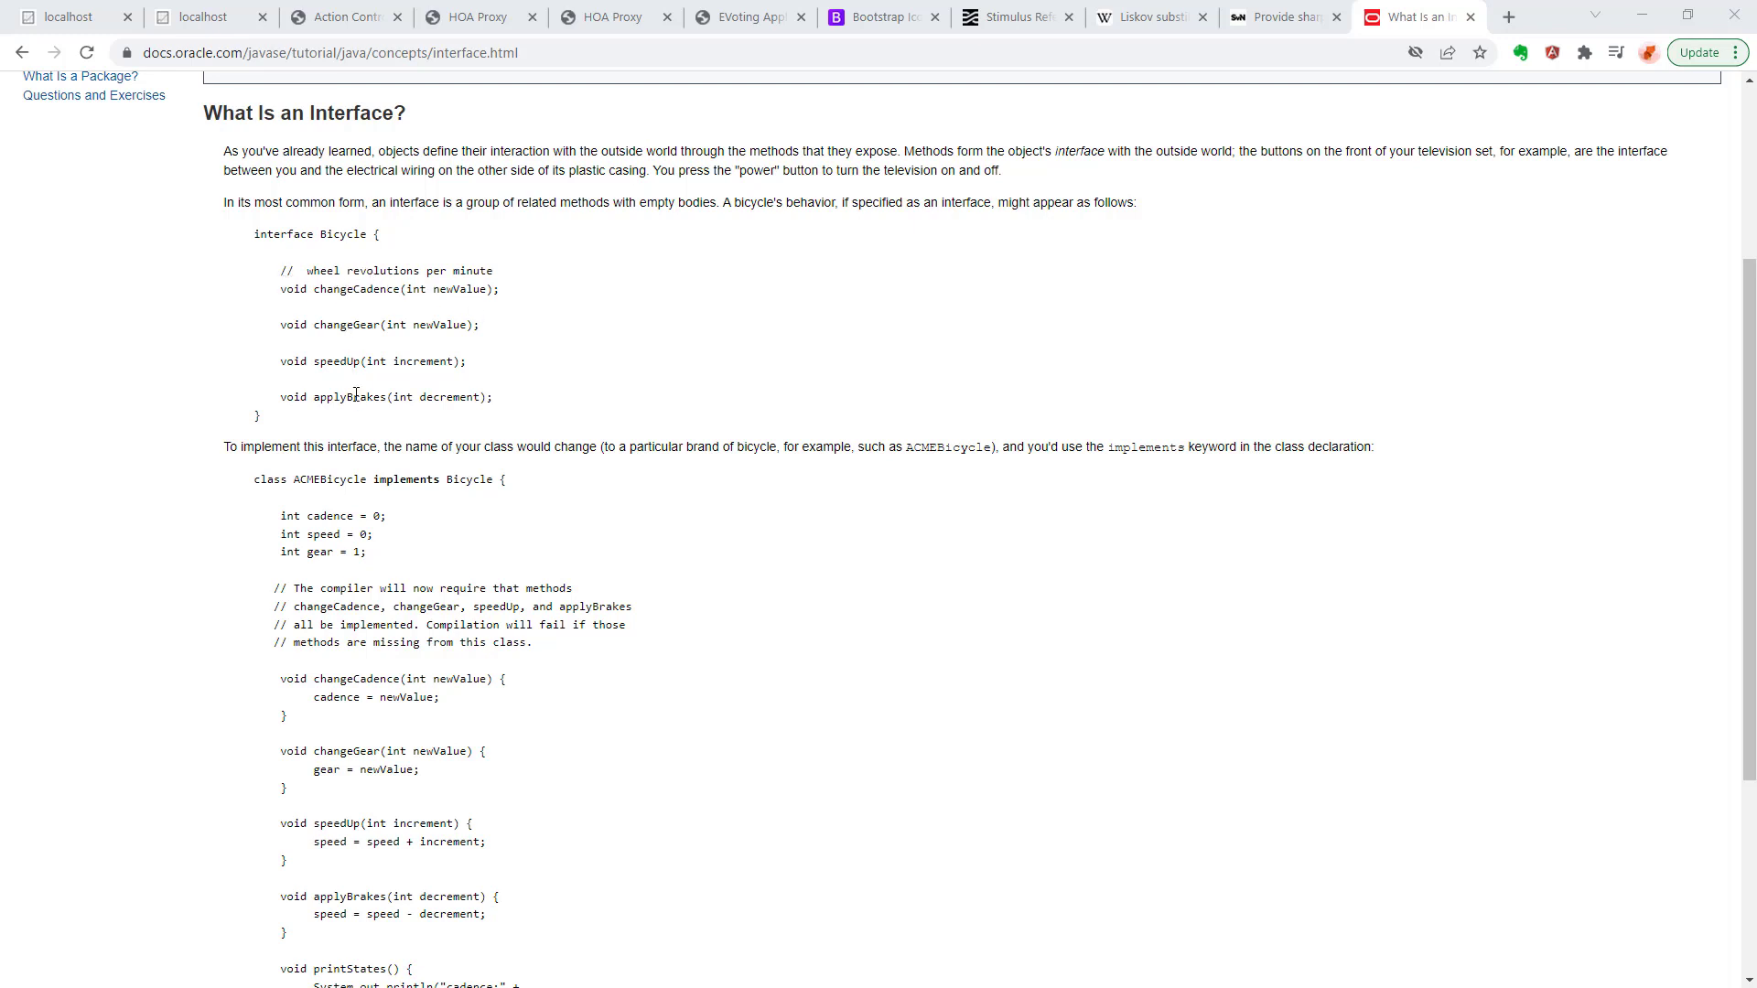
{"action": "mouse_move", "coordinate": [339, 505]}
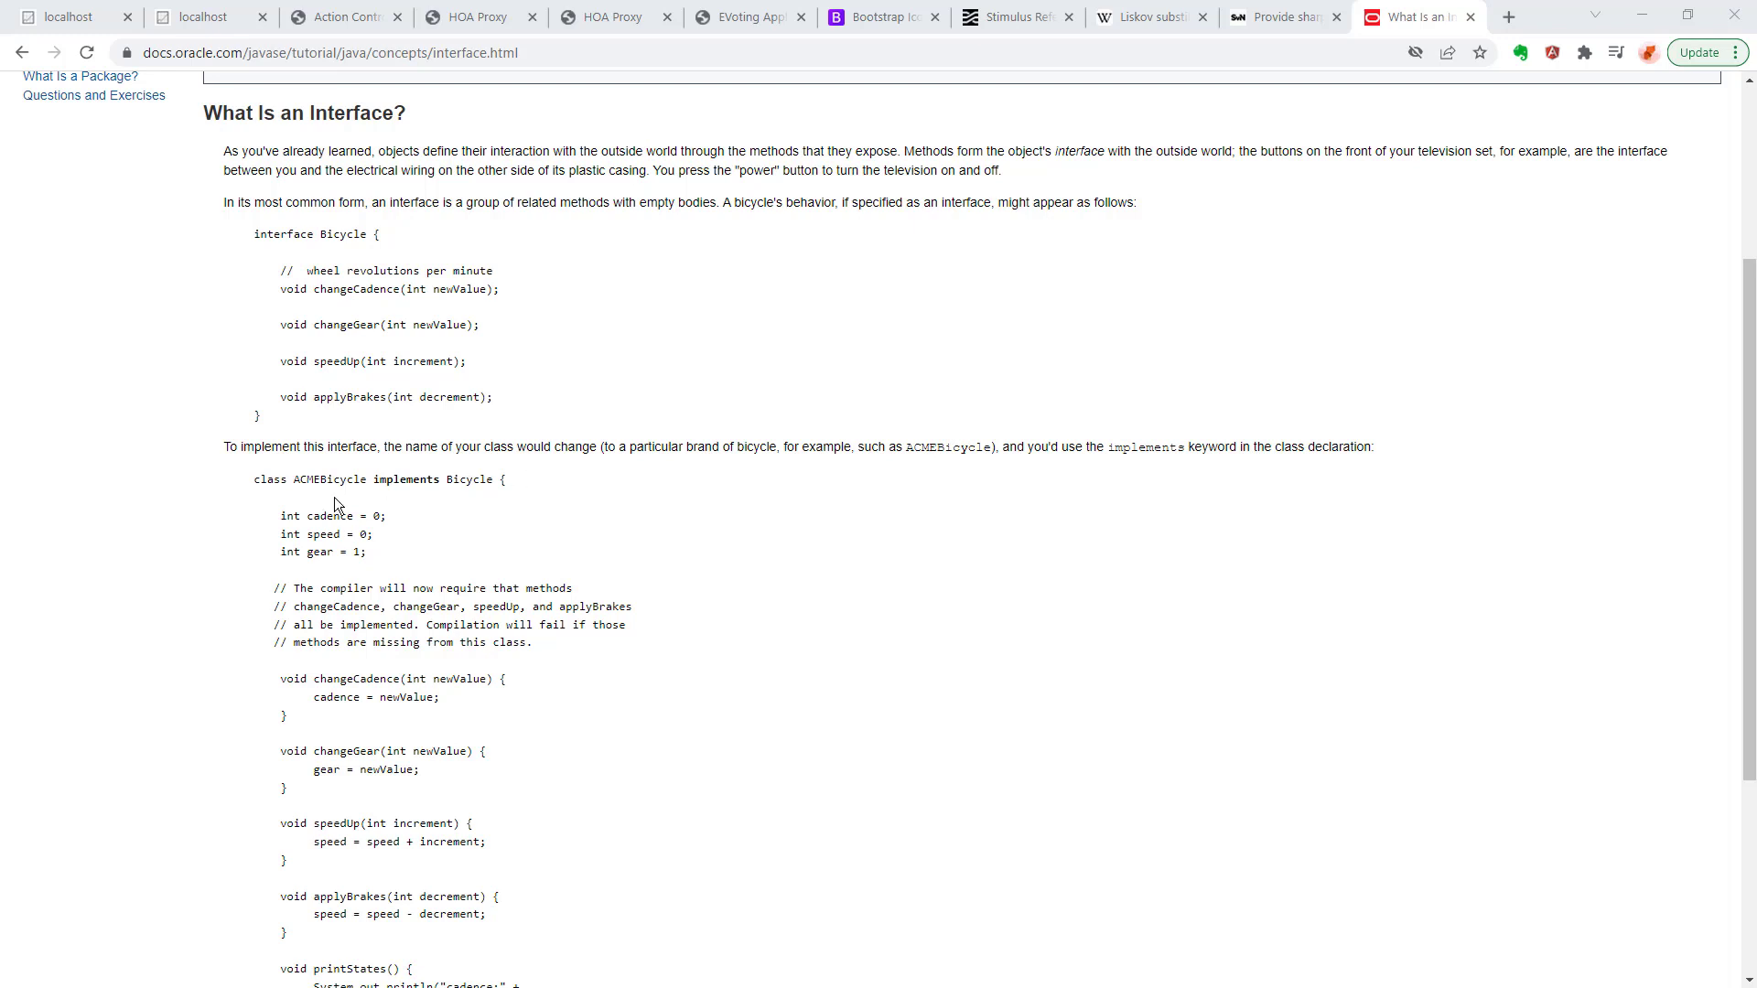
{"action": "mouse_move", "coordinate": [532, 474]}
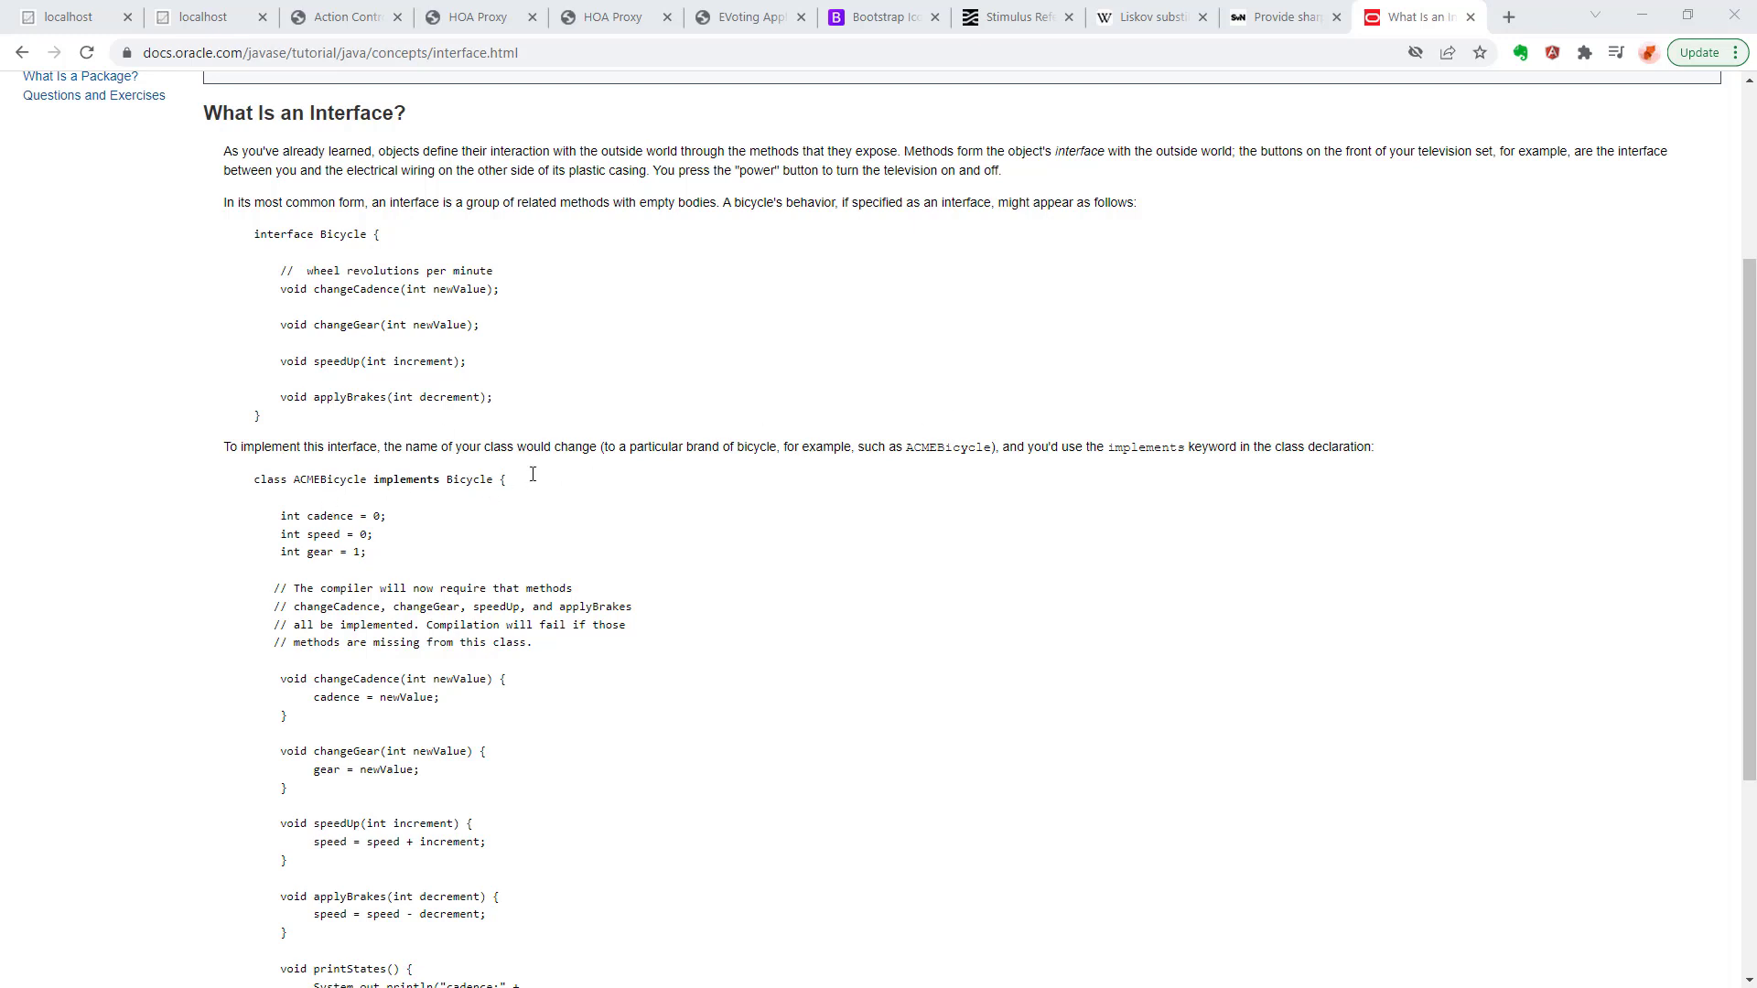
{"action": "scroll", "scroll_direction": "down", "scroll_amount": 3}
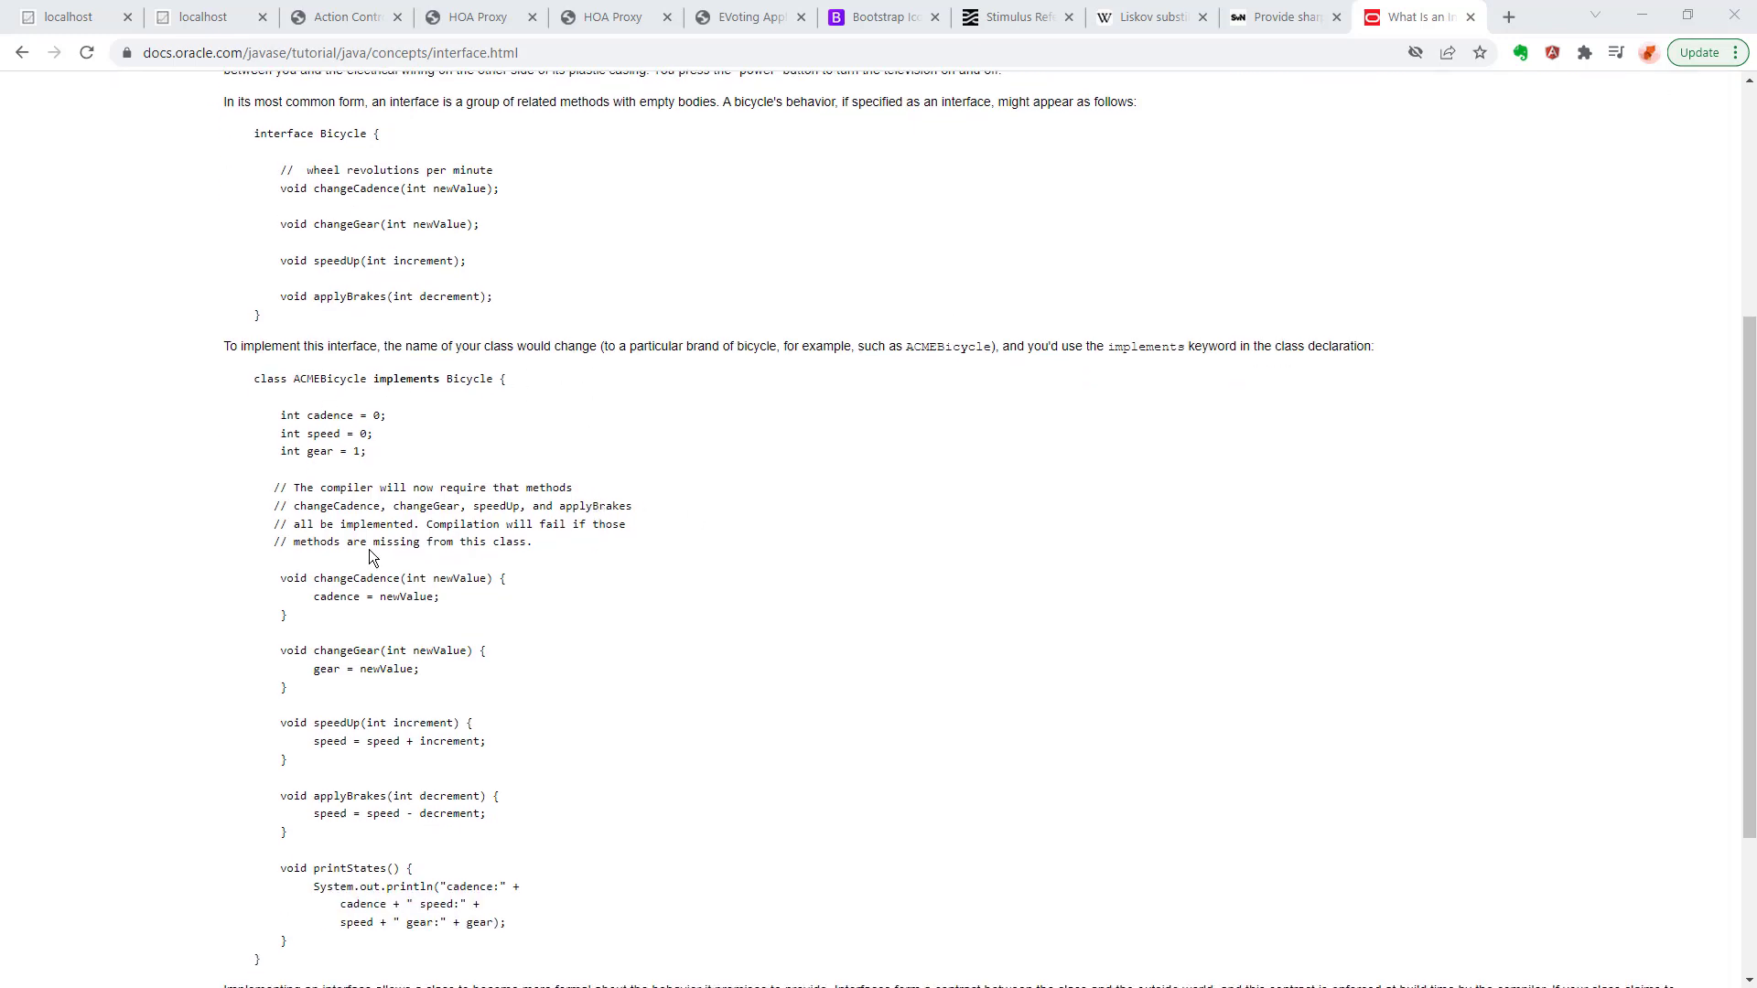
{"action": "mouse_move", "coordinate": [761, 666]}
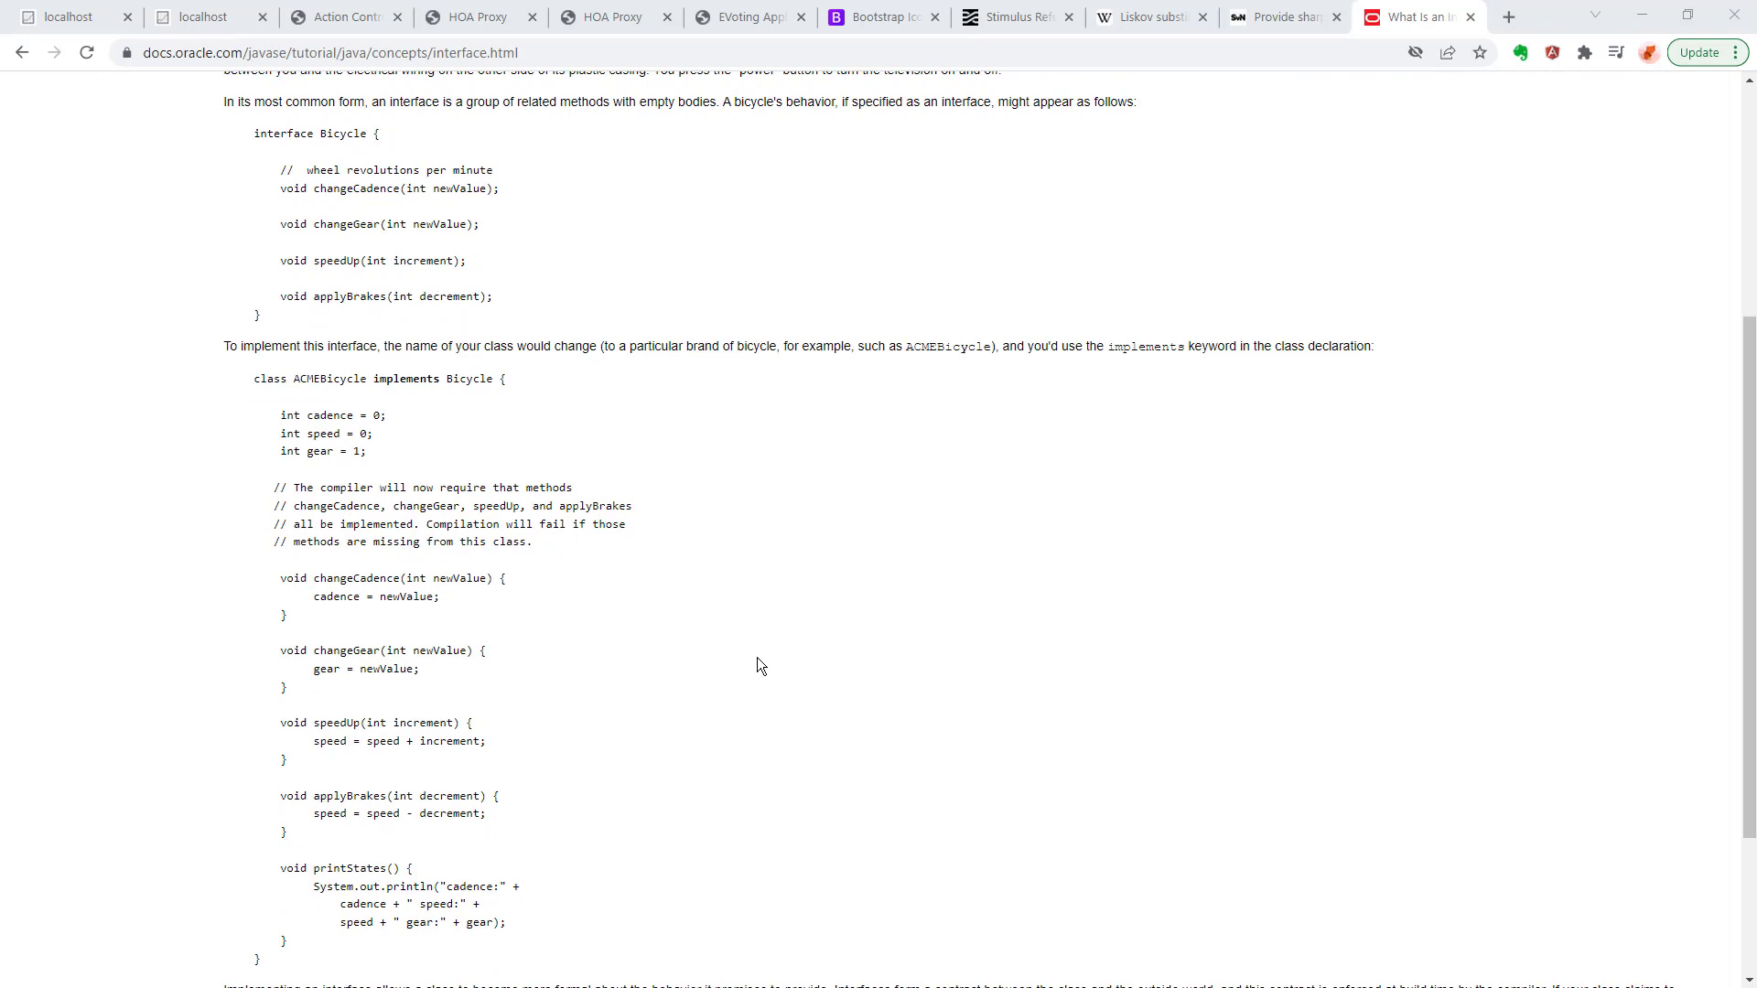
{"action": "scroll", "scroll_direction": "up", "scroll_amount": 3}
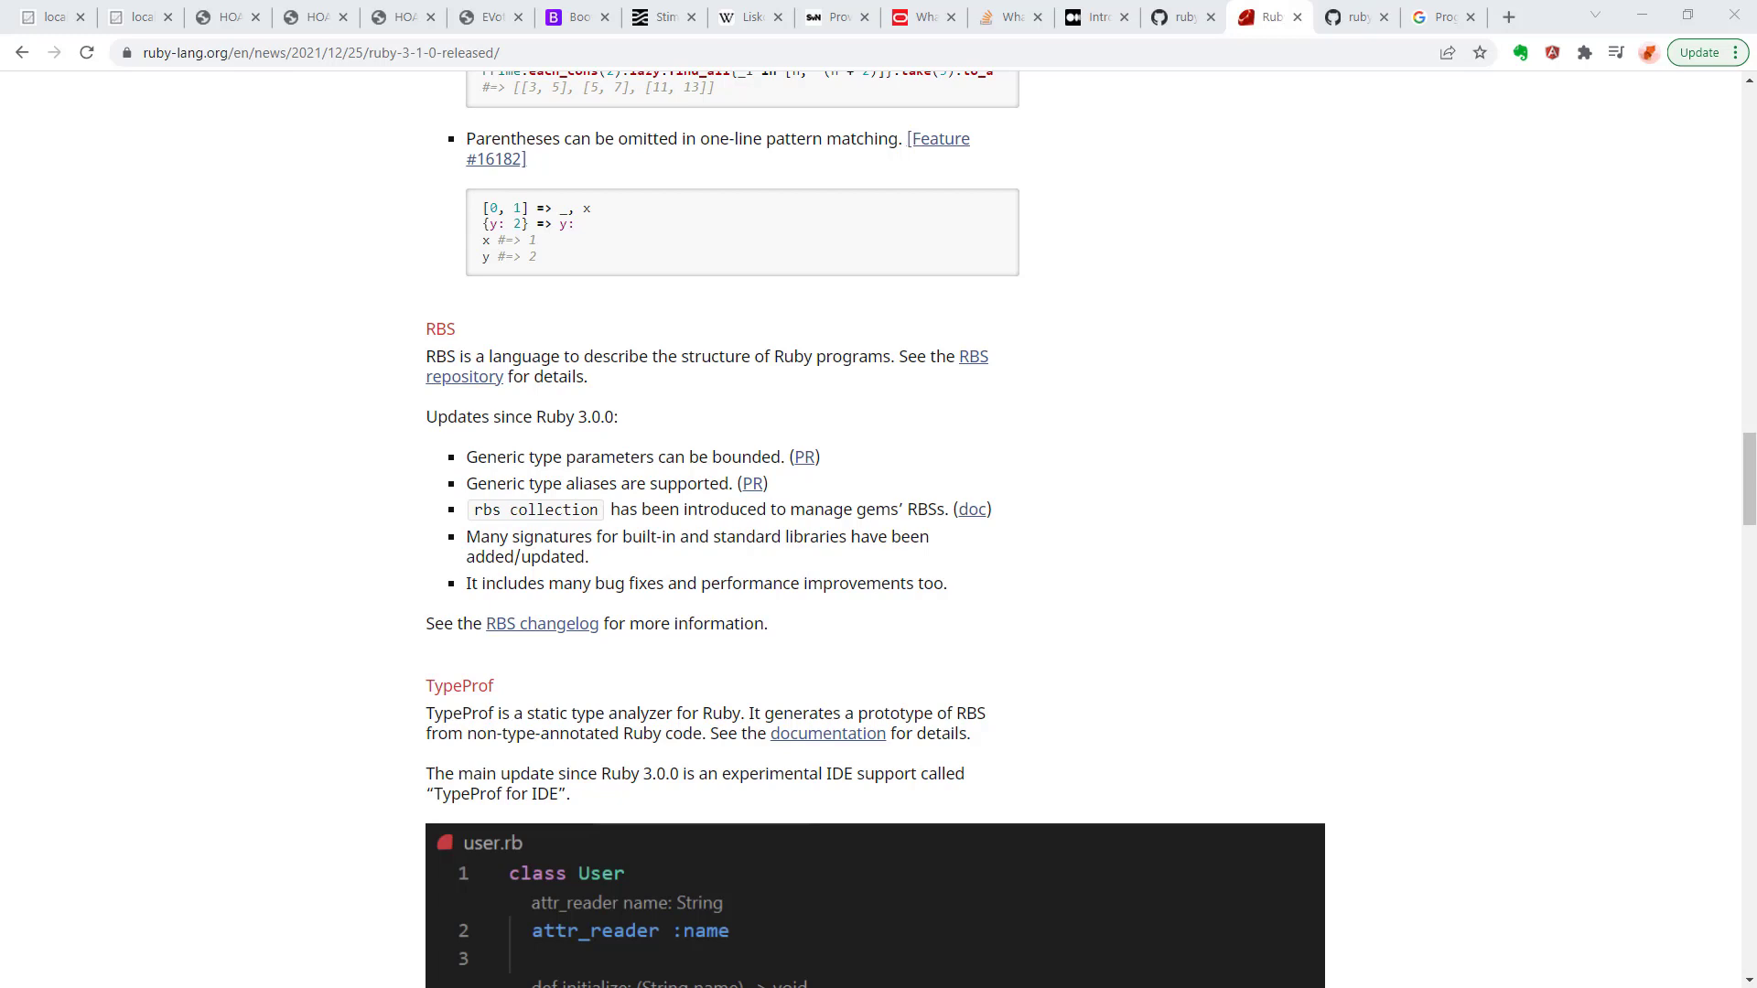
{"action": "mouse_move", "coordinate": [1255, 258]}
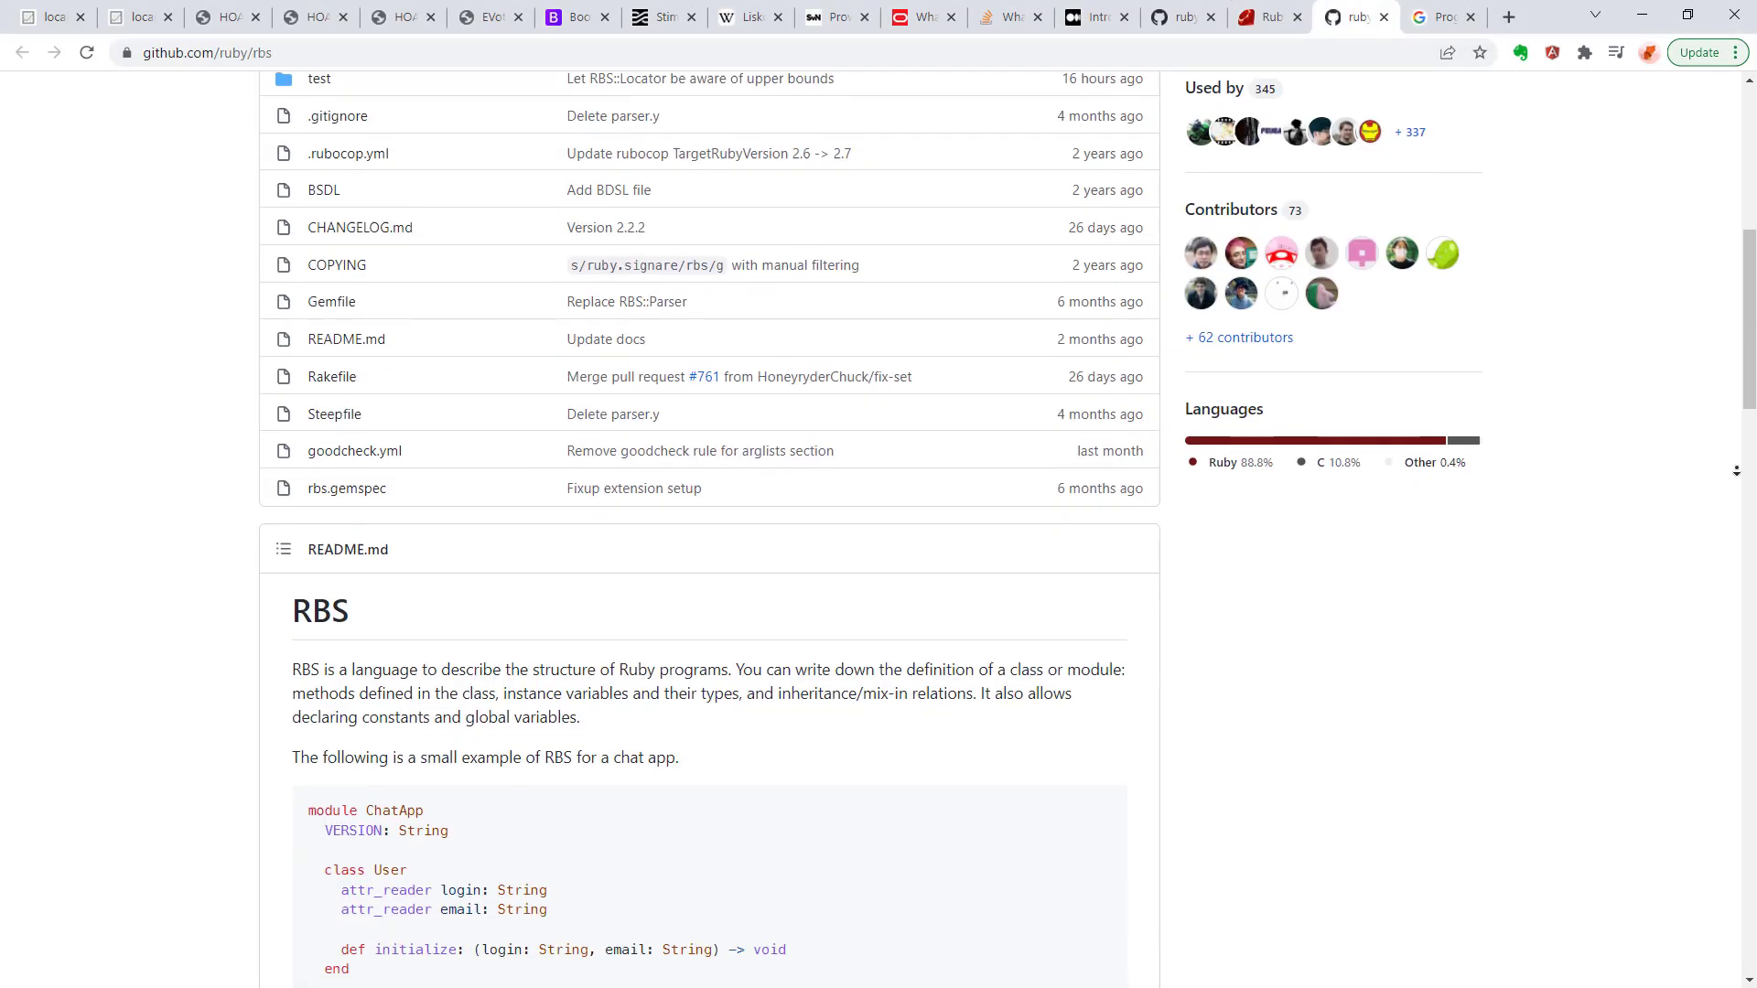
Step: Scroll the ruby/rbs README to its ChatApp RBS type signature example
{"action": "scroll", "scroll_direction": "down", "scroll_amount": 3}
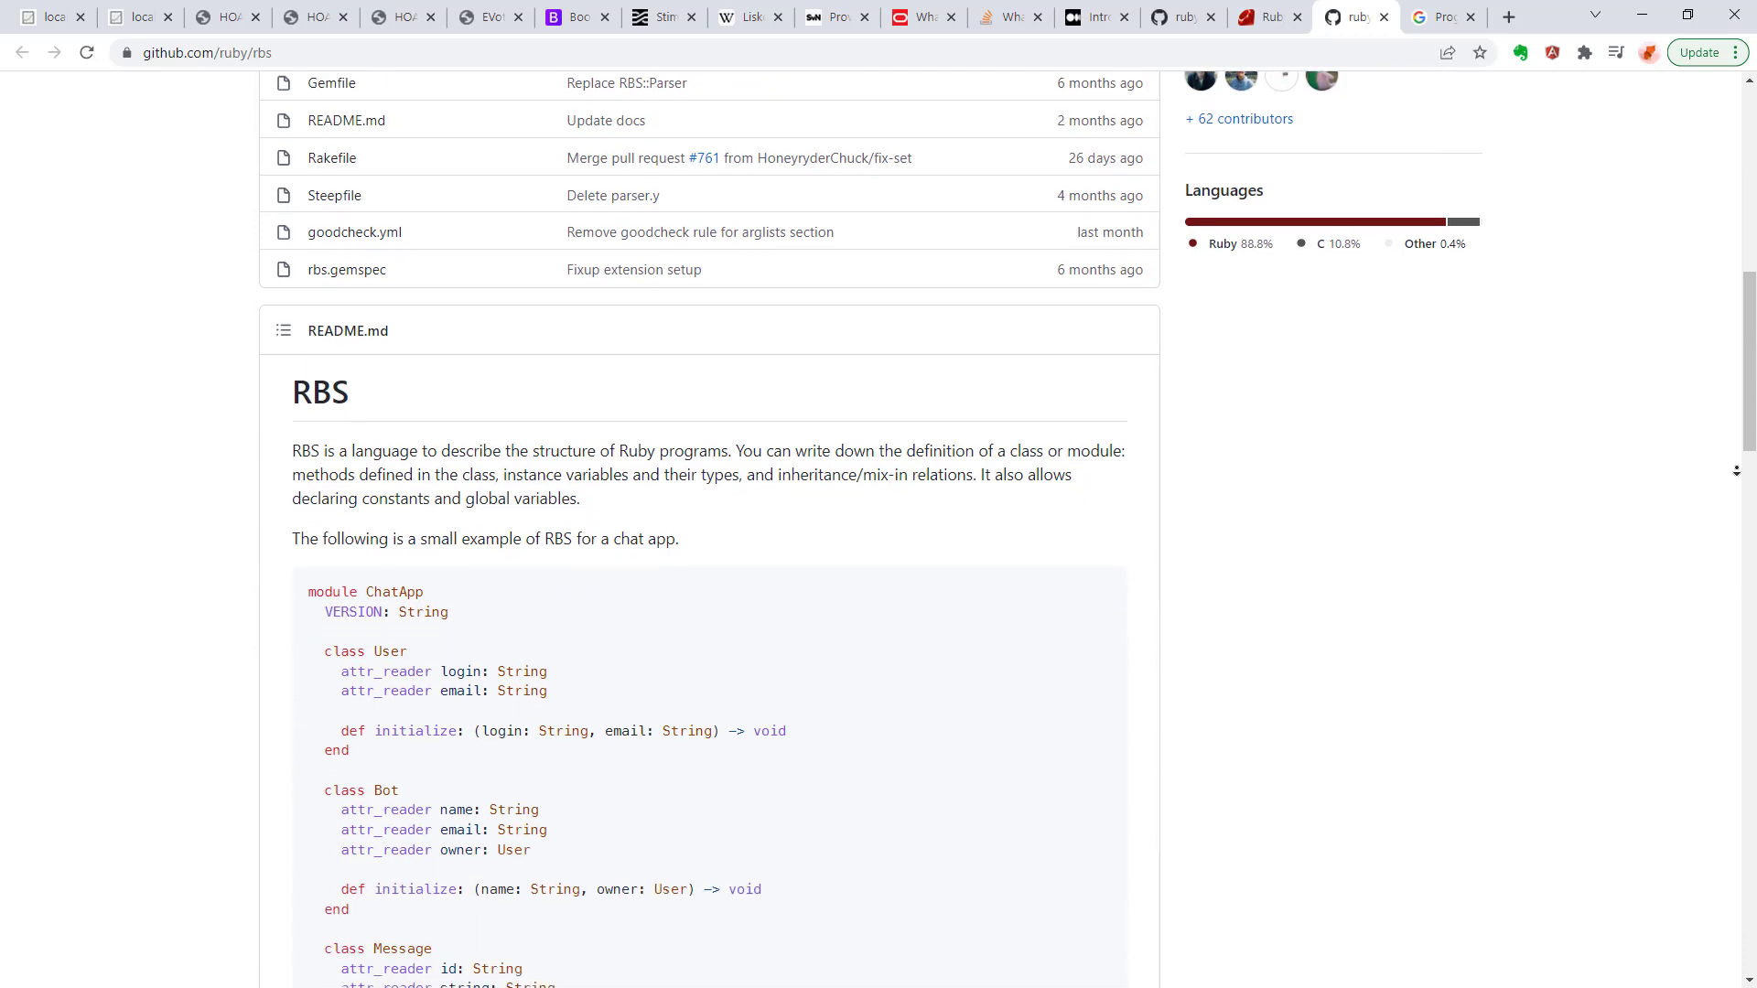
{"action": "scroll", "scroll_direction": "down", "scroll_amount": 3}
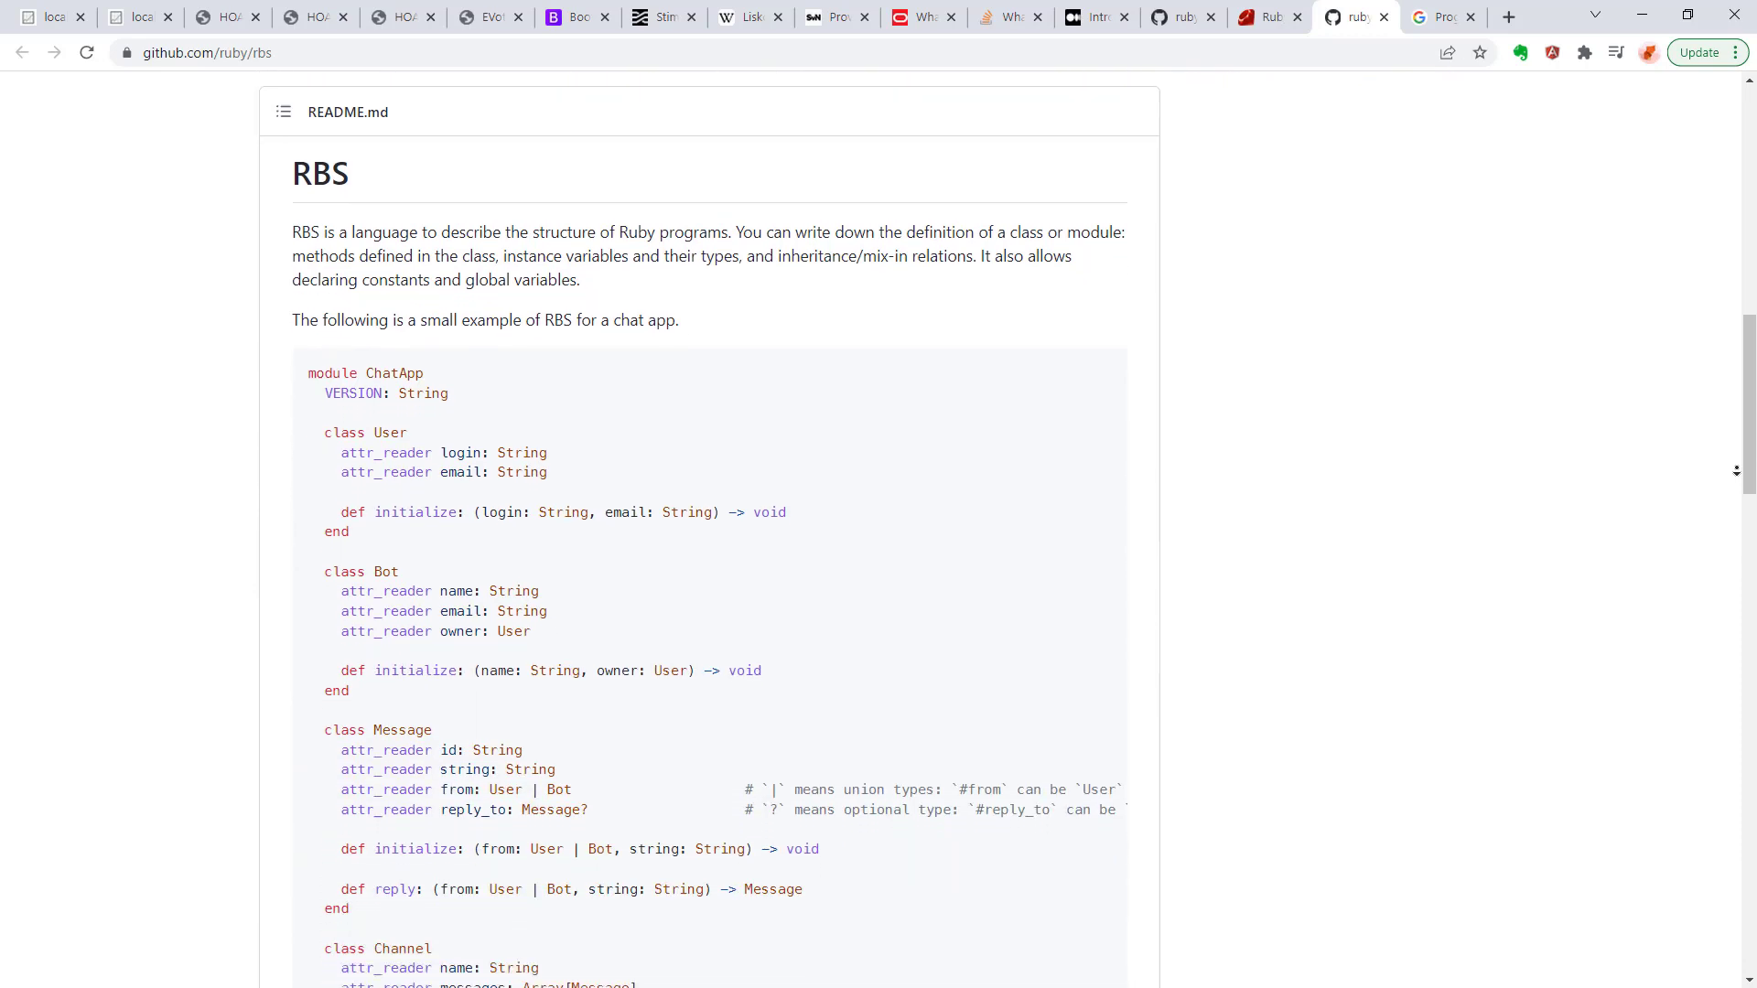
{"action": "scroll", "scroll_direction": "down", "scroll_amount": 3}
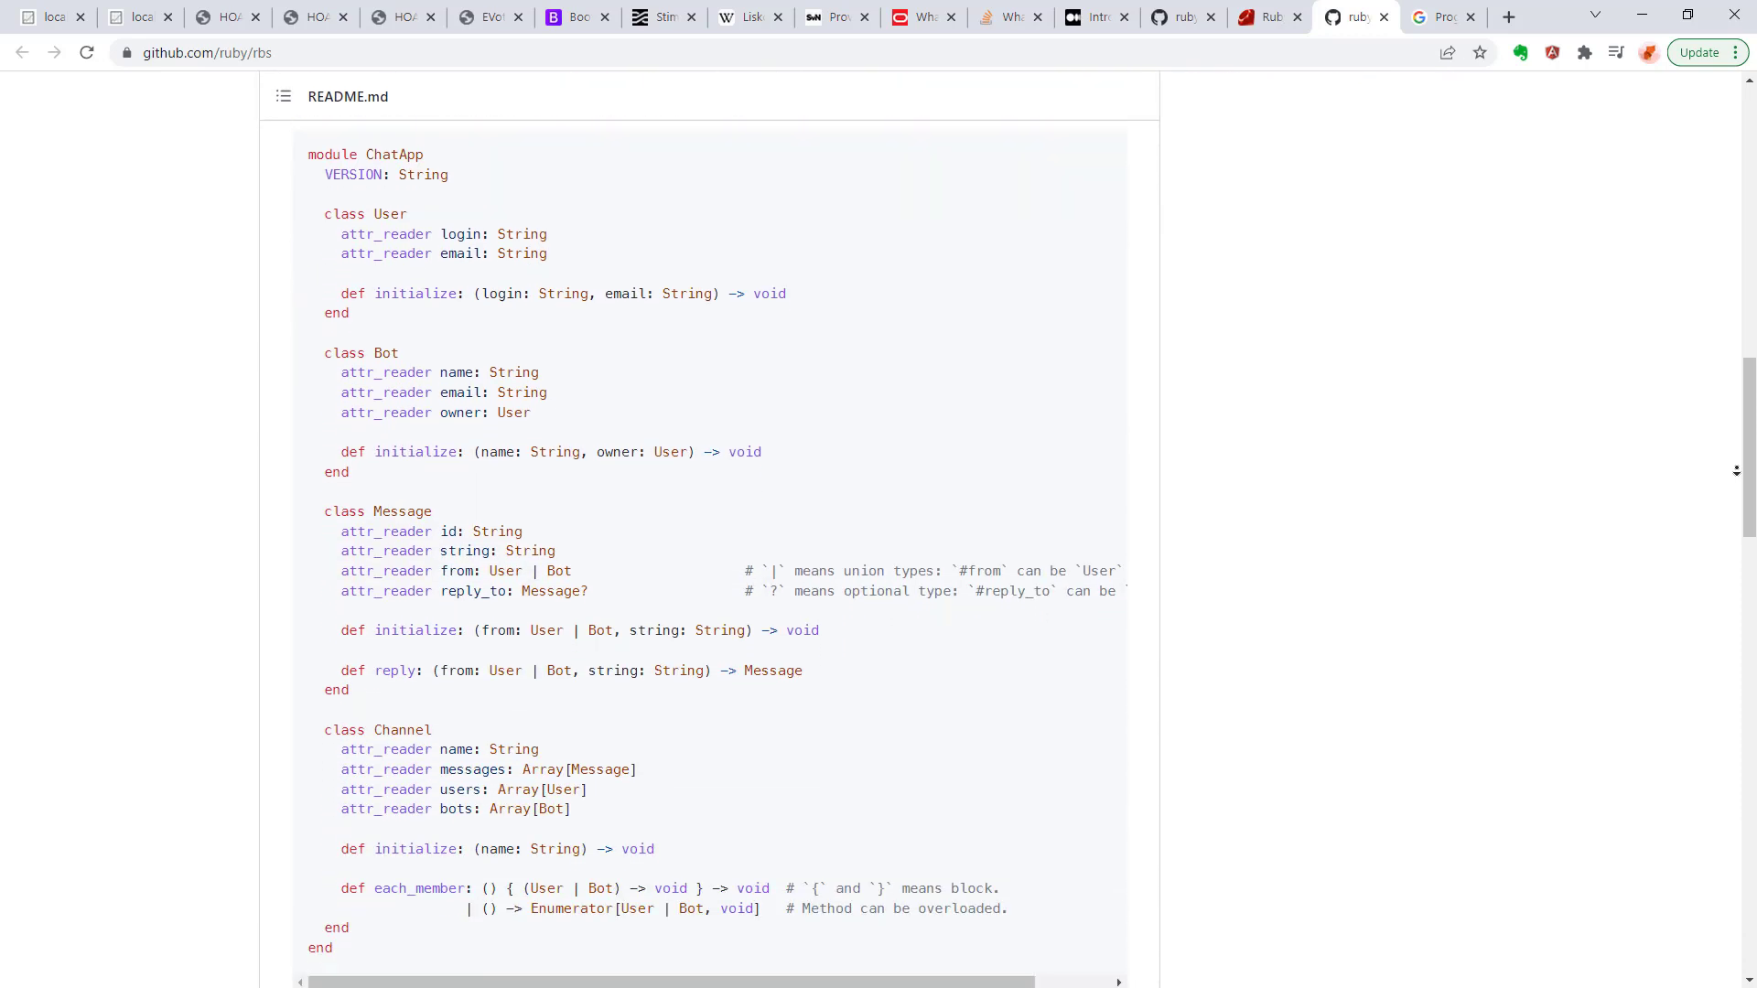
{"action": "scroll", "scroll_direction": "down", "scroll_amount": 3}
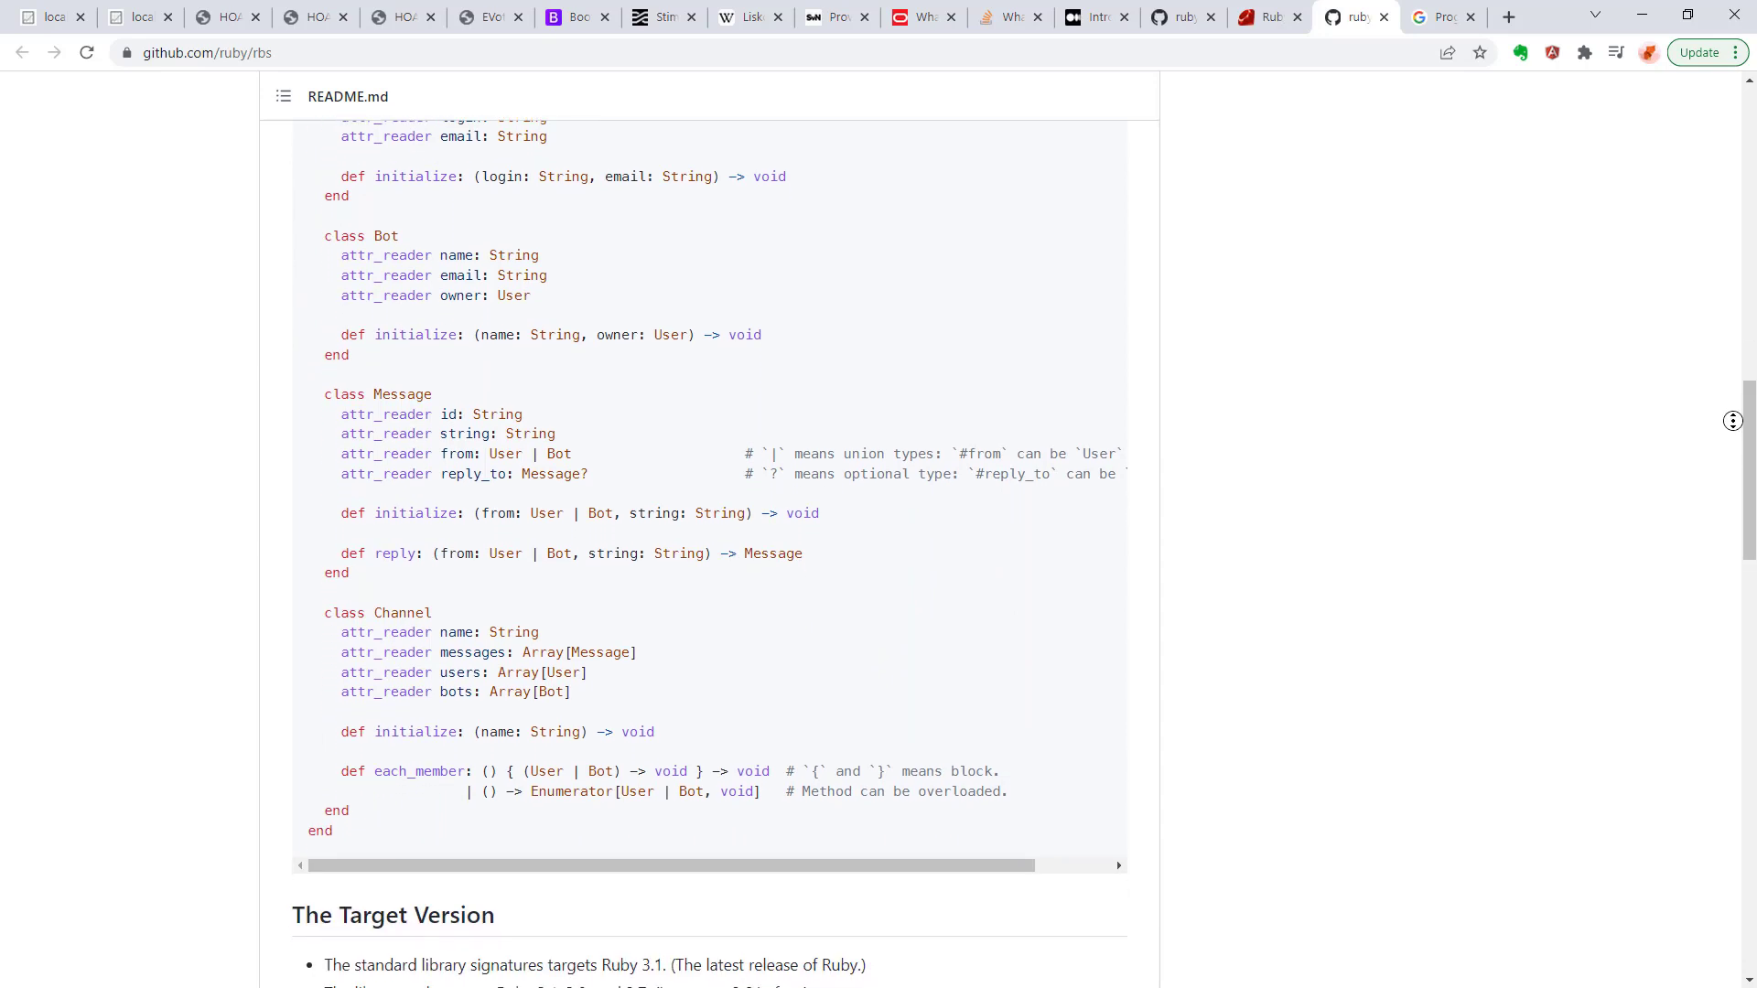
{"action": "mouse_move", "coordinate": [1620, 430]}
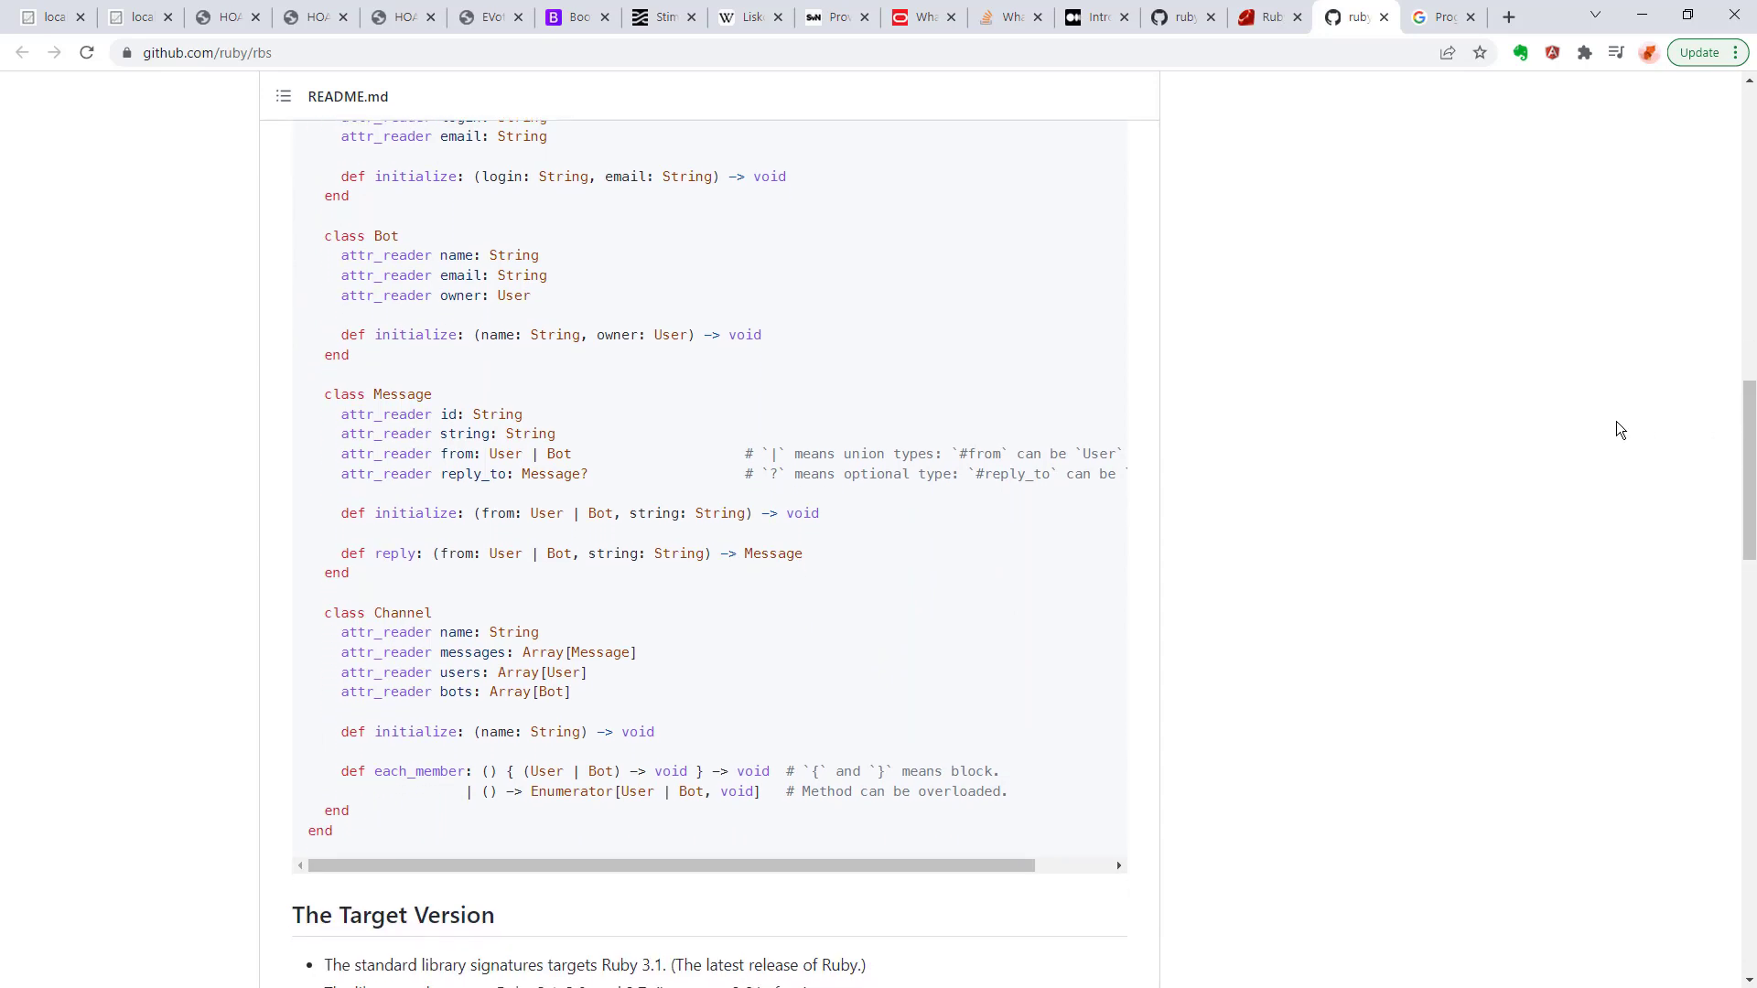
{"action": "scroll", "scroll_direction": "up", "scroll_amount": 3}
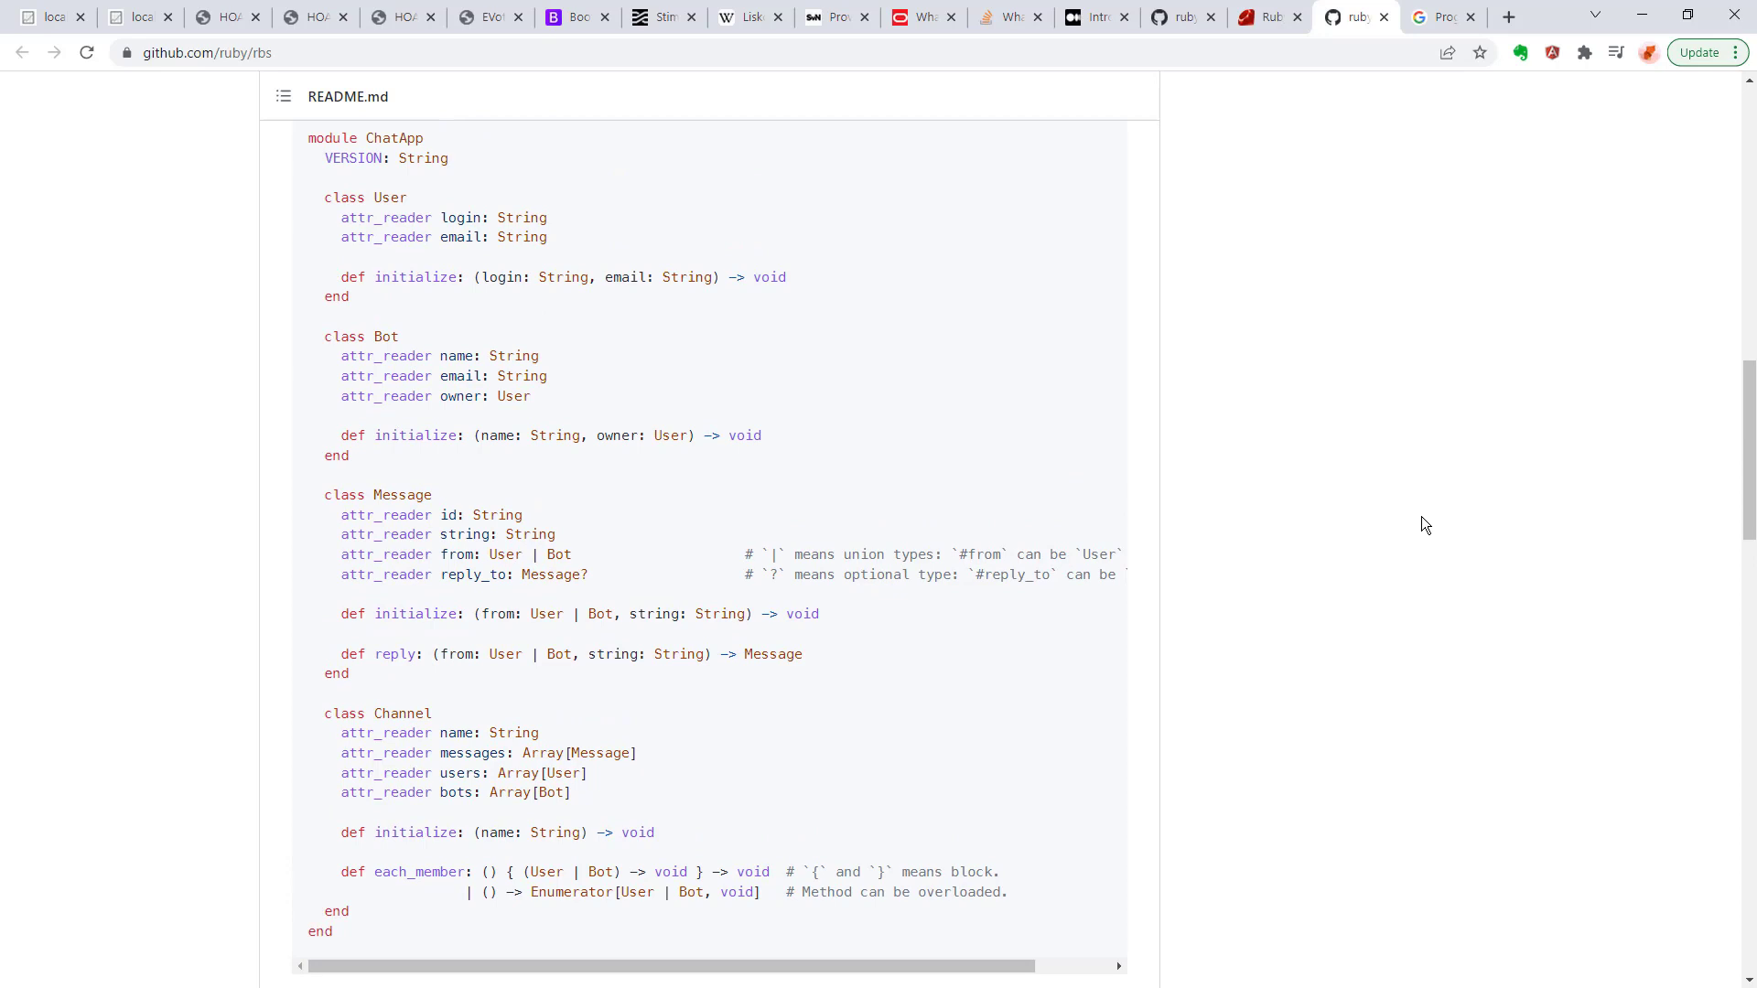
{"action": "mouse_move", "coordinate": [452, 389]}
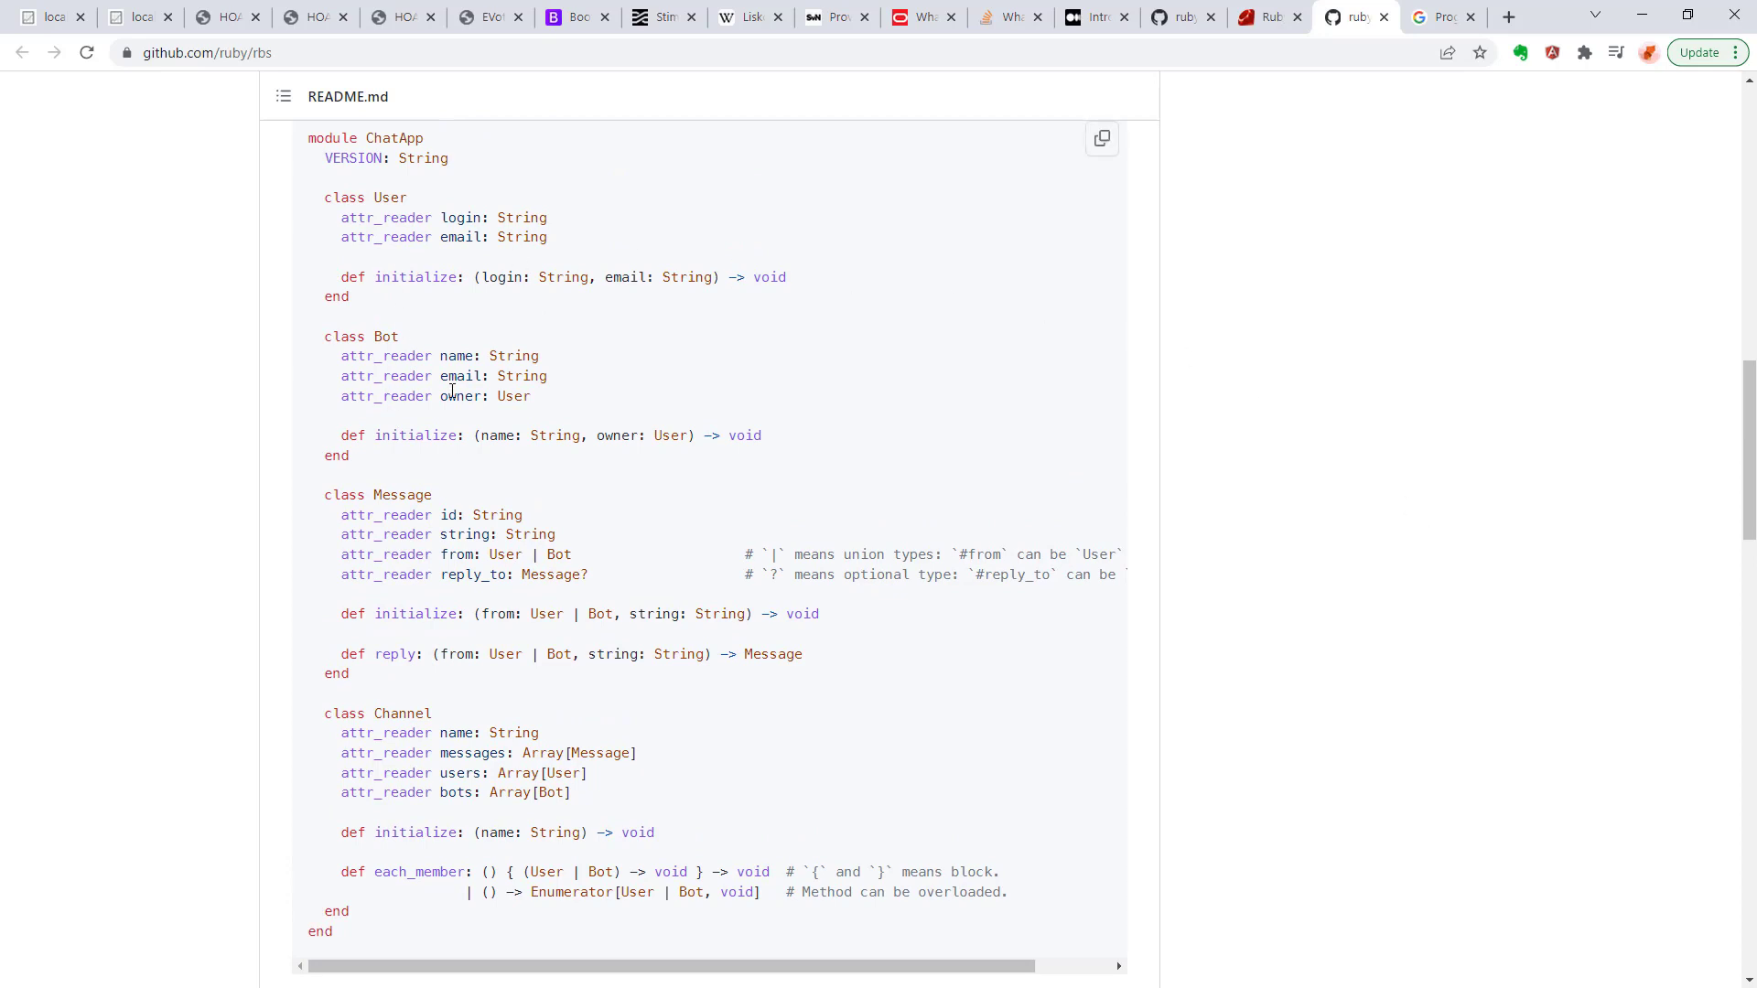
{"action": "mouse_move", "coordinate": [968, 771]}
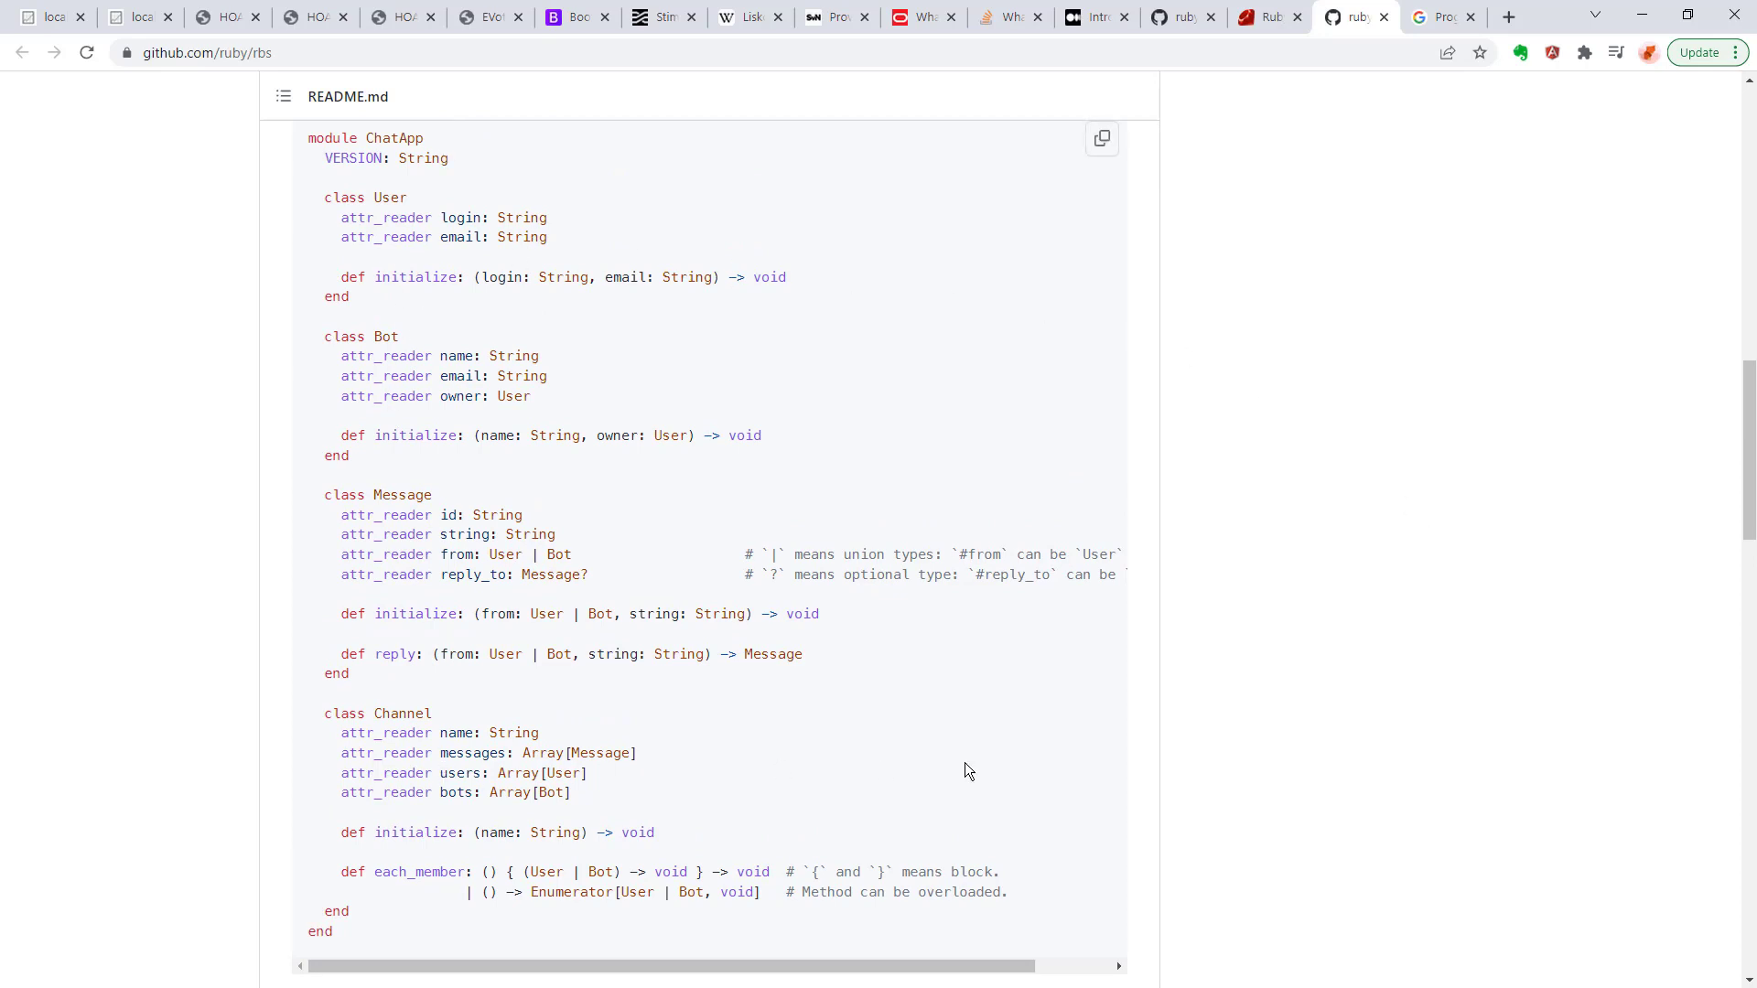
{"action": "mouse_move", "coordinate": [611, 327]}
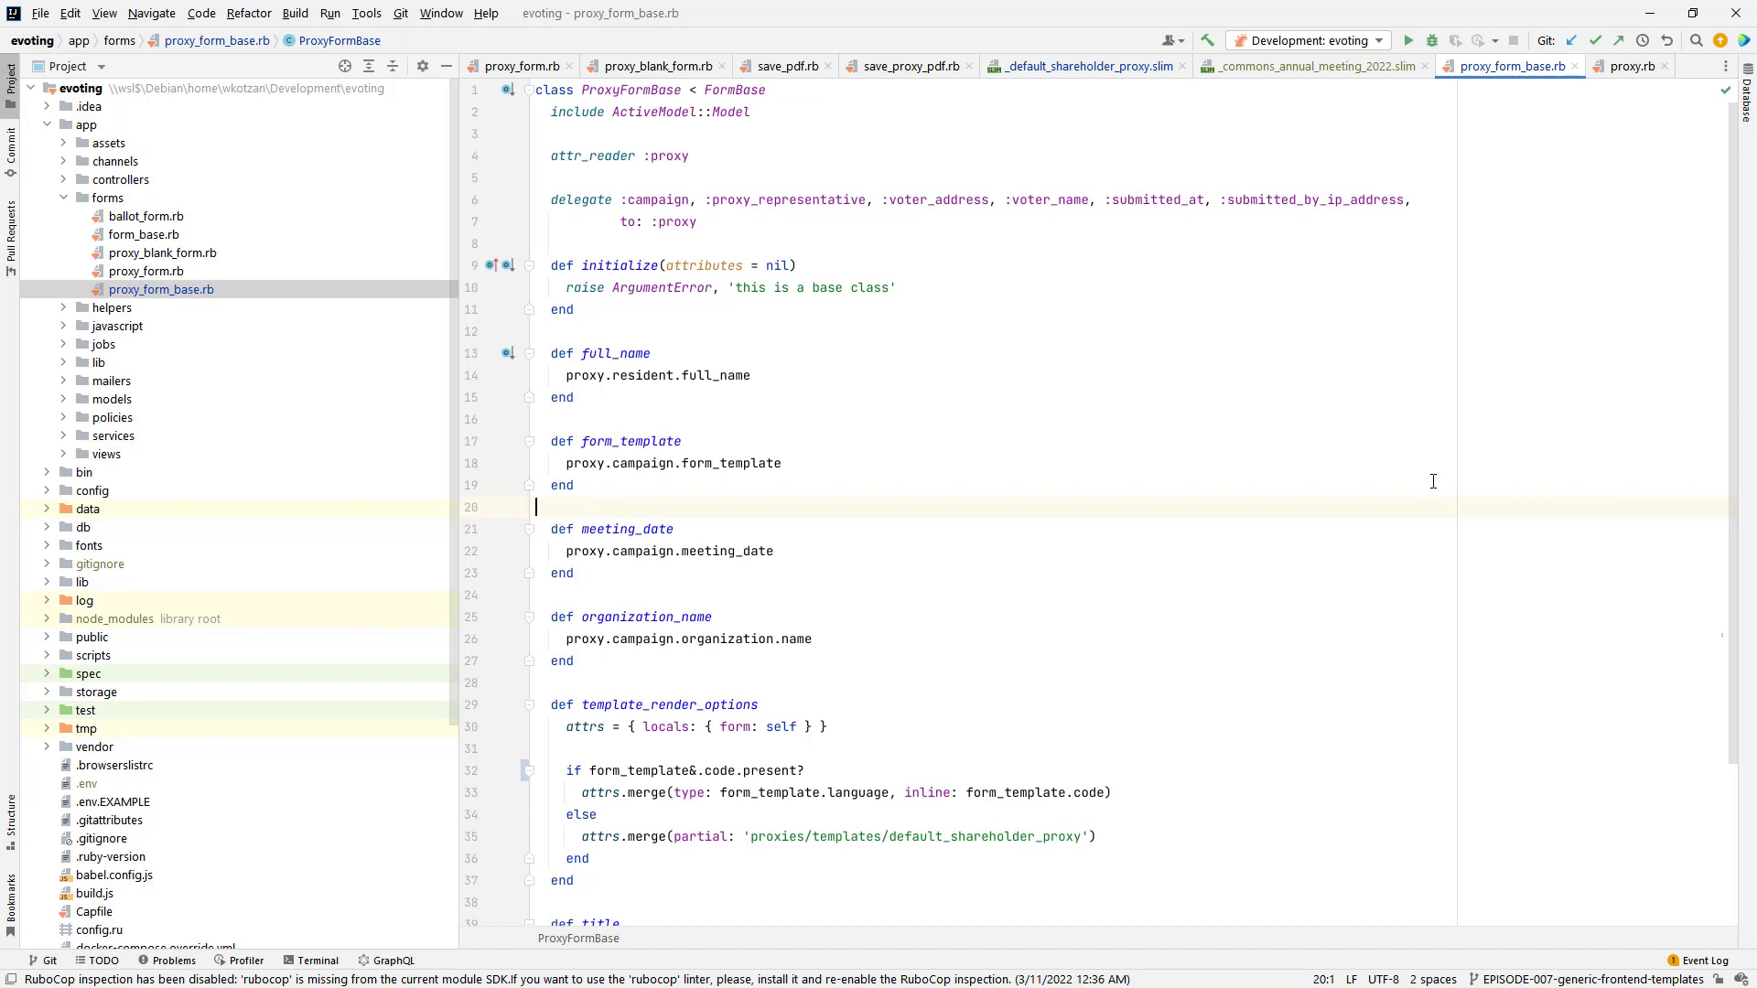
{"action": "mouse_move", "coordinate": [1325, 540]}
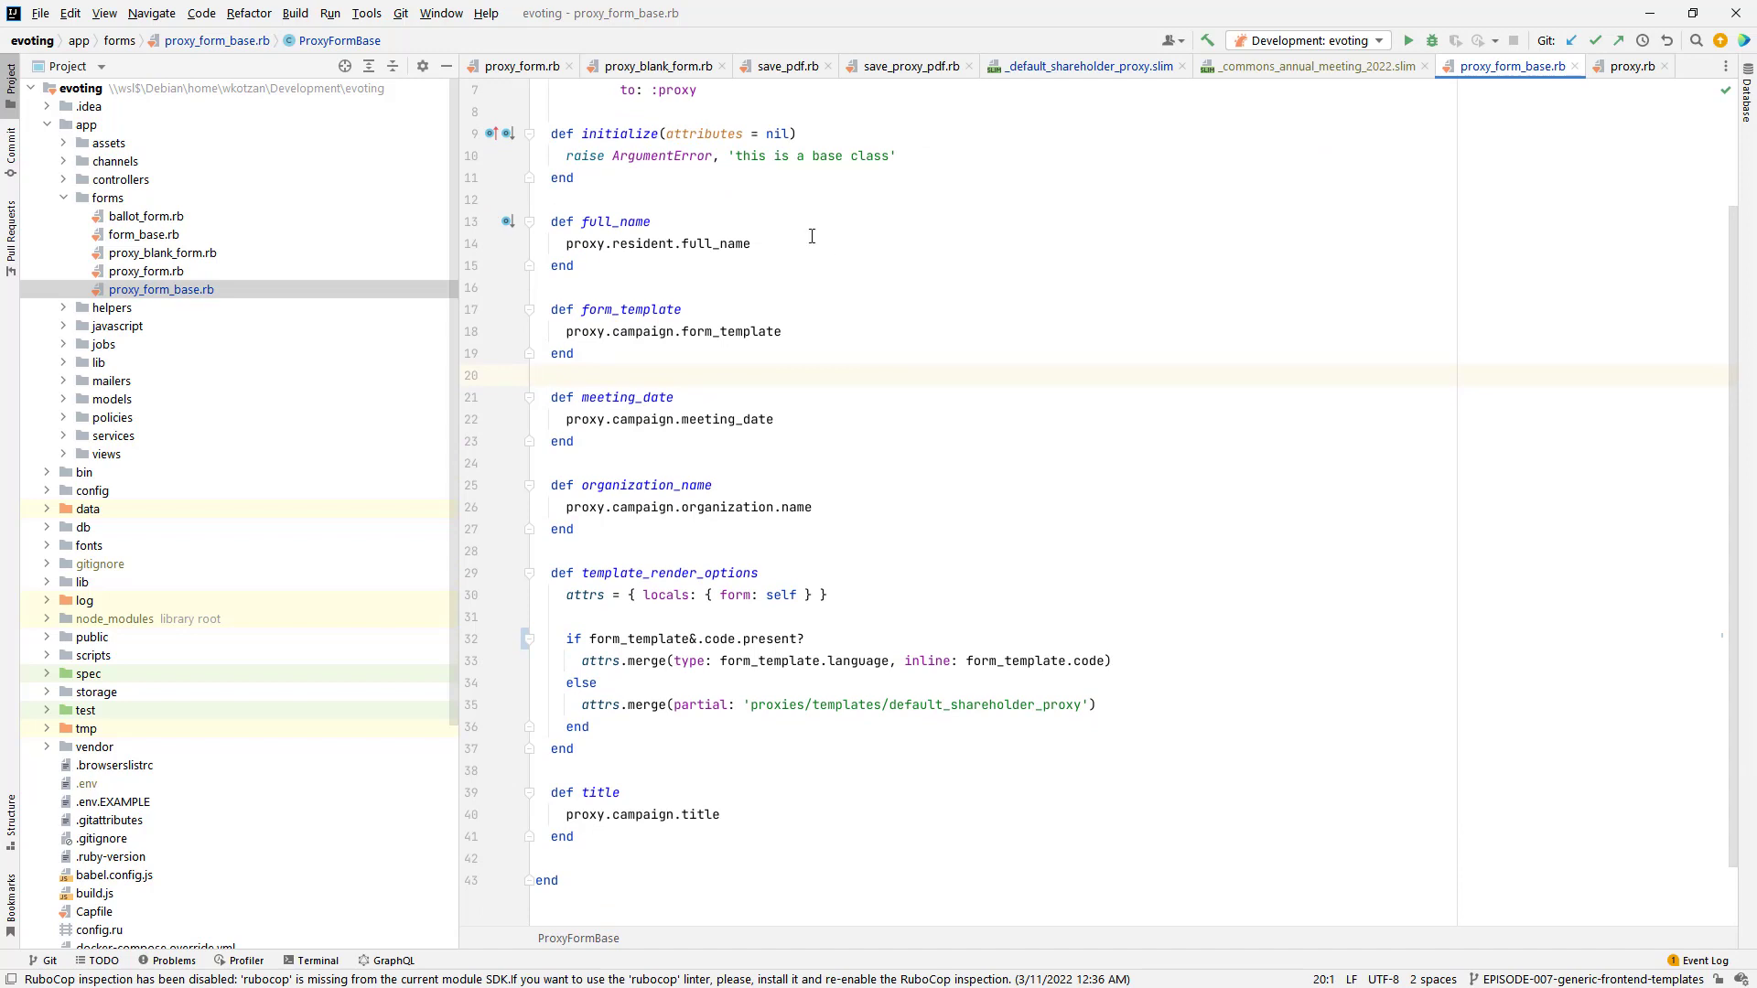
Step: Glance at ProxyBlankForm, then open proxy_form.rb from the Project tree at def show_signature_form?
{"action": "left_click", "coordinate": [654, 66]}
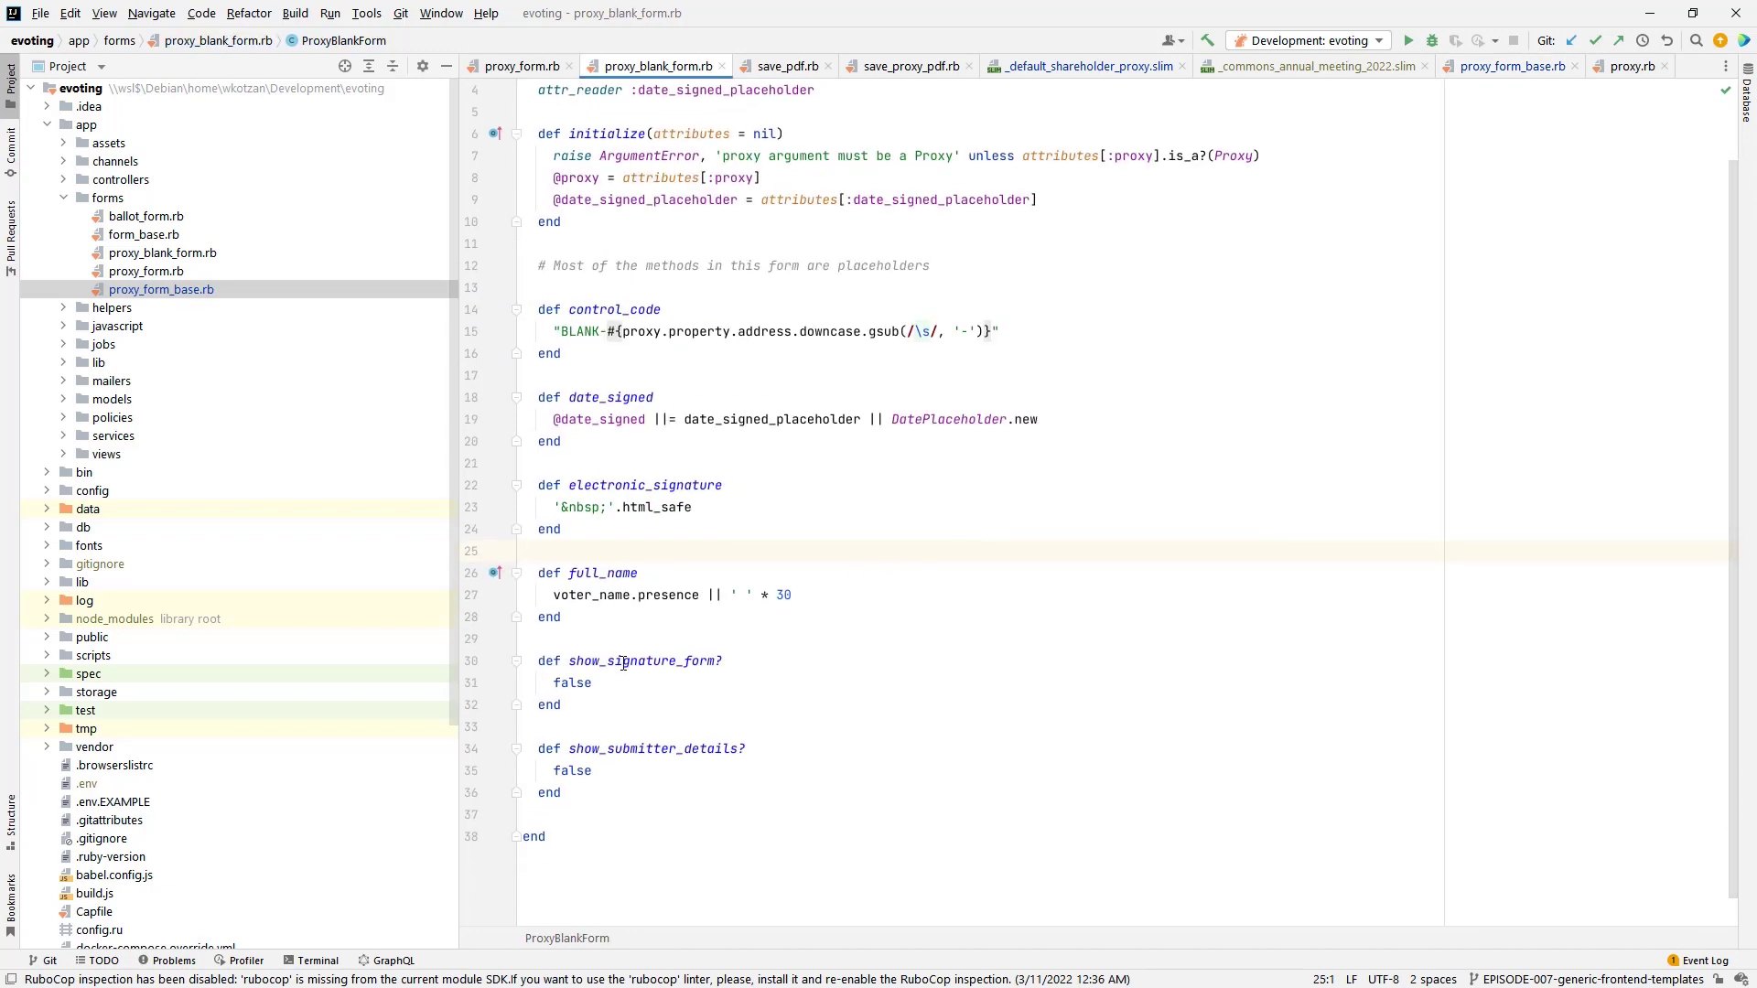
{"action": "left_click", "coordinate": [524, 551]}
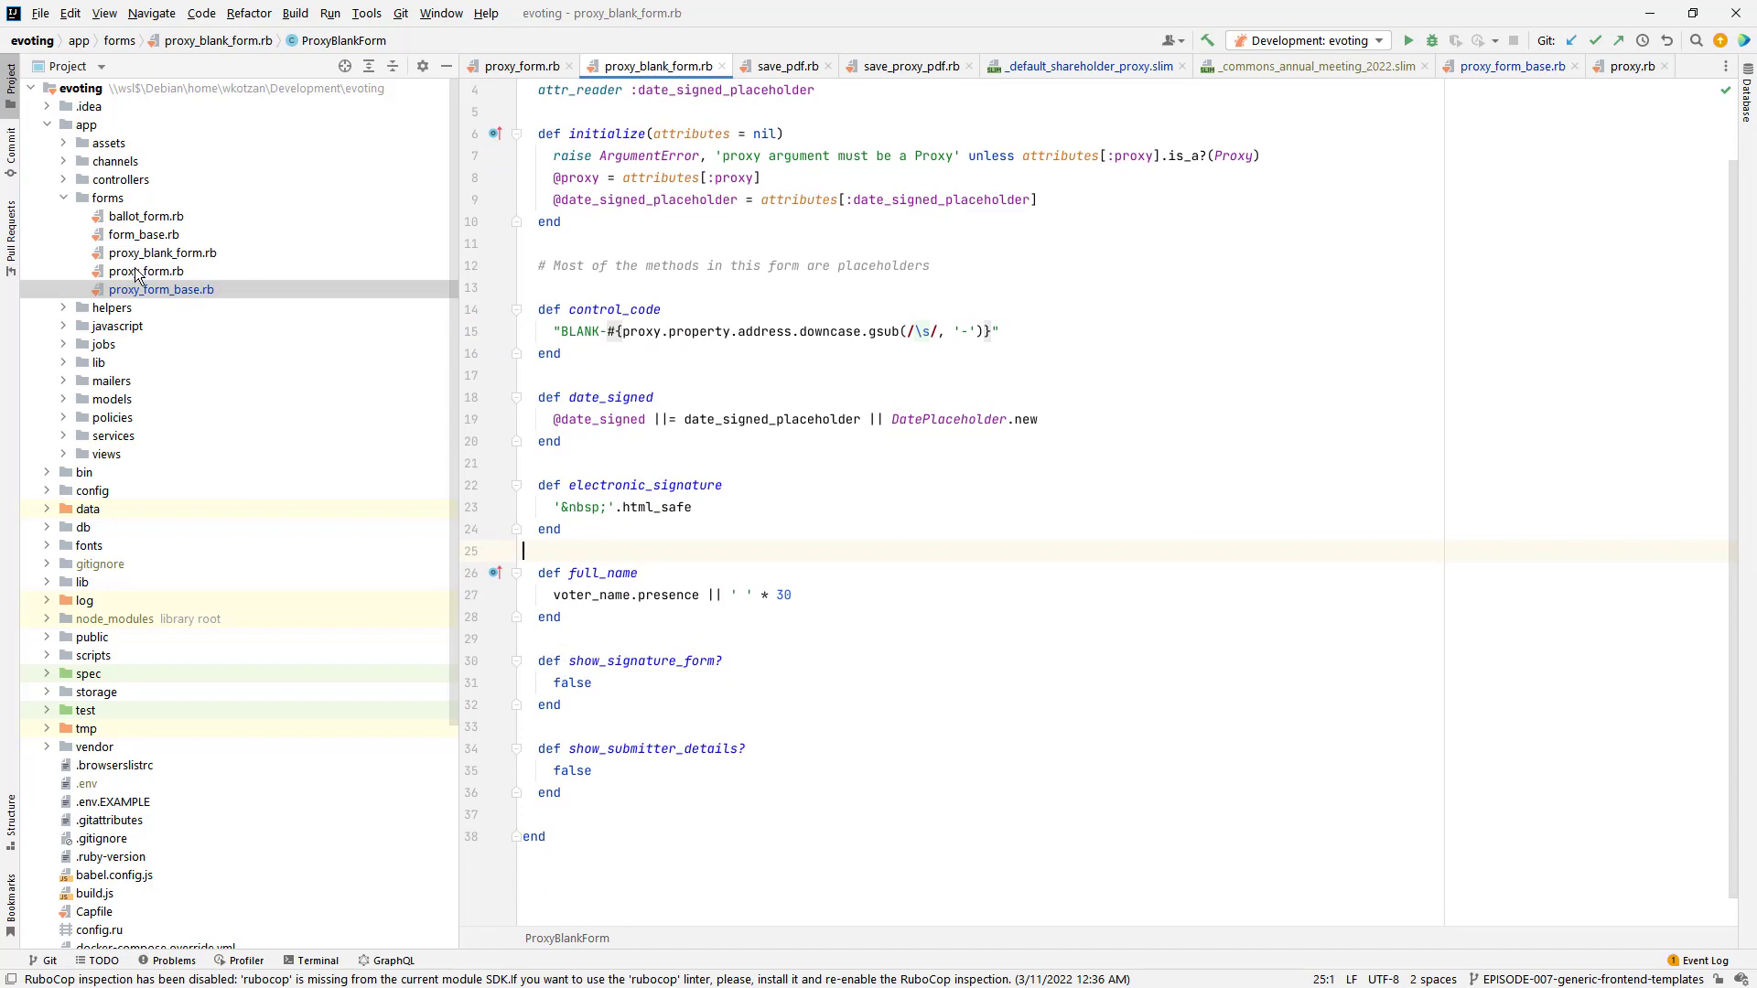
{"action": "left_click", "coordinate": [147, 271]}
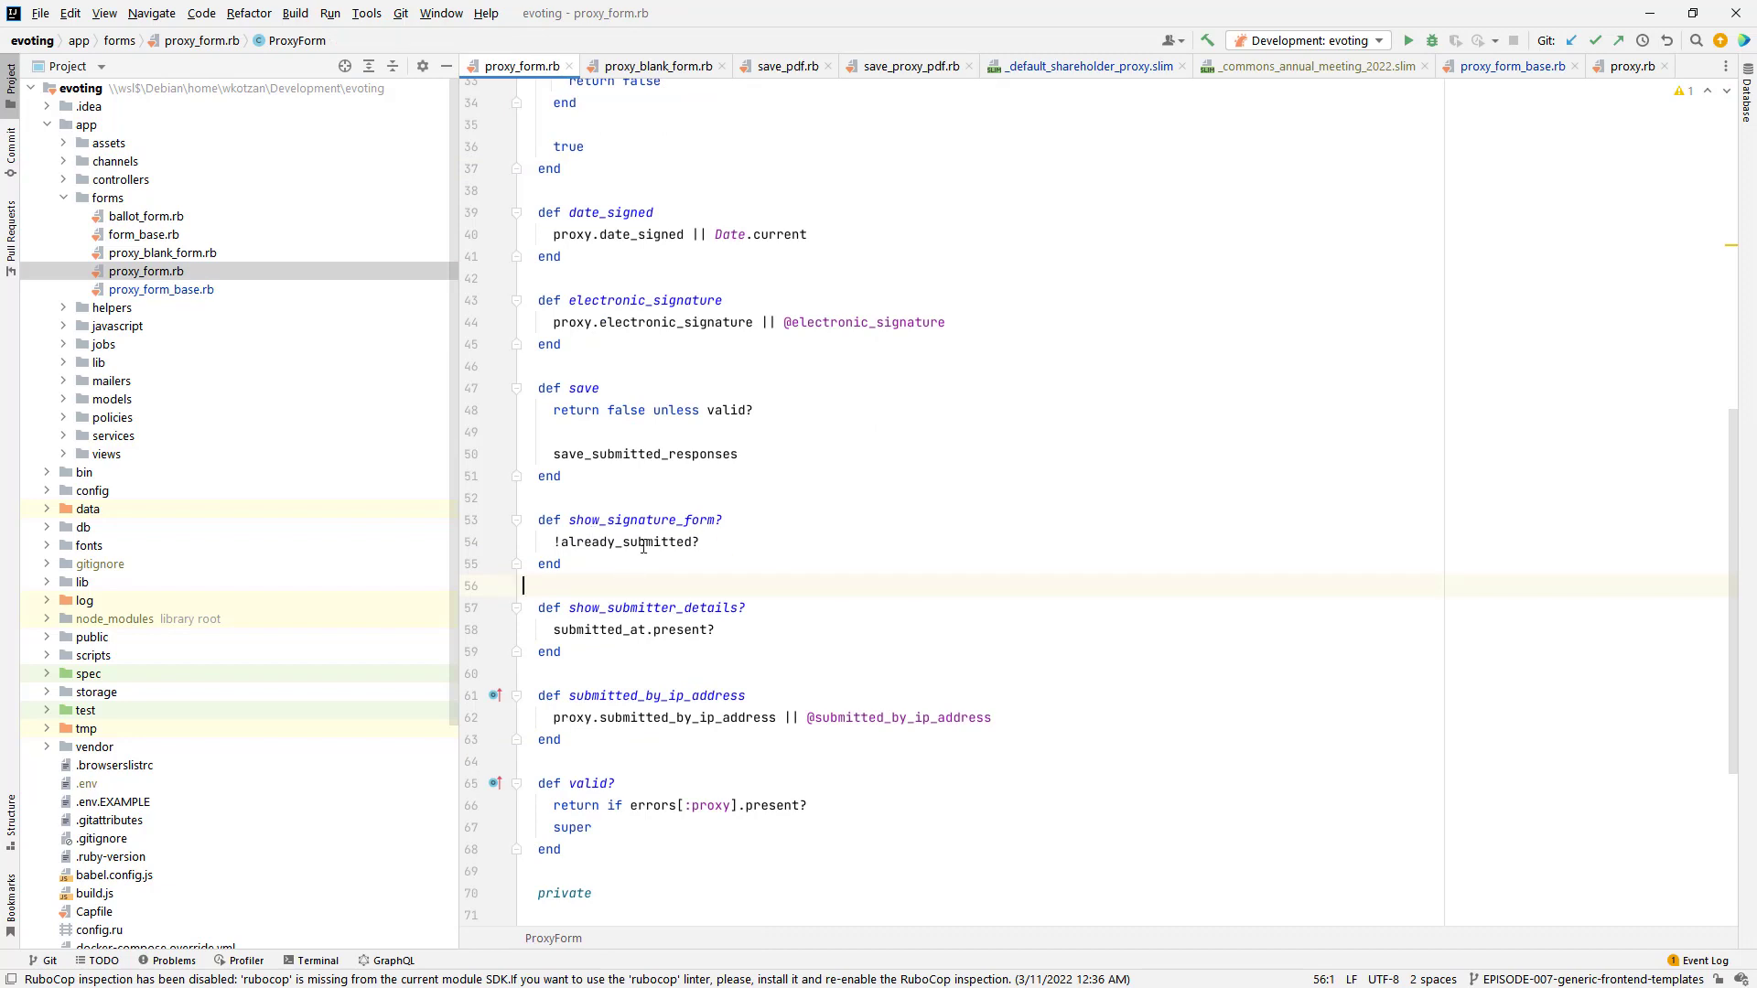
{"action": "mouse_move", "coordinate": [606, 572]}
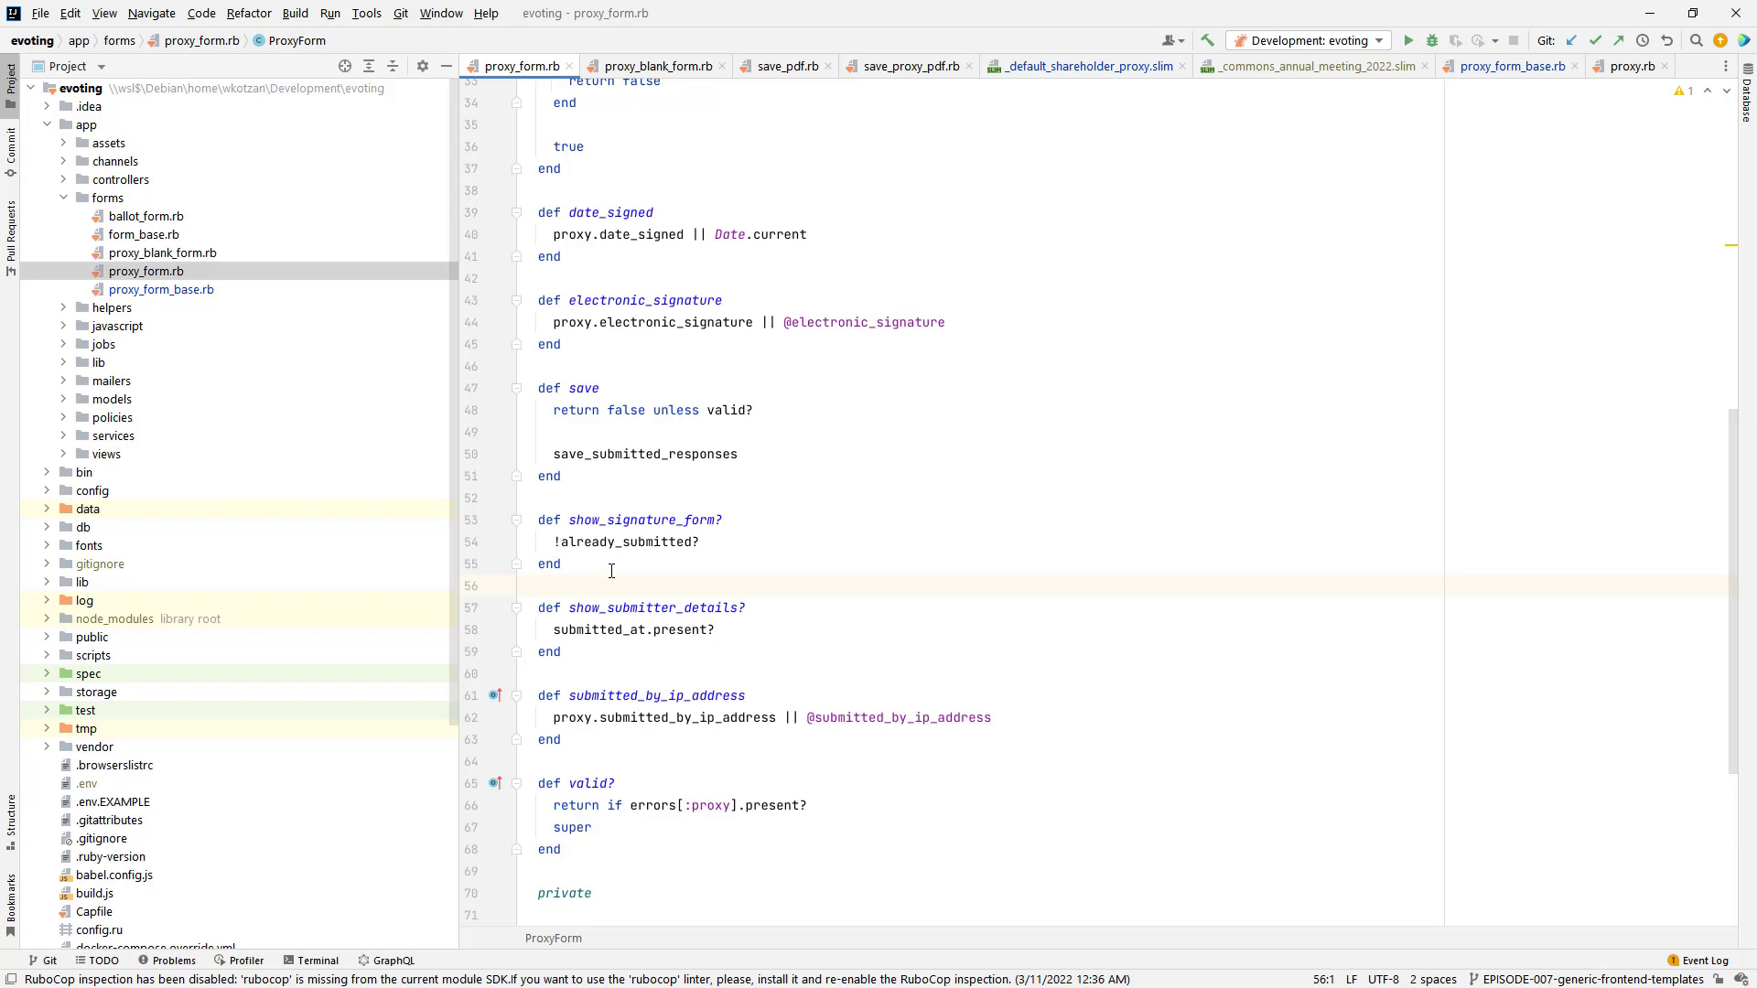
{"action": "left_click", "coordinate": [522, 585]}
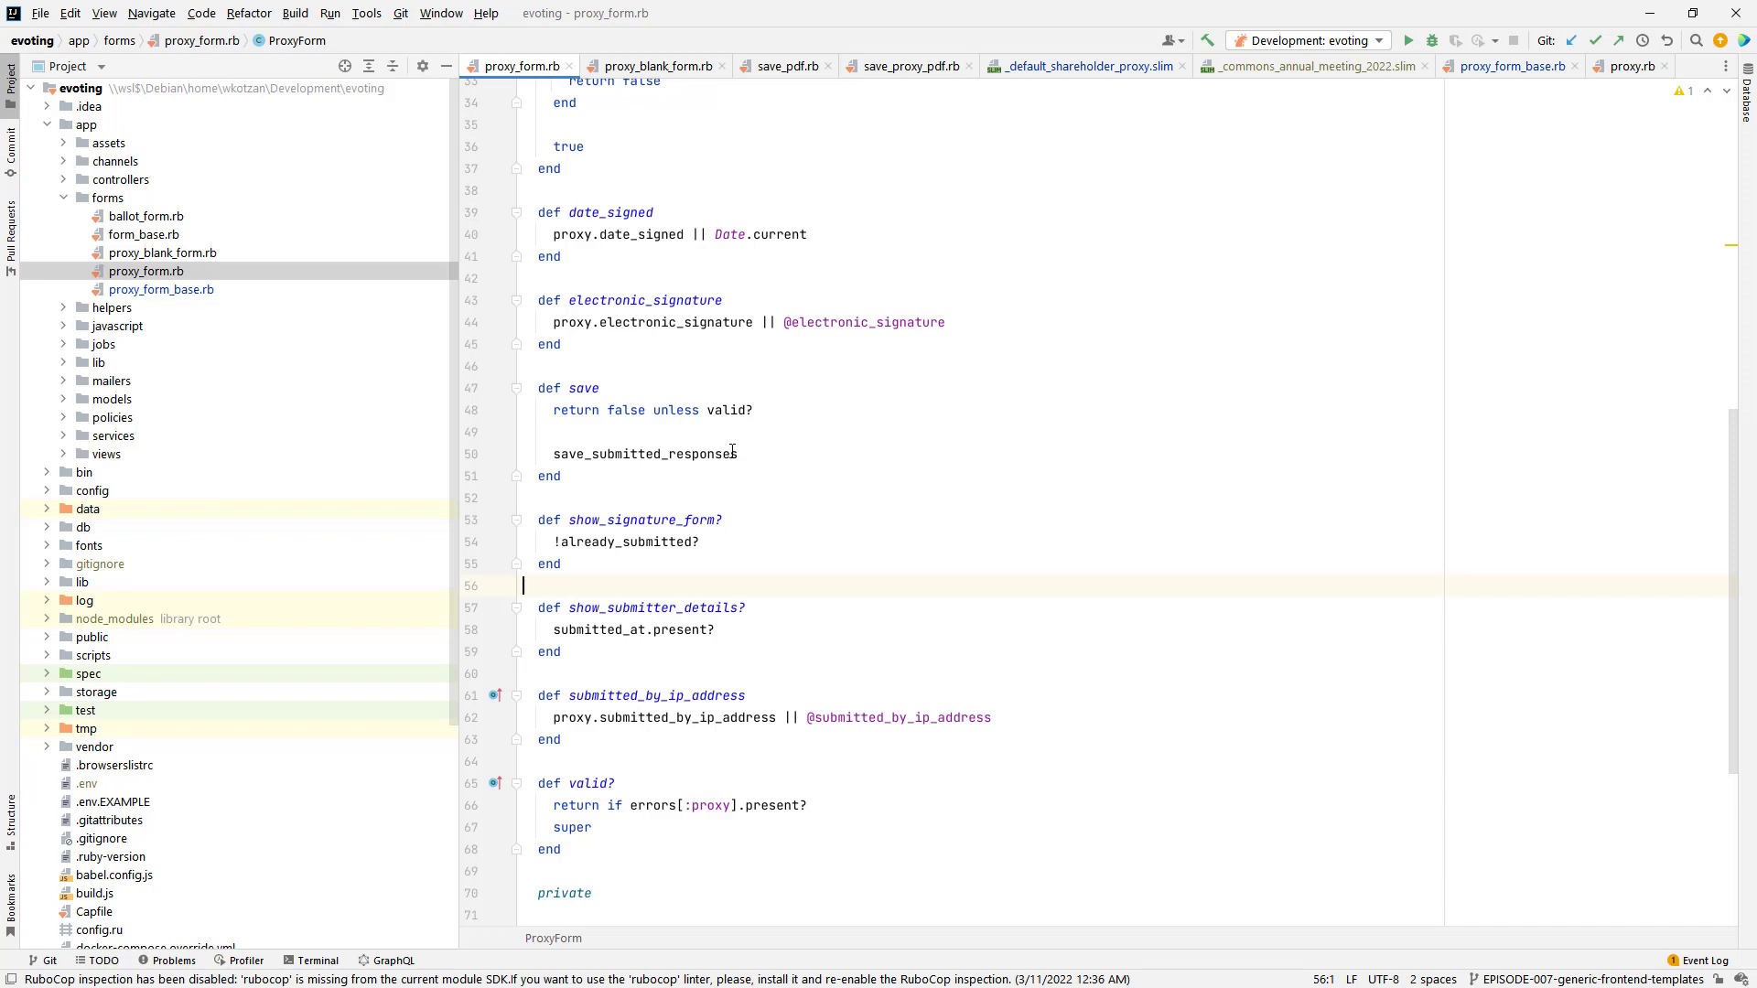
{"action": "mouse_move", "coordinate": [644, 518]}
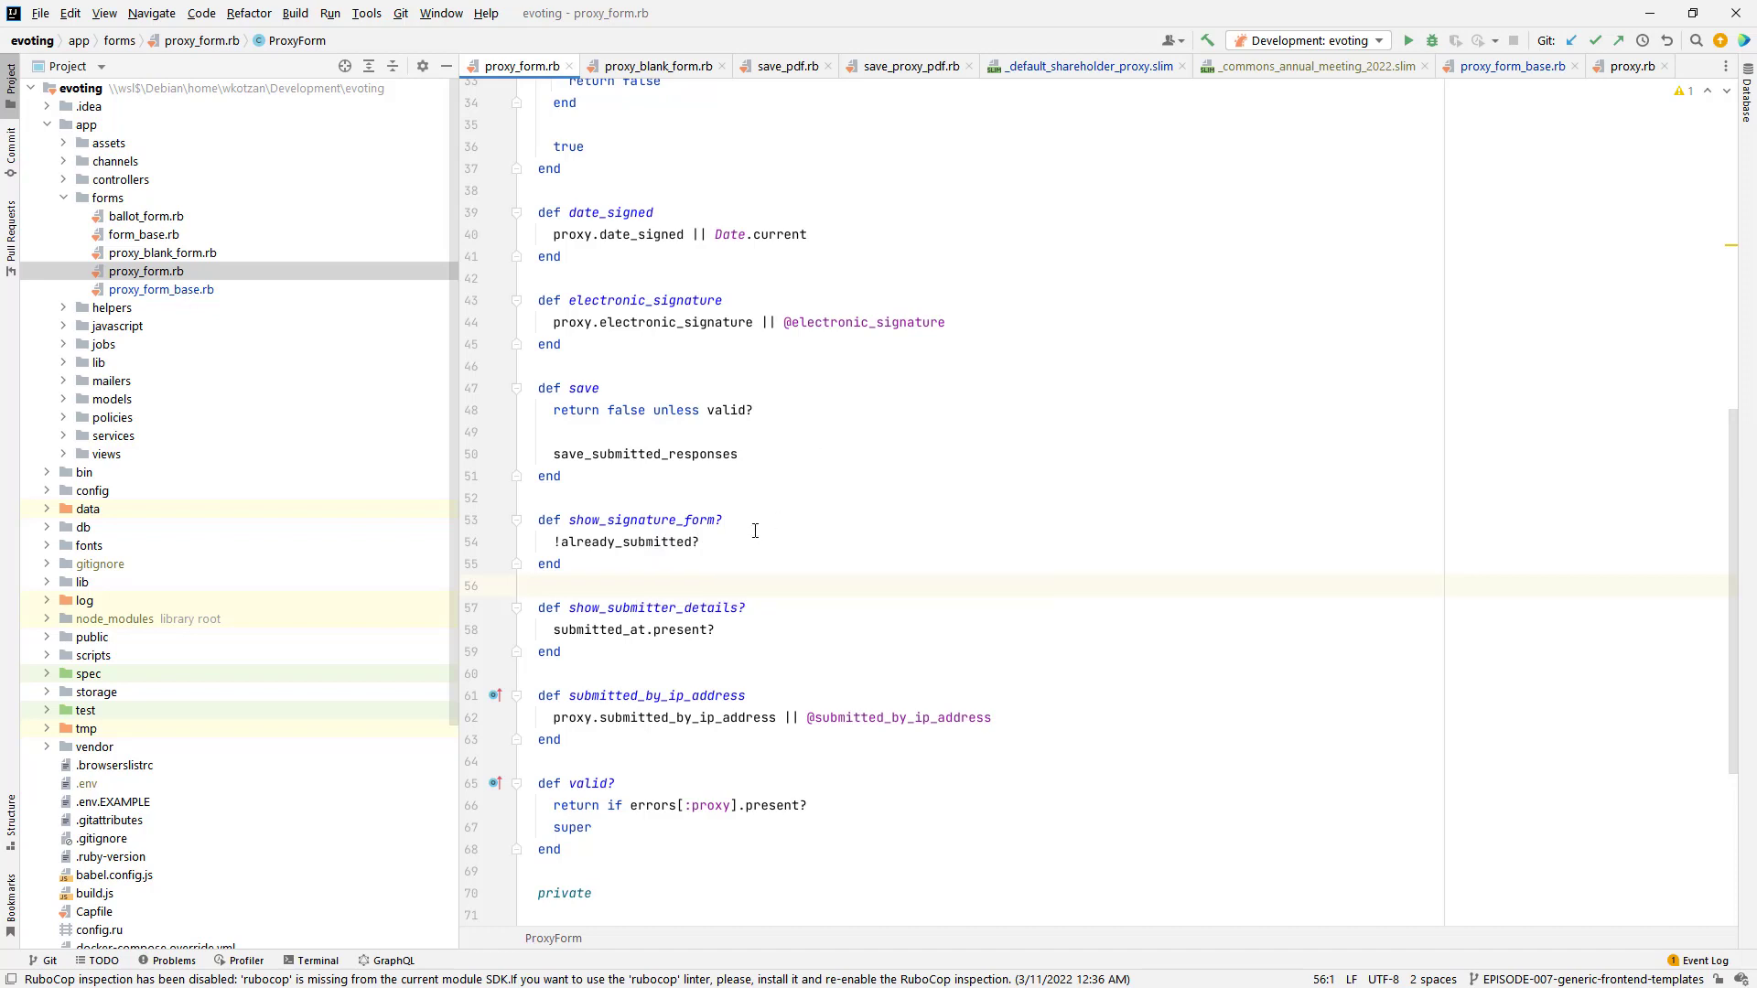
{"action": "left_click", "coordinate": [723, 518]}
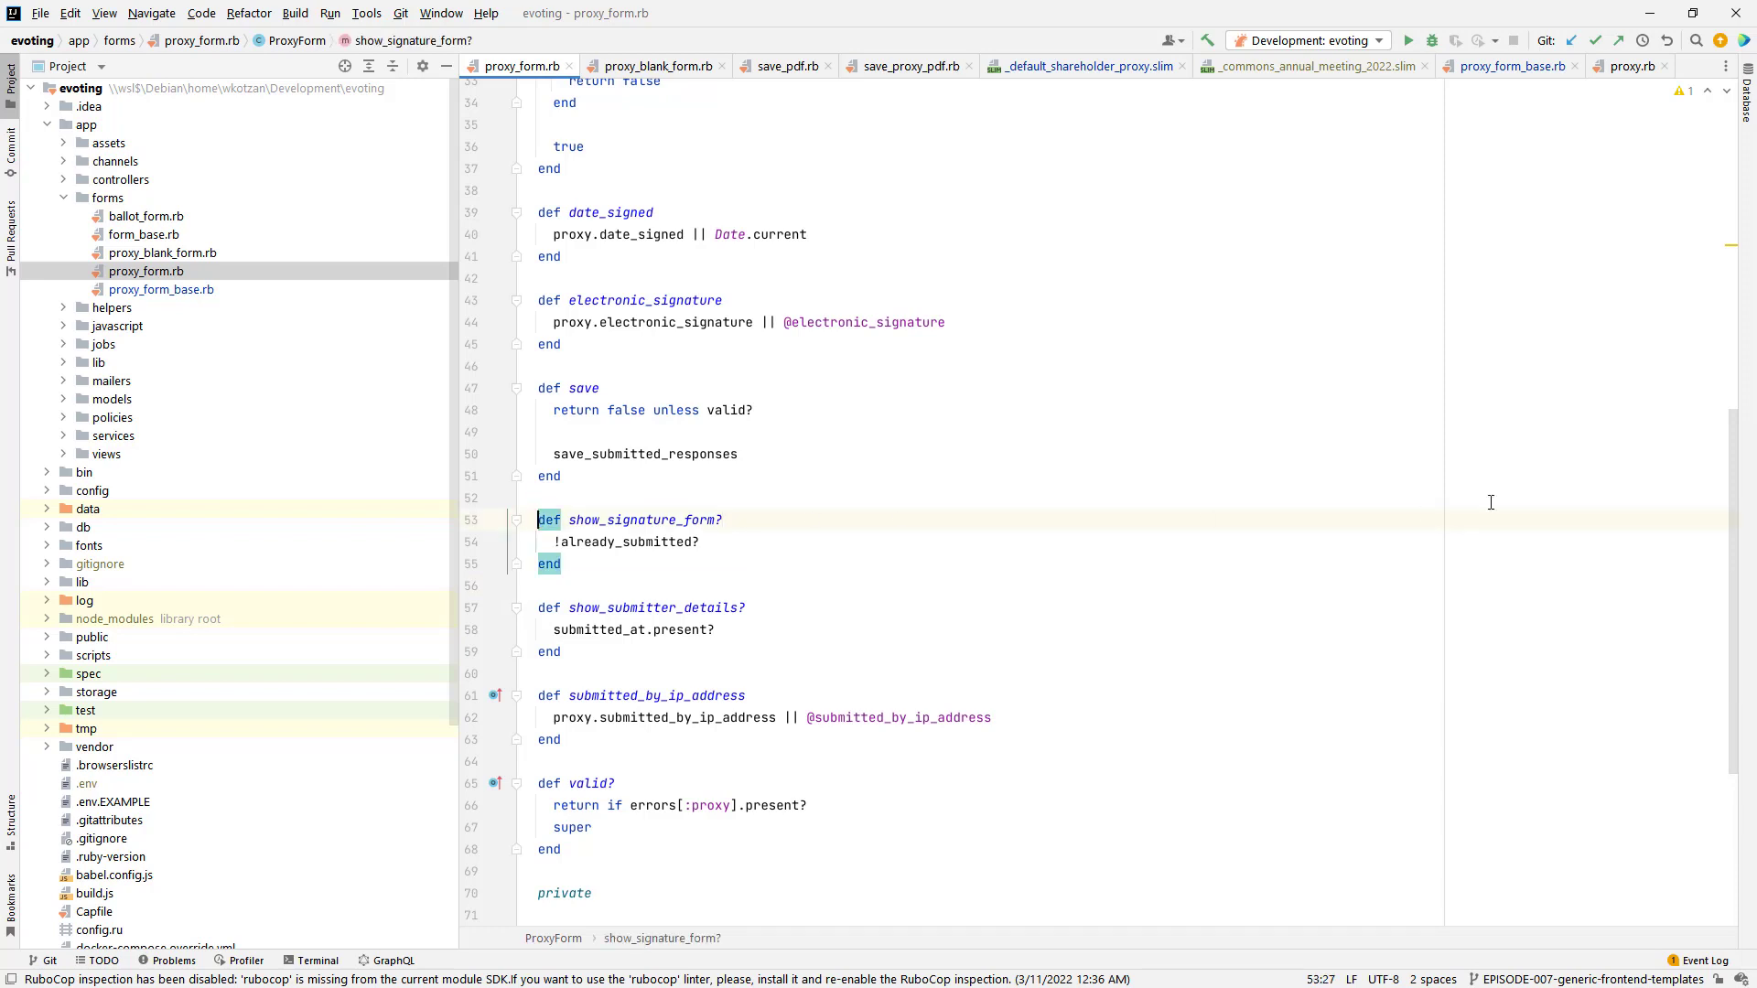
Step: In ProxyFormBase, make show_signature_form? raise ArgumentError 'abstract method - must write definition in derived class'
{"action": "left_click", "coordinate": [1509, 65]}
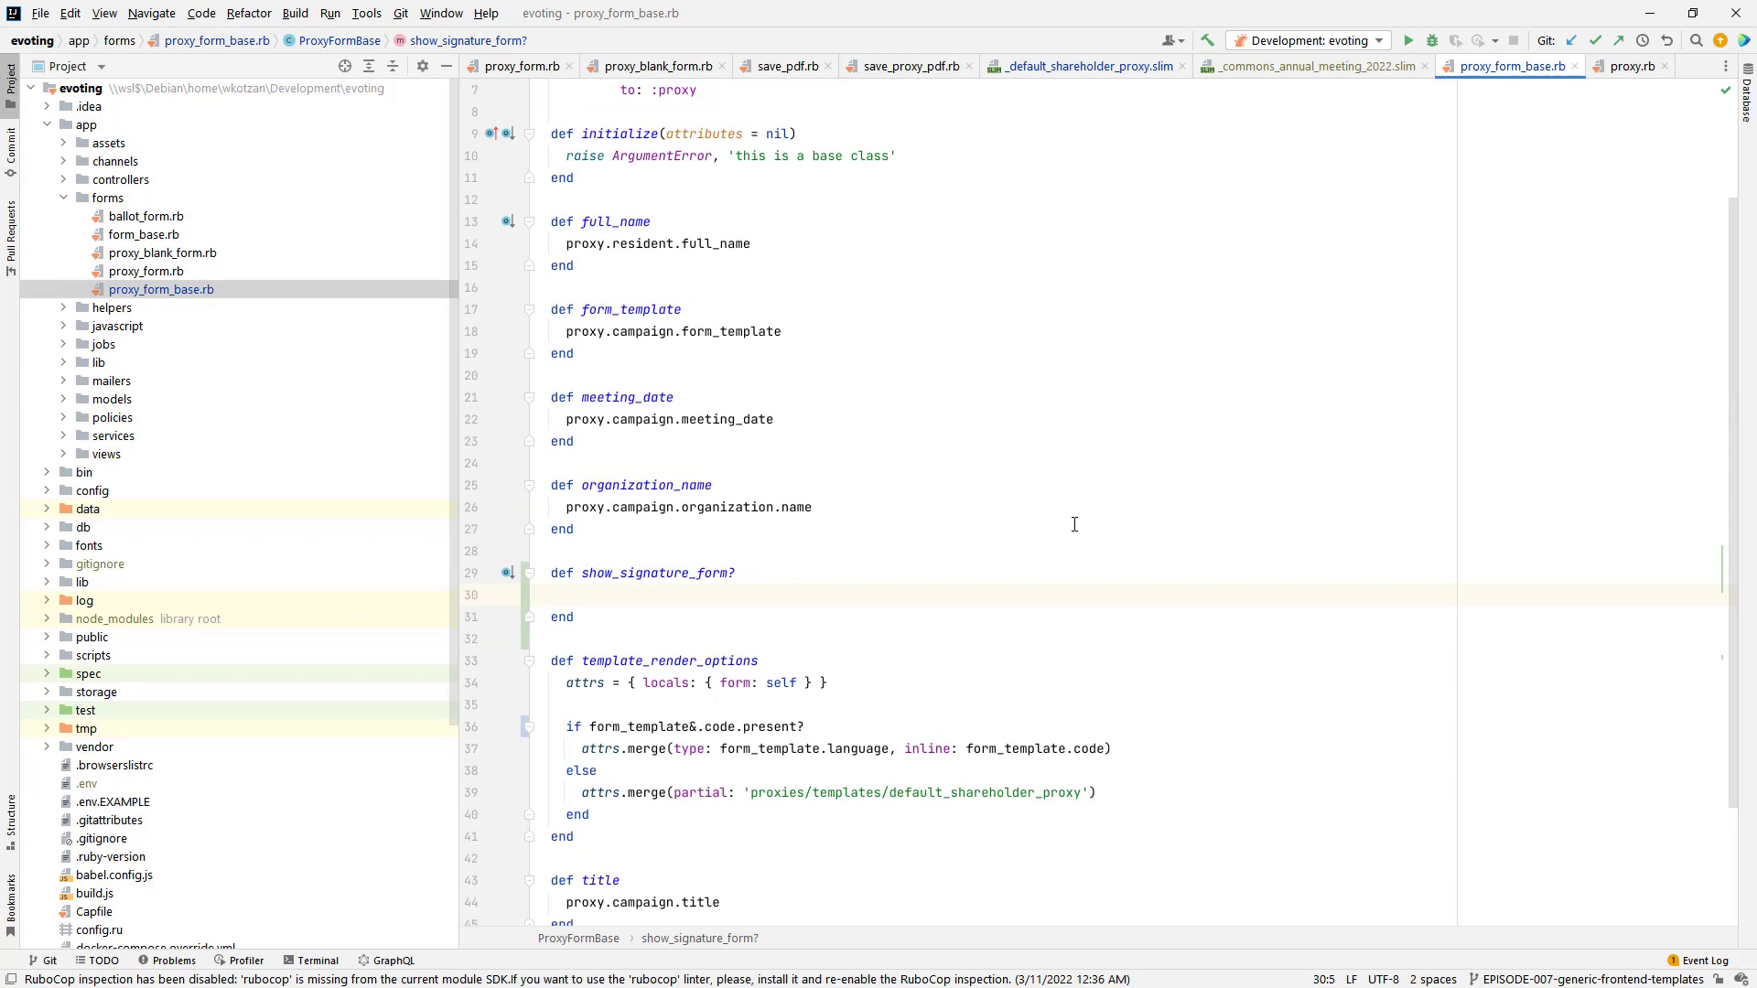
{"action": "left_click", "coordinate": [566, 593]}
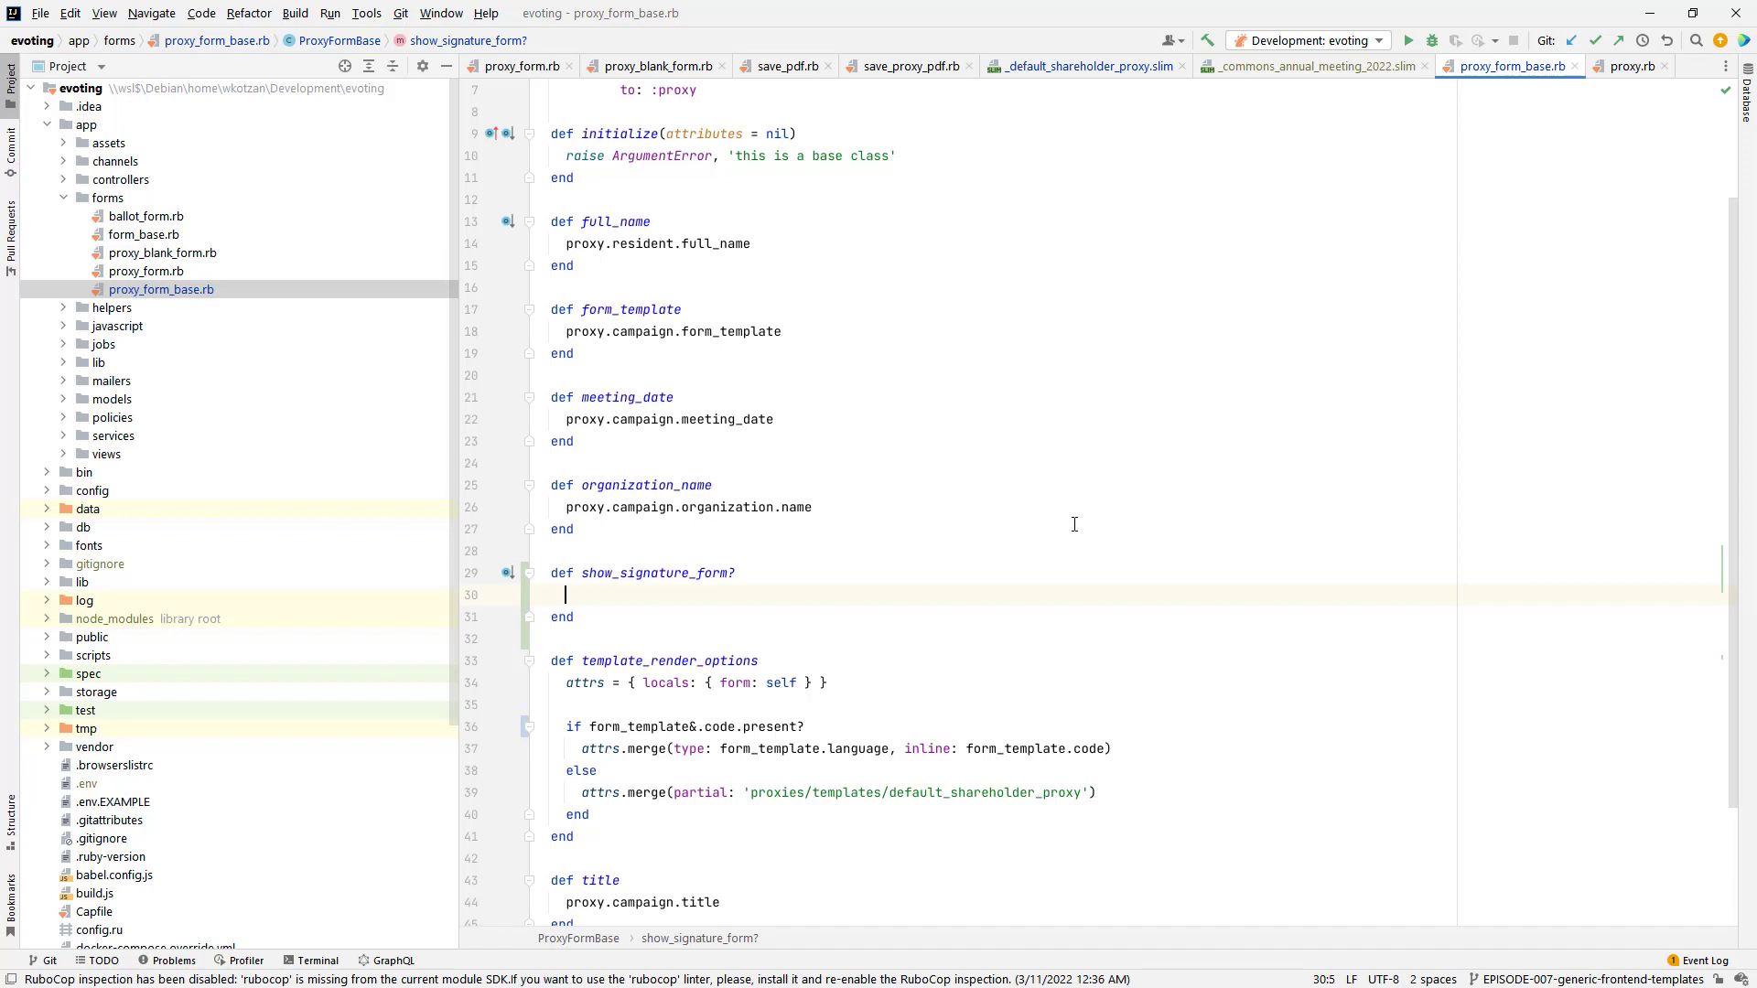
{"action": "type", "text": "raise ArgumentError, 'abstract method - must write definition in derived class'"}
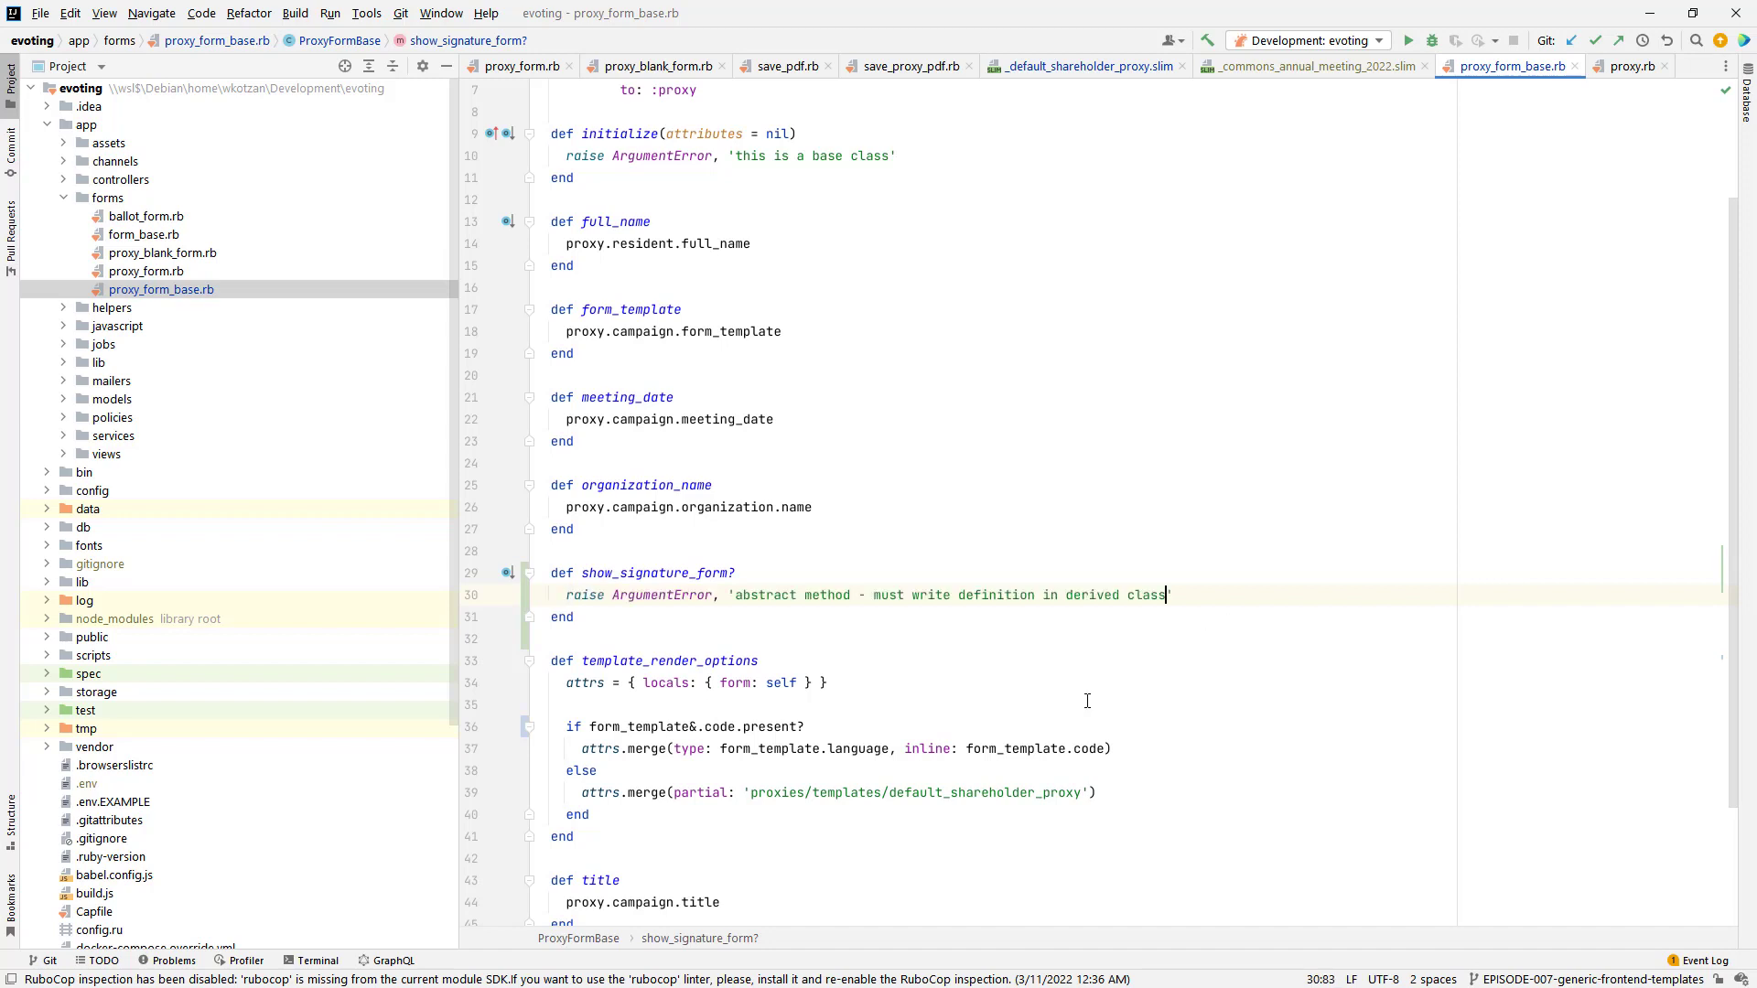
{"action": "mouse_move", "coordinate": [1561, 600]}
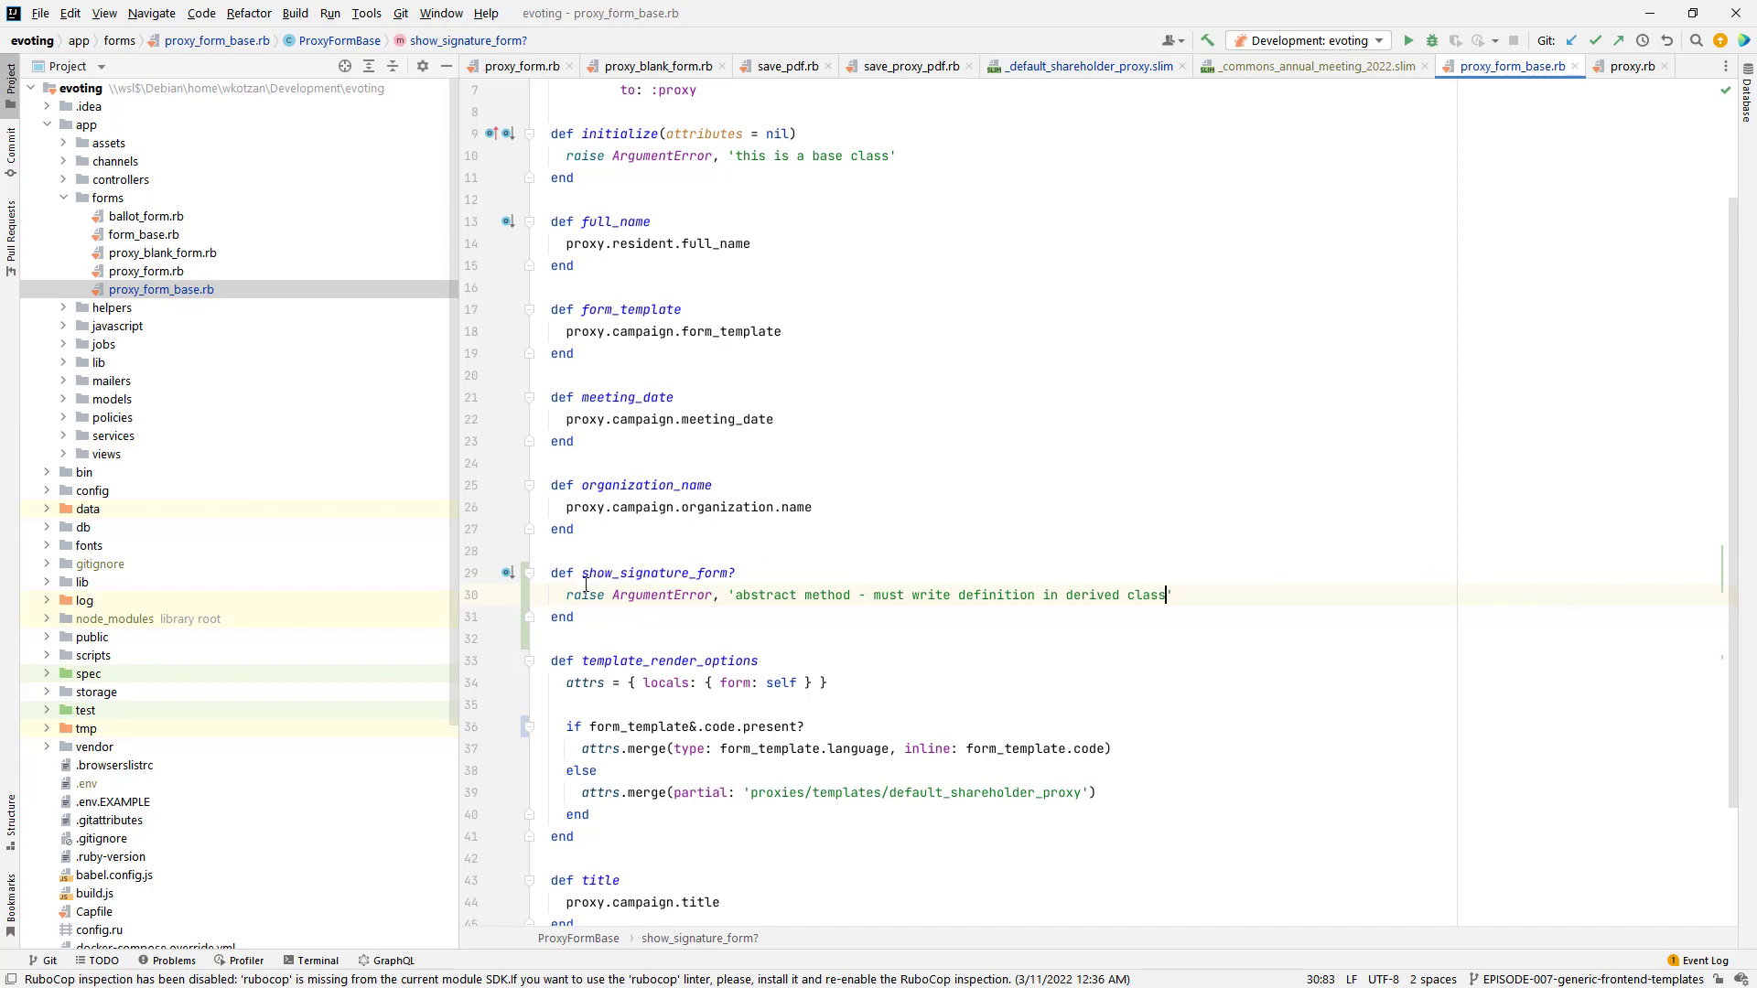
{"action": "mouse_move", "coordinate": [773, 568]}
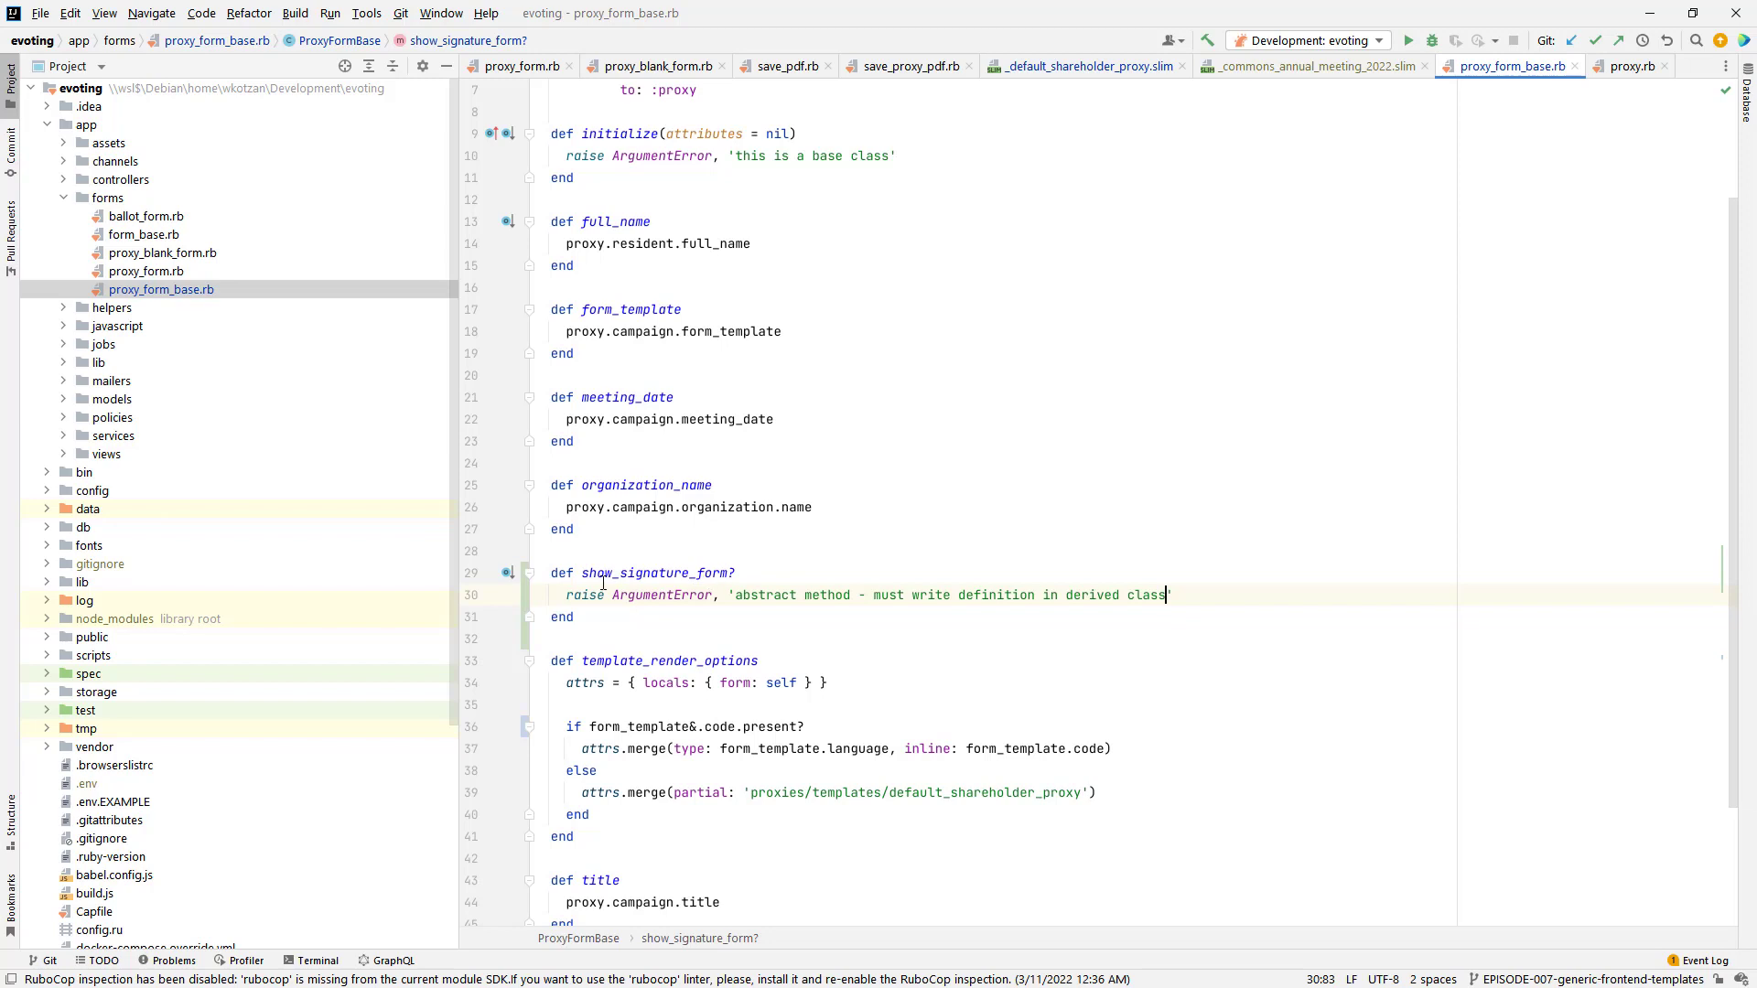
{"action": "scroll", "scroll_direction": "up", "scroll_amount": 3}
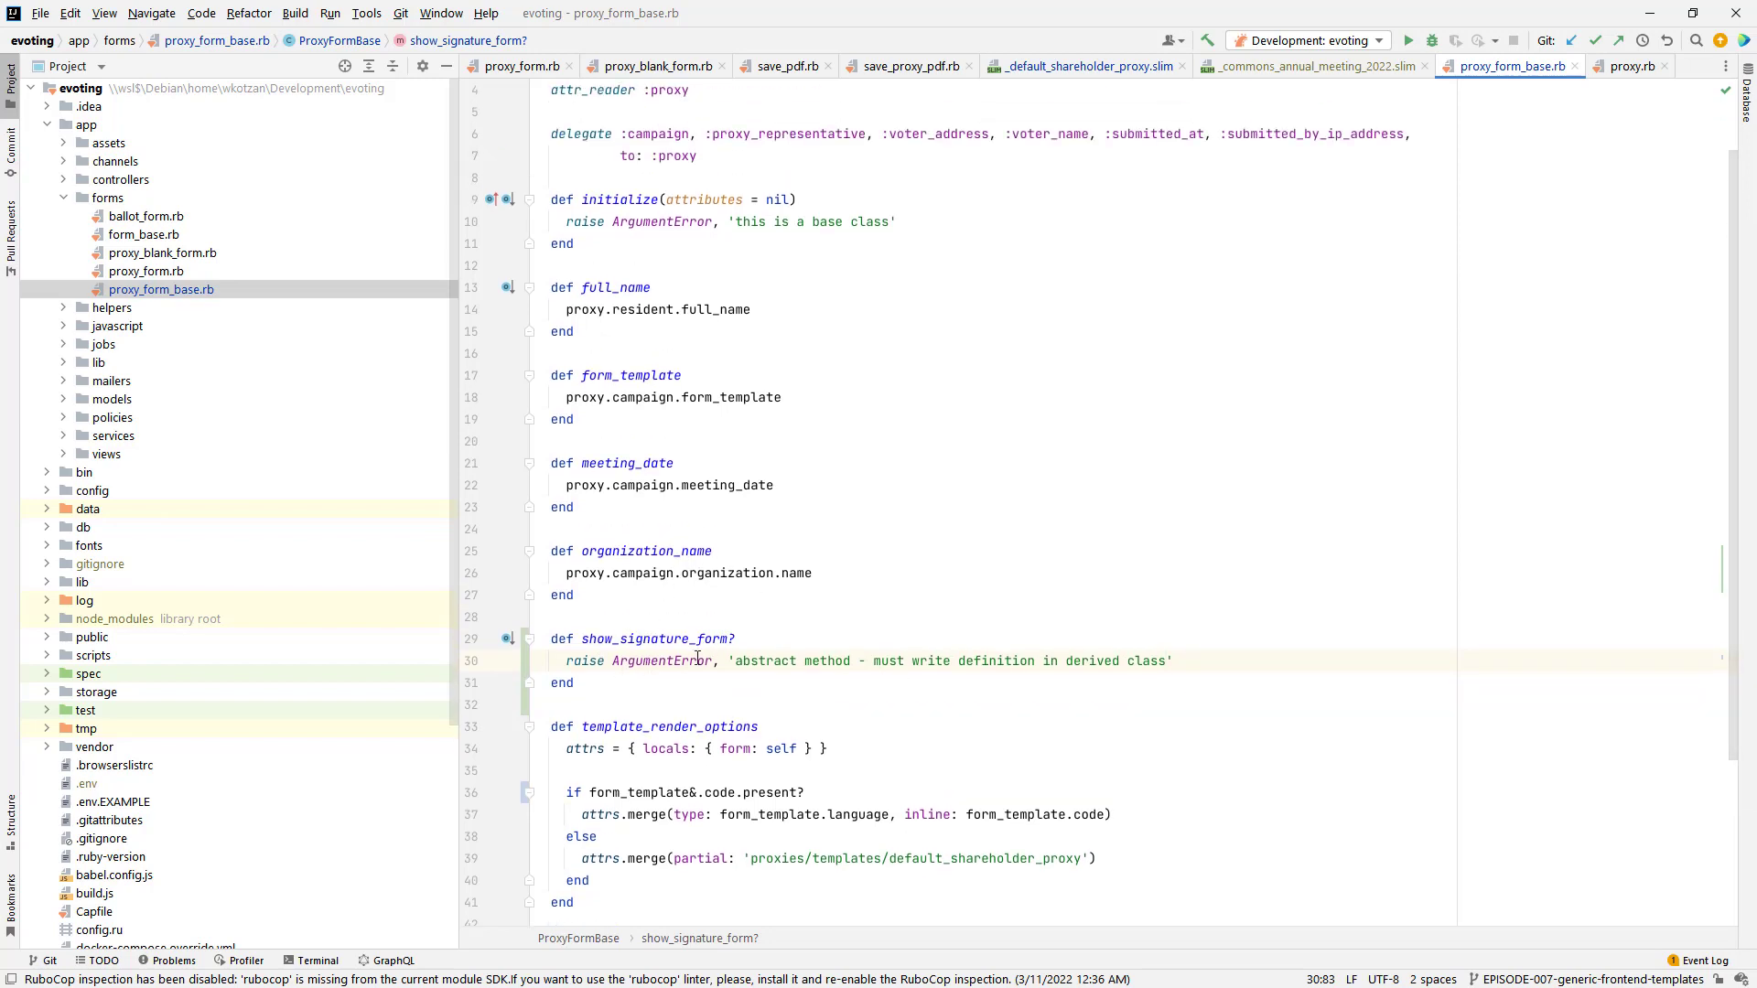
{"action": "mouse_move", "coordinate": [1115, 670]}
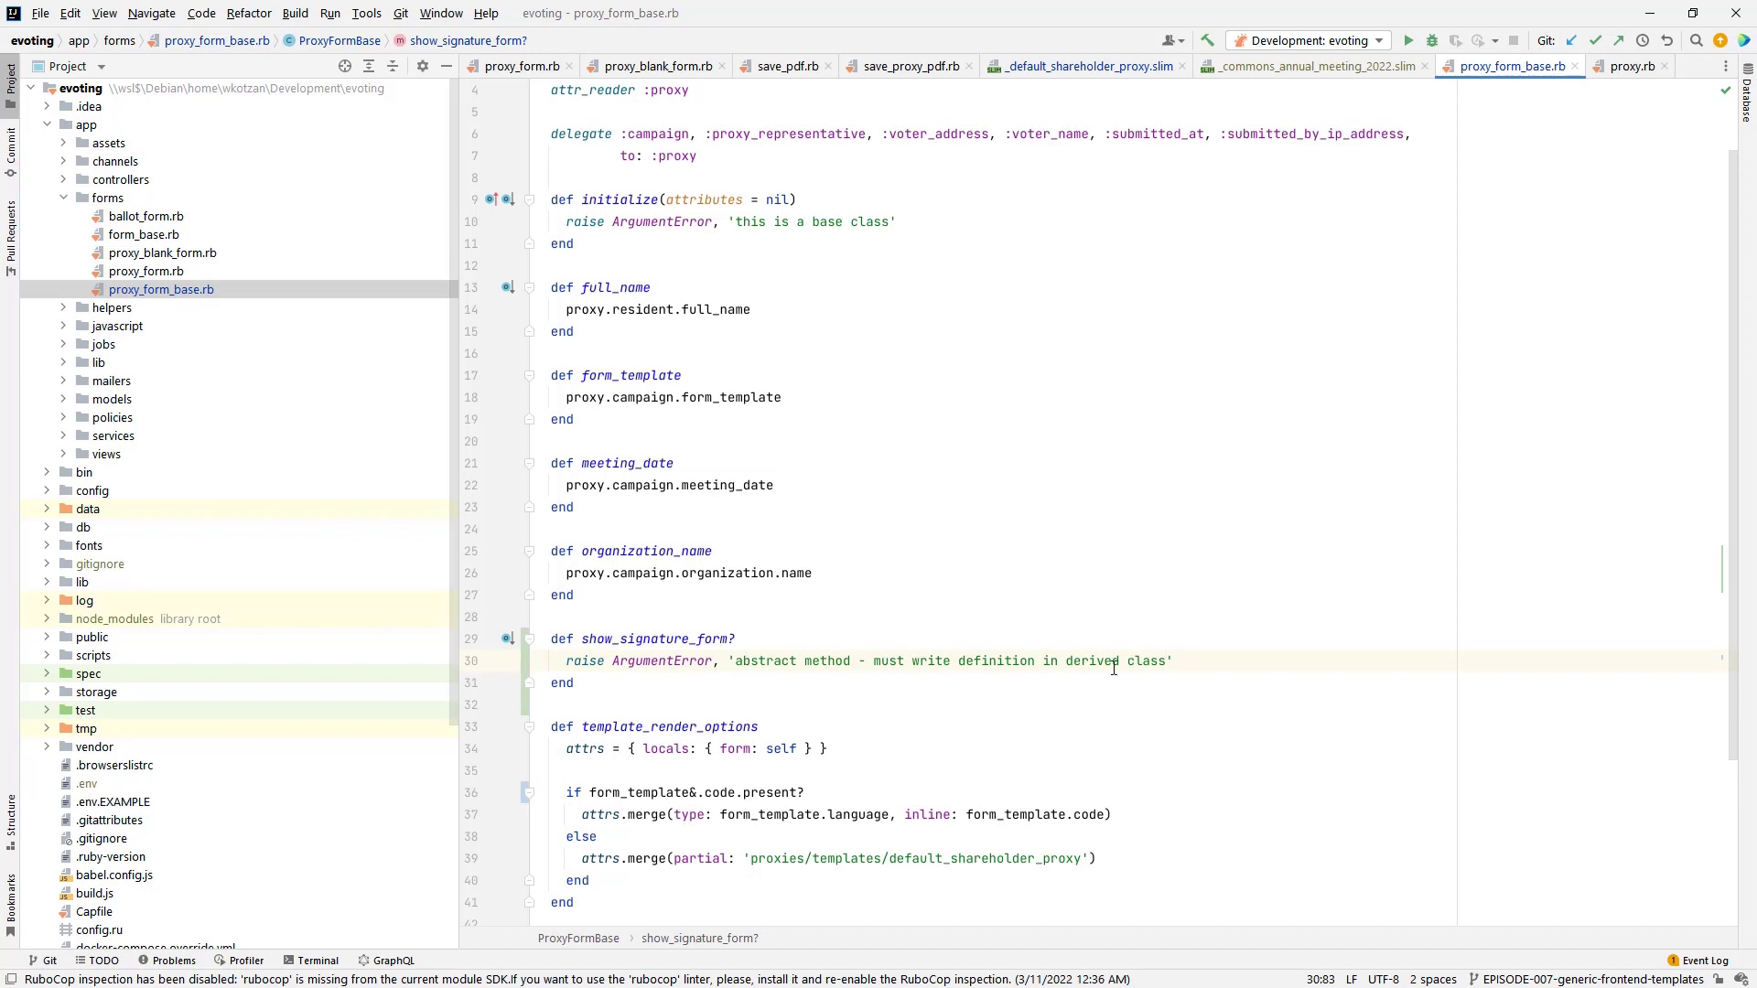
{"action": "mouse_move", "coordinate": [862, 652]}
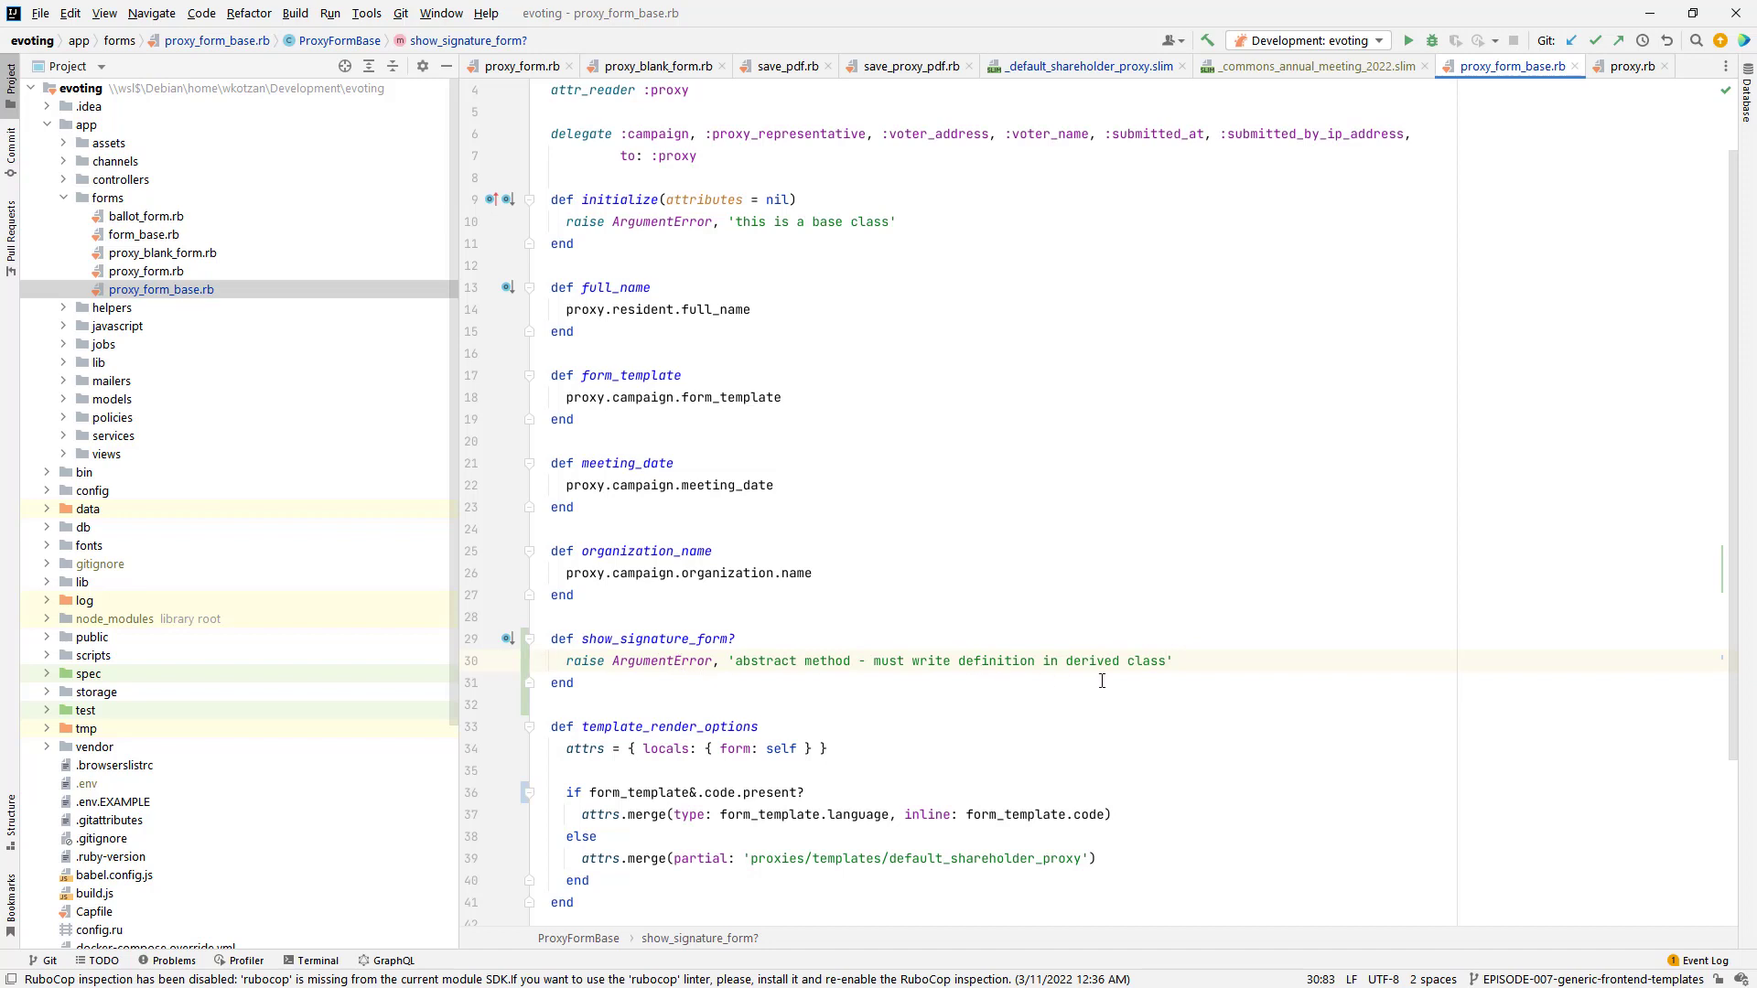
{"action": "mouse_move", "coordinate": [606, 683]}
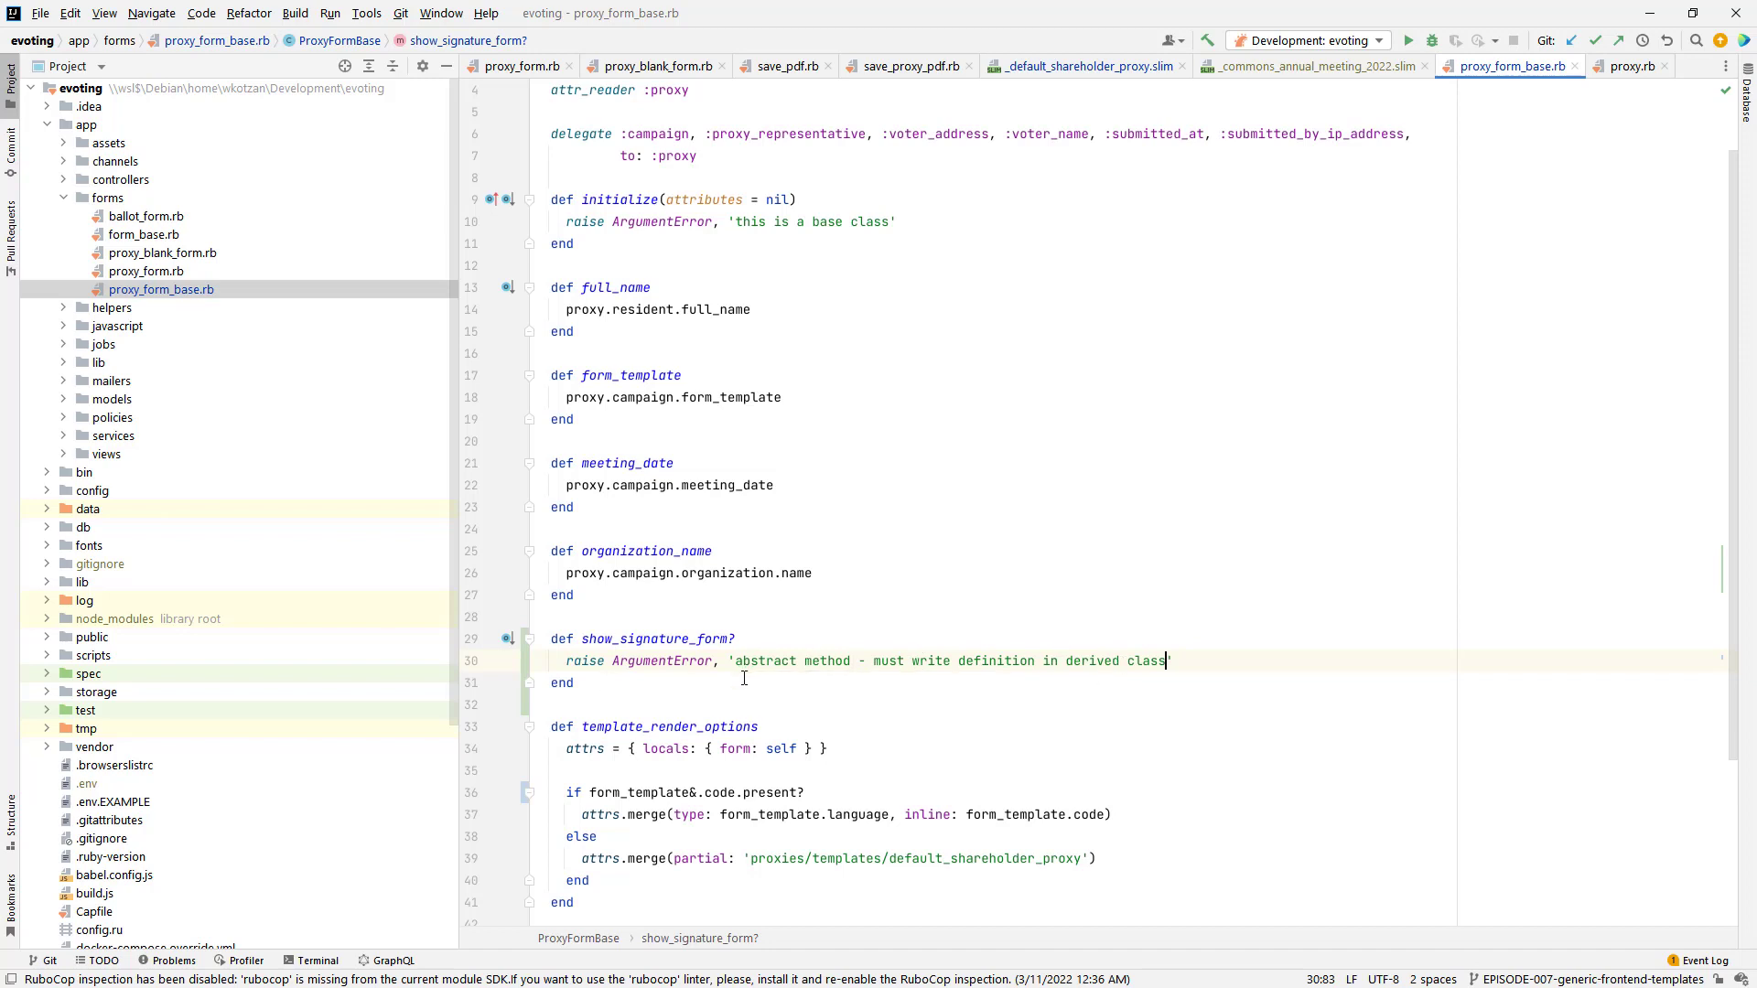
{"action": "mouse_move", "coordinate": [1088, 648]}
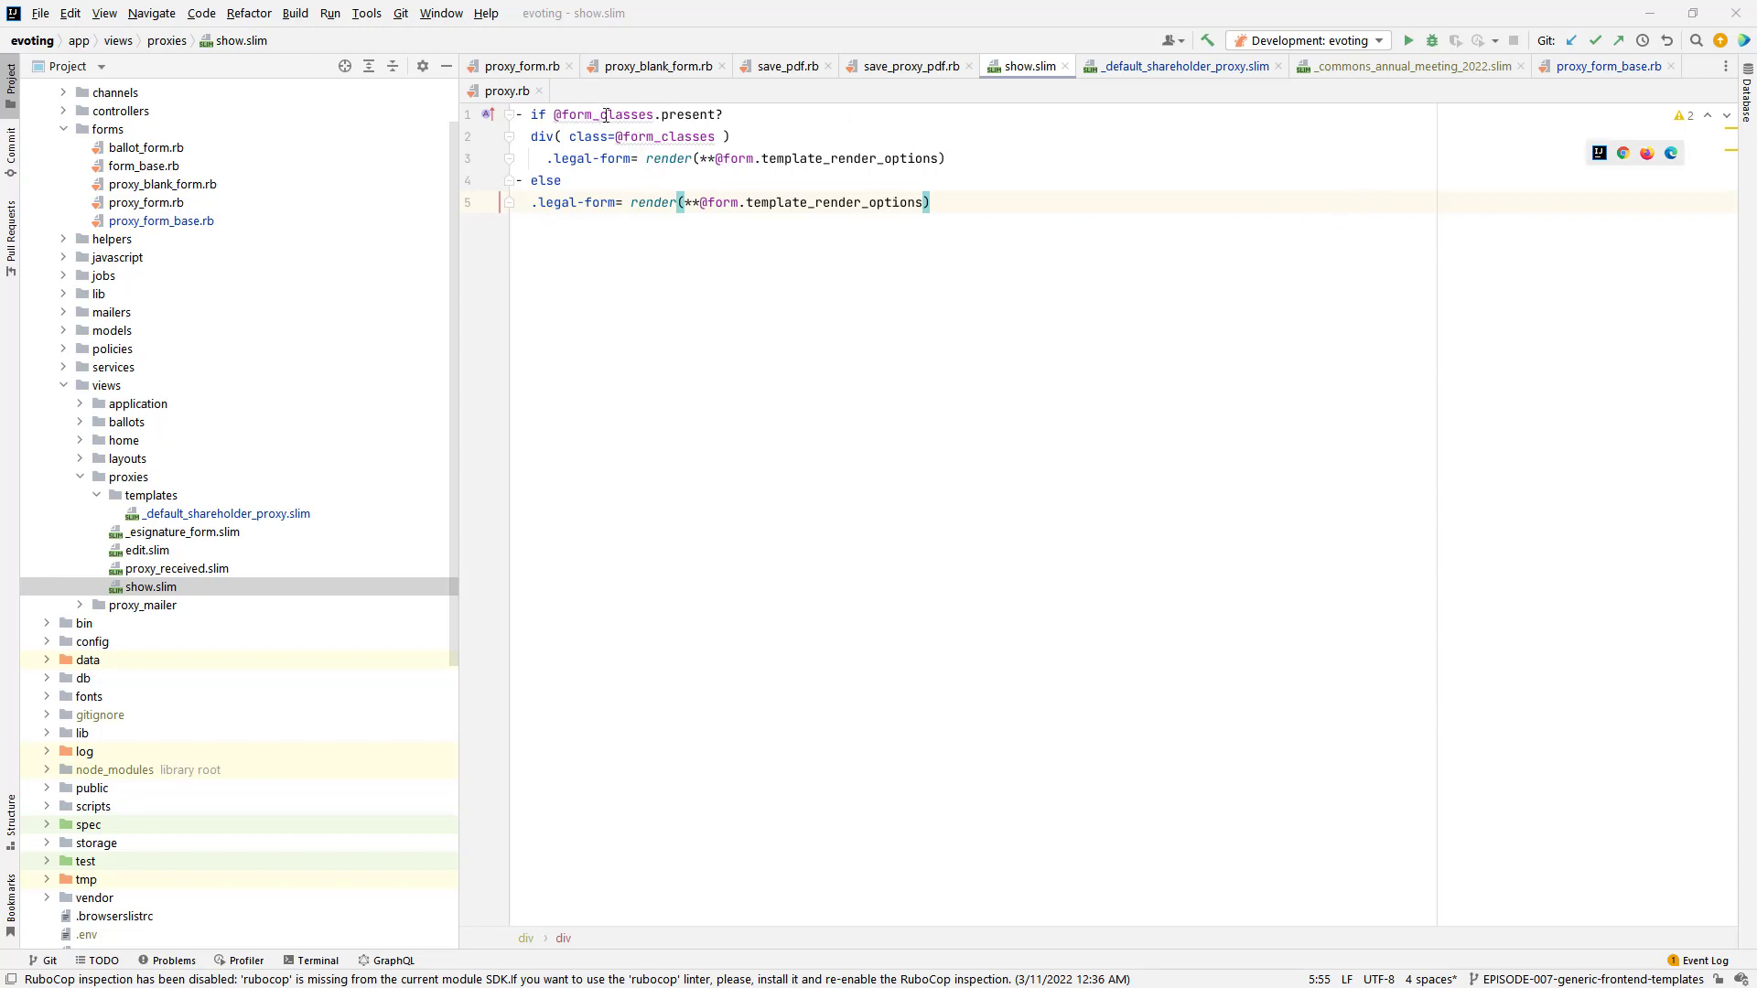
{"action": "double_click", "coordinate": [600, 113]}
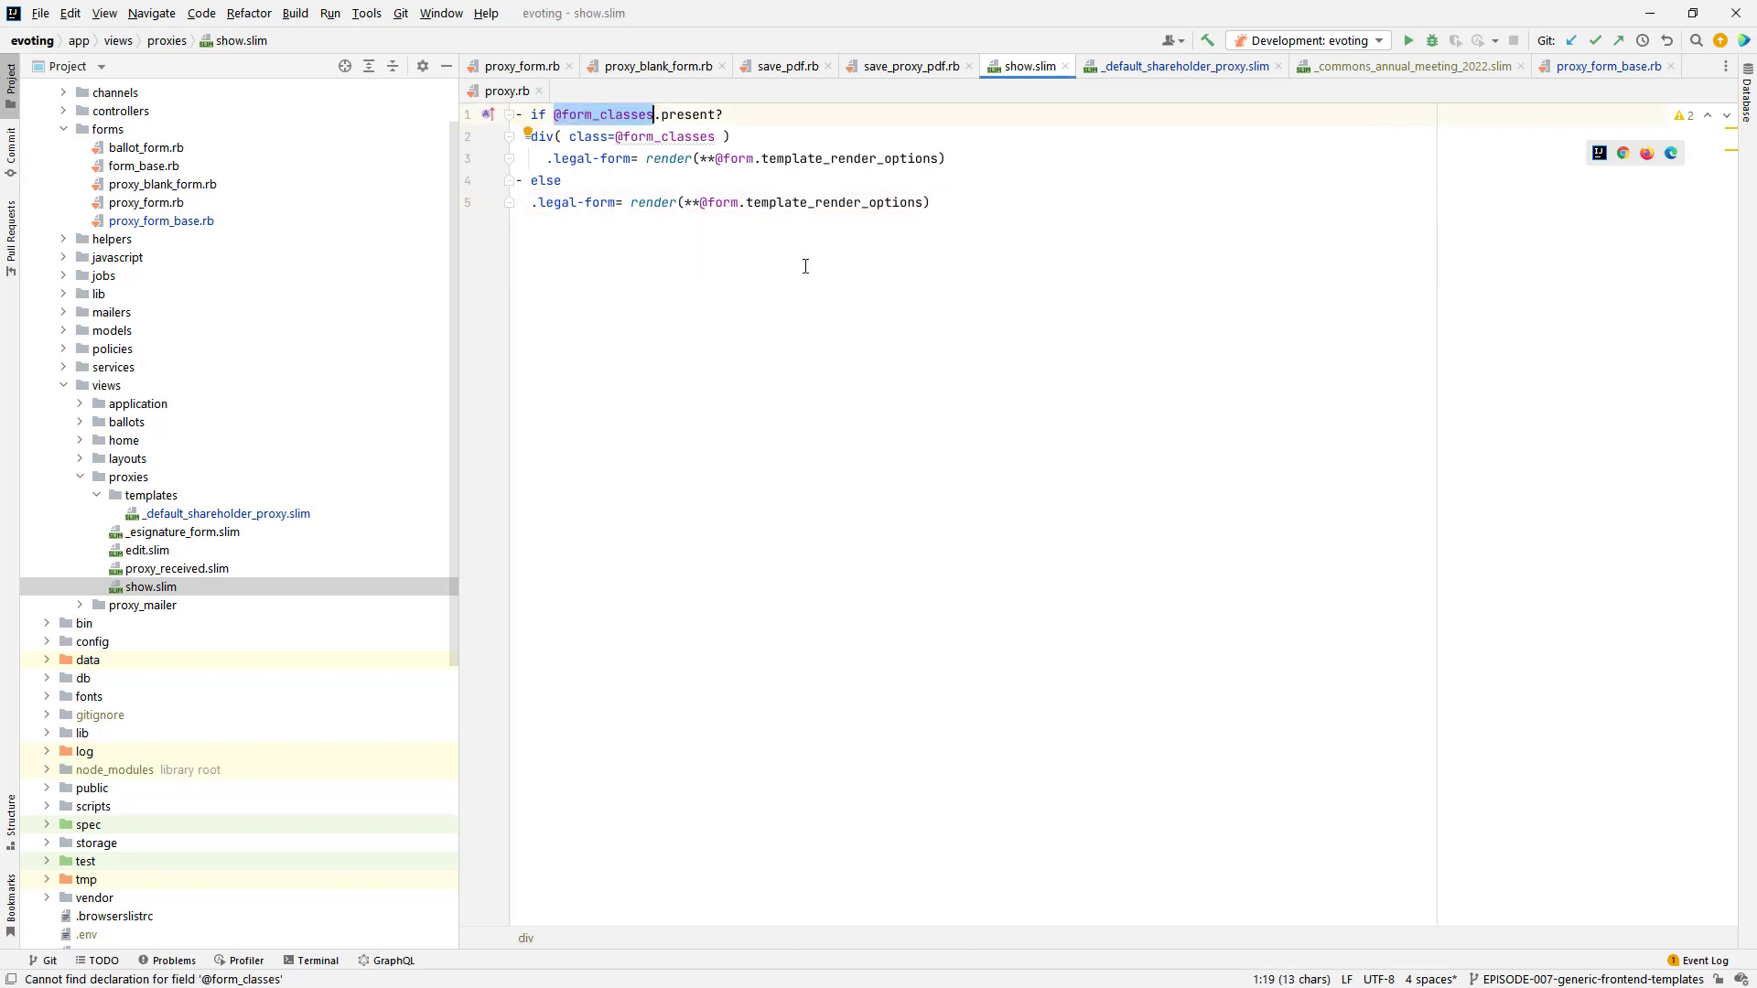
{"action": "mouse_move", "coordinate": [371, 296]}
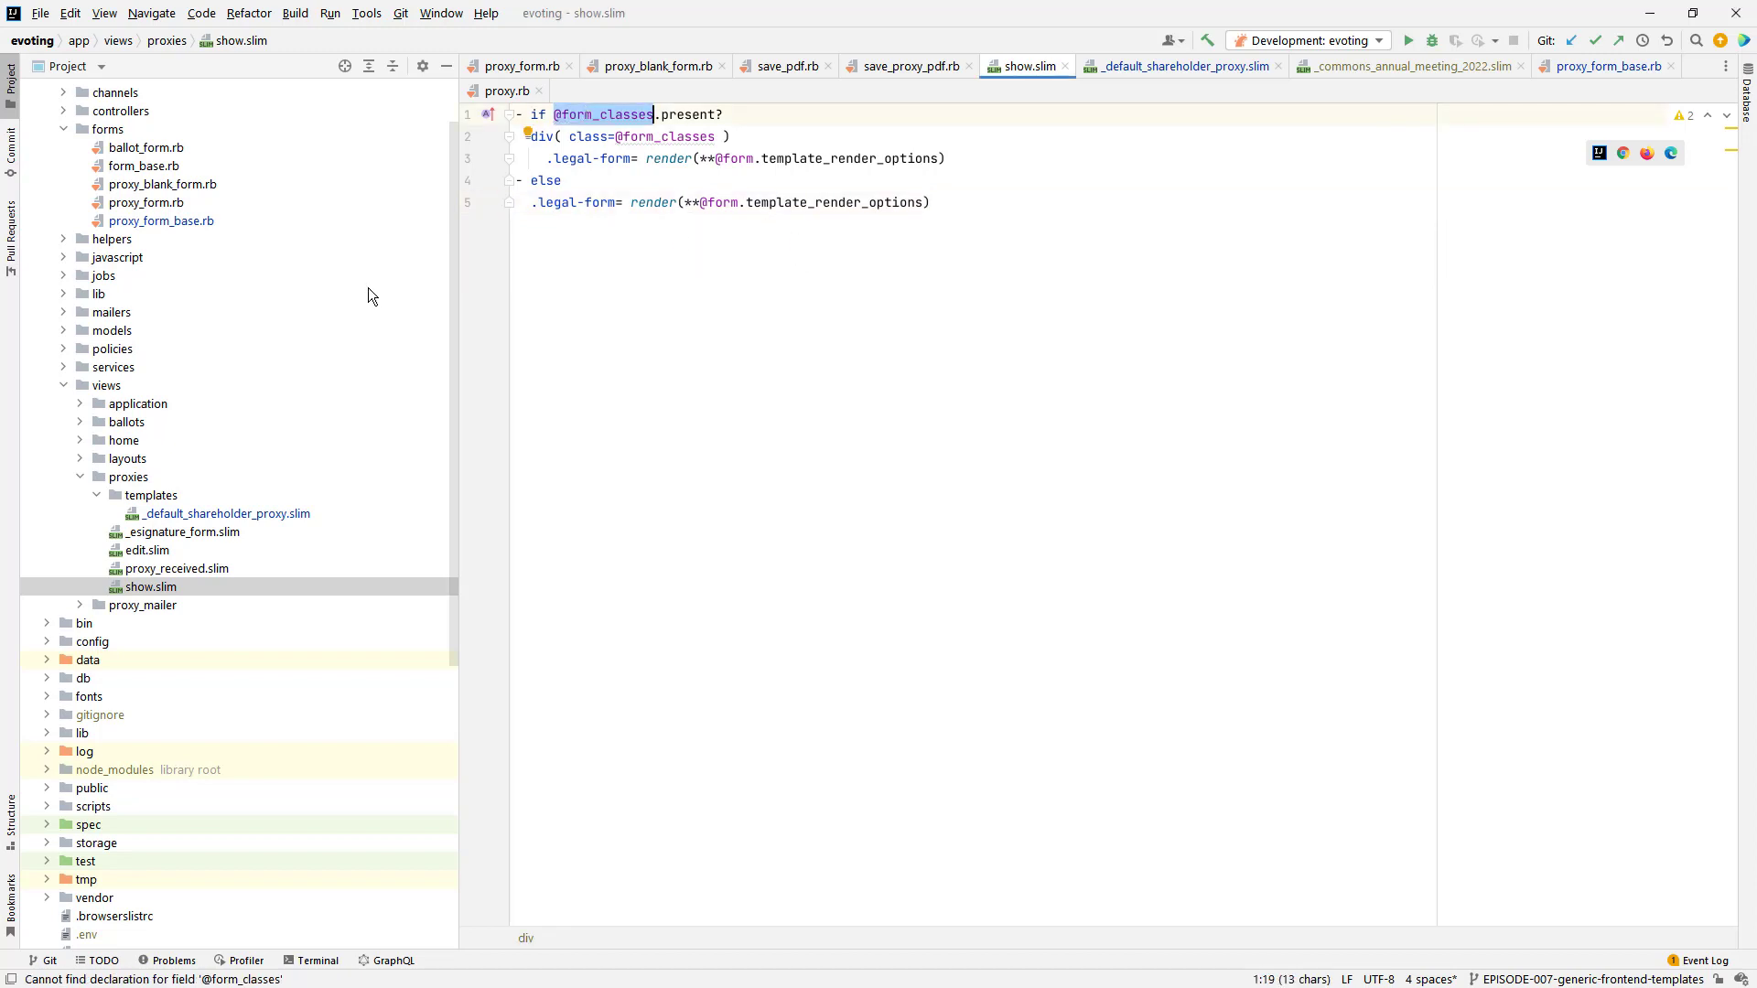
{"action": "mouse_move", "coordinate": [635, 166]}
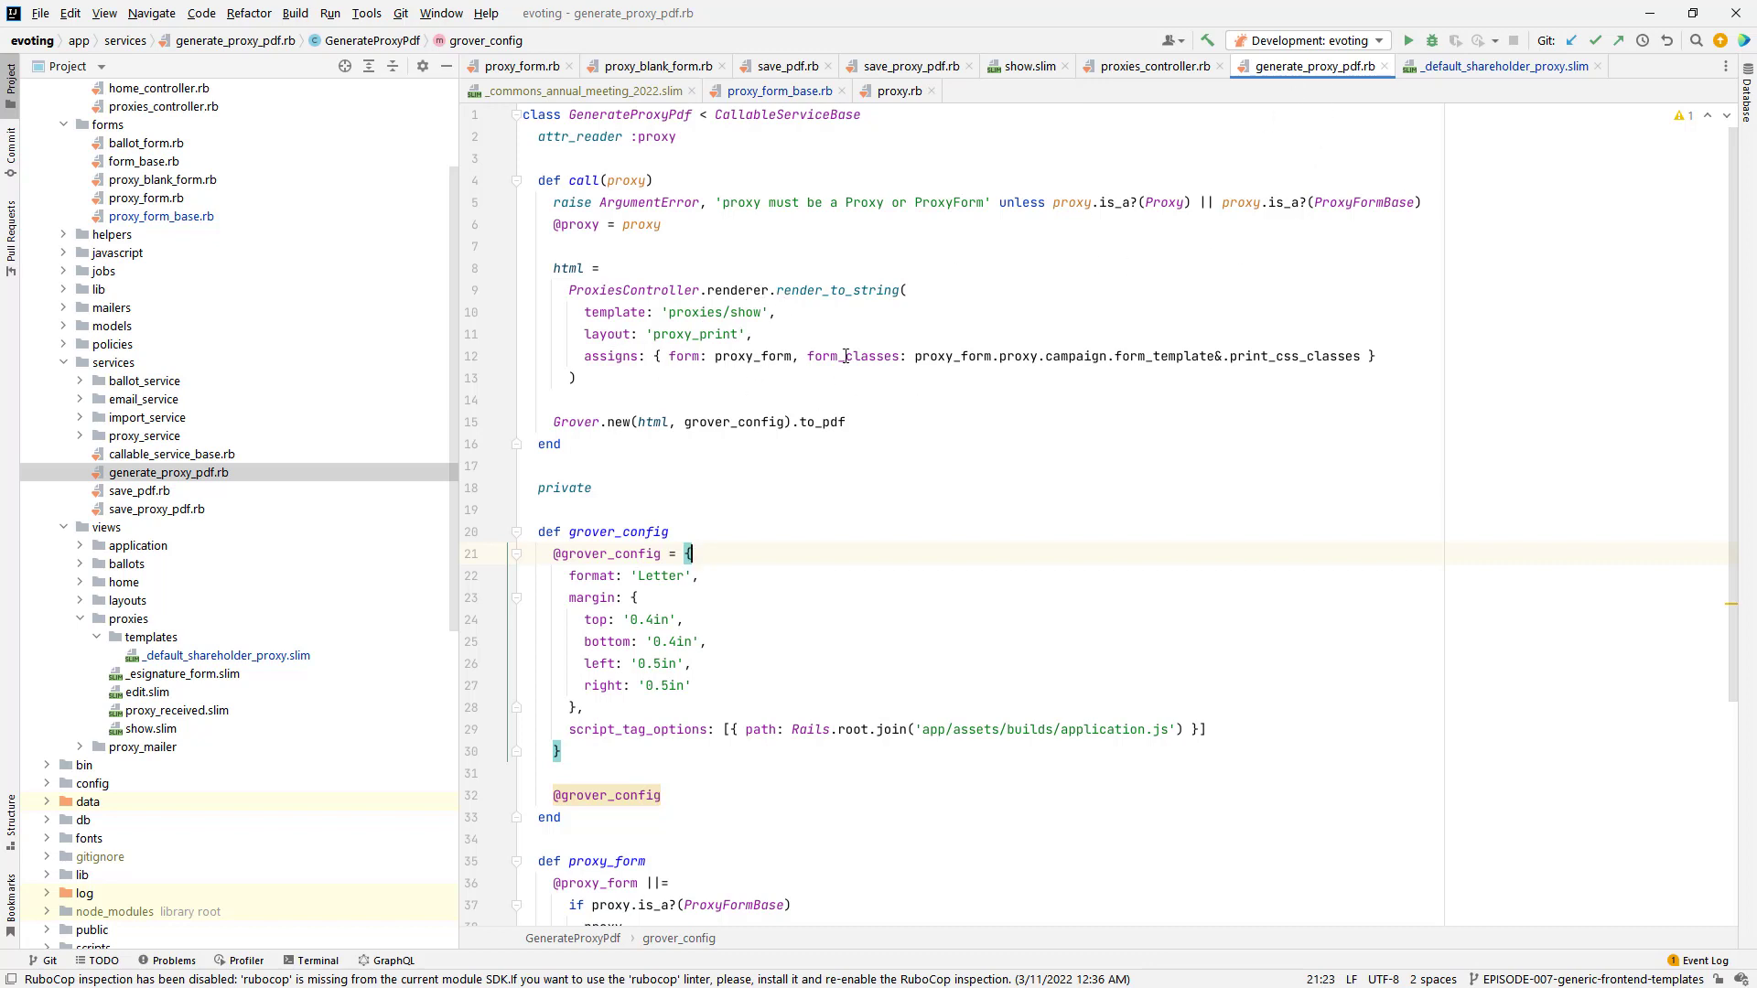
{"action": "left_click", "coordinate": [915, 355]}
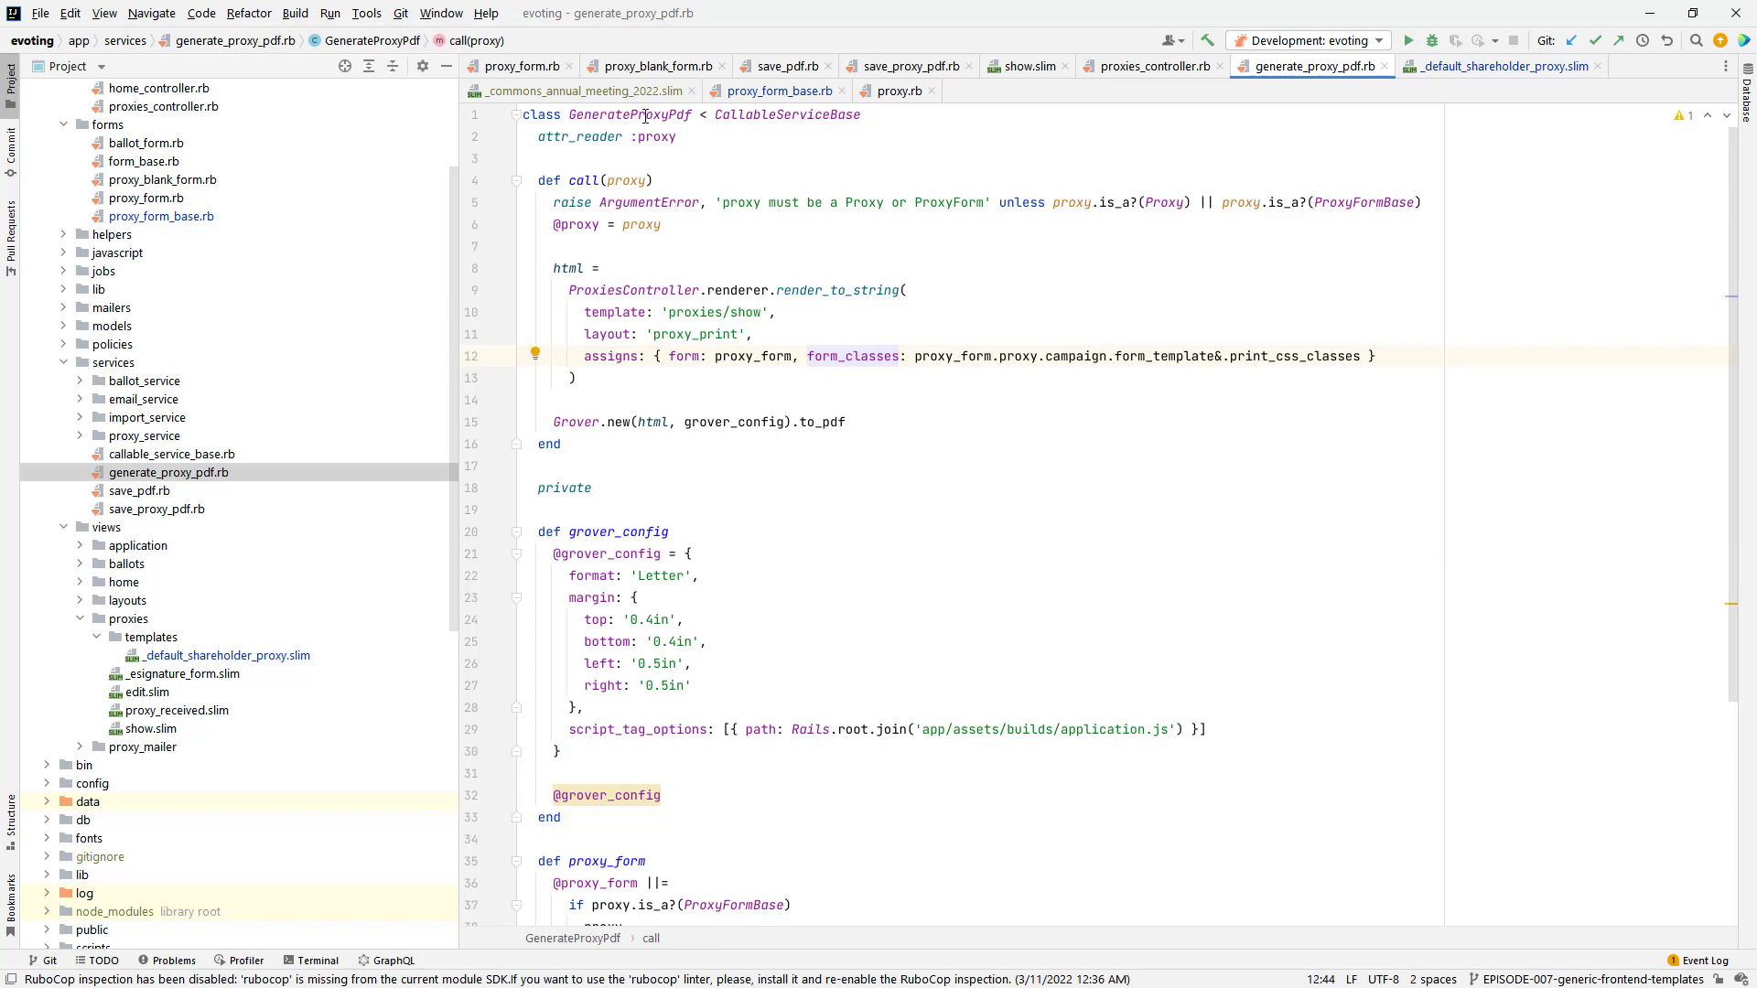
{"action": "mouse_move", "coordinate": [862, 399]}
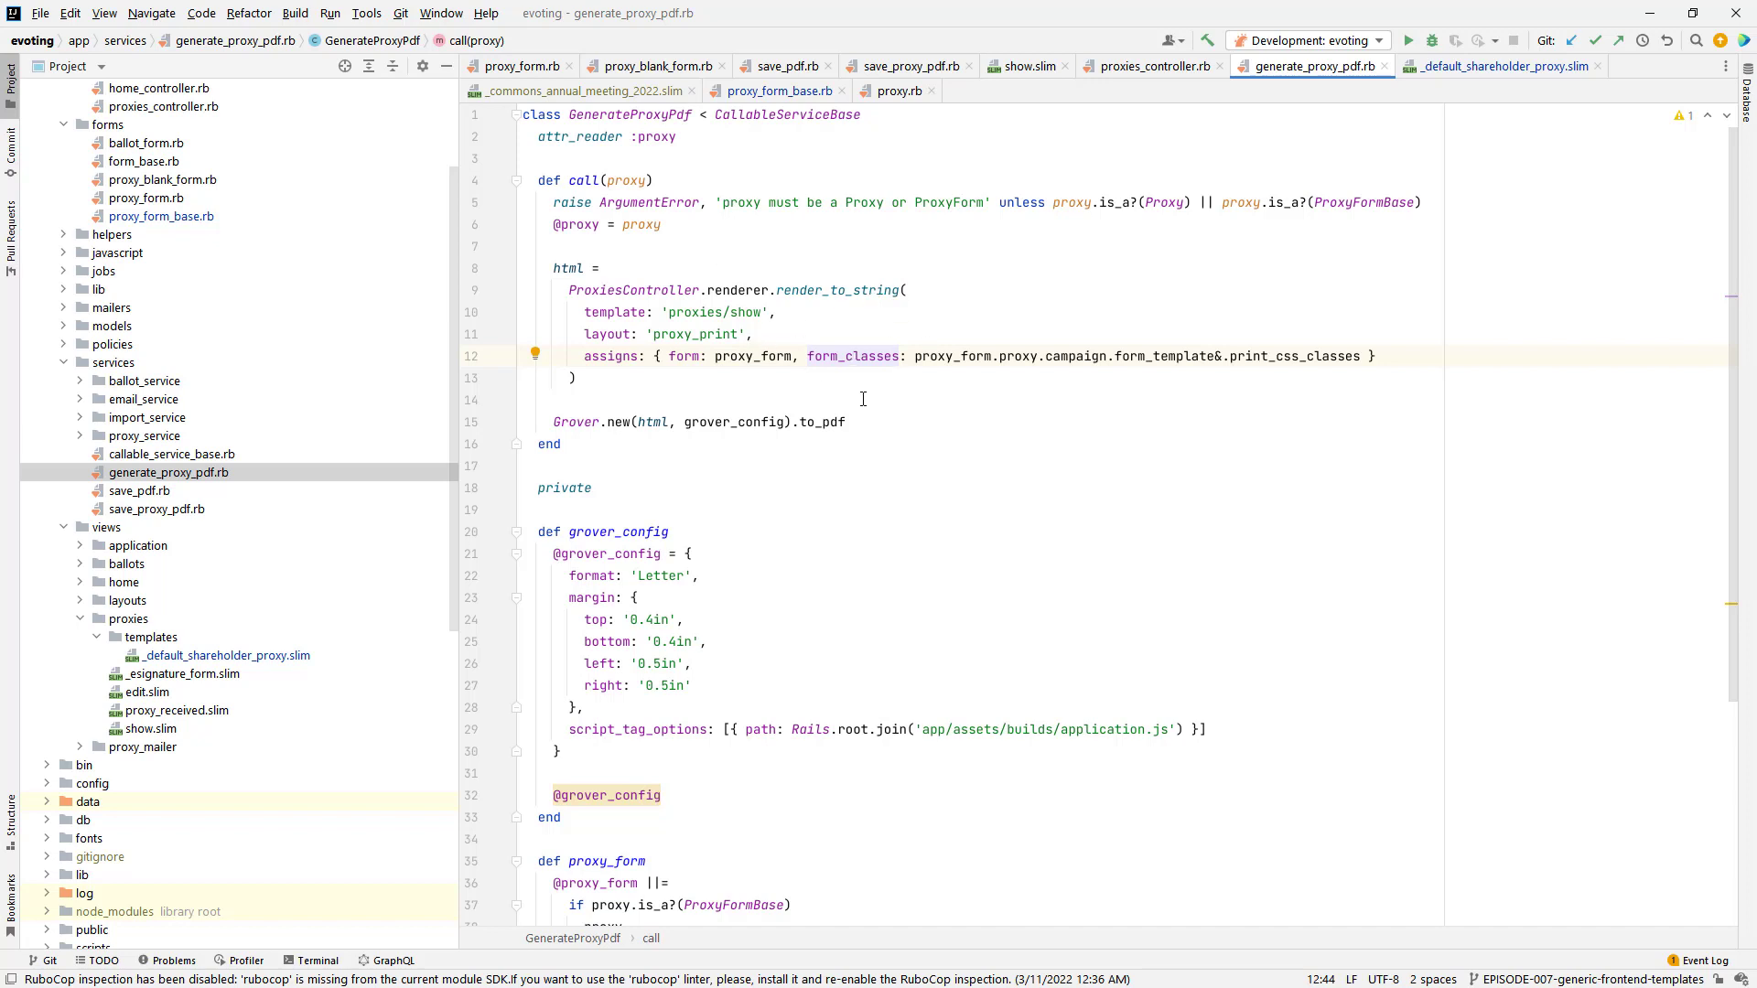
{"action": "left_click", "coordinate": [1151, 66]}
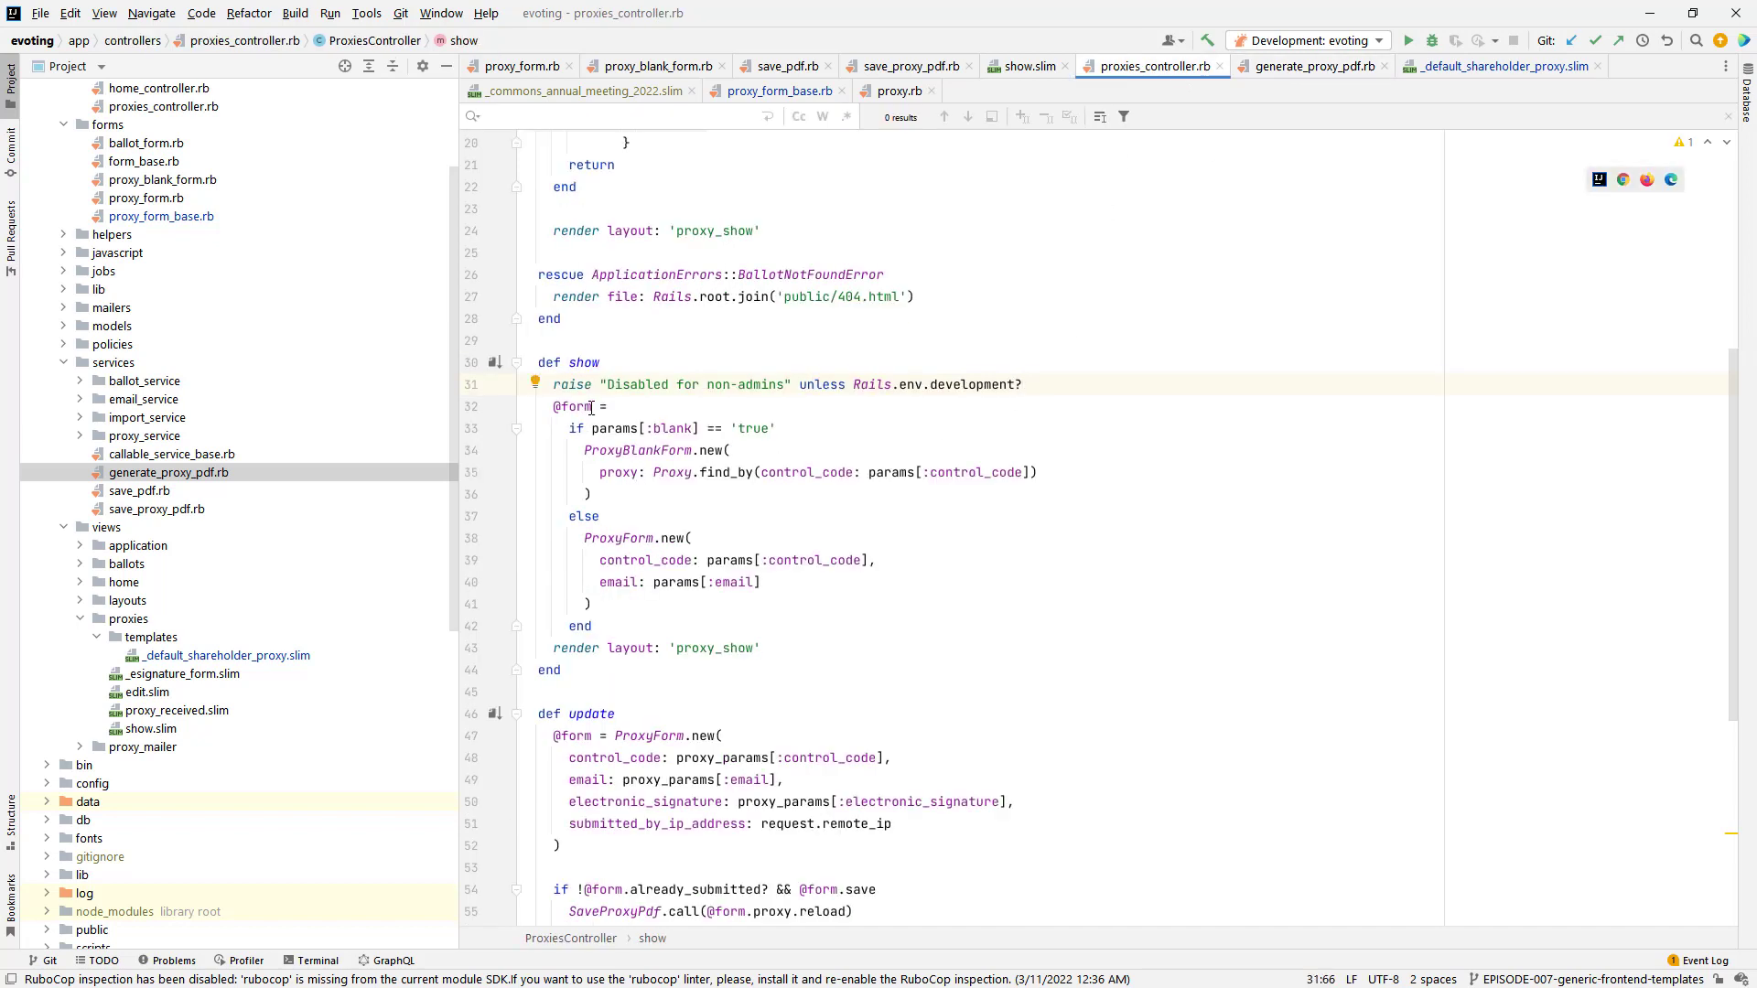
{"action": "mouse_move", "coordinate": [727, 421]}
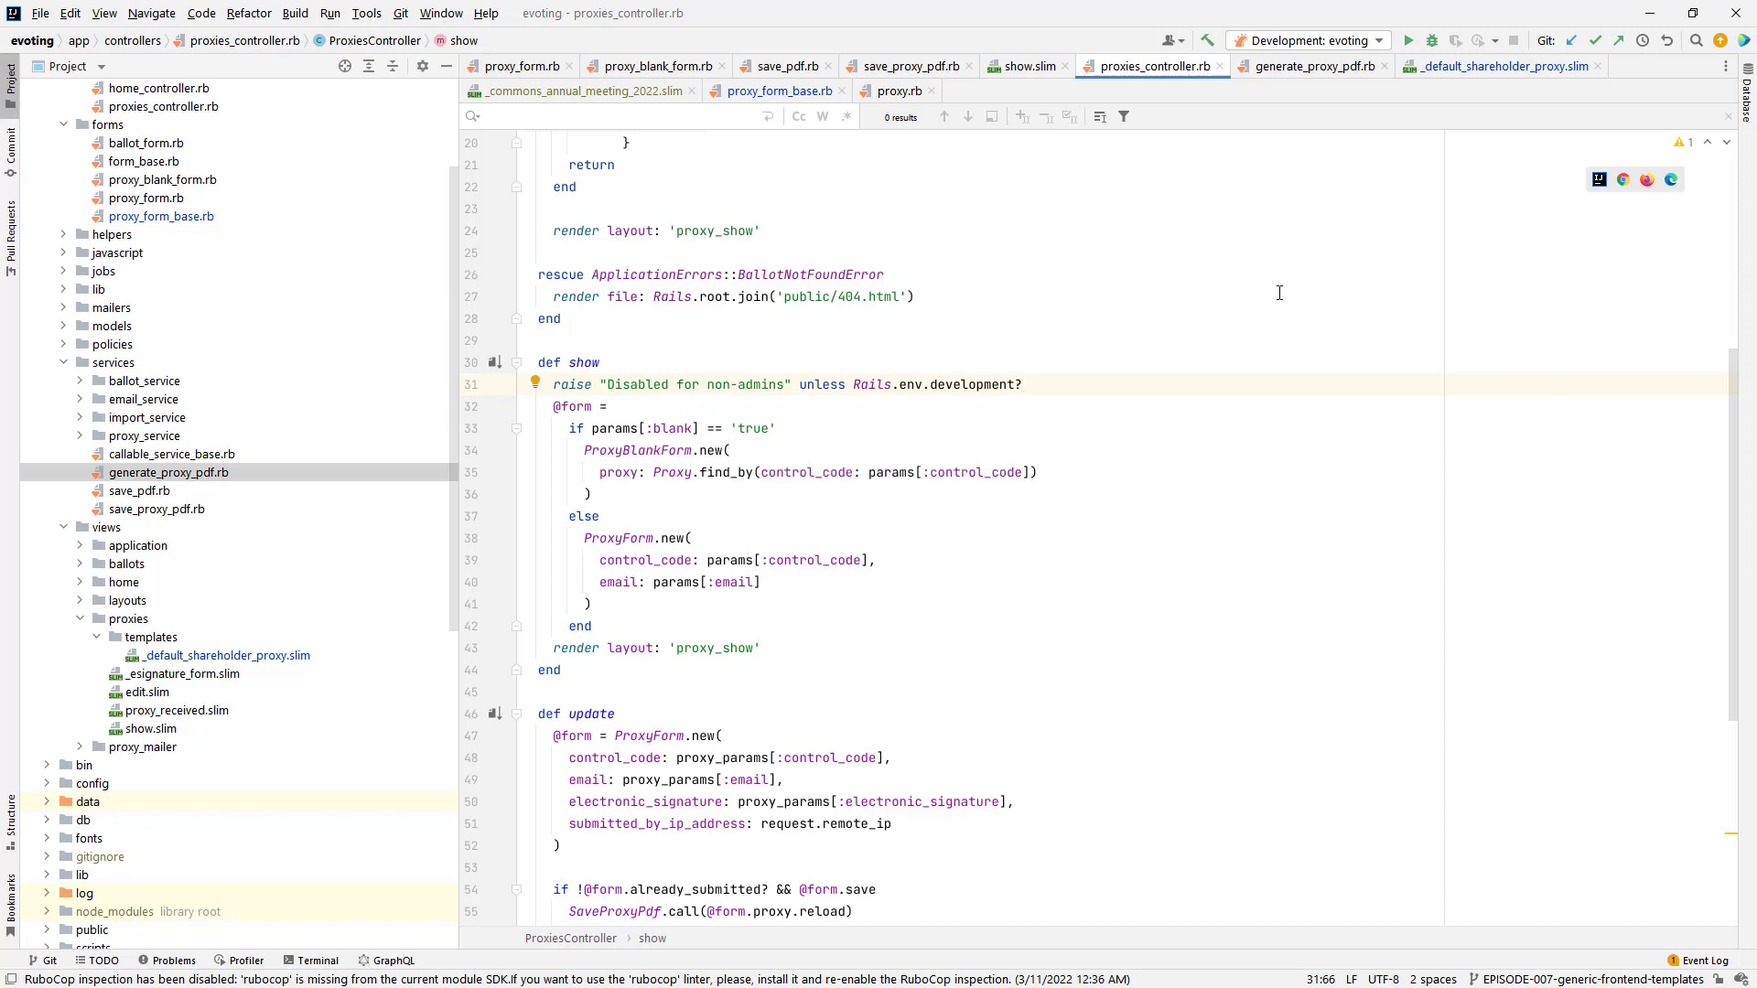
{"action": "left_click", "coordinate": [1311, 65]}
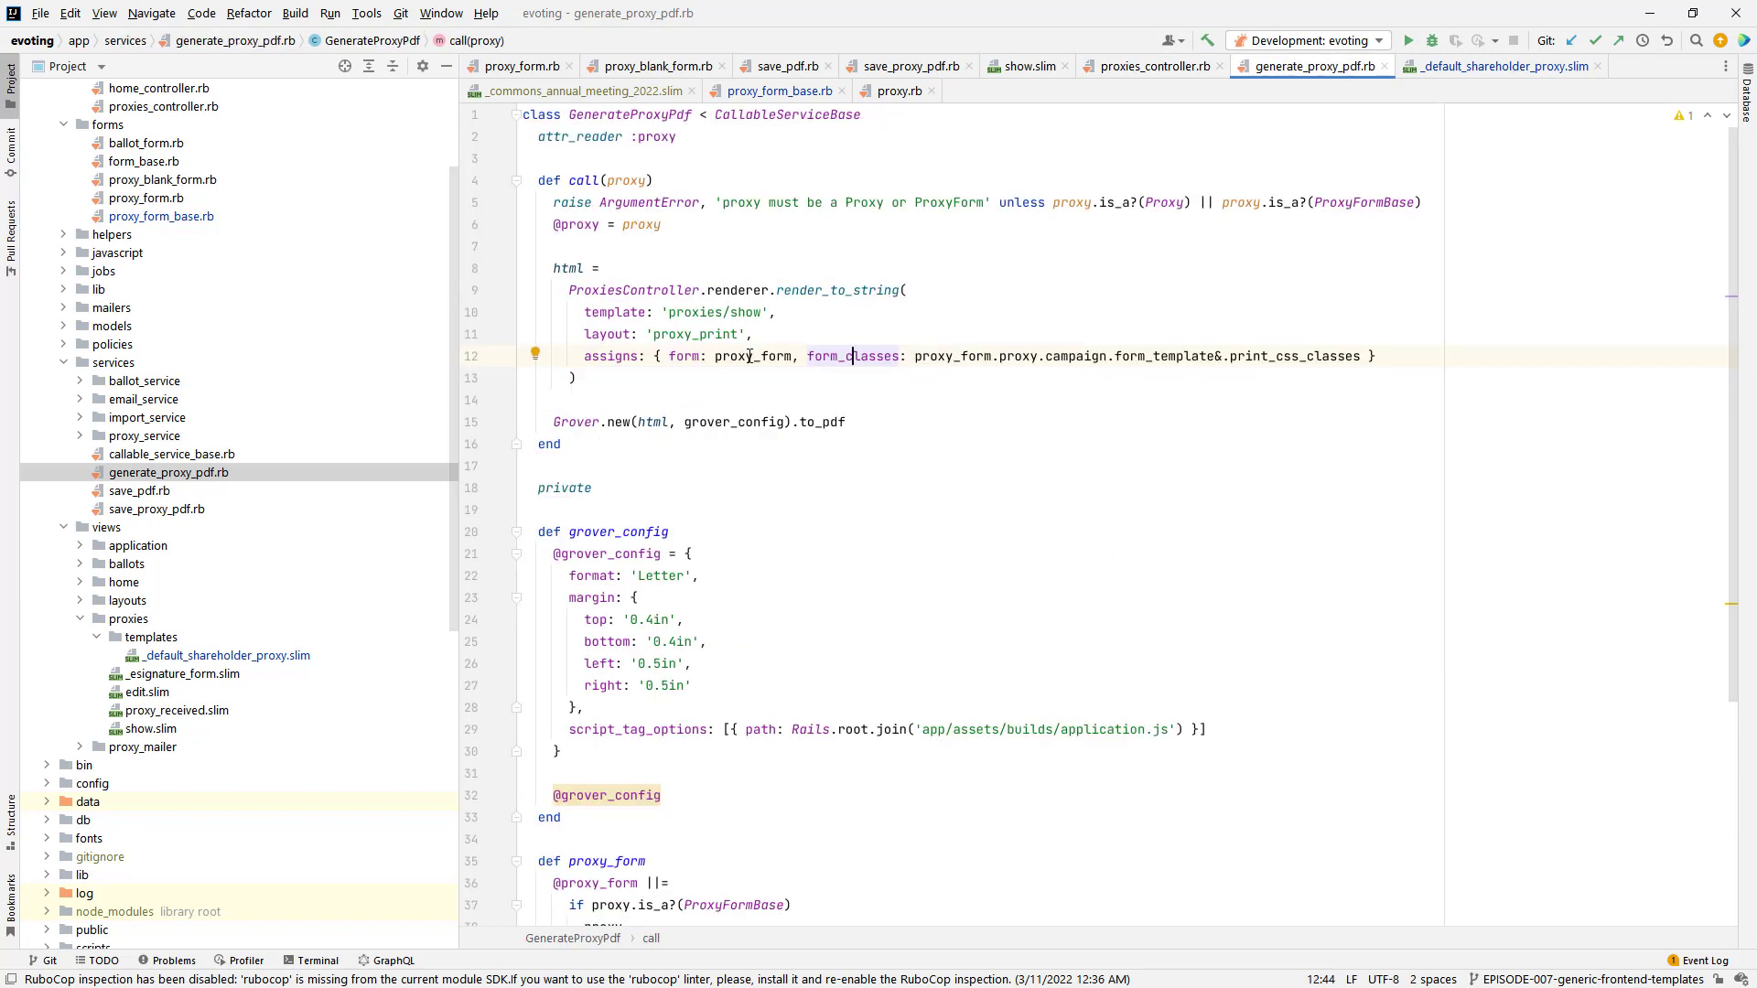
{"action": "mouse_move", "coordinate": [1019, 66]}
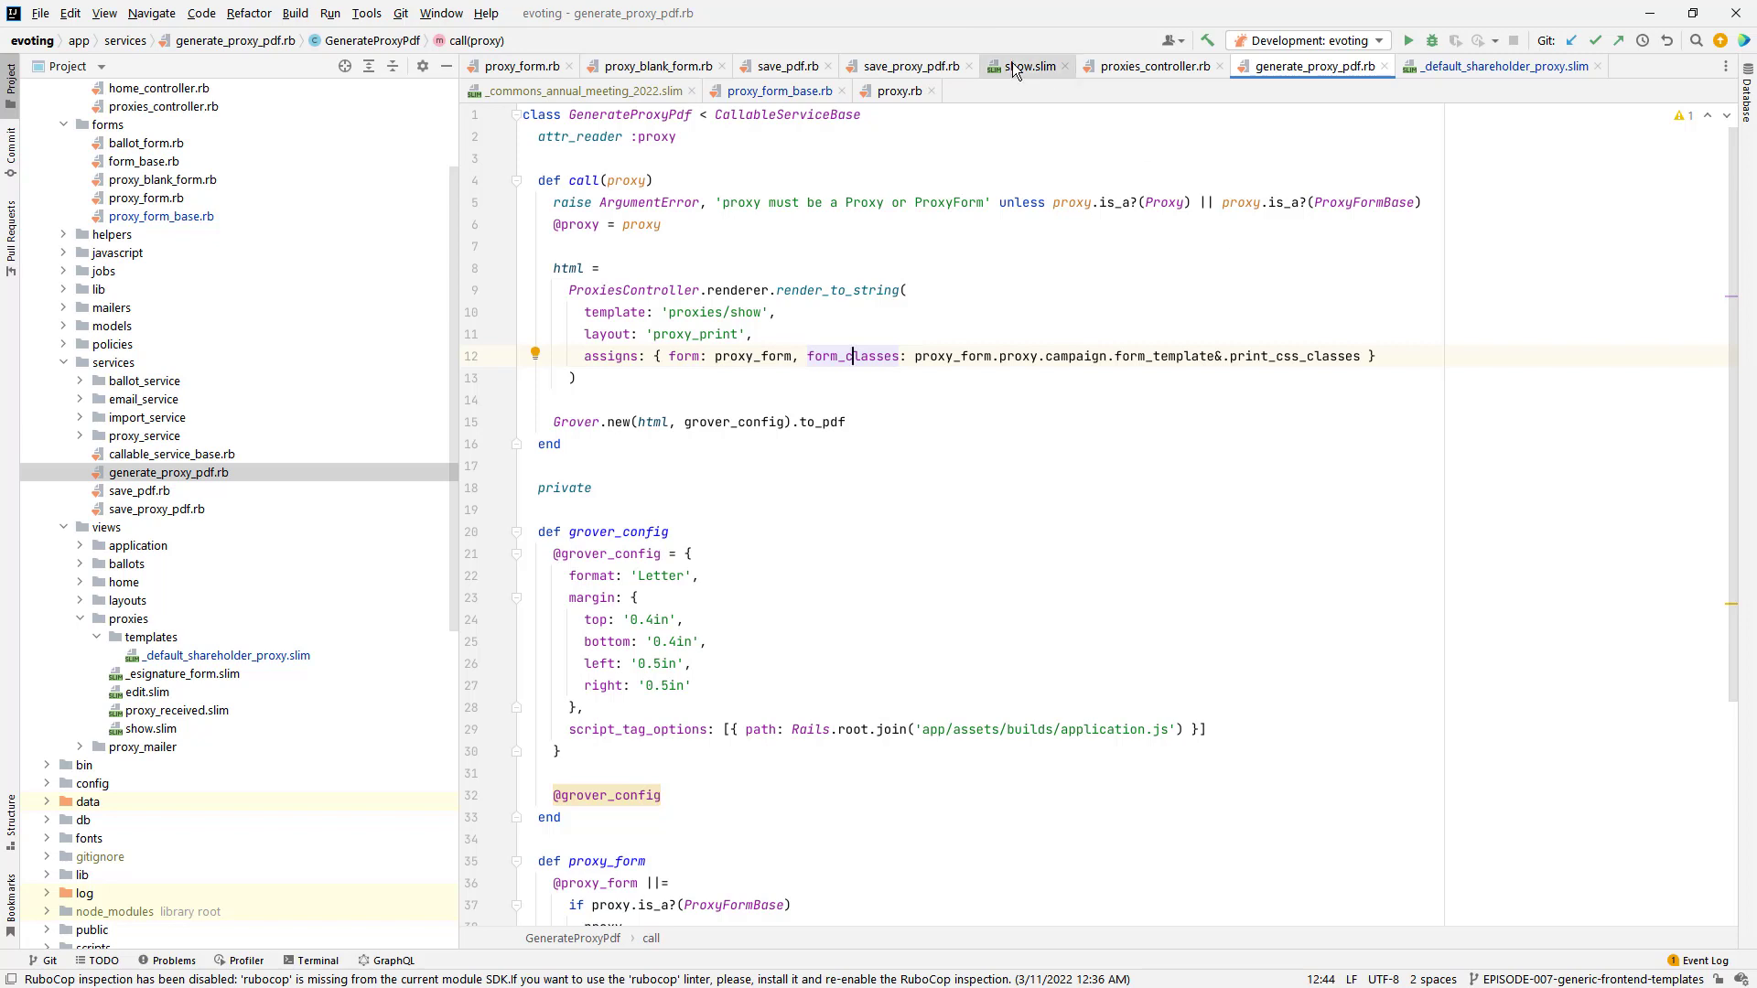
{"action": "left_click", "coordinate": [1025, 66]}
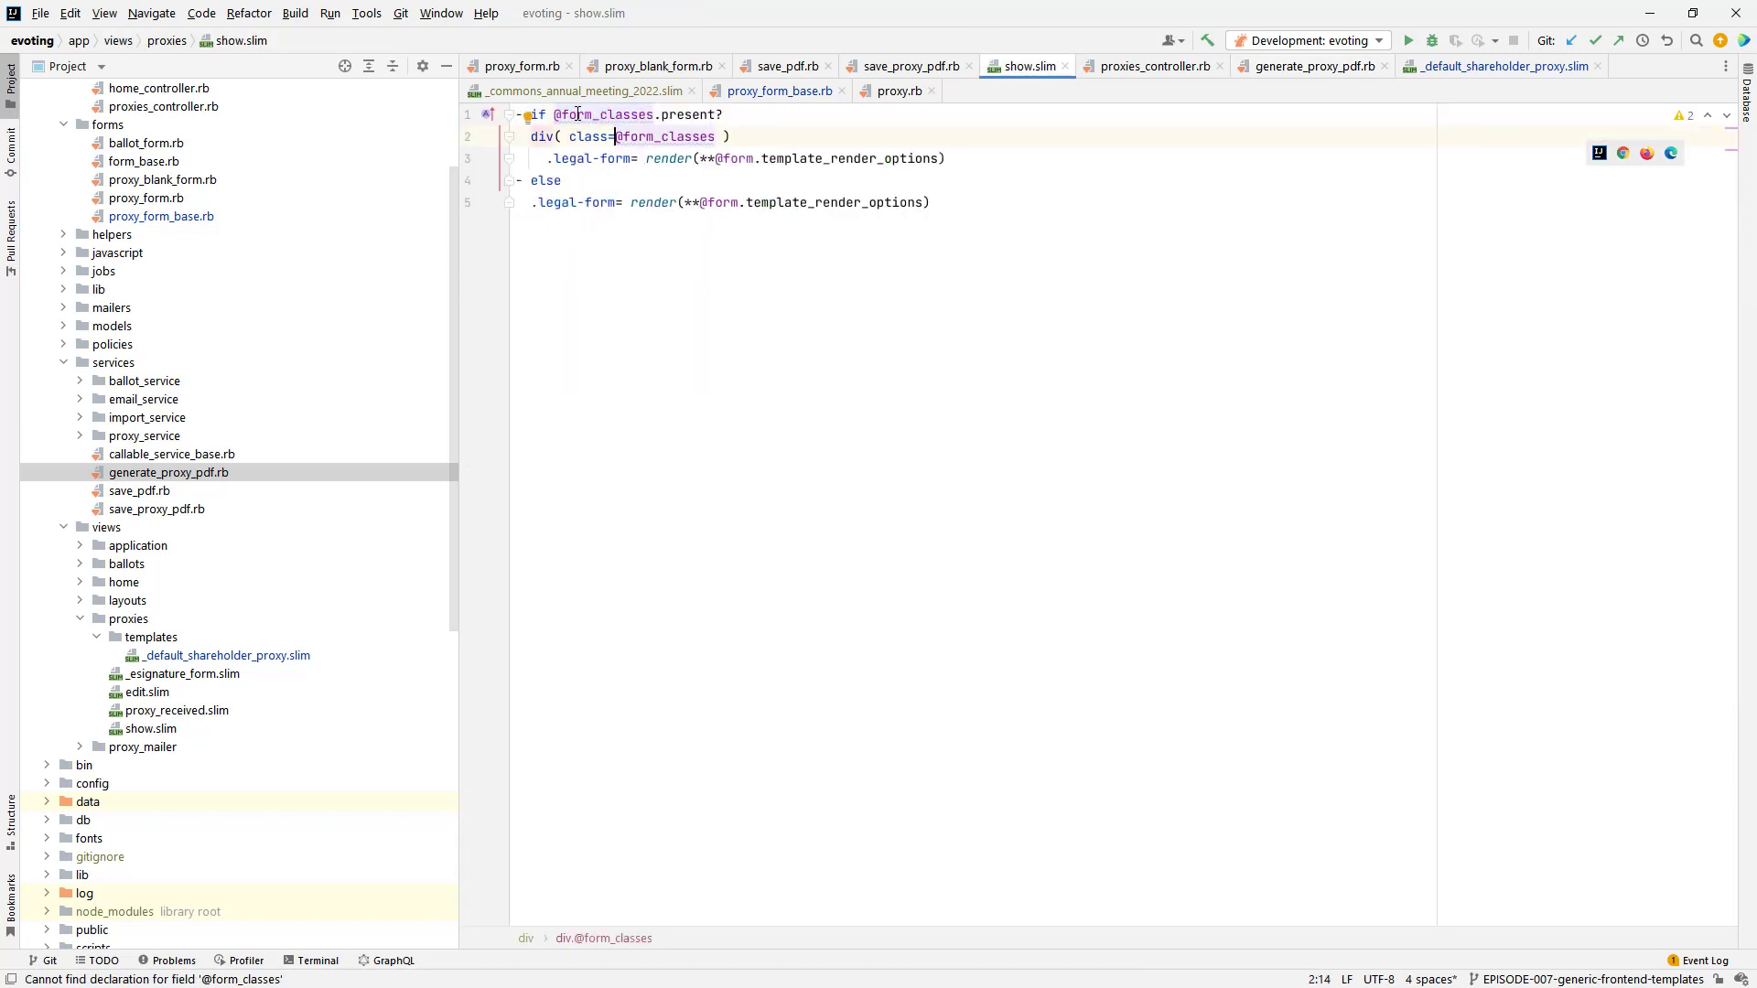
{"action": "mouse_move", "coordinate": [522, 344]}
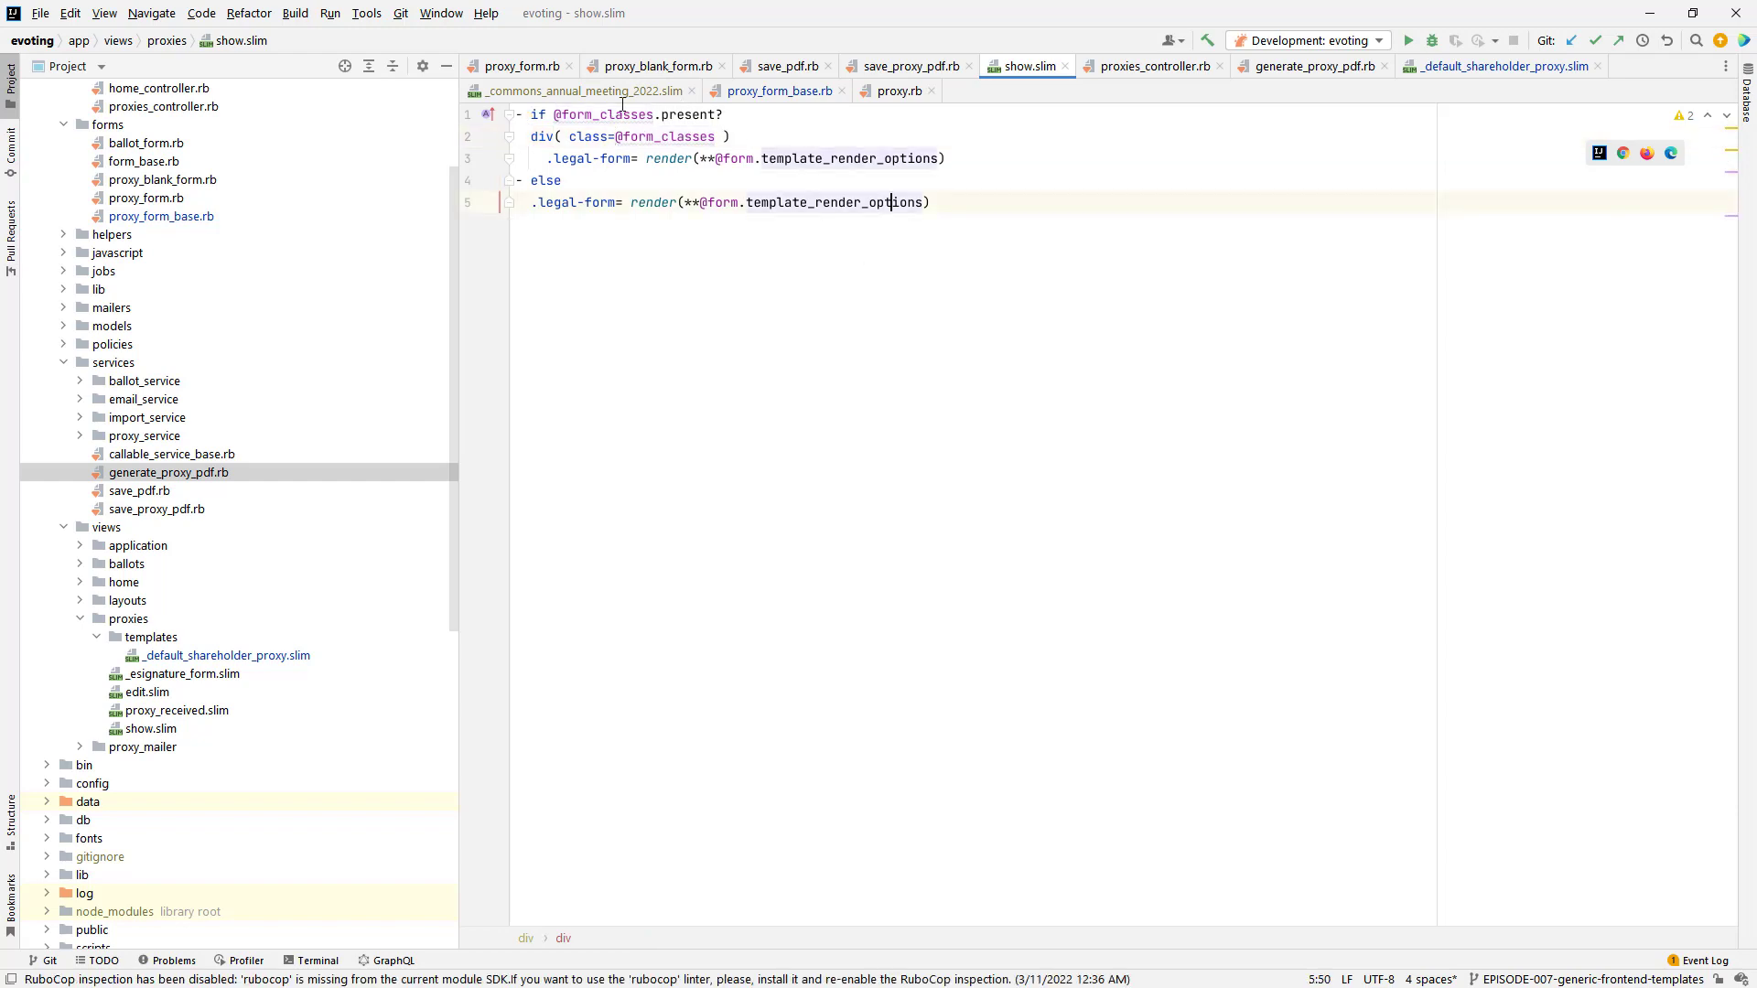
{"action": "double_click", "coordinate": [732, 158]}
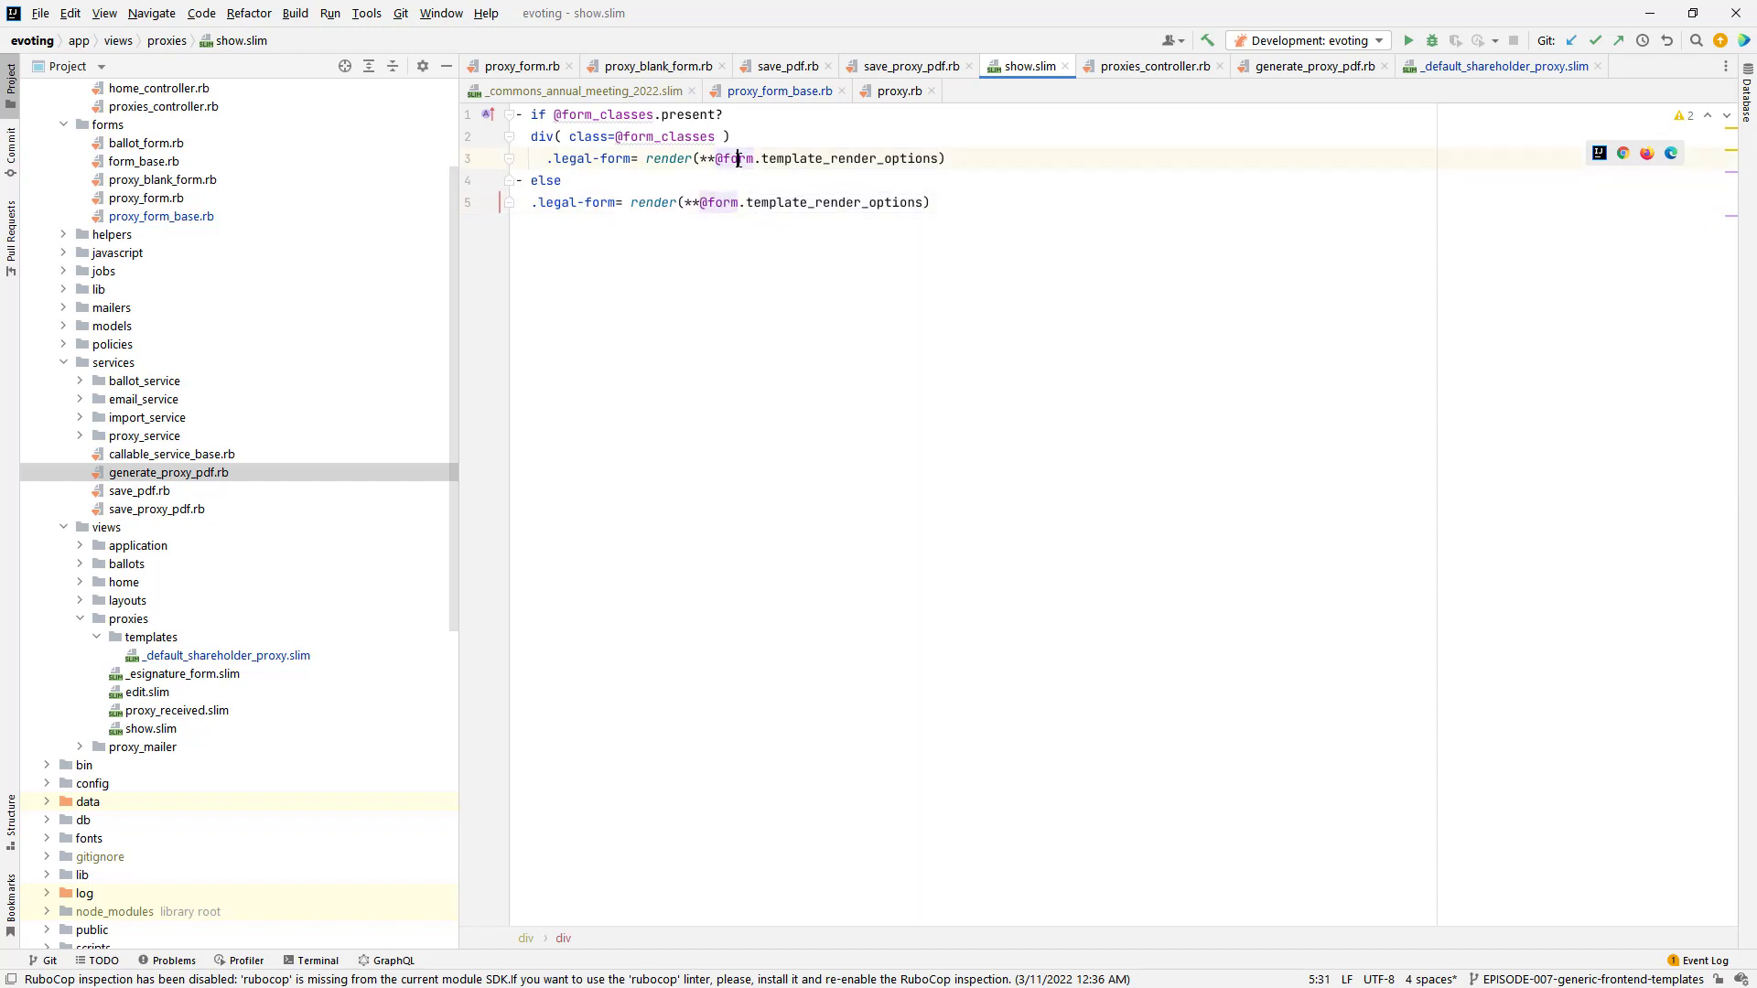
{"action": "left_click", "coordinate": [734, 157]}
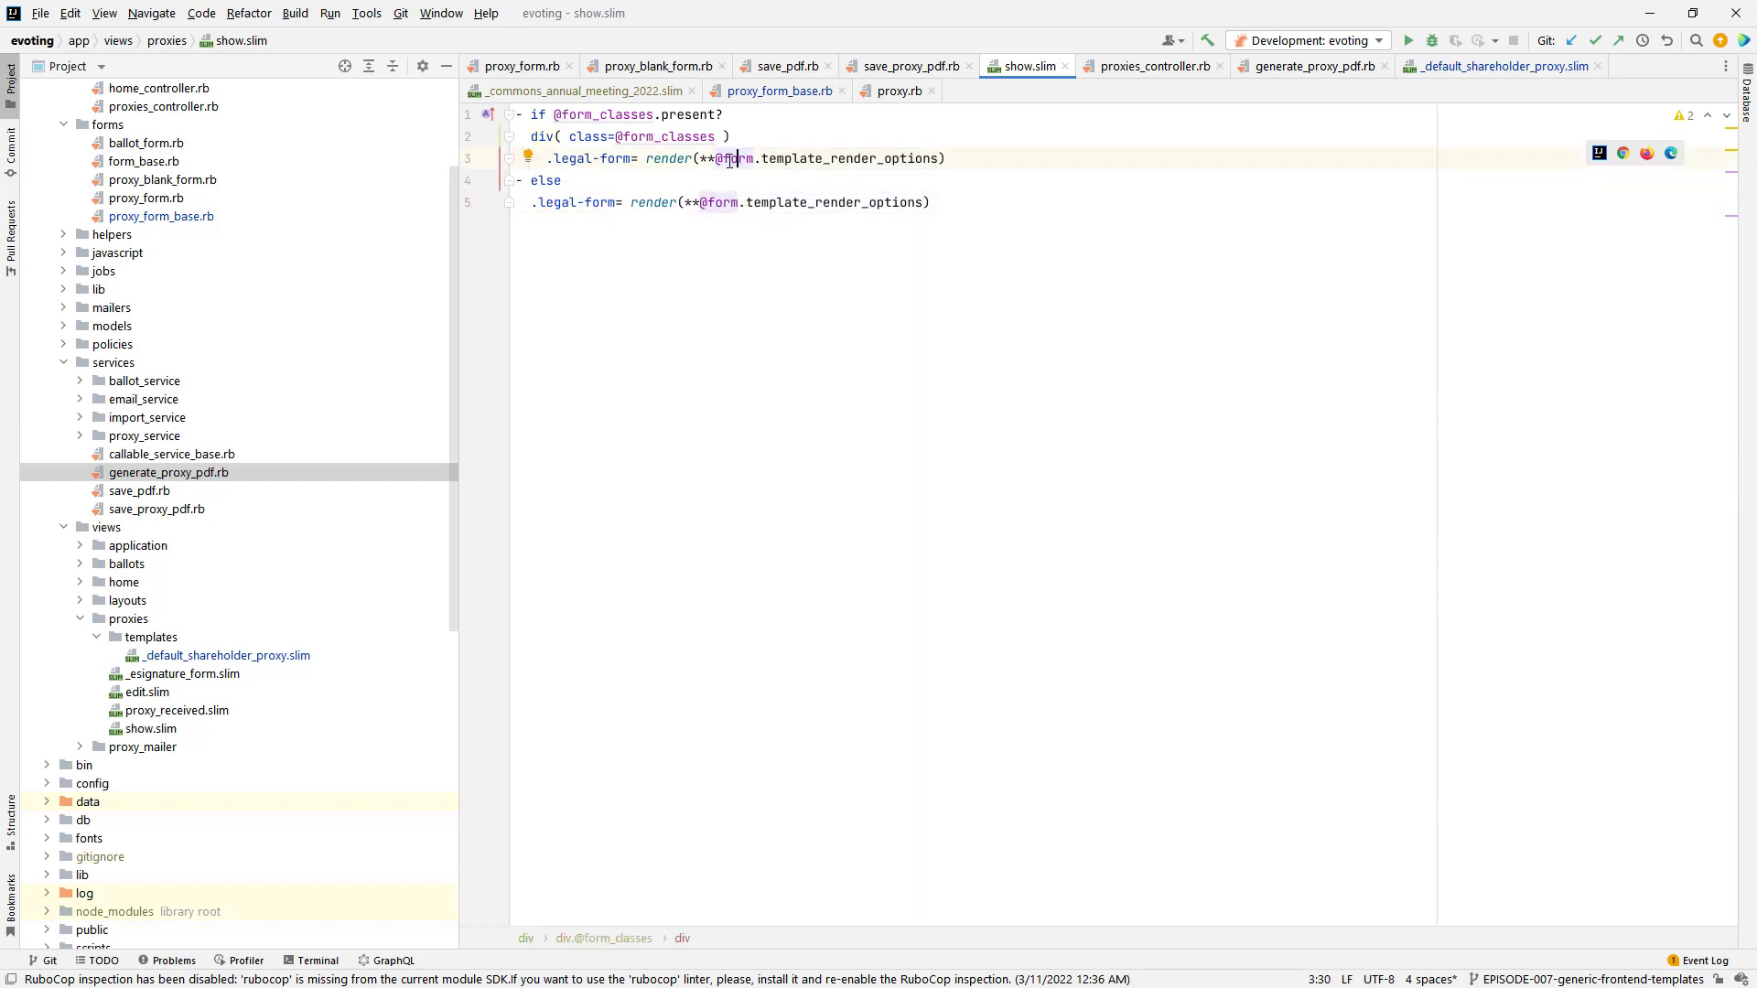
{"action": "mouse_move", "coordinate": [734, 157]}
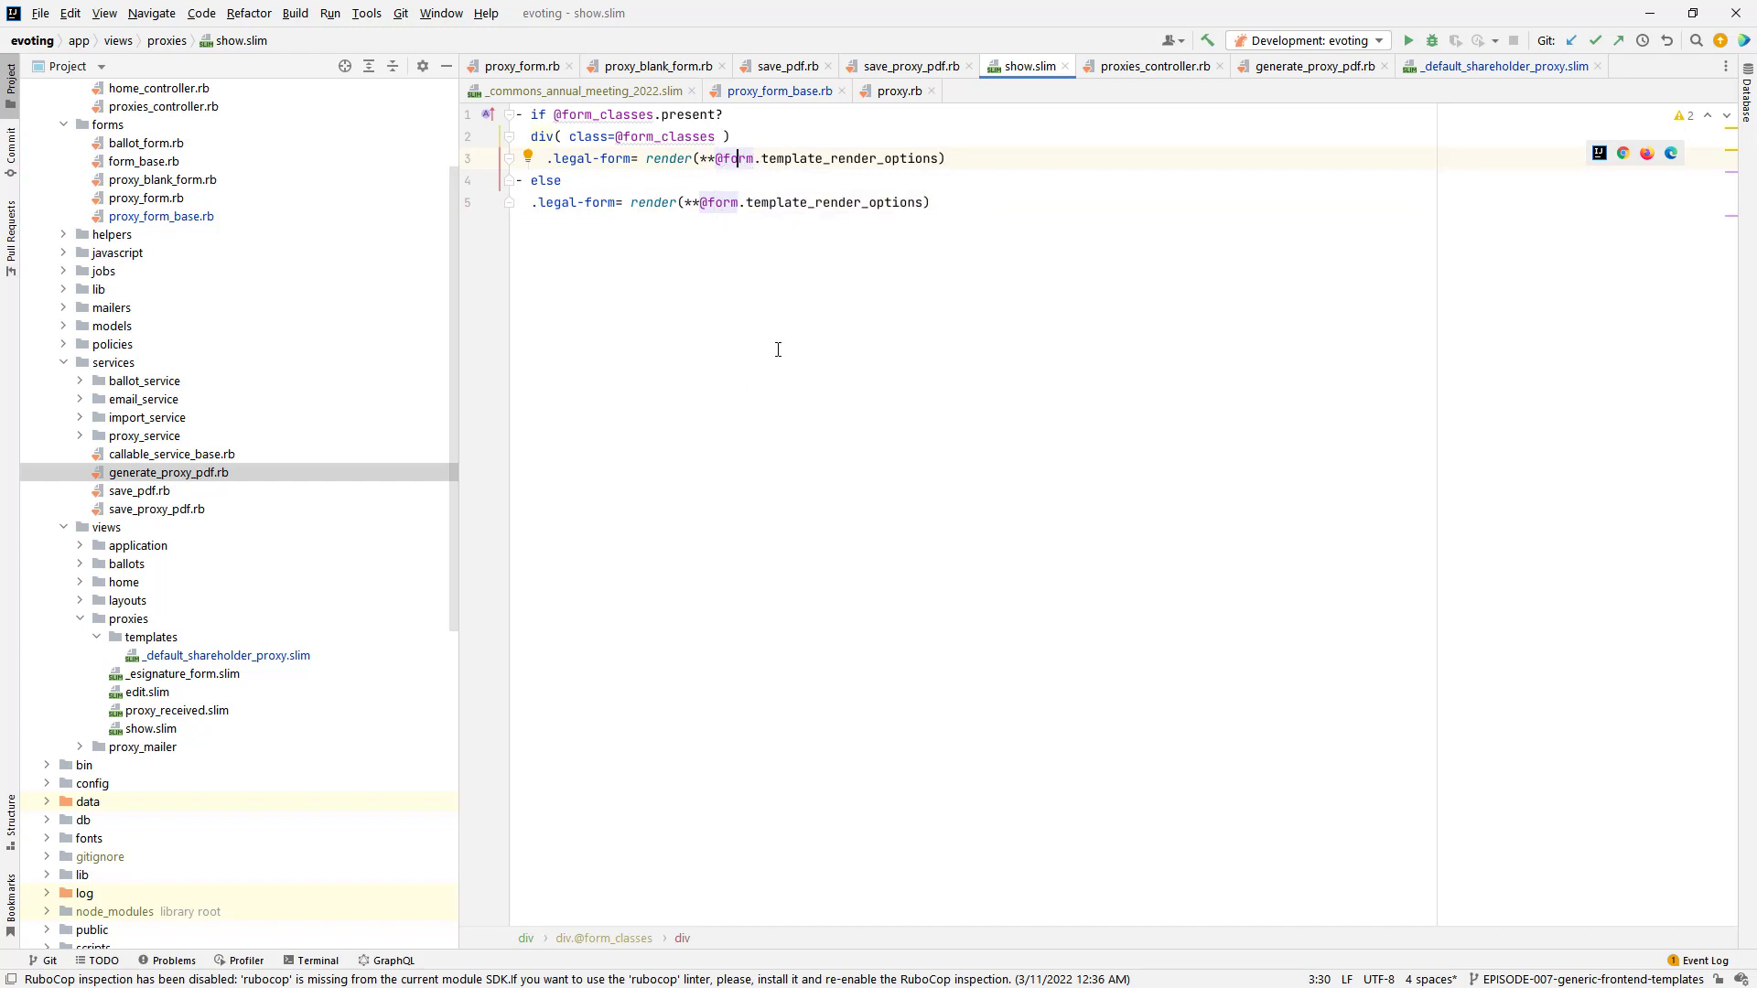
{"action": "mouse_move", "coordinate": [745, 277]}
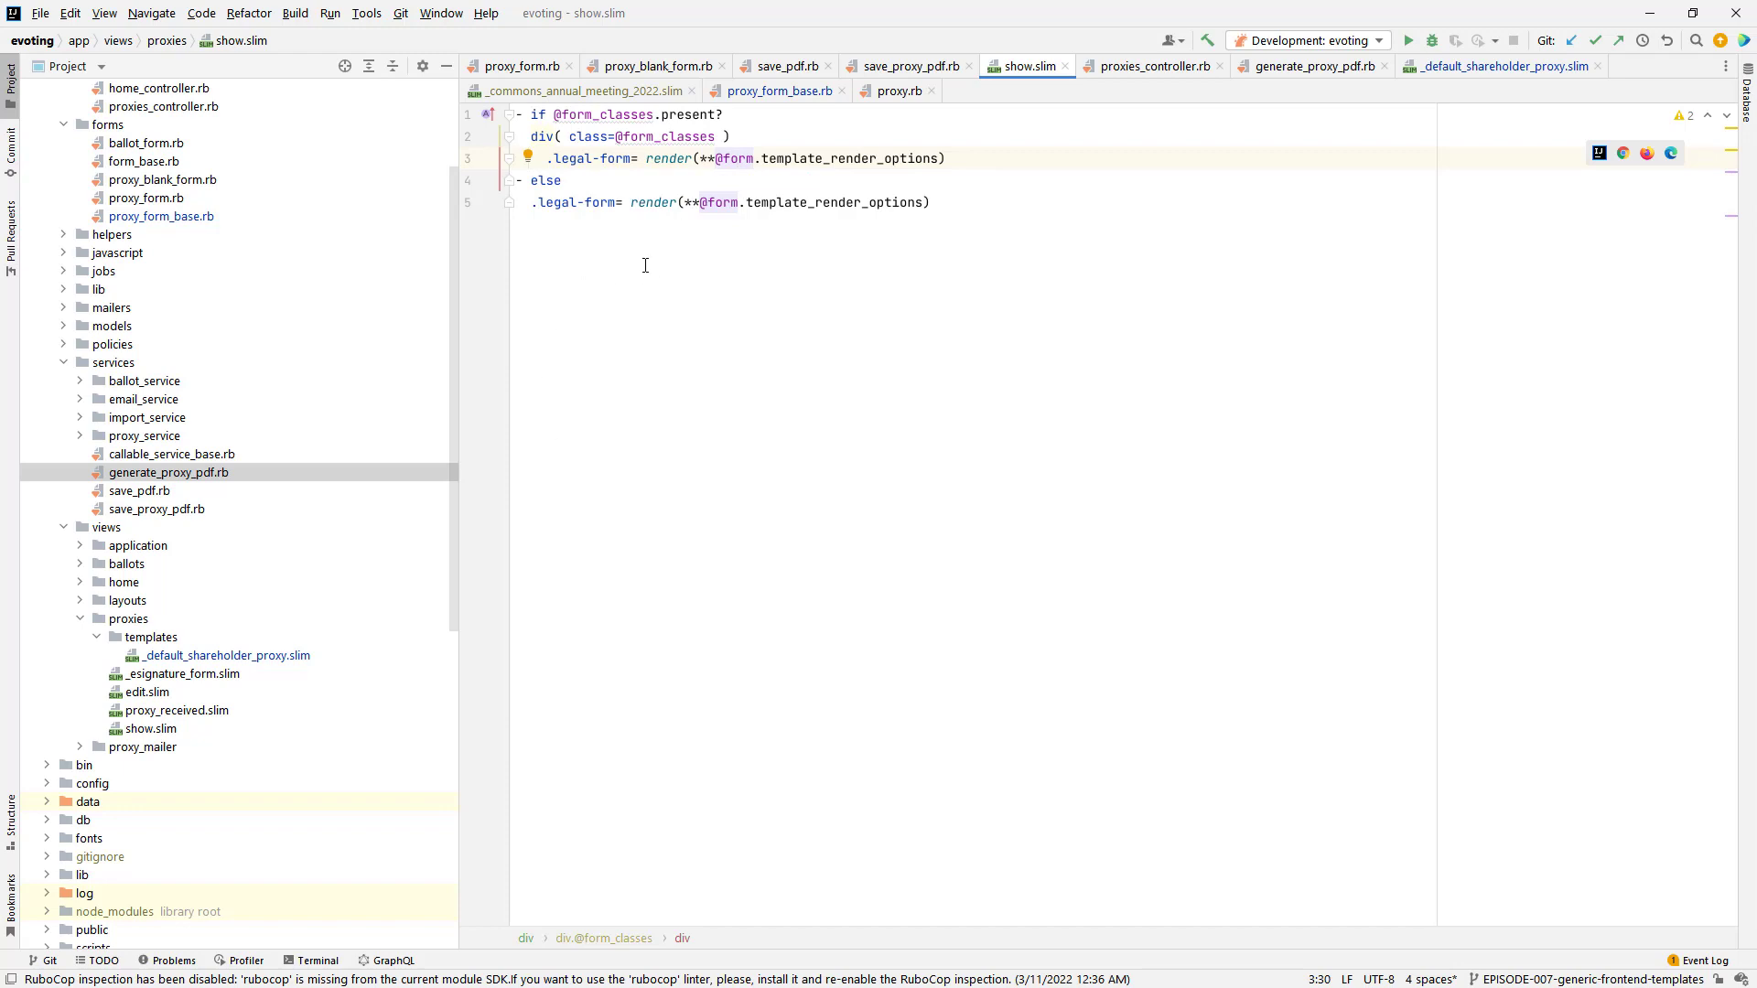
{"action": "mouse_move", "coordinate": [895, 154]}
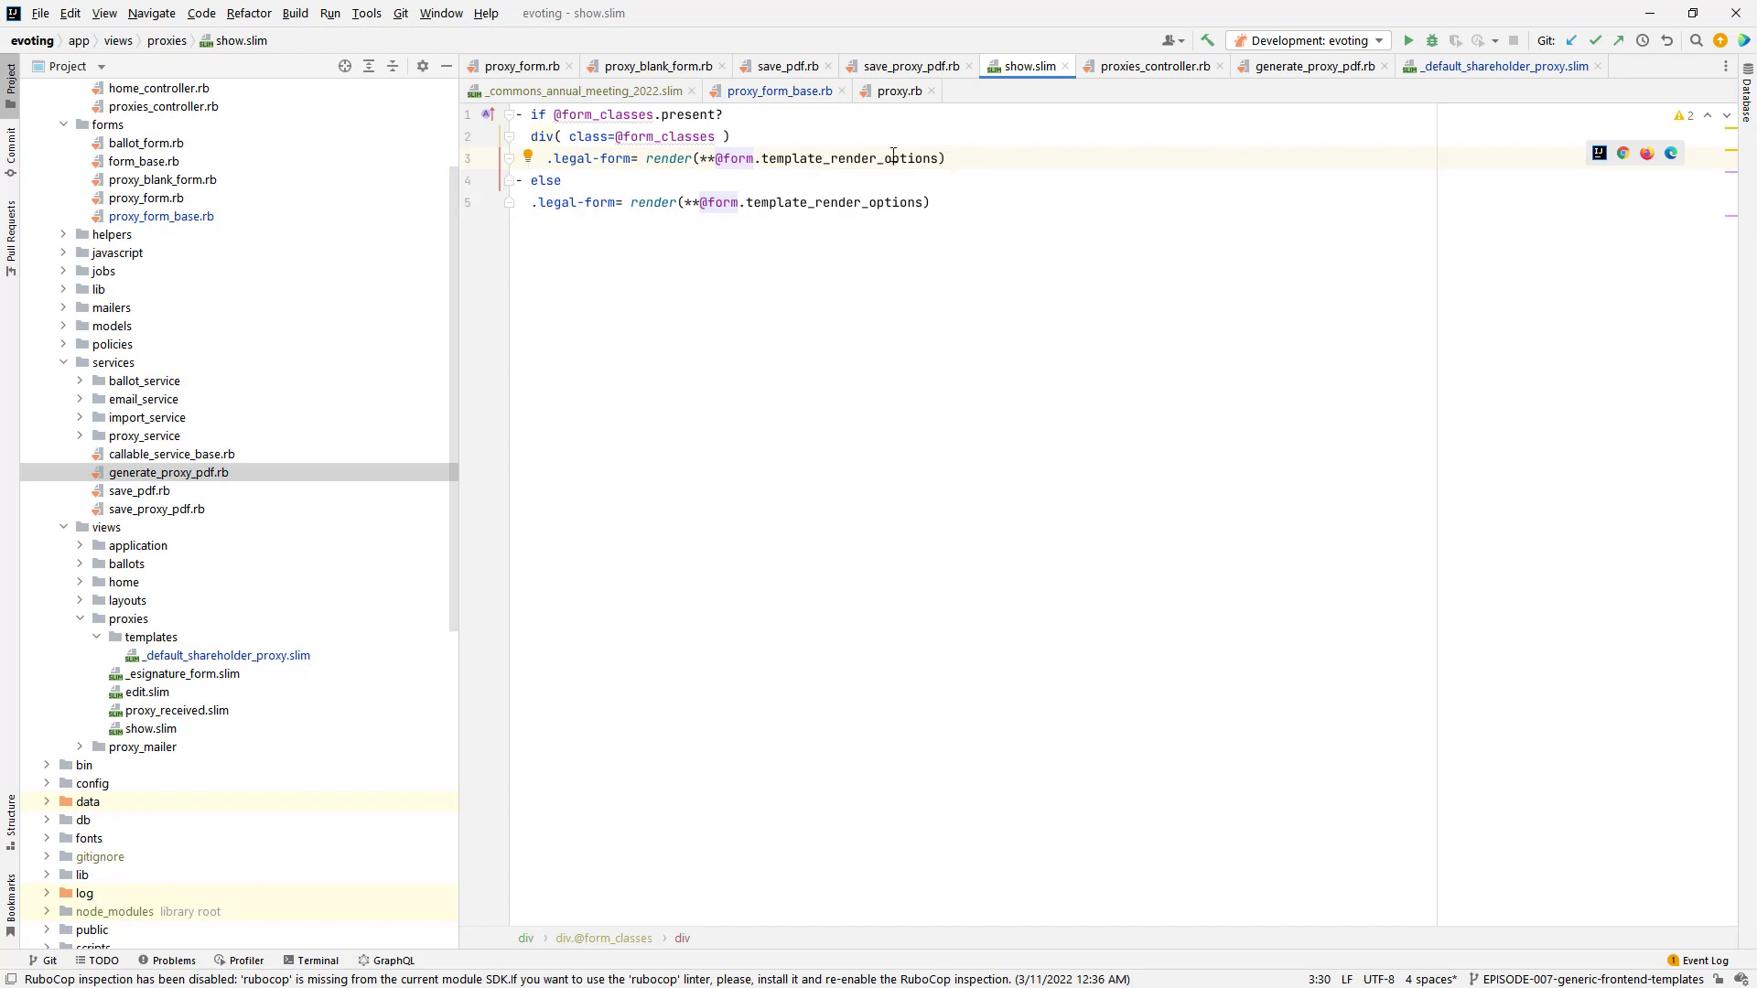
{"action": "mouse_move", "coordinate": [891, 158]}
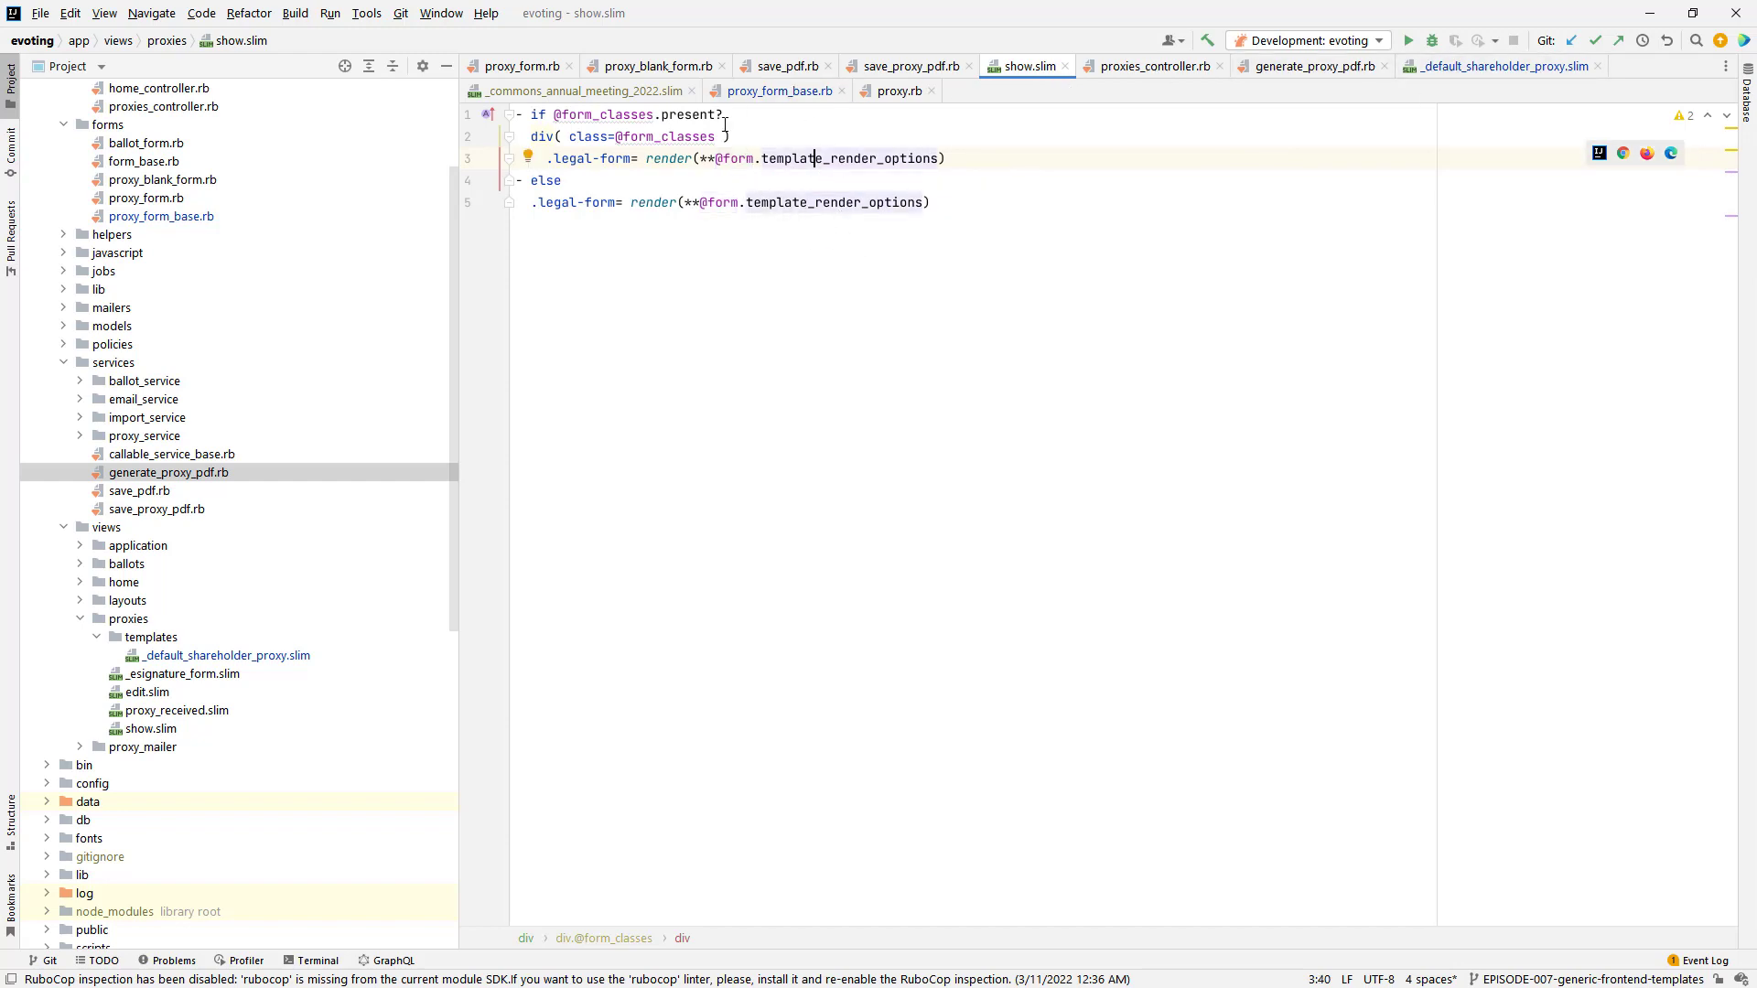
{"action": "left_click", "coordinate": [1501, 66]}
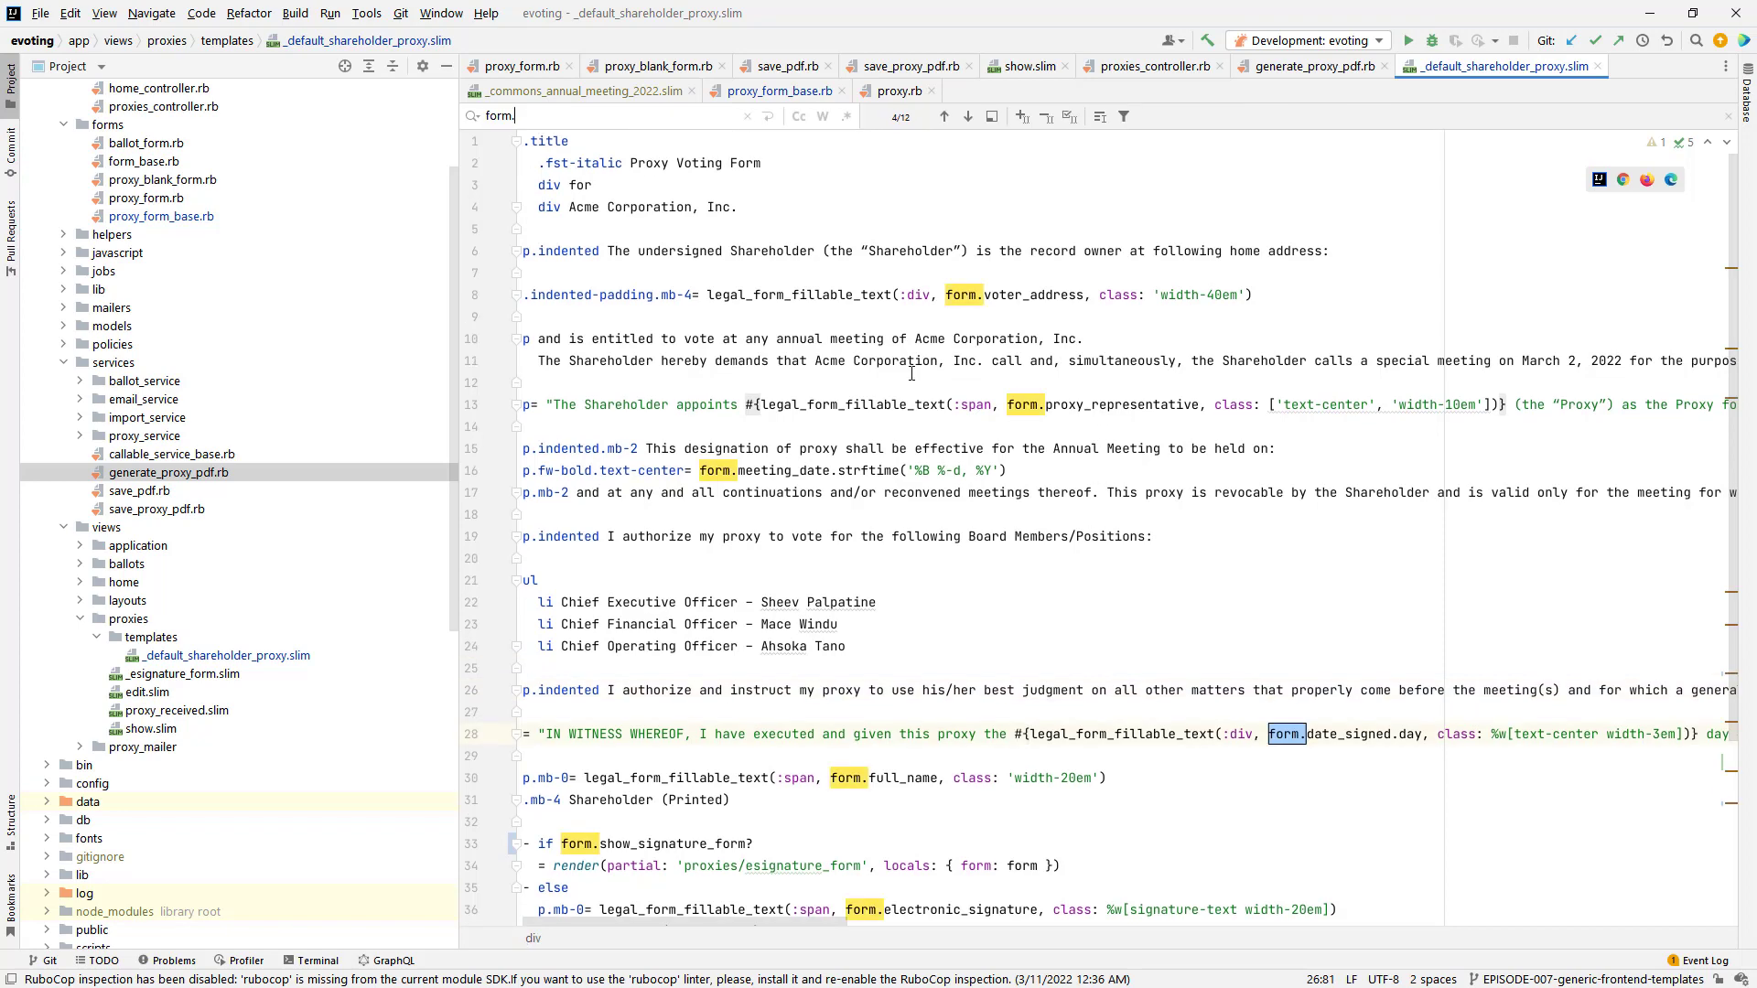
{"action": "mouse_move", "coordinate": [860, 422]}
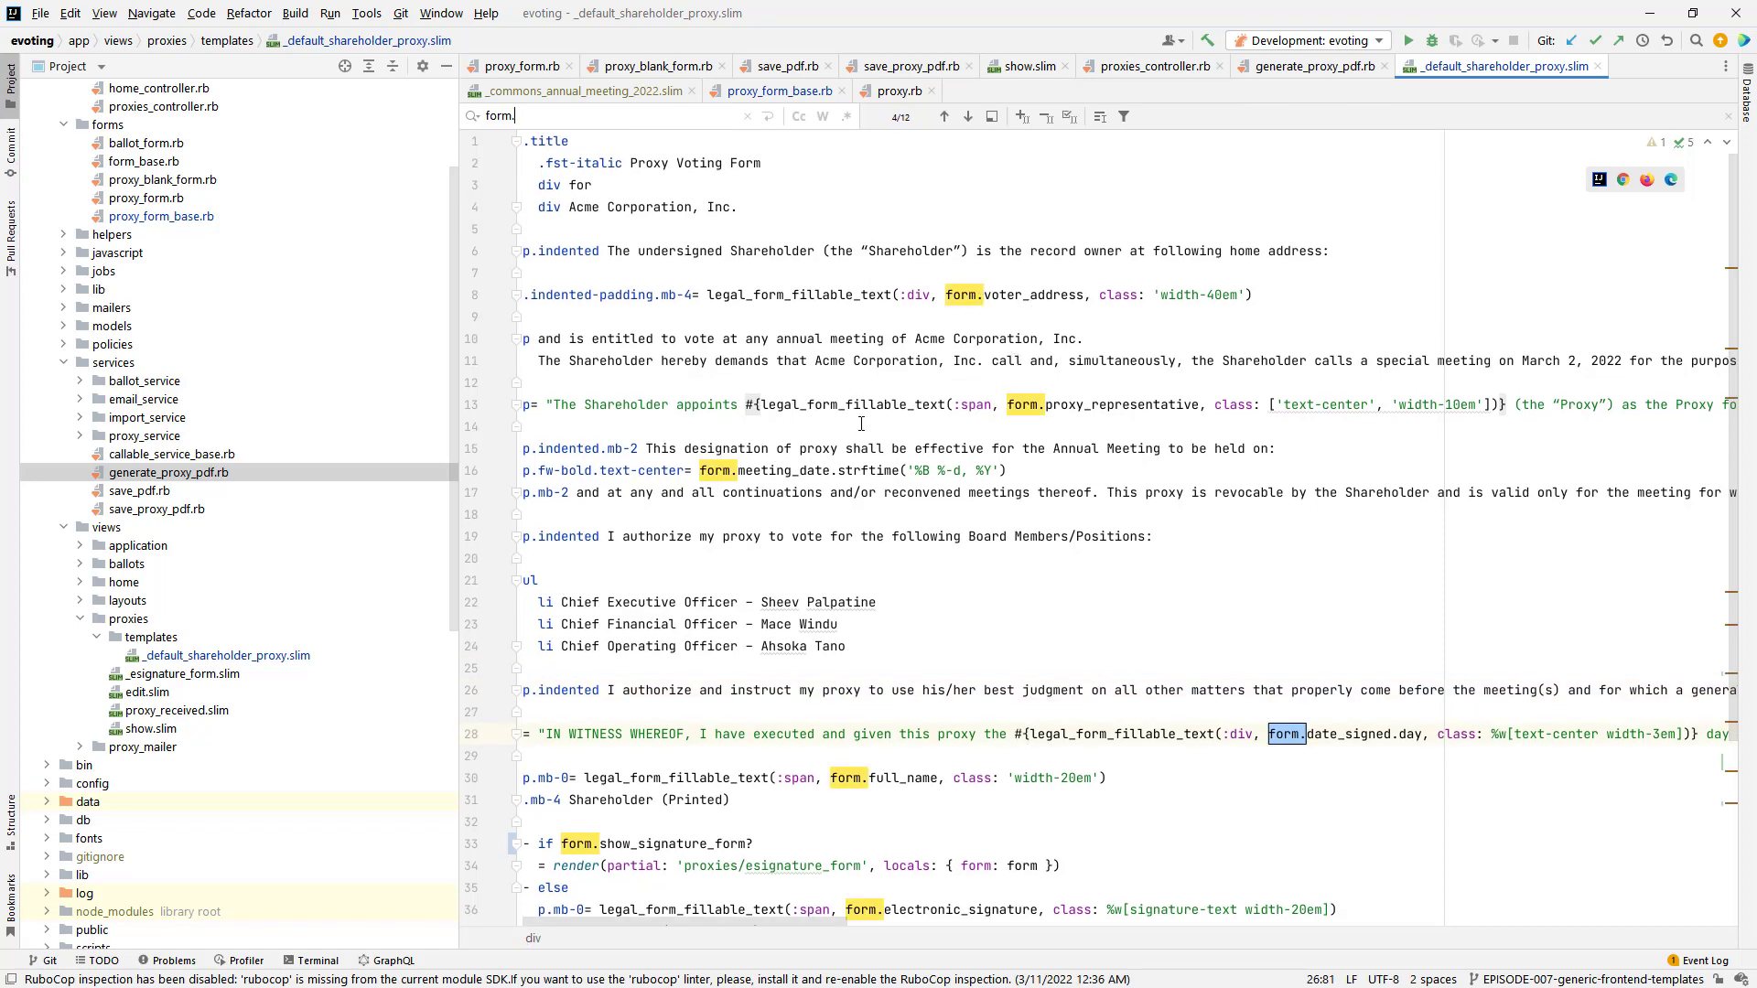
{"action": "scroll", "scroll_direction": "down", "scroll_amount": 3}
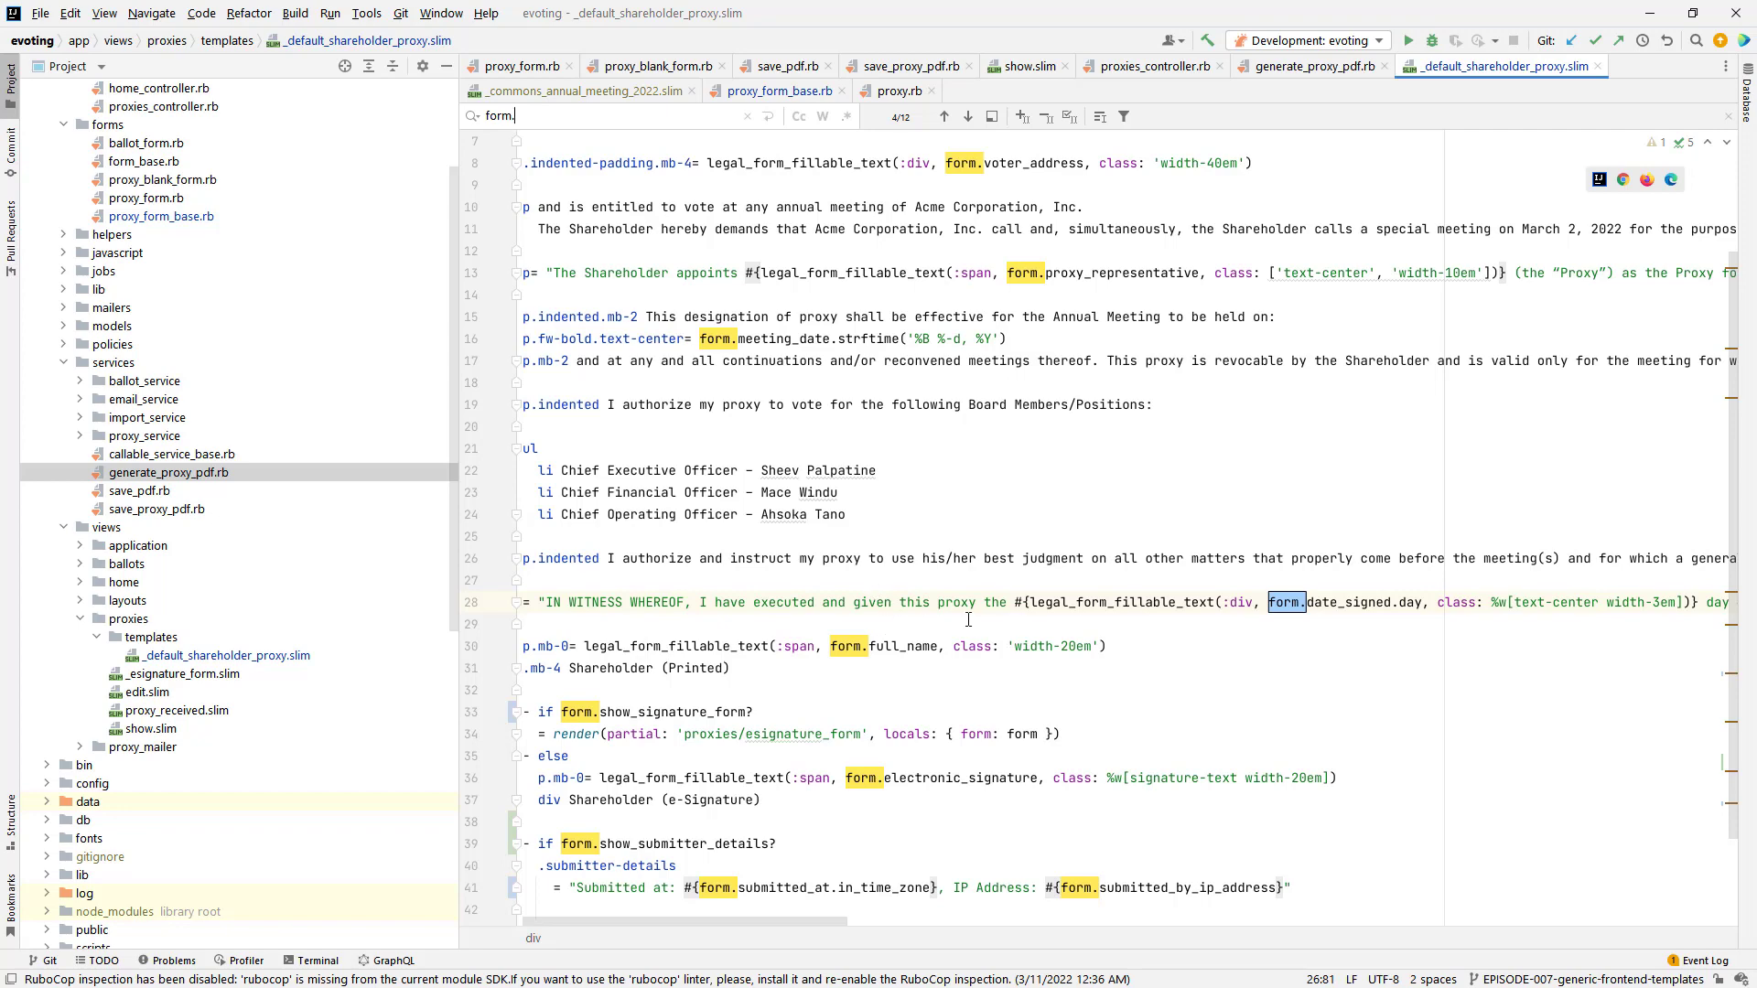
{"action": "scroll", "scroll_direction": "down", "scroll_amount": 3}
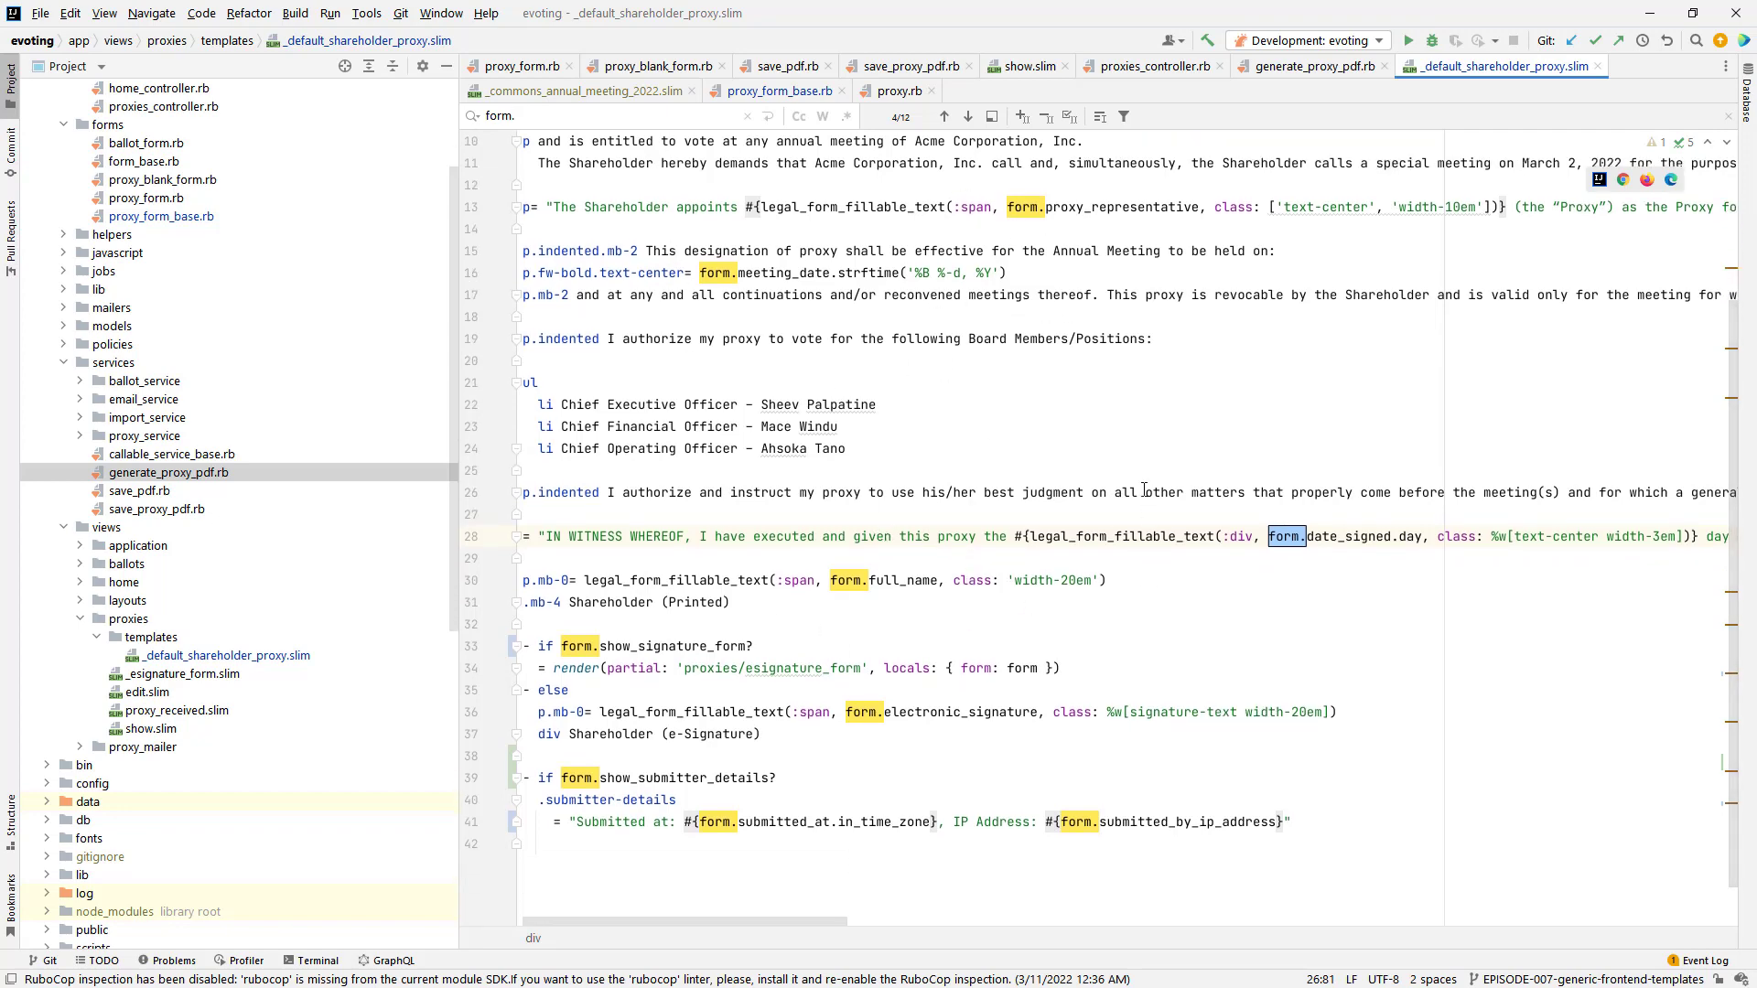
{"action": "scroll", "scroll_direction": "up", "scroll_amount": 3}
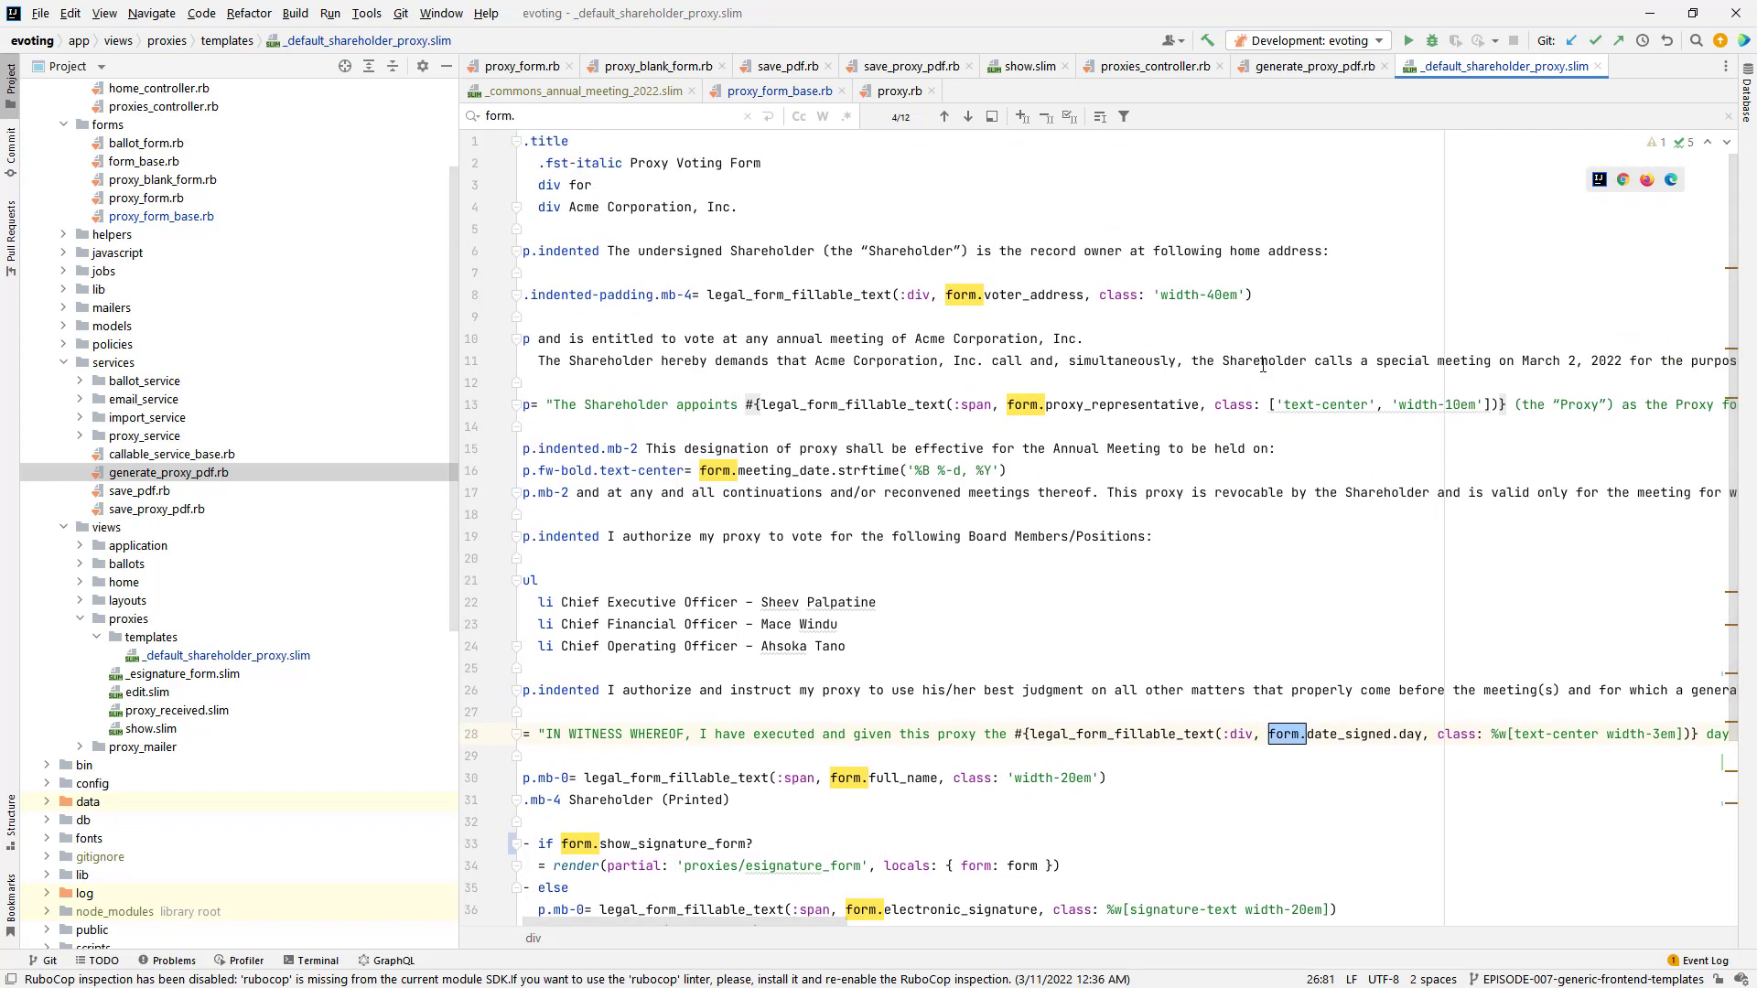
{"action": "mouse_move", "coordinate": [1157, 256]}
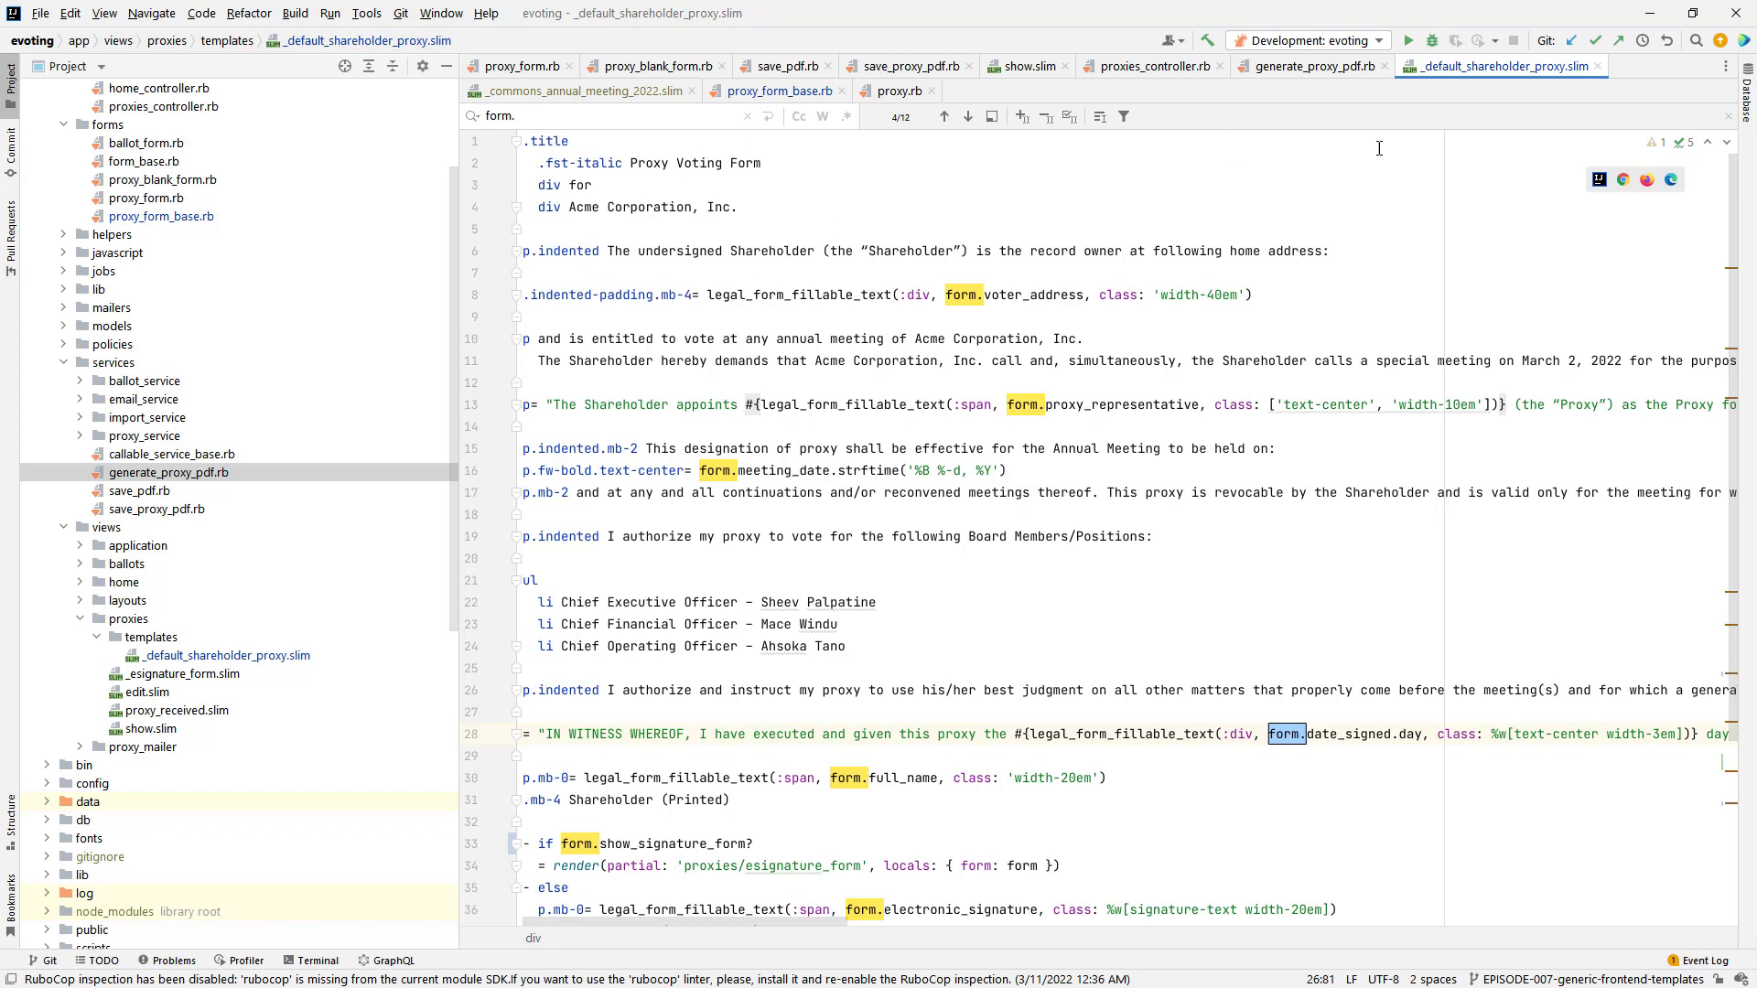
{"action": "mouse_move", "coordinate": [895, 299]}
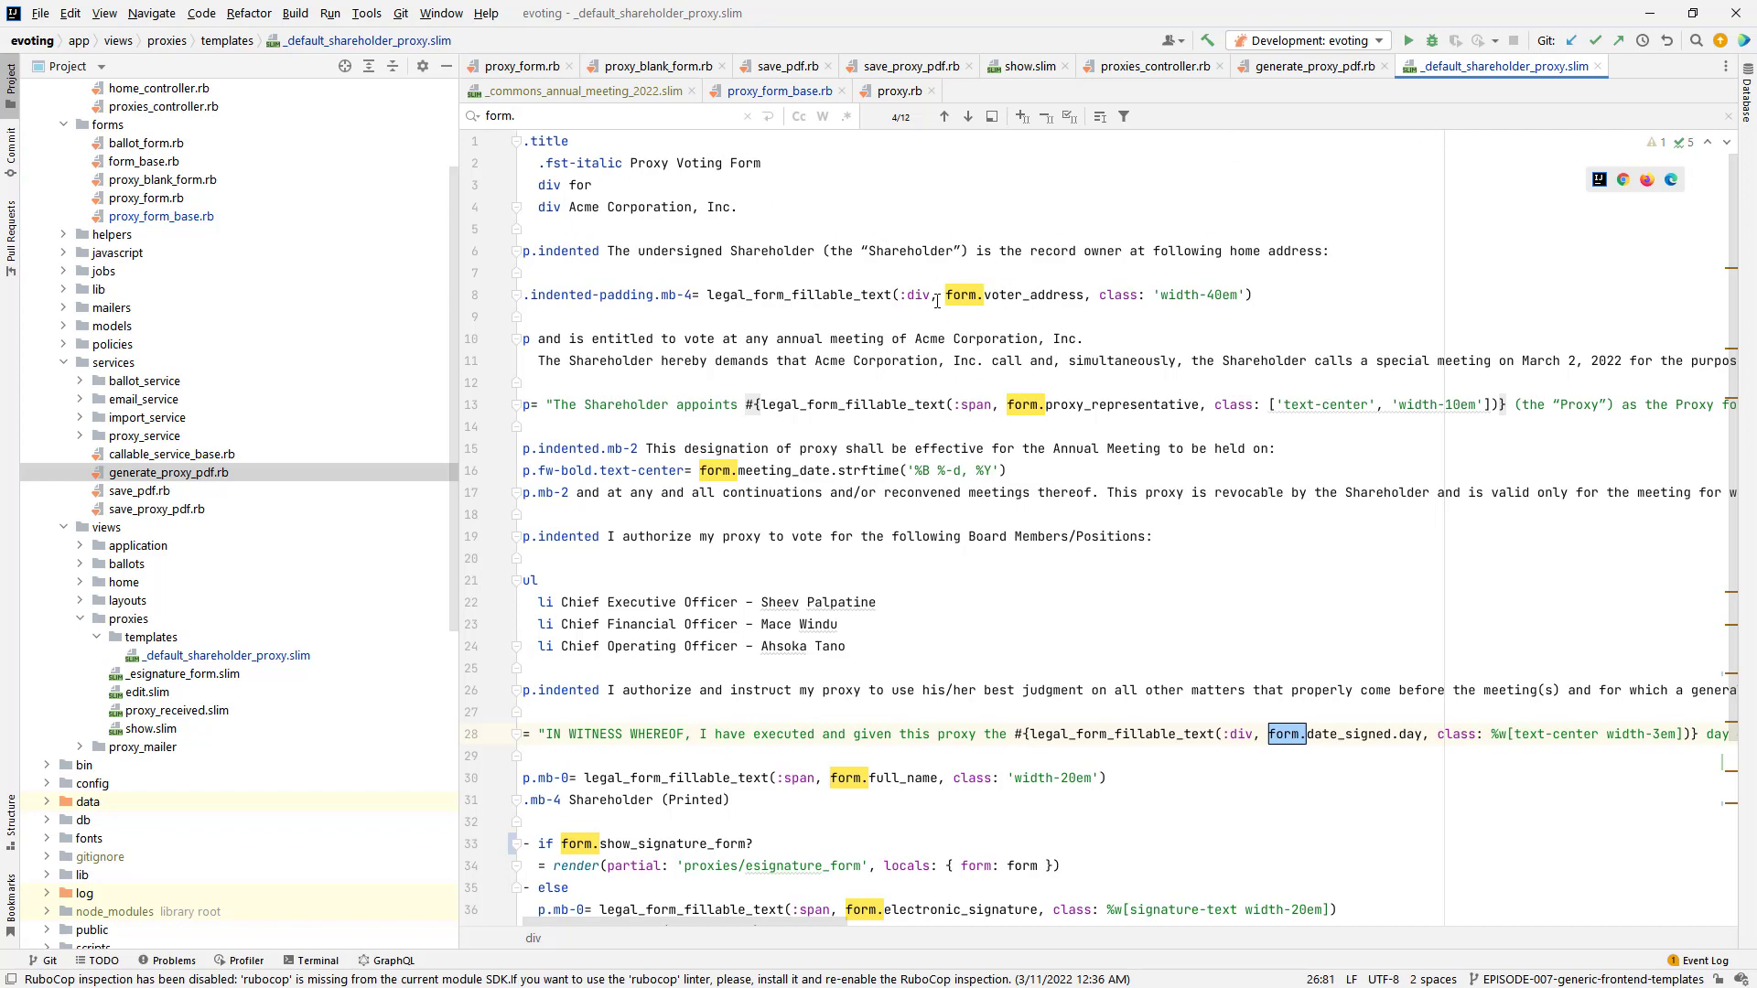
{"action": "mouse_move", "coordinate": [950, 423]}
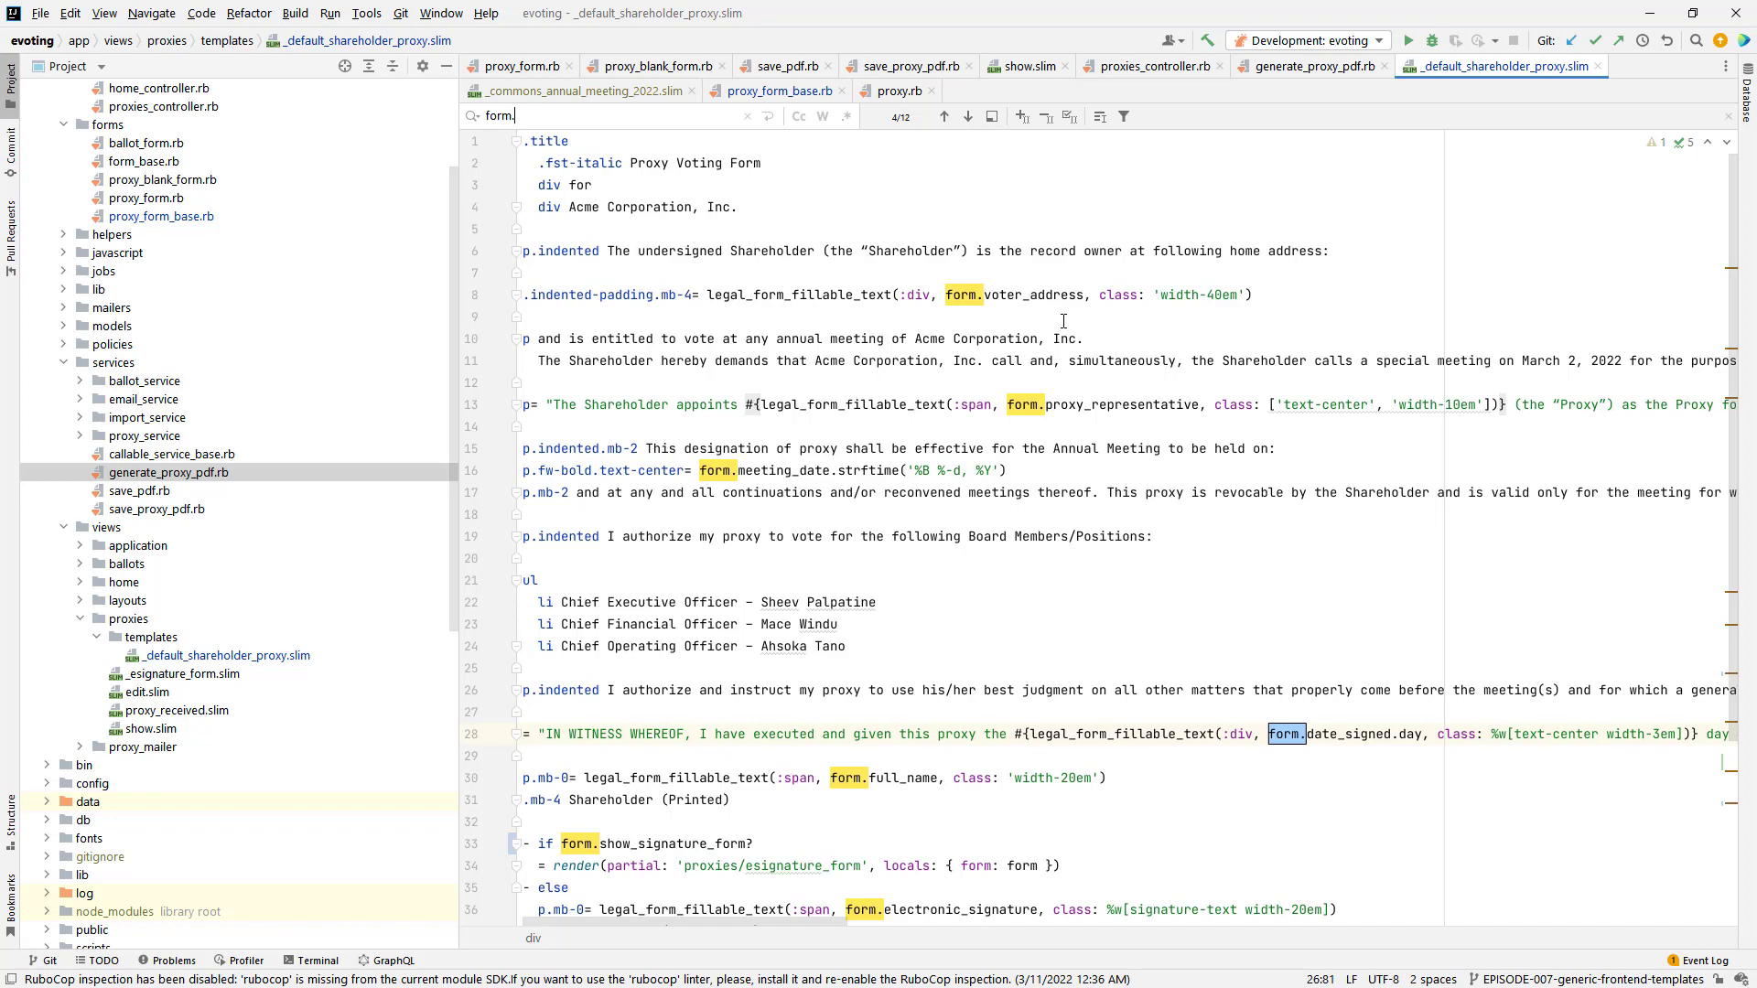
{"action": "mouse_move", "coordinate": [1021, 66]}
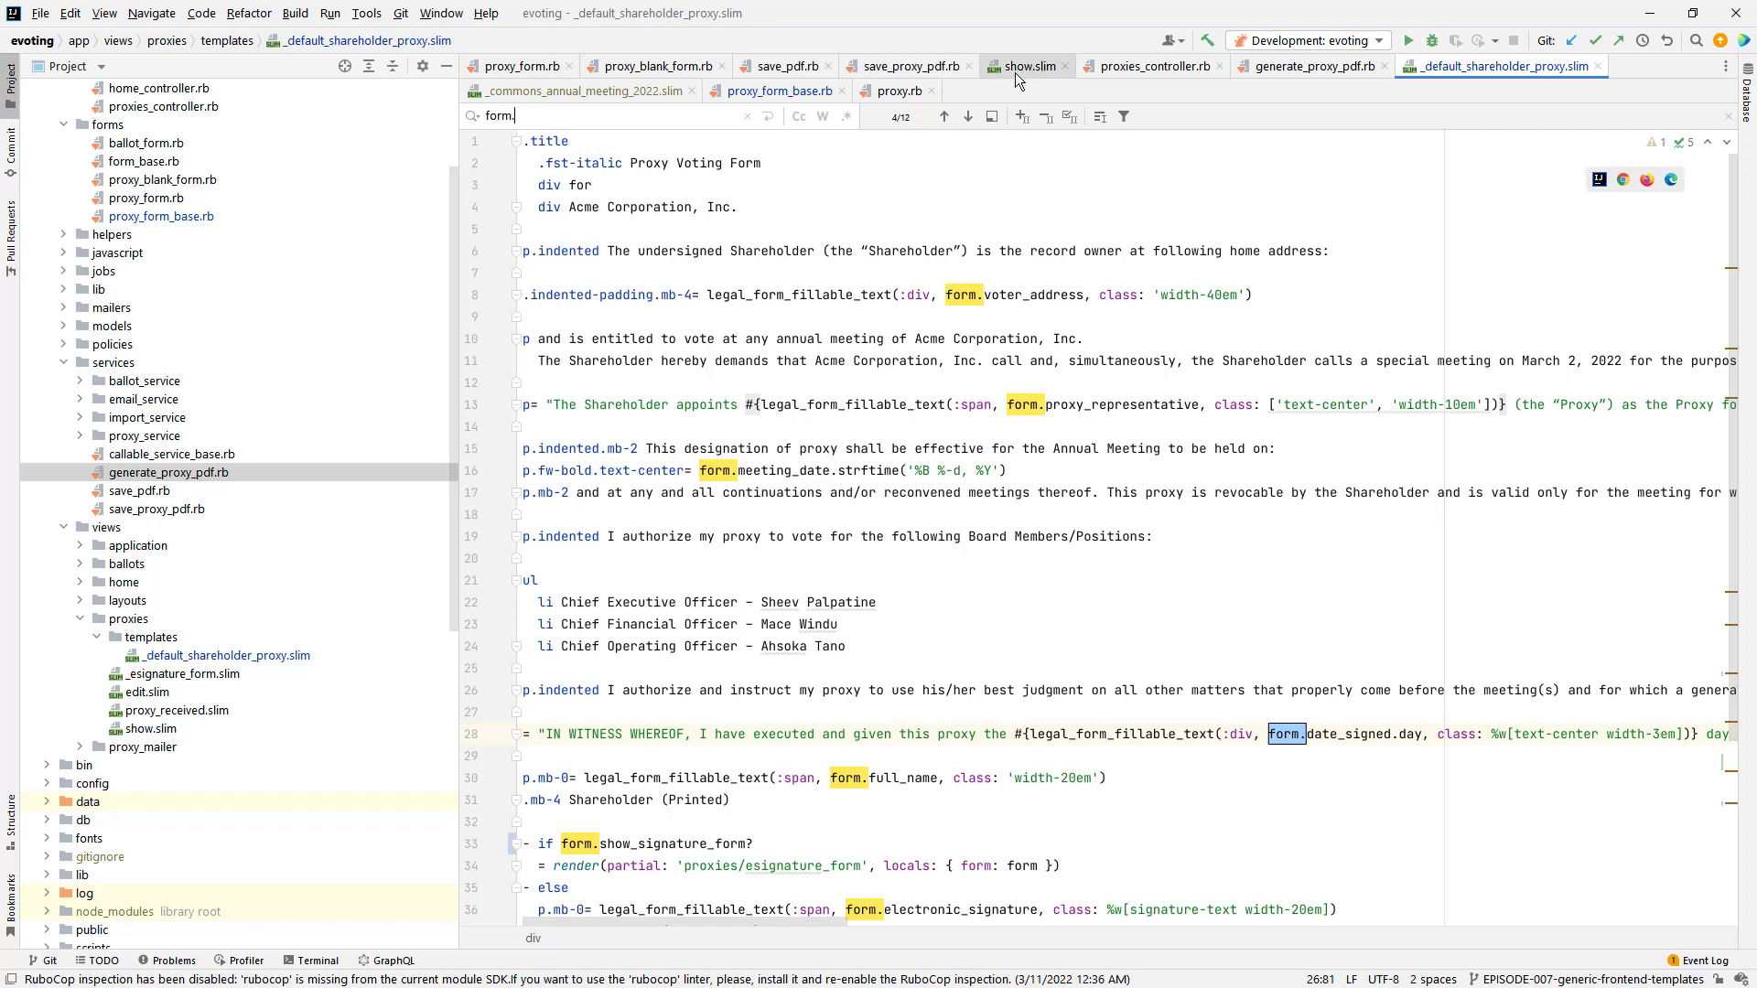
{"action": "left_click", "coordinate": [1025, 66]}
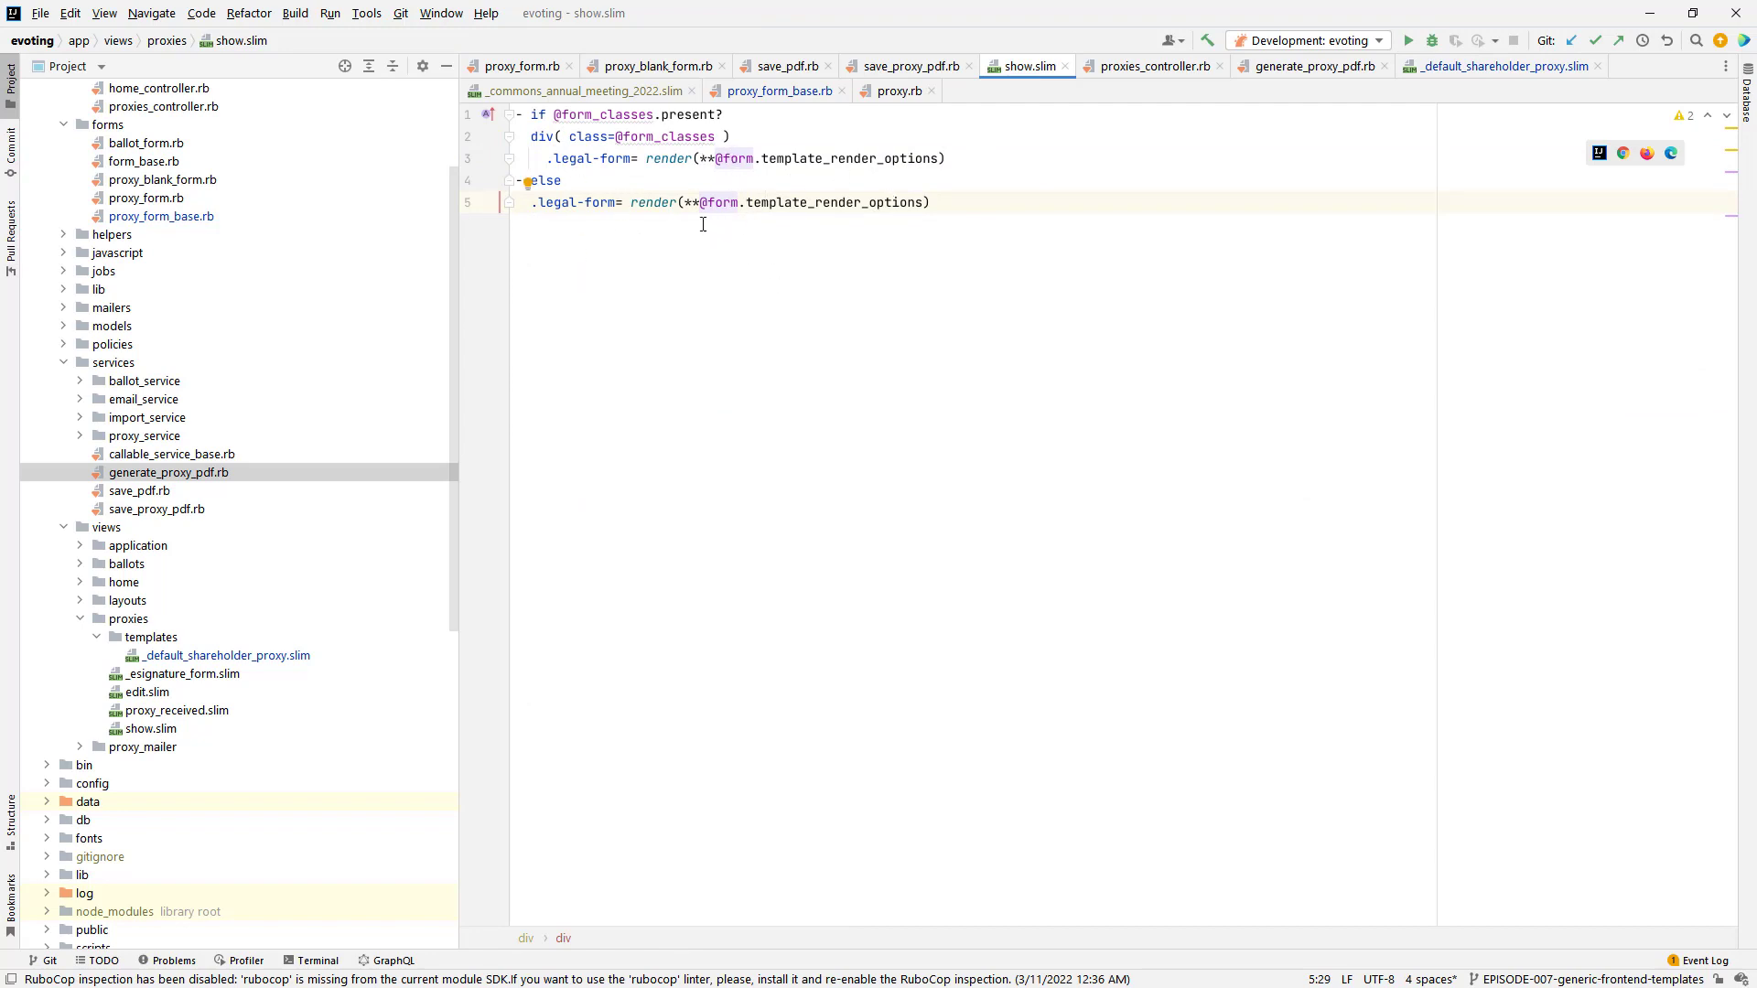
{"action": "mouse_move", "coordinate": [783, 284]}
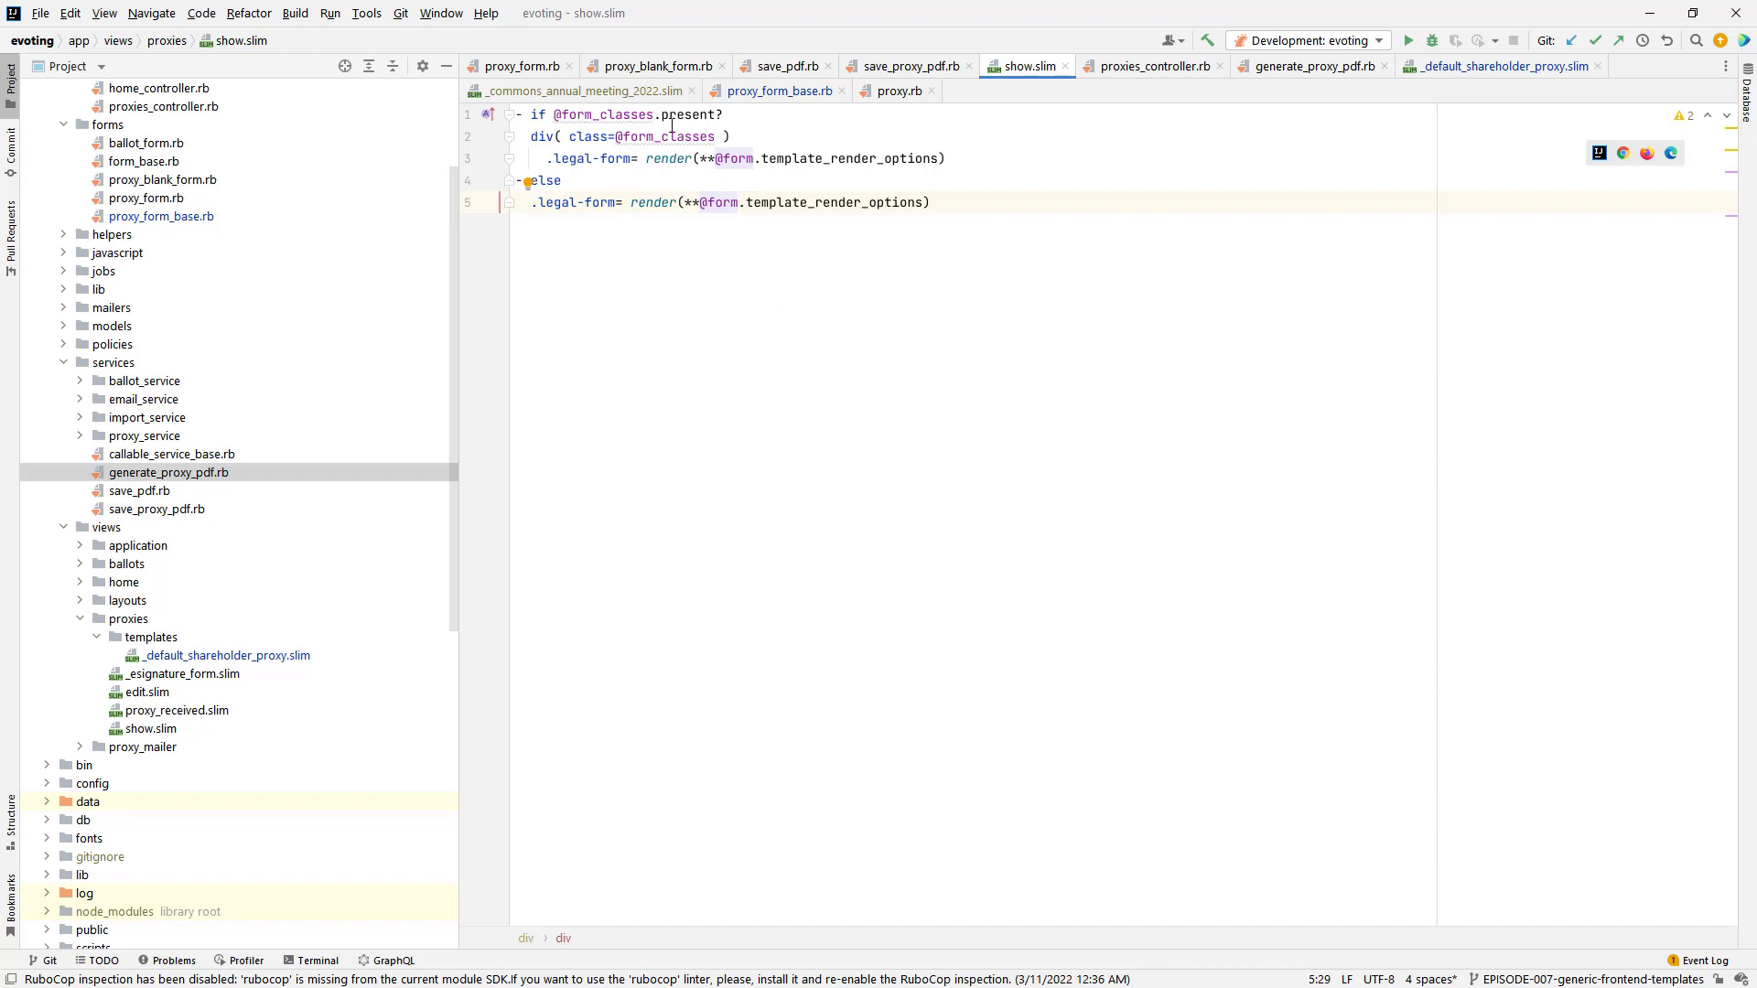
{"action": "mouse_move", "coordinate": [798, 401]}
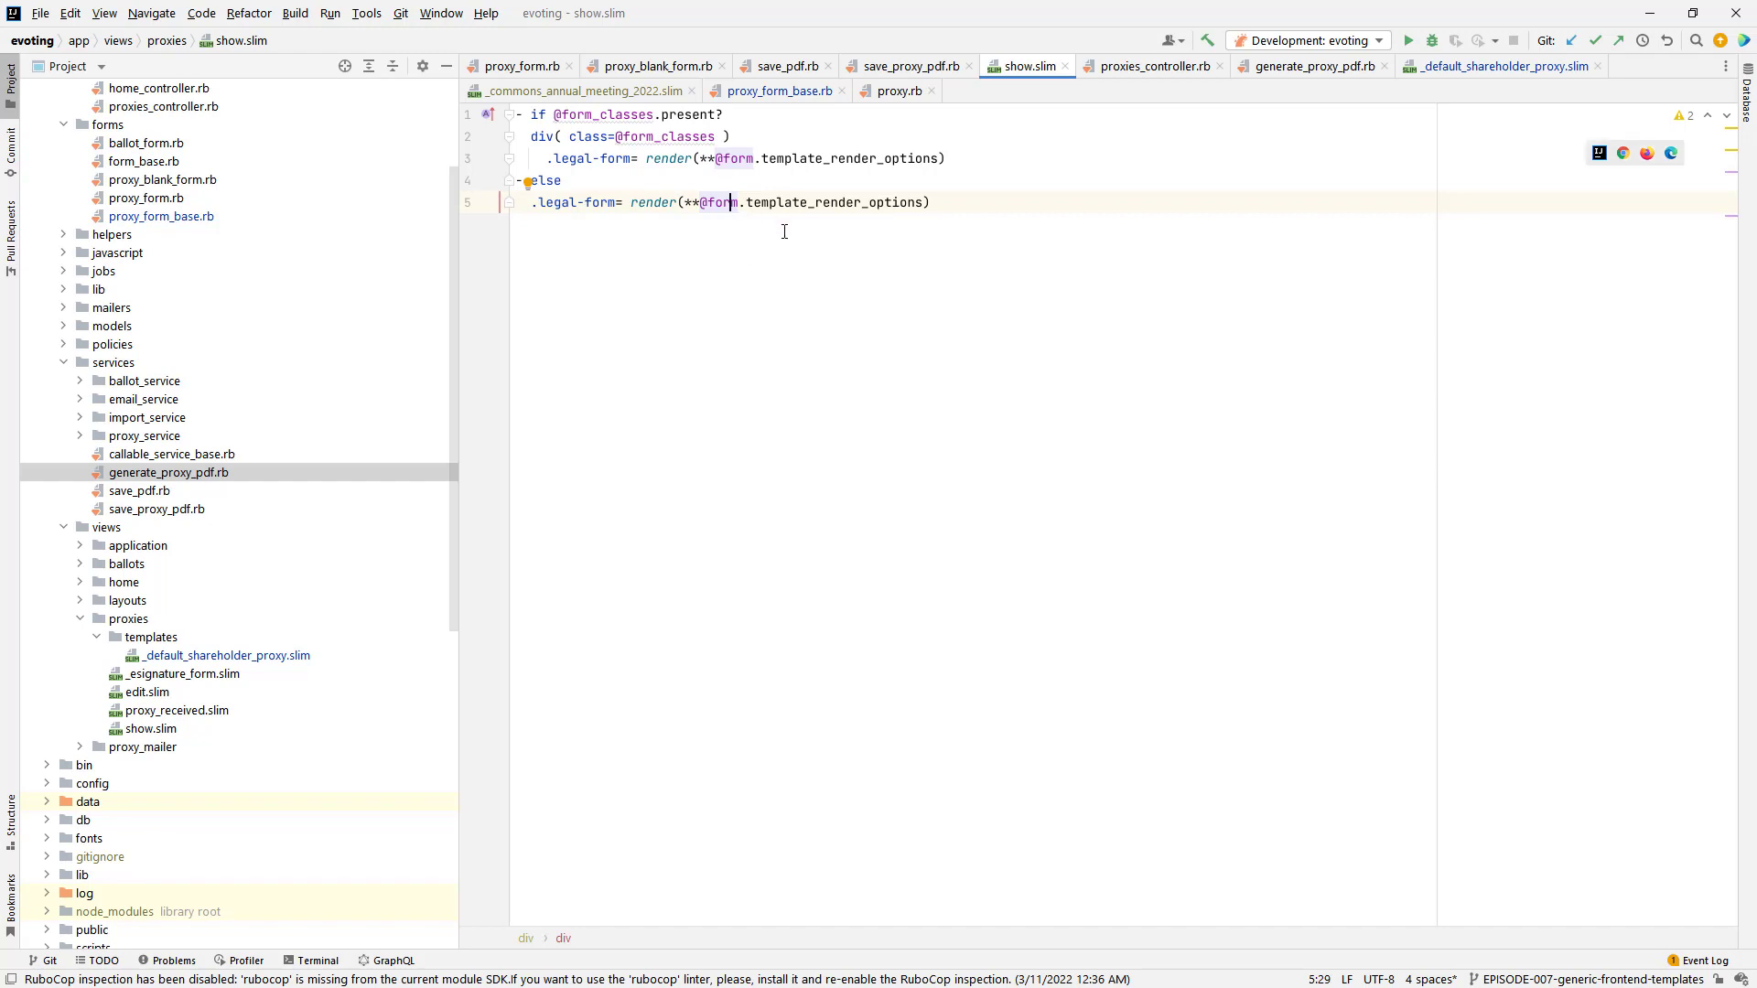
{"action": "mouse_move", "coordinate": [950, 266]}
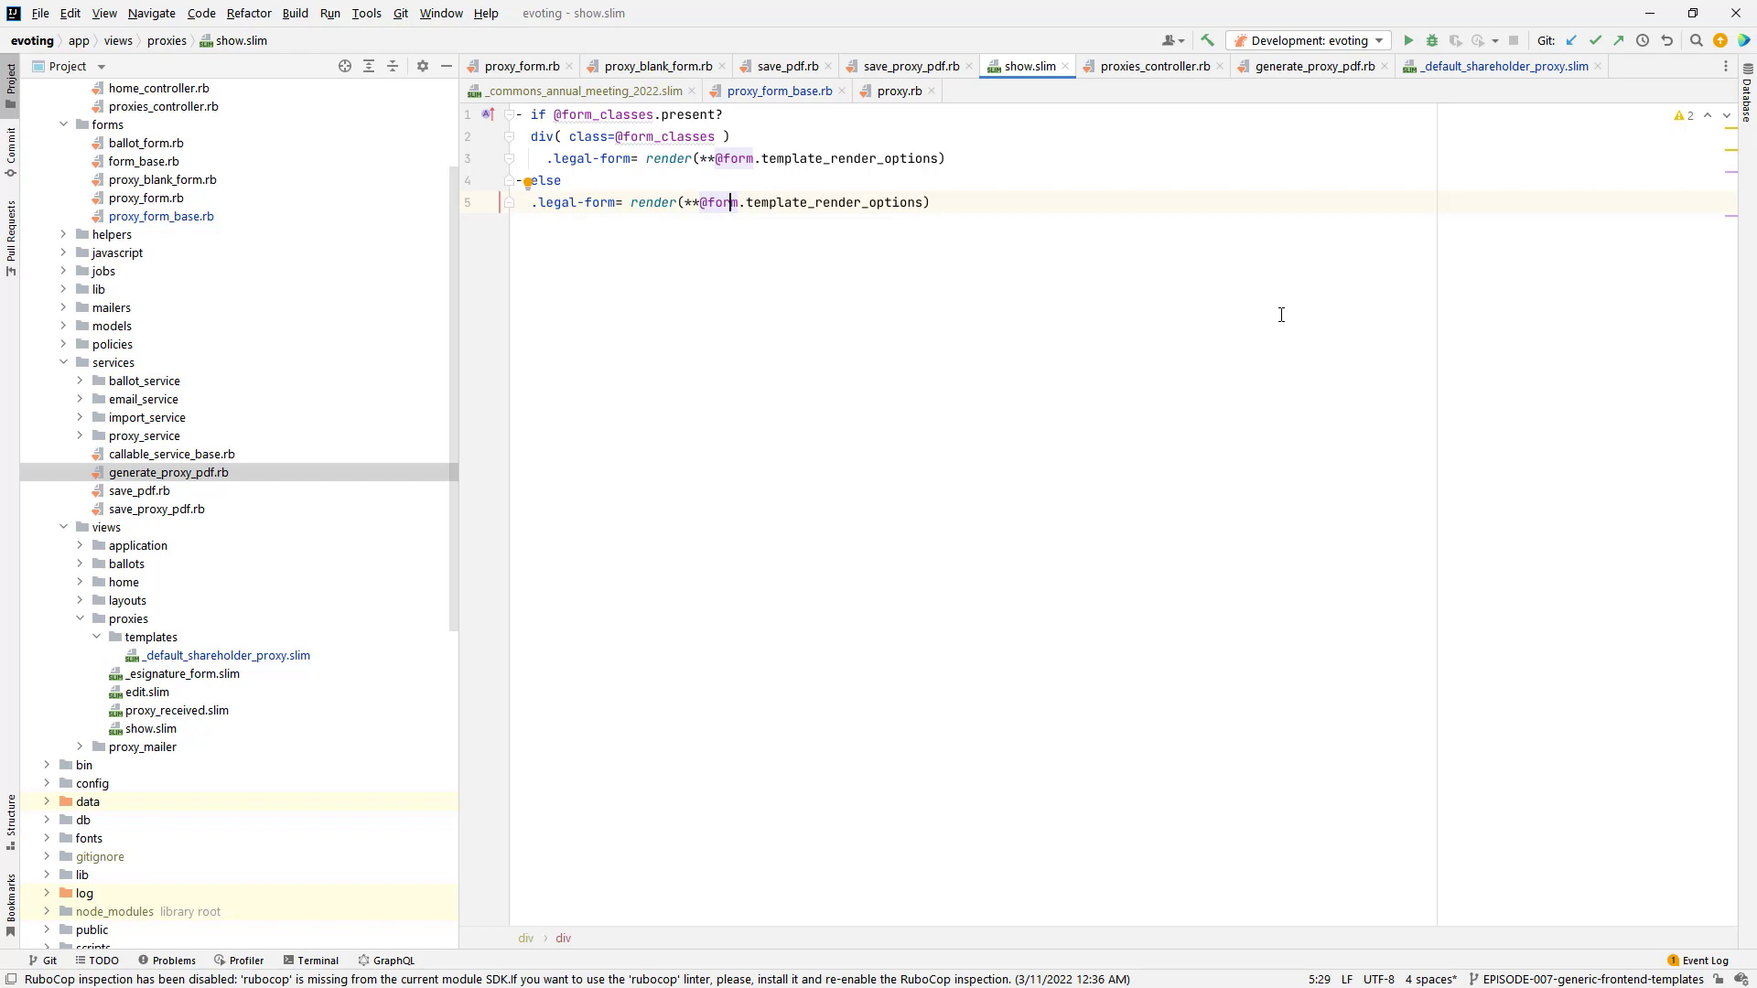
Step: Revisit form.date_signed in _default_shareholder_proxy.slim, then move to proxy_blank_form.rb
{"action": "left_click", "coordinate": [1501, 66]}
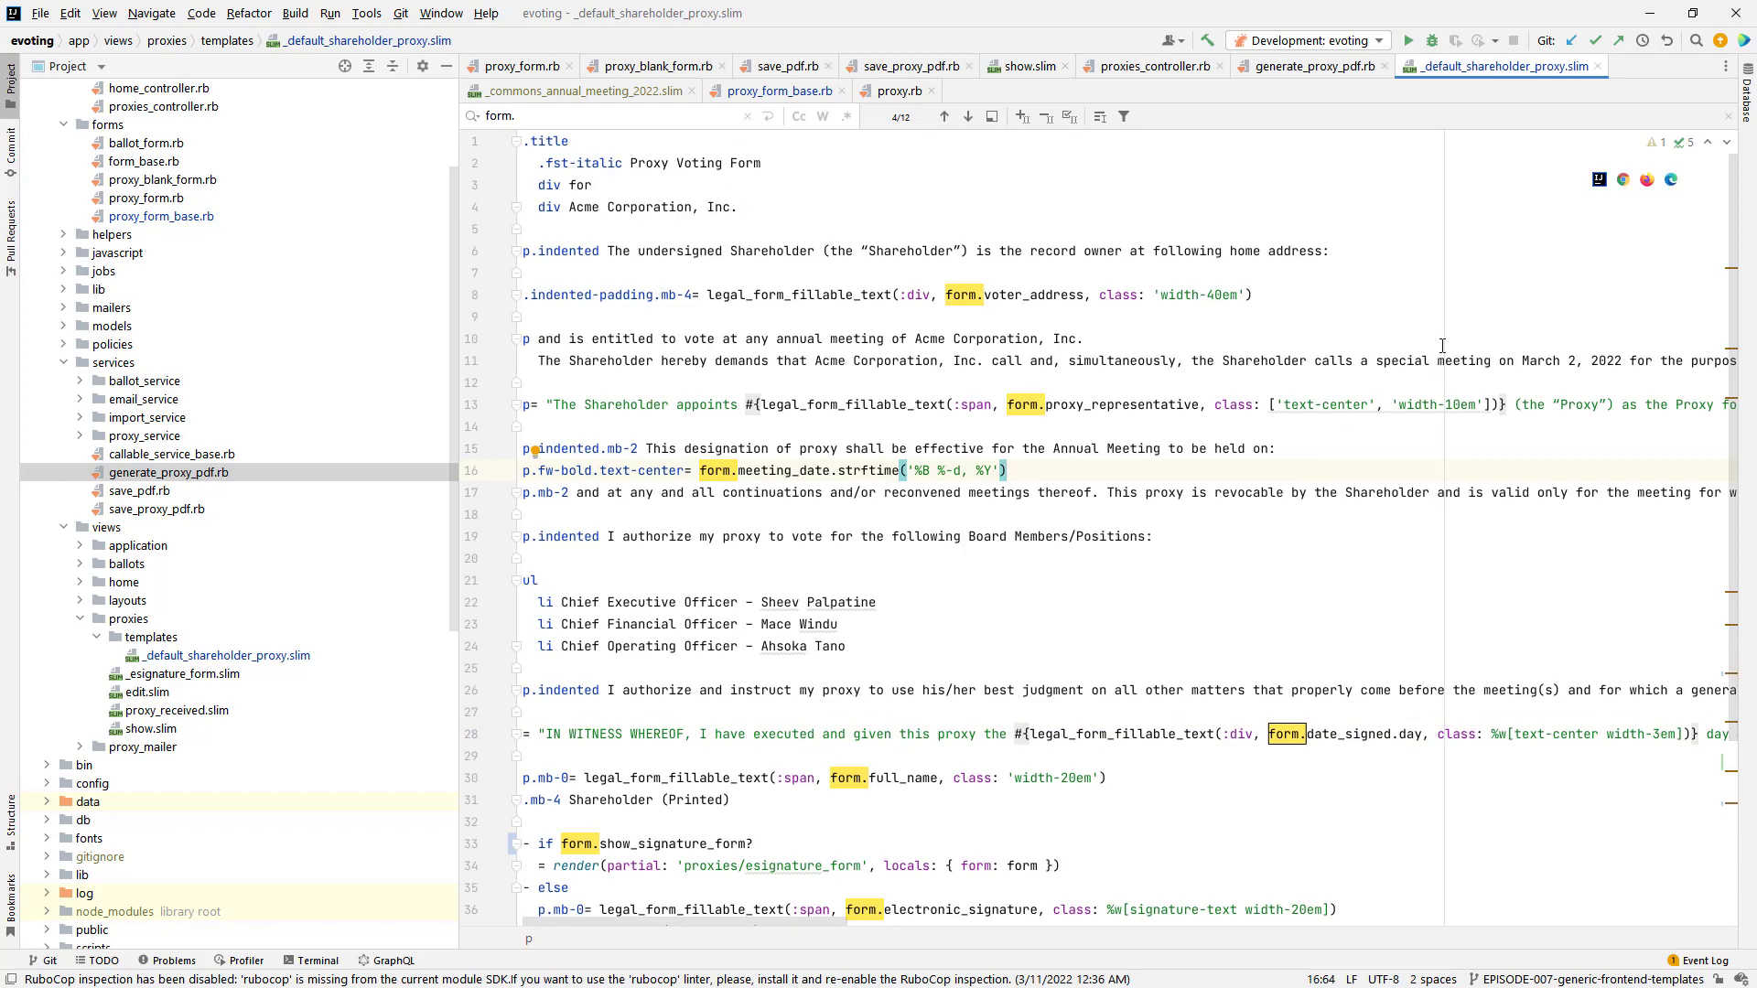
{"action": "mouse_move", "coordinate": [1325, 329]}
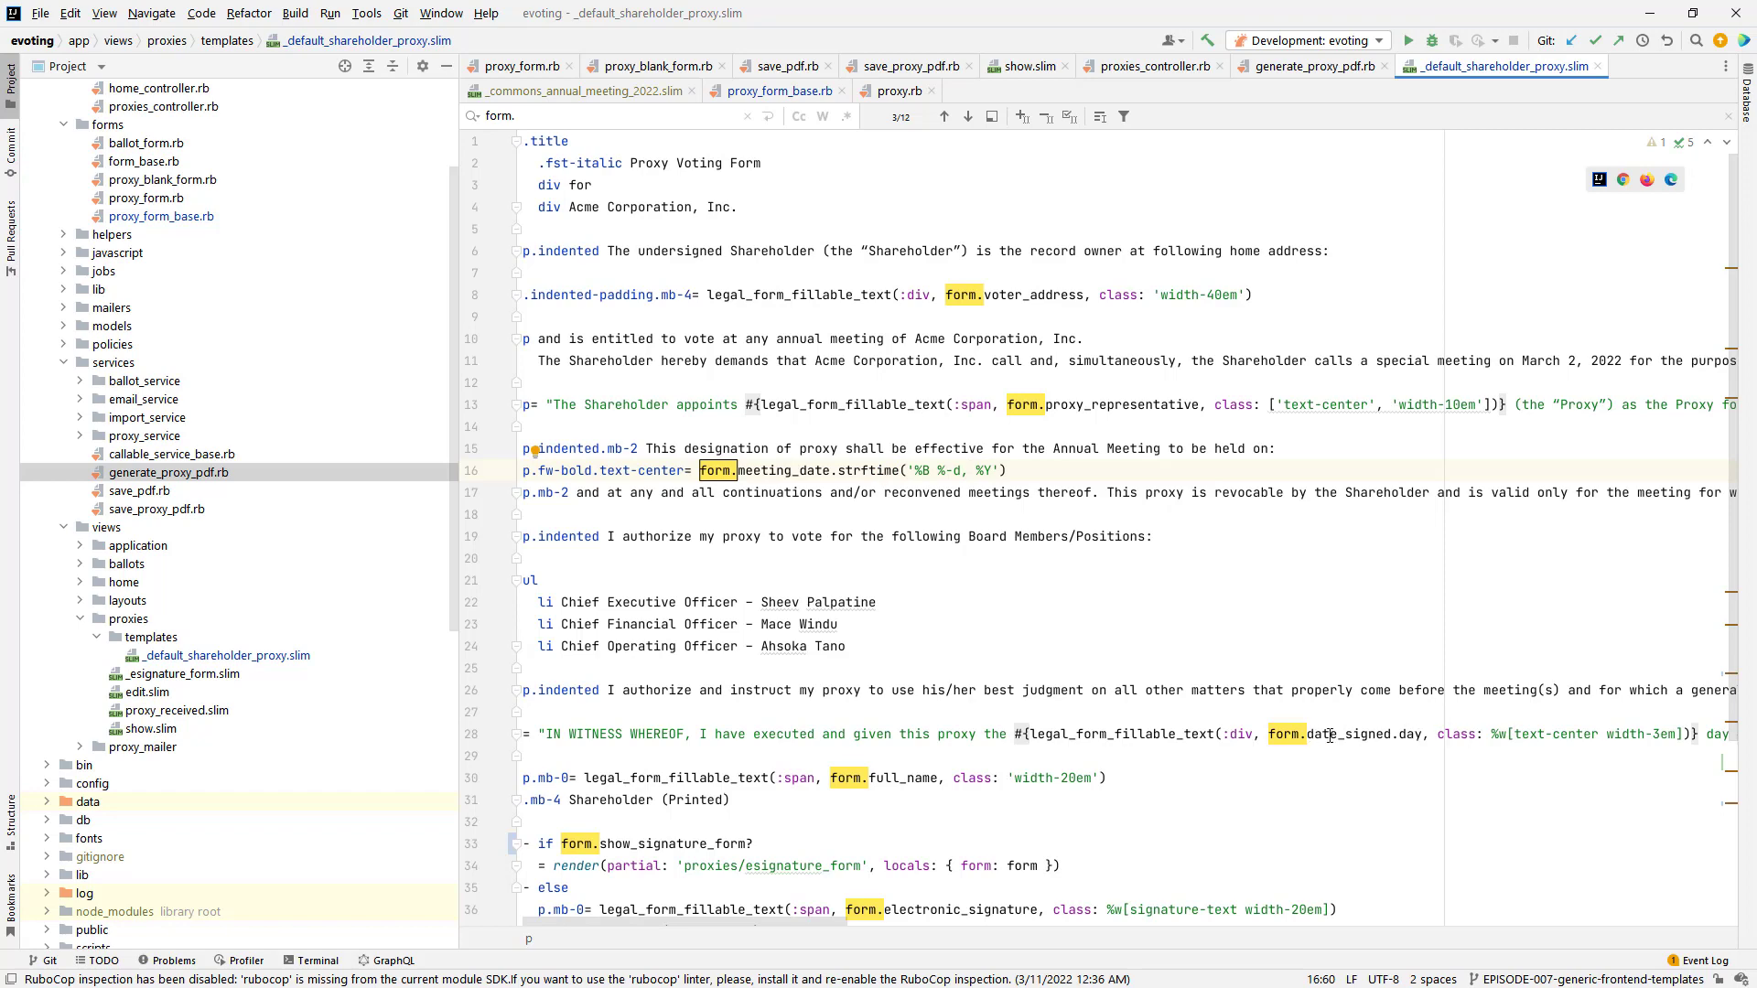
{"action": "left_click", "coordinate": [521, 712]}
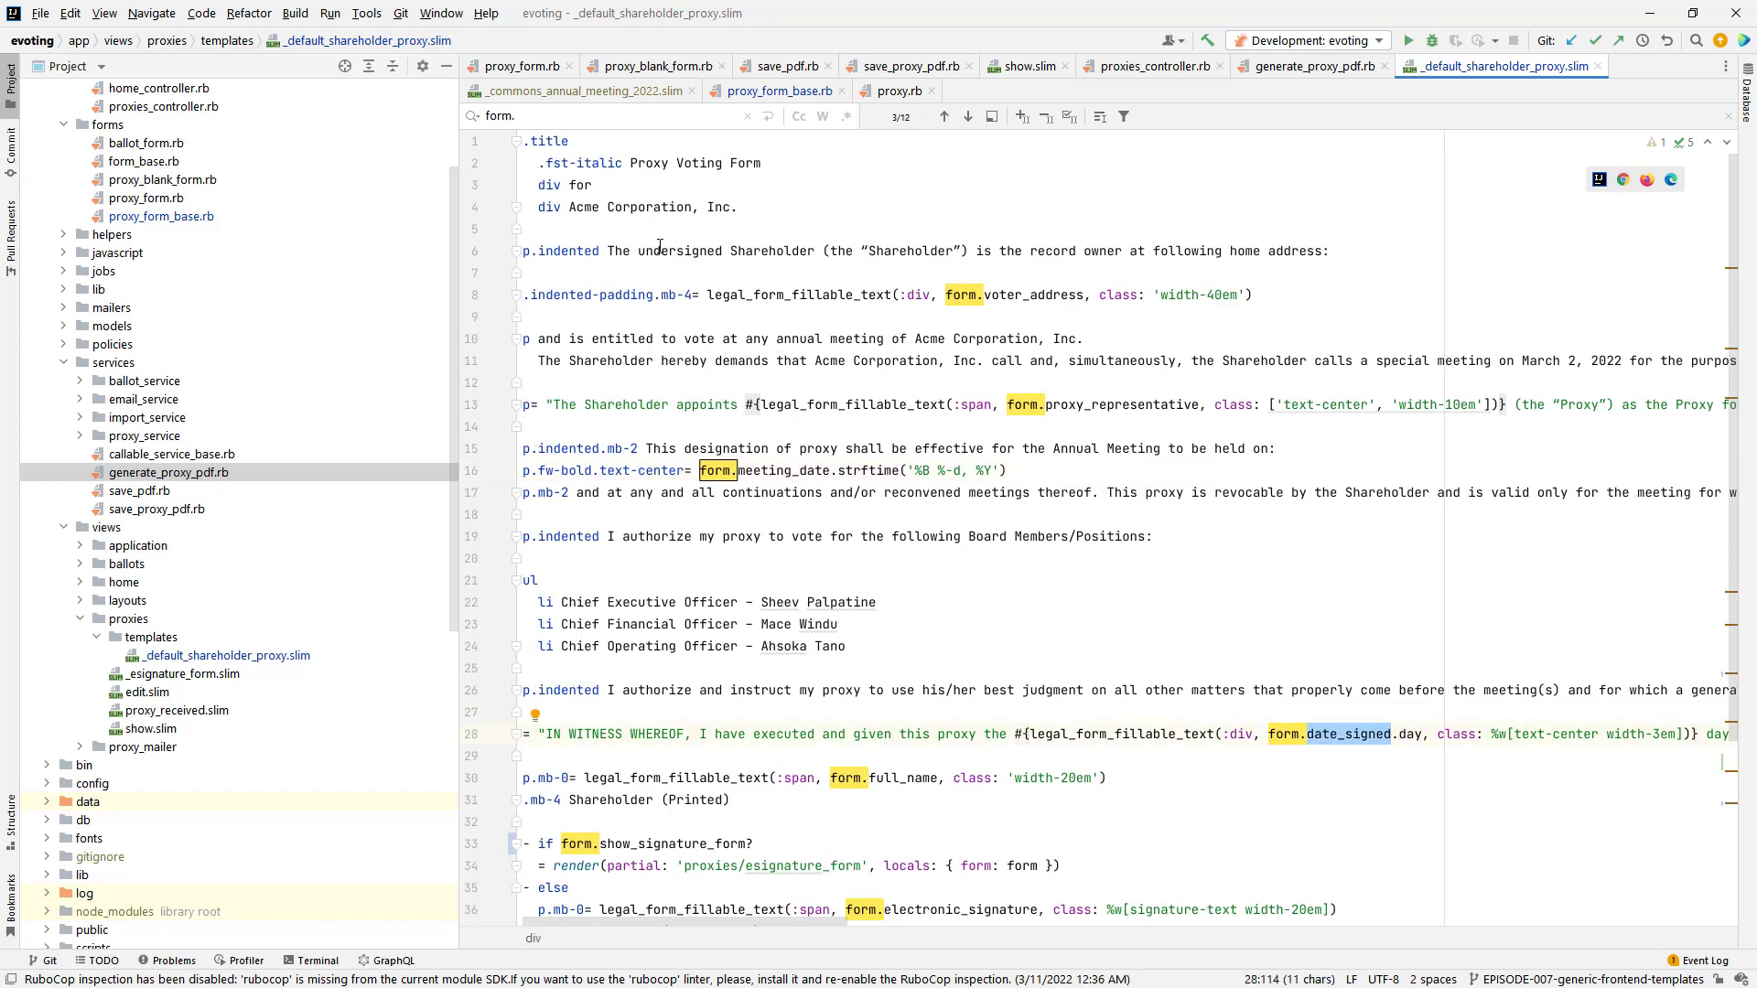
{"action": "left_click", "coordinate": [652, 66]}
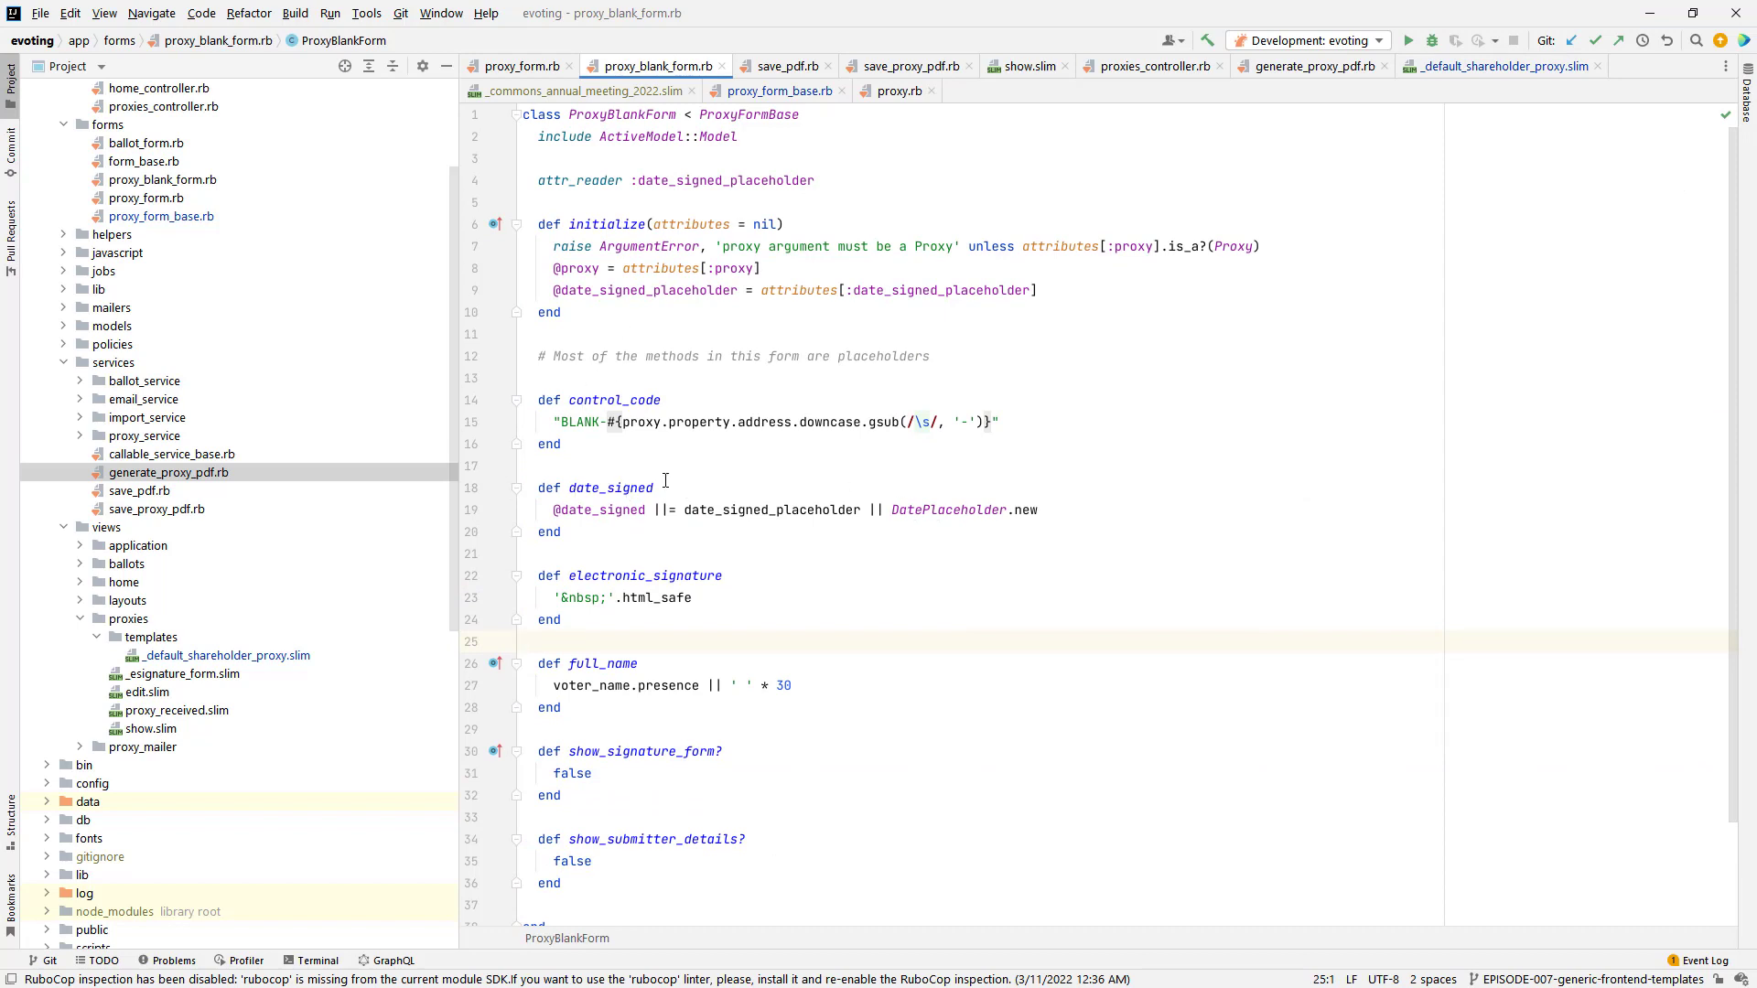
{"action": "mouse_move", "coordinate": [676, 487]}
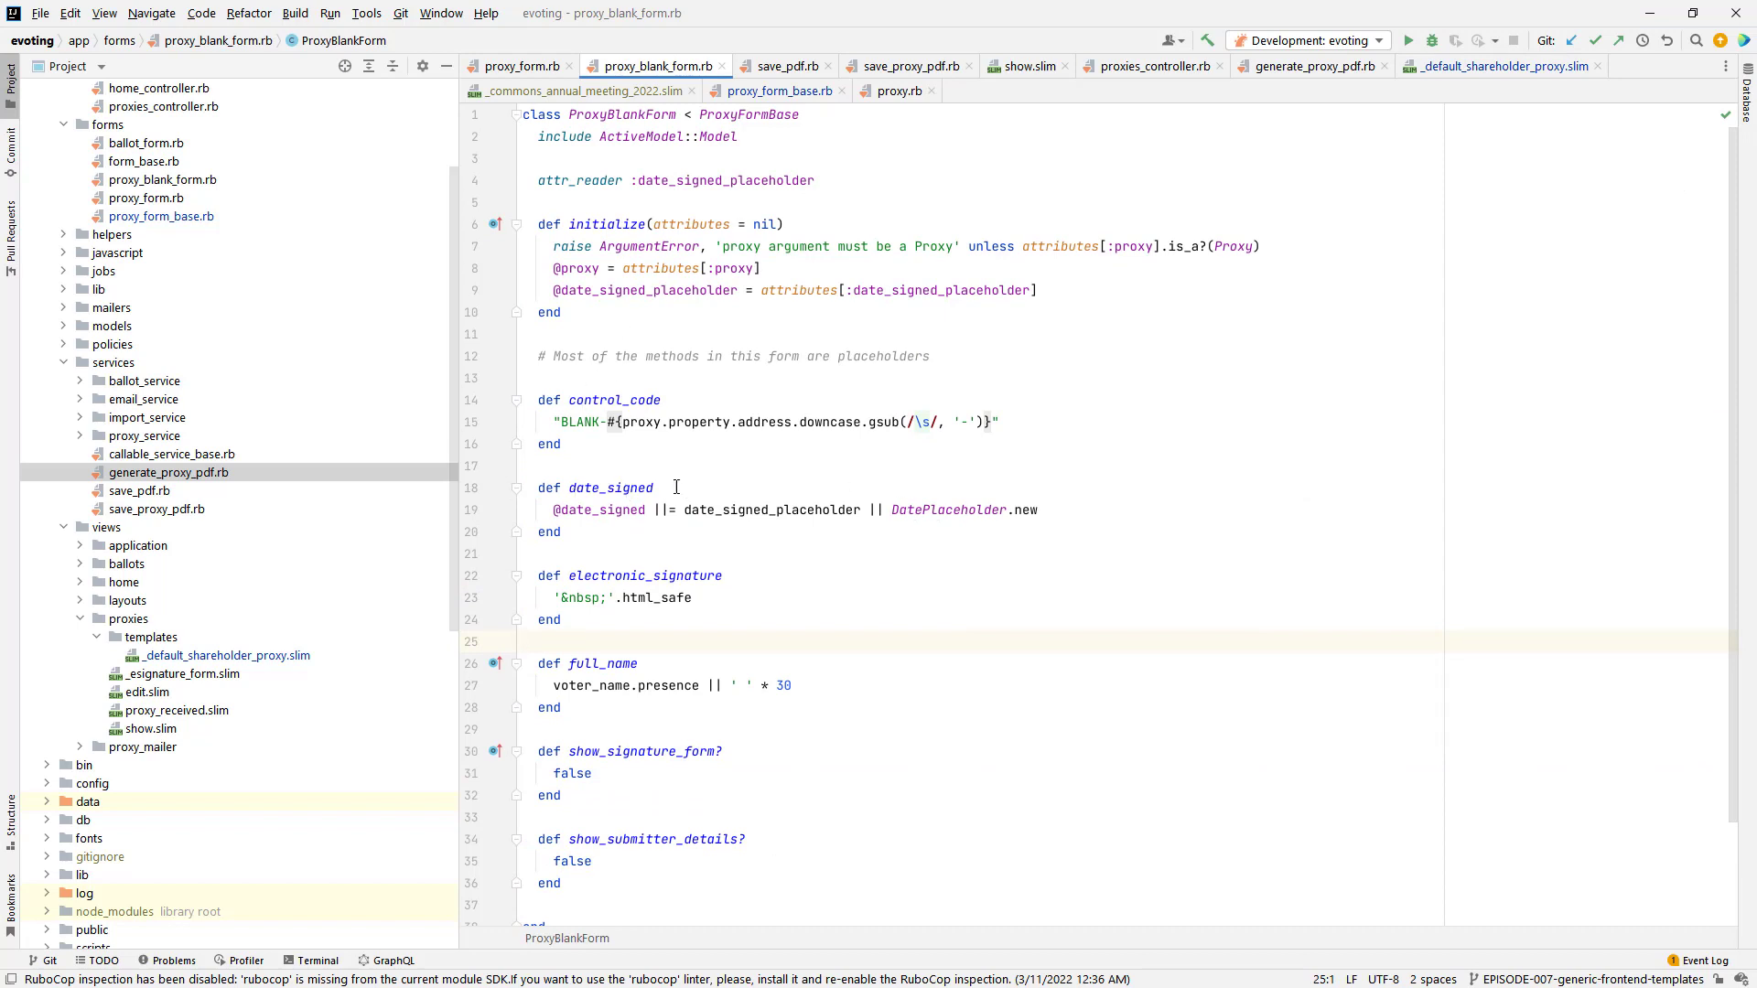
{"action": "mouse_move", "coordinate": [643, 531]}
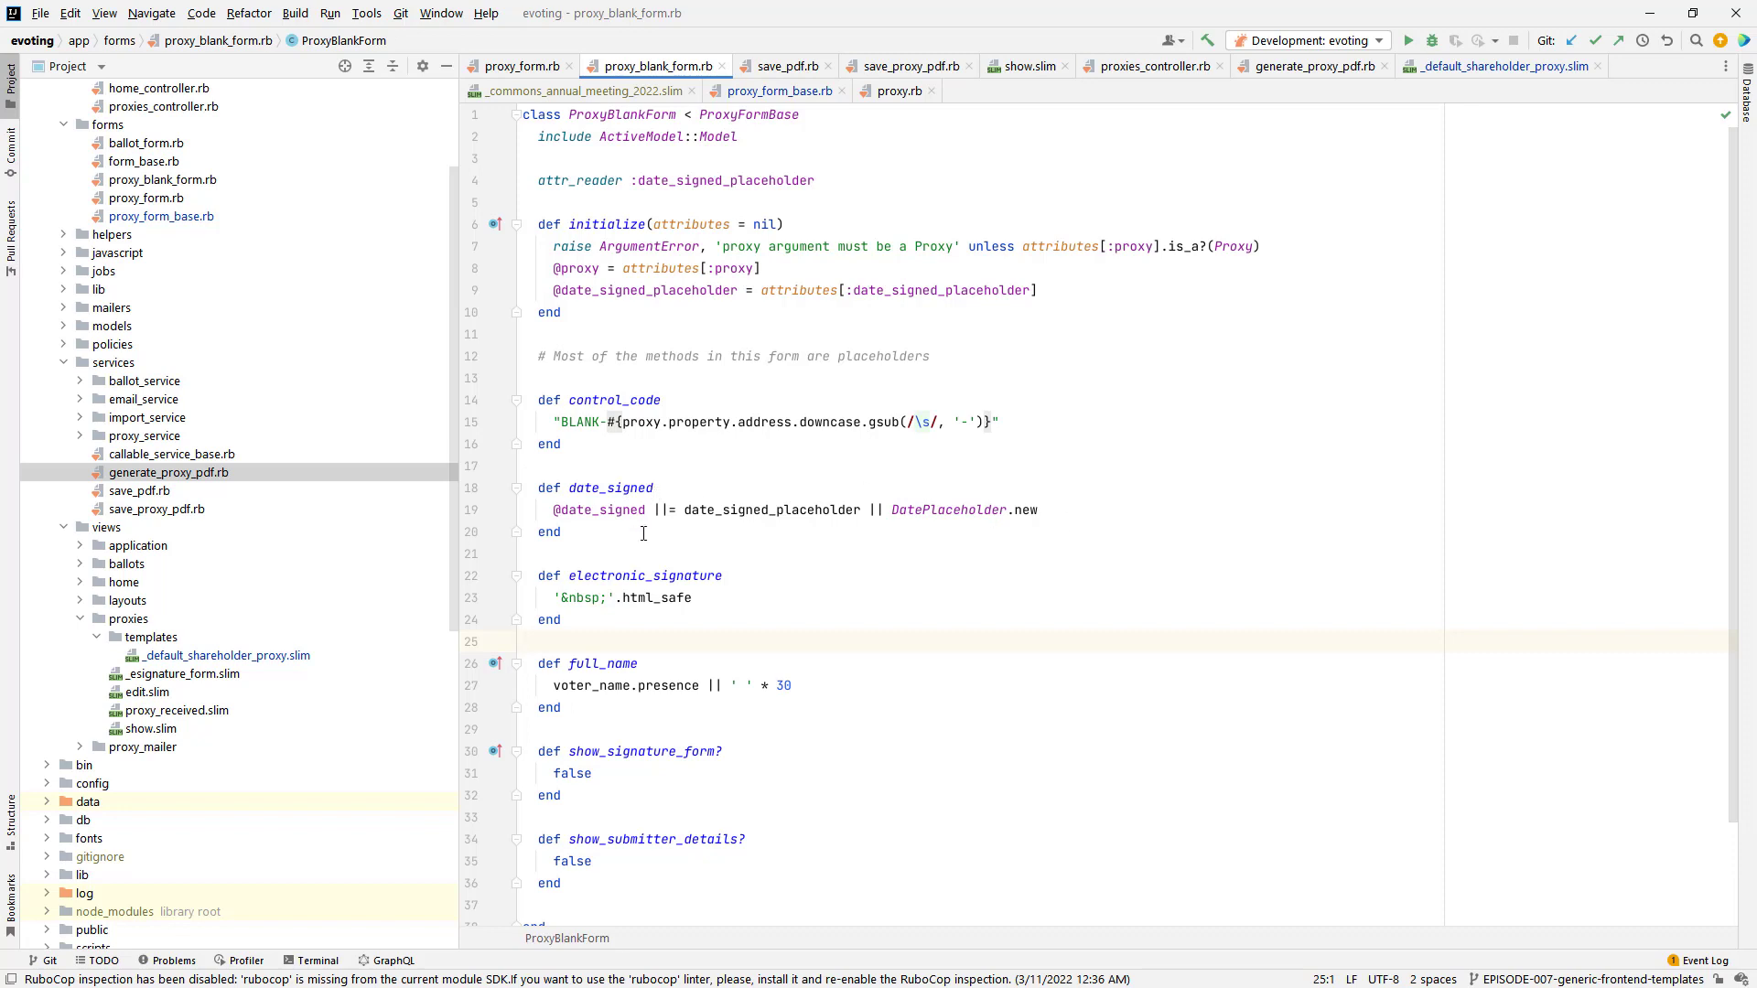
{"action": "mouse_move", "coordinate": [957, 518]}
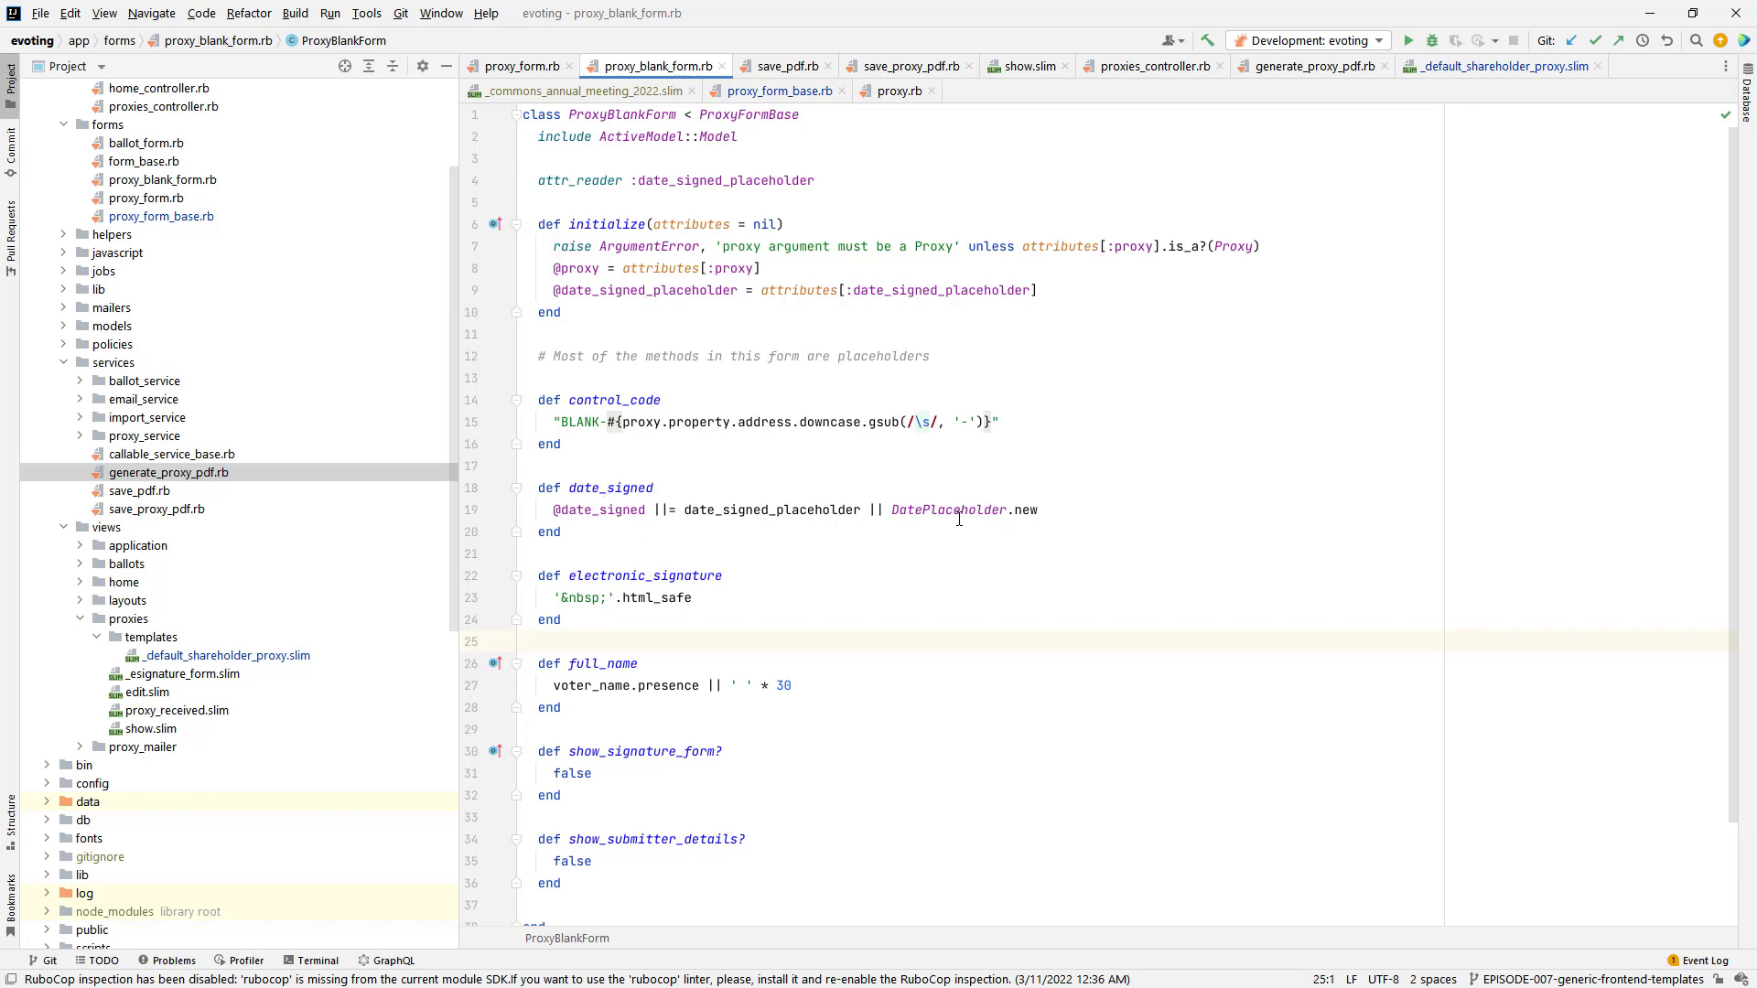
Step: Focus the DatePlaceholder.new fallback inside ProxyBlankForm's date_signed method
{"action": "left_click", "coordinate": [952, 511]}
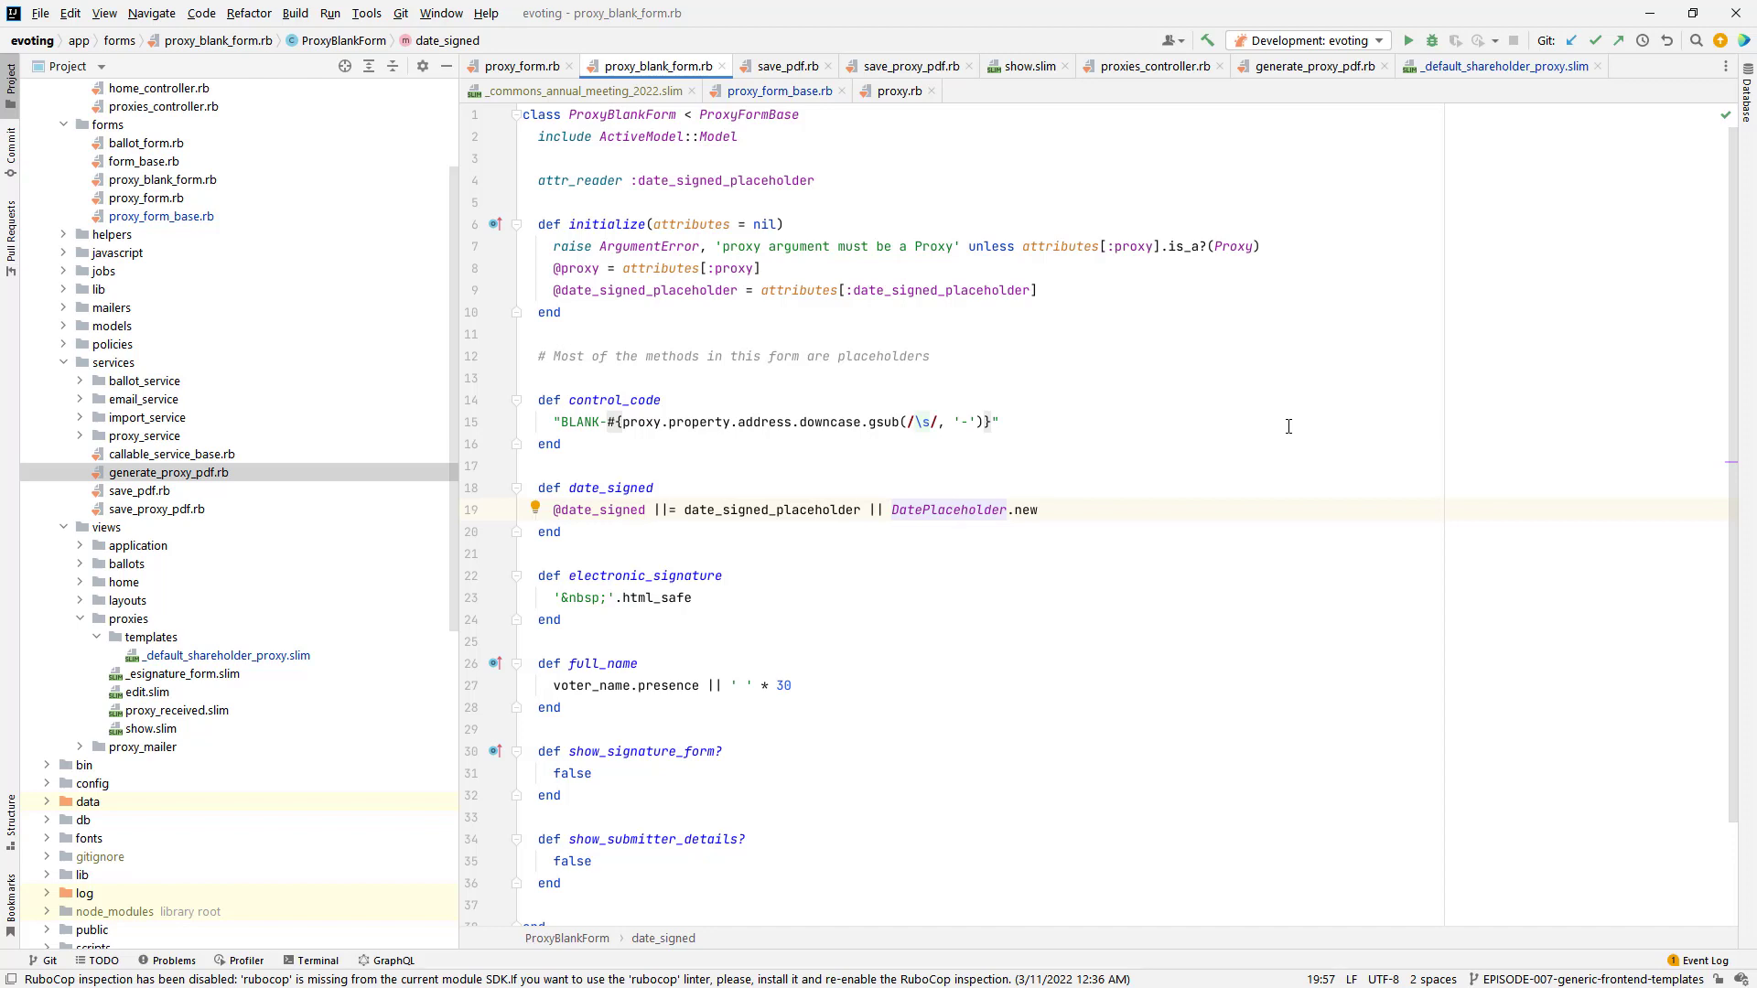
Step: Navigate into date_placeholder.rb and review its blank day, strftime and year stubs
{"action": "left_click", "coordinate": [949, 510]}
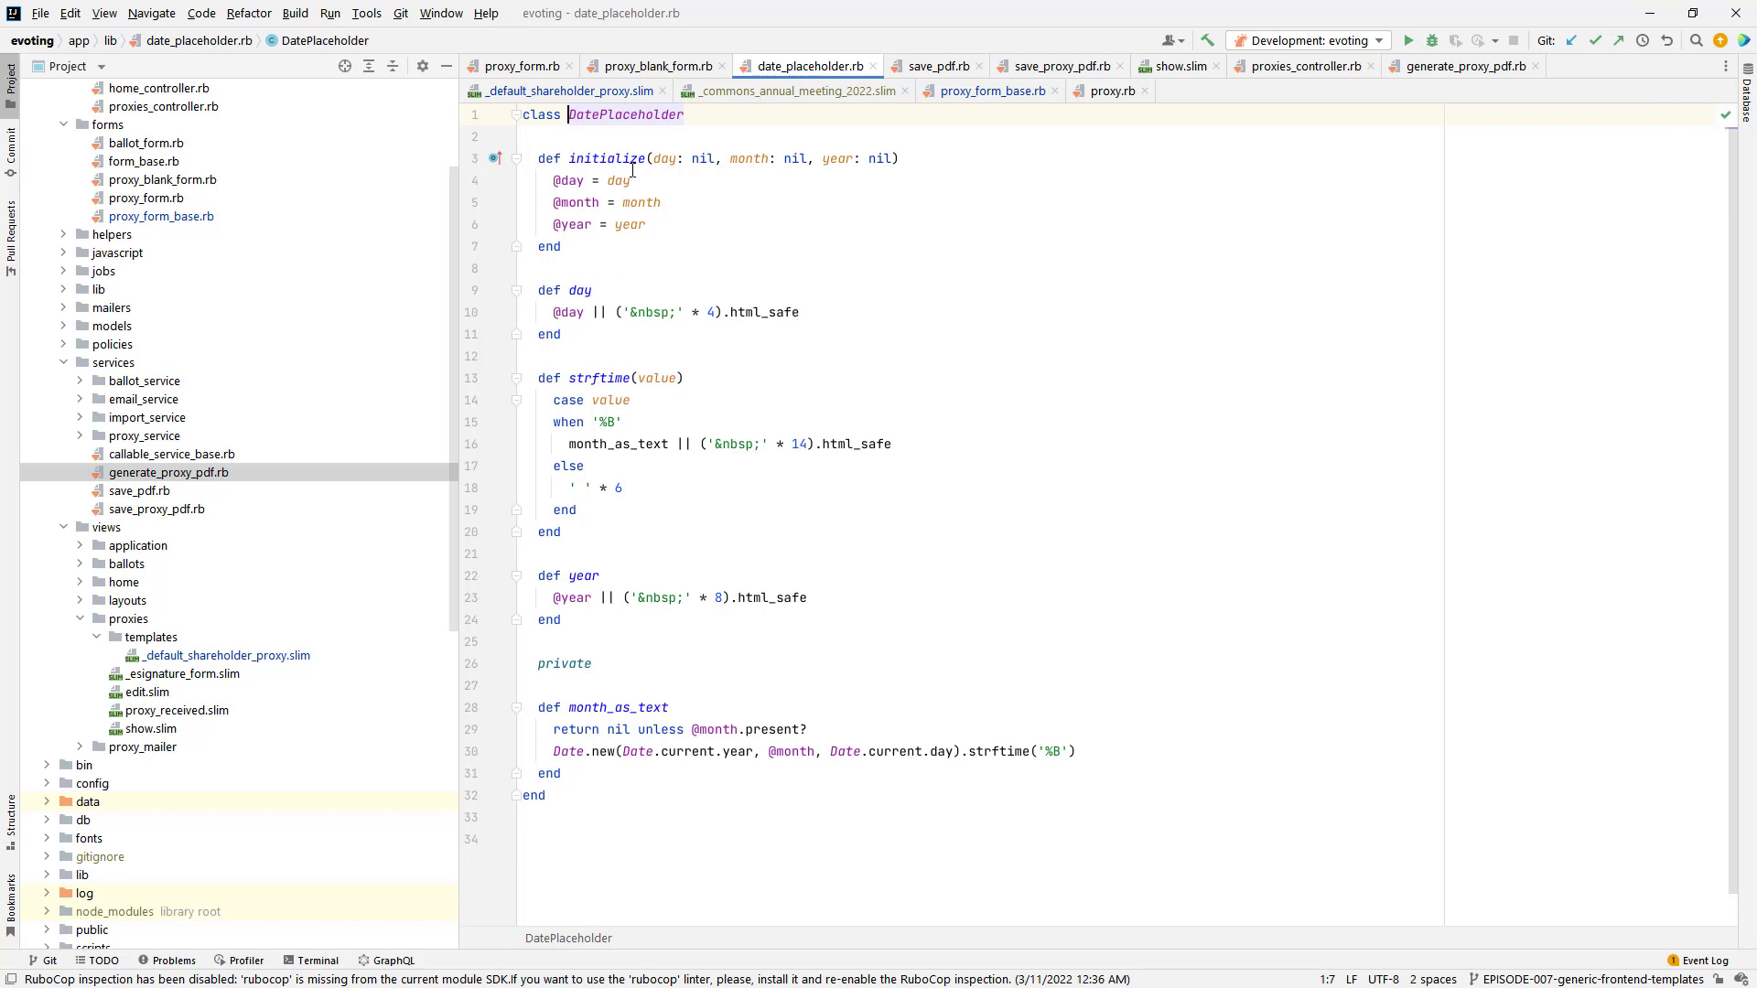
{"action": "mouse_move", "coordinate": [659, 351]}
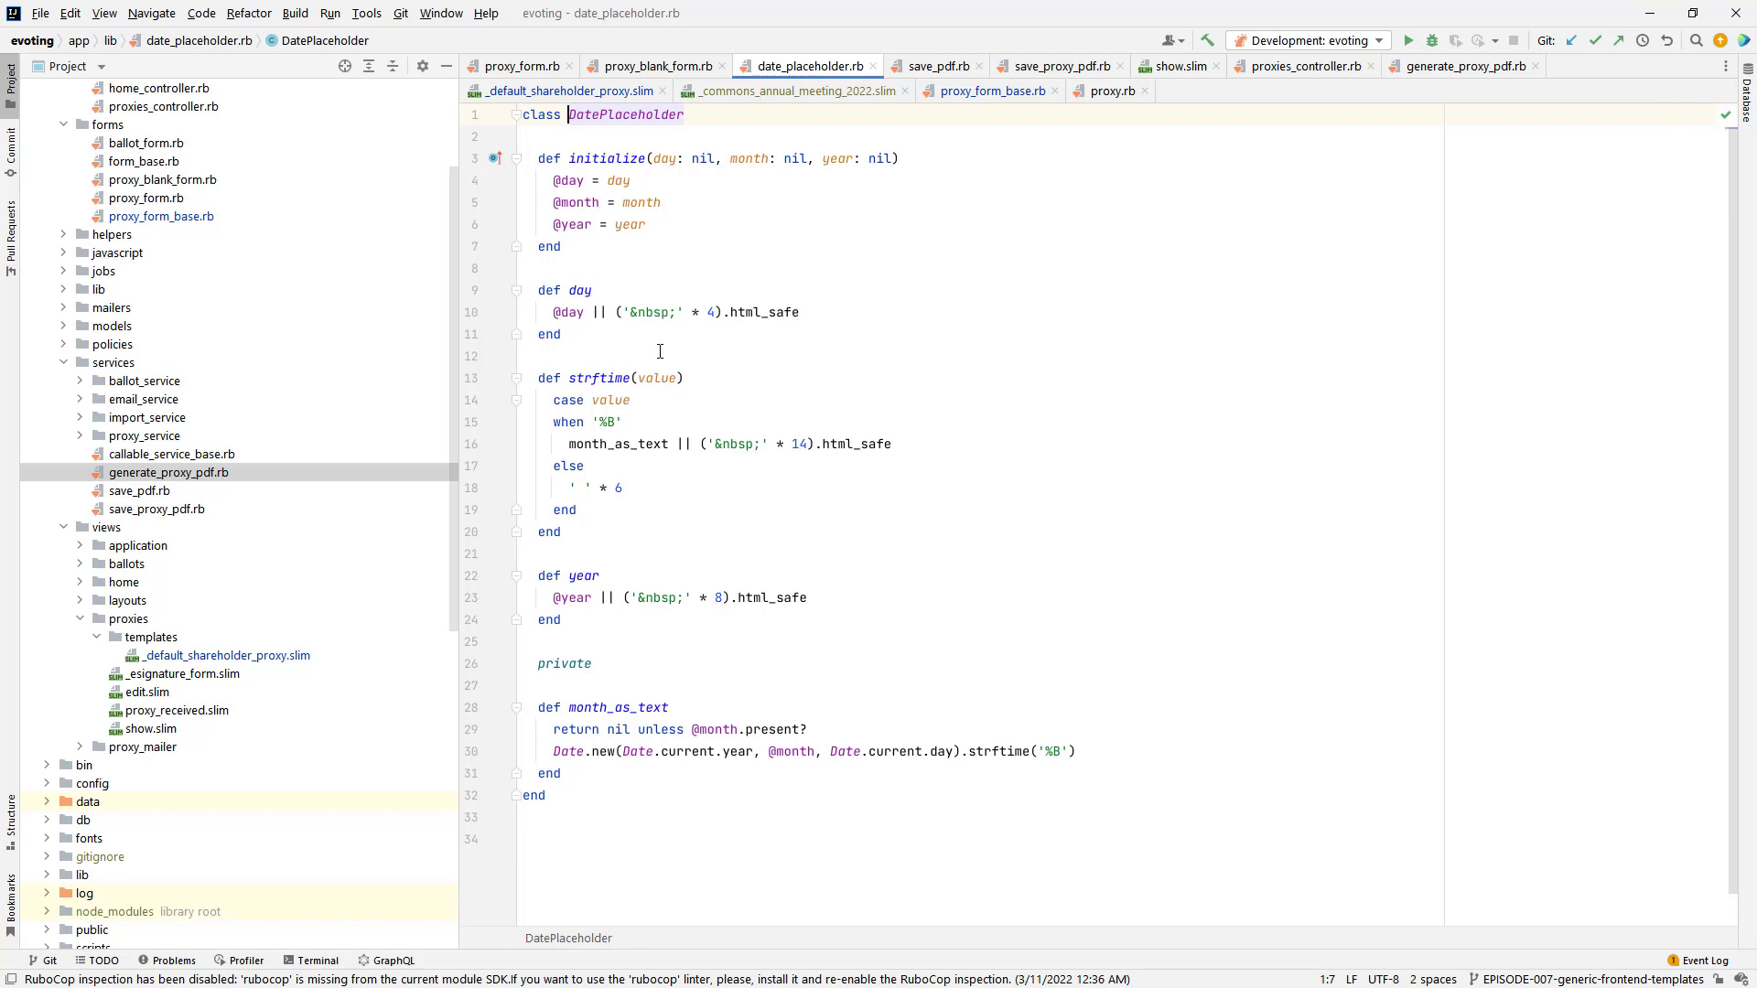
{"action": "mouse_move", "coordinate": [747, 670]}
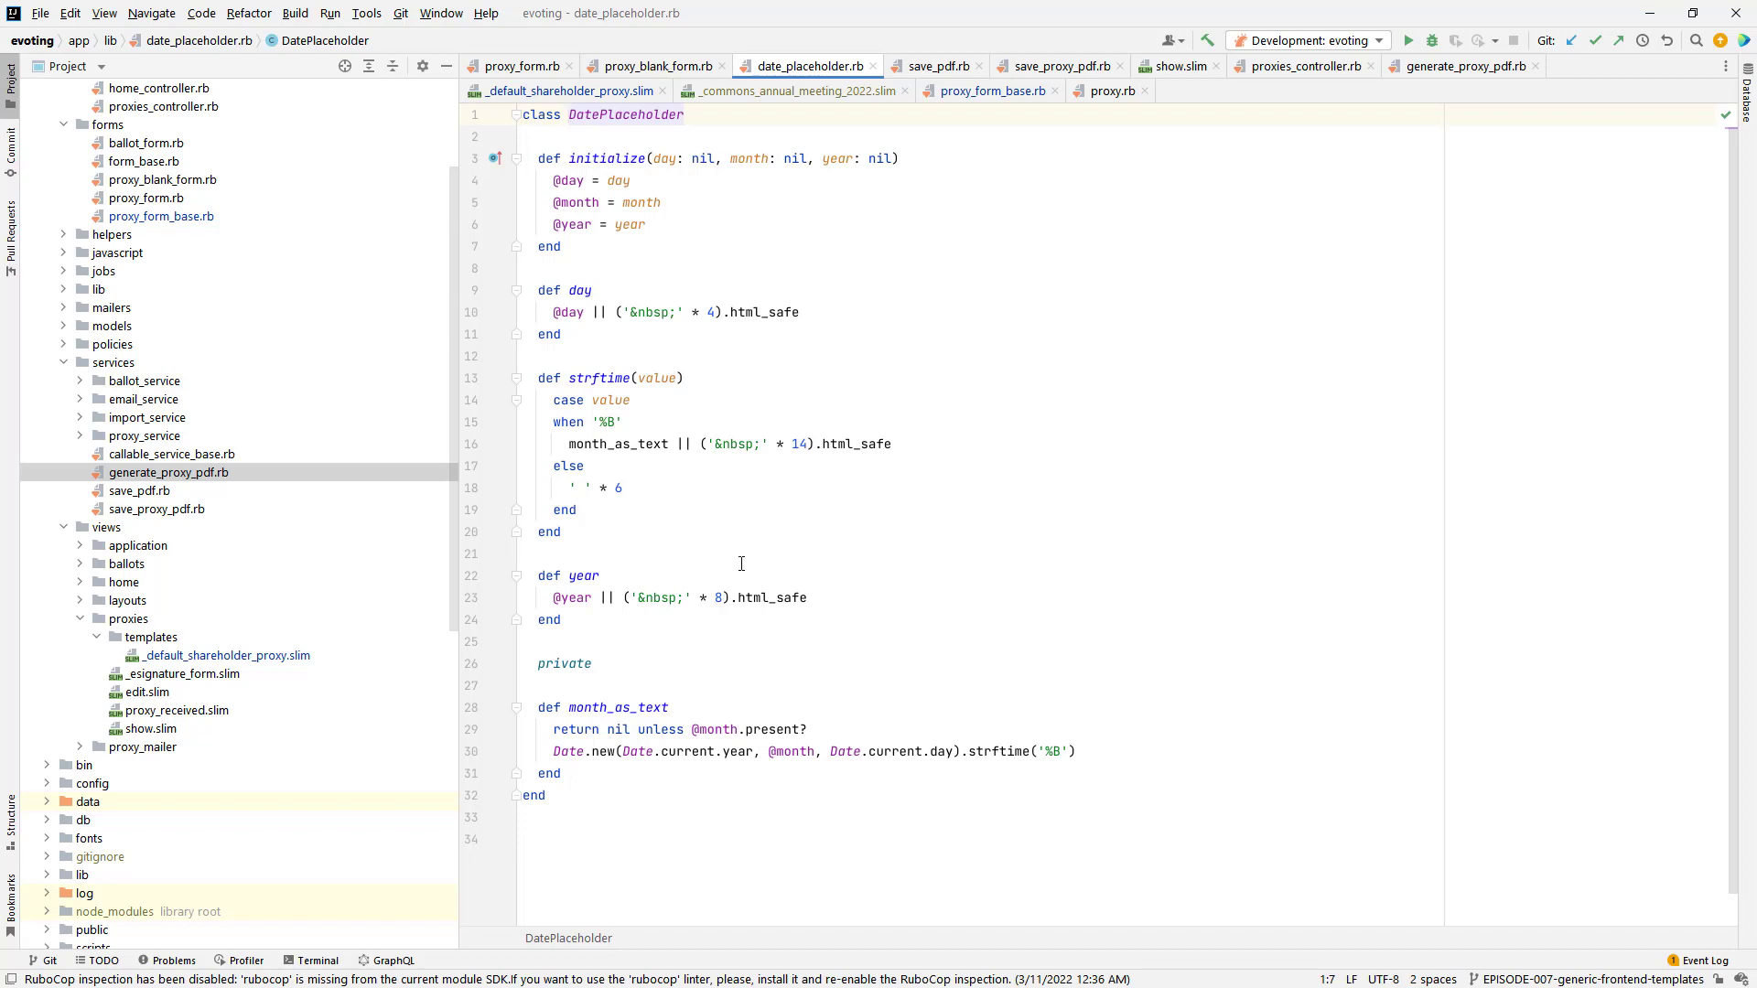
{"action": "mouse_move", "coordinate": [601, 685]}
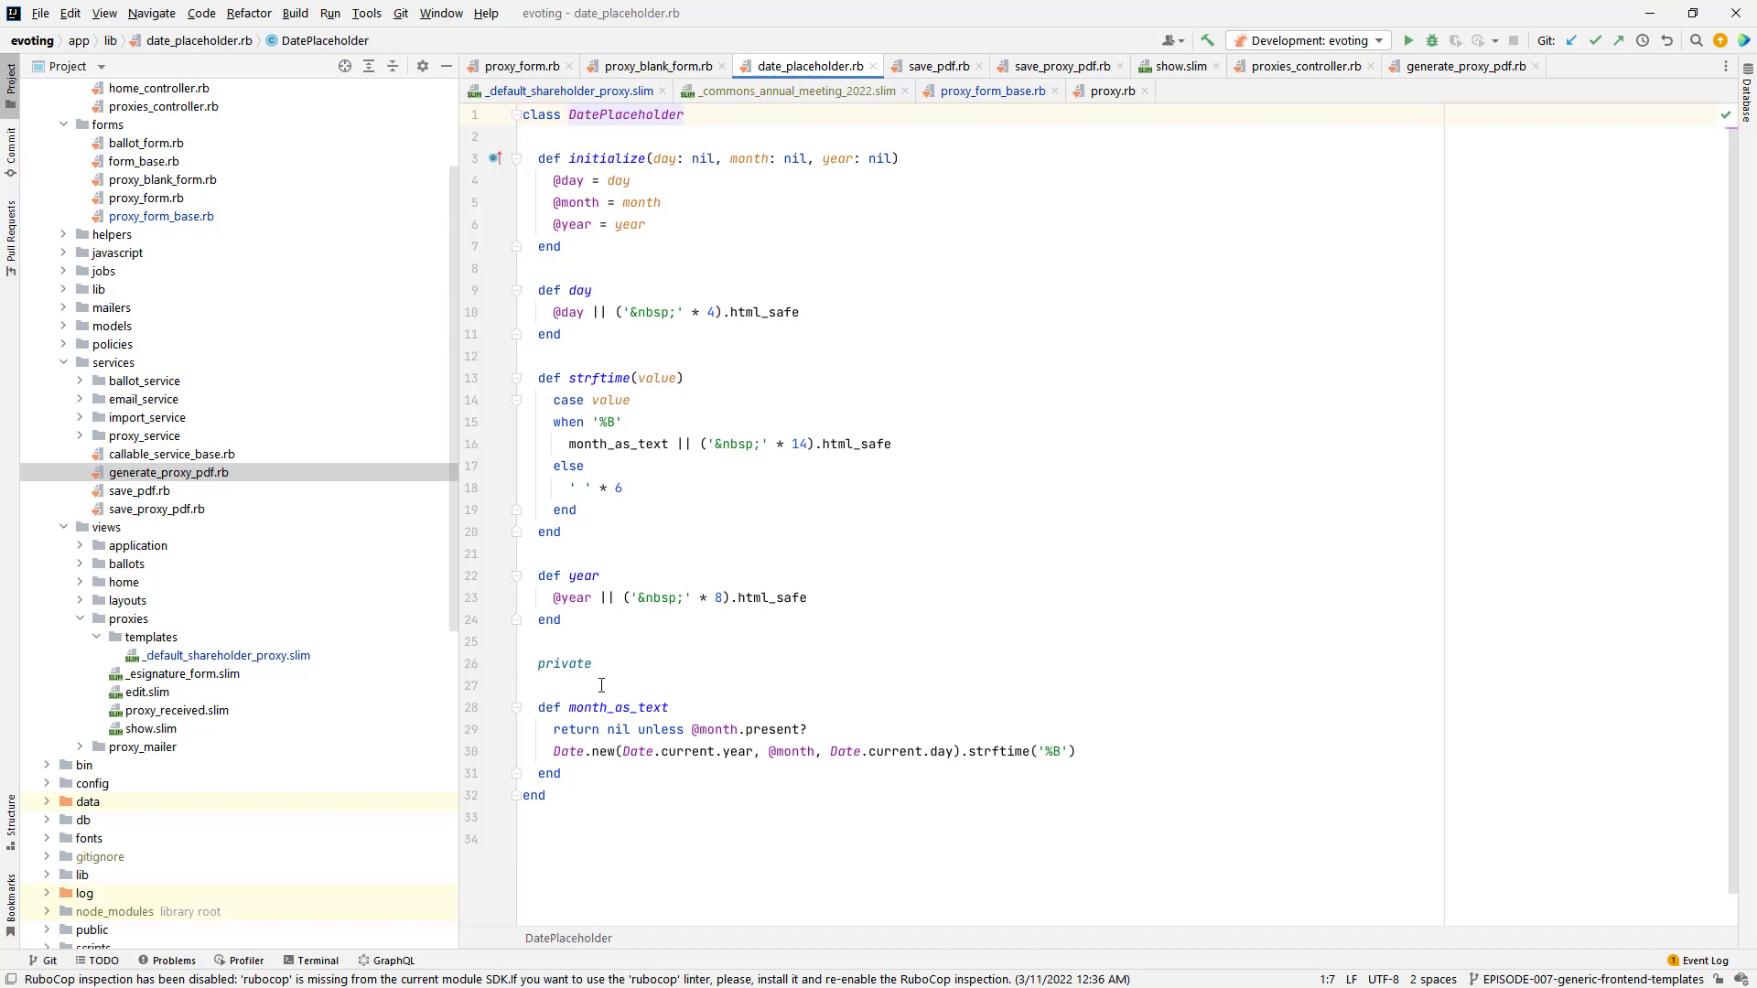
{"action": "mouse_move", "coordinate": [727, 318]}
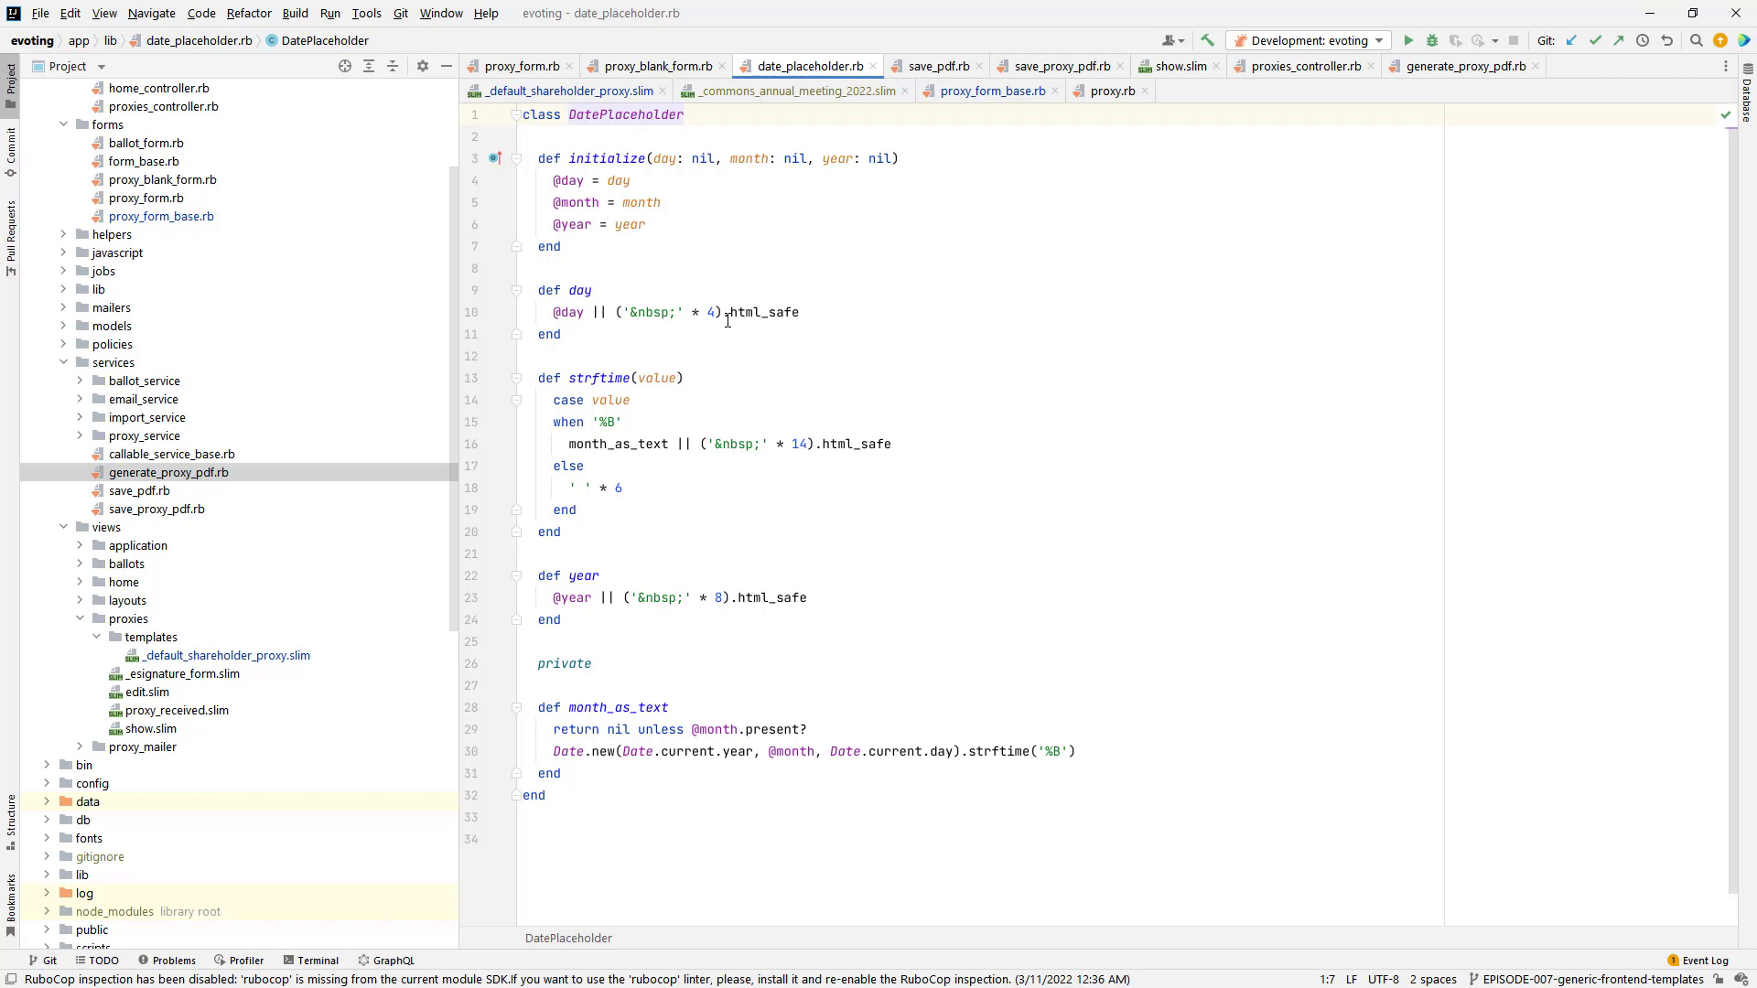
{"action": "mouse_move", "coordinate": [785, 597]}
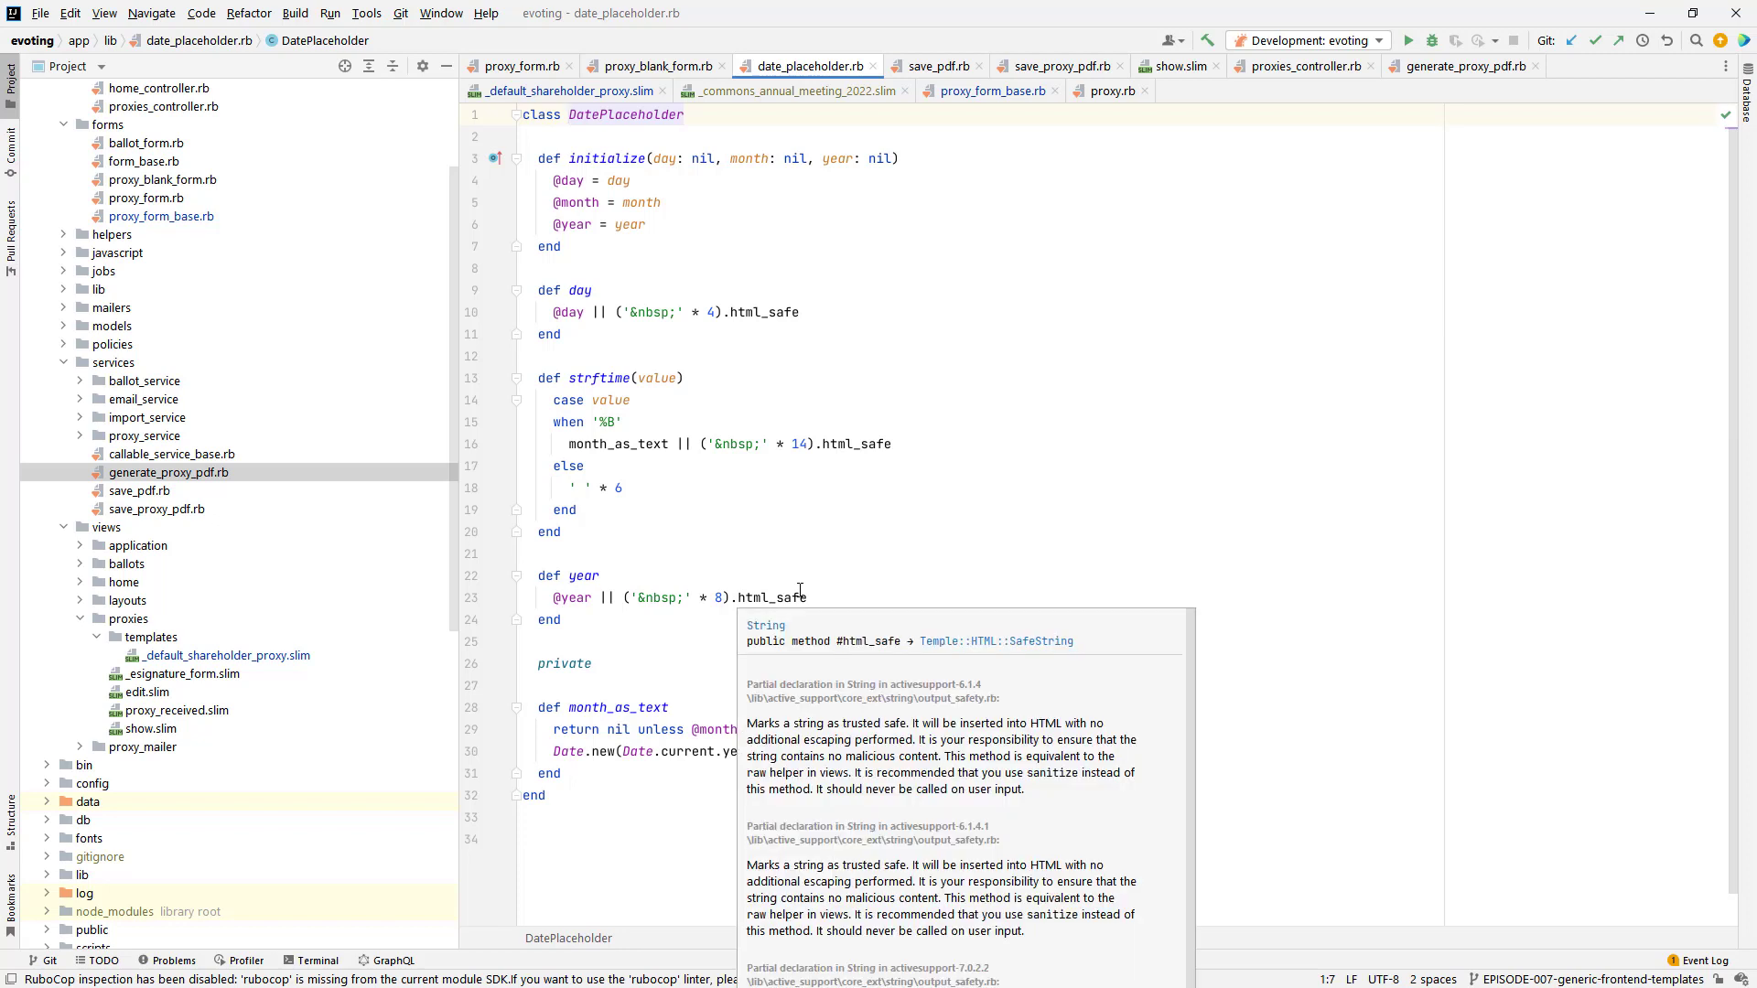
{"action": "left_click", "coordinate": [846, 516]}
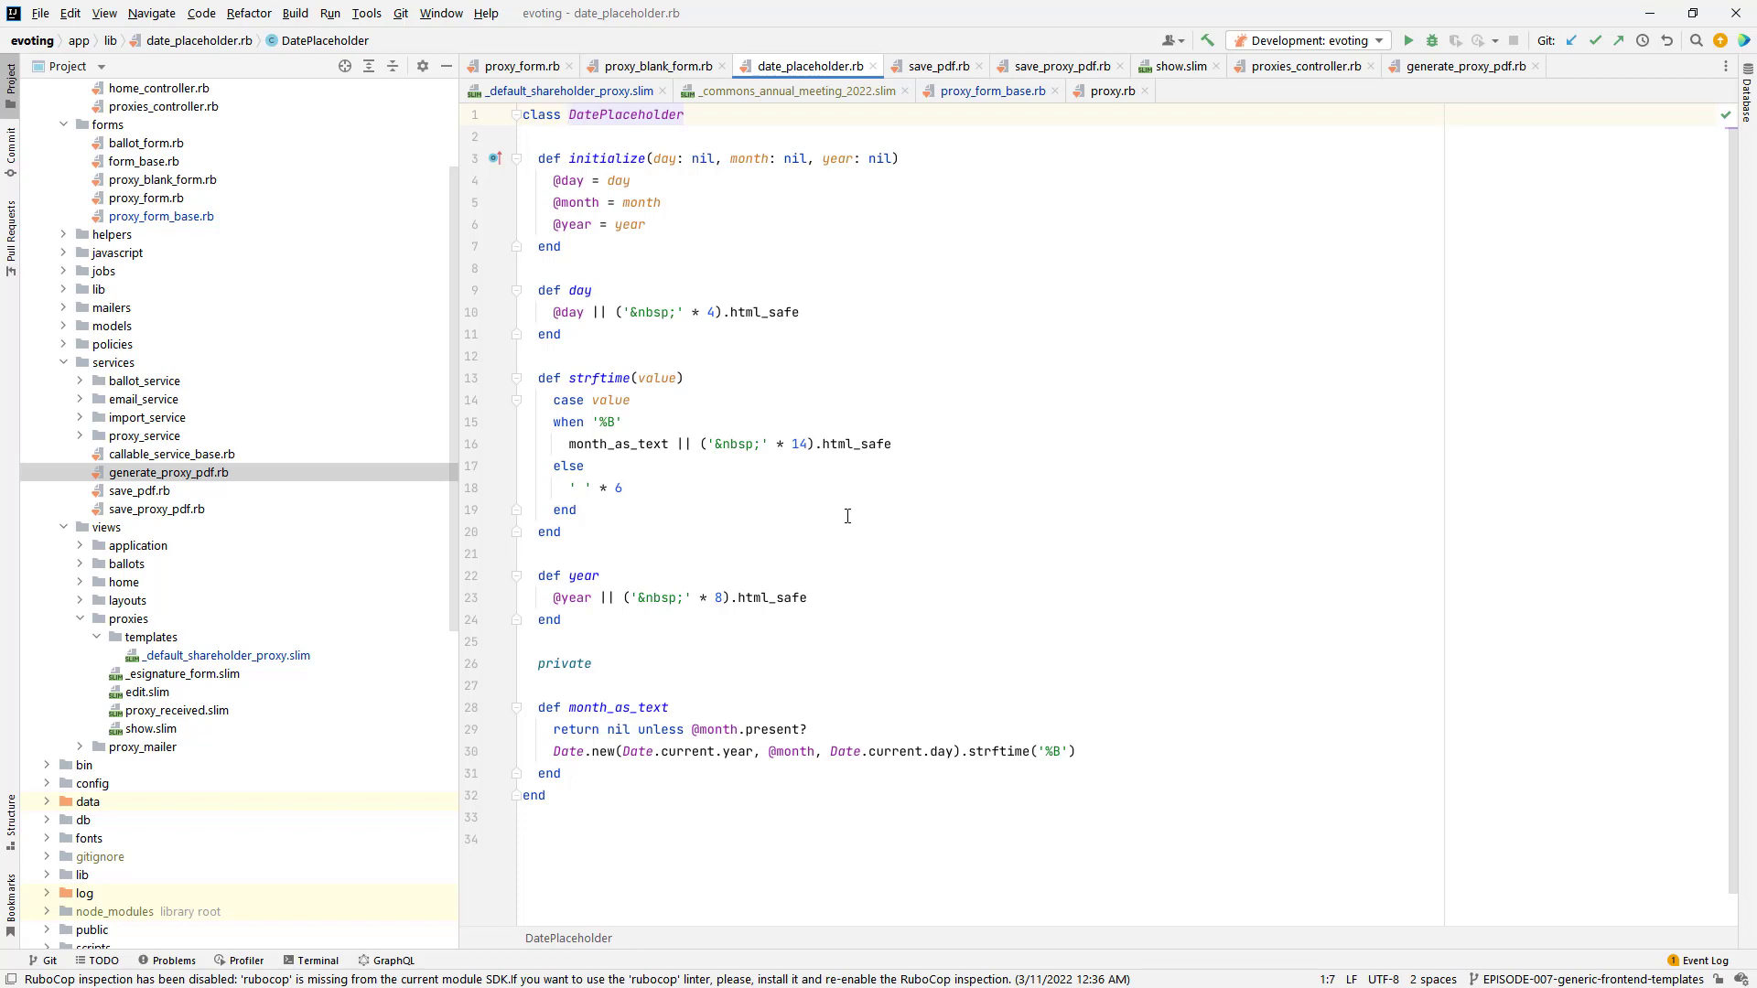
{"action": "left_click", "coordinate": [569, 113]}
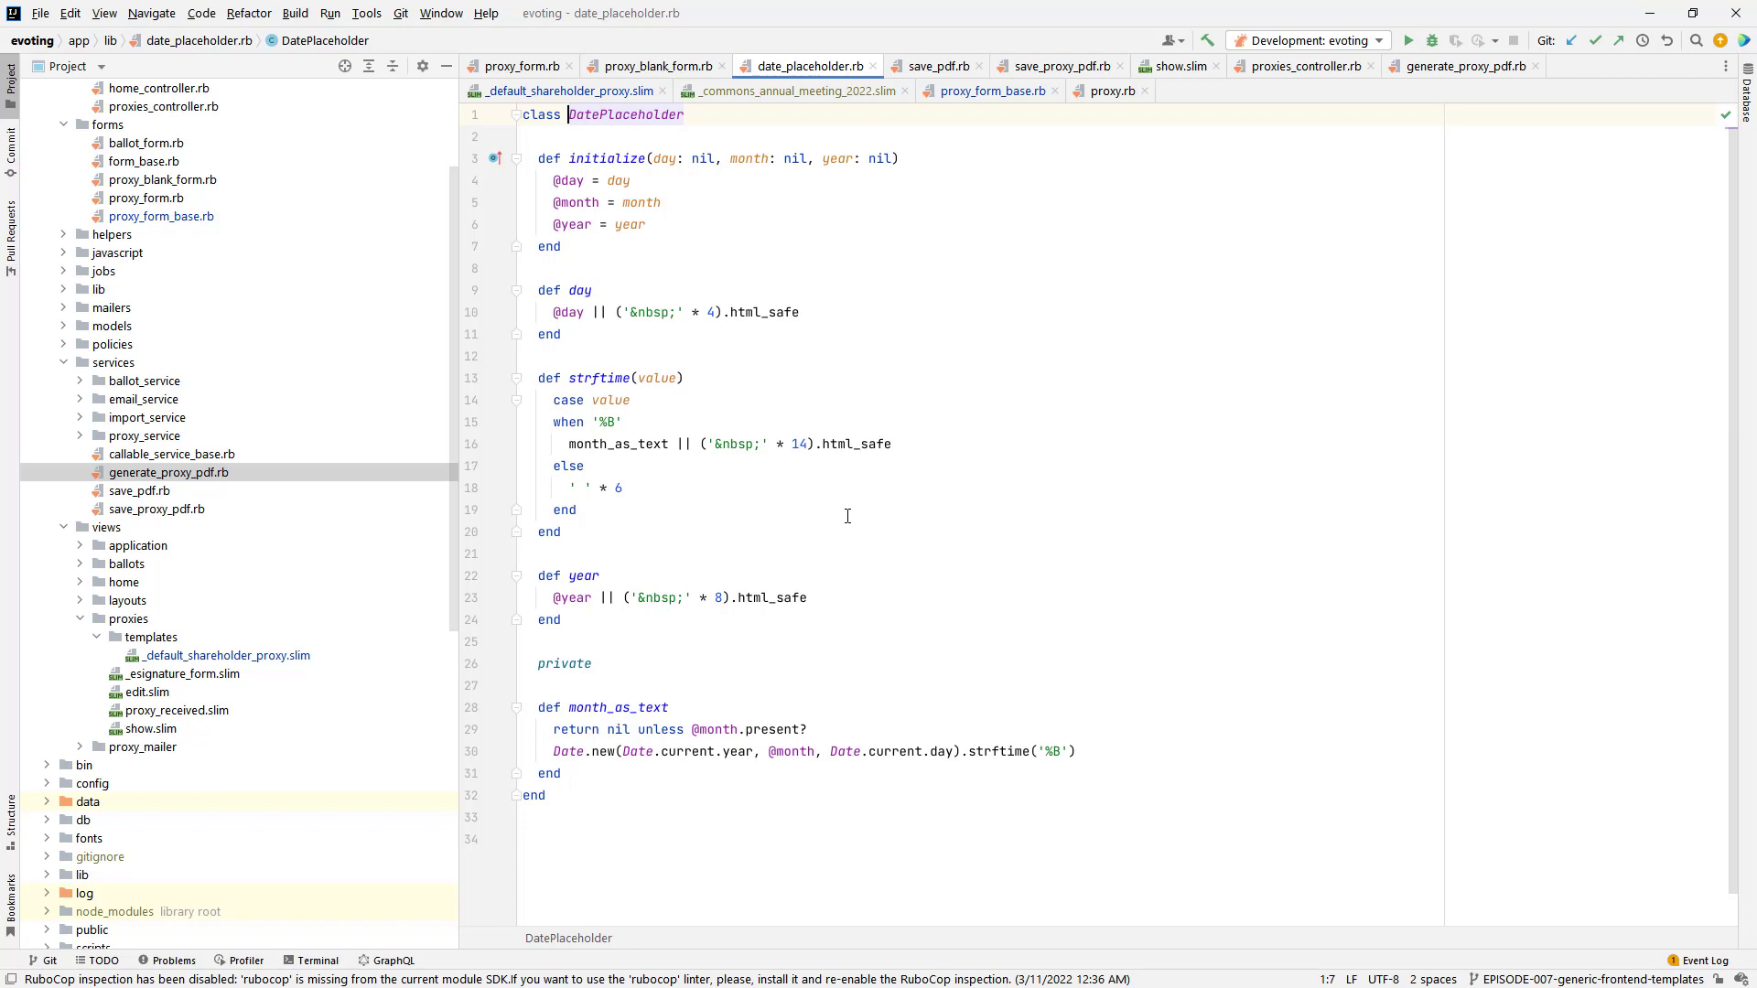